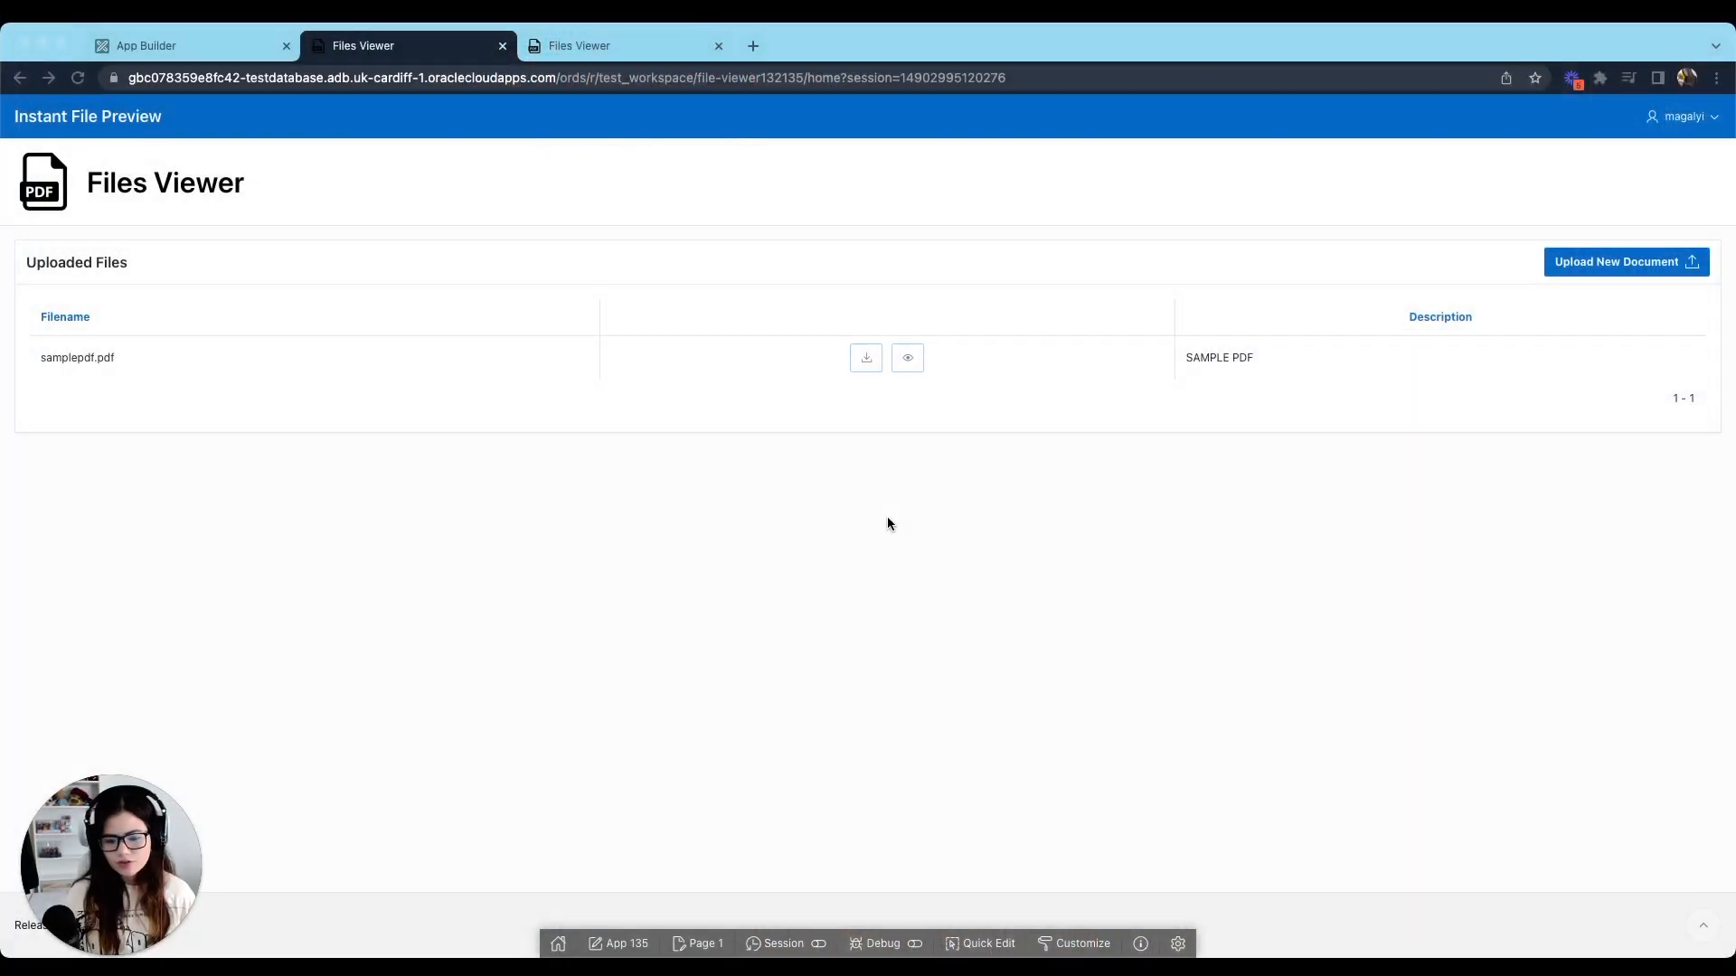
mouse_move(891, 690)
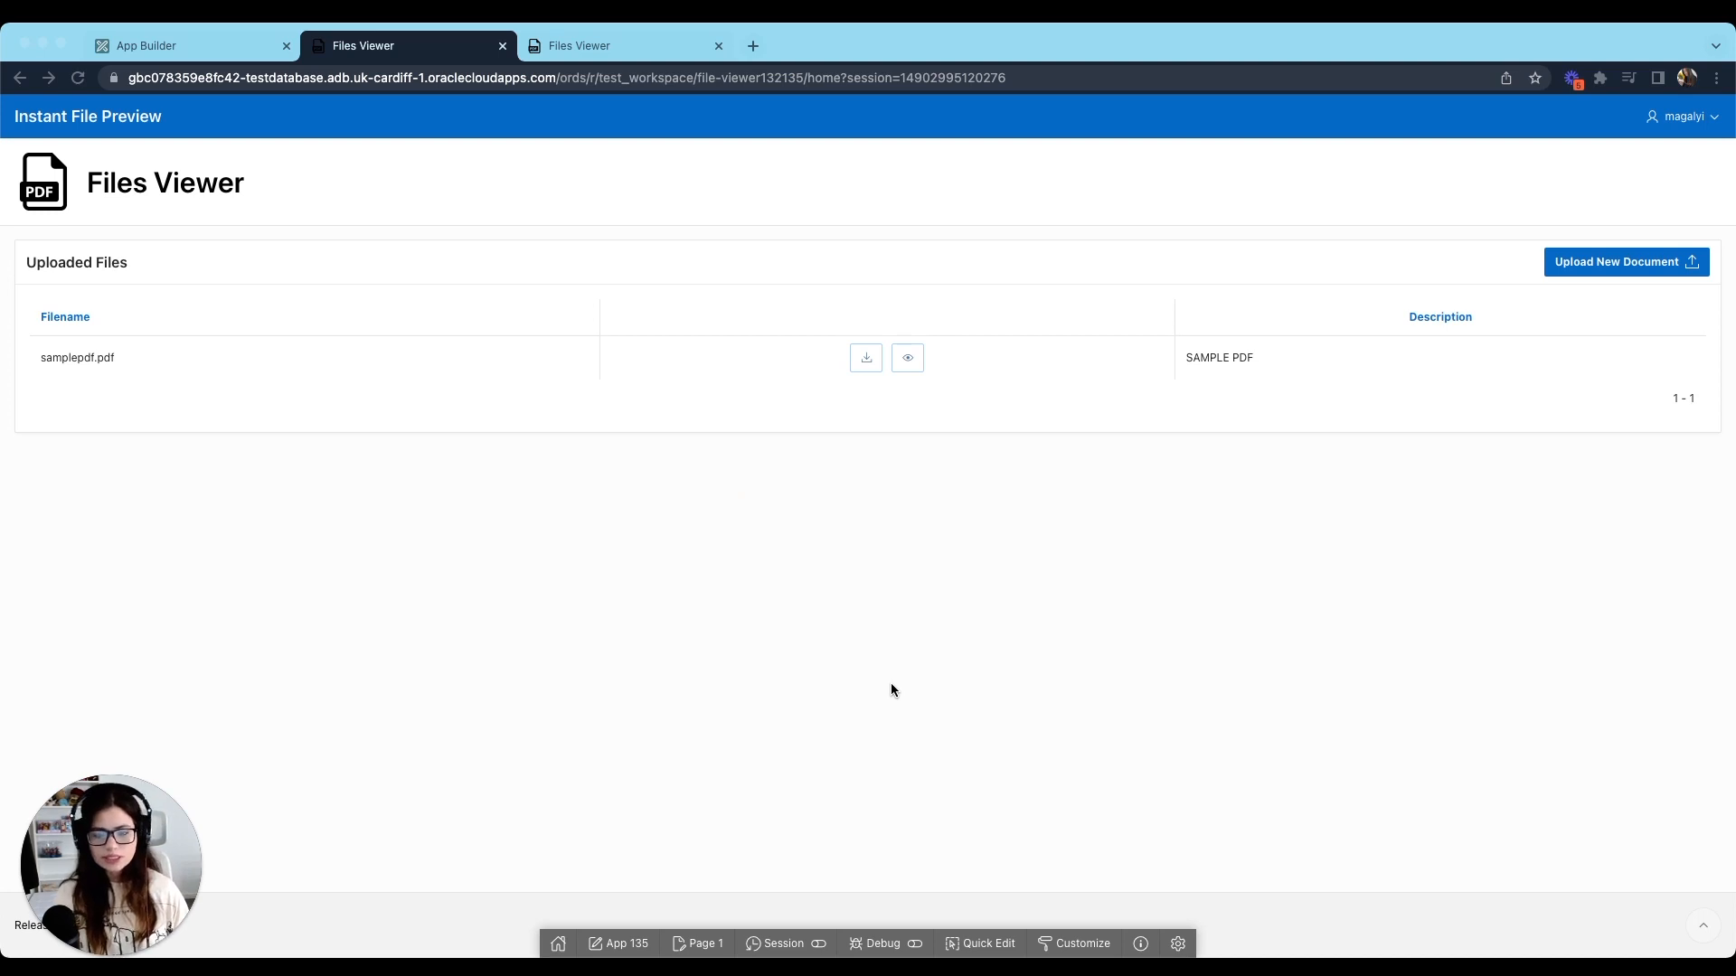
mouse_move(115, 274)
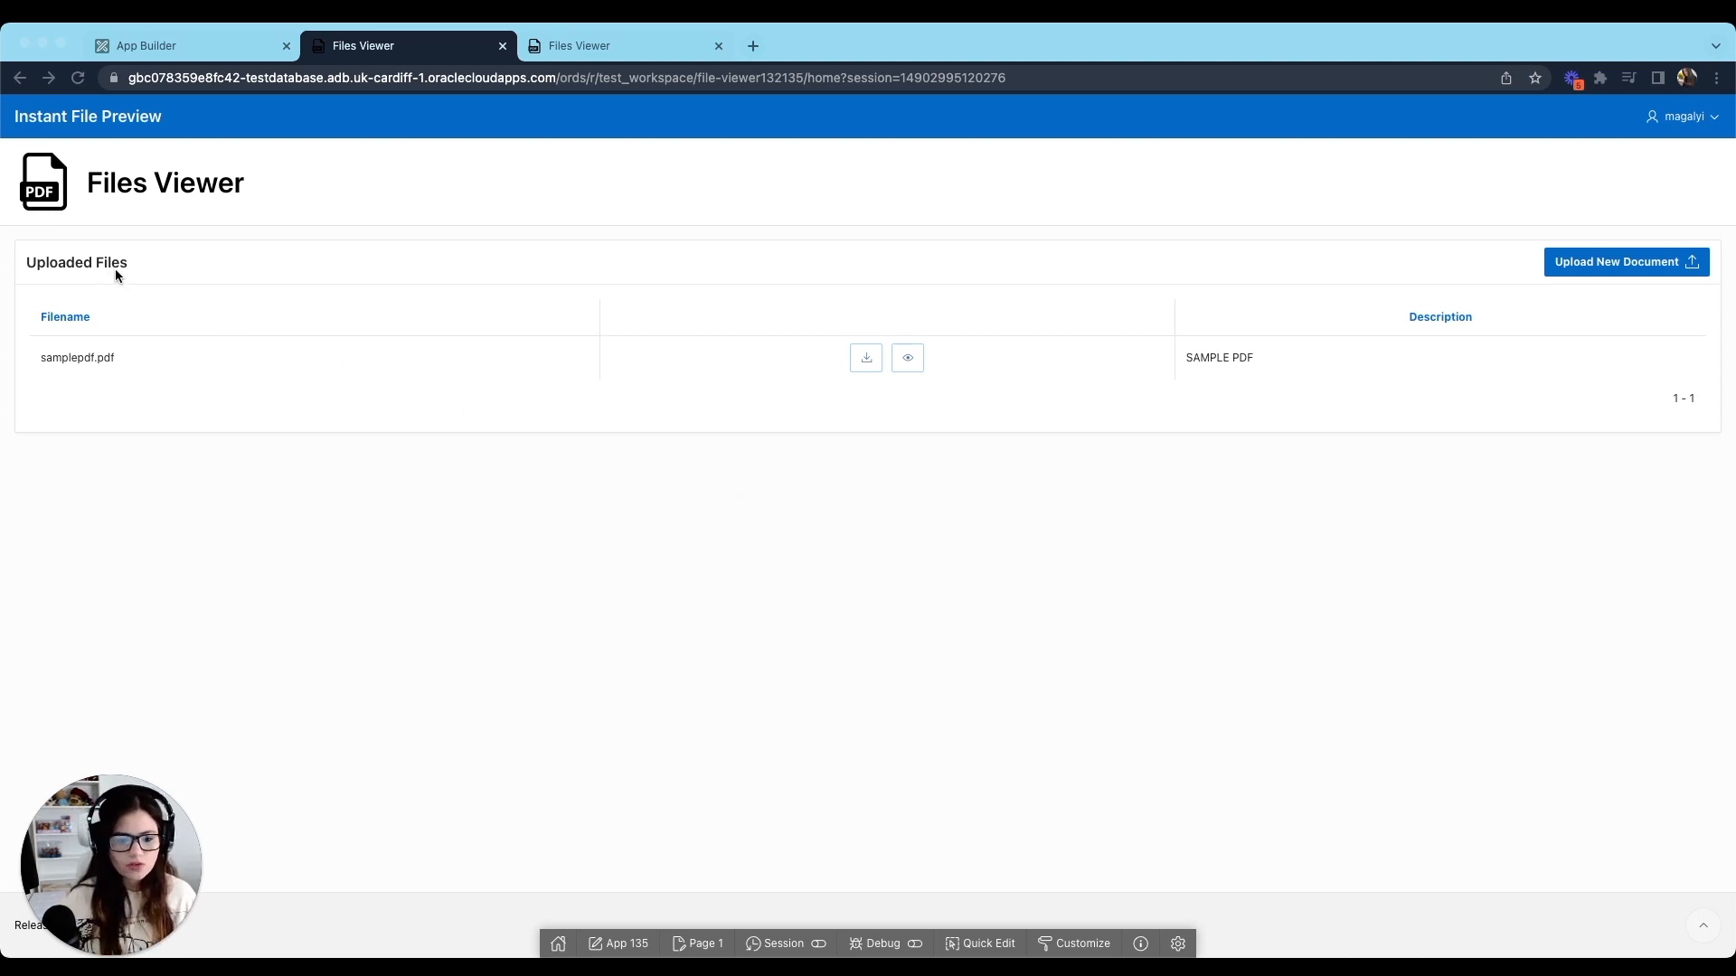
mouse_move(132, 267)
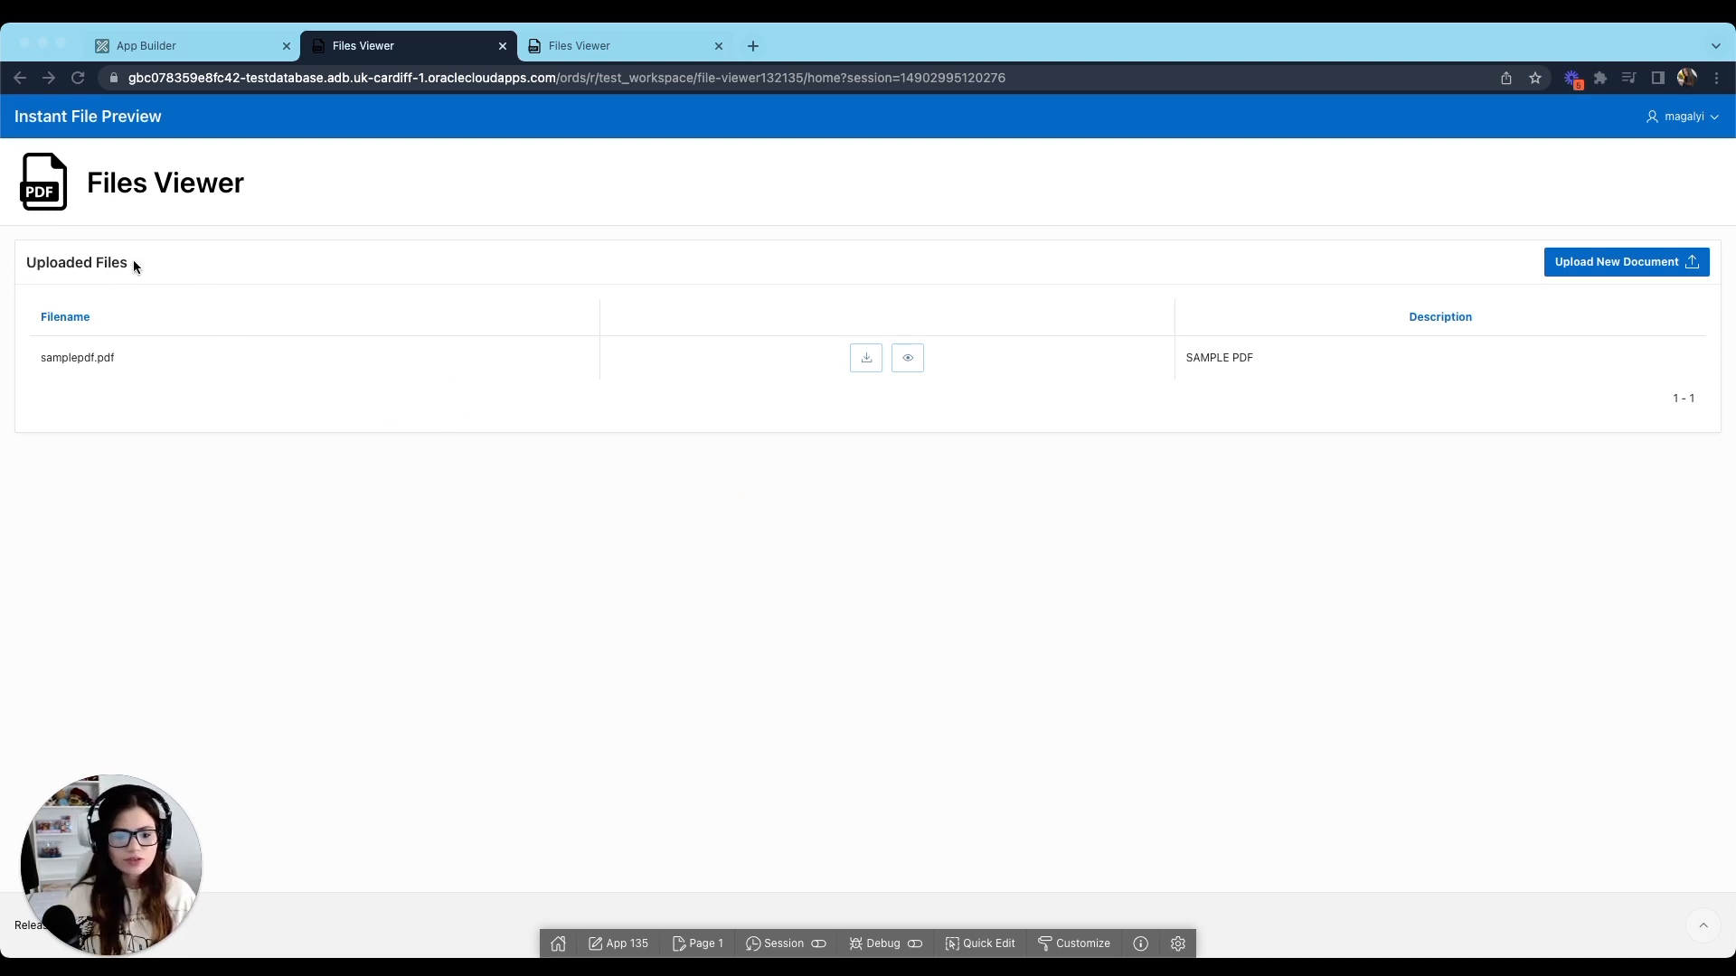
mouse_move(499, 367)
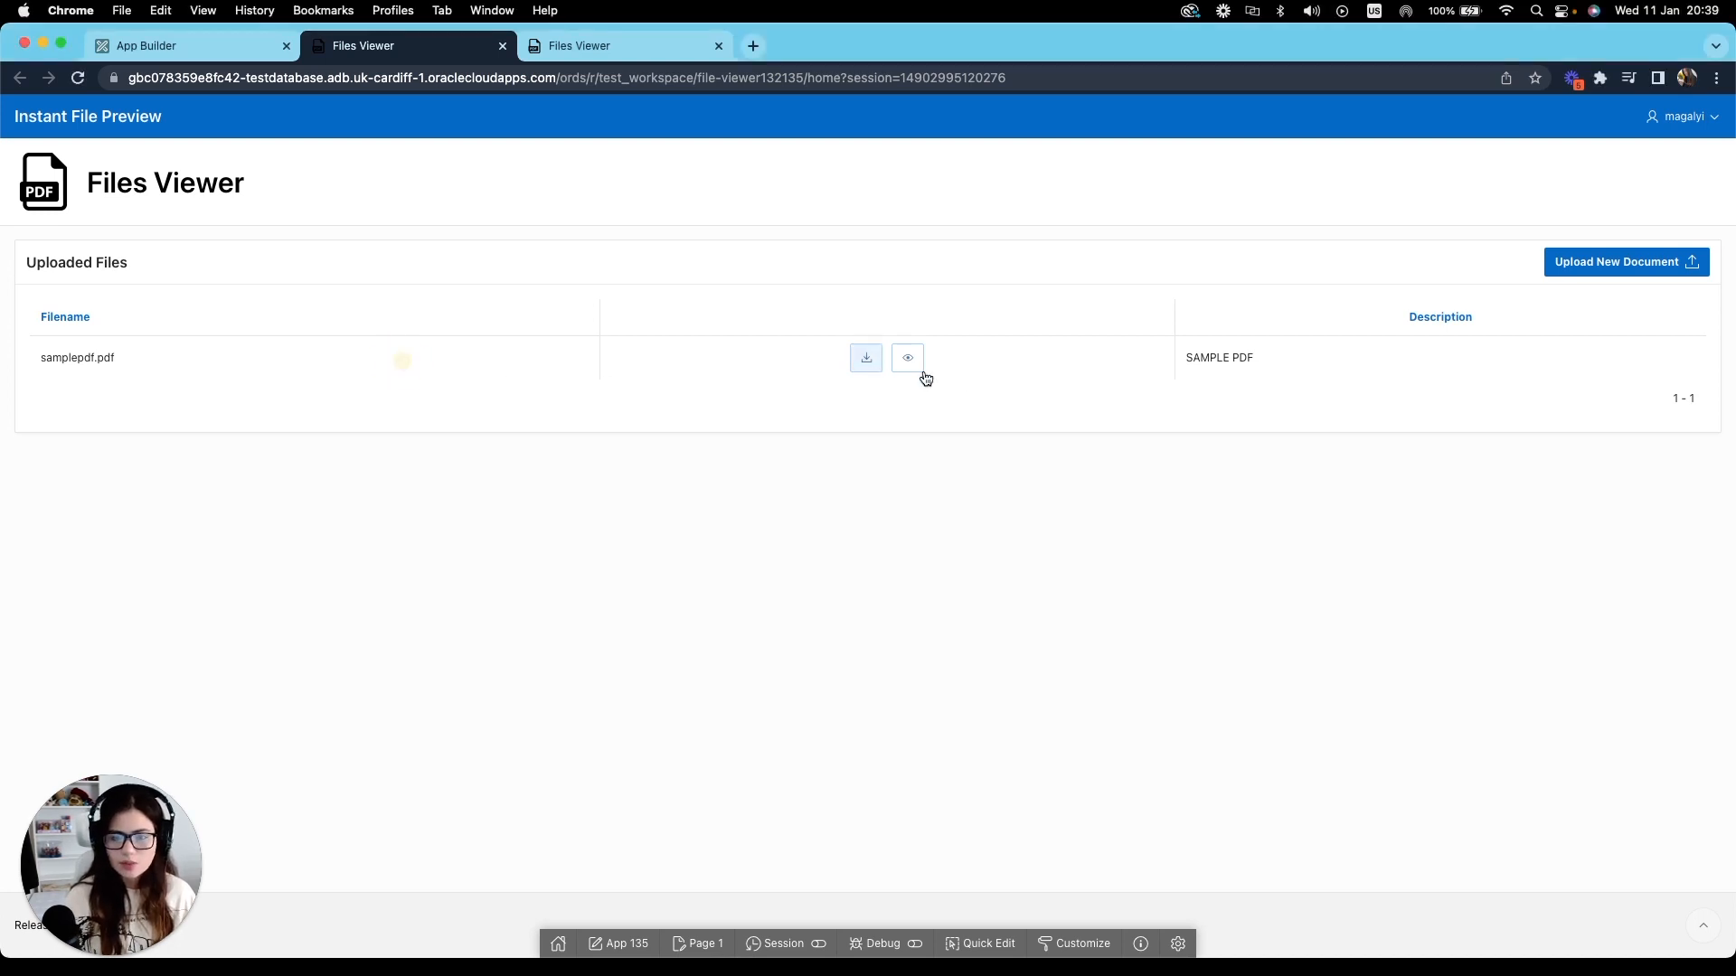
Try the running app: download samplepdf.pdf (cancelling the save) and preview it in a dialog.
click(864, 358)
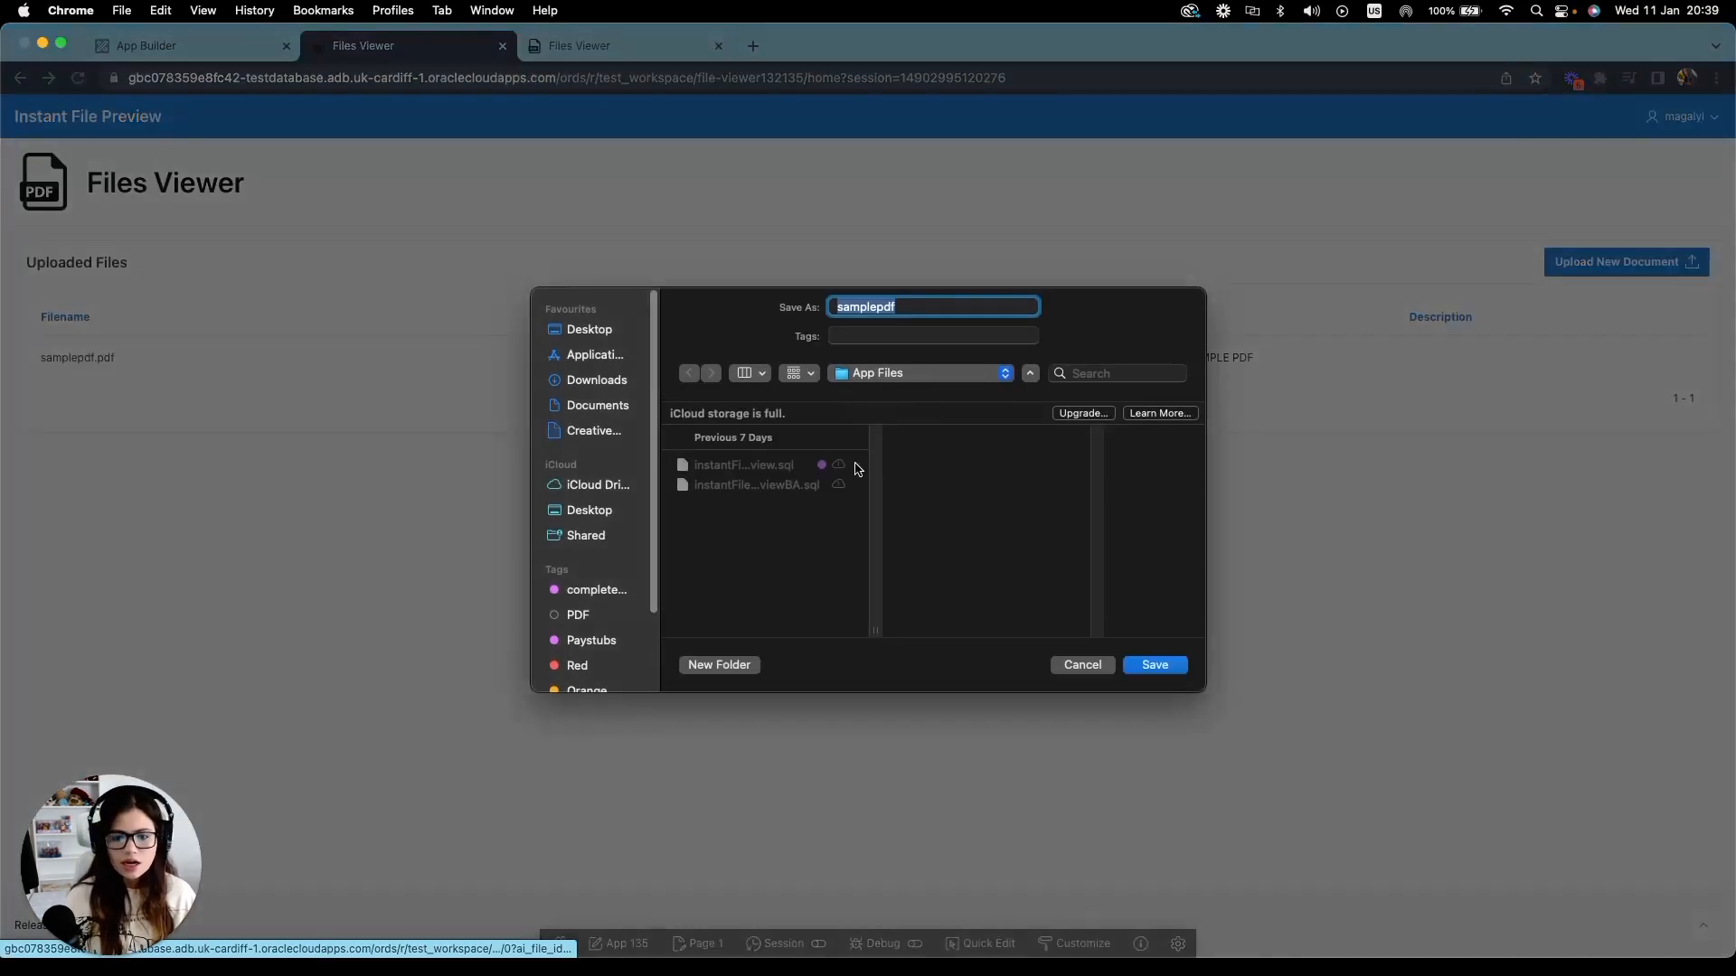
click(1153, 663)
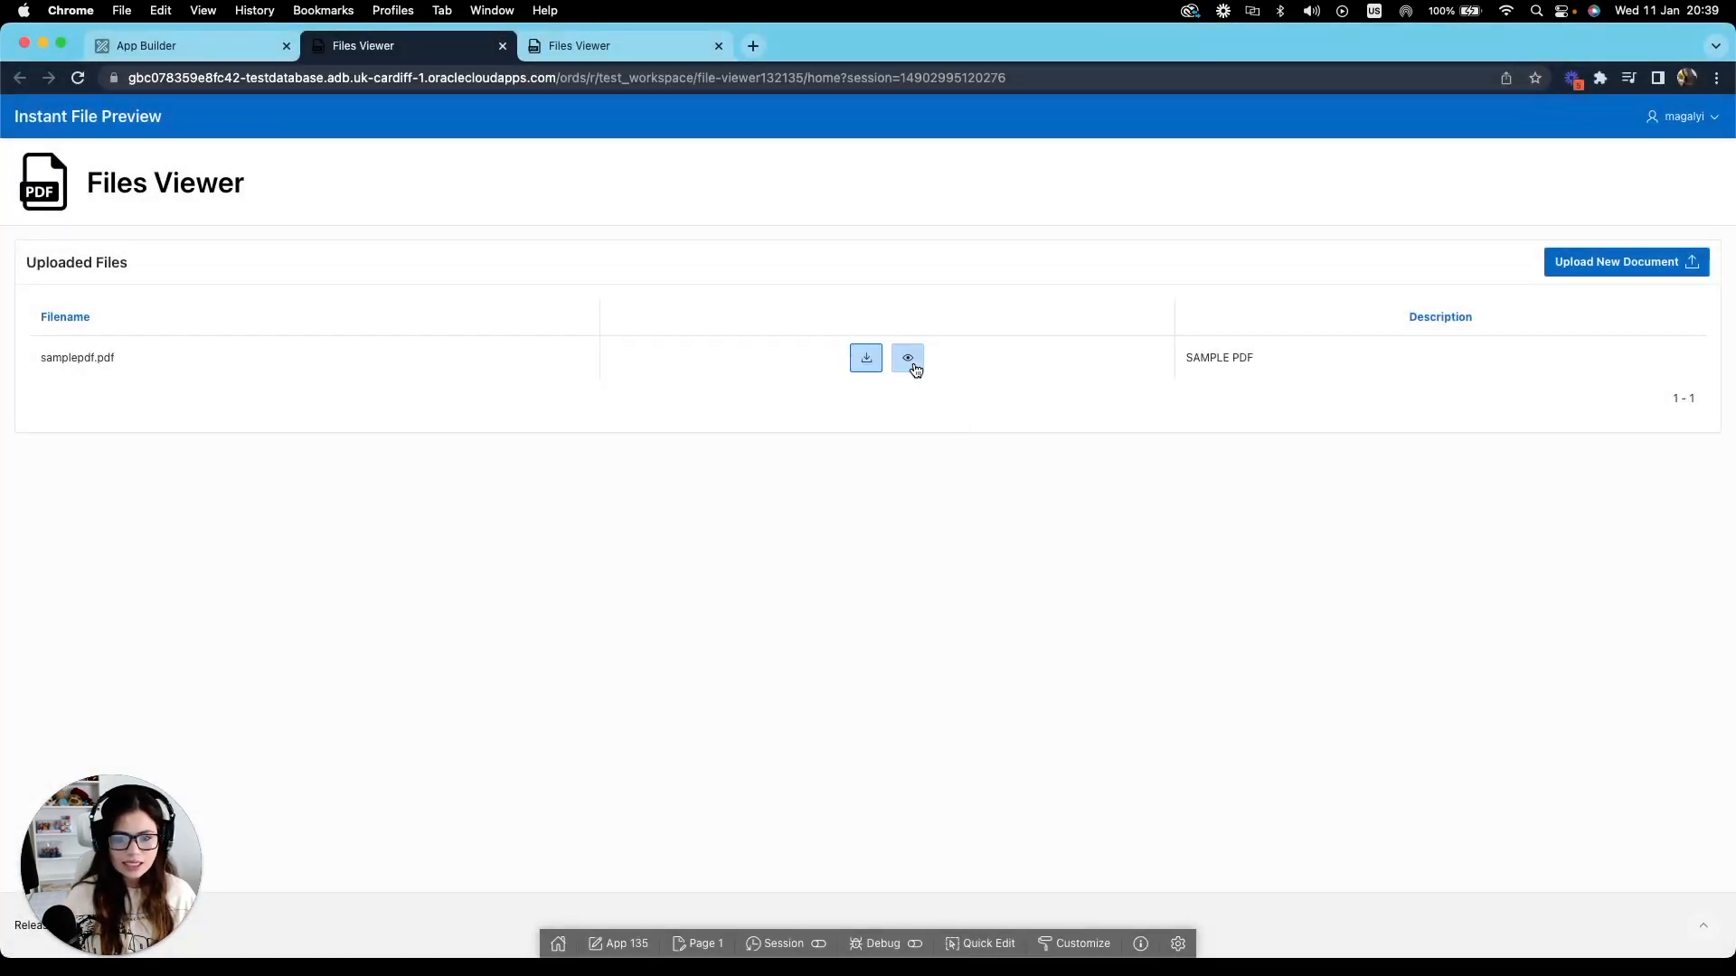
click(906, 358)
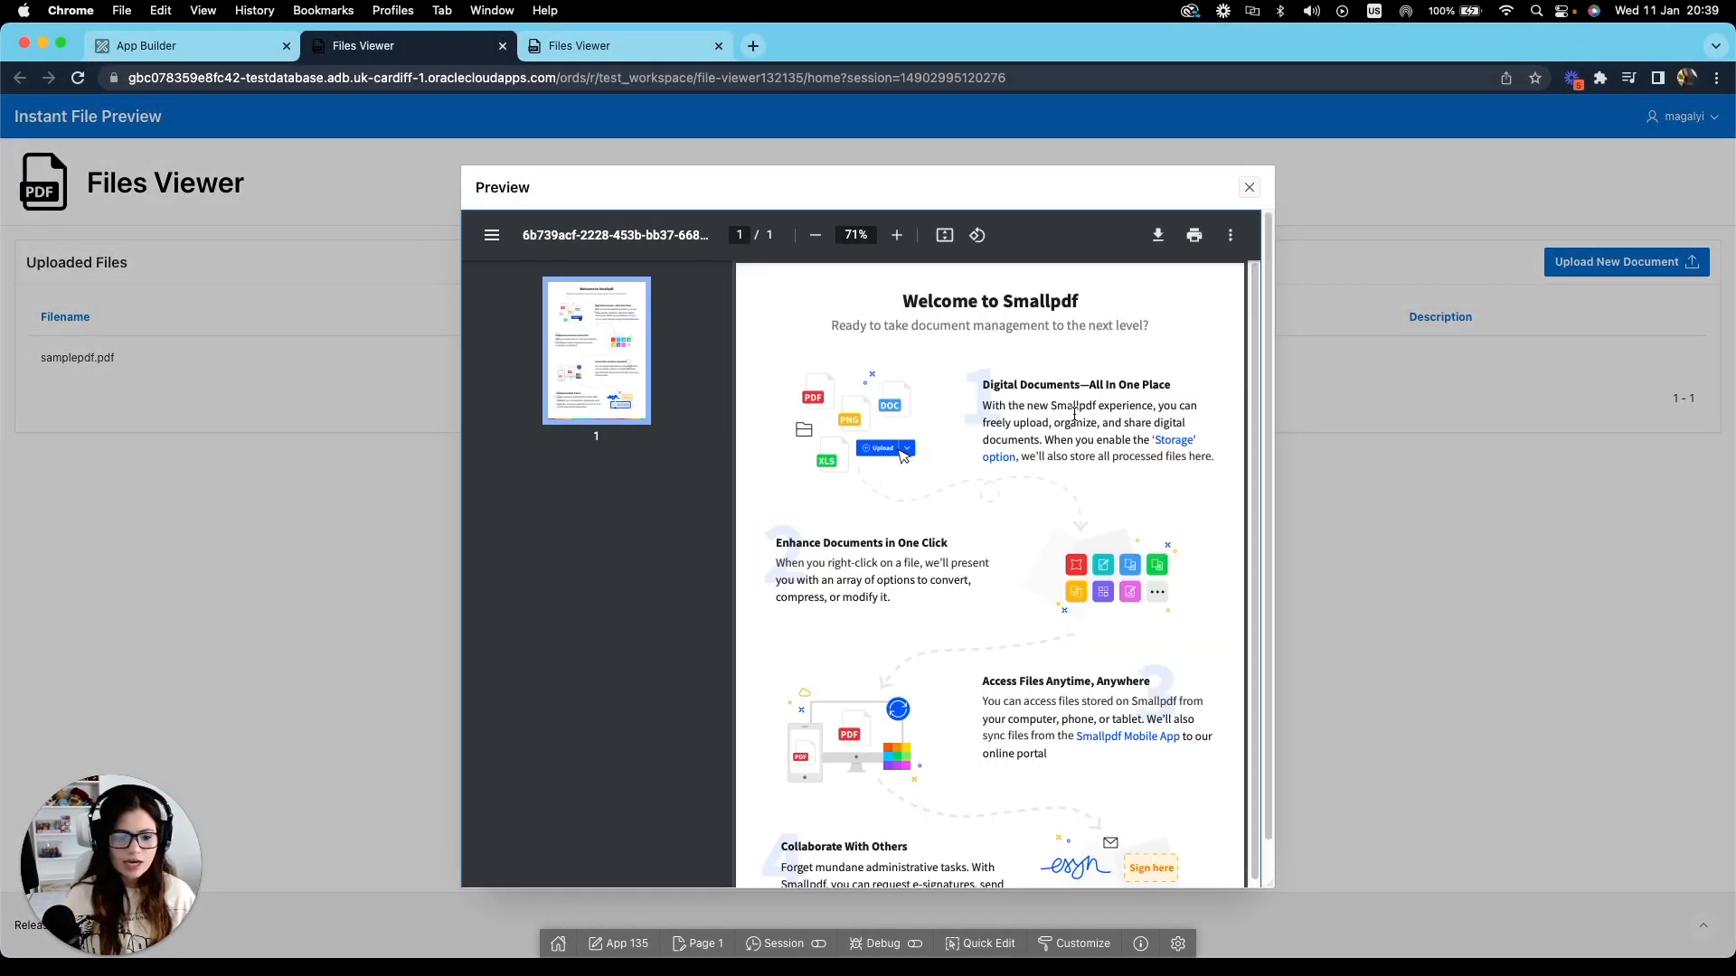
click(1248, 186)
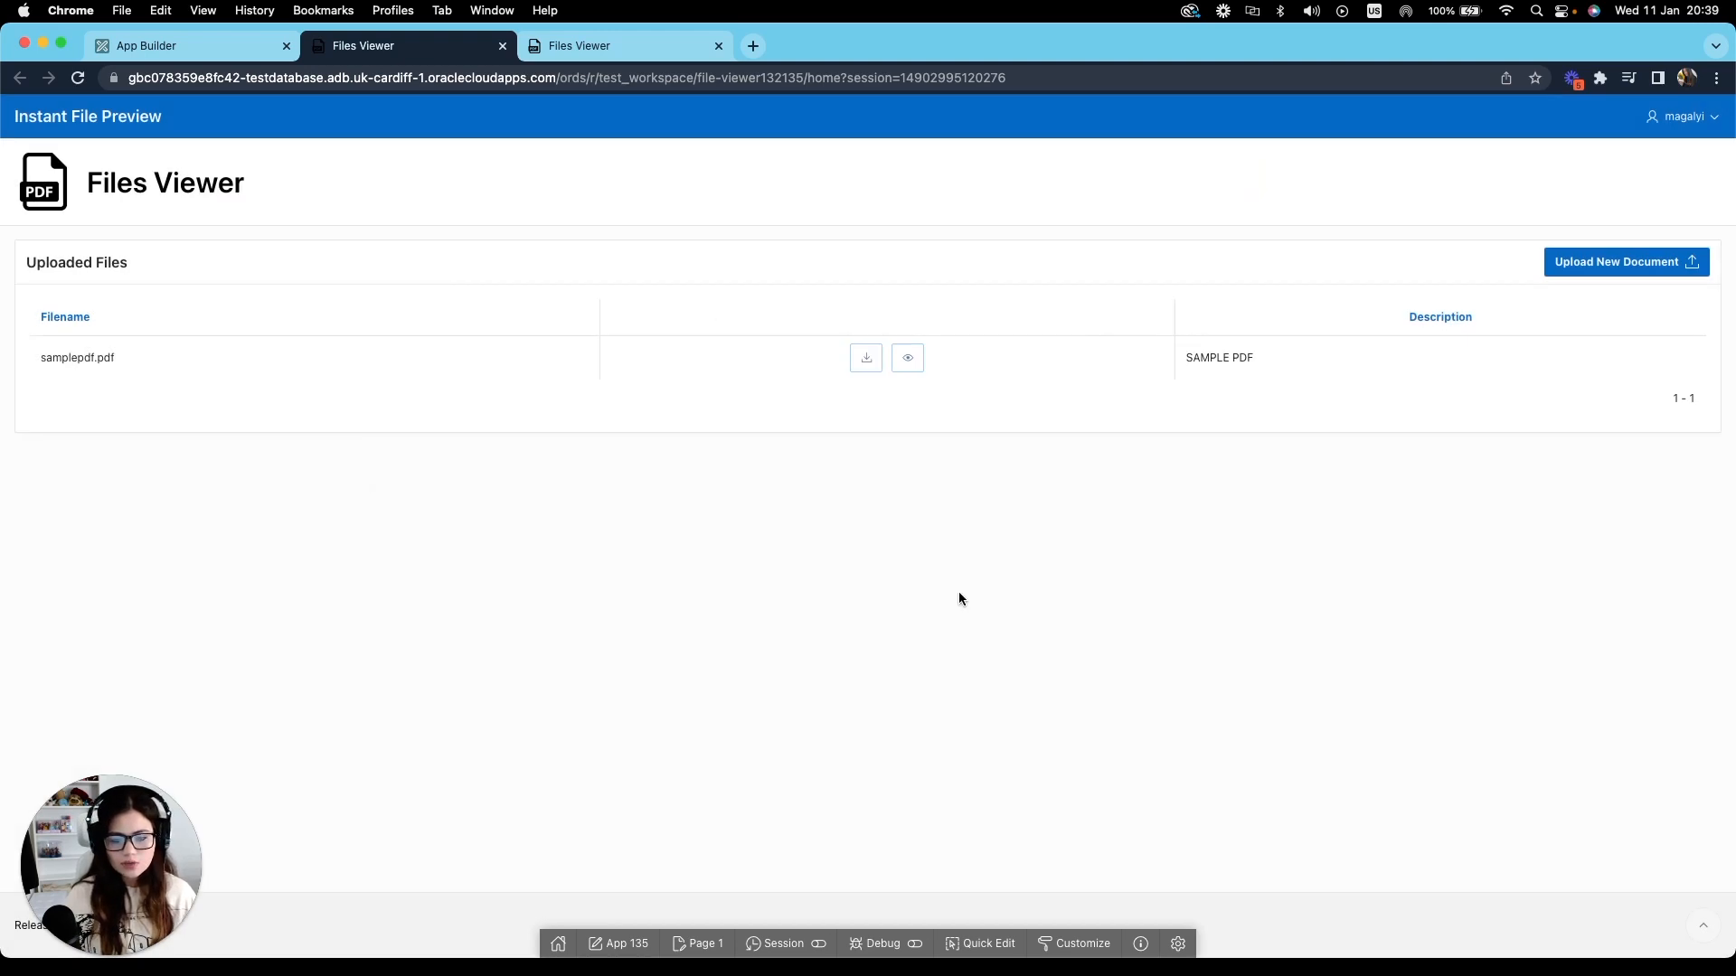
mouse_move(834, 709)
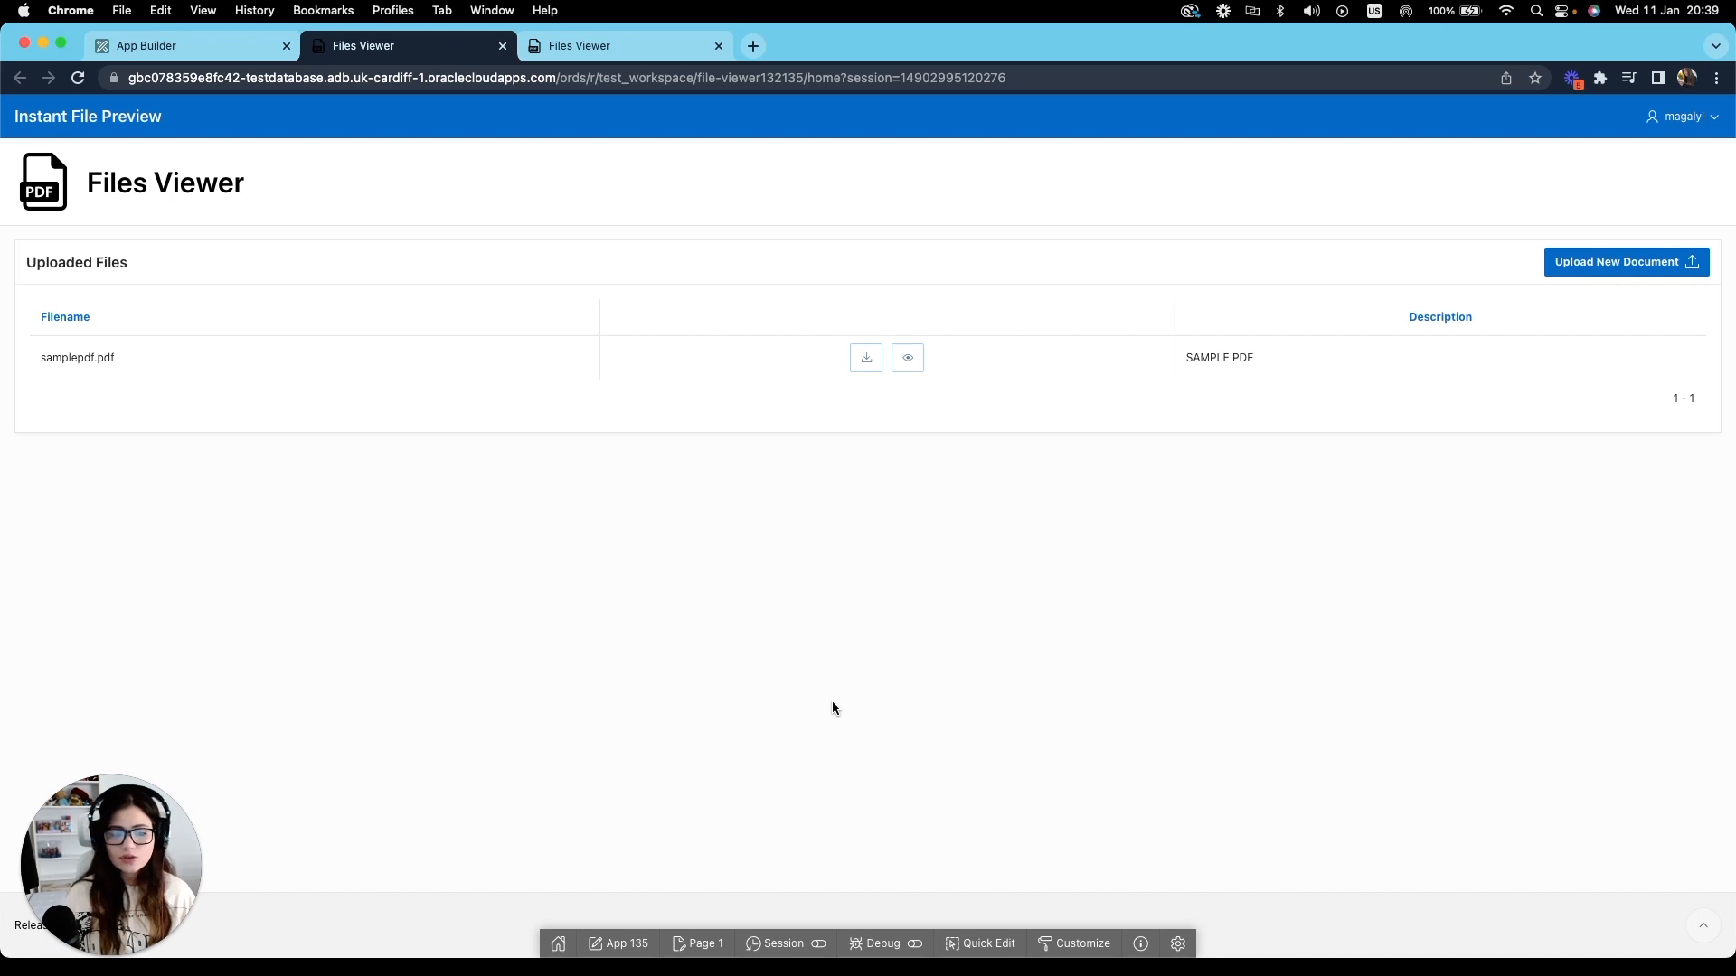
mouse_move(859, 655)
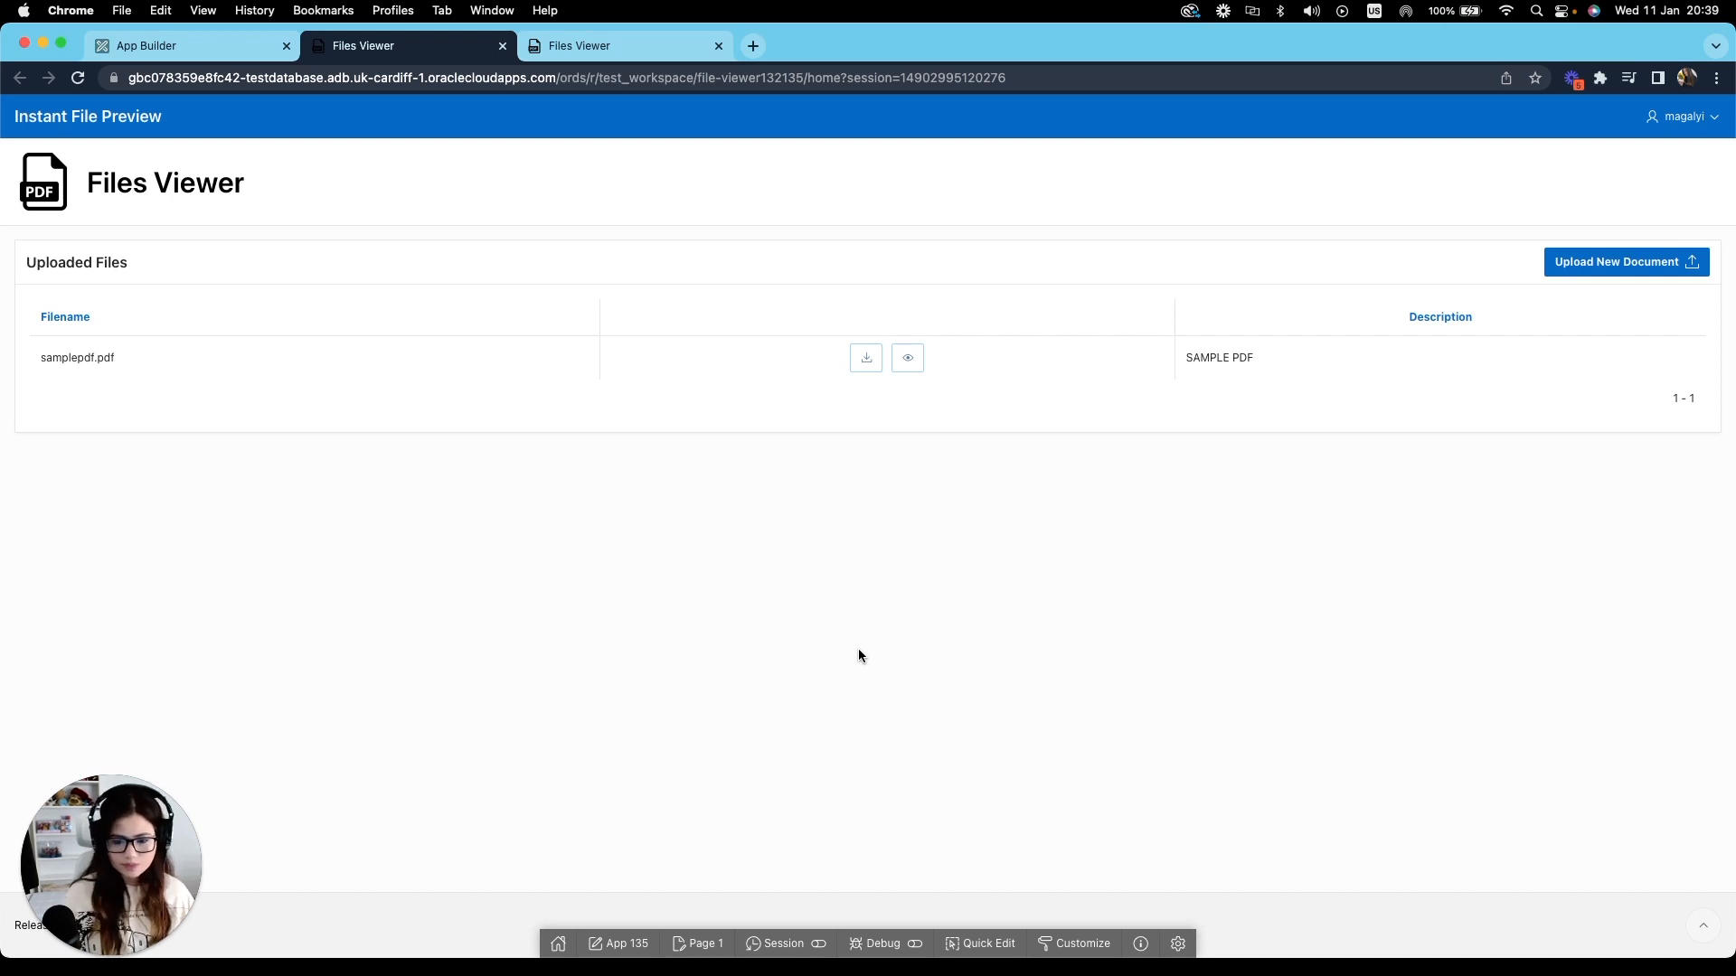
mouse_move(763, 499)
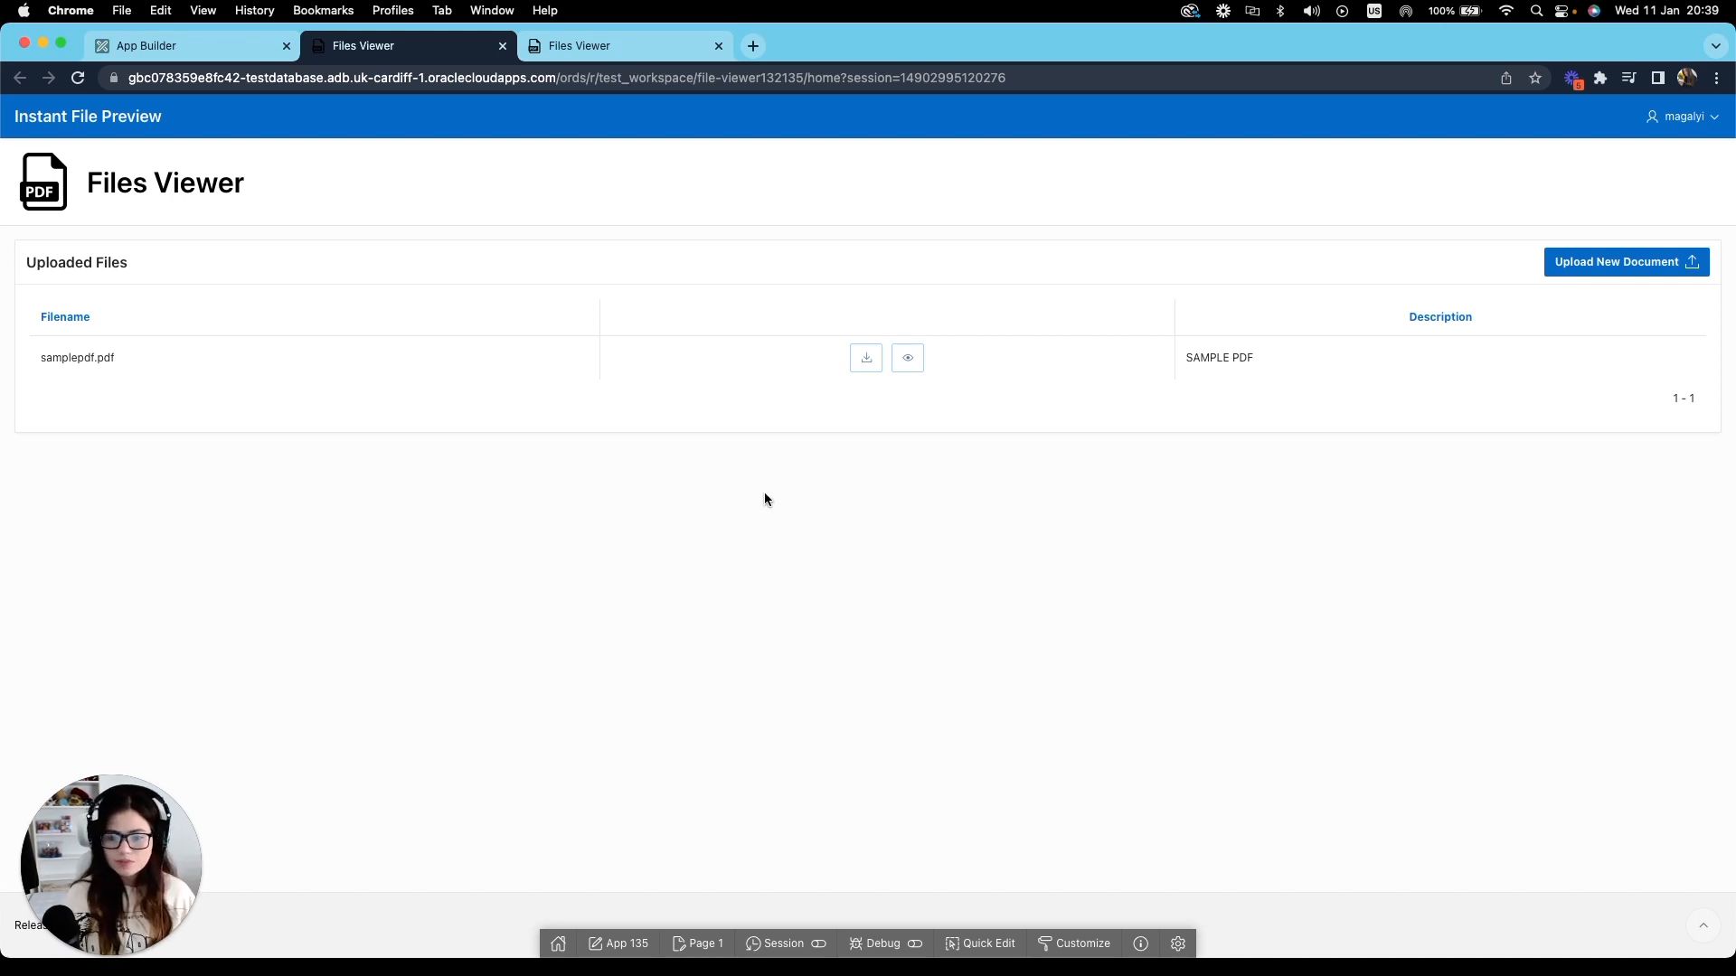
Edit the Home page's Uploaded Files report SQL query, setting the table to mi_documents.
click(718, 45)
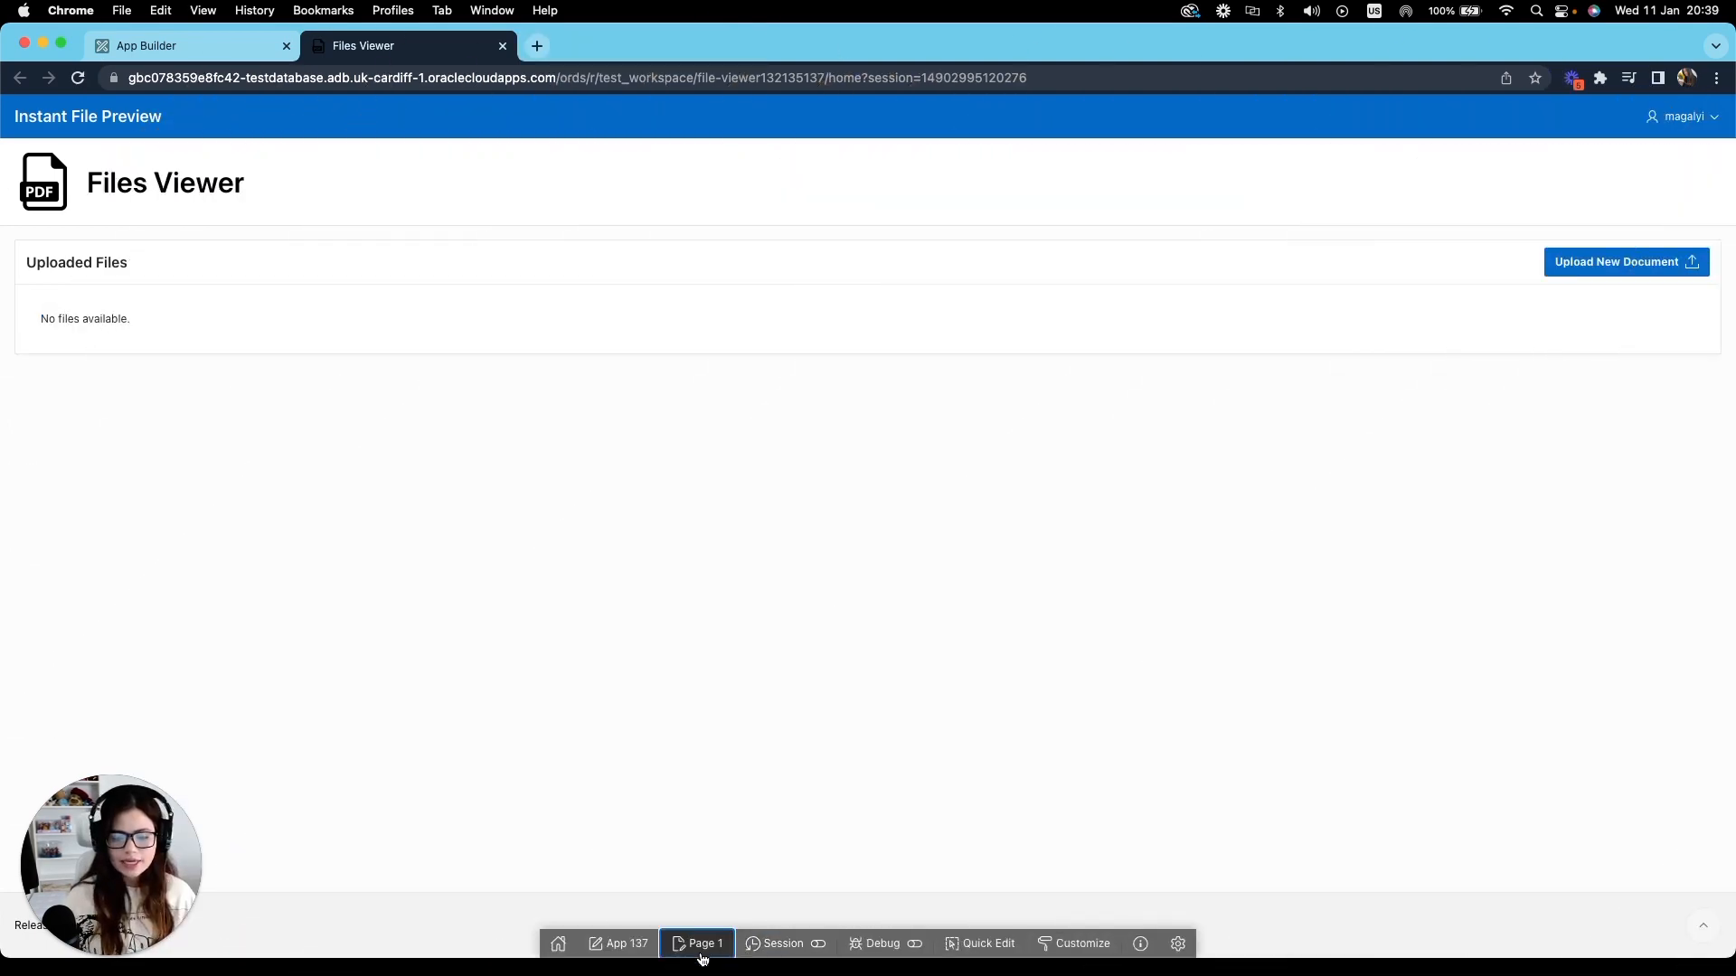
click(698, 944)
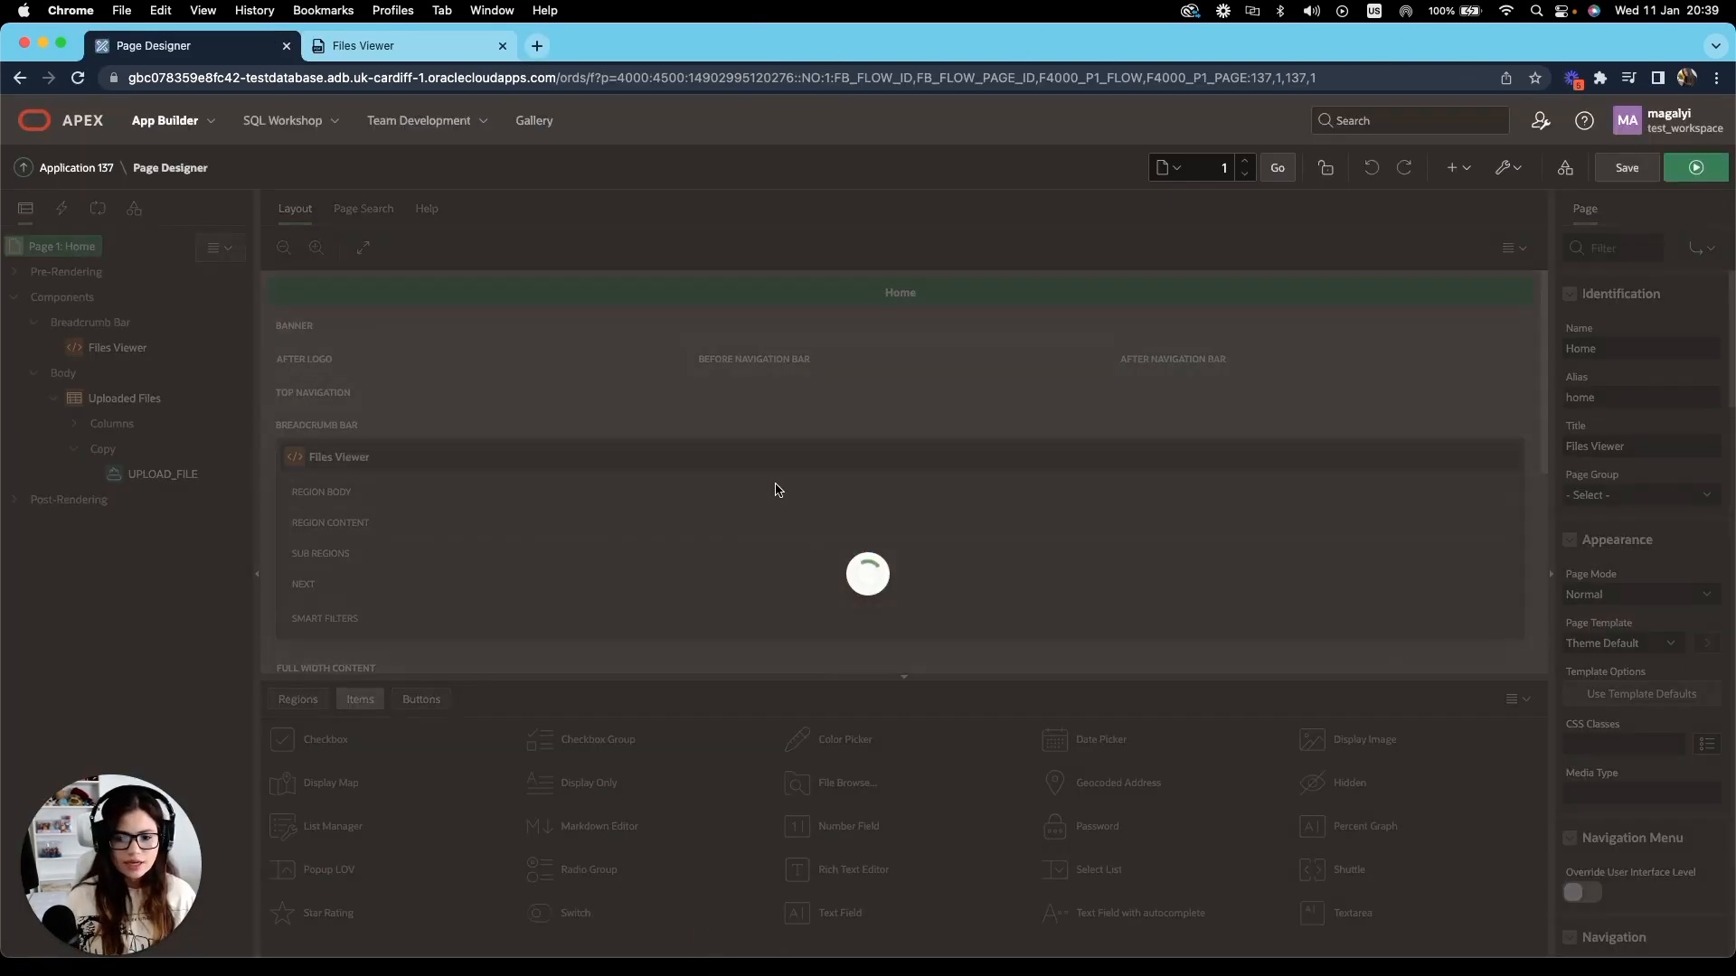
click(125, 398)
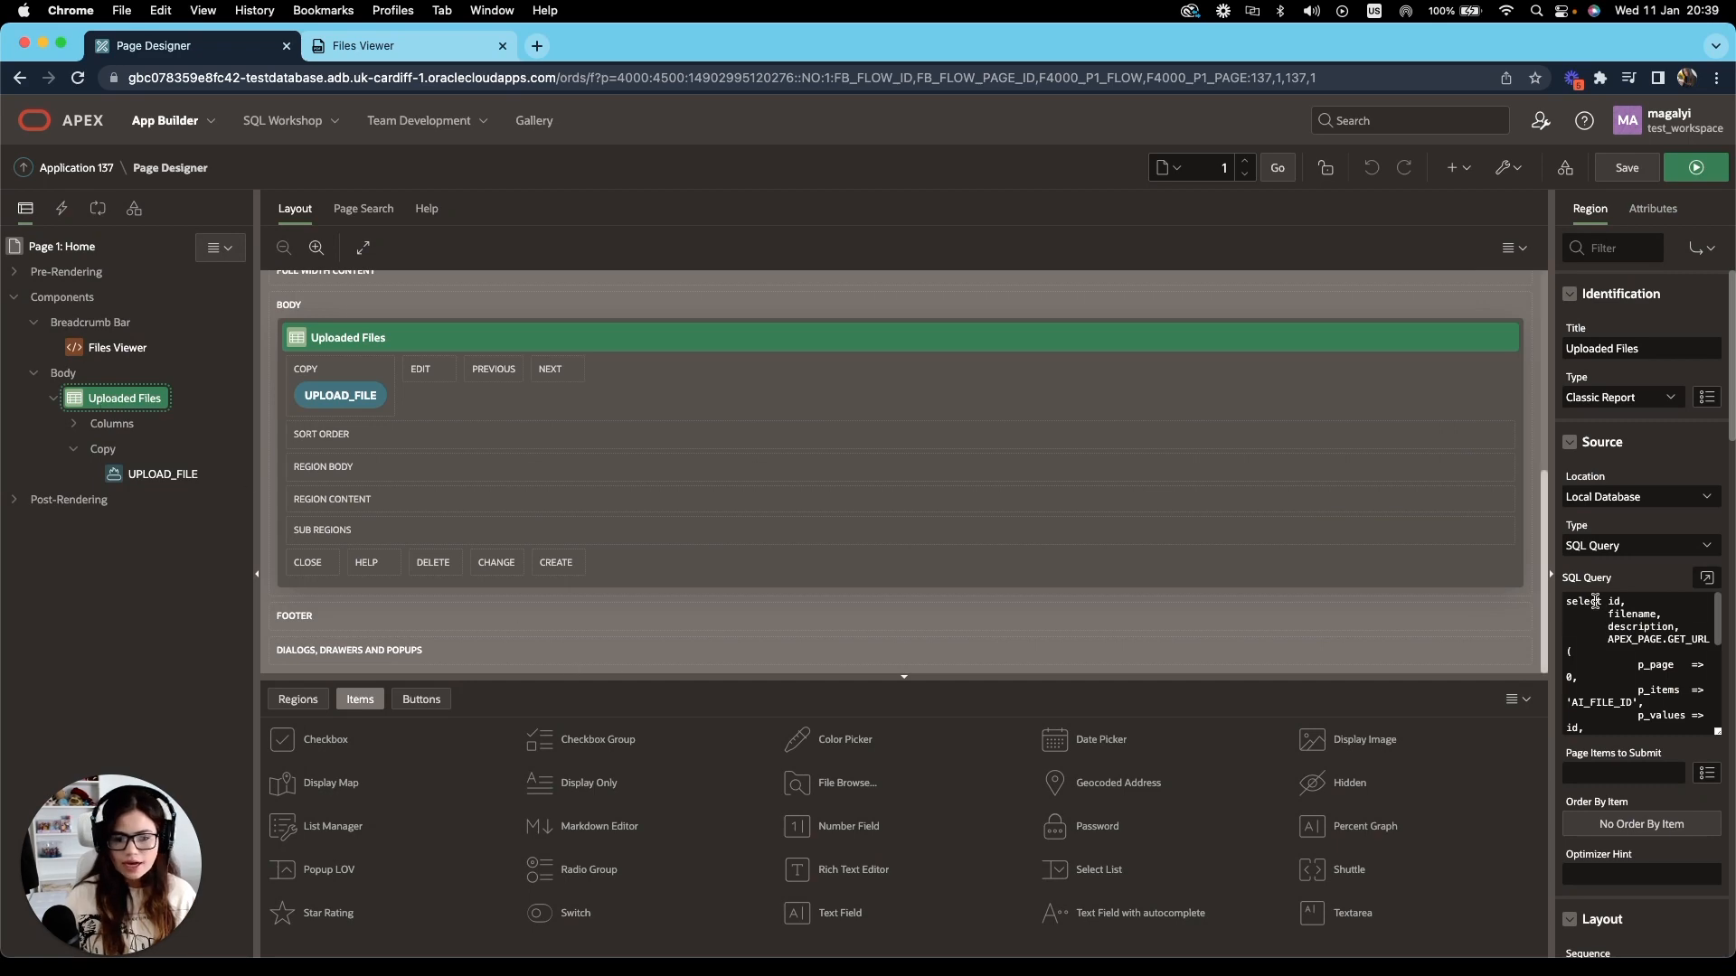
click(1705, 577)
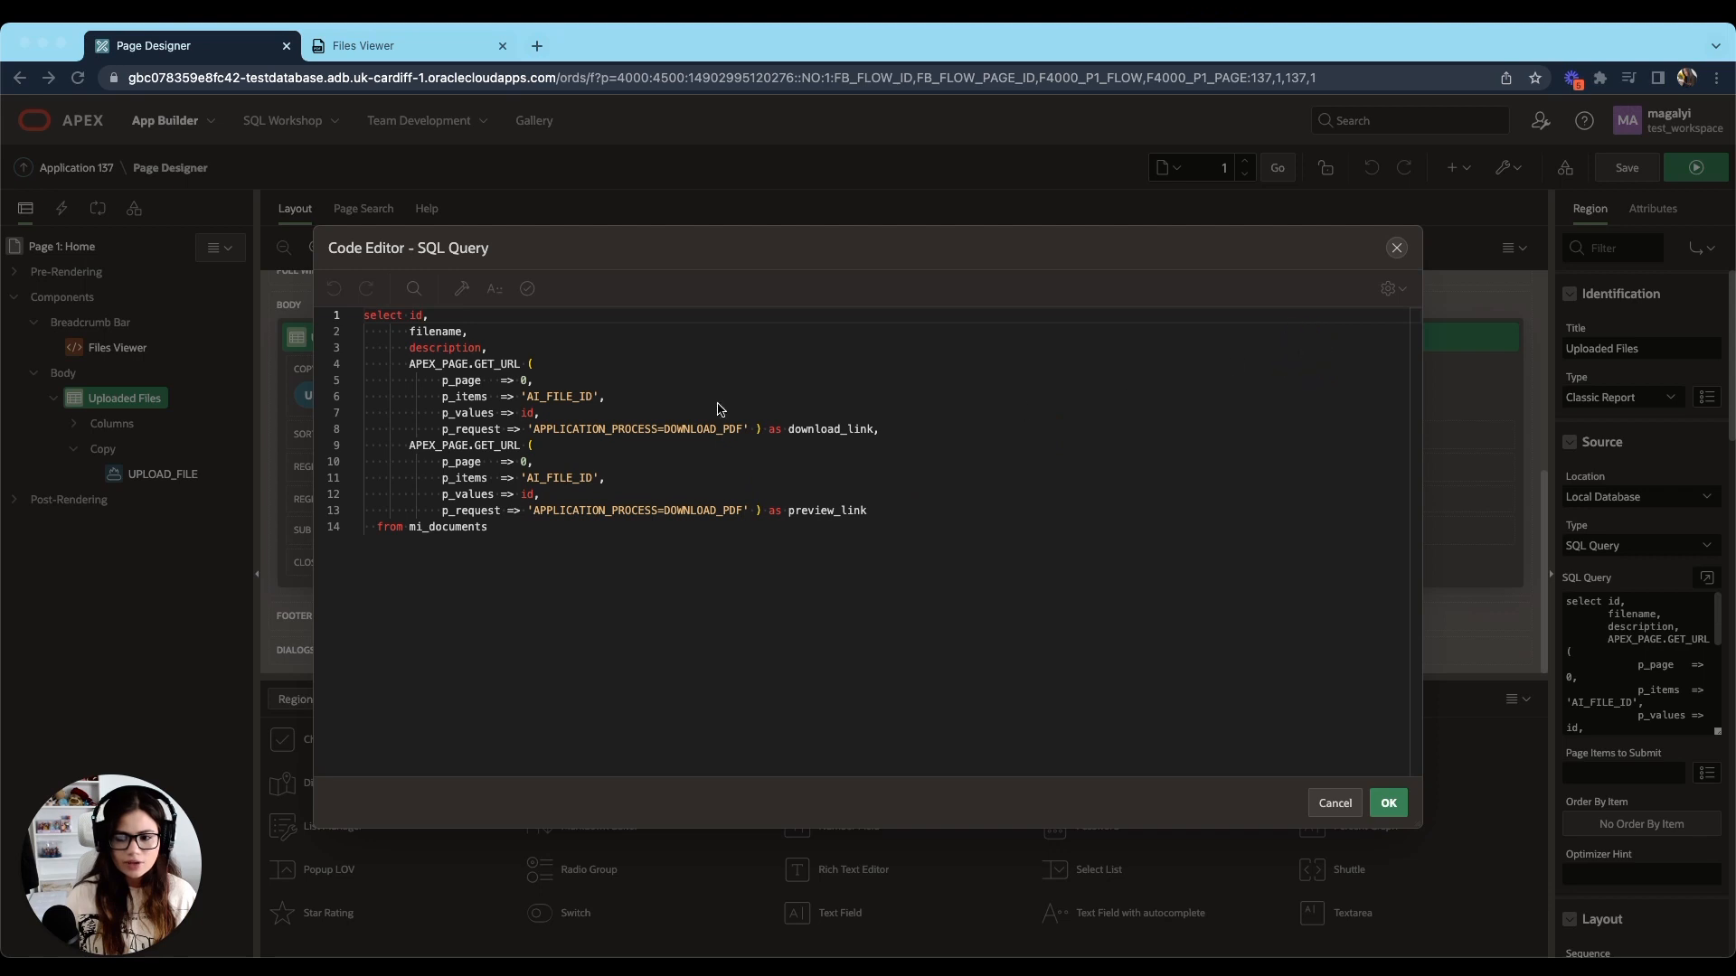
mouse_move(410, 326)
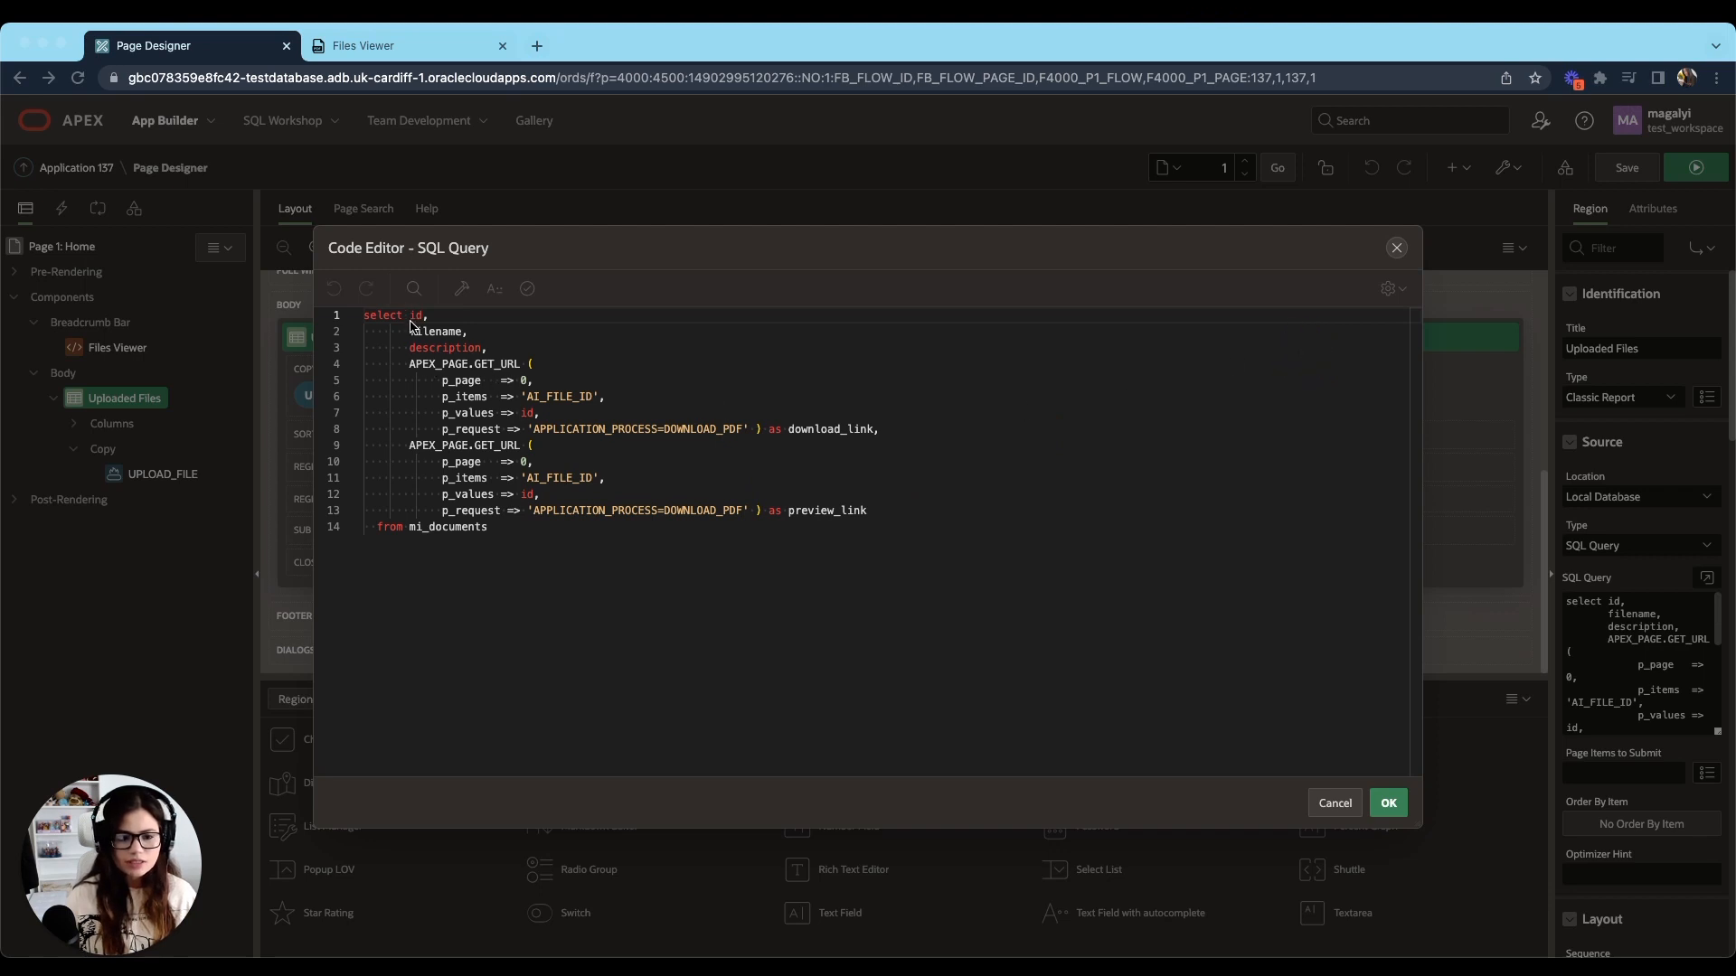
mouse_move(463, 353)
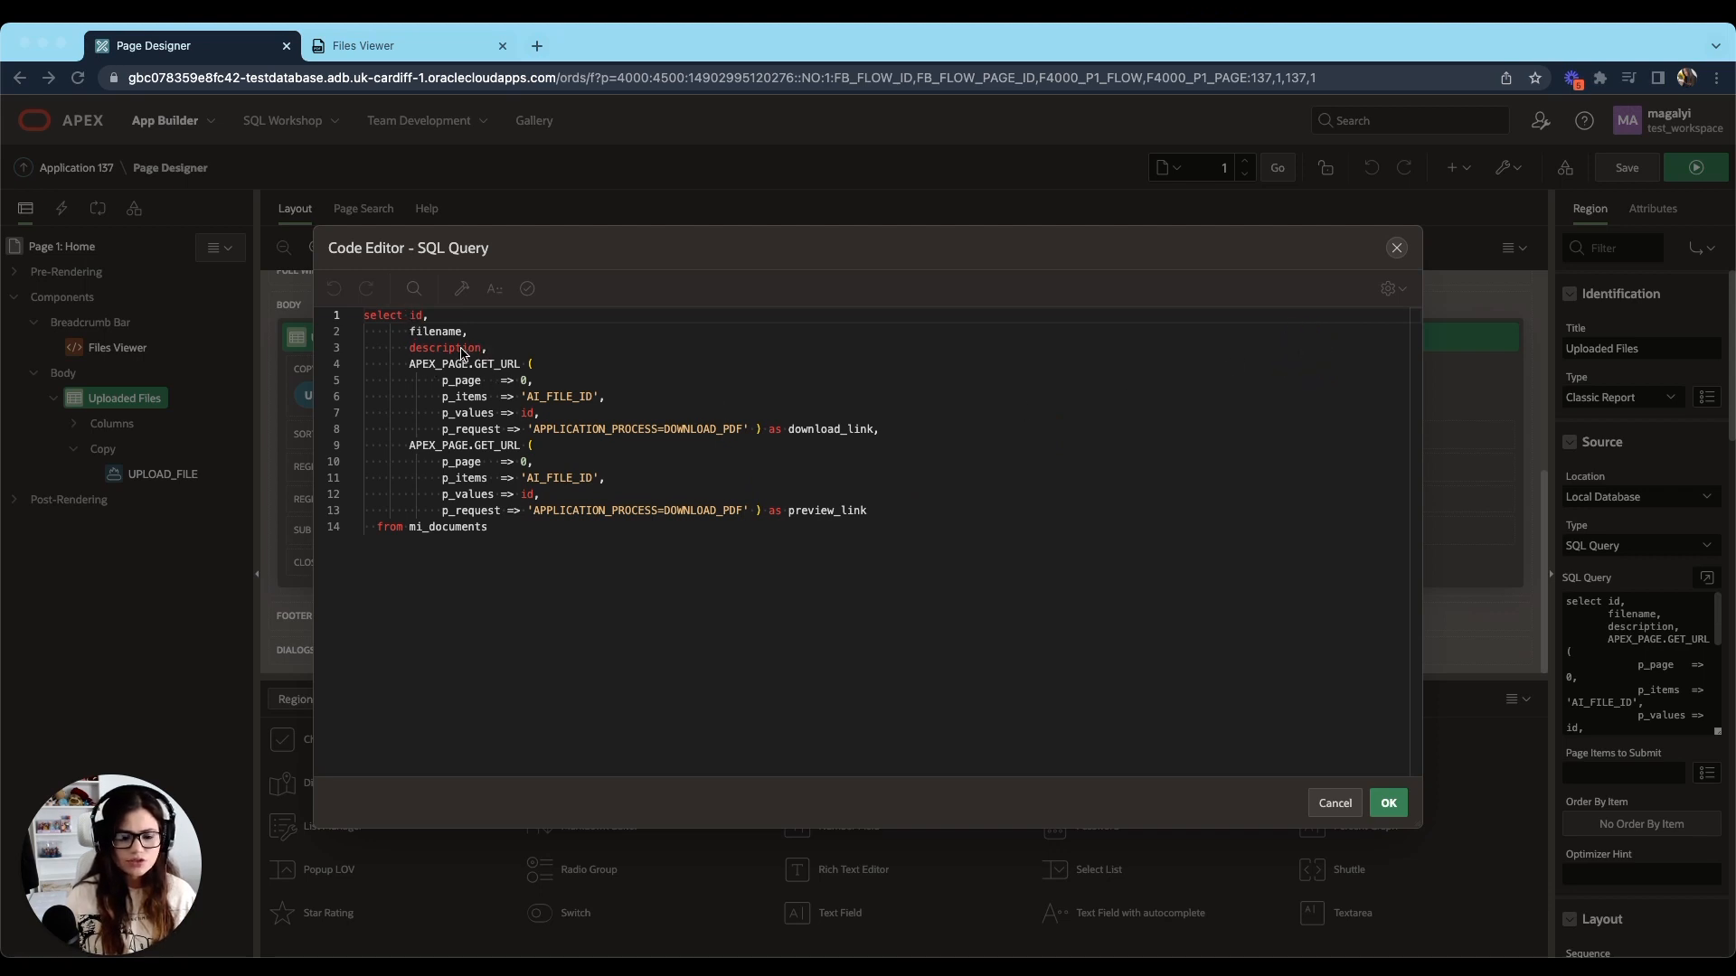
double_click(448, 526)
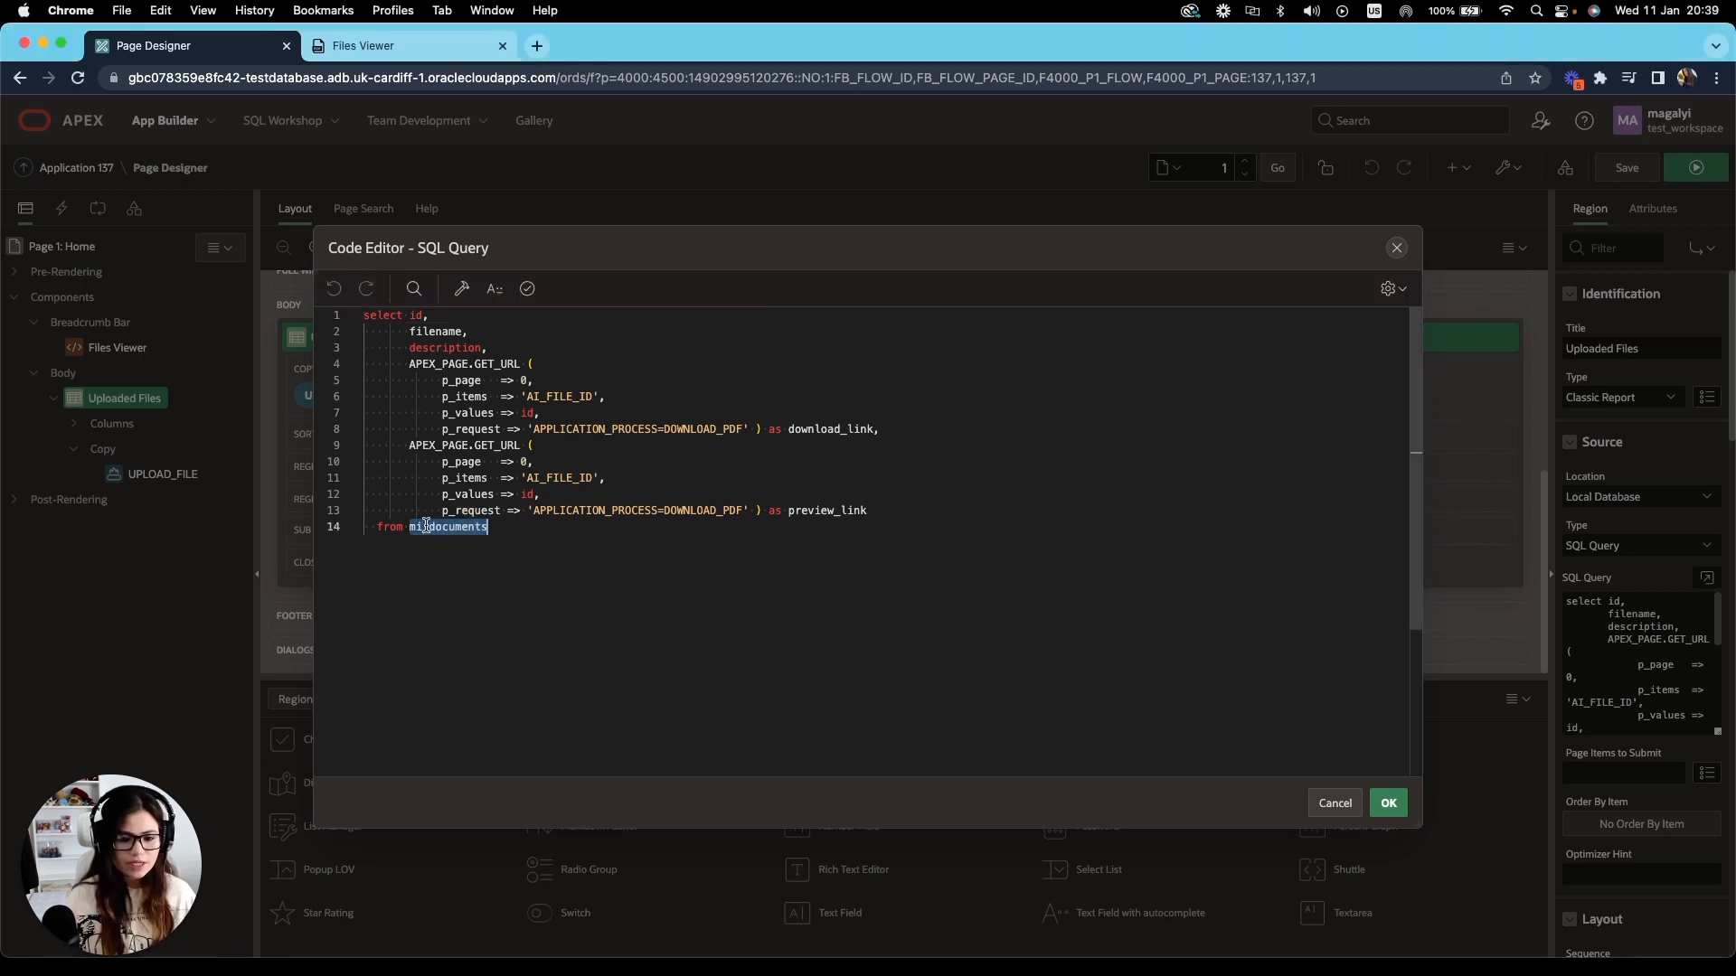
text(mi_documents)
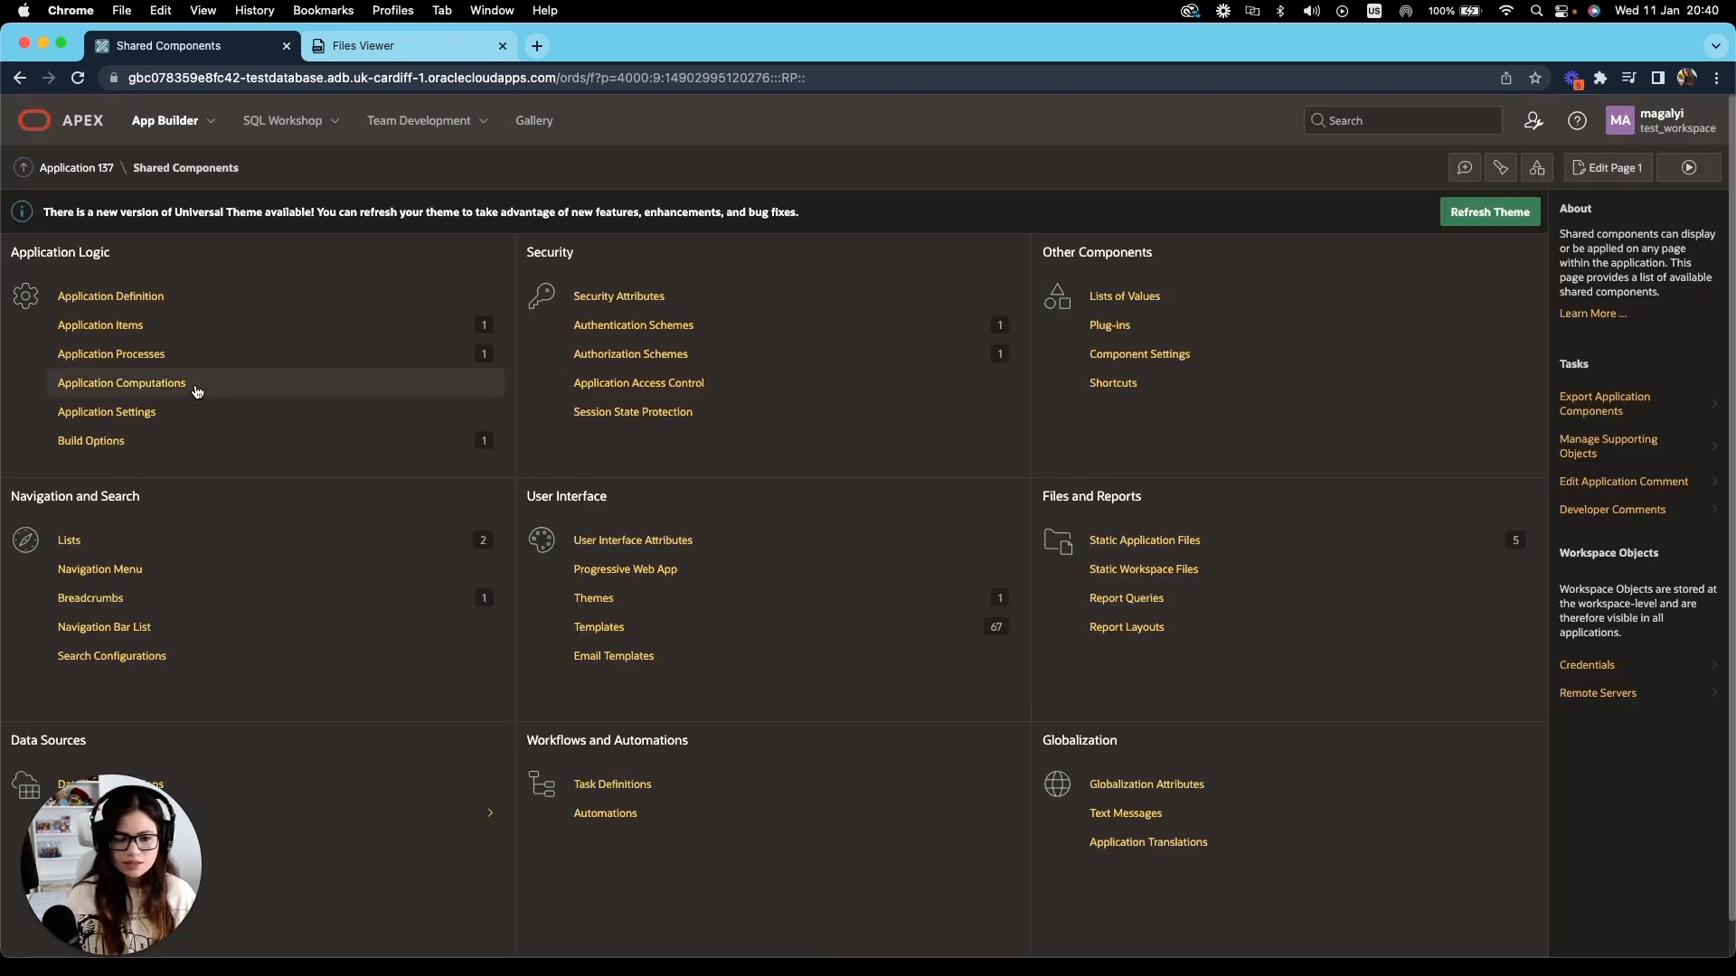
Review the DOWNLOAD_PDF application process's PL/SQL download code and return to Page 1.
click(110, 352)
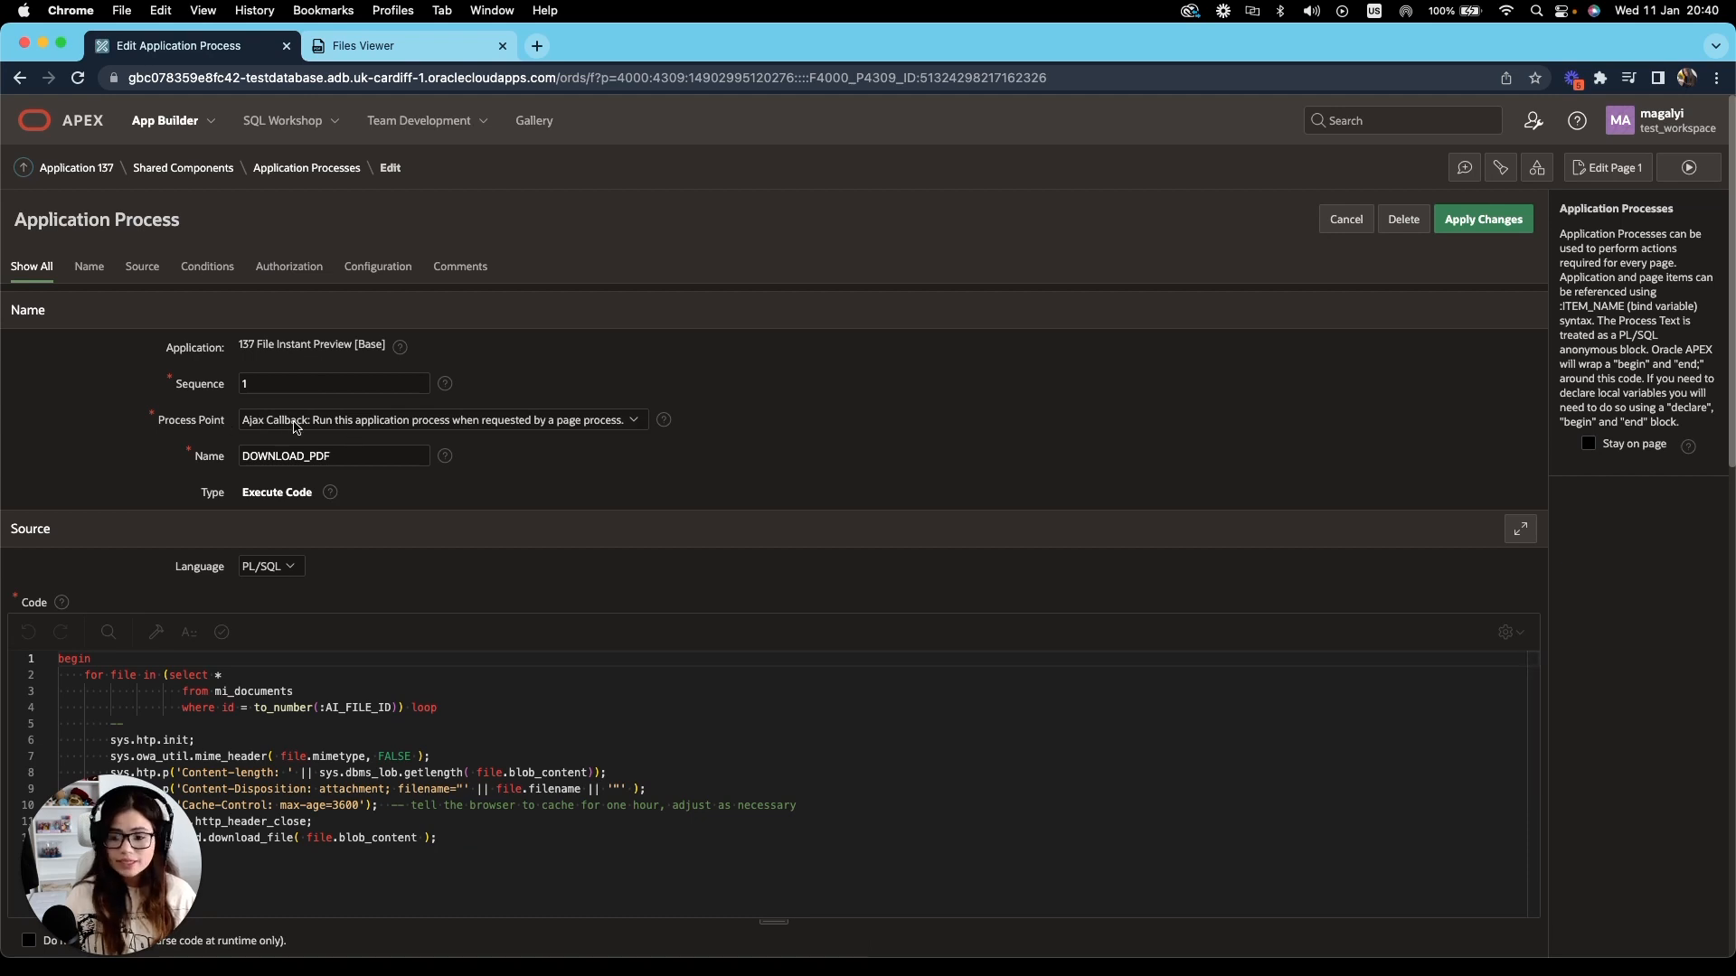
scroll(down, 3)
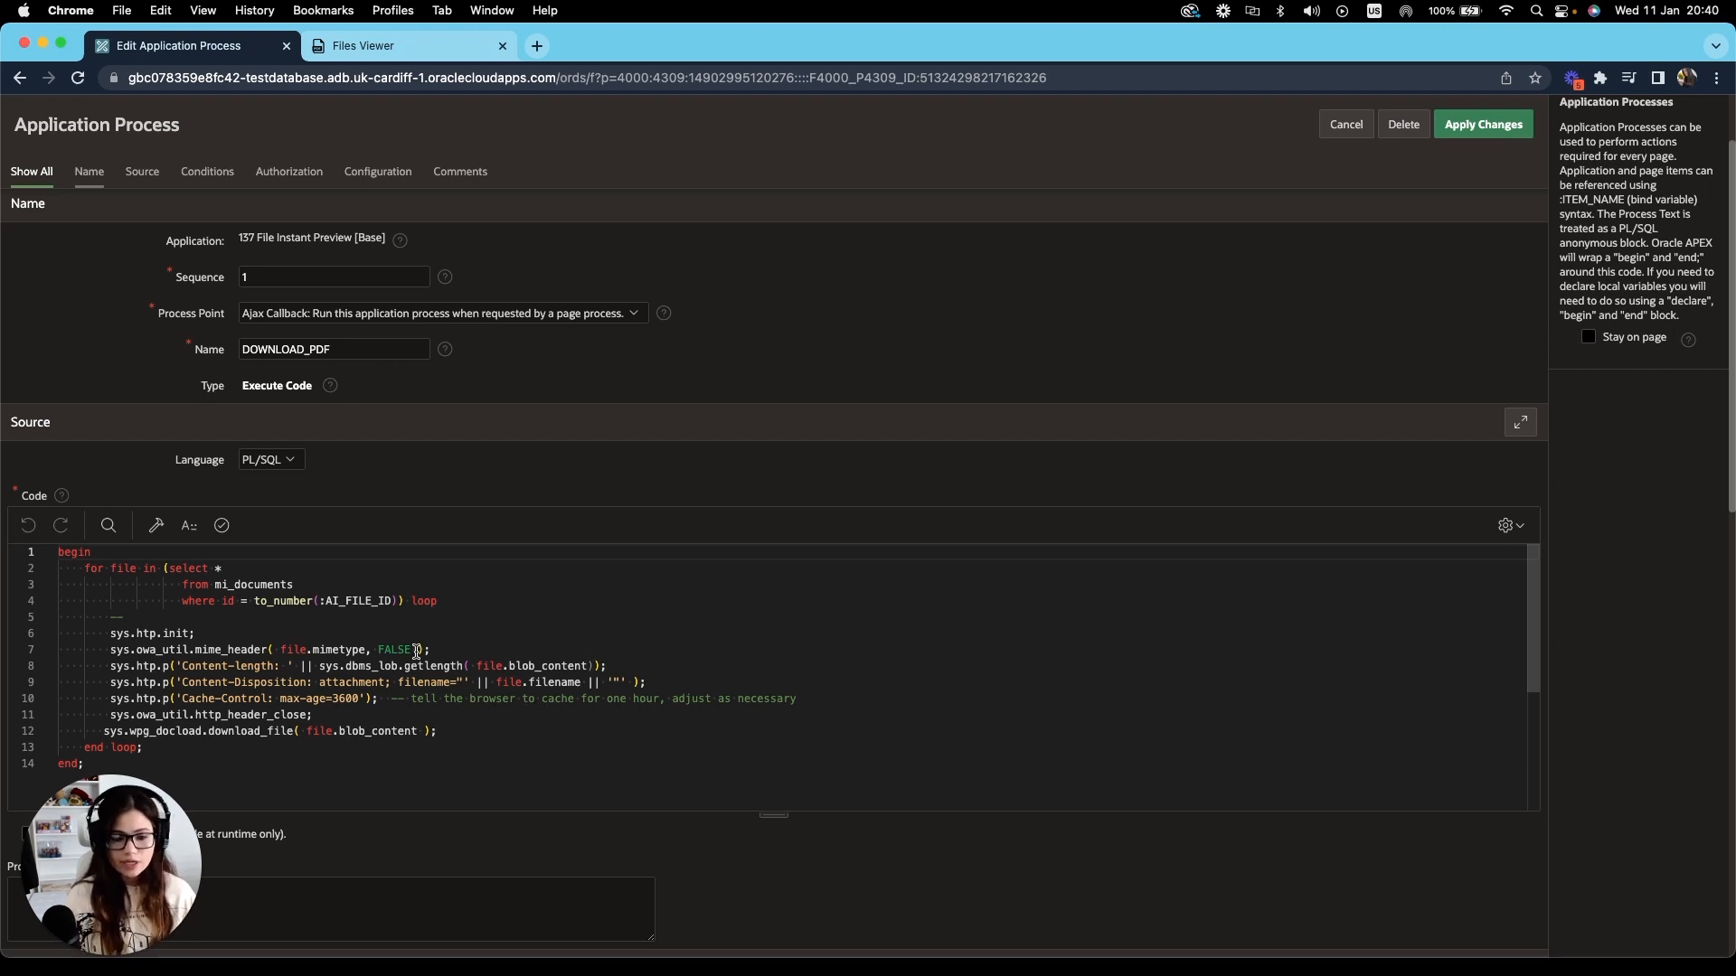
click(1481, 219)
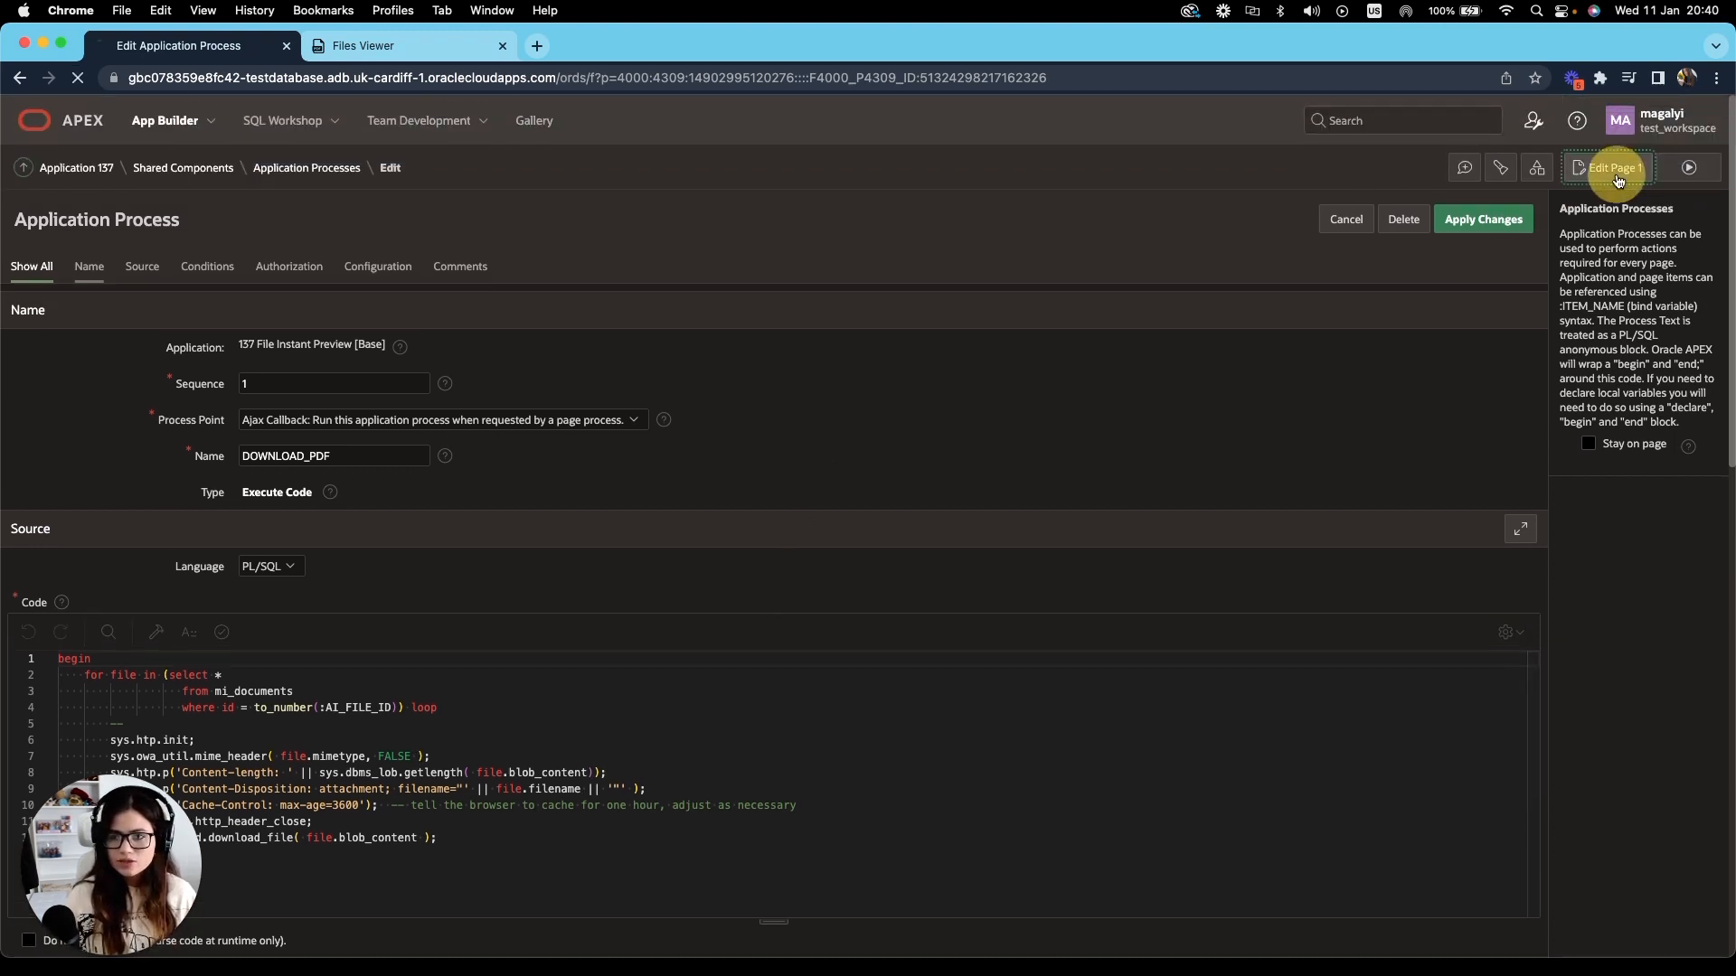
Add a new derived column to the Uploaded Files report.
click(1613, 166)
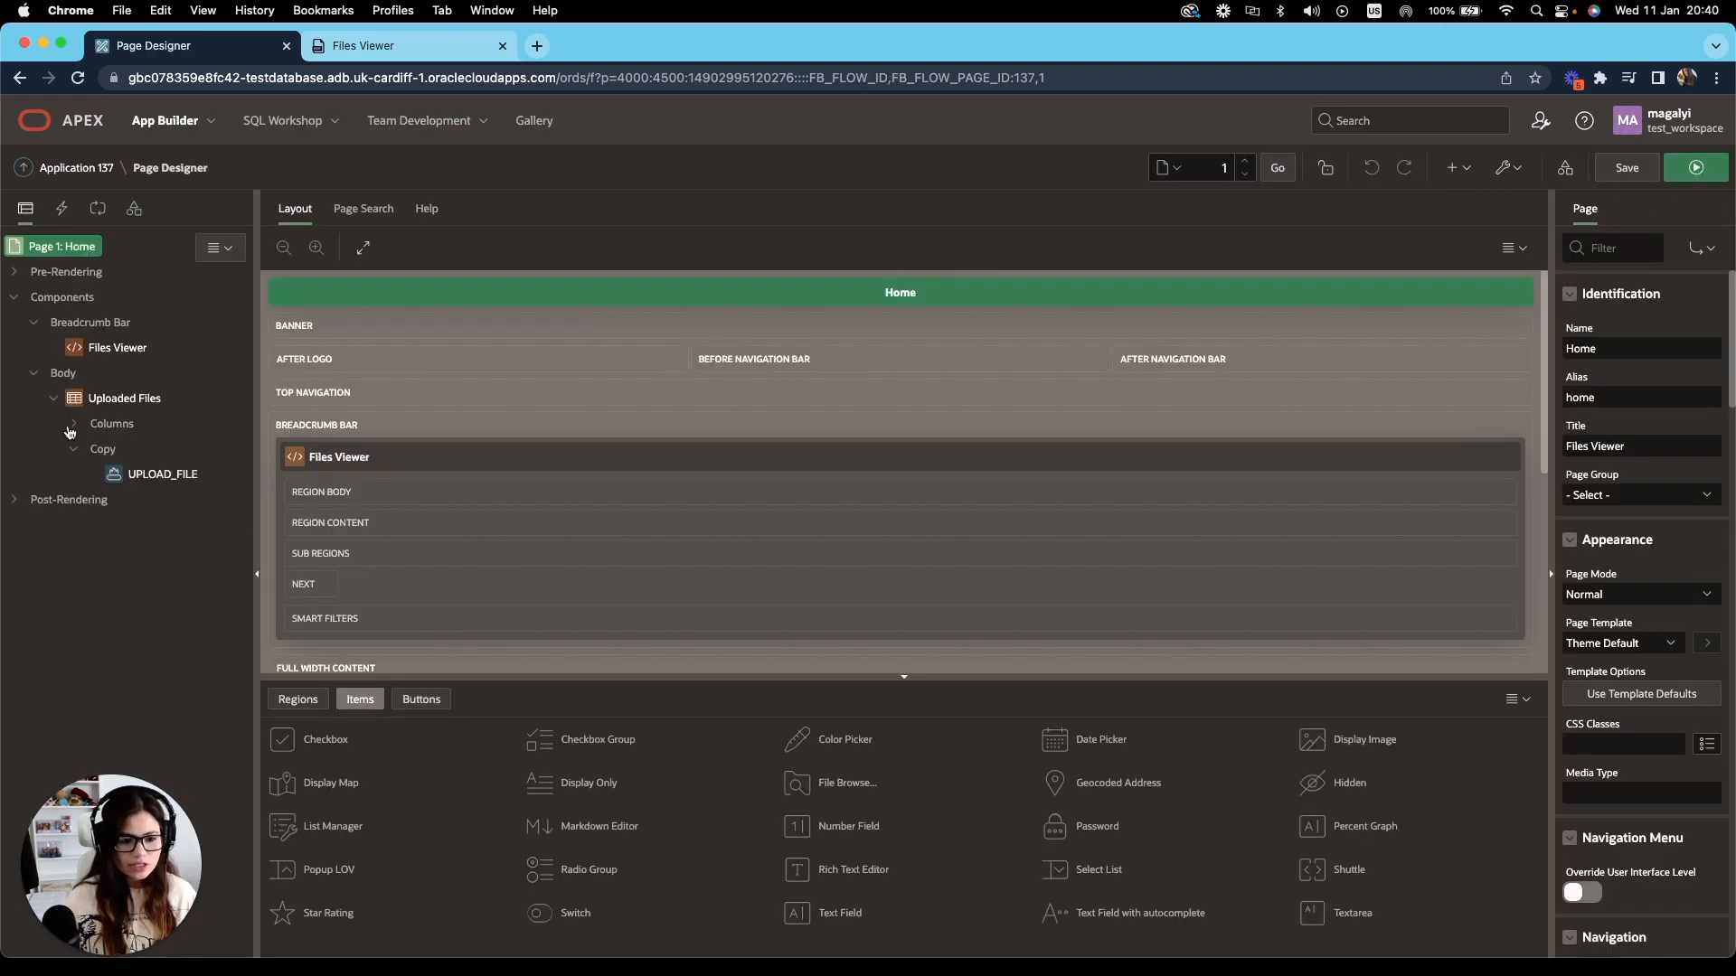
click(71, 427)
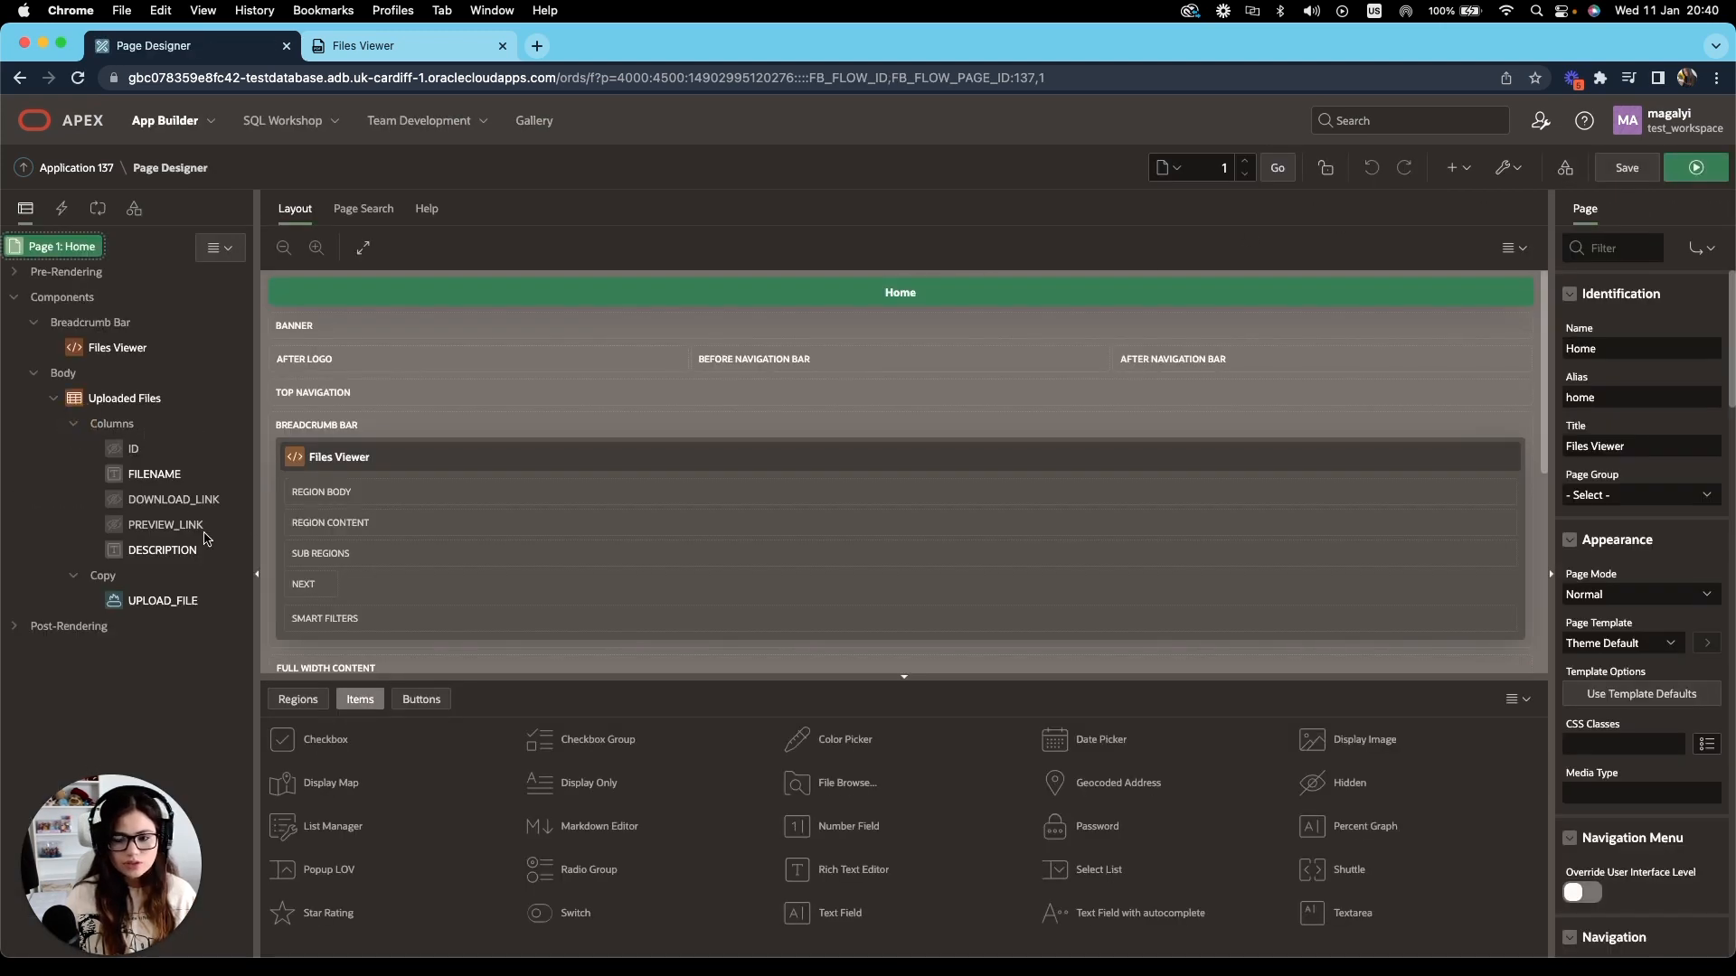
click(112, 429)
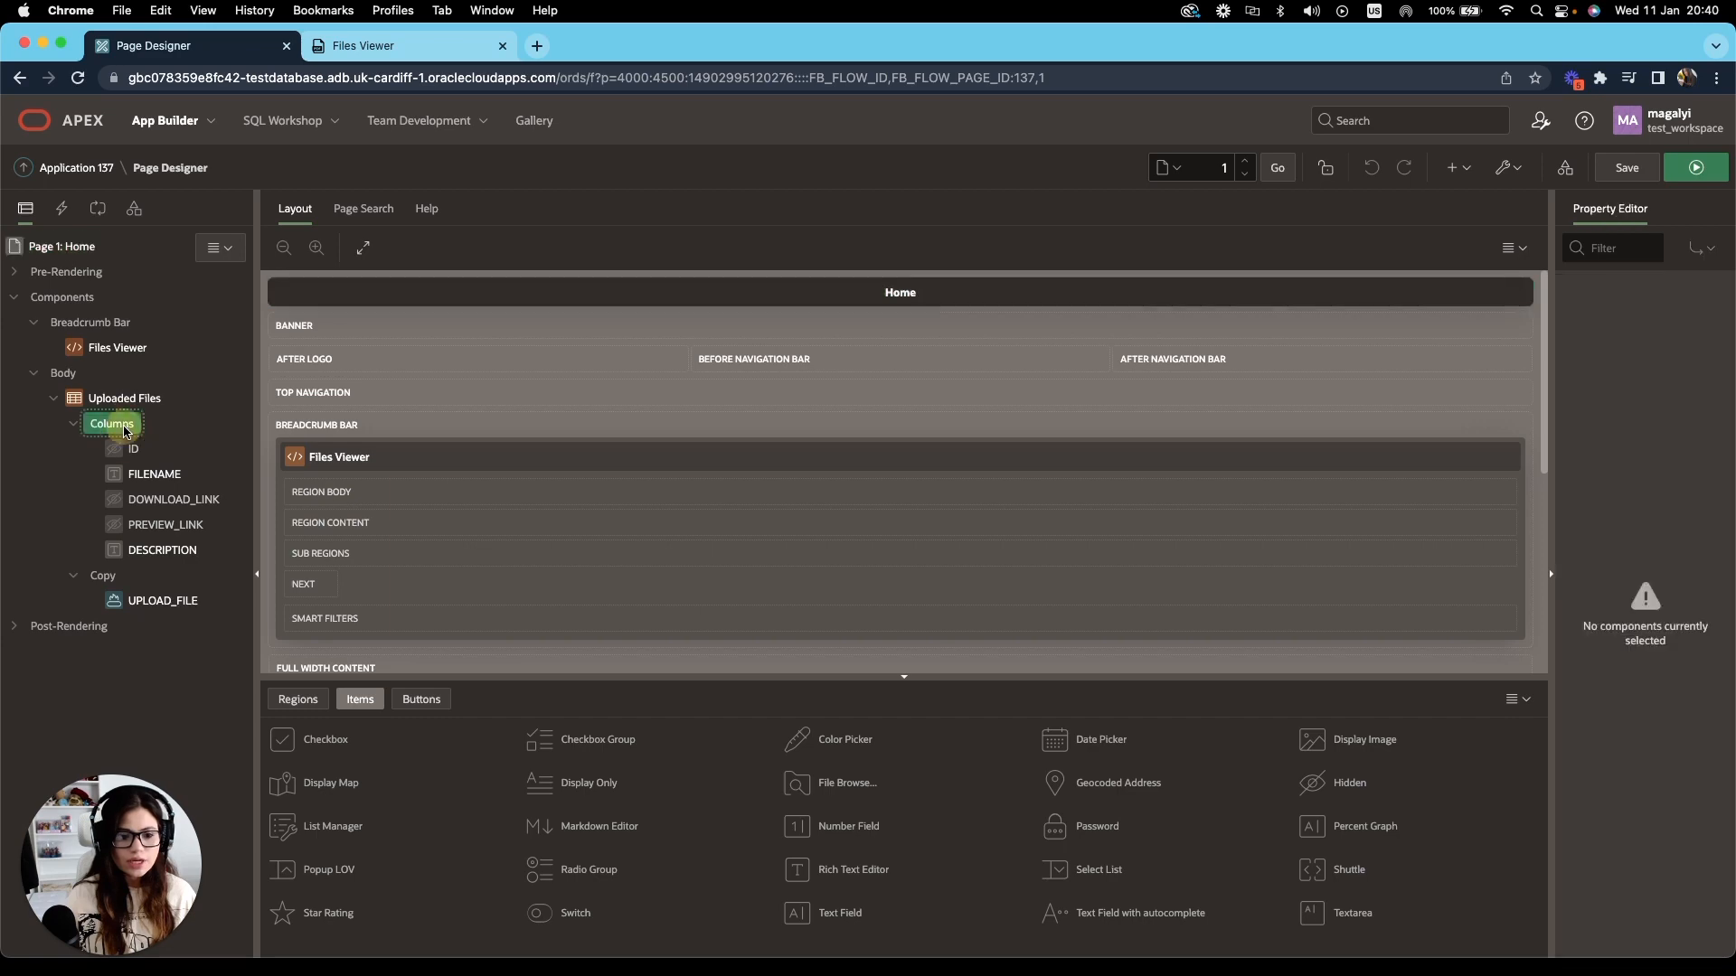
click(154, 575)
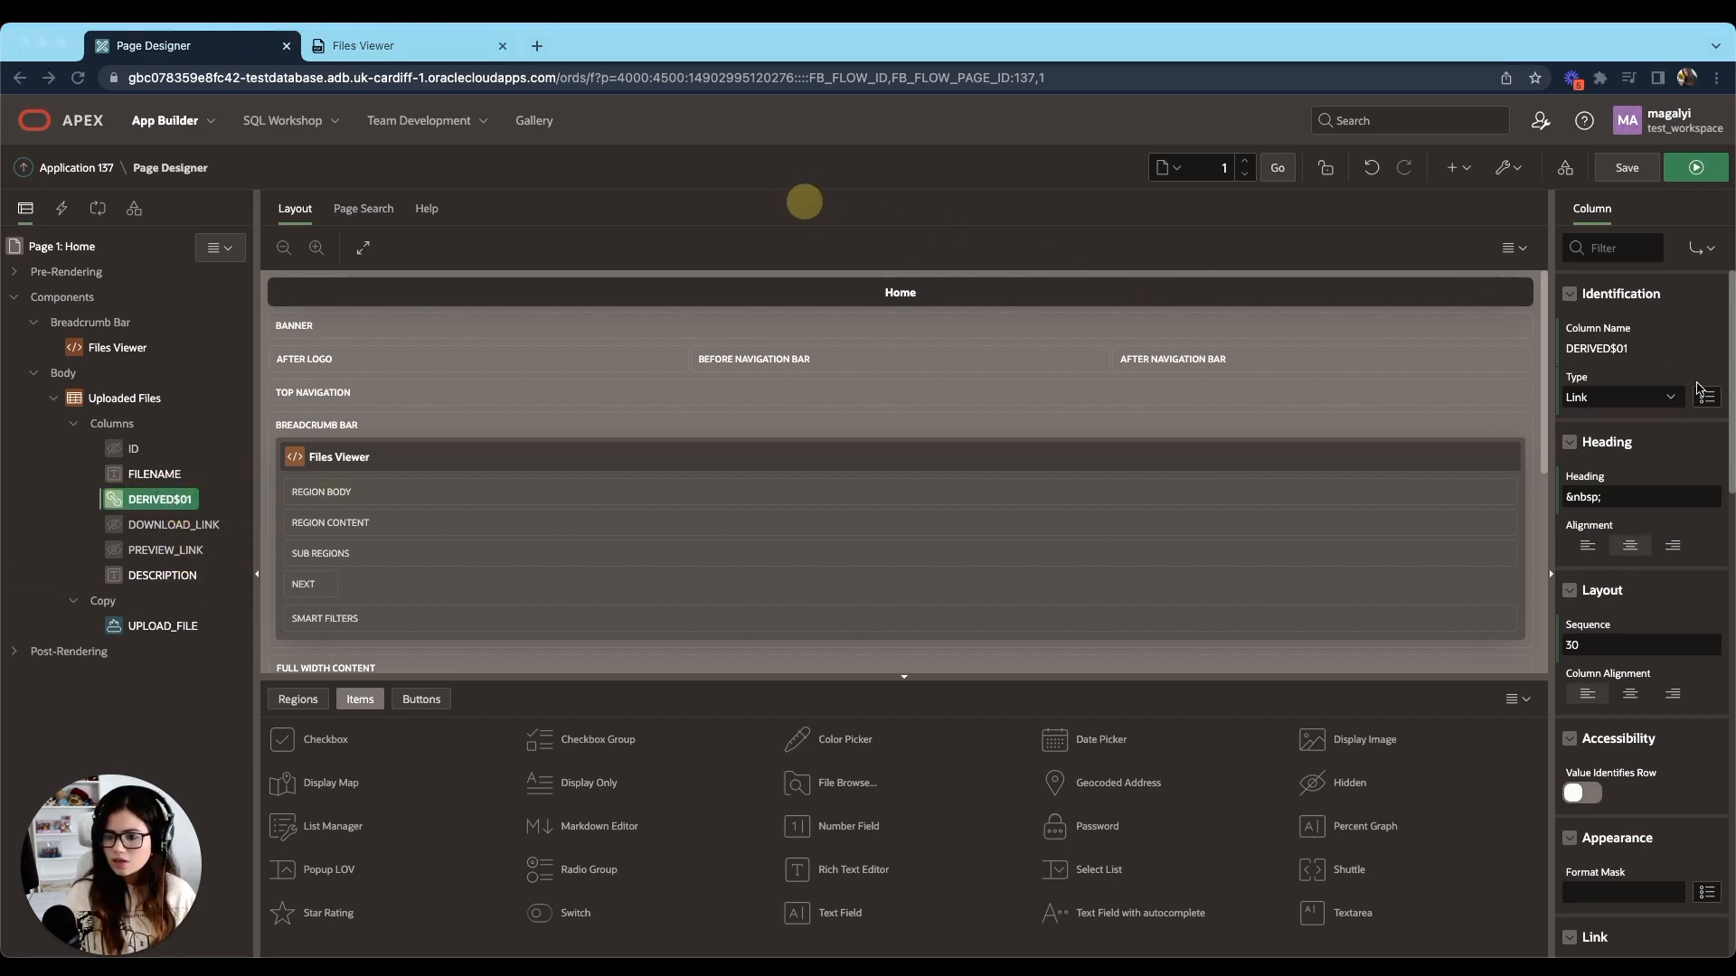
Make the new column Plain Text and reach its HTML Expression under Column Formatting.
click(1620, 396)
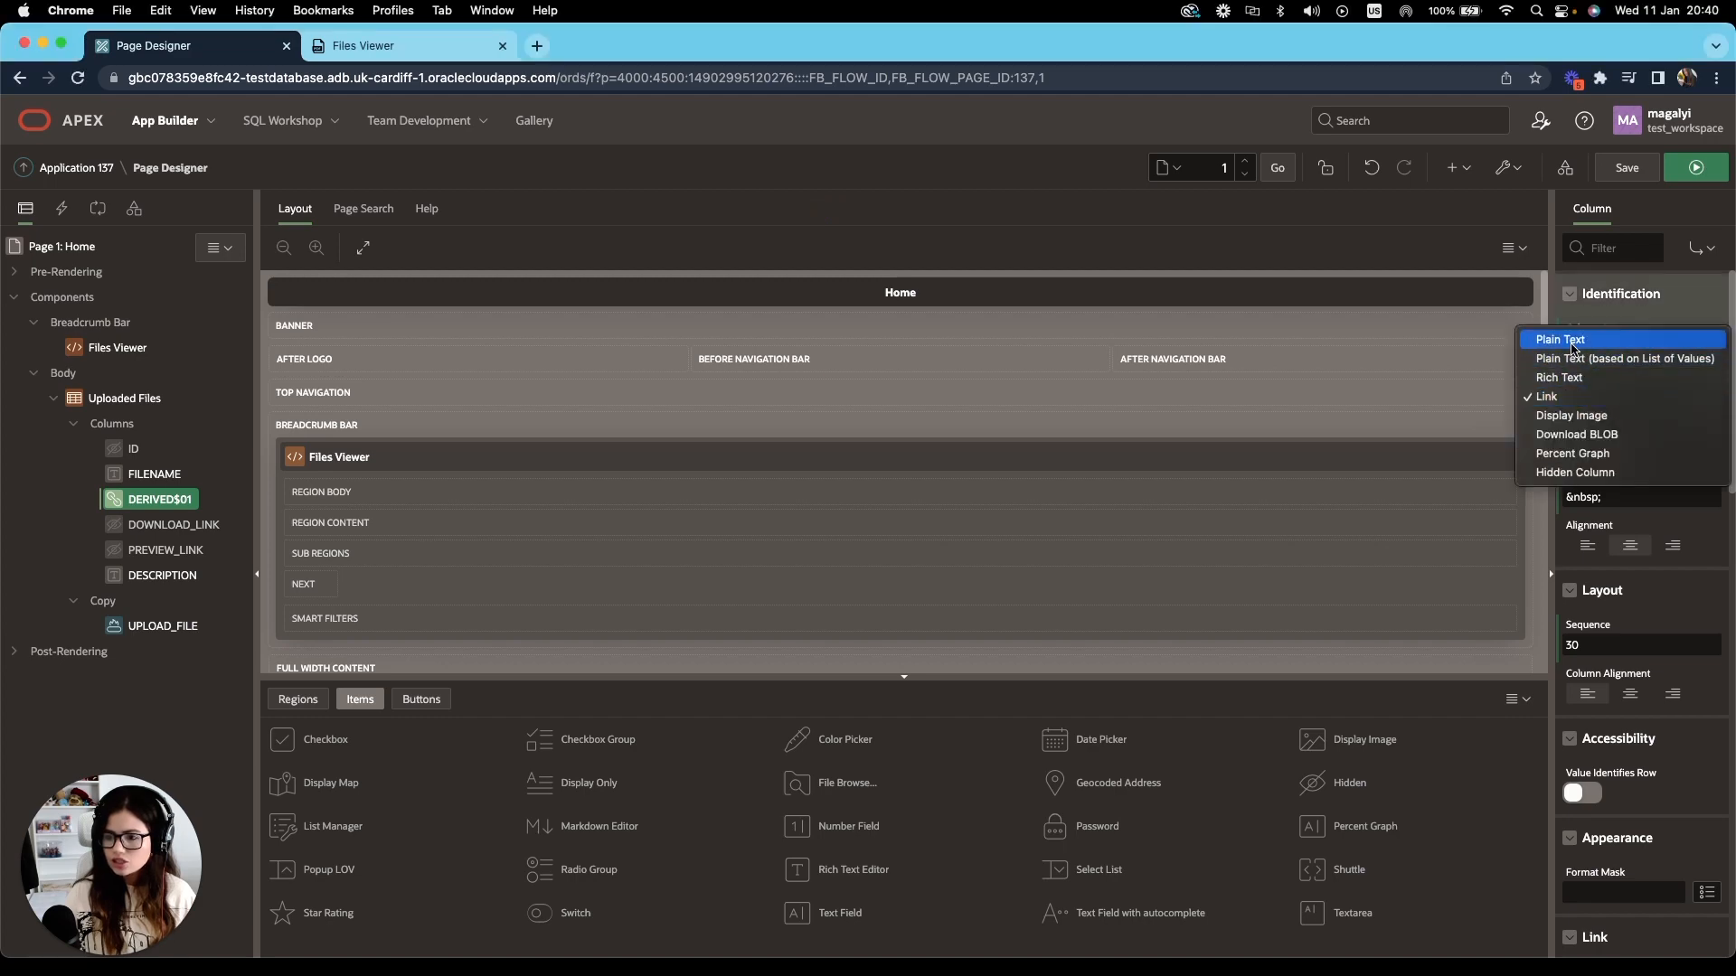
click(1561, 338)
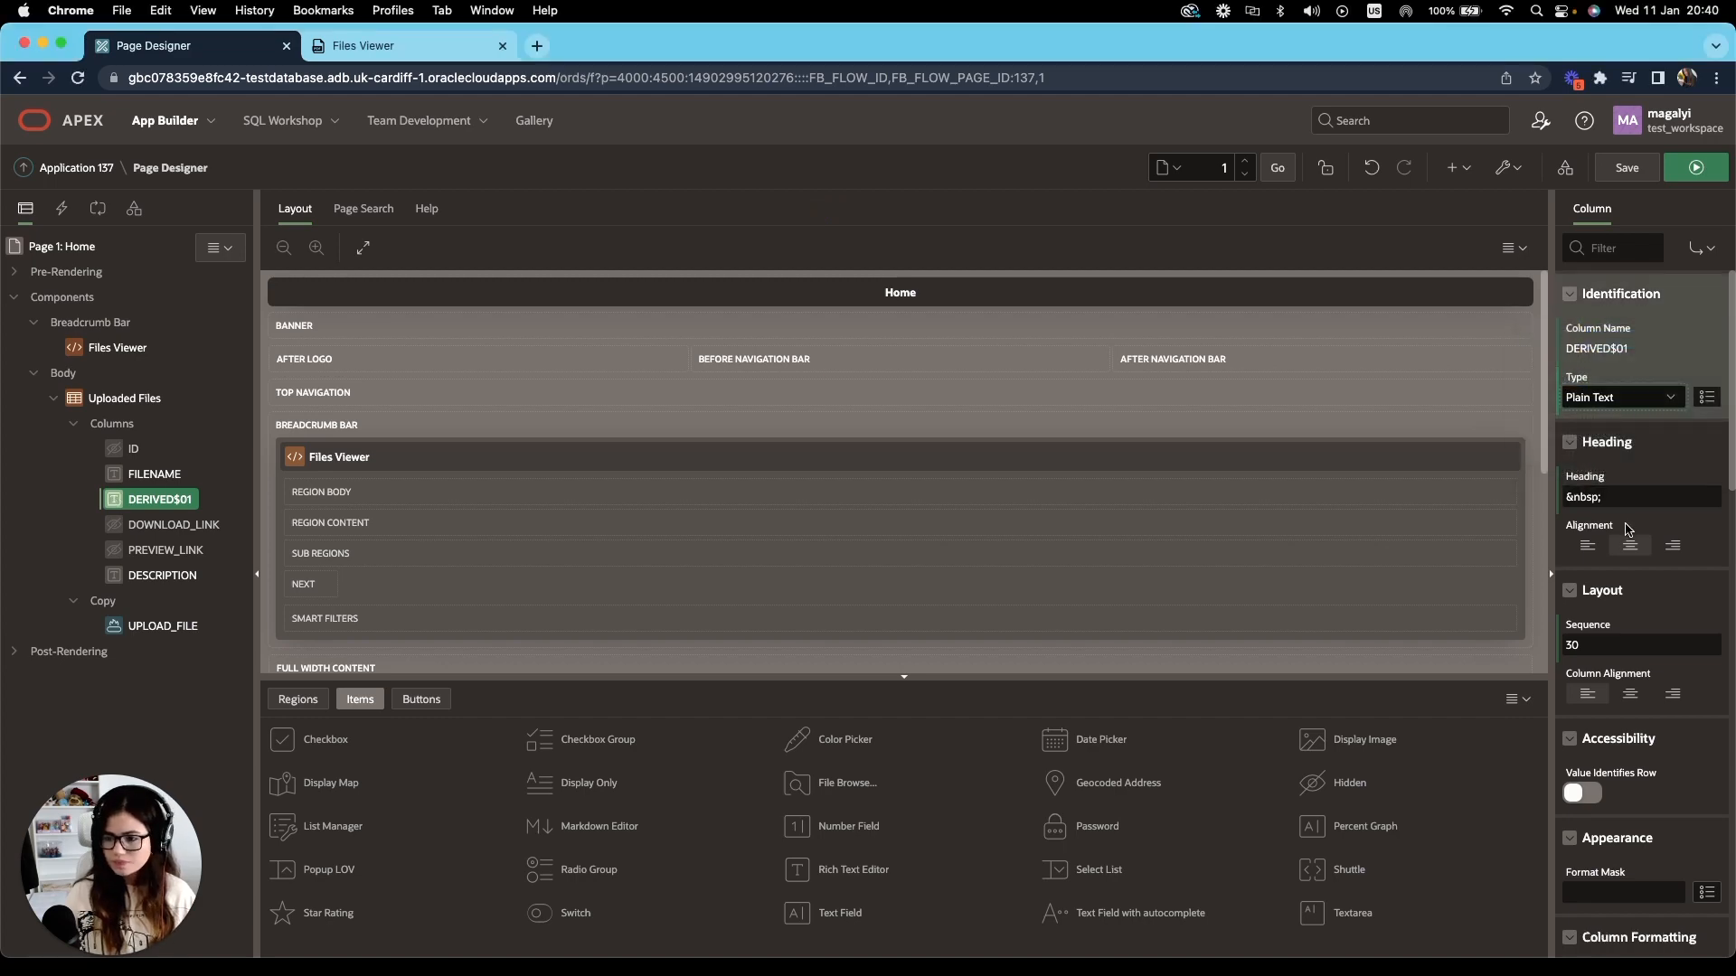
scroll(down, 3)
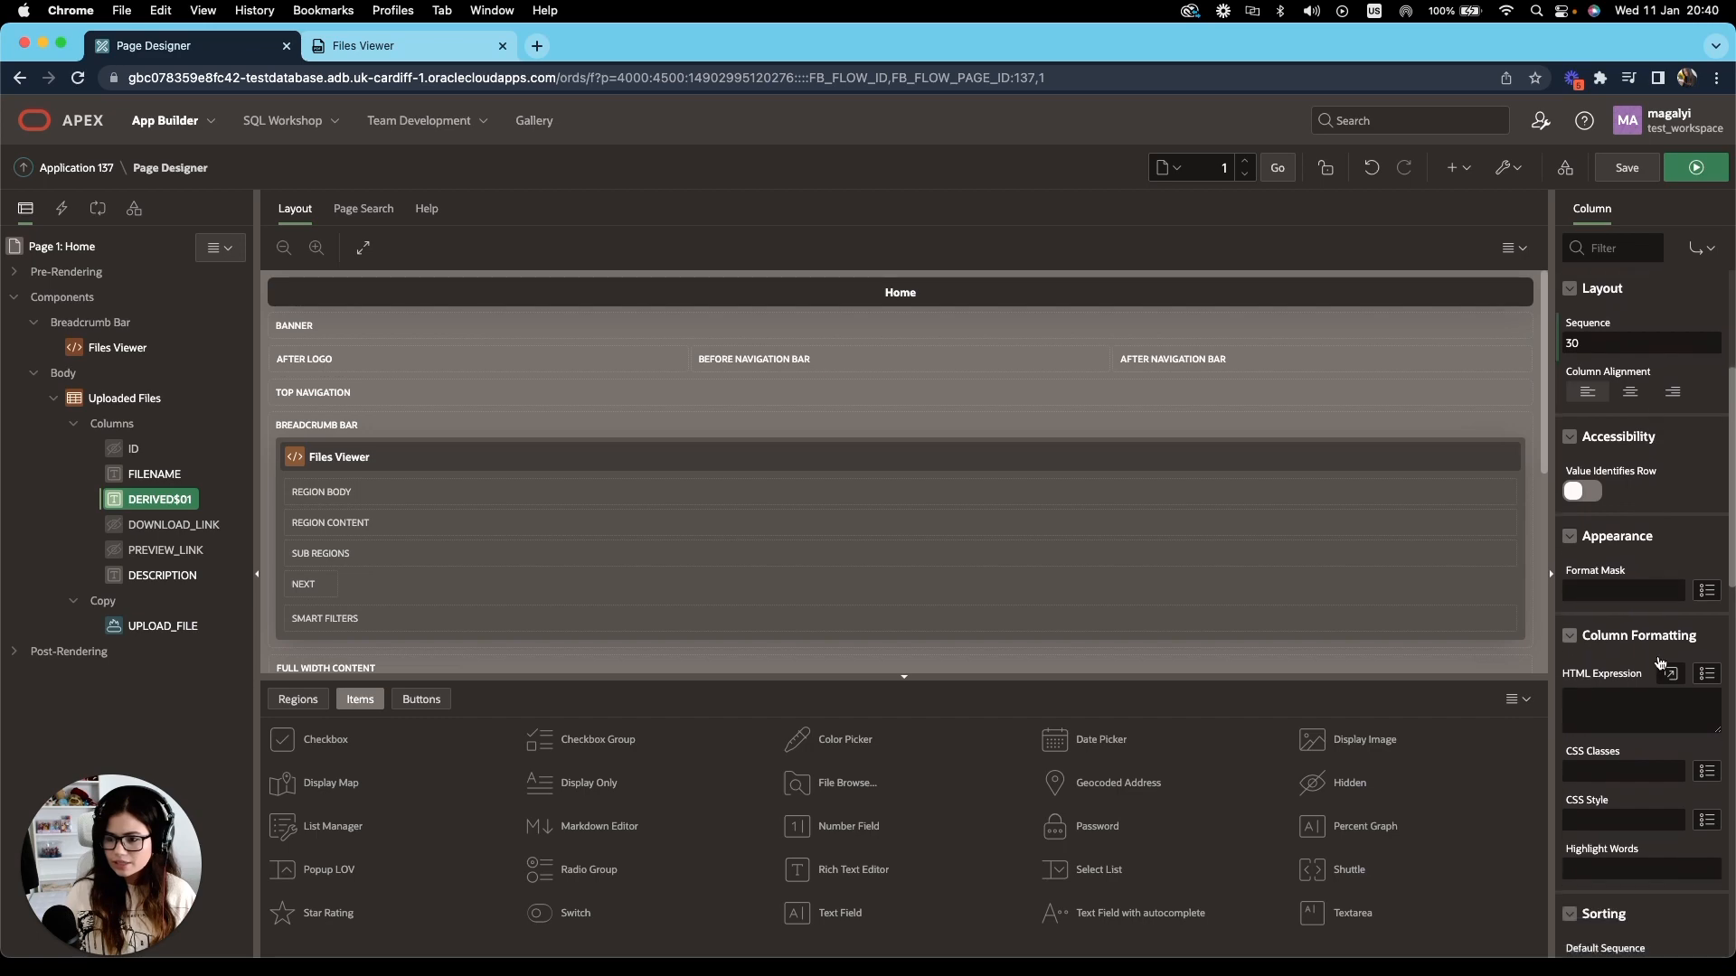
click(1669, 672)
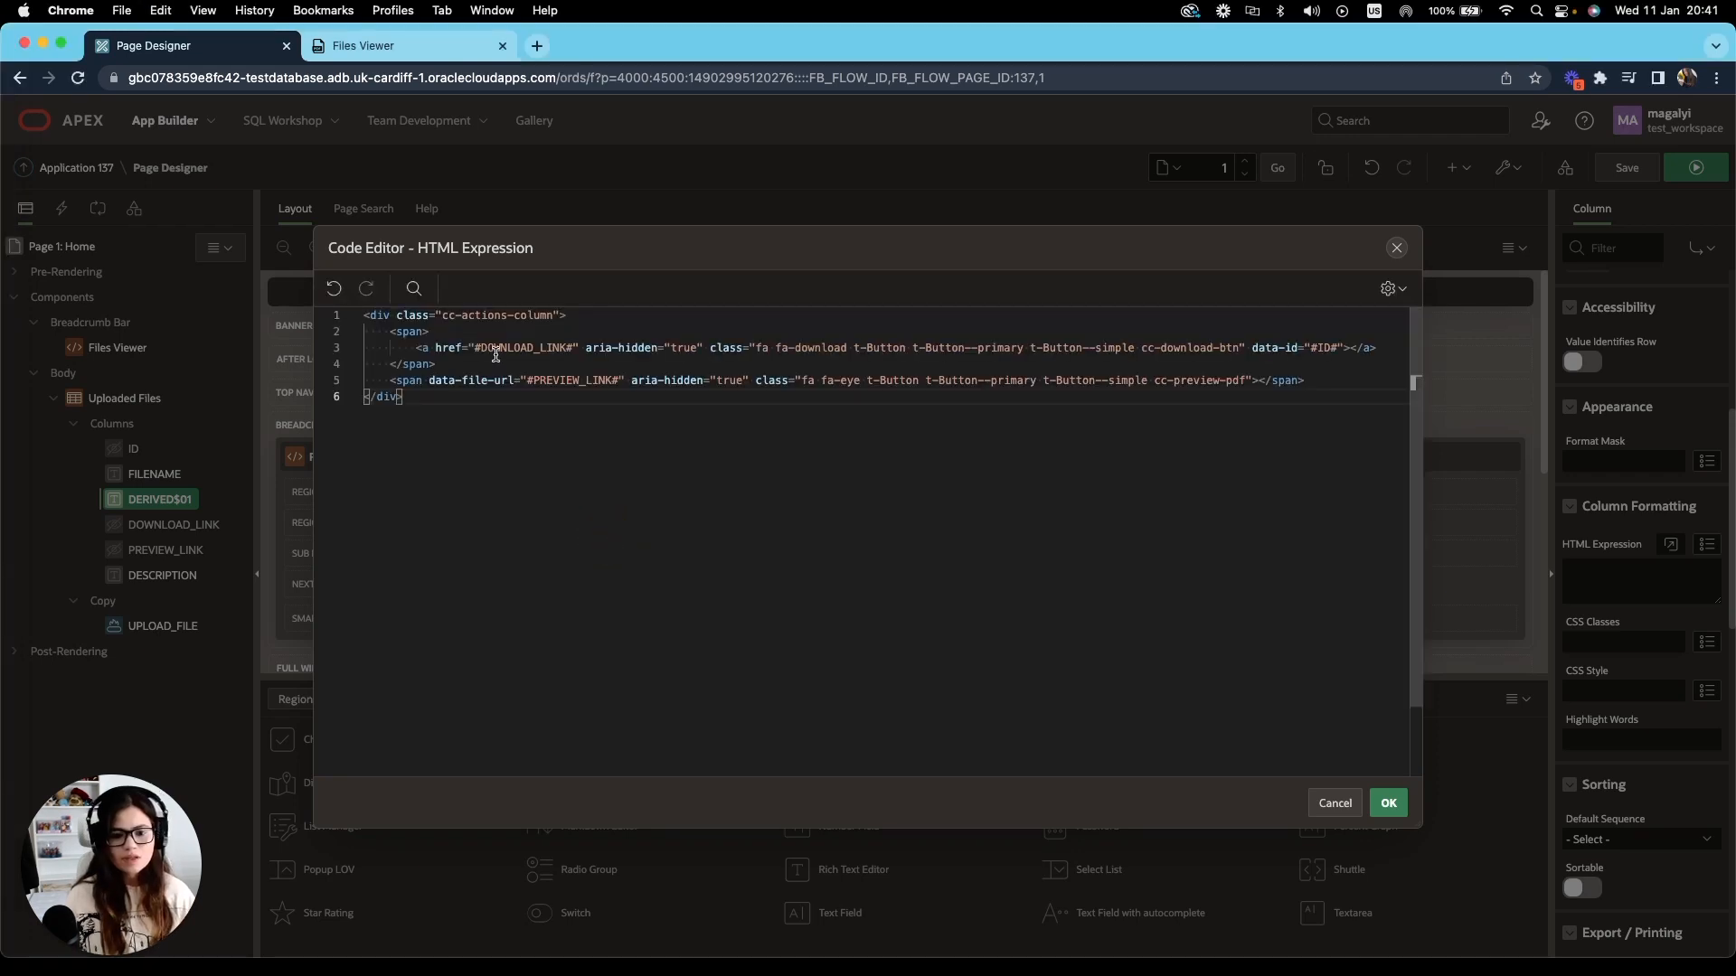
mouse_move(376, 314)
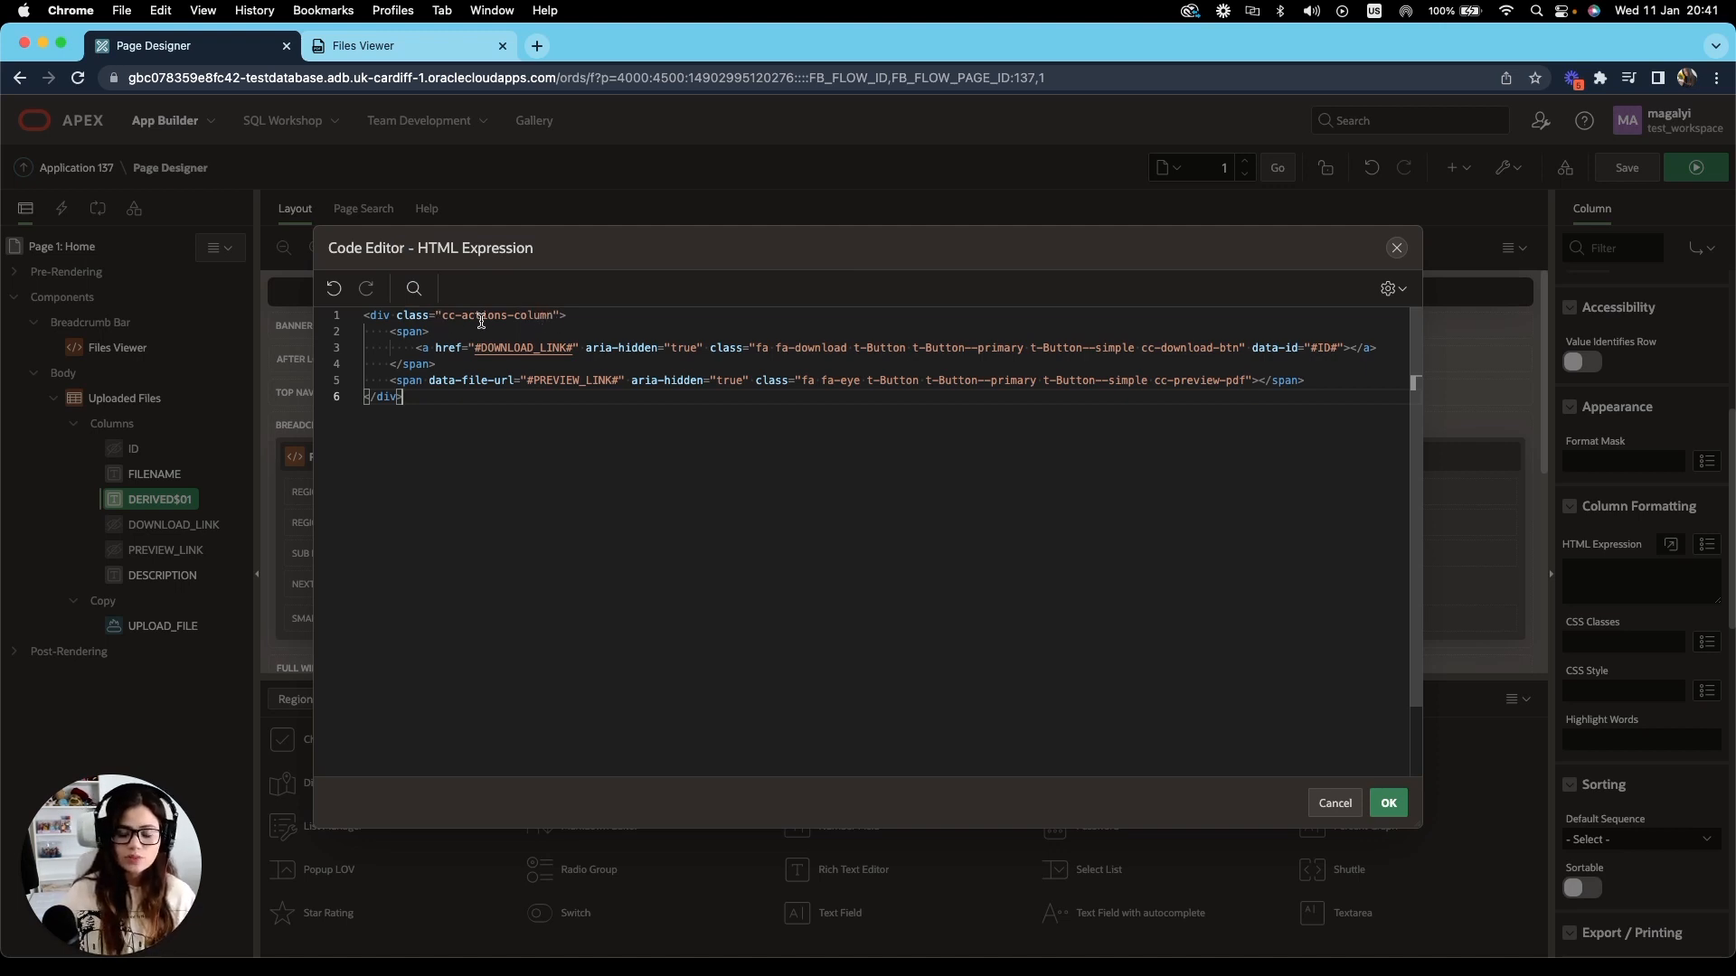
mouse_move(512, 347)
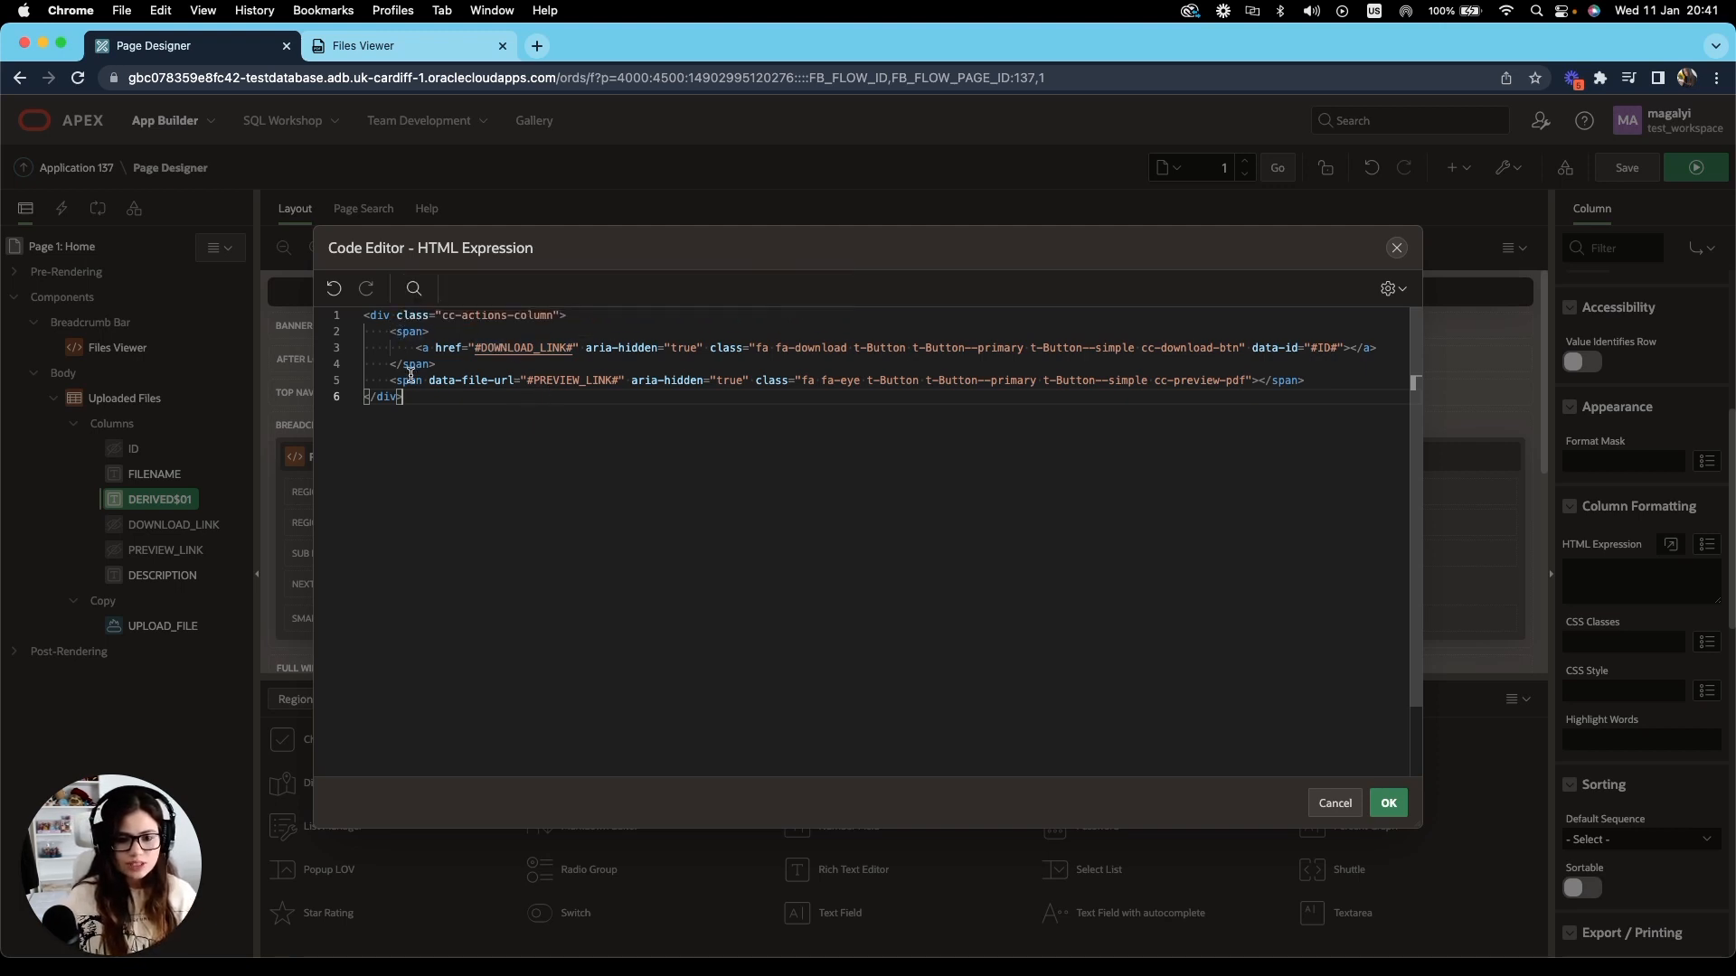
mouse_move(474, 454)
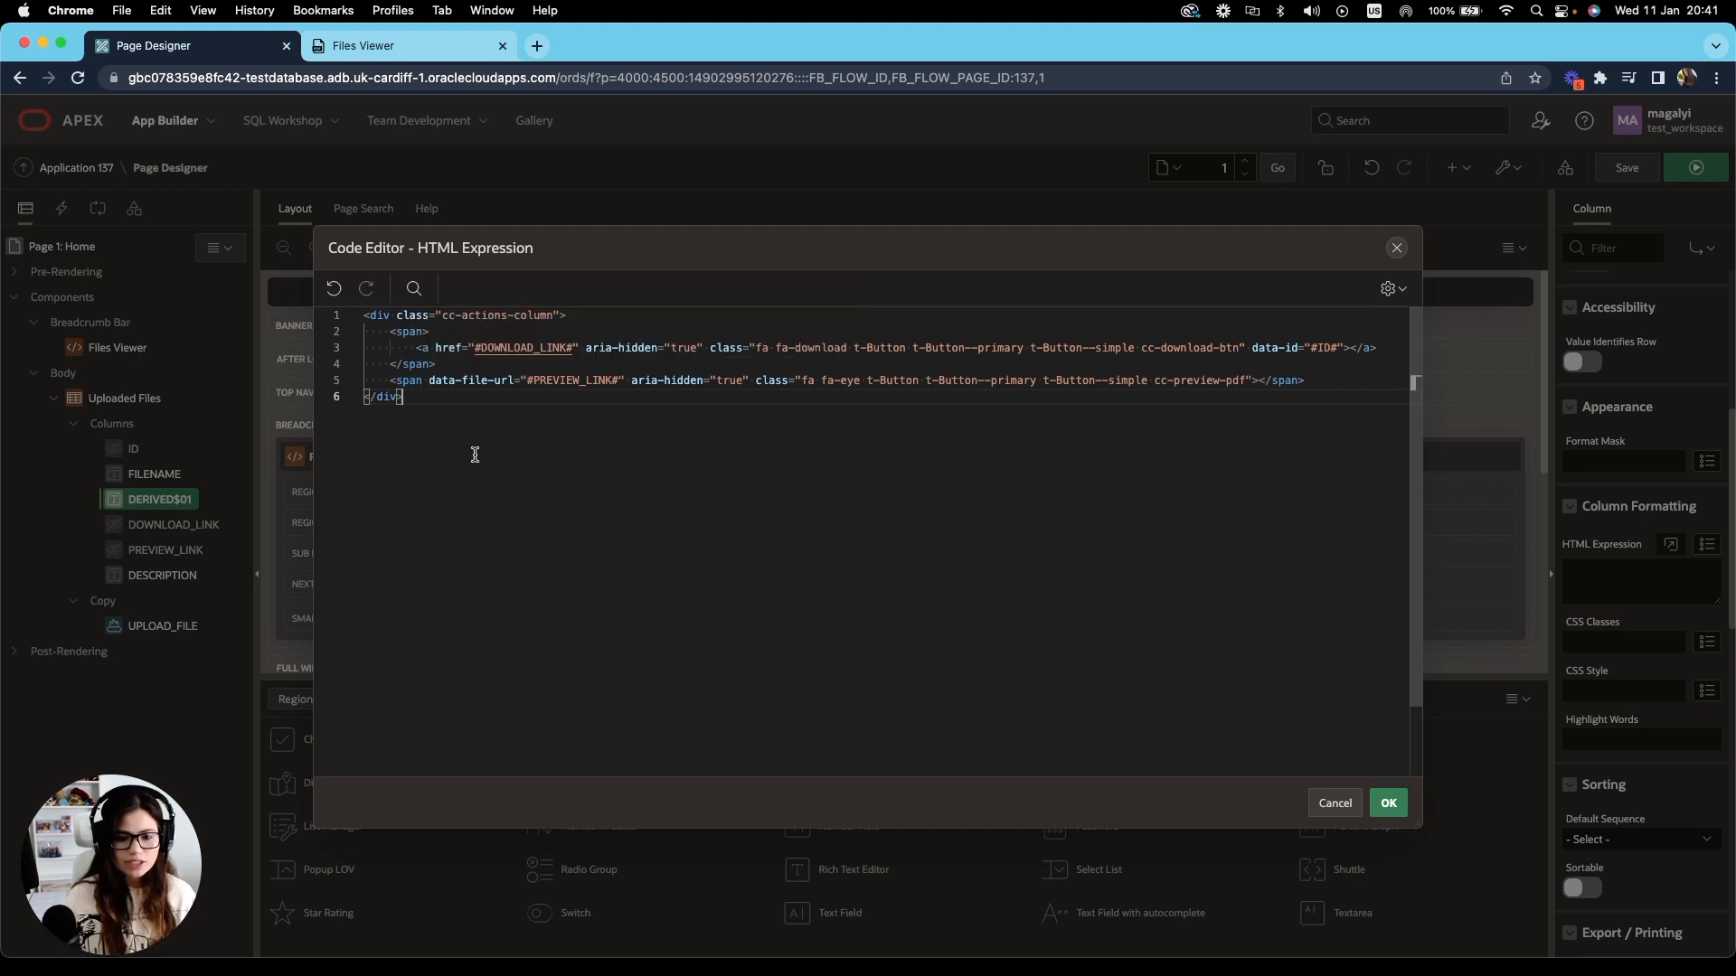
Review the download and preview span markup and the cc-preview-pdf class in the HTML expression.
double_click(523, 347)
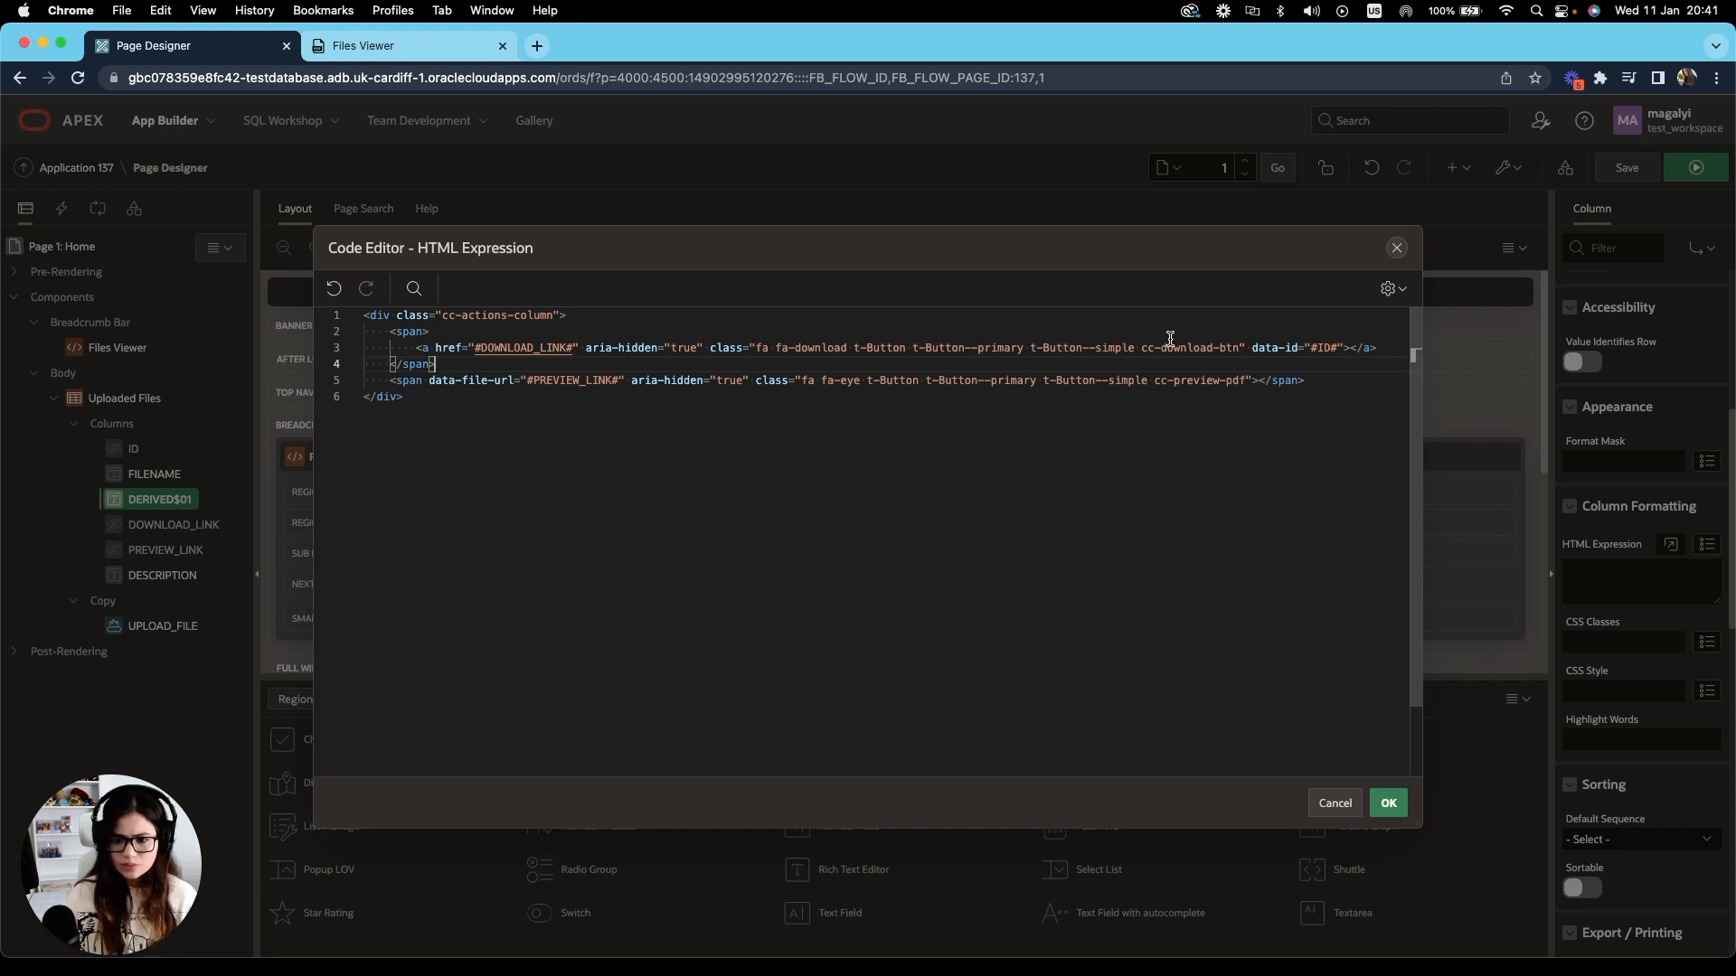
double_click(1190, 347)
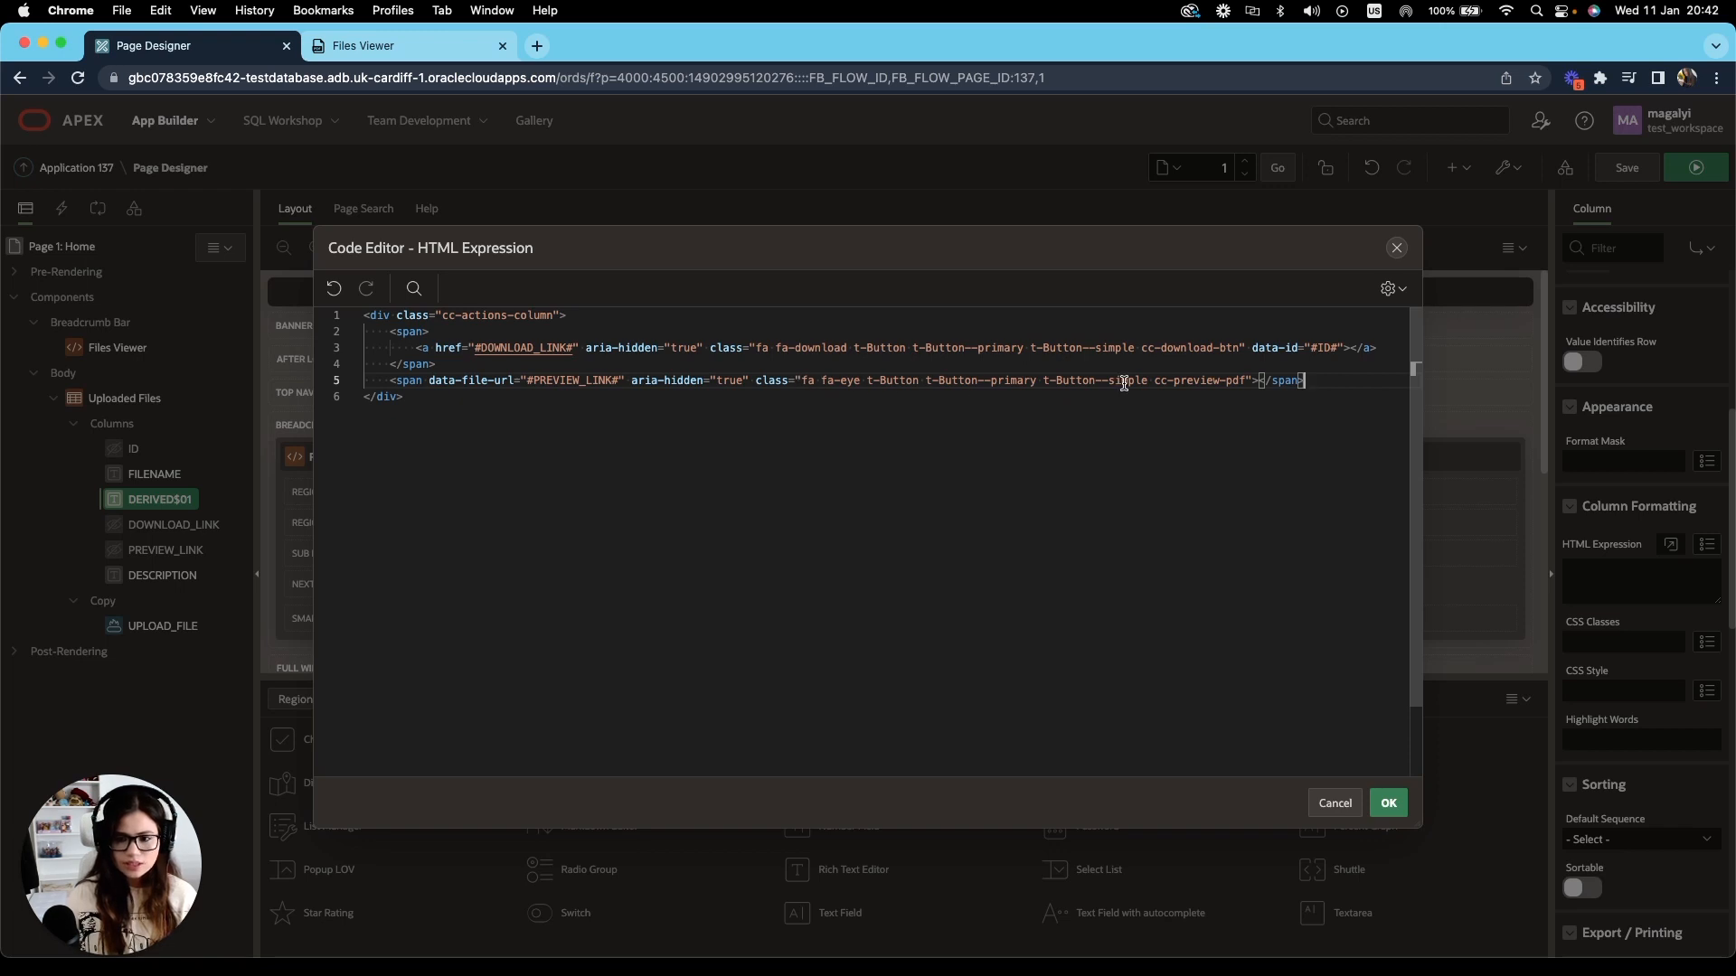
double_click(1199, 380)
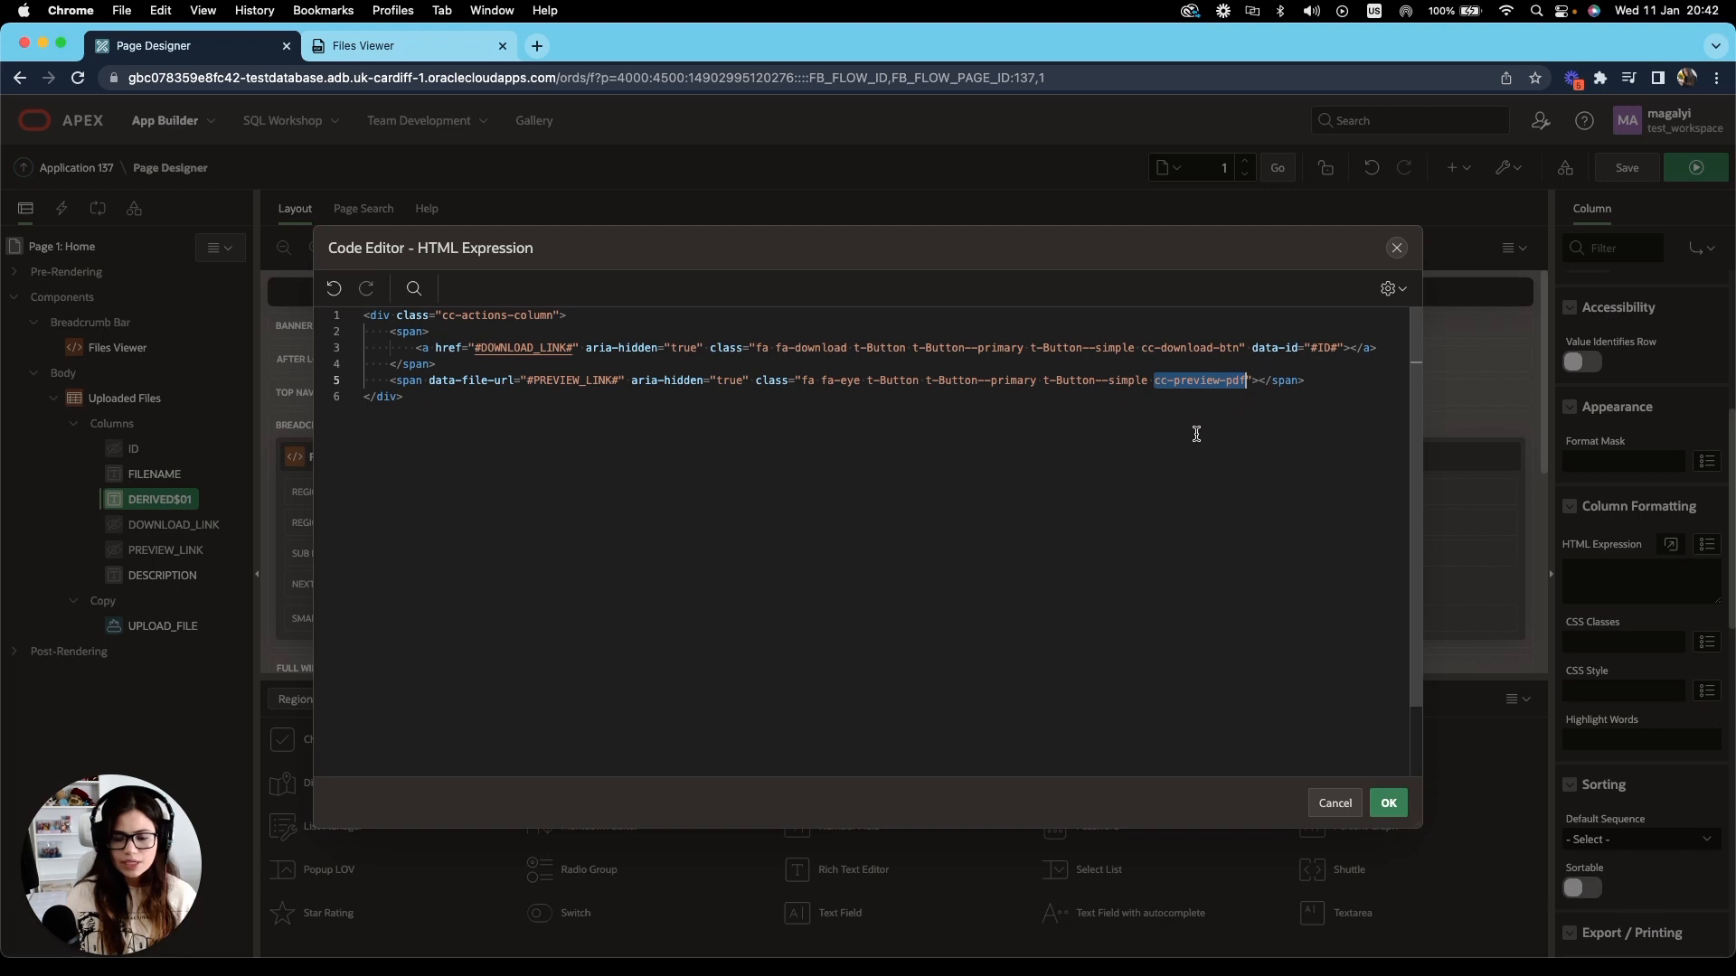
mouse_move(1155, 470)
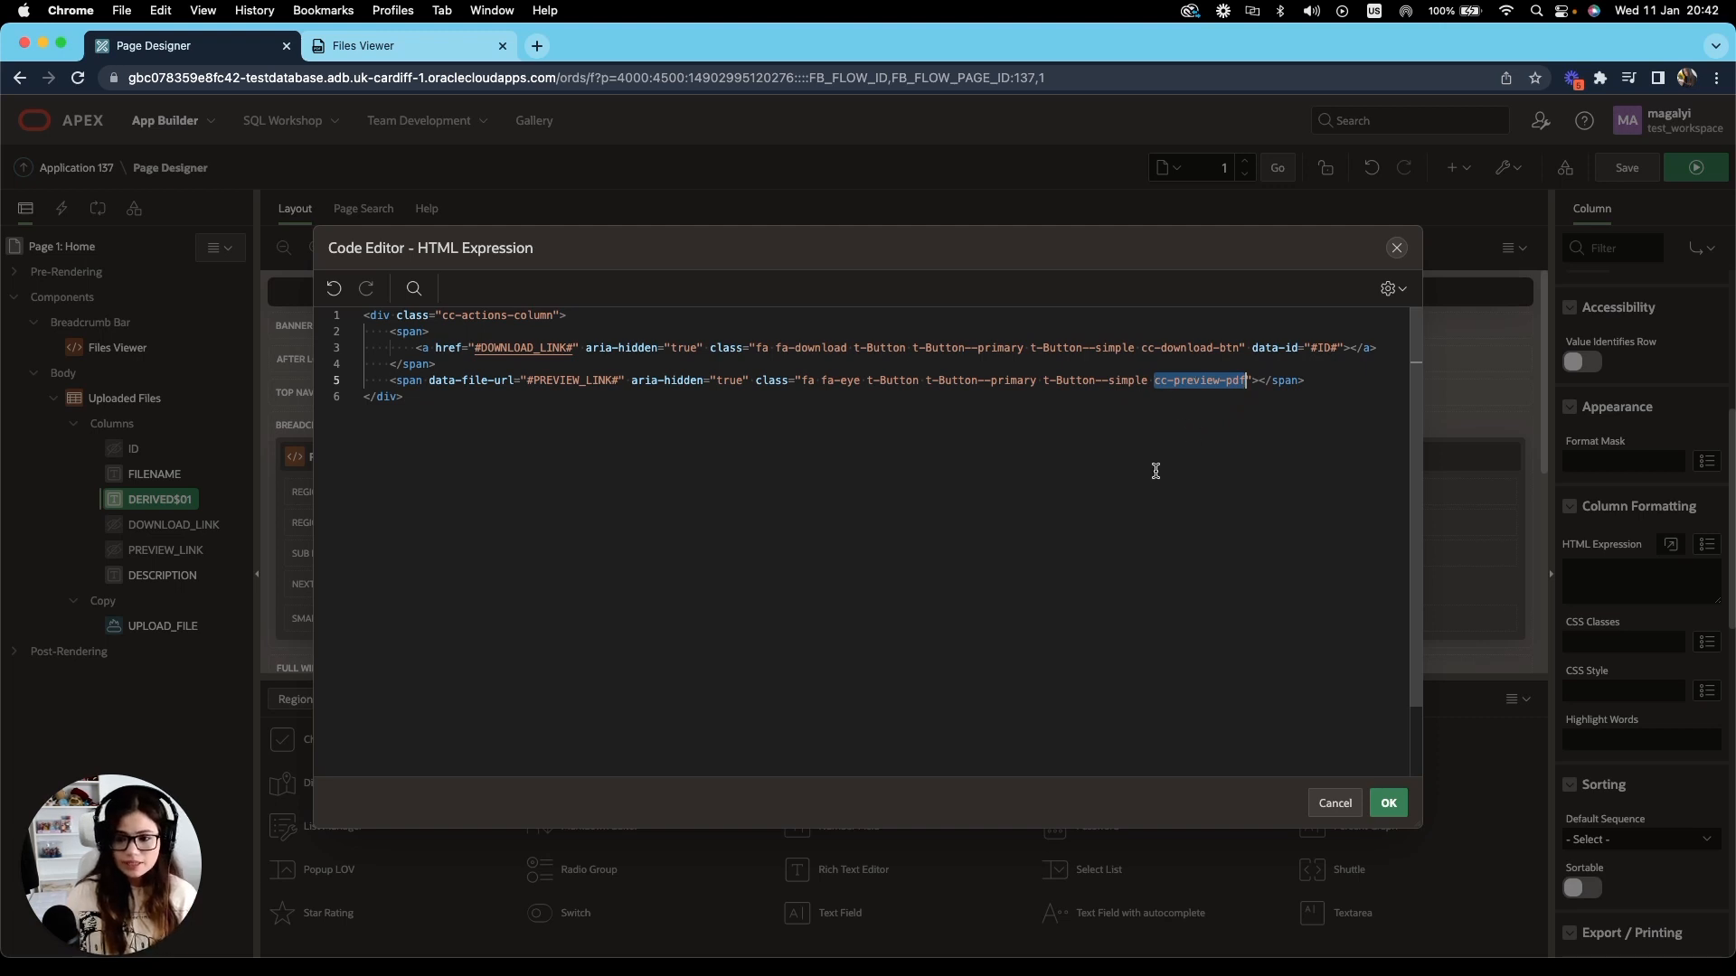
mouse_move(825, 586)
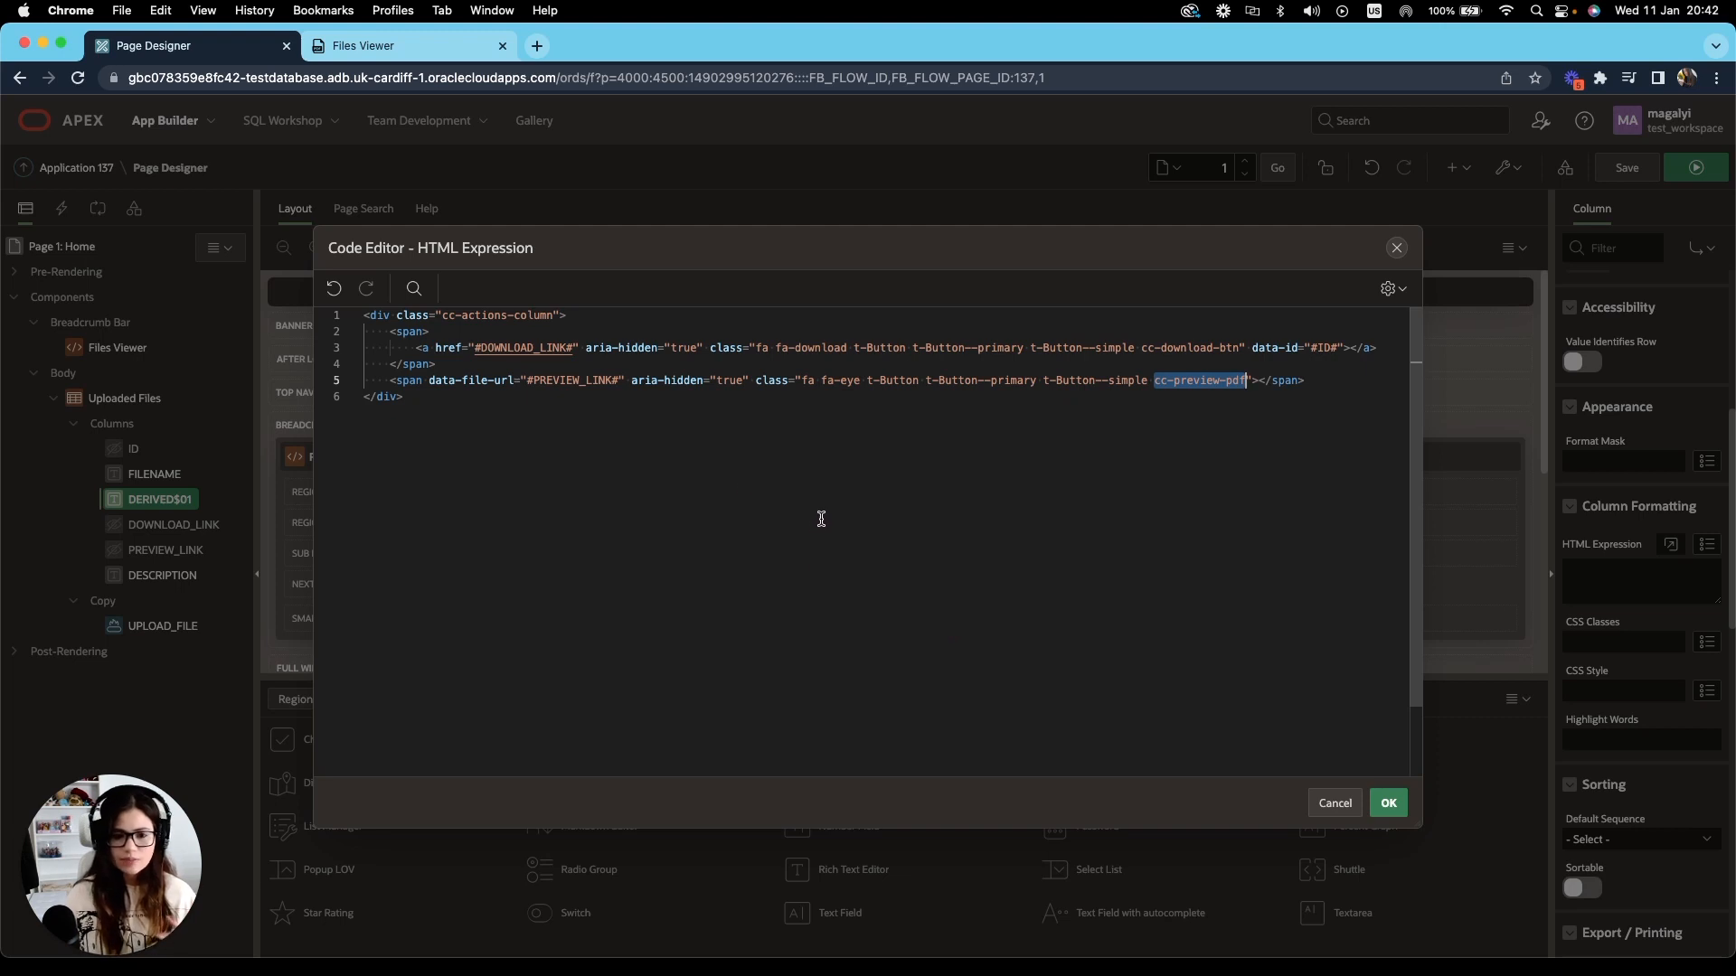
mouse_move(1133, 535)
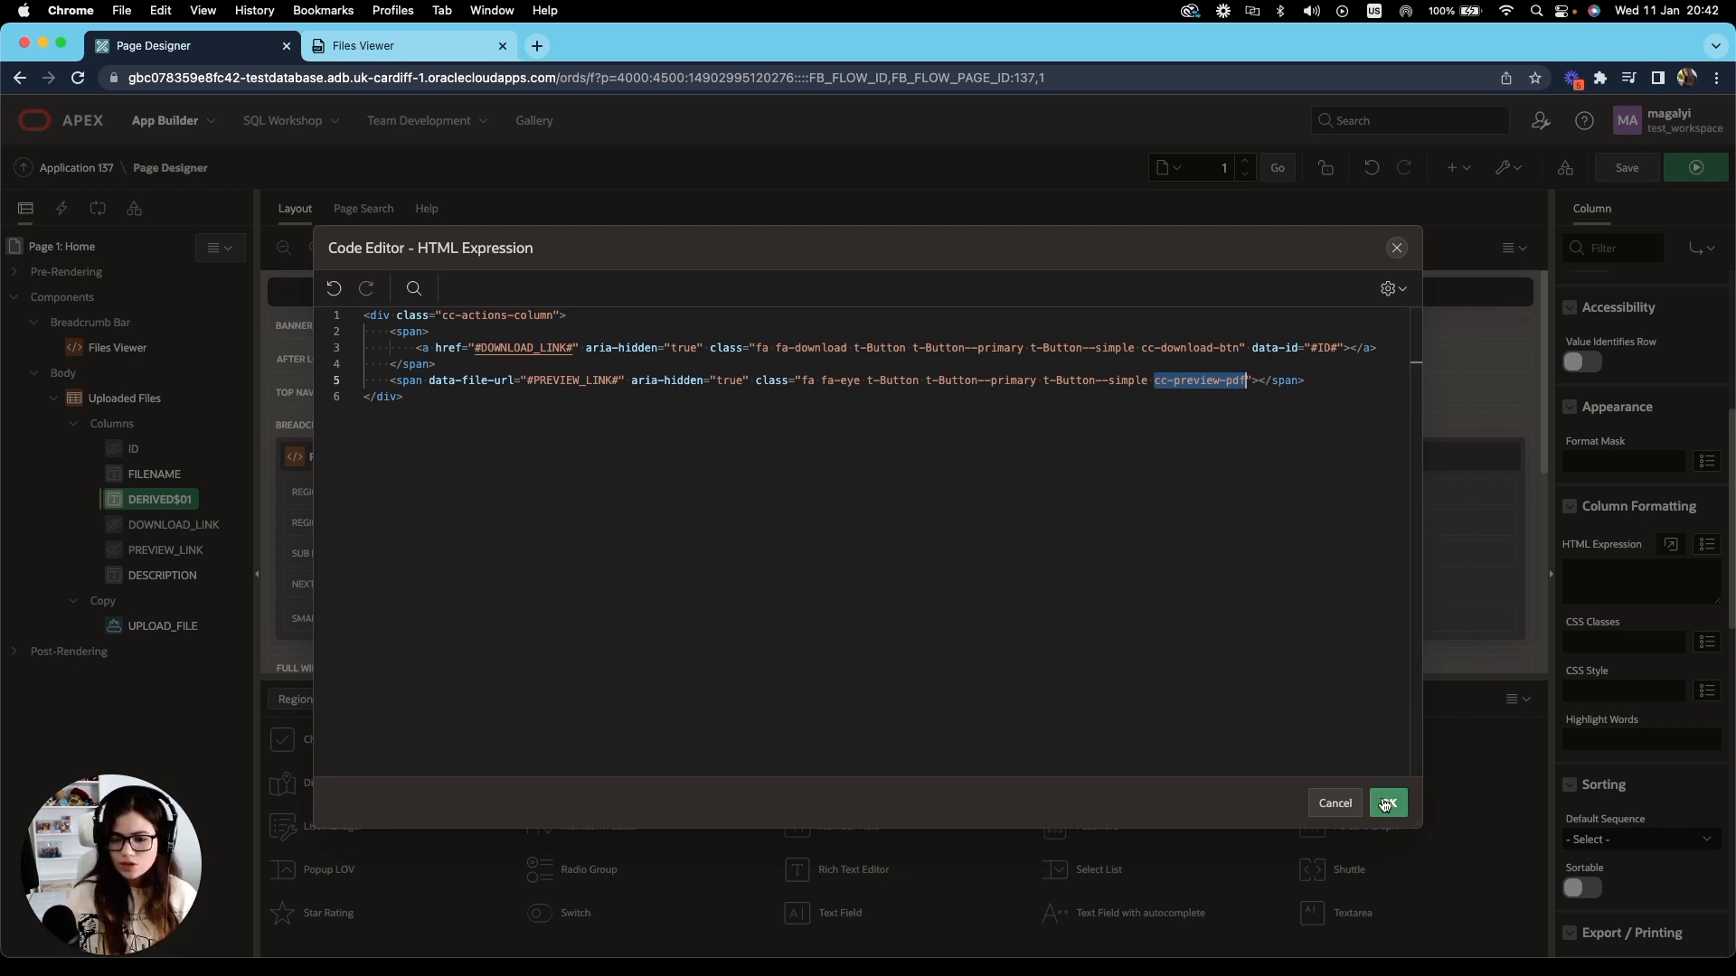
Confirm the HTML expression, turn off Escape special characters, and save the page.
click(1387, 803)
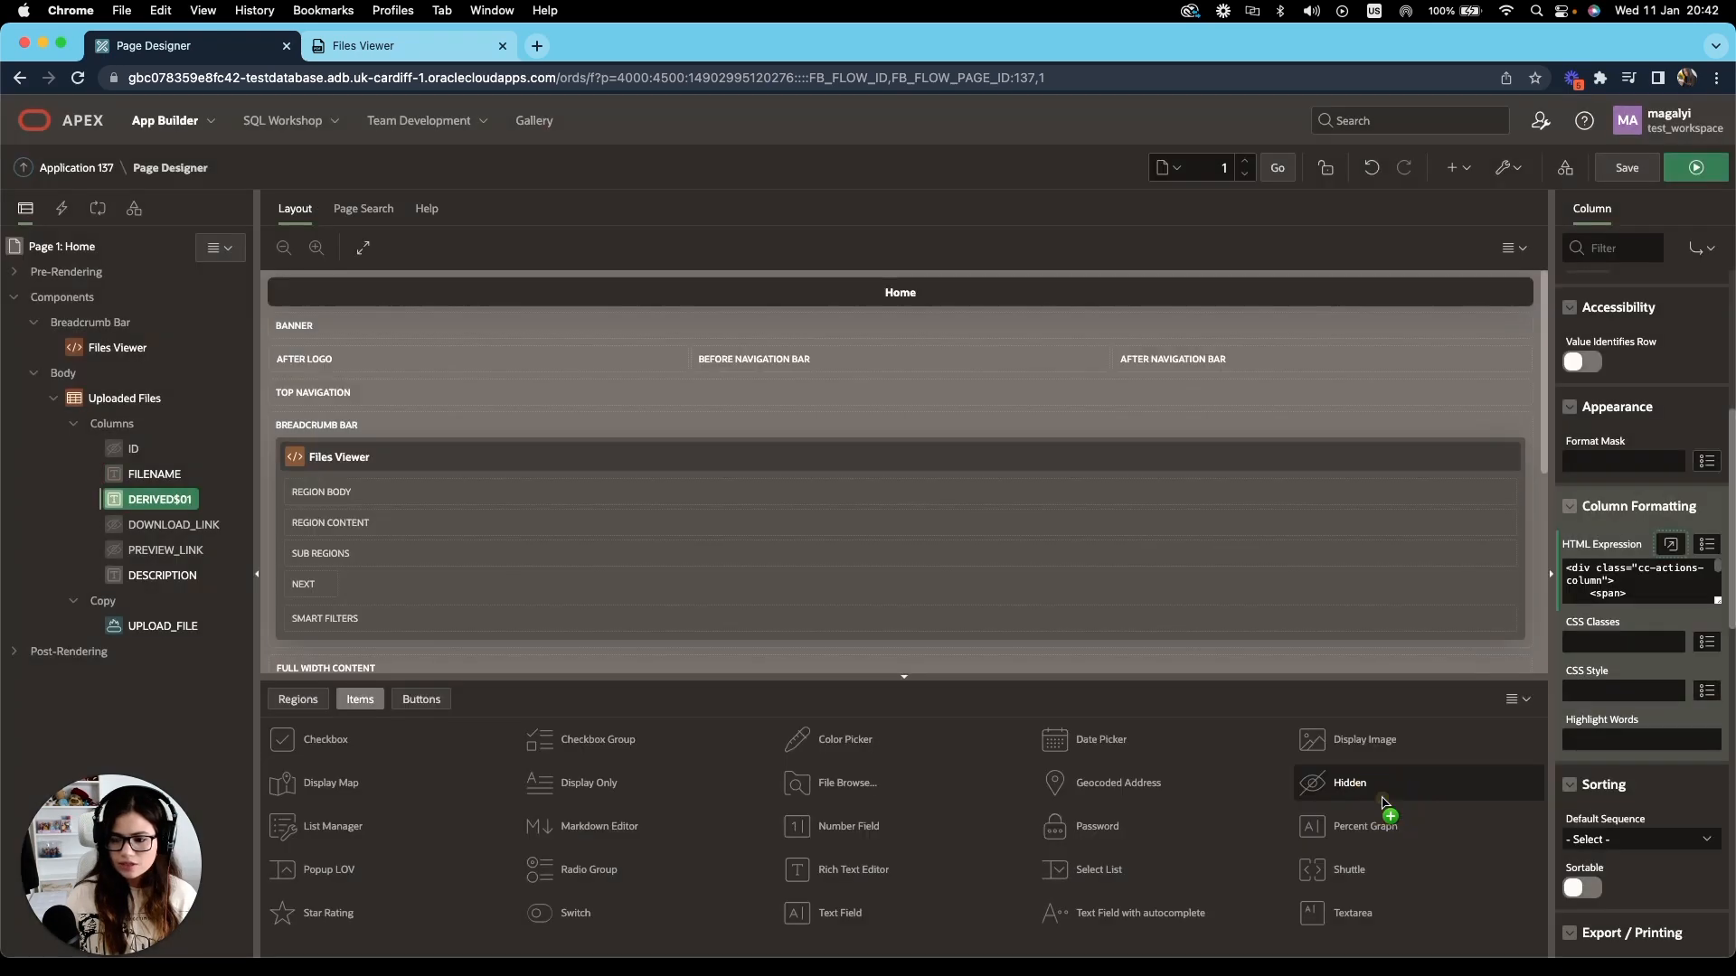
scroll(down, 3)
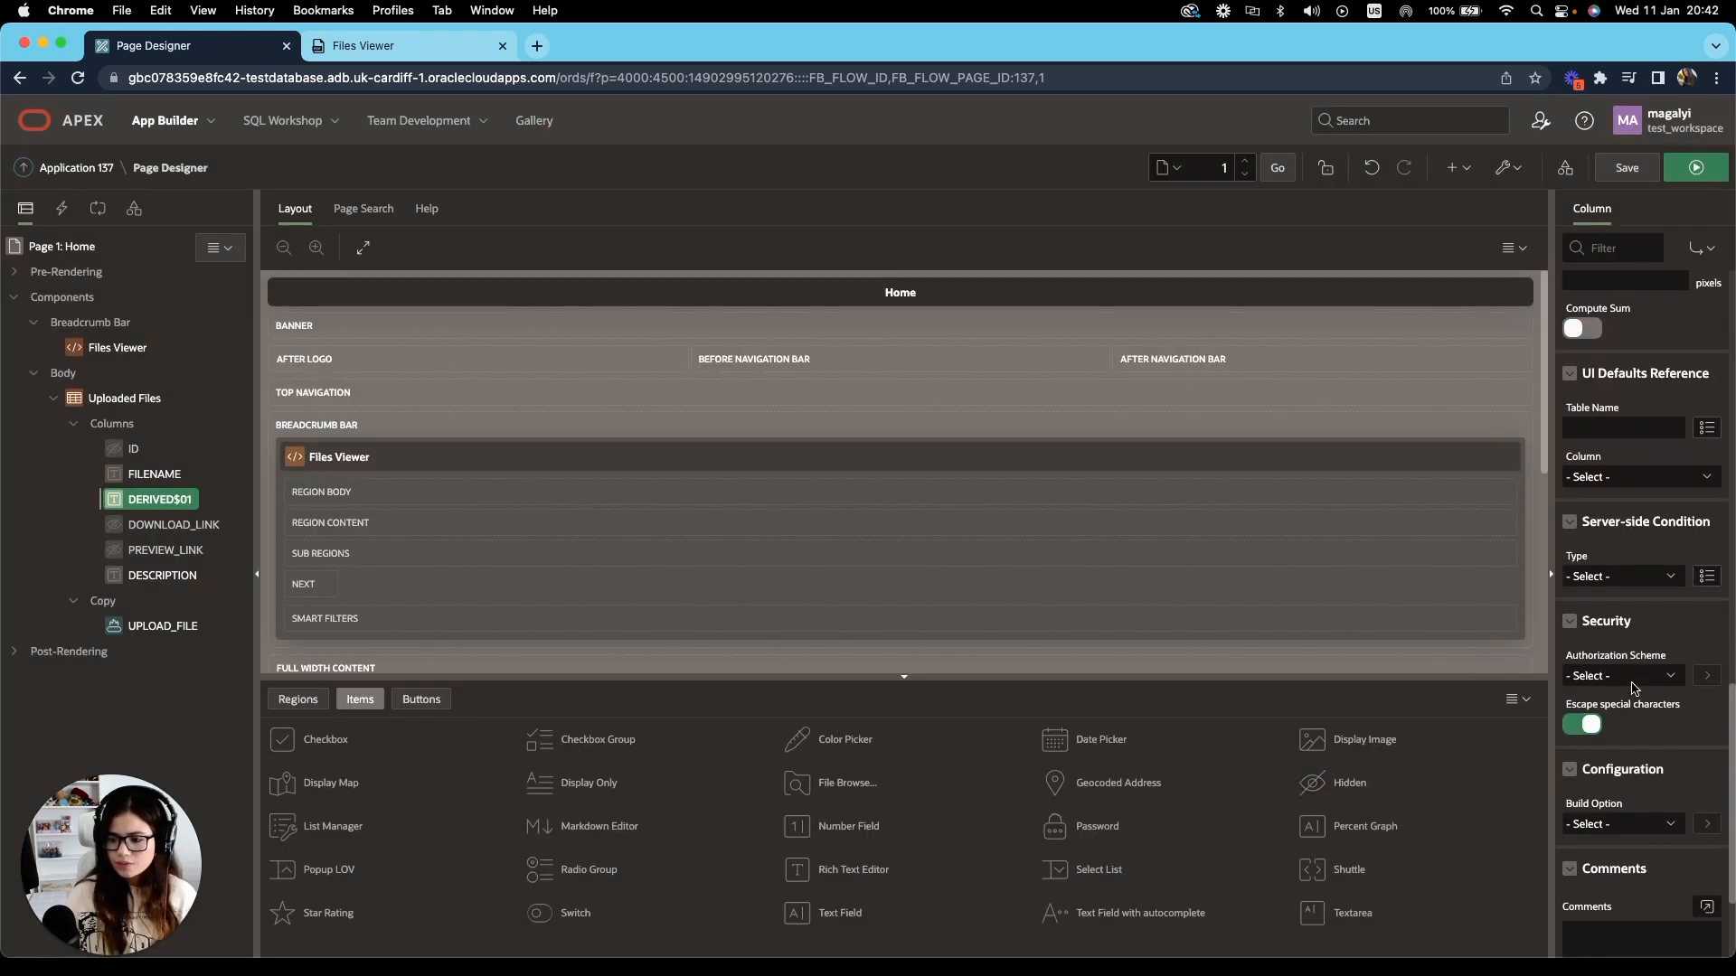
scroll(down, 3)
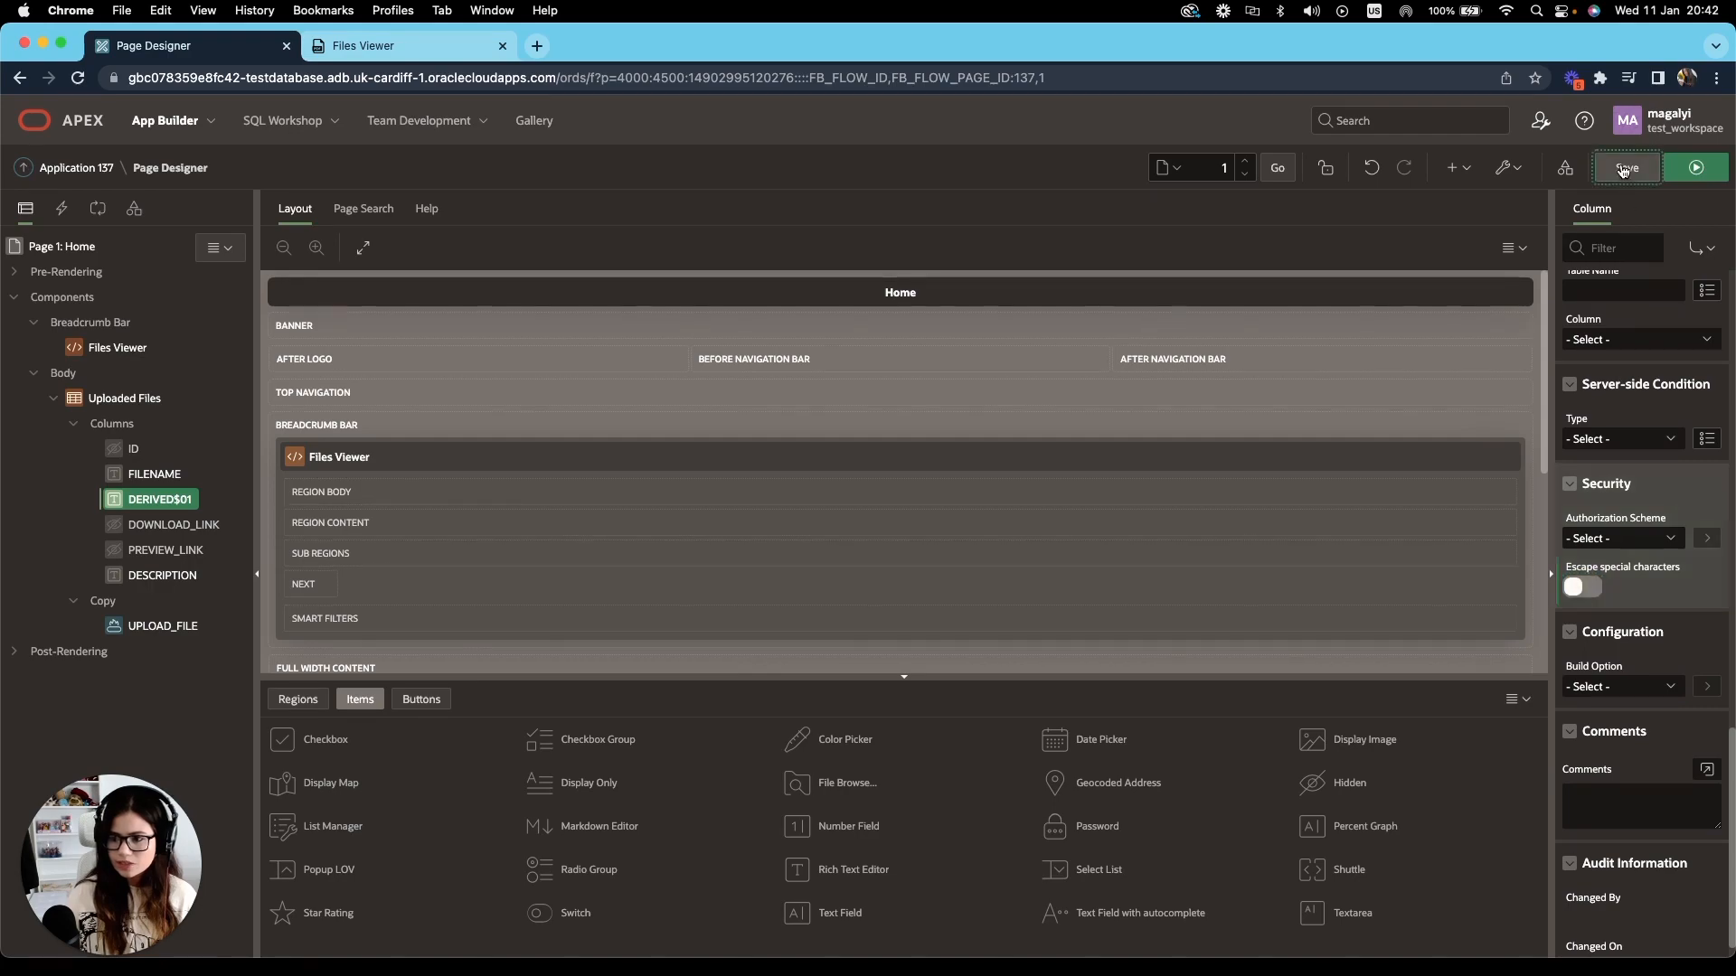
click(1626, 167)
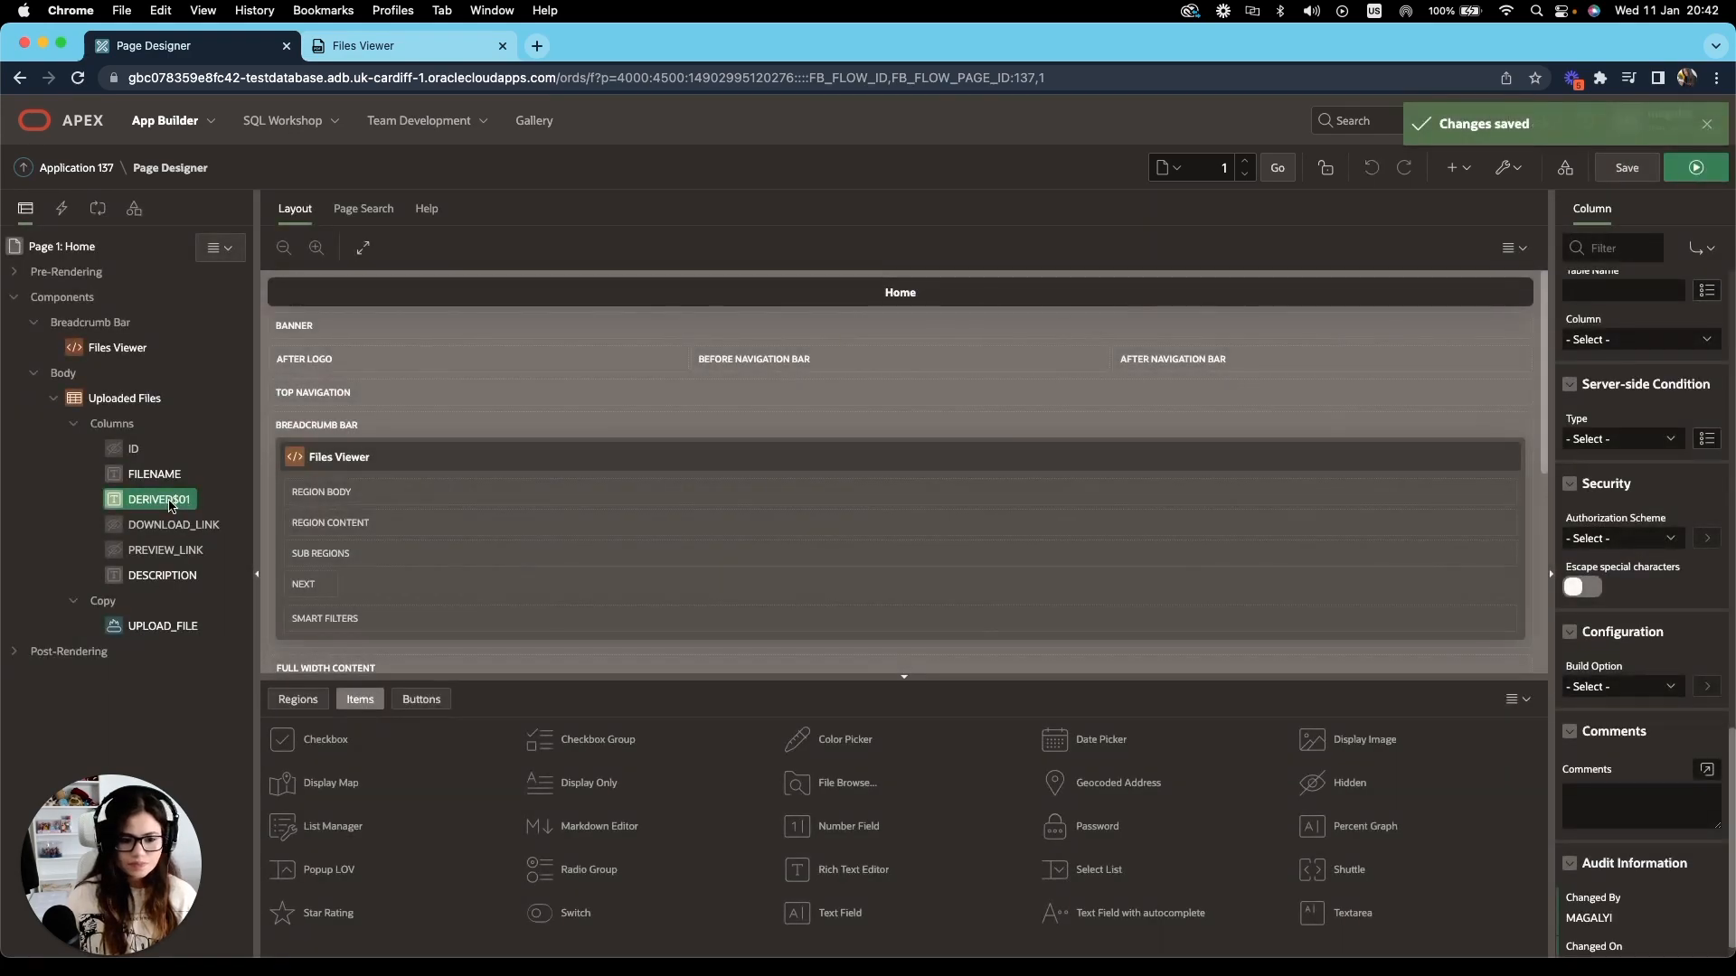
Create a static content region titled Preview in the page body.
right_click(63, 373)
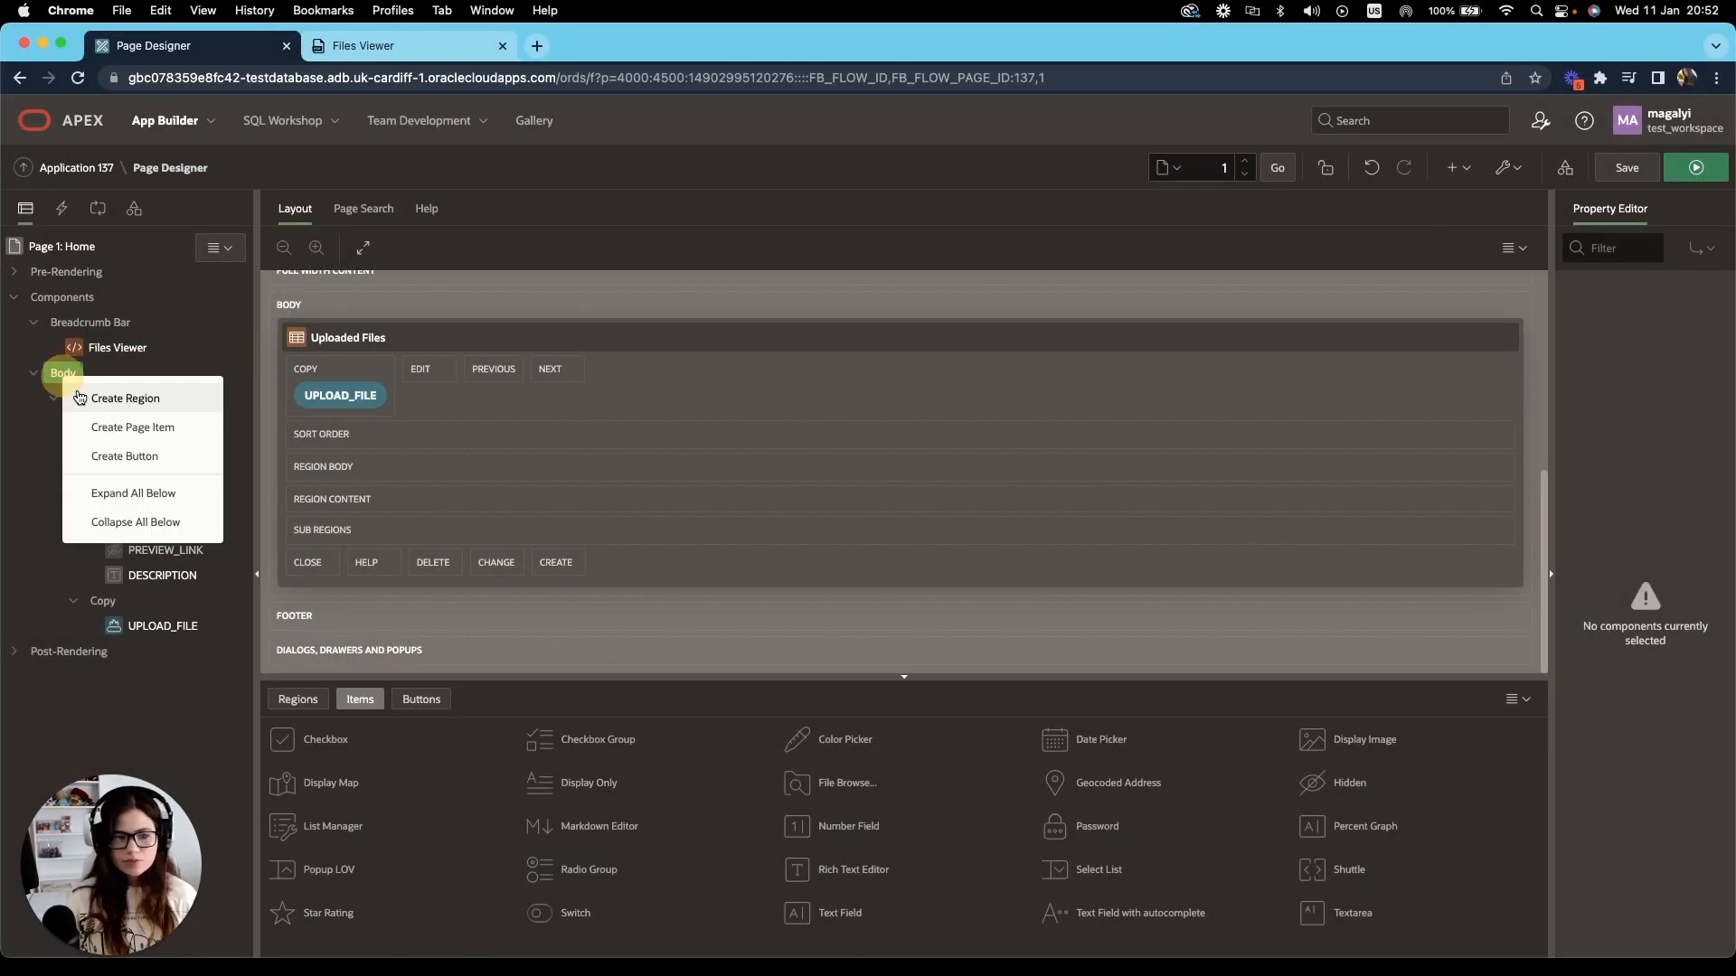
click(125, 397)
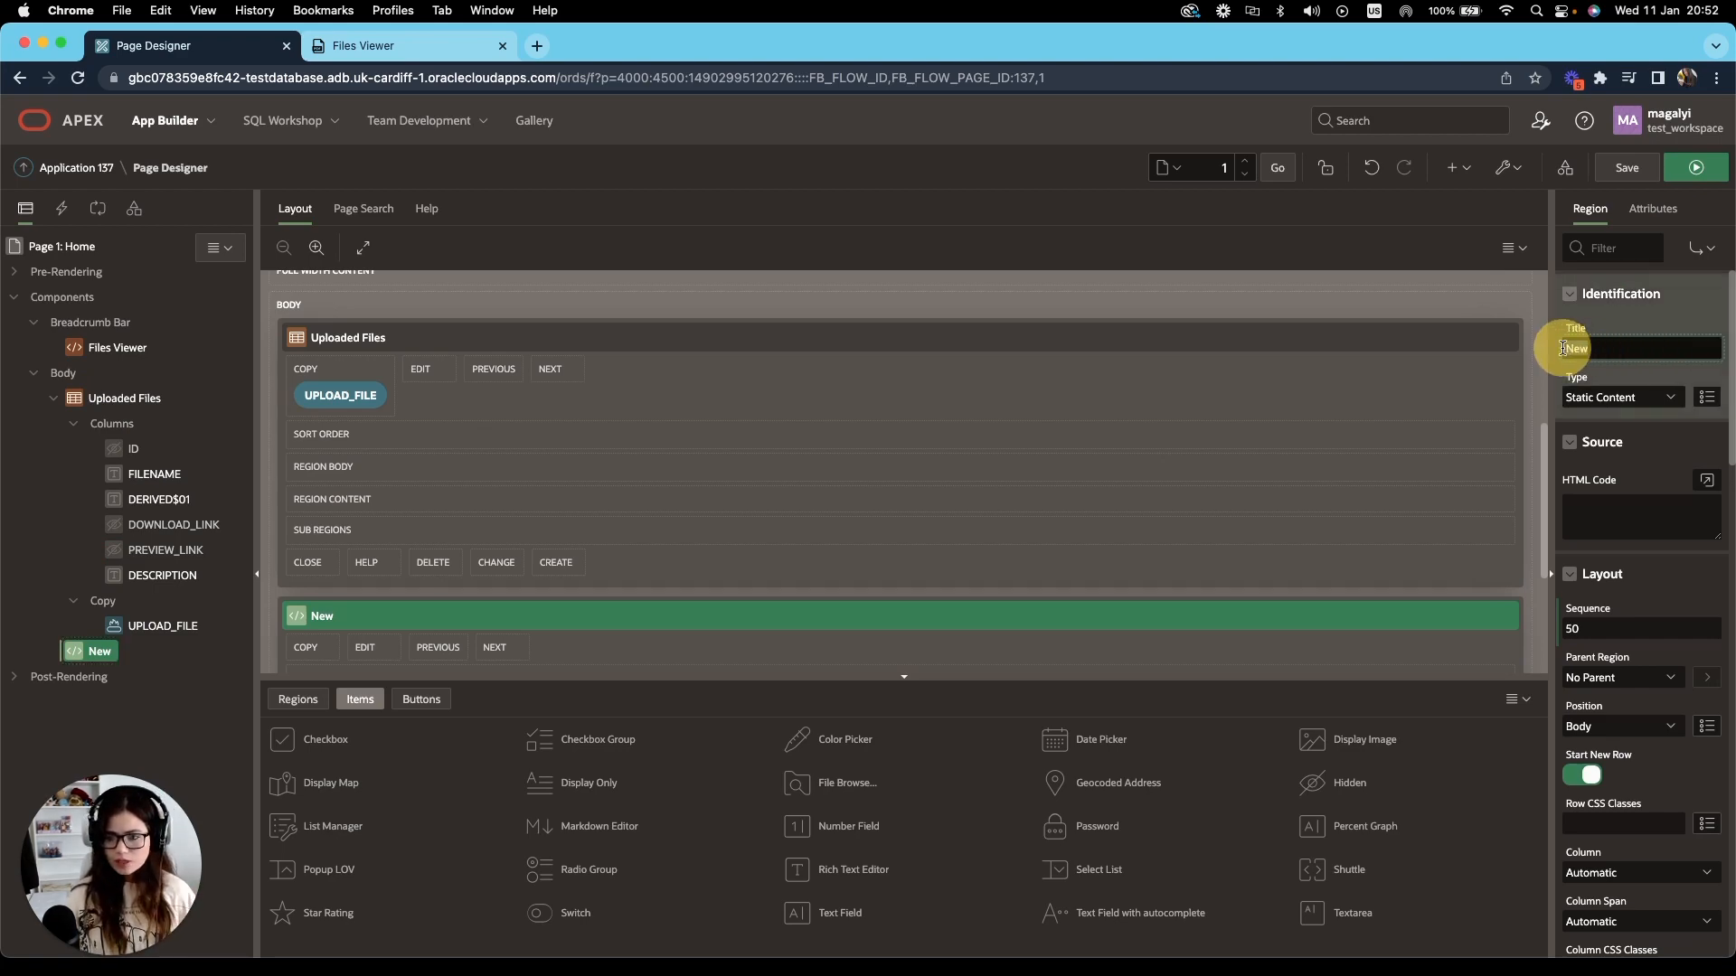
text(Preview)
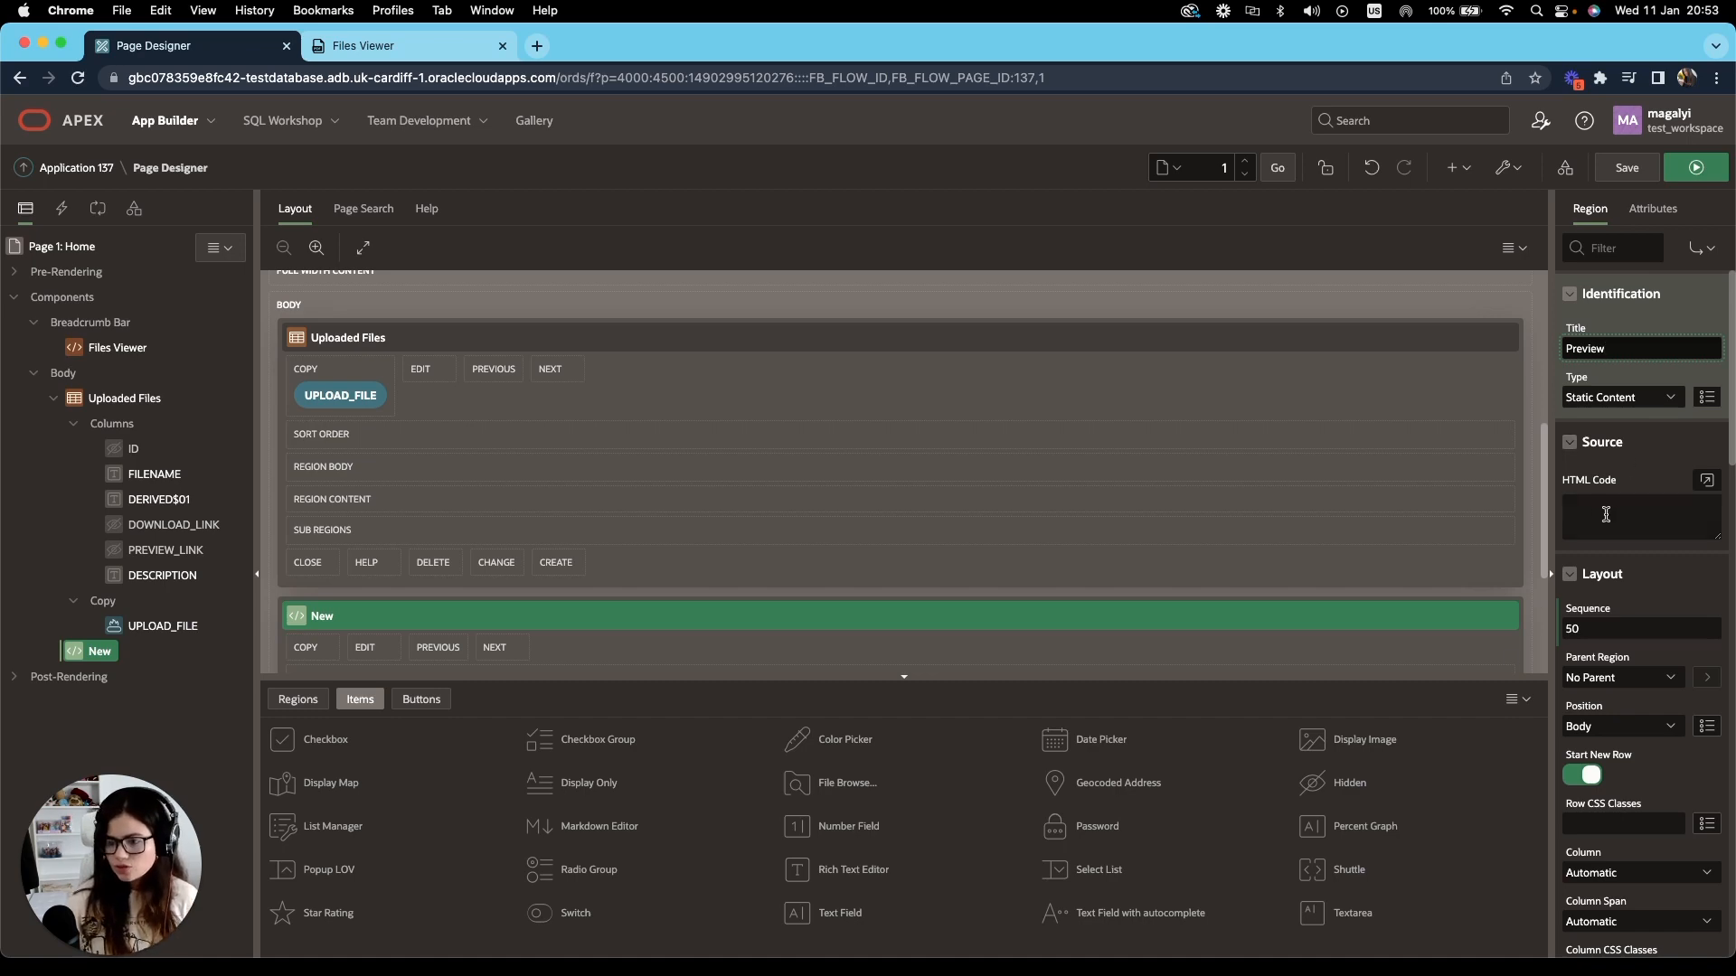
click(1705, 479)
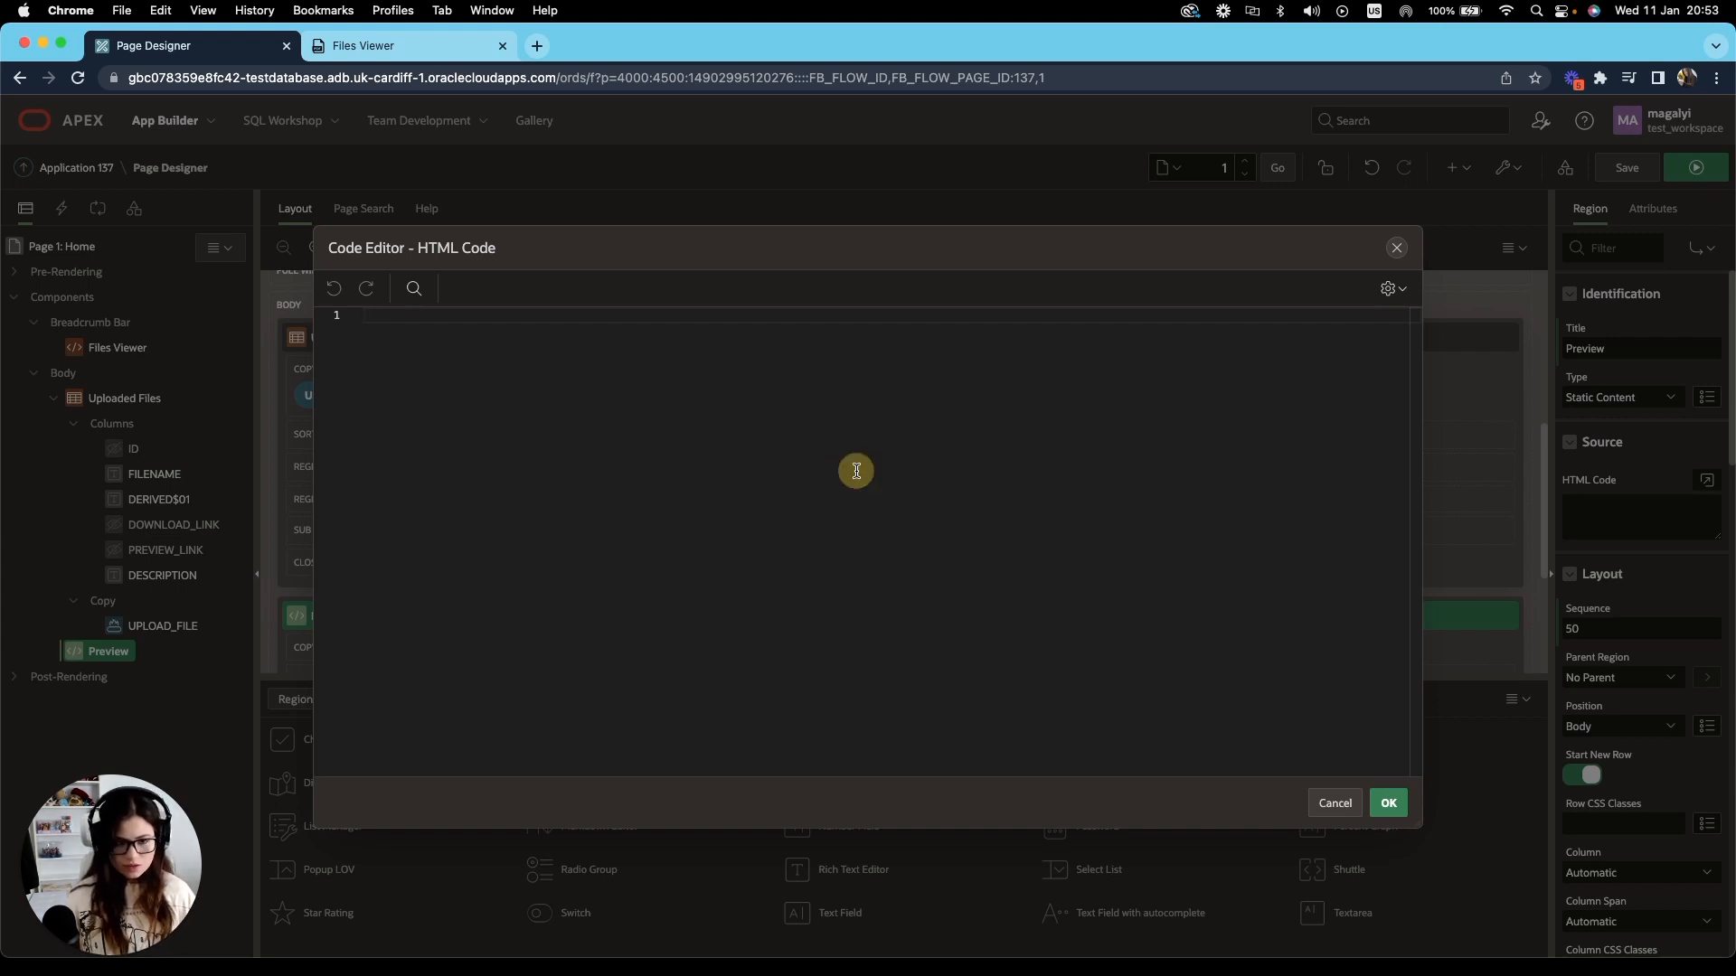
Enter an object element with id embeddedFile, empty data and class cc-object-style as the region HTML.
text(<object id="embeddedFile" data="" class="cc-object-style"></object>)
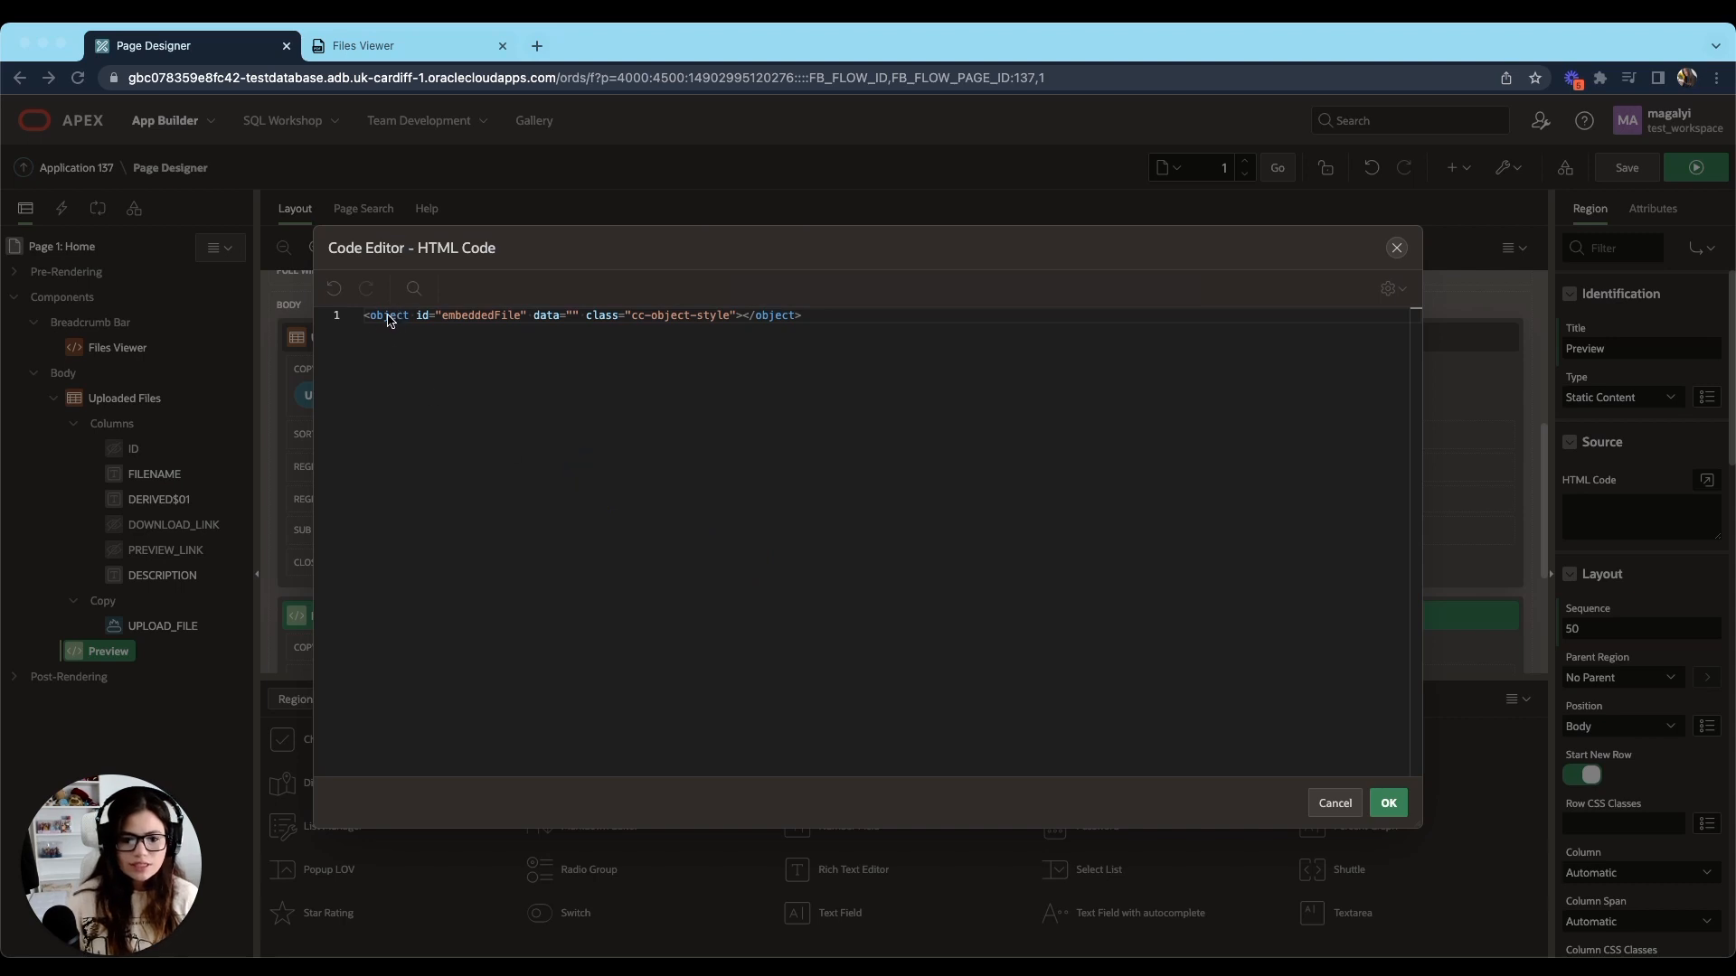
double_click(389, 314)
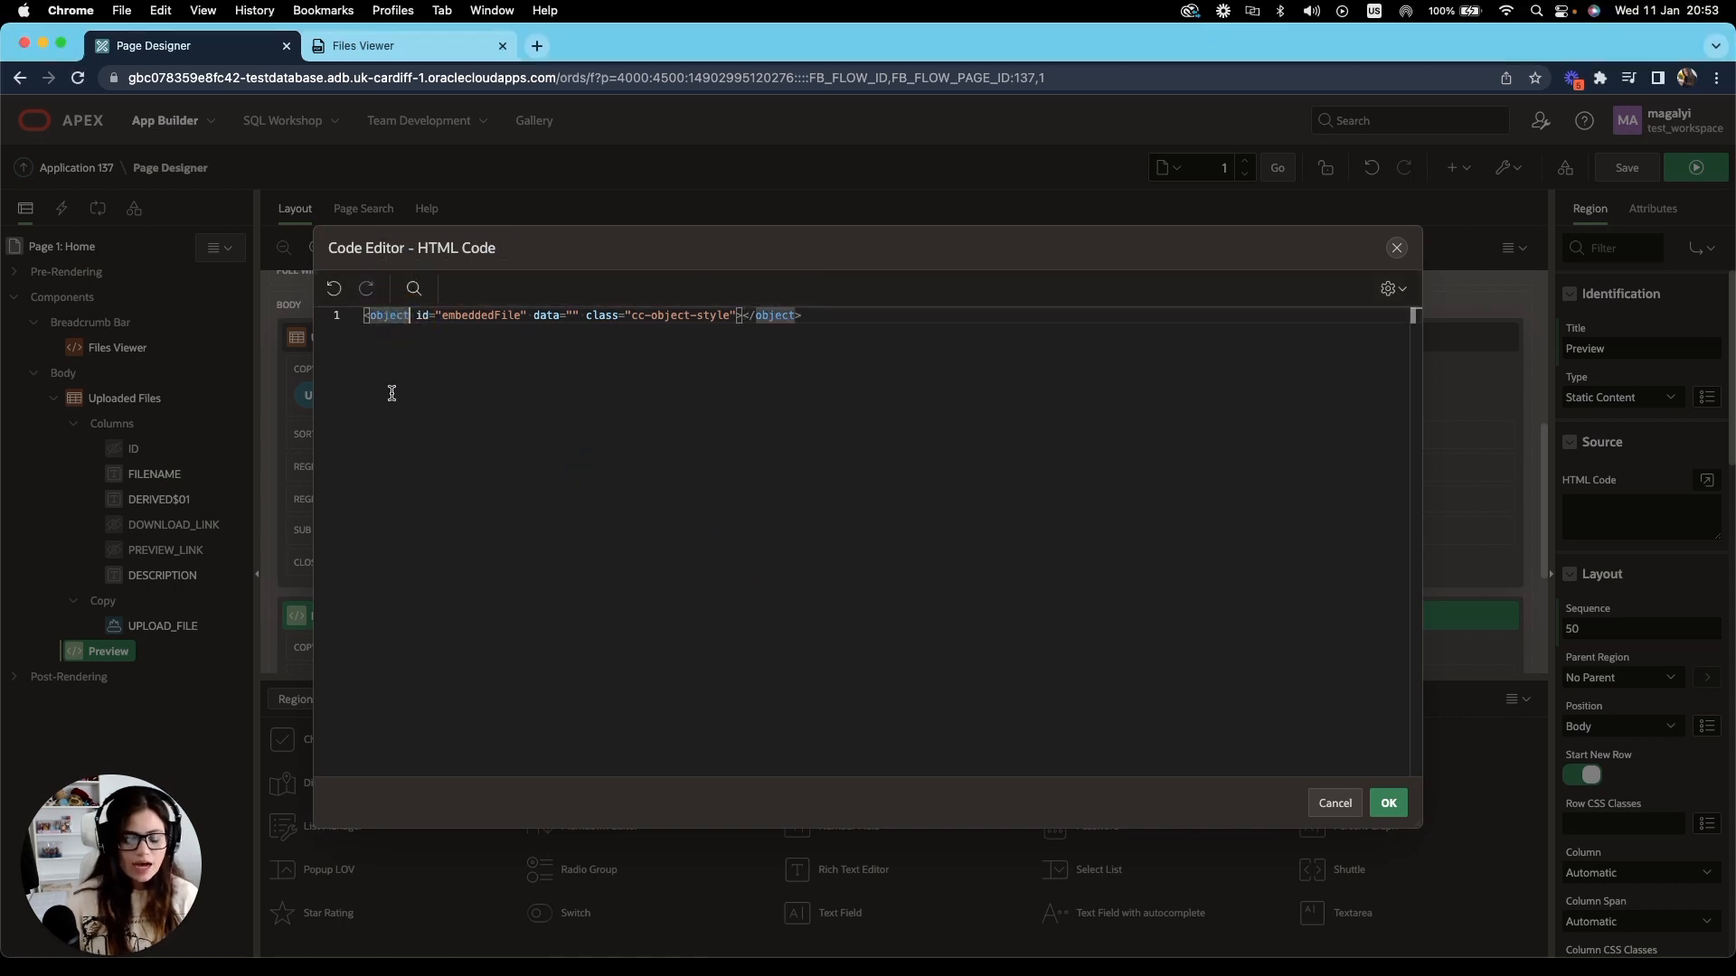
mouse_move(555, 444)
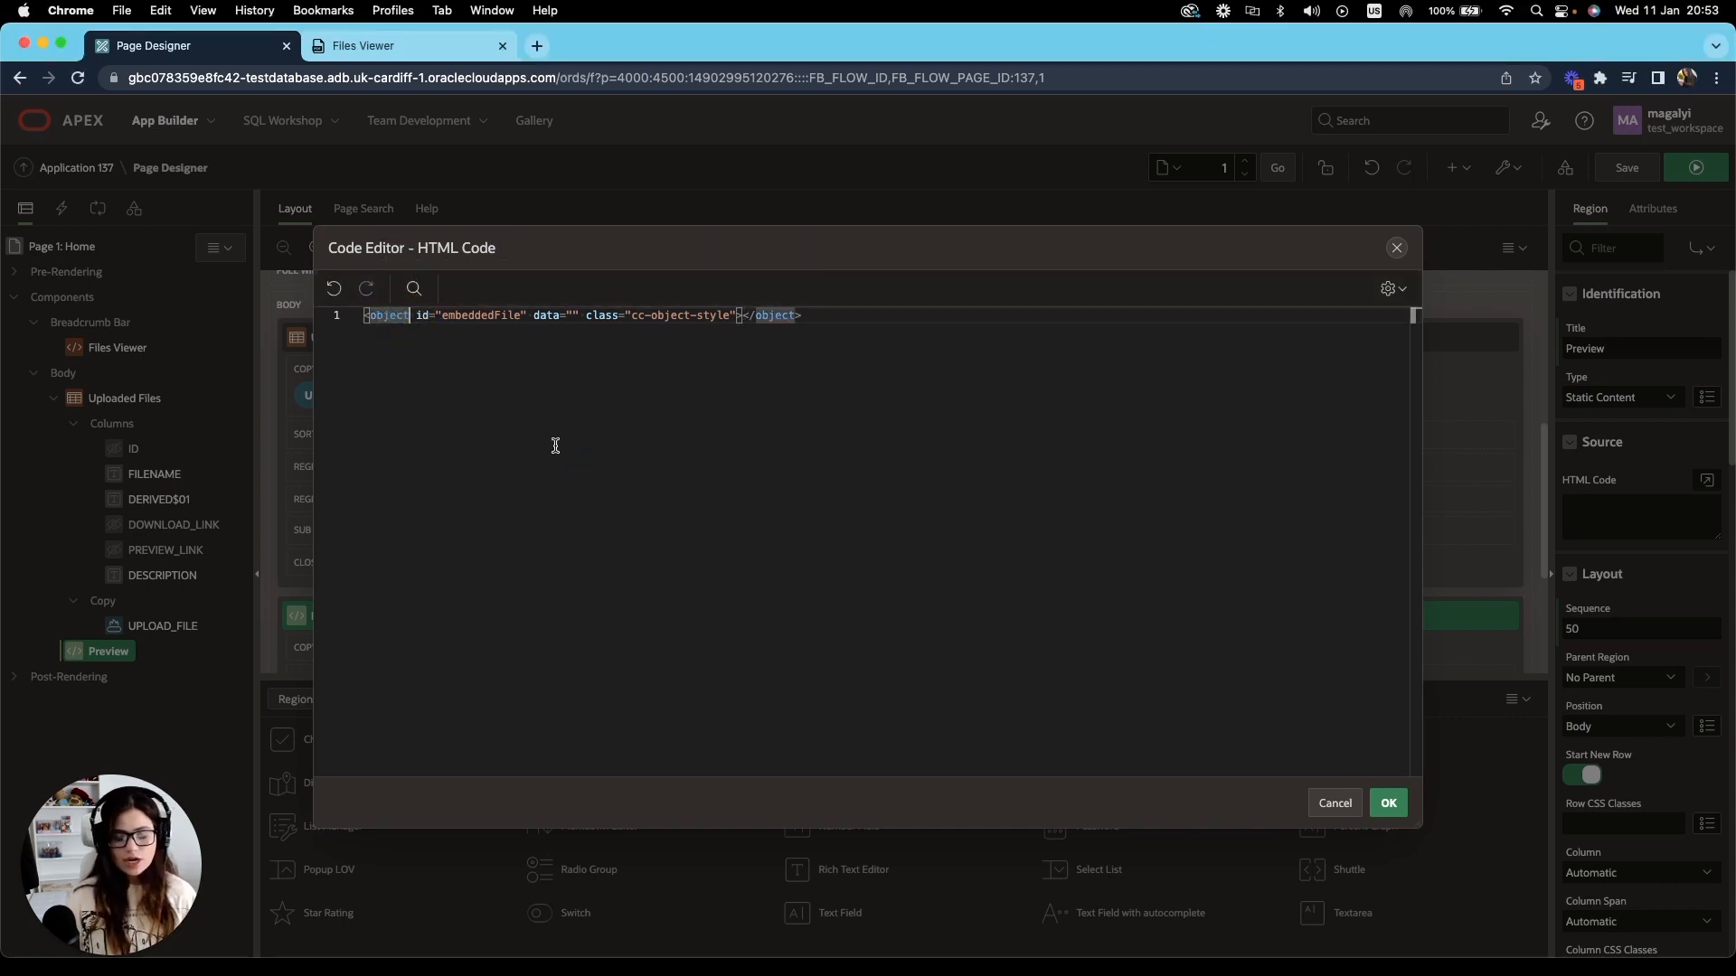
mouse_move(575, 478)
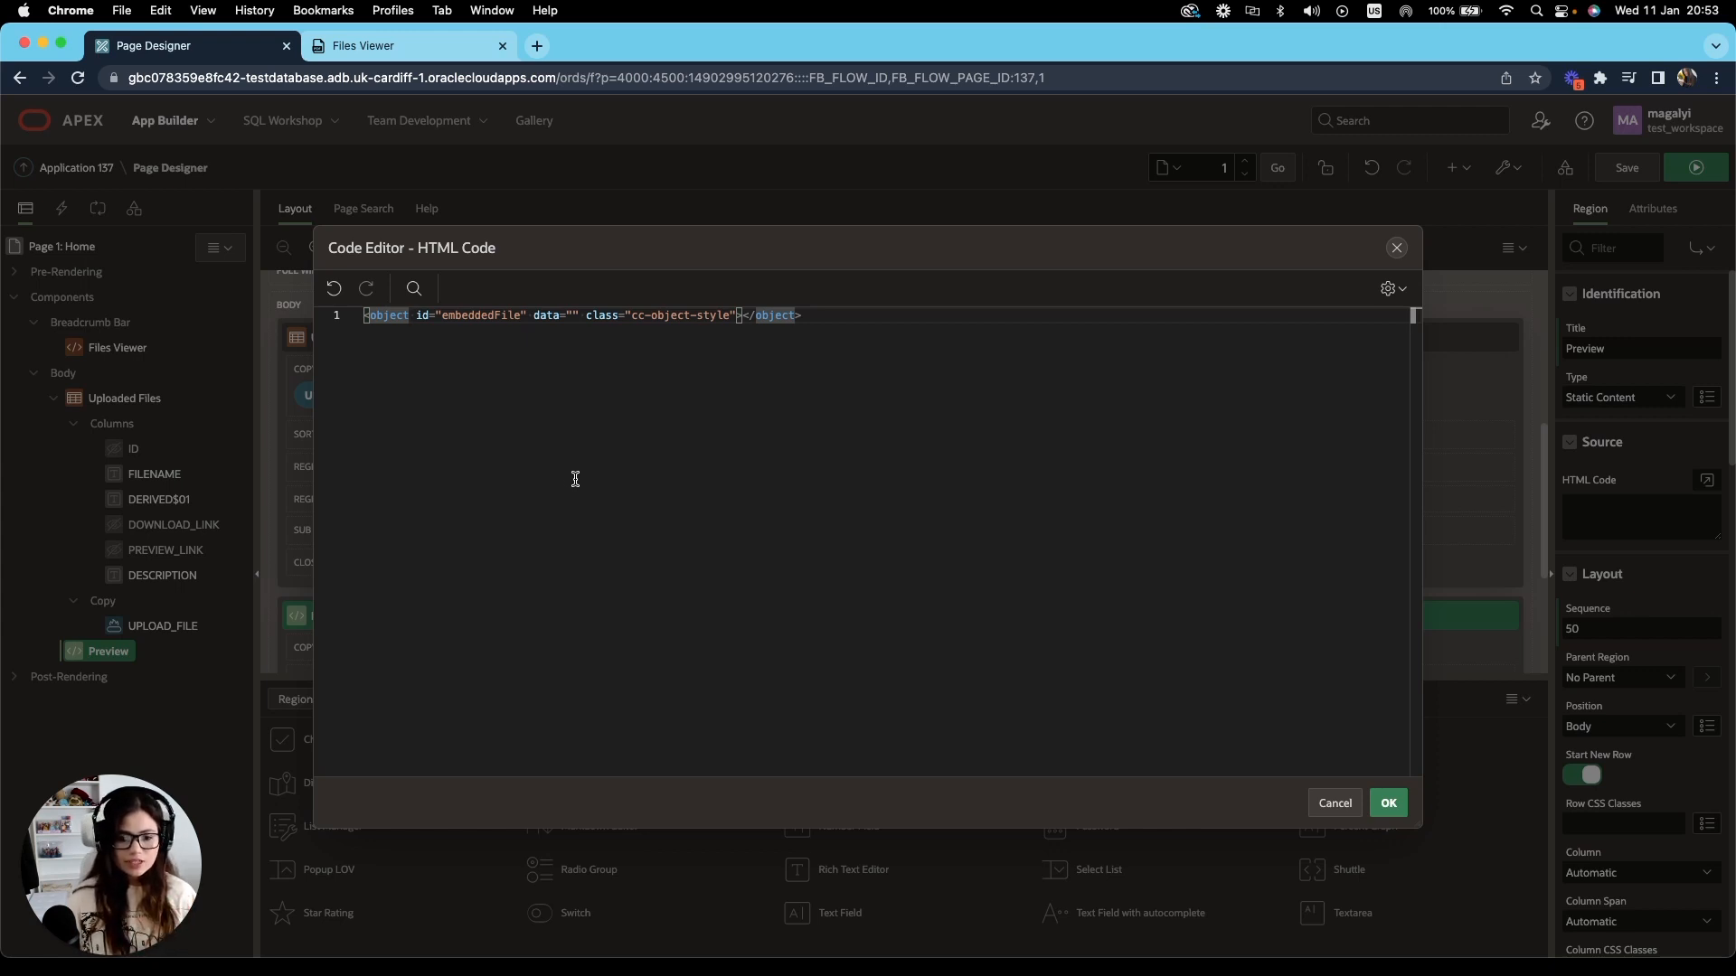
mouse_move(658, 513)
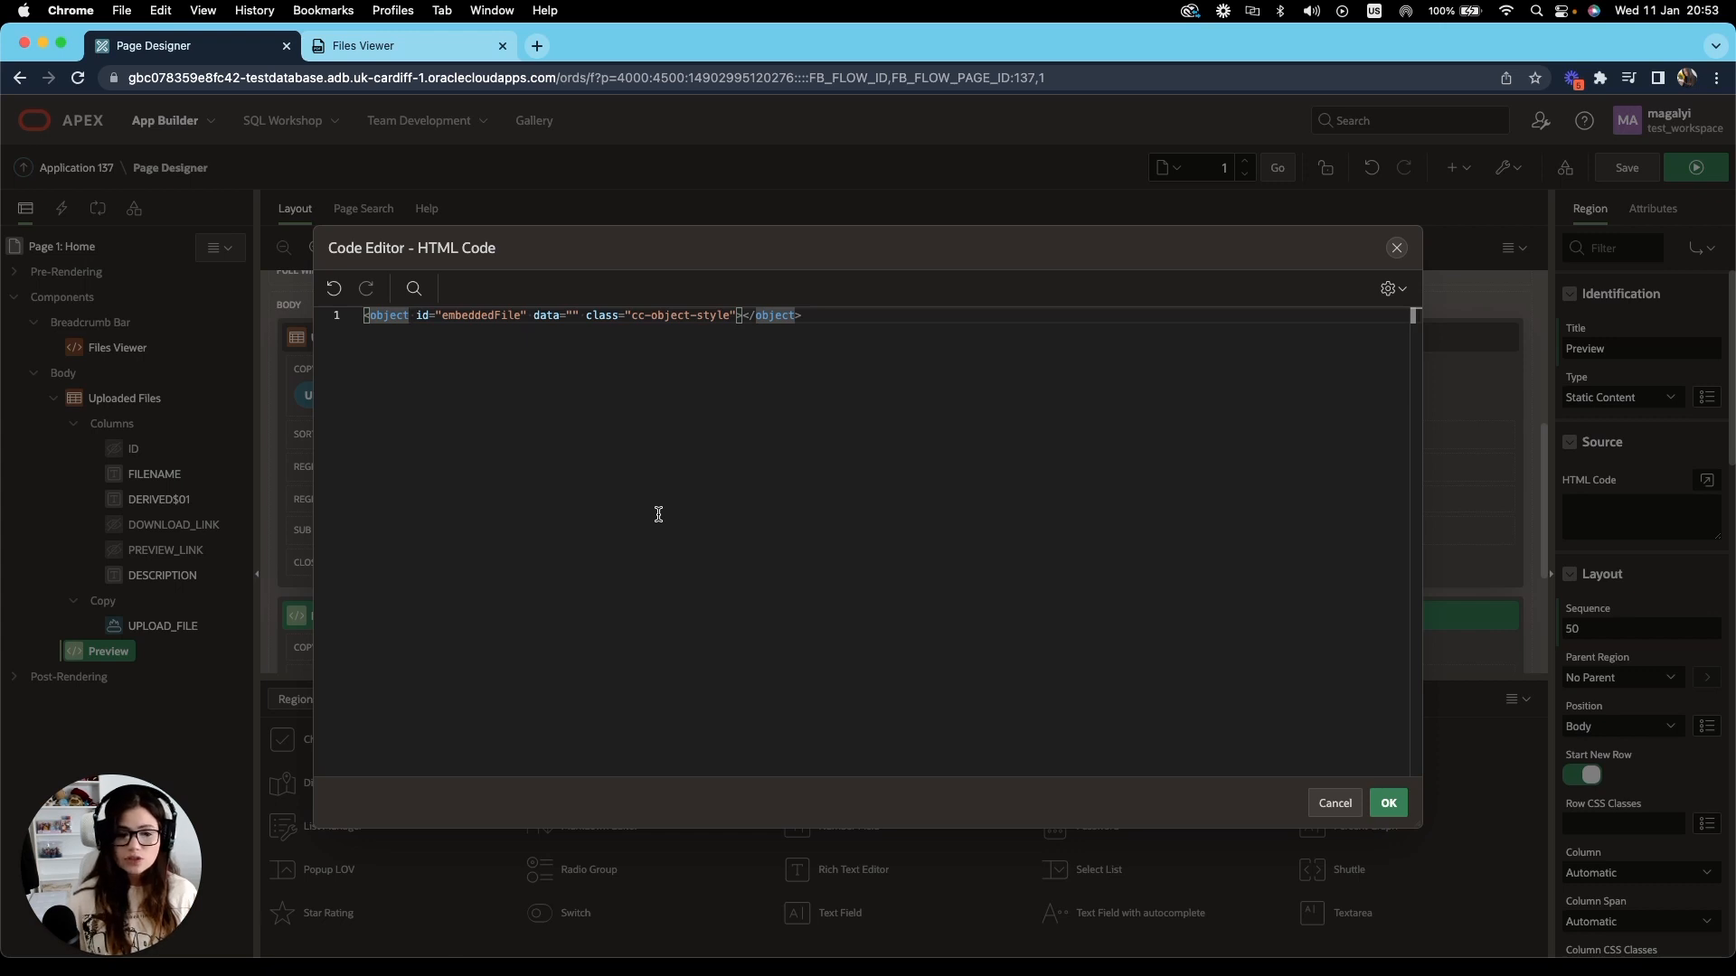
mouse_move(387, 314)
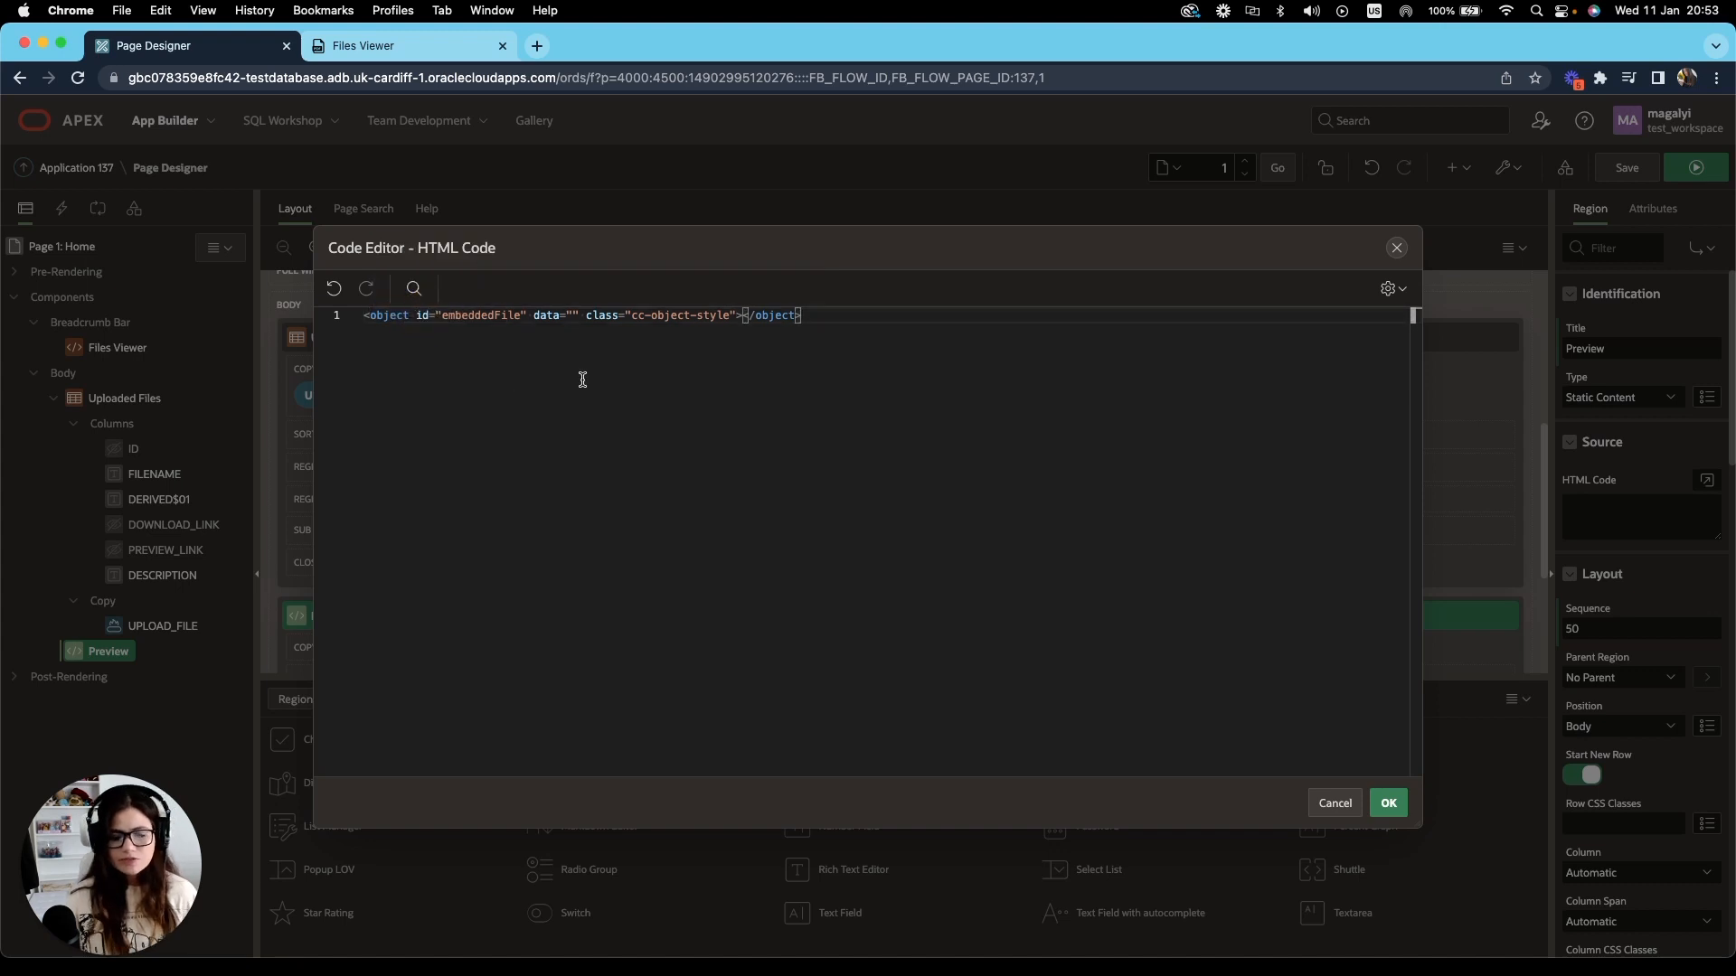
mouse_move(476, 320)
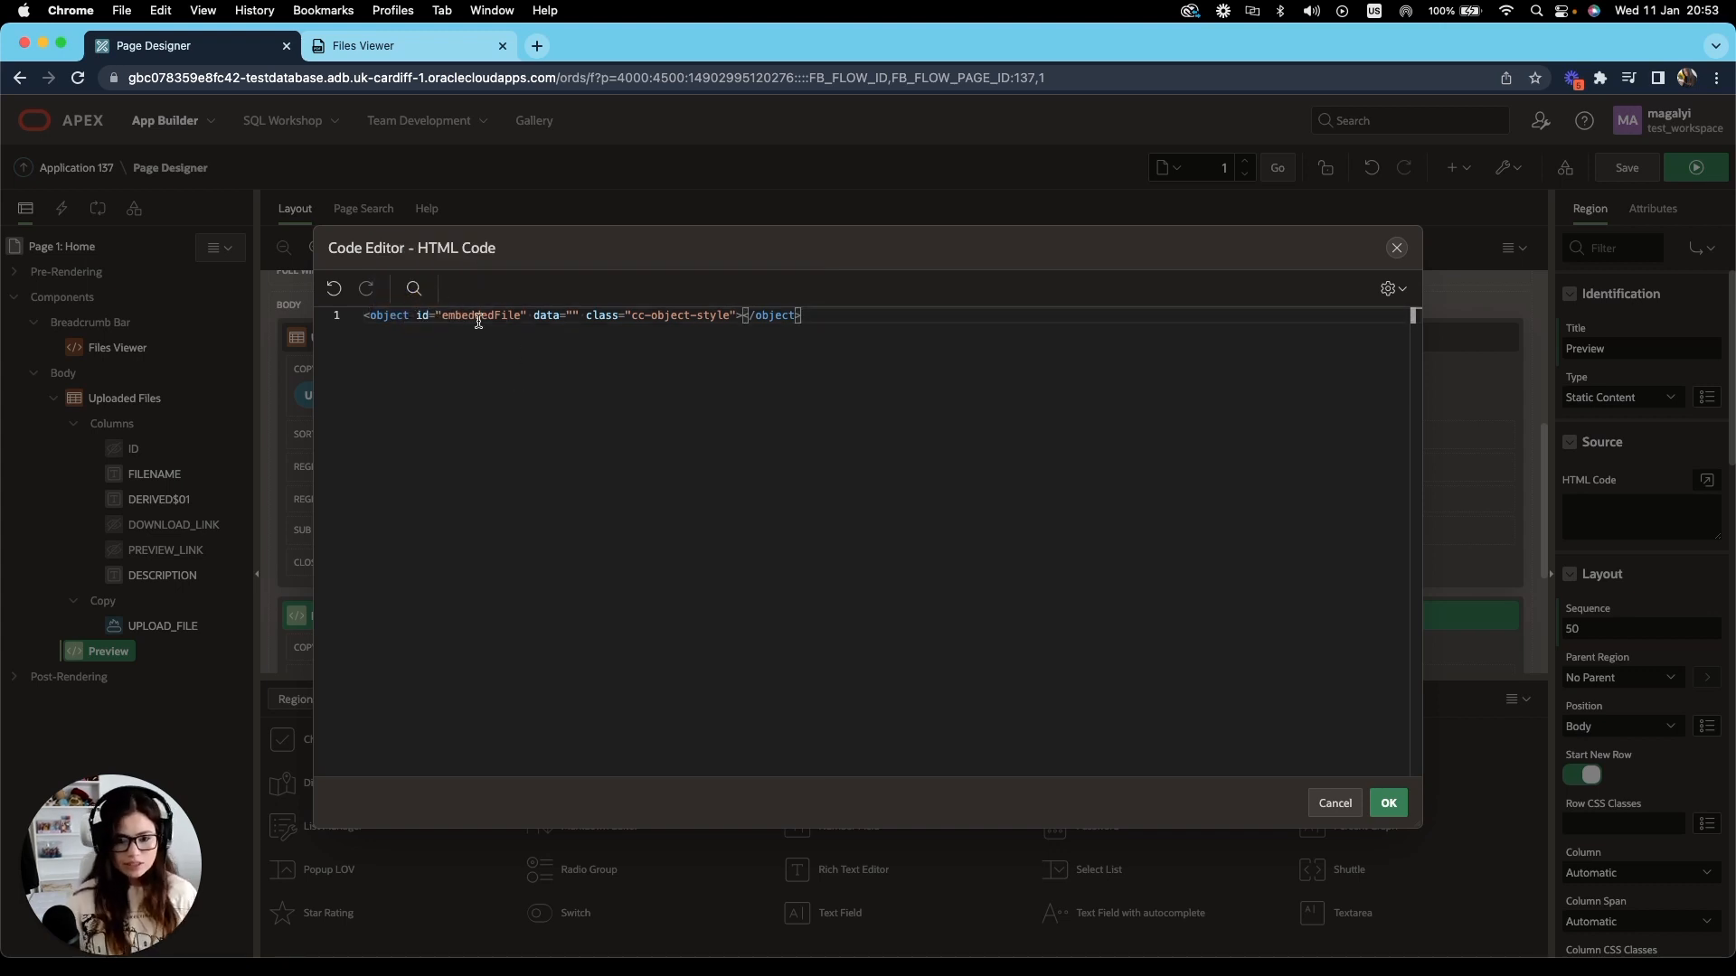
mouse_move(586, 338)
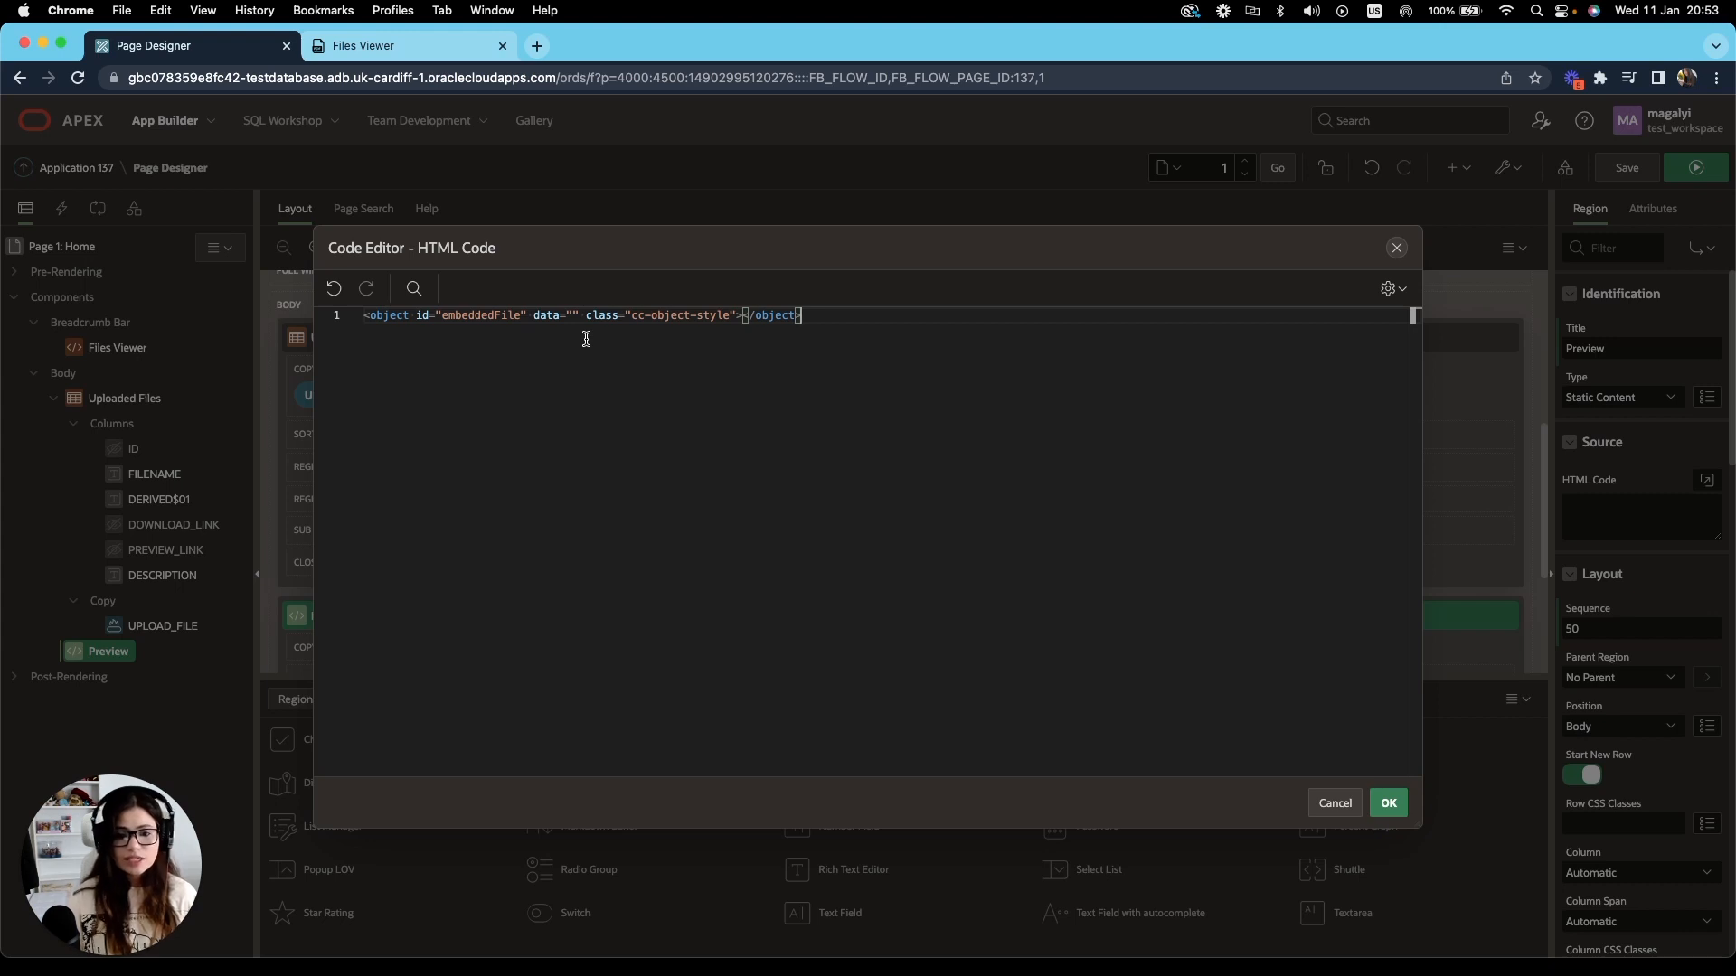
mouse_move(387, 314)
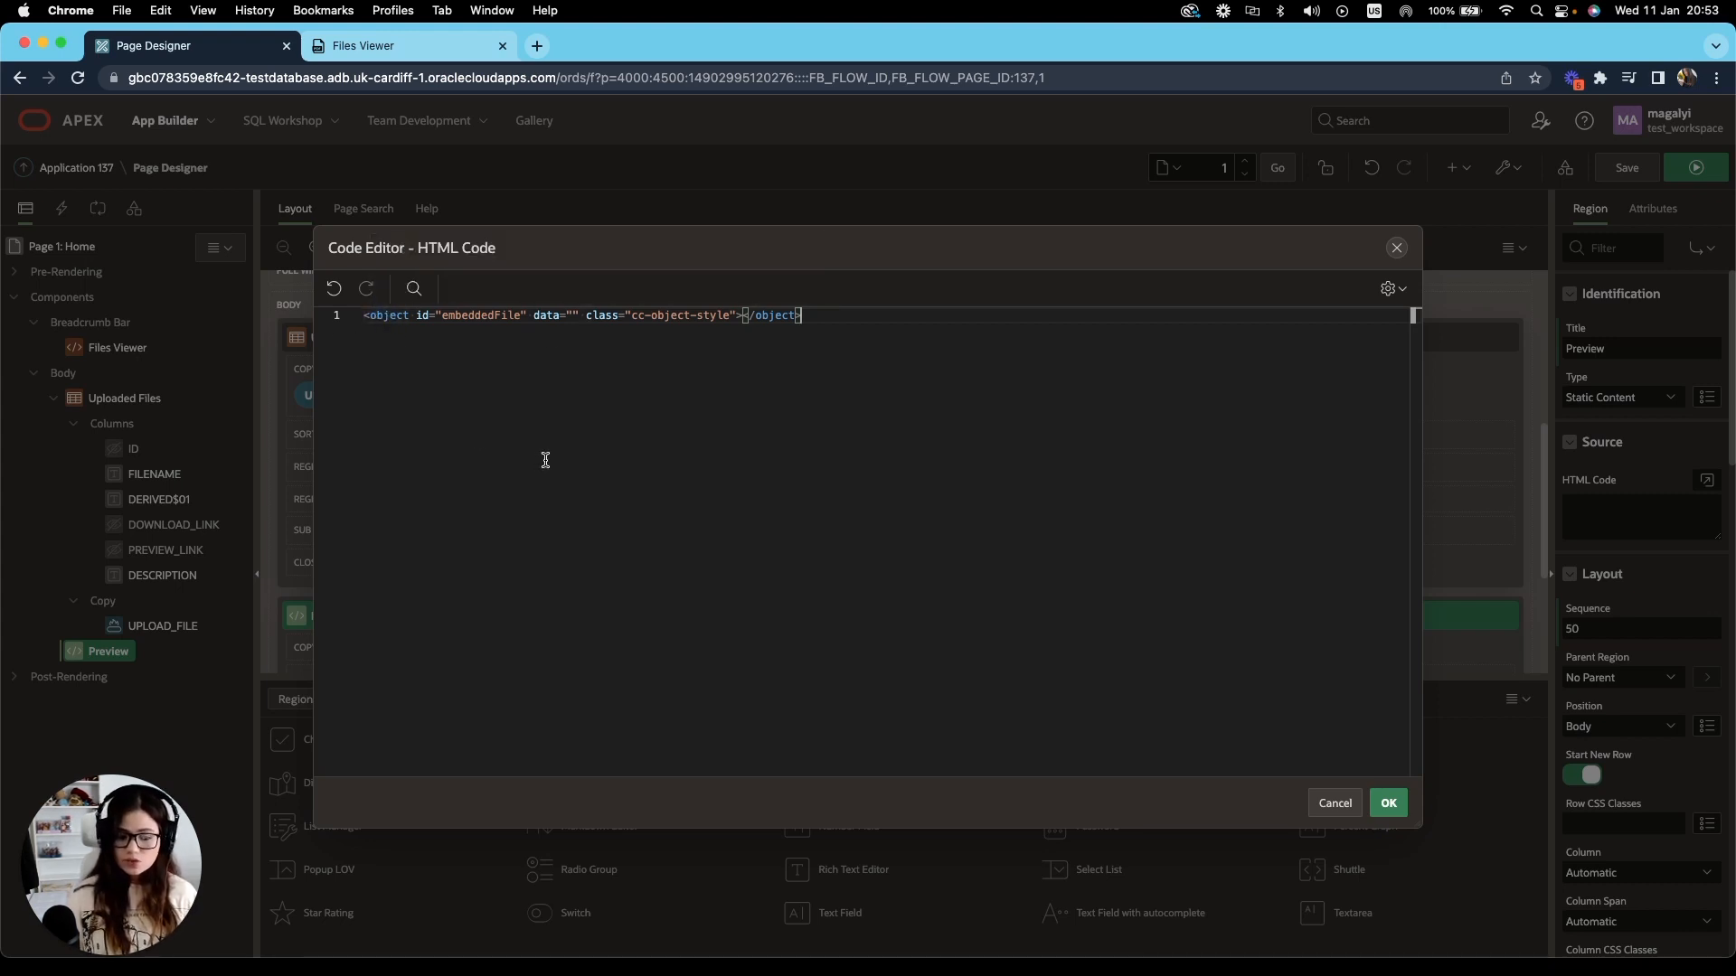
double_click(479, 314)
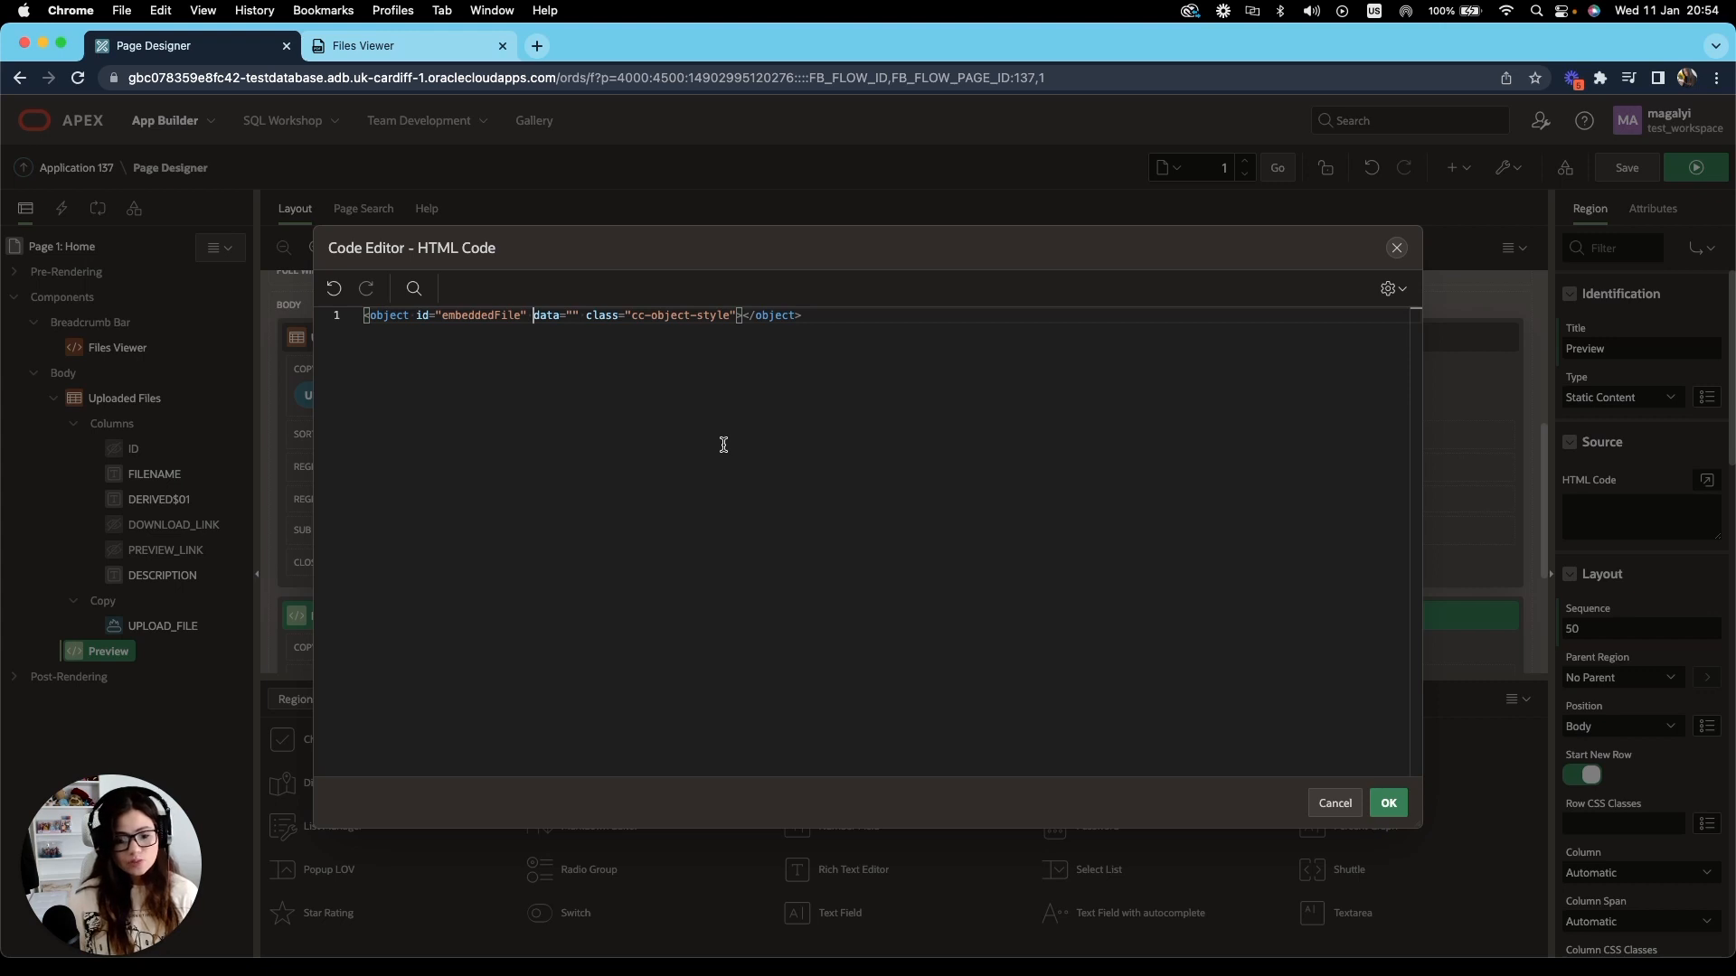
mouse_move(703, 675)
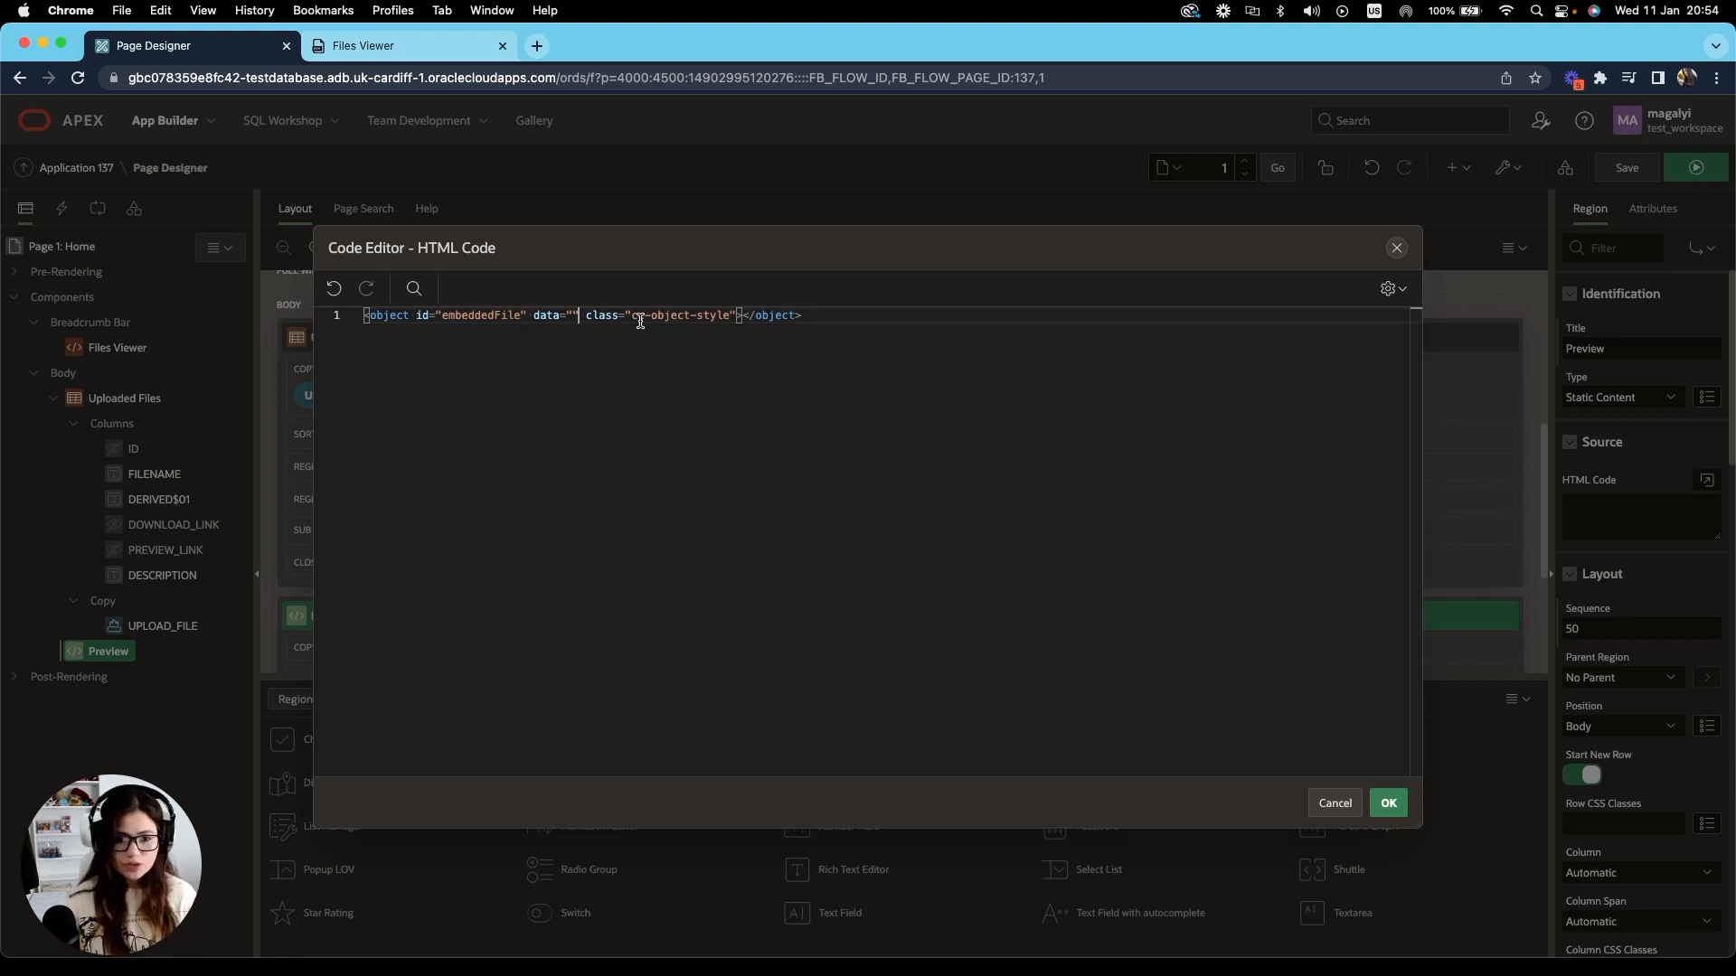
mouse_move(606, 314)
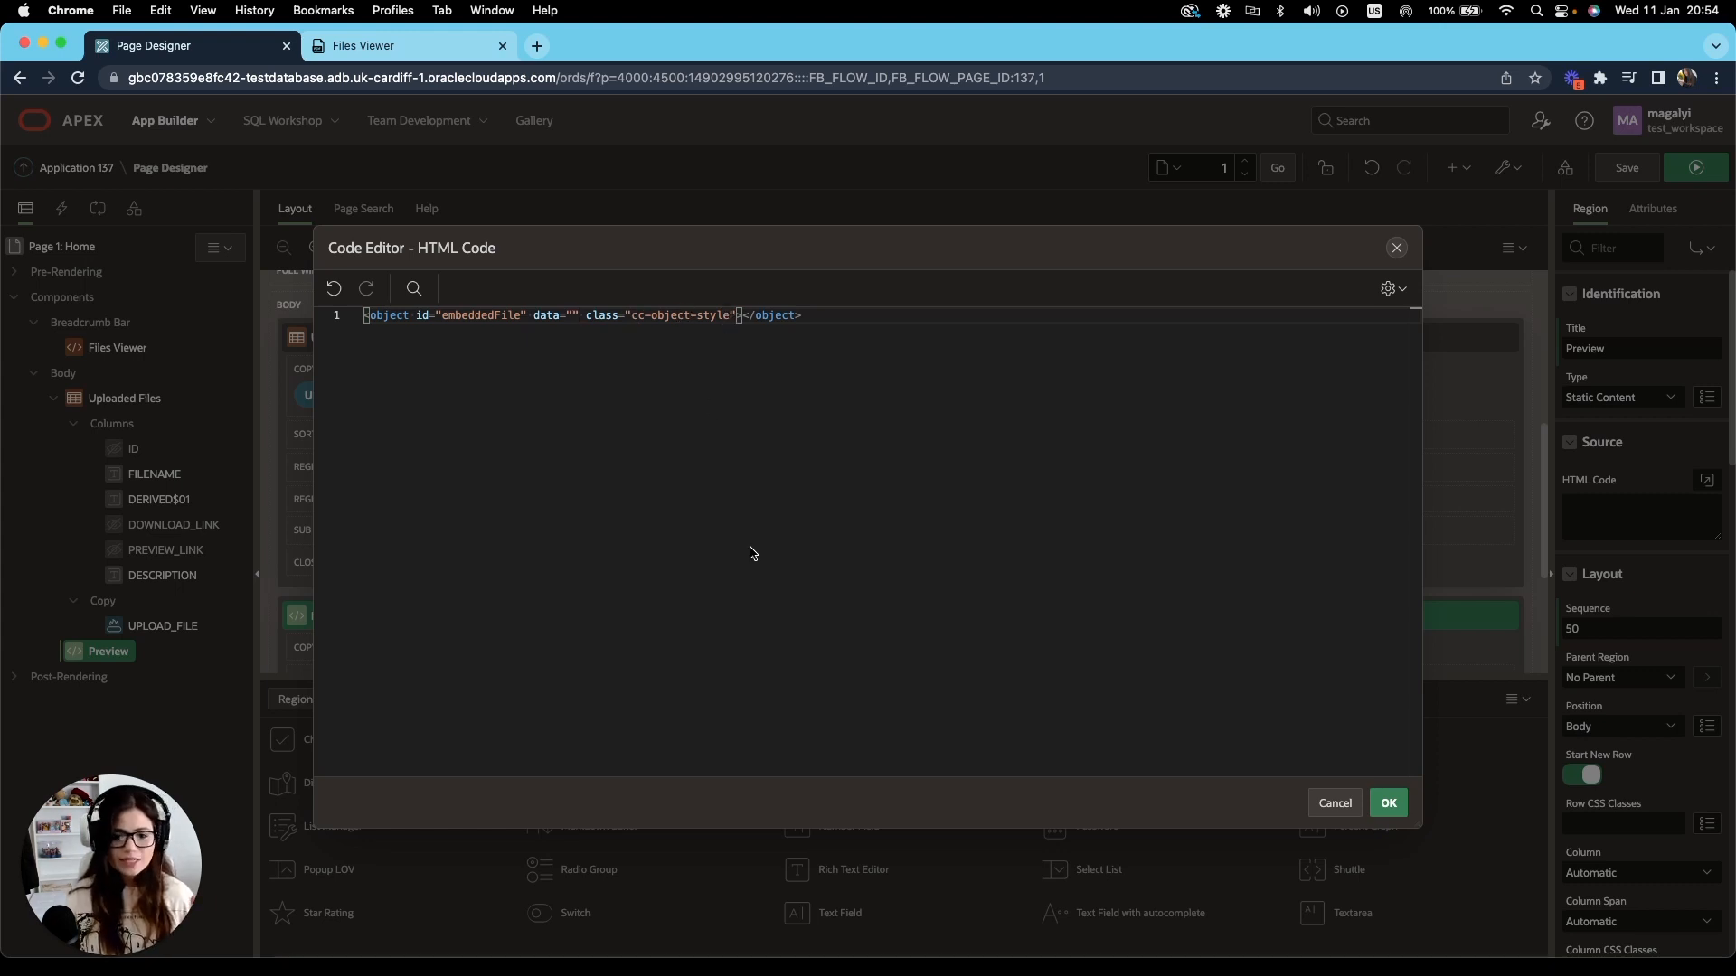
mouse_move(895, 492)
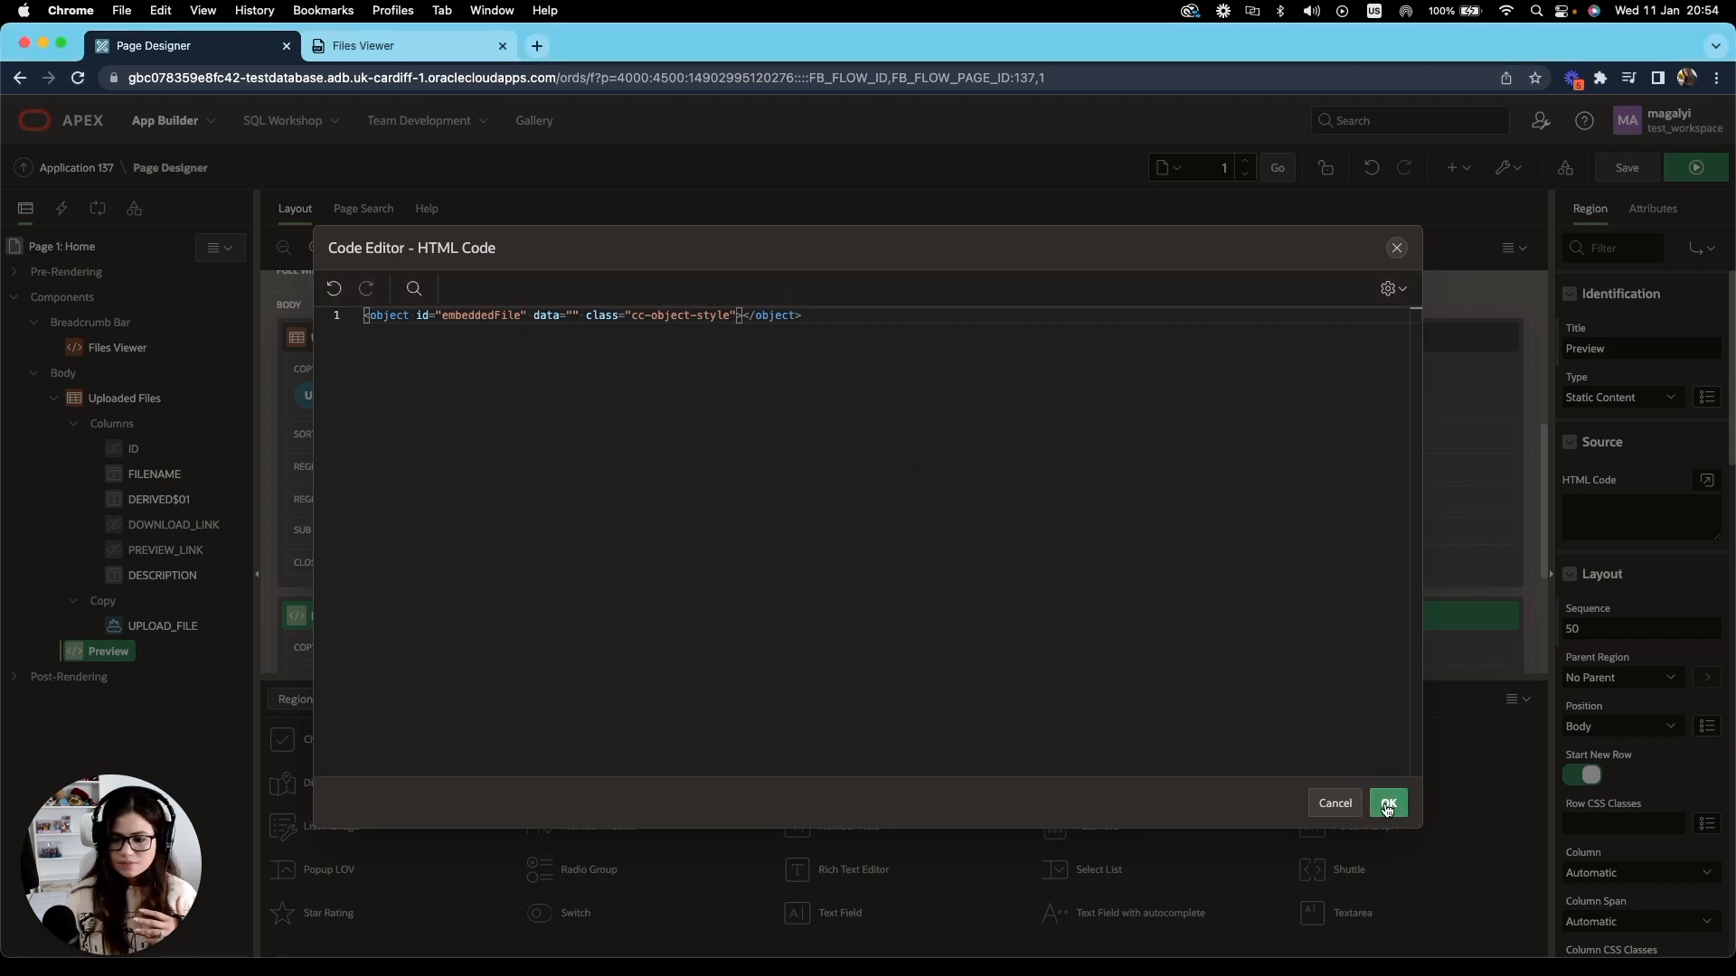
Confirm the markup and set the Preview region's template to Inline Dialog.
click(1387, 803)
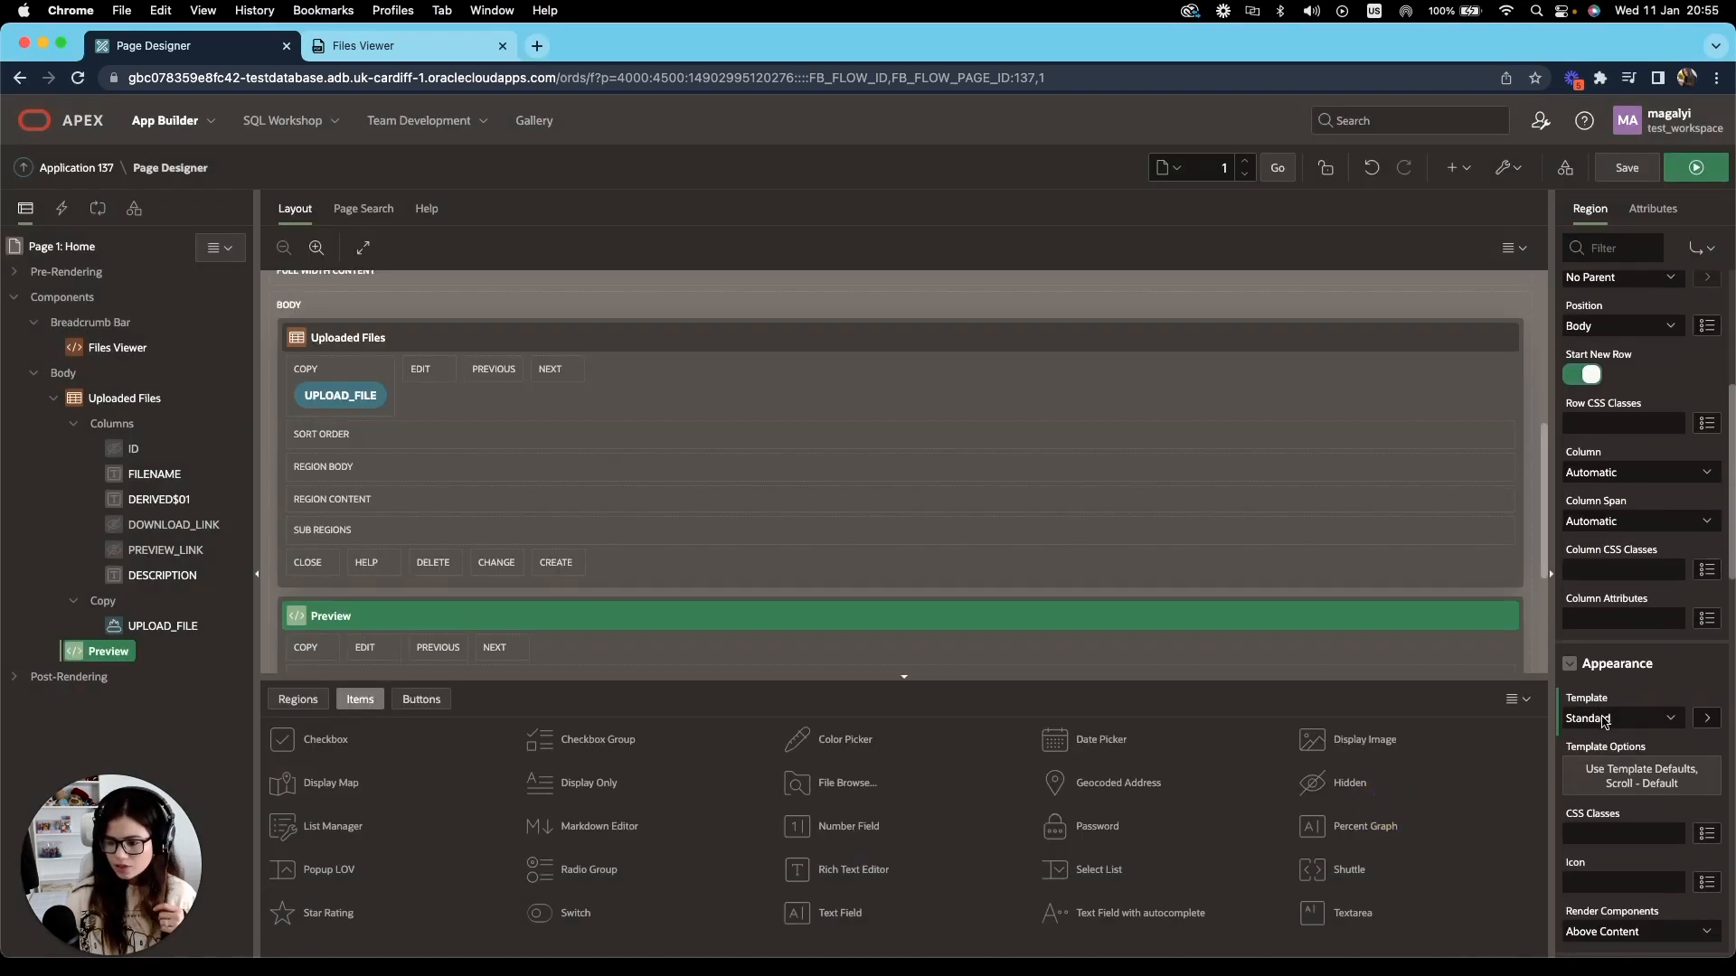
scroll(down, 3)
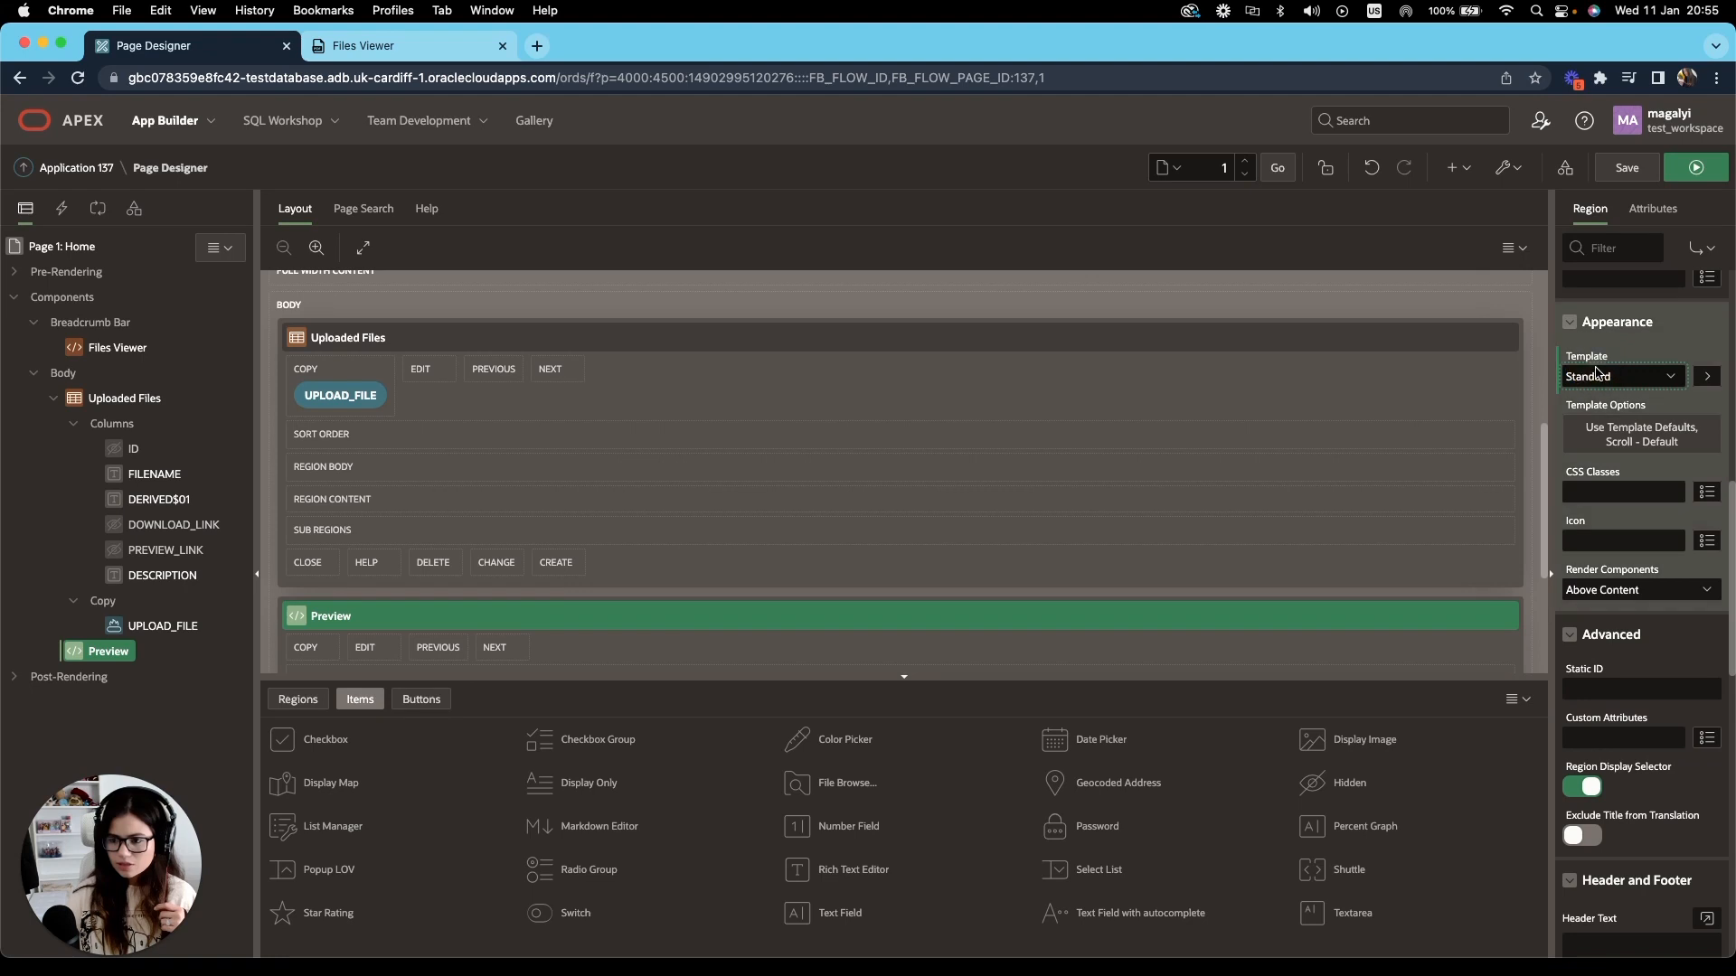
click(1620, 376)
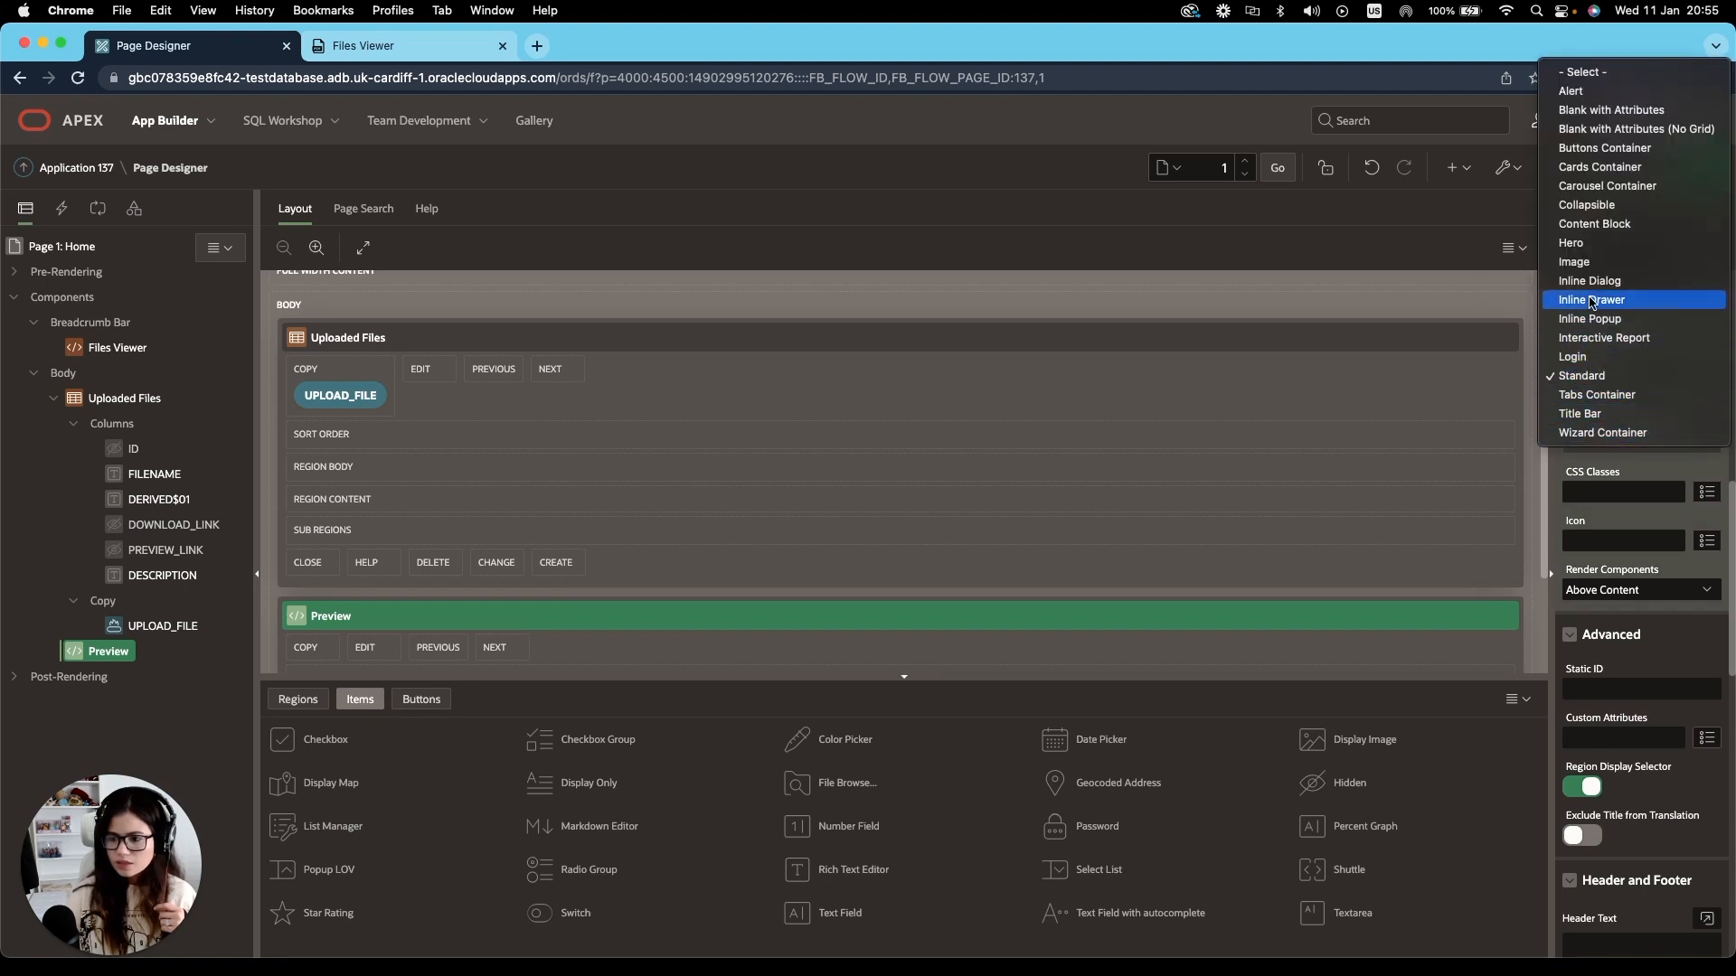
click(1589, 281)
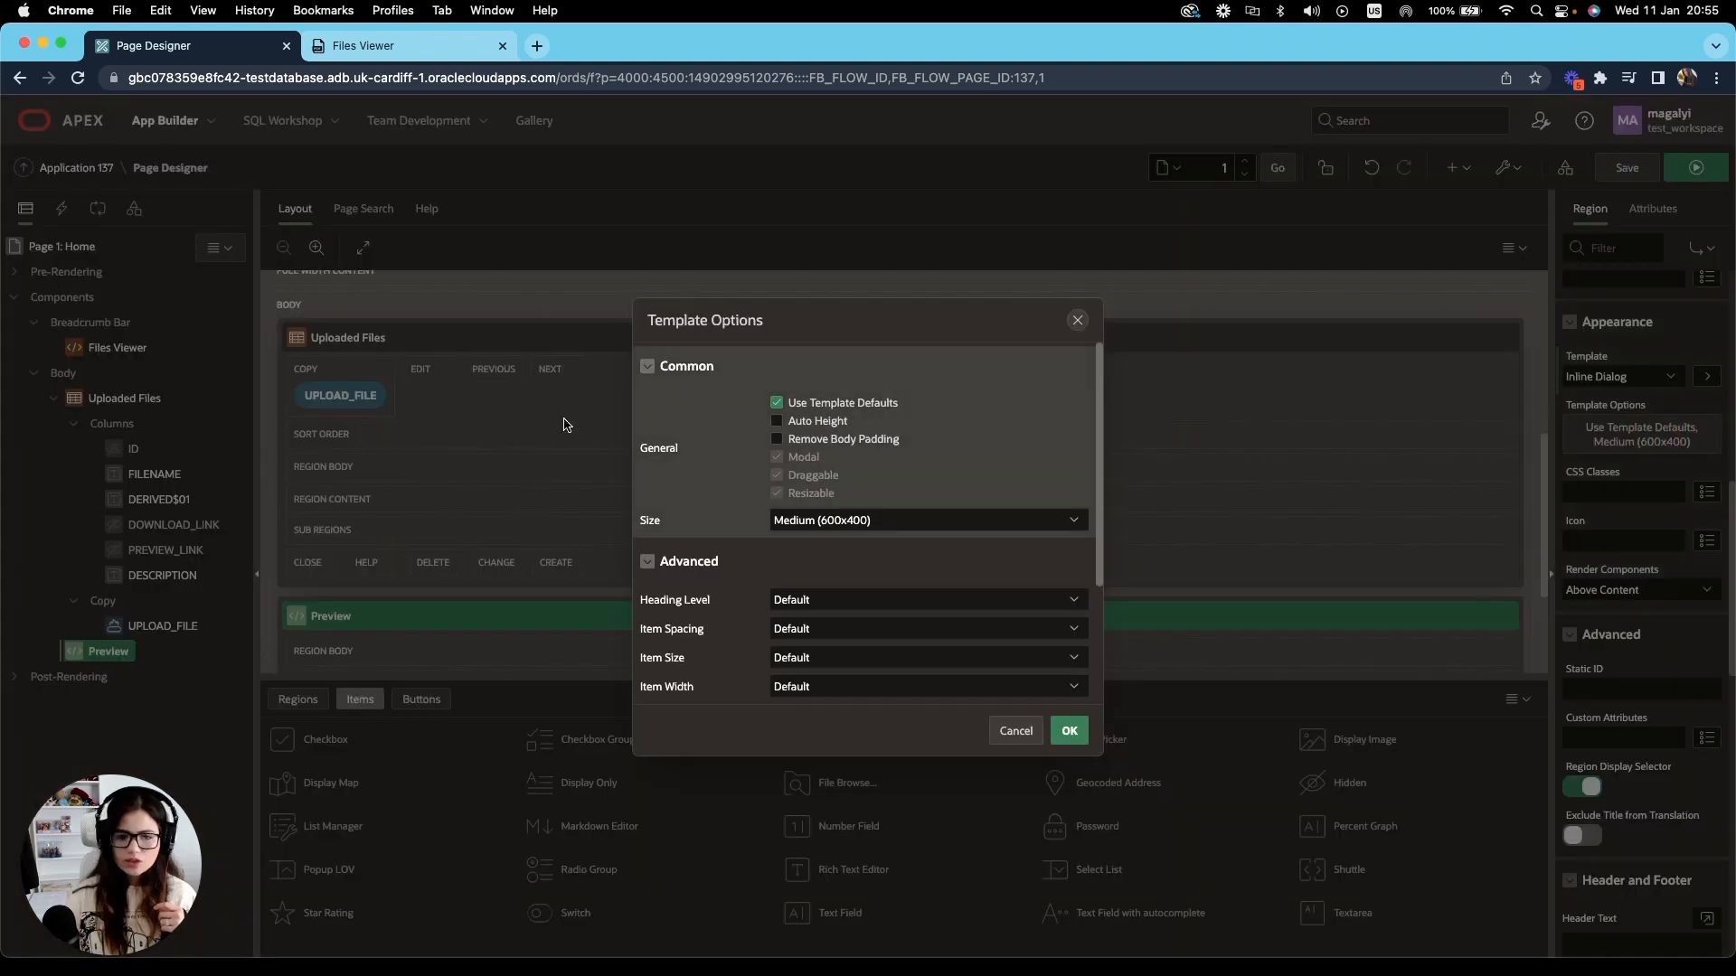
In Template Options drop the defaults, remove body padding and set dialog size None.
click(776, 403)
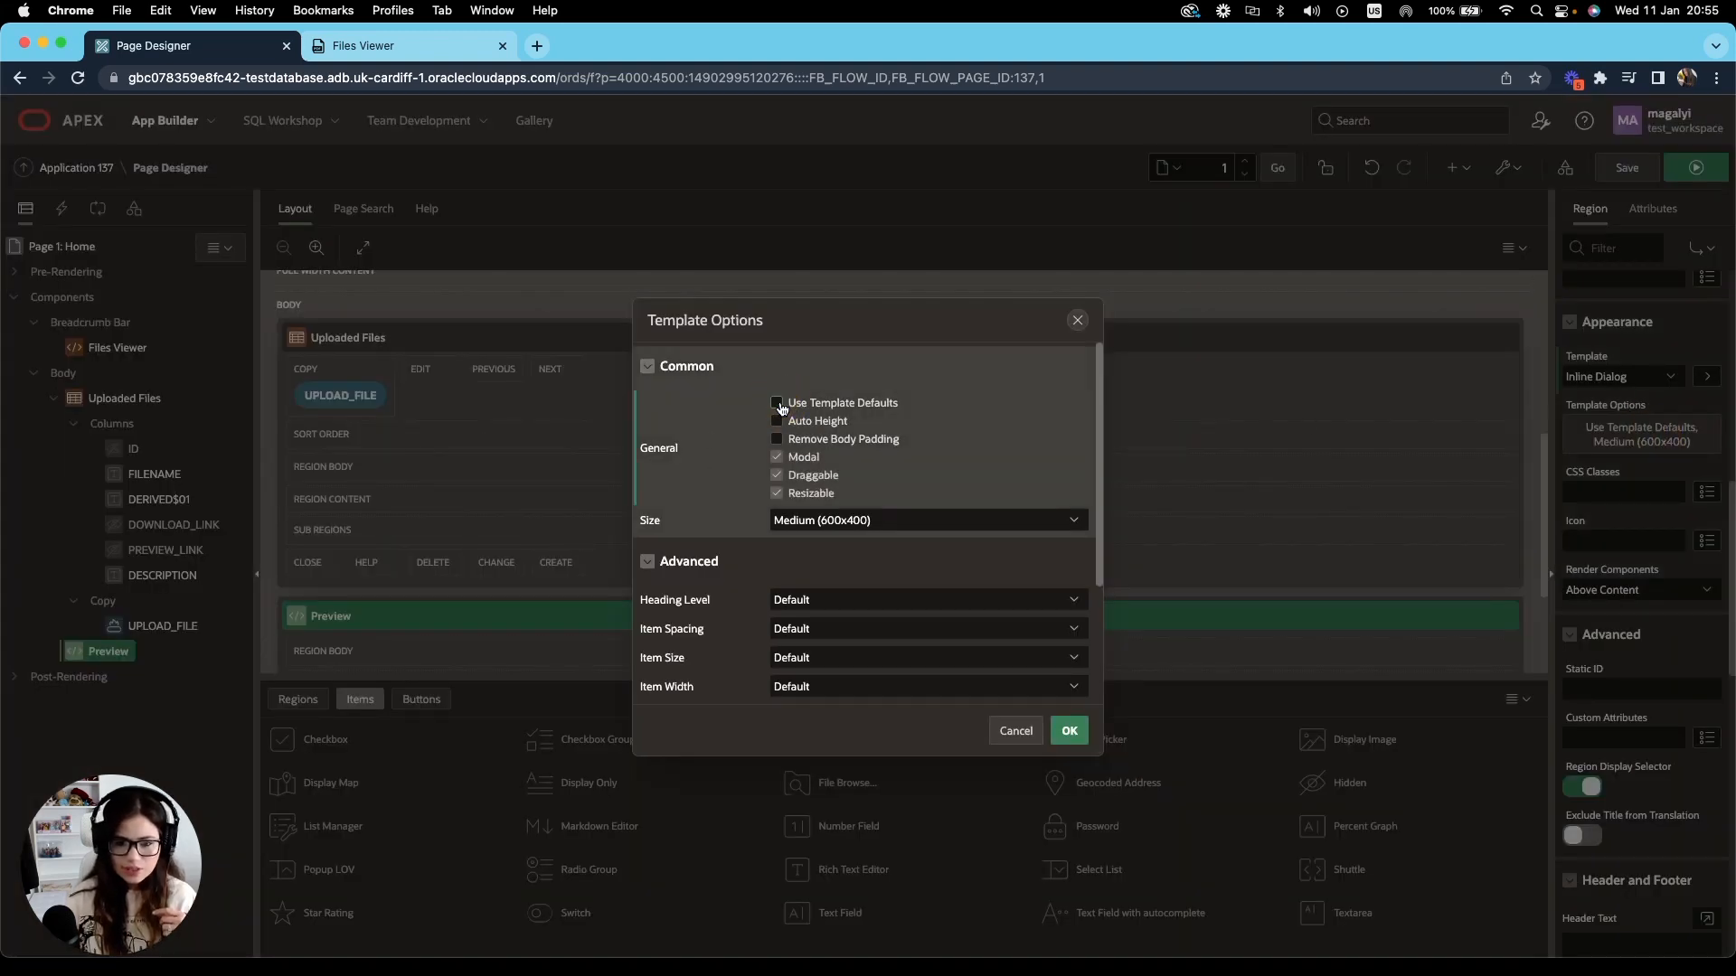
click(775, 438)
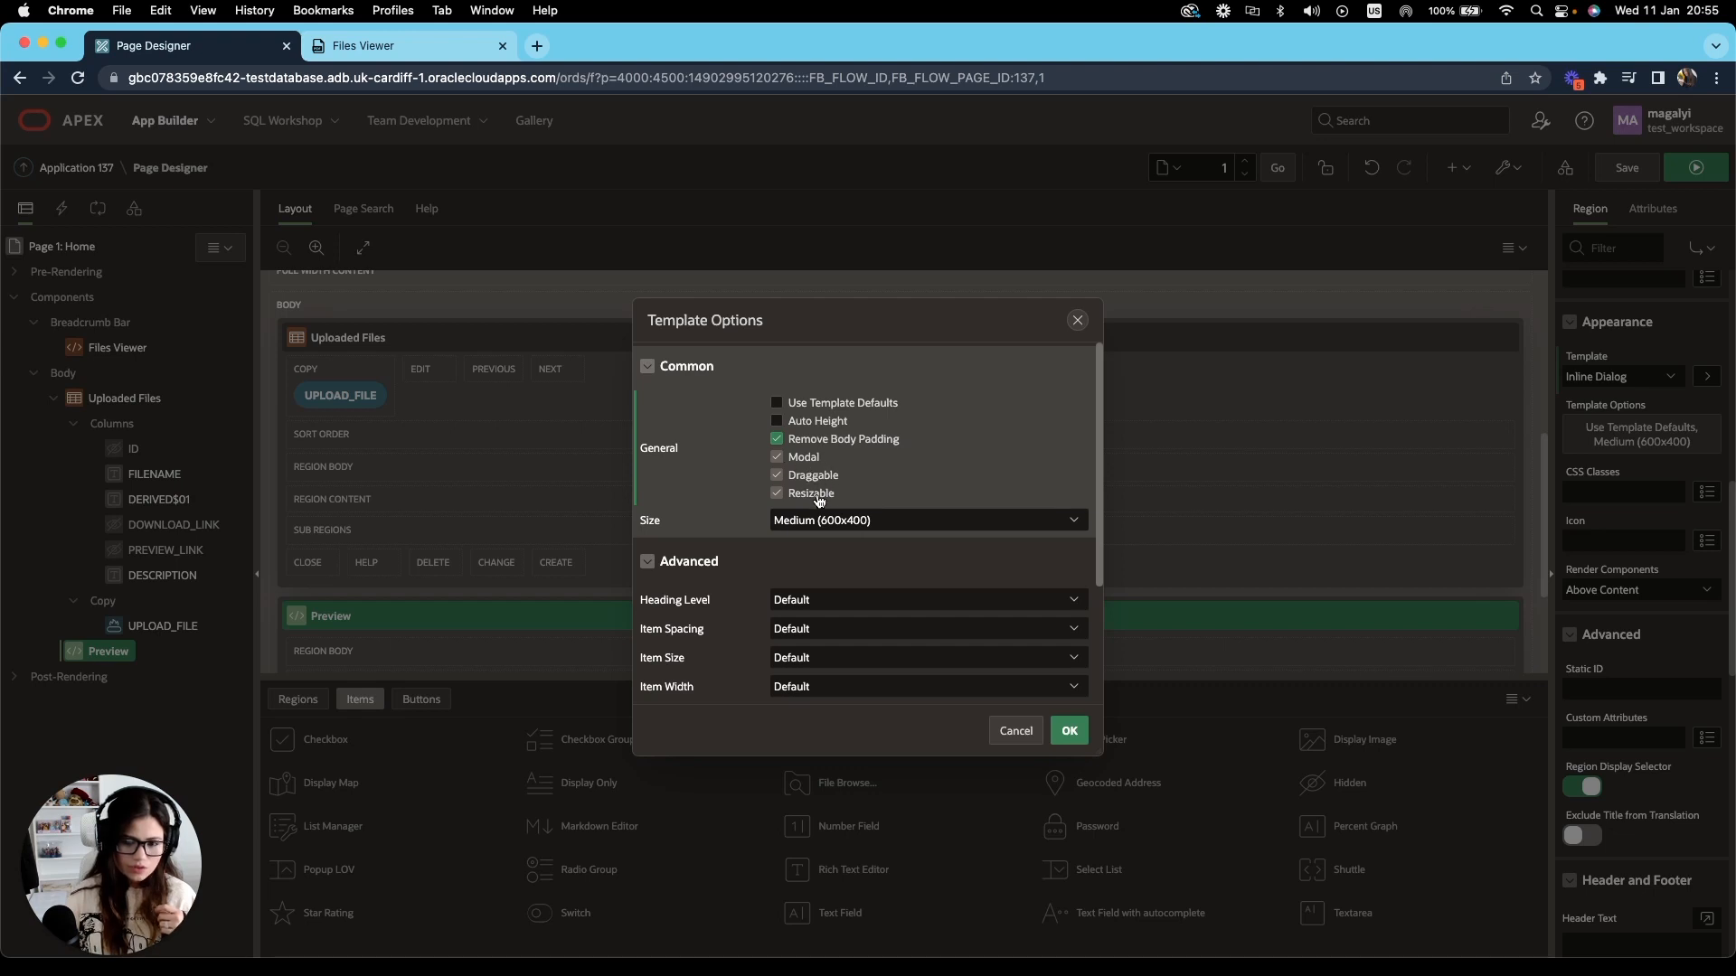
click(924, 521)
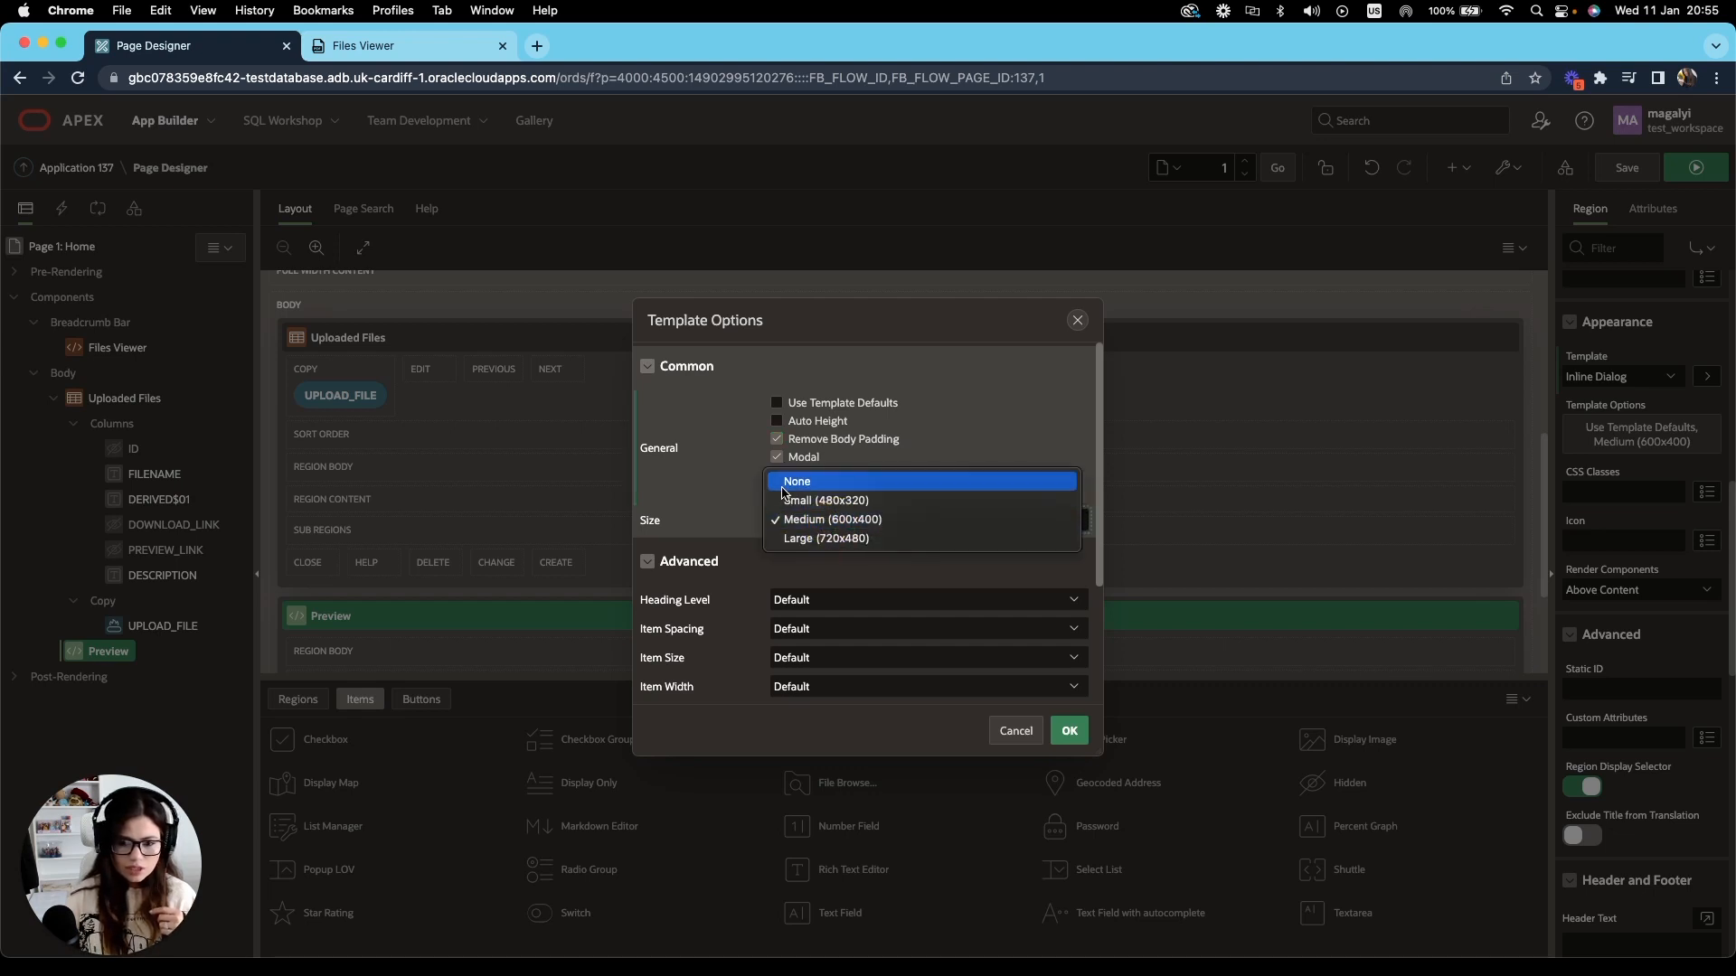
click(797, 481)
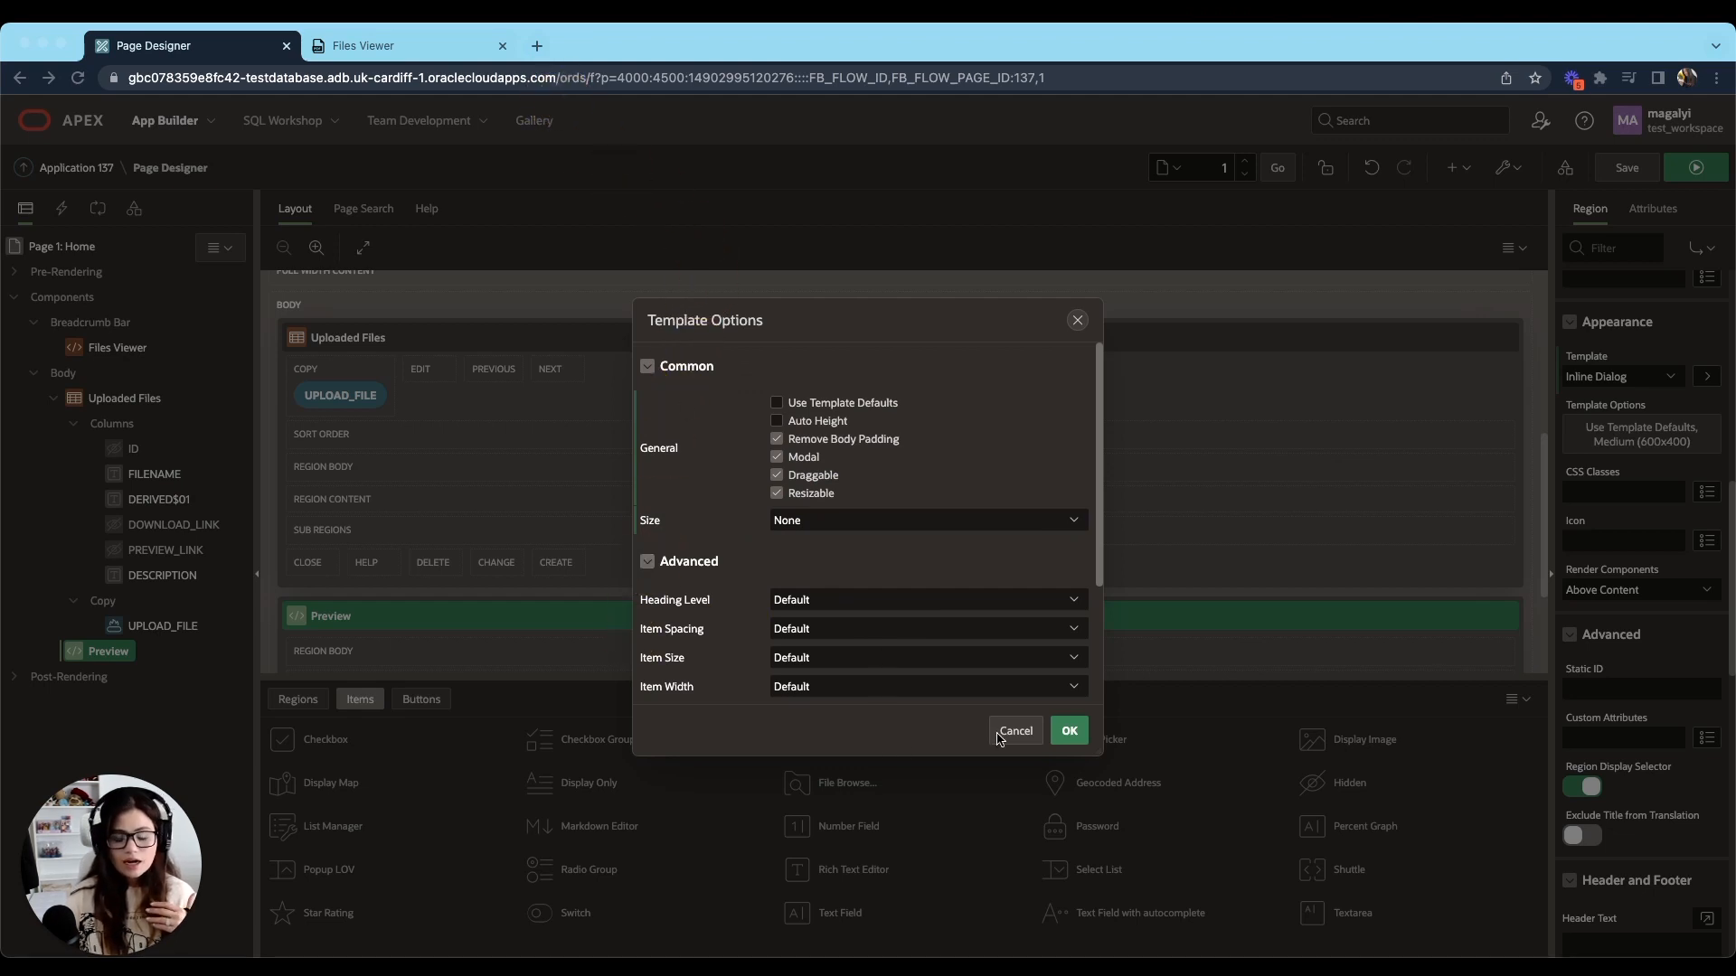
click(1067, 731)
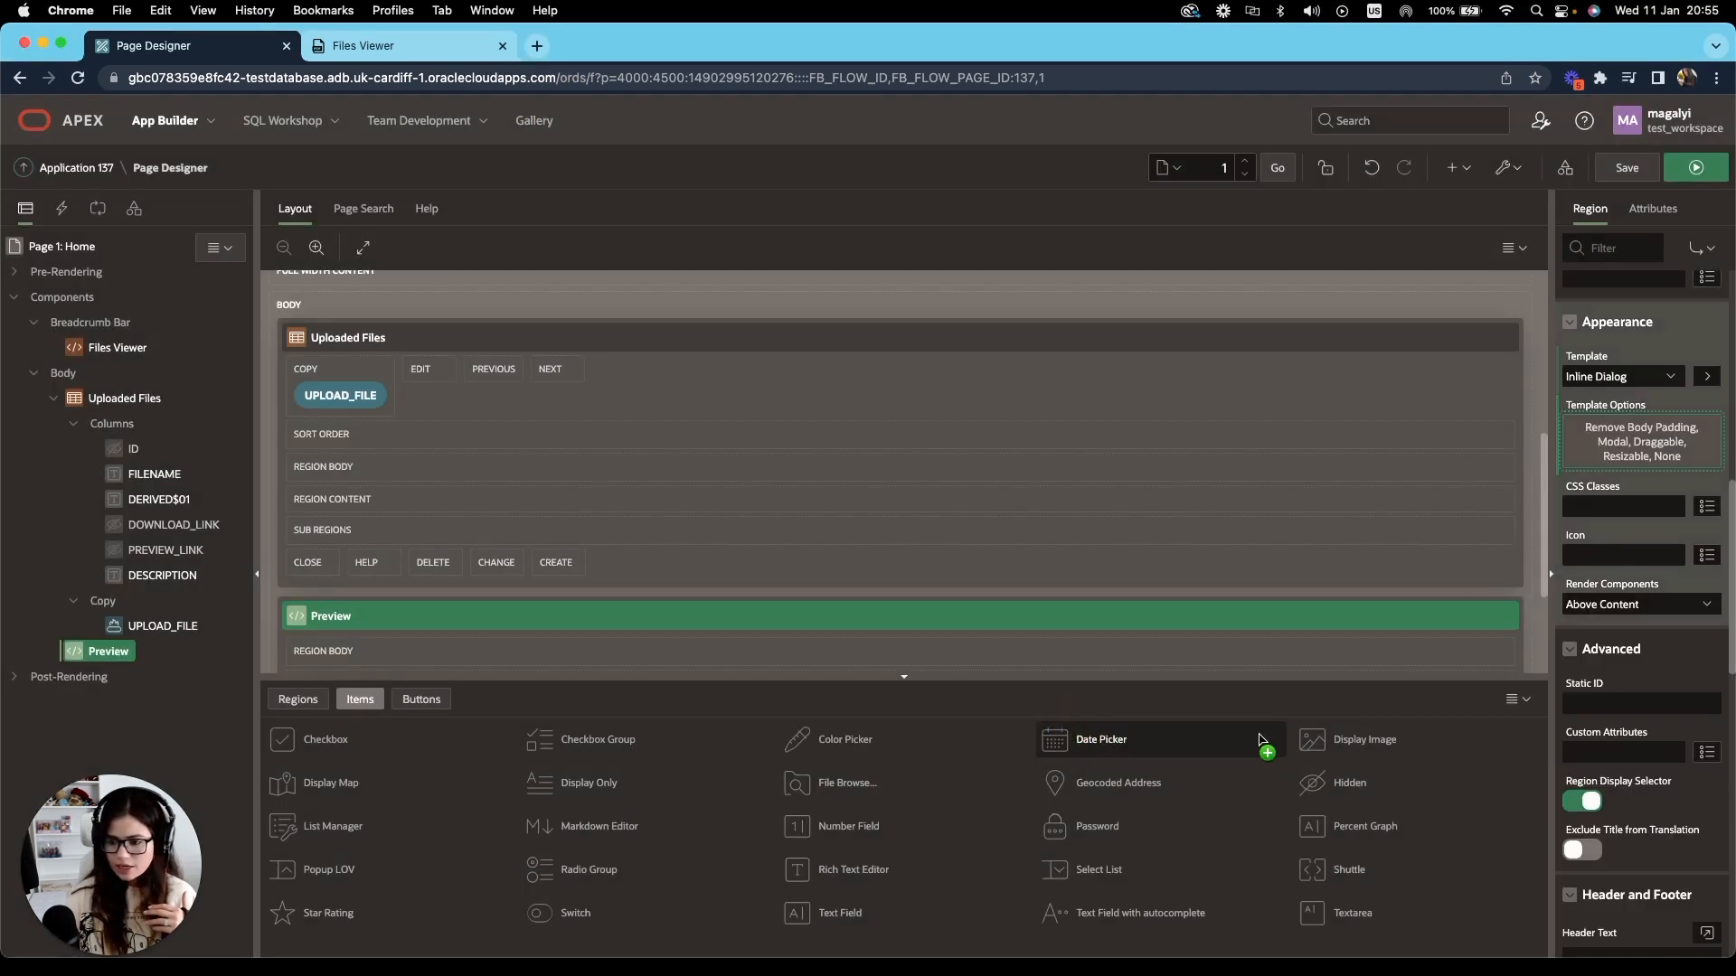
Give the Preview region CSS class js-dialog-size900x800 and a static ID.
click(1622, 506)
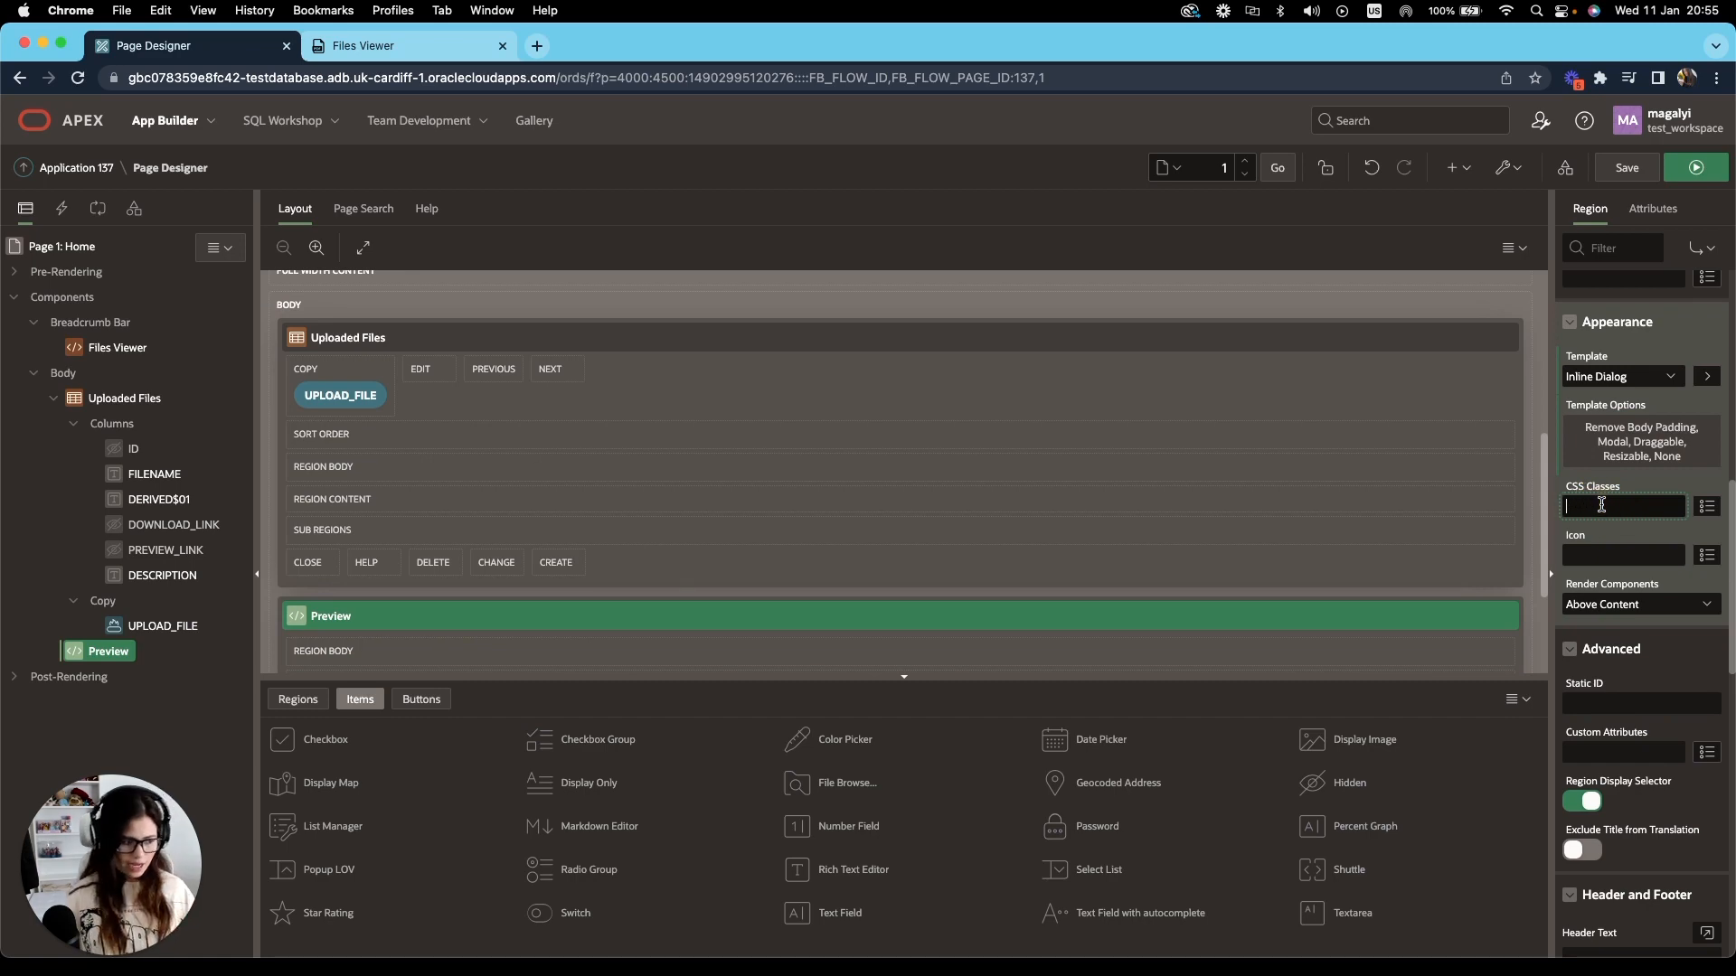
text(js-dialoo)
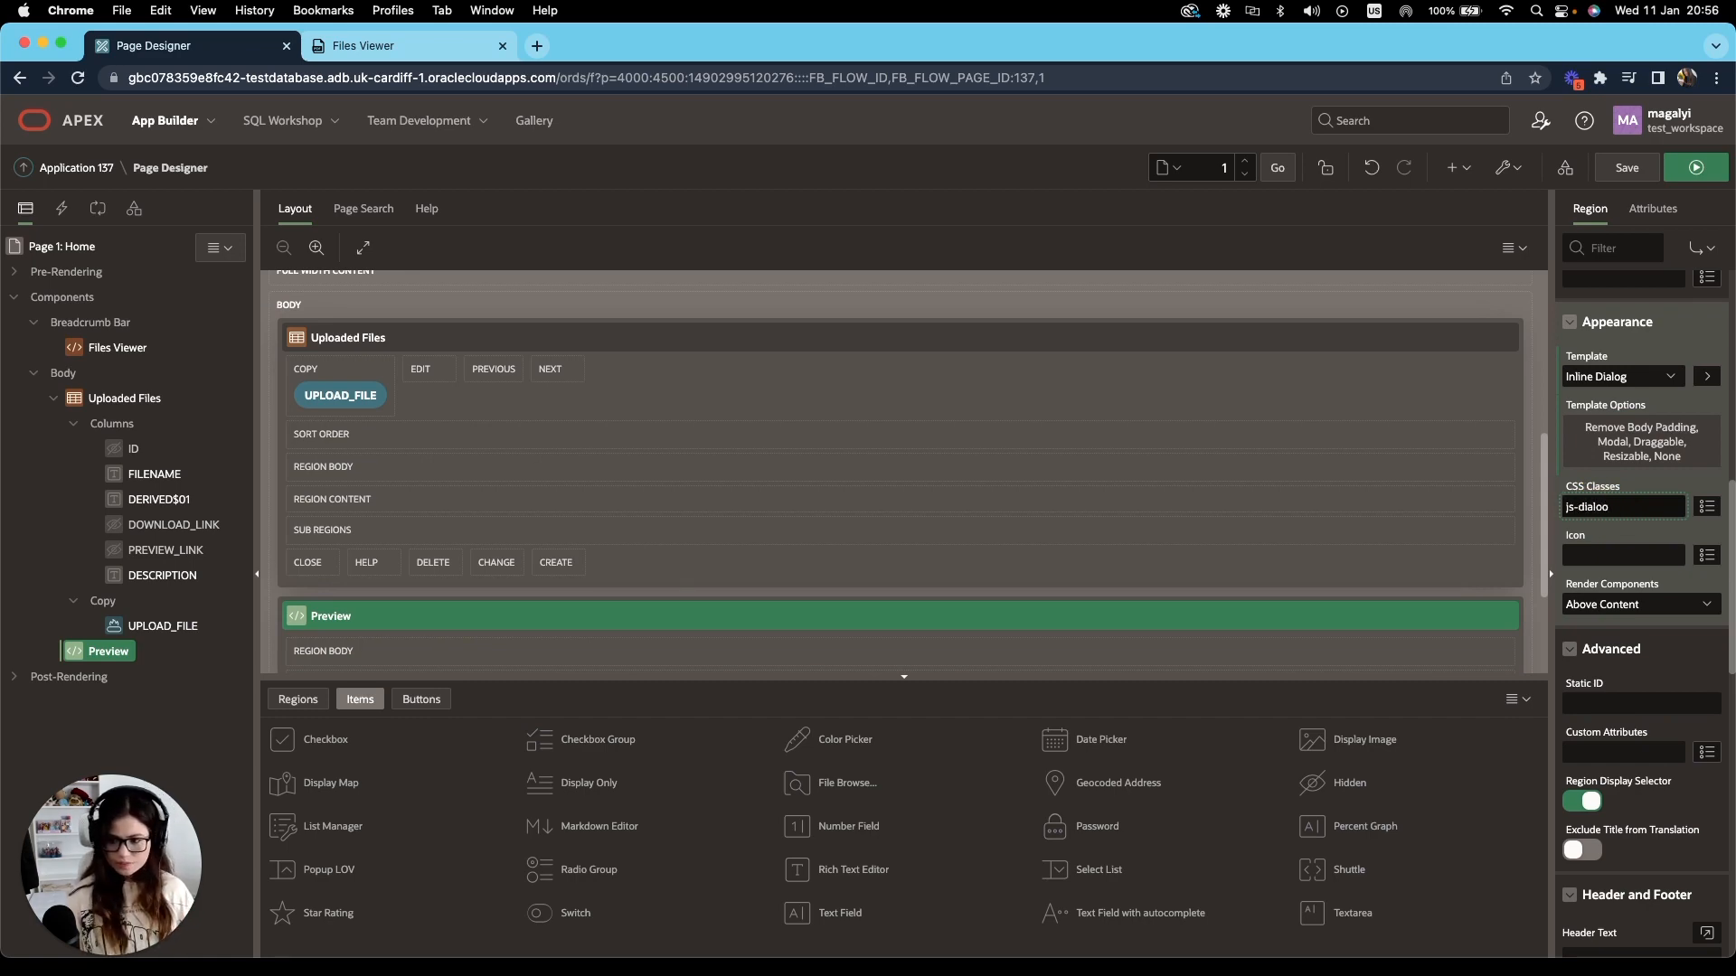
text(-s)
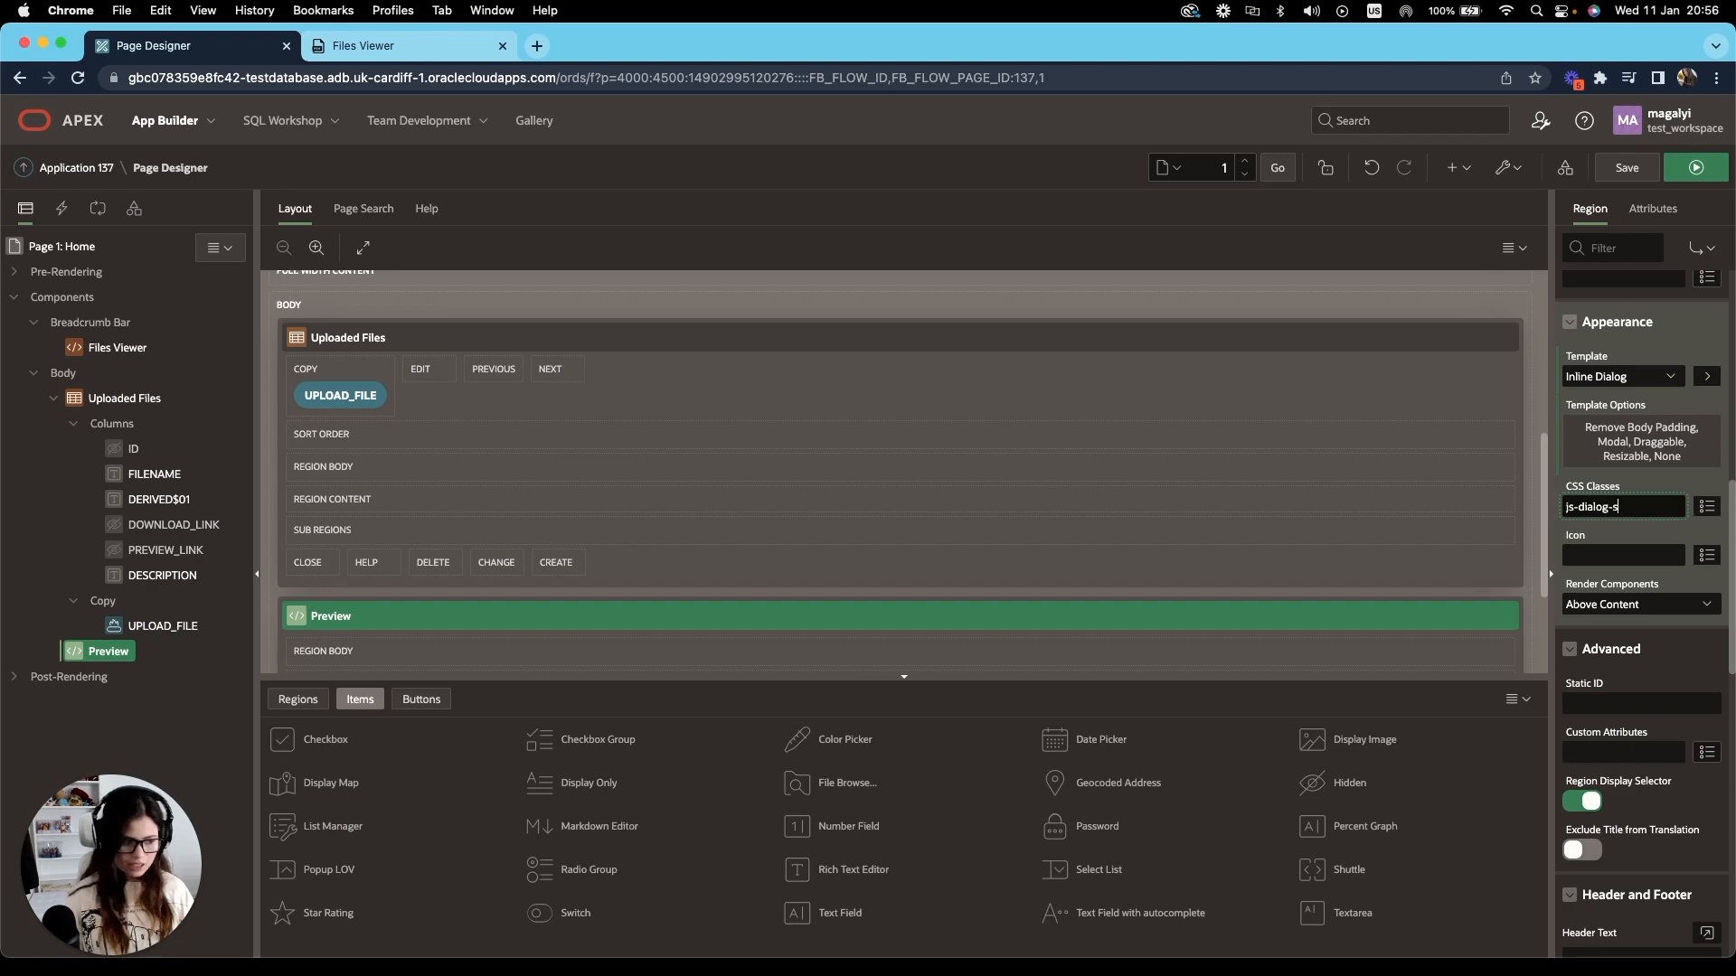
text(ize900)
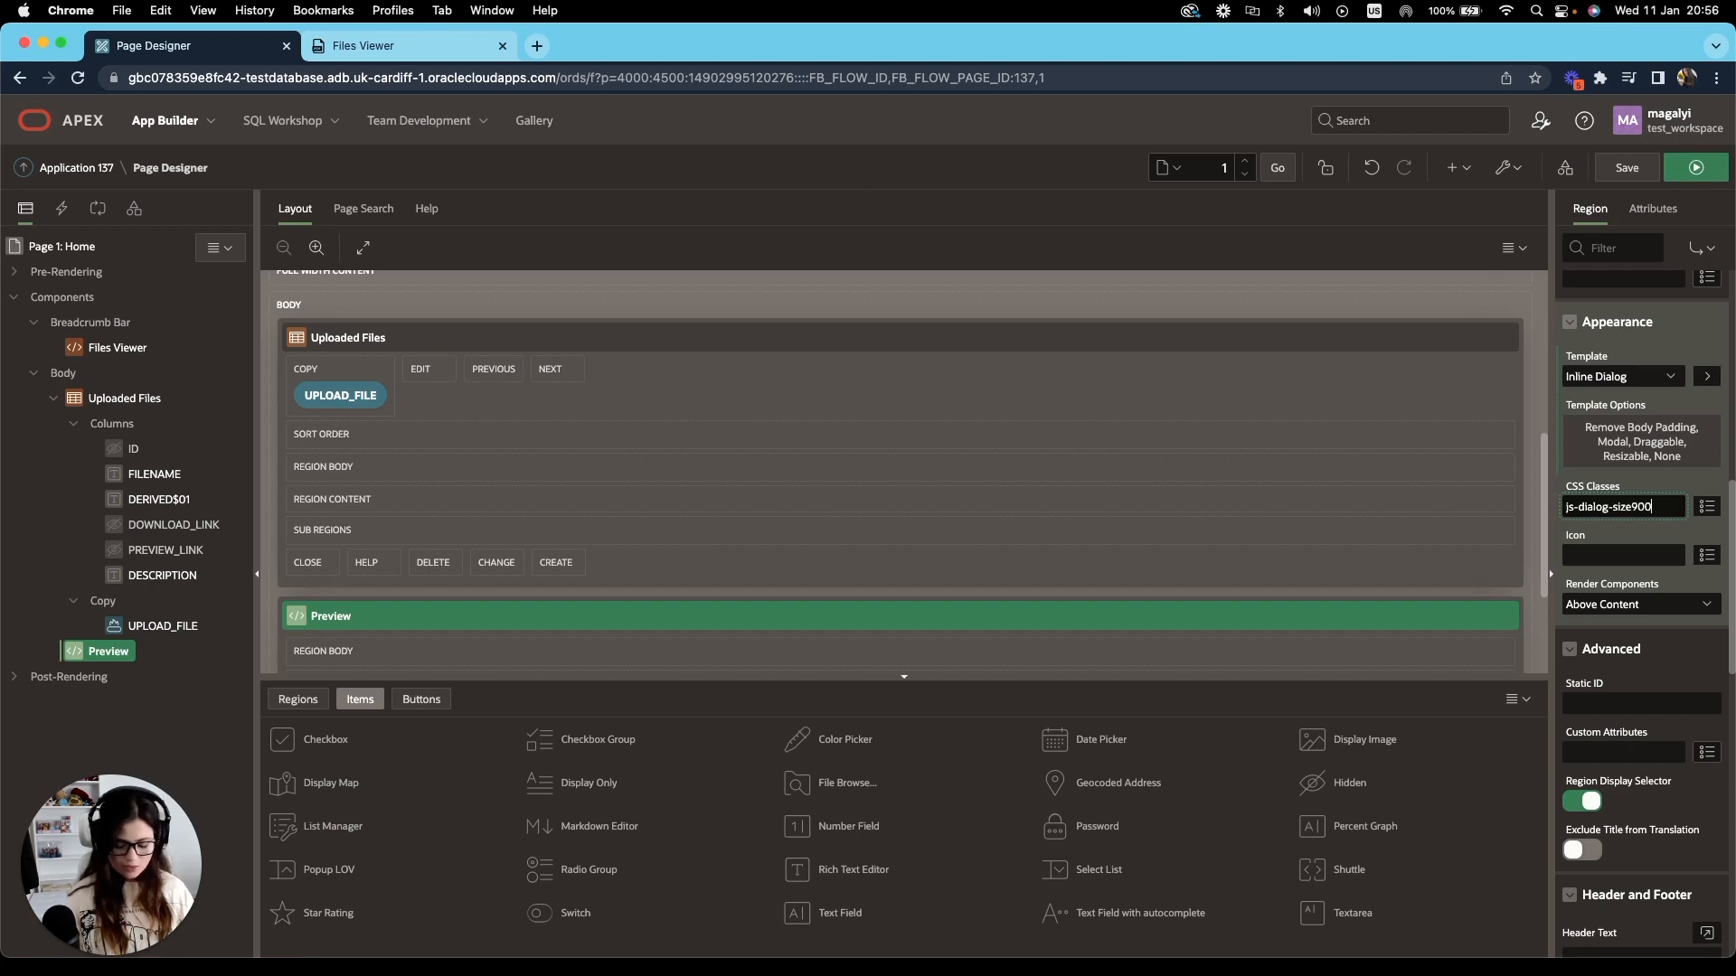
text(x800)
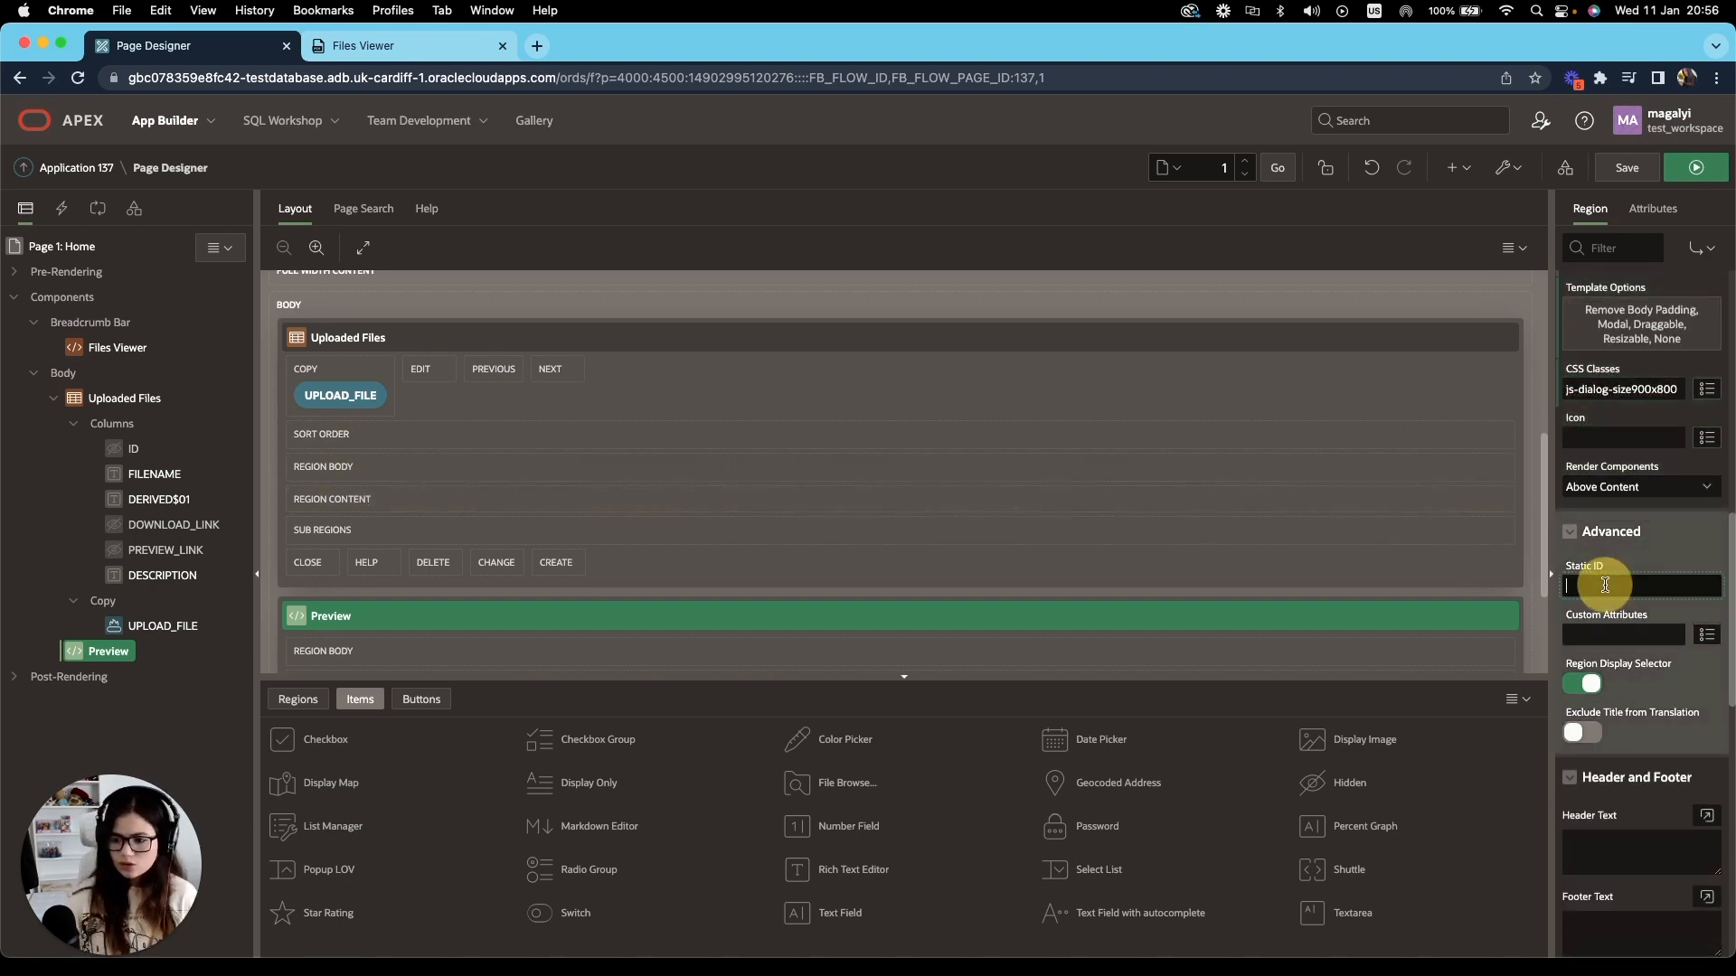
click(1639, 586)
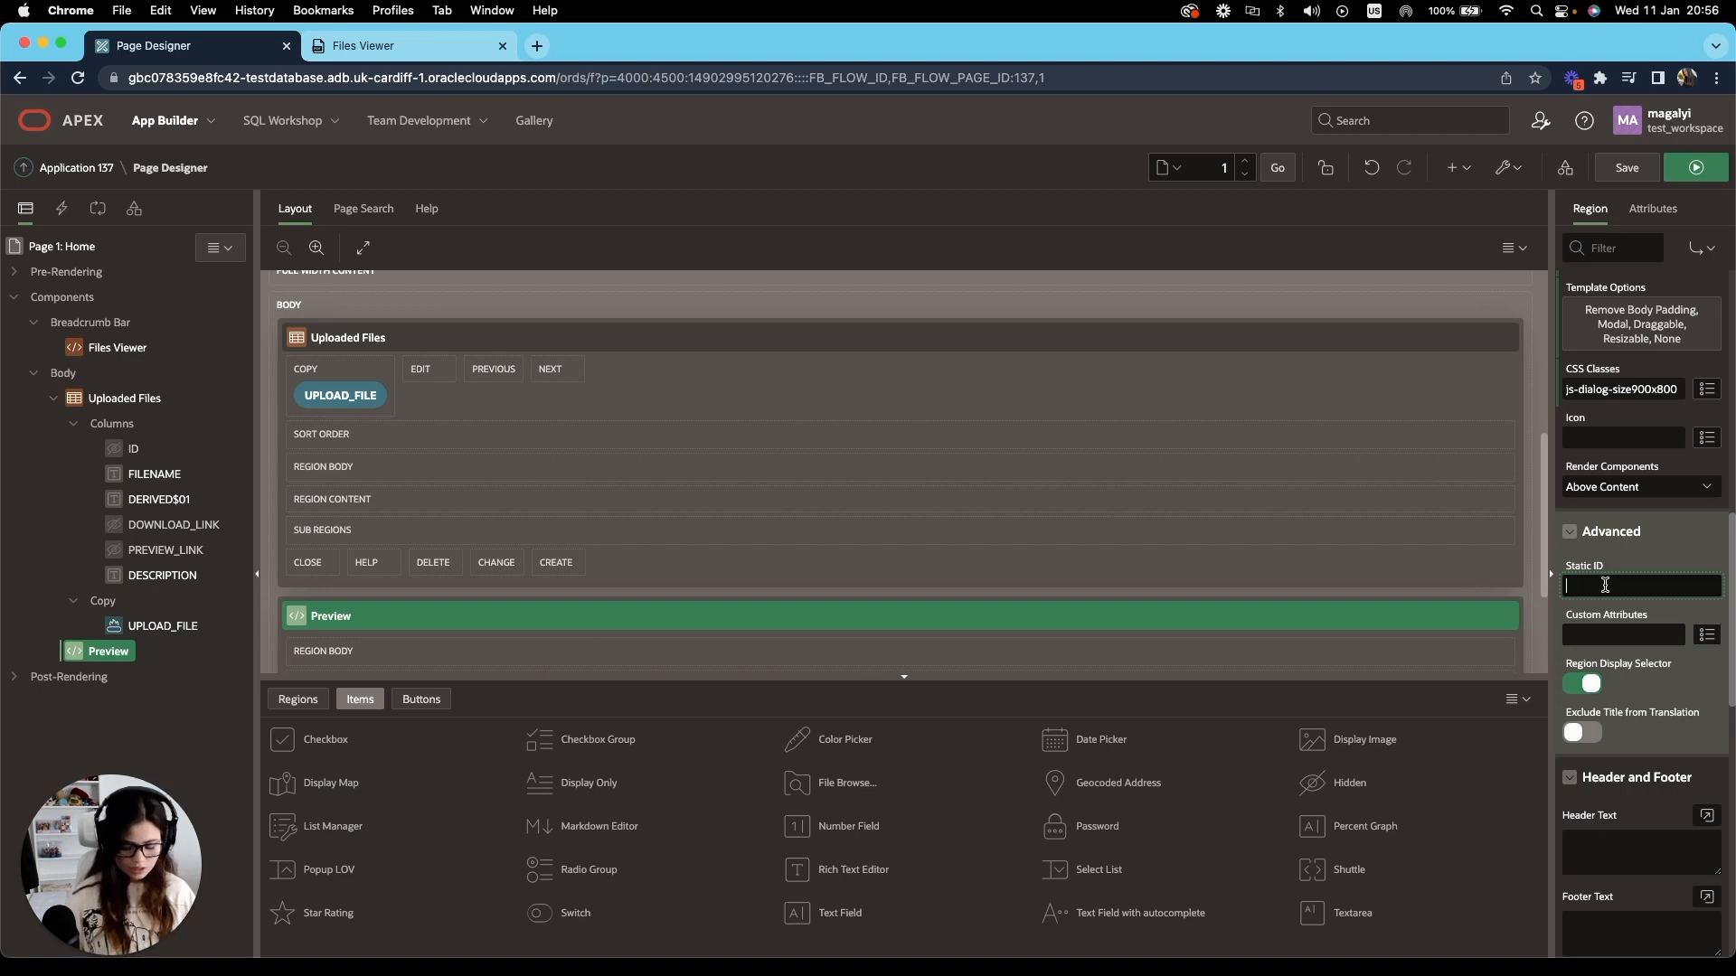
text(fileP)
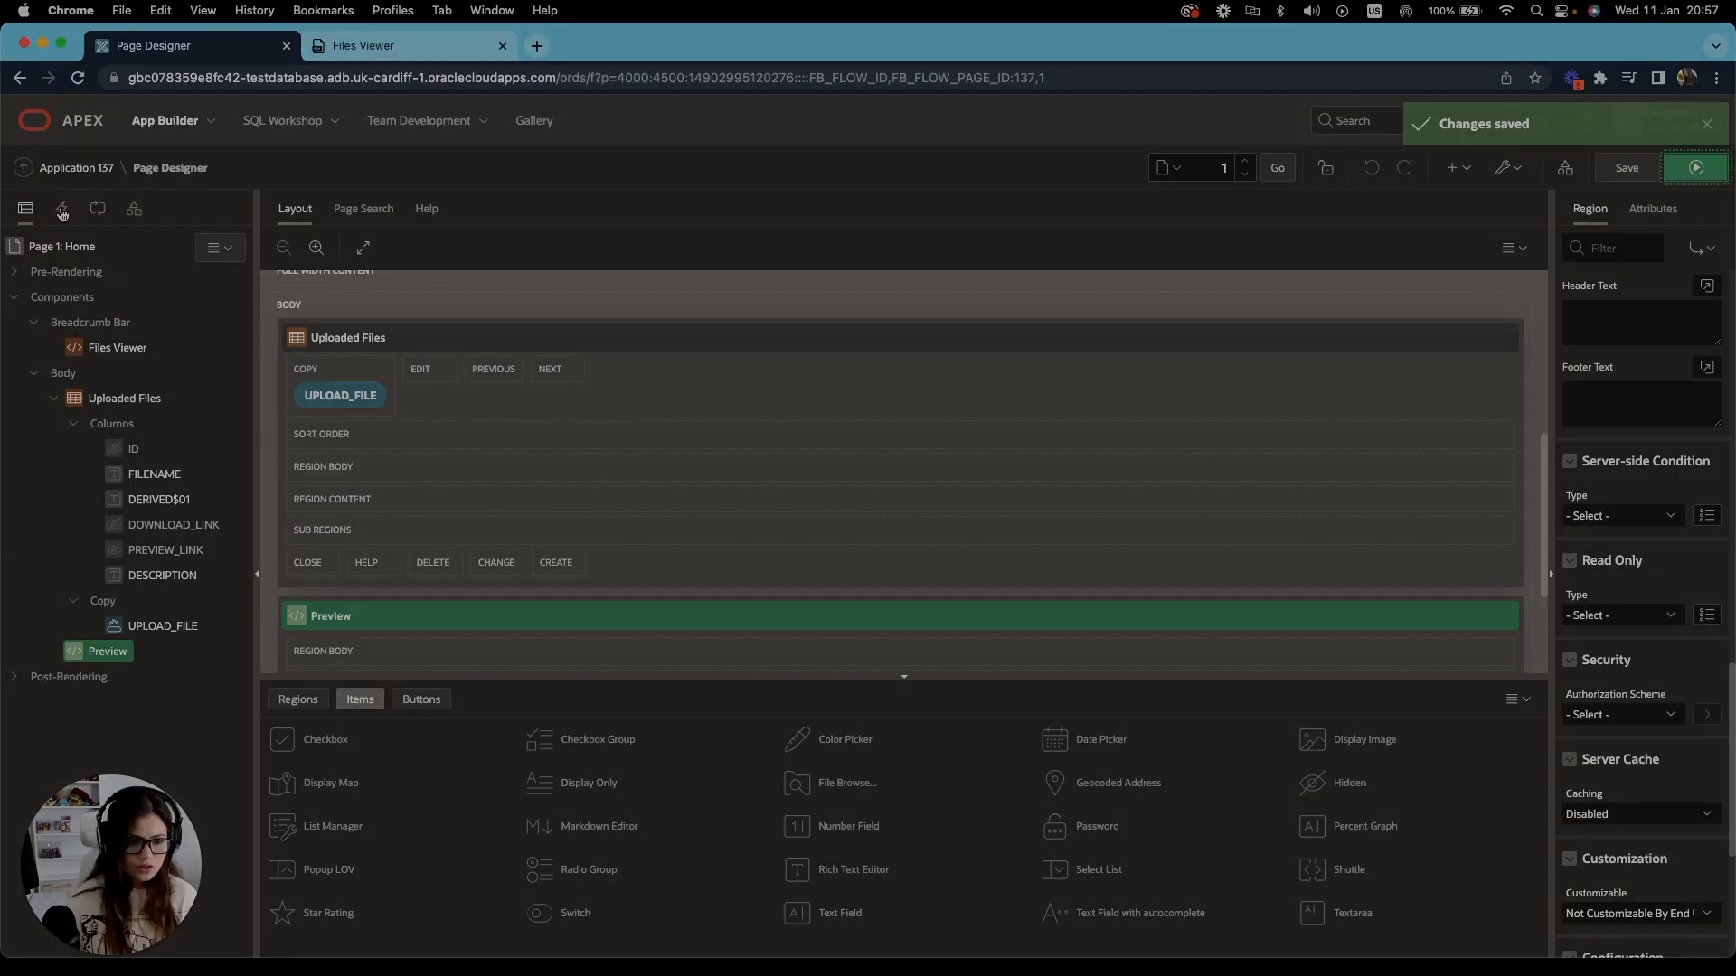
Create a click dynamic action named Preview File with selection type jQuery Selector.
click(62, 207)
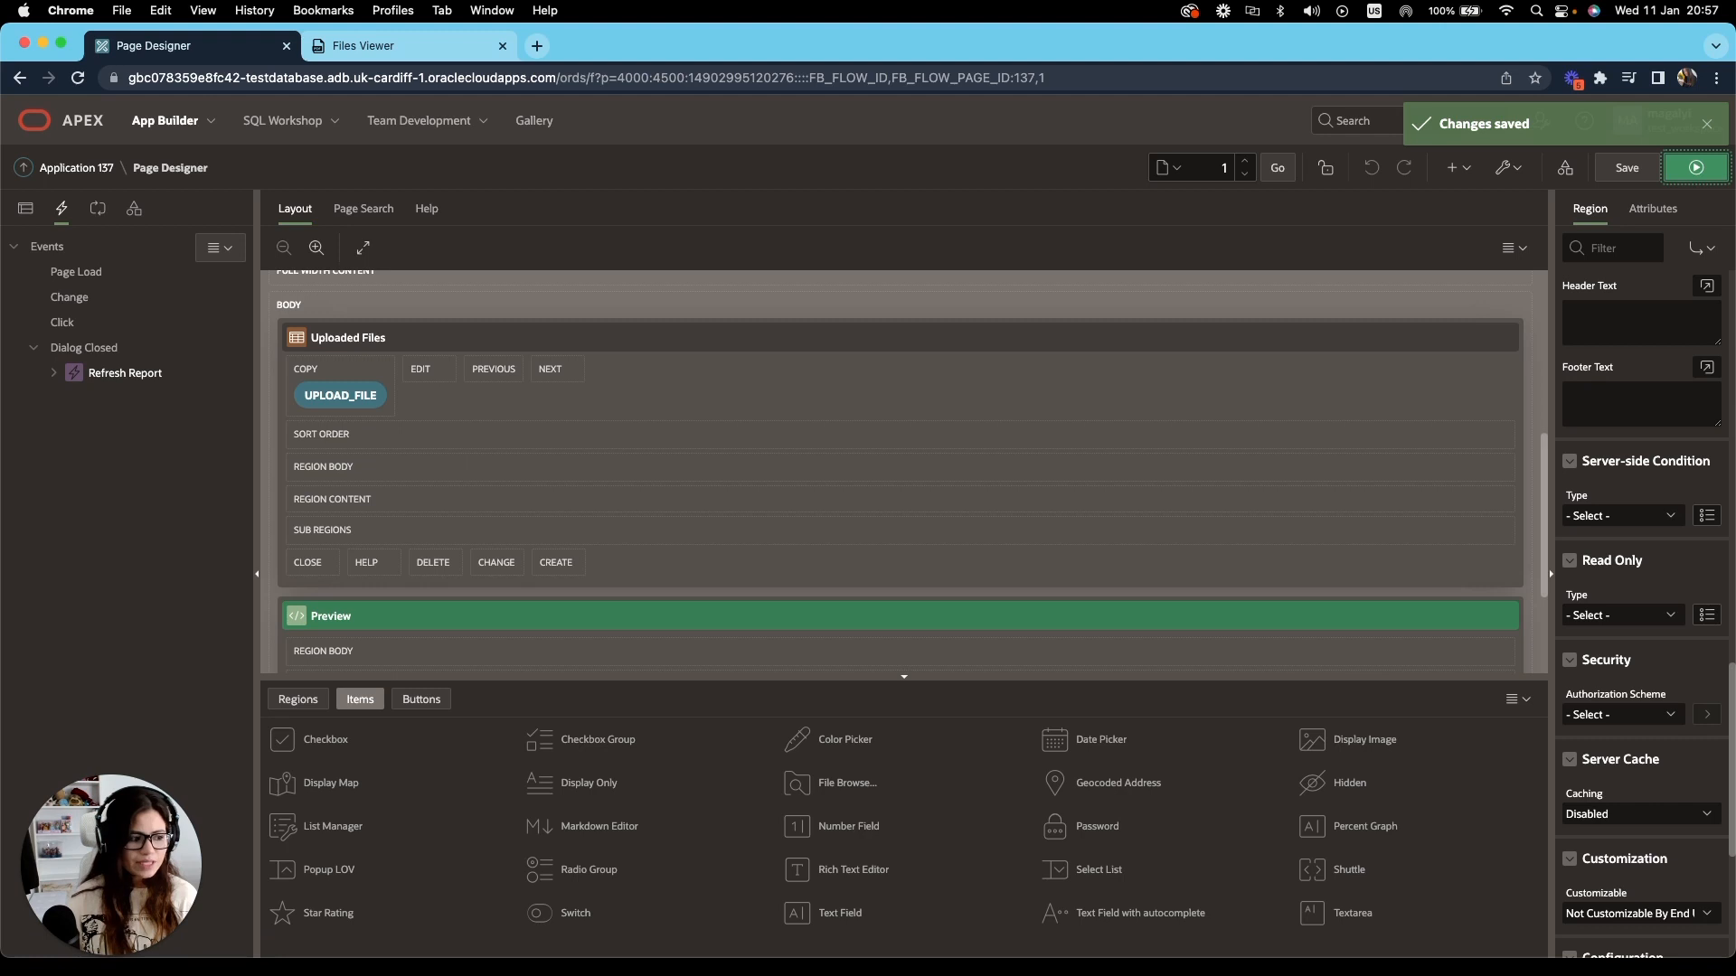
right_click(62, 322)
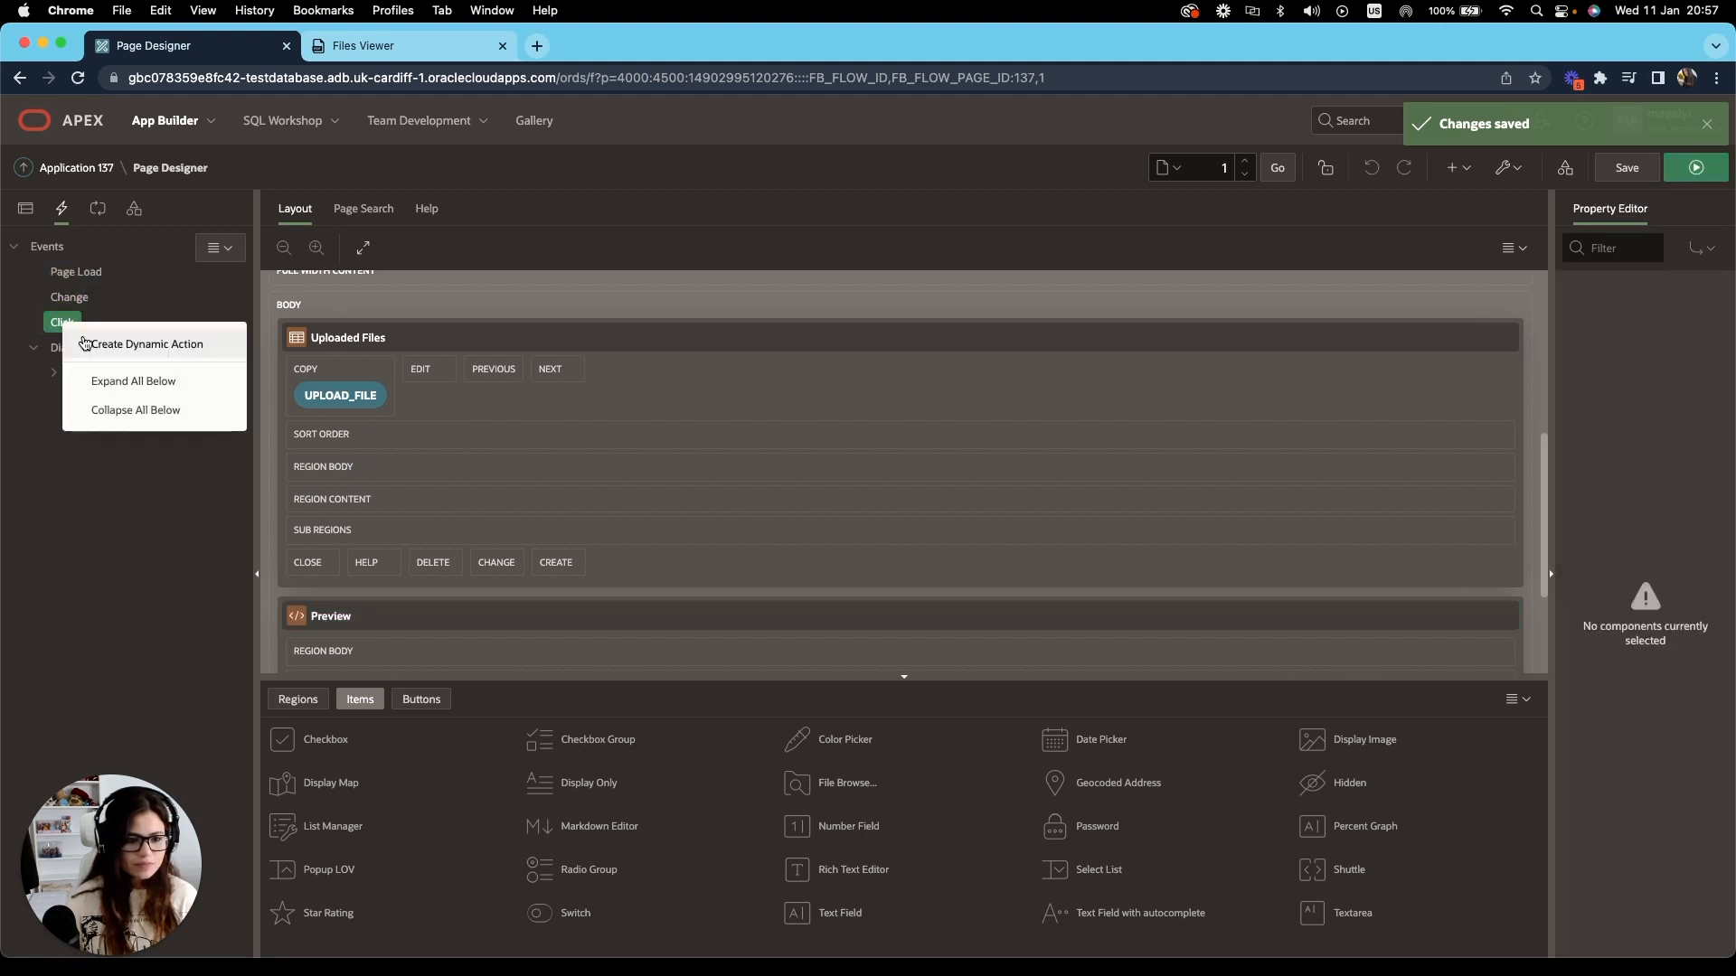
click(144, 344)
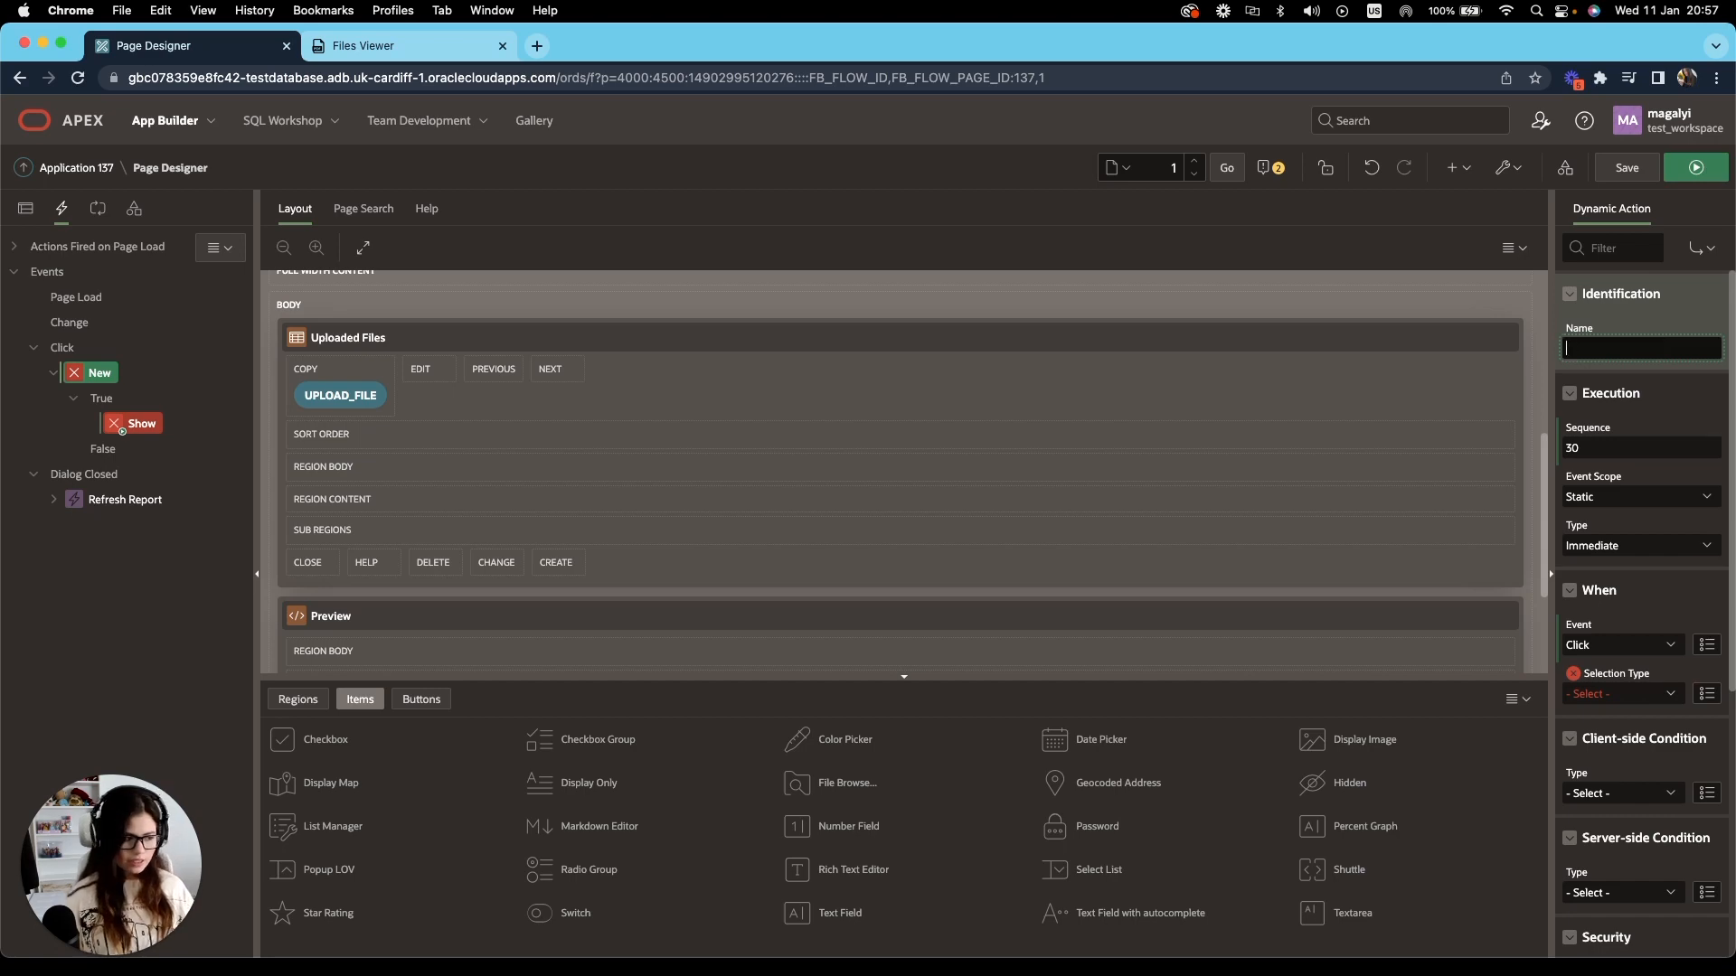
text(Previe)
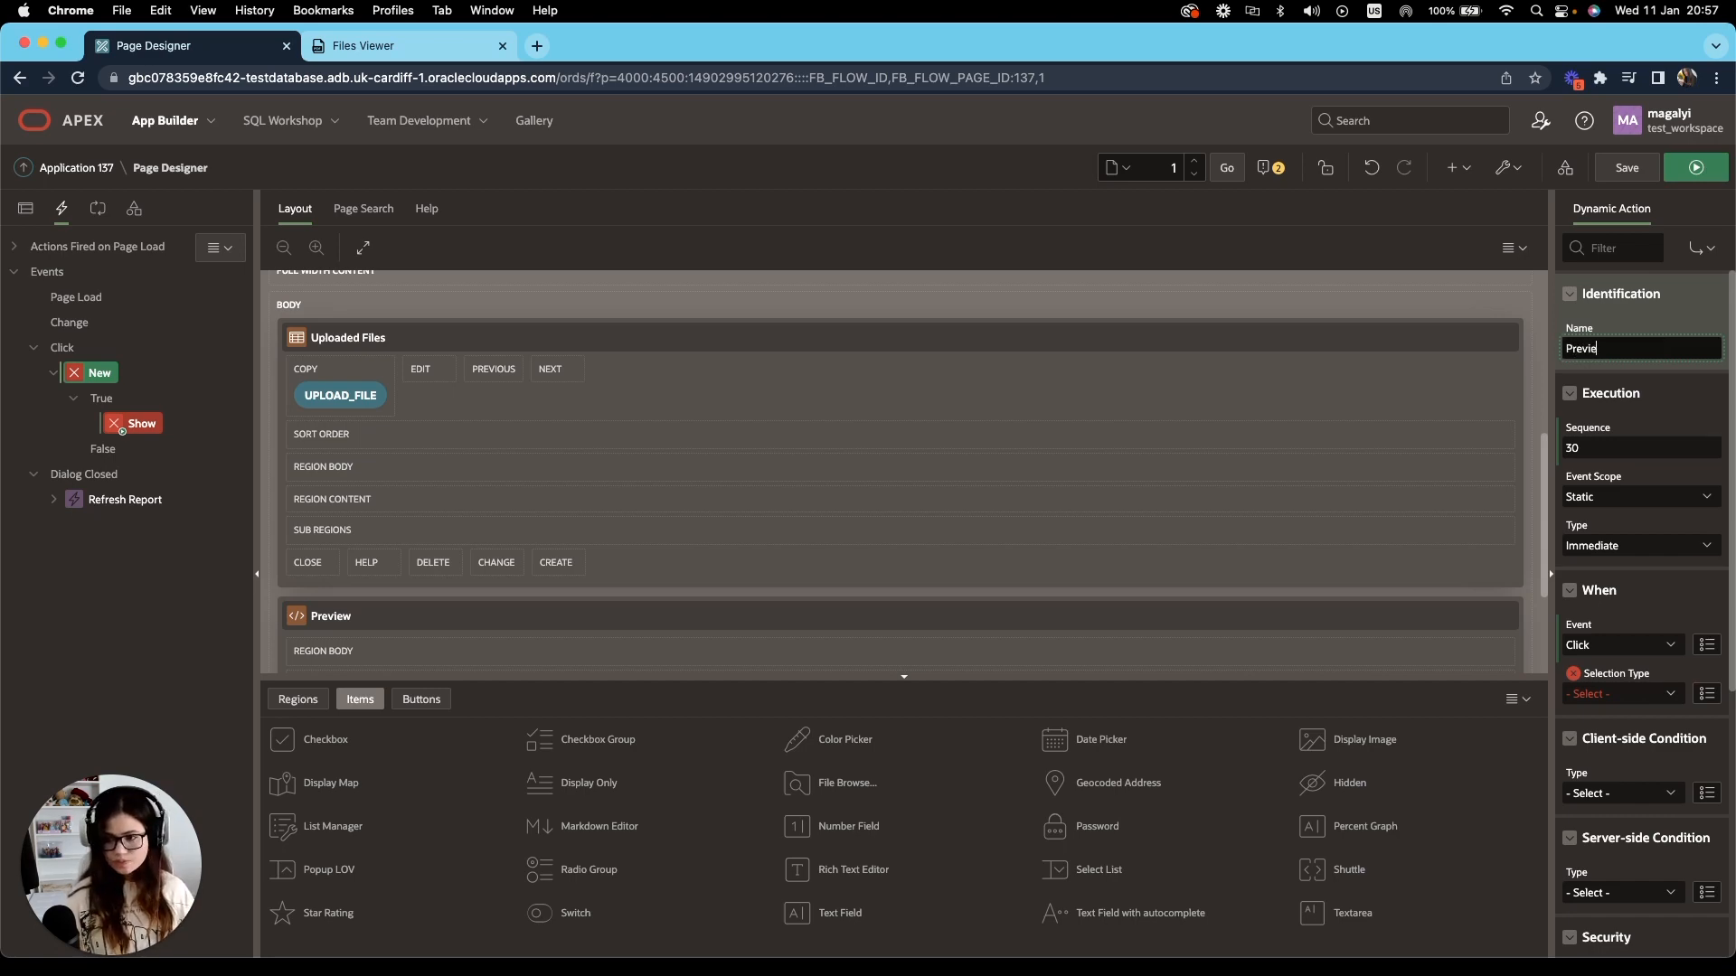
text(Preview File)
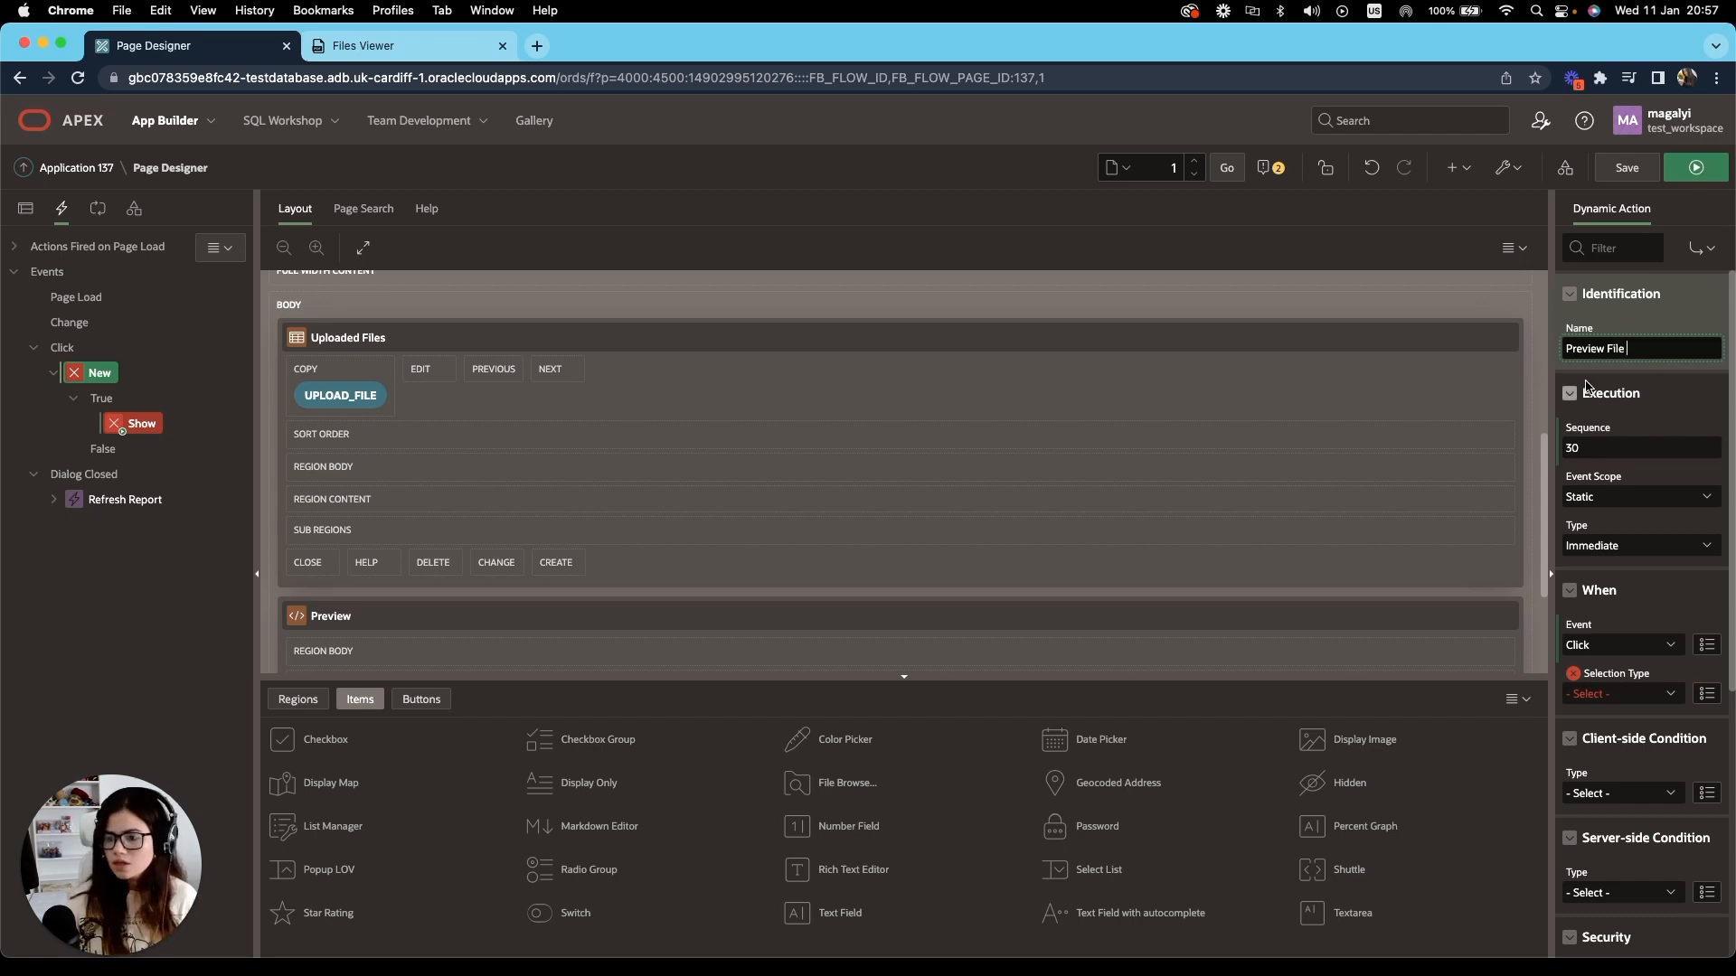
scroll(down, 3)
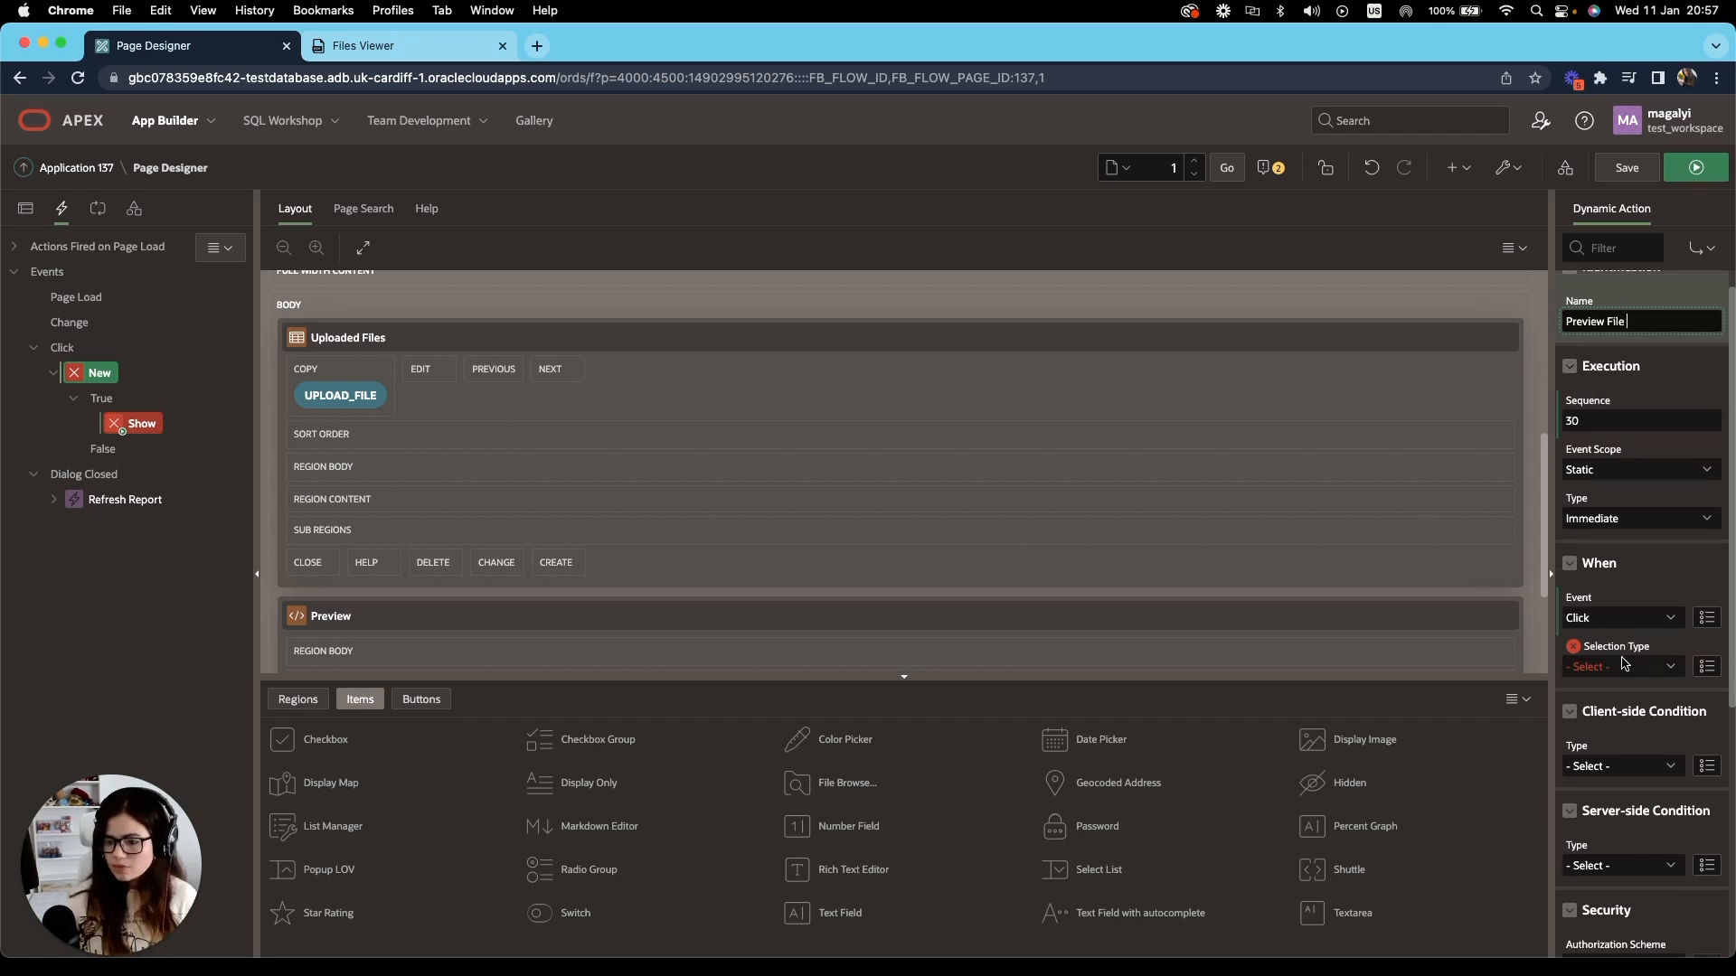
click(1621, 666)
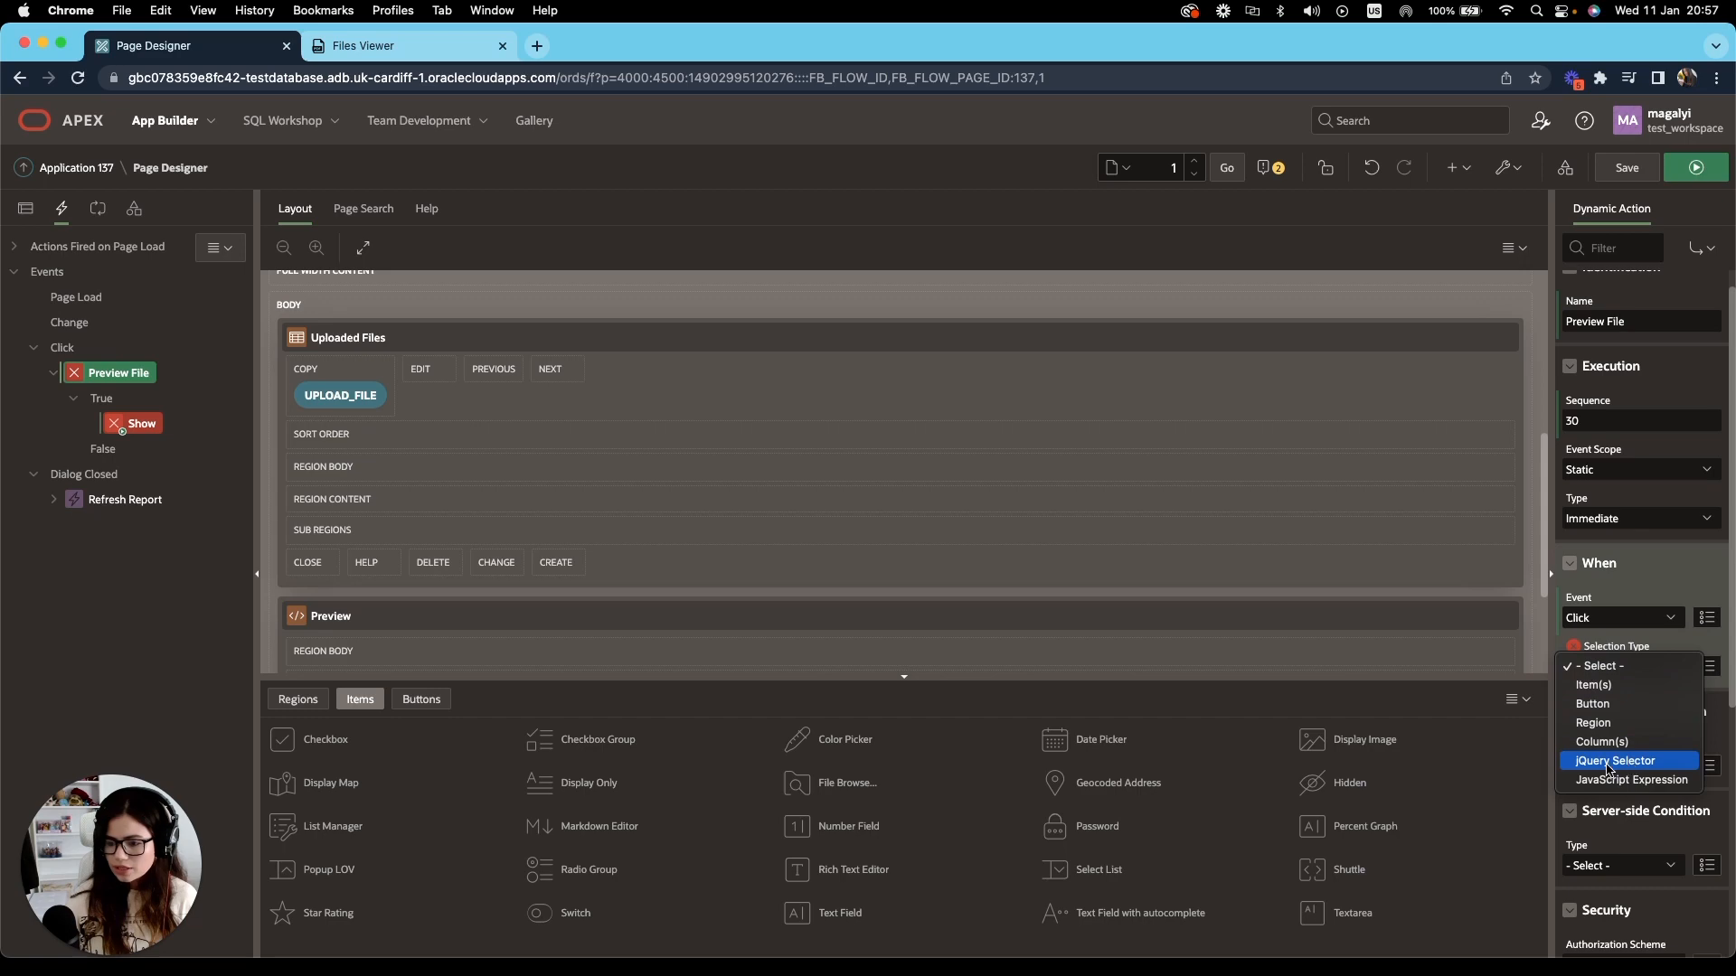
click(1615, 761)
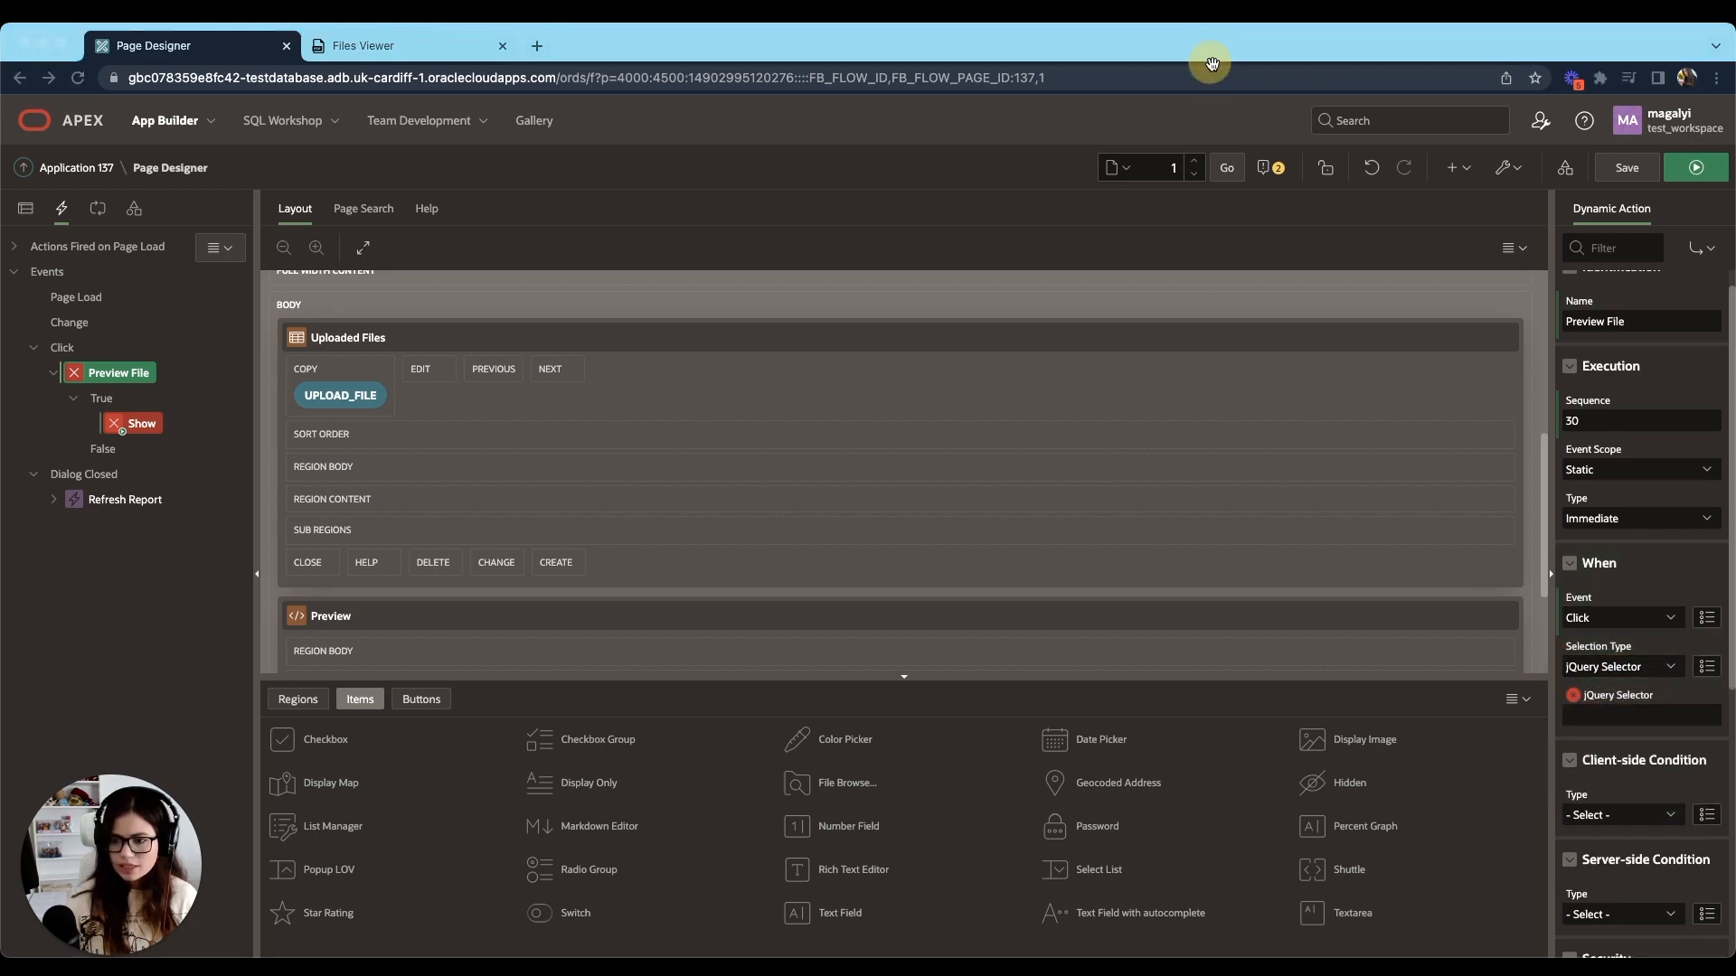
click(1640, 714)
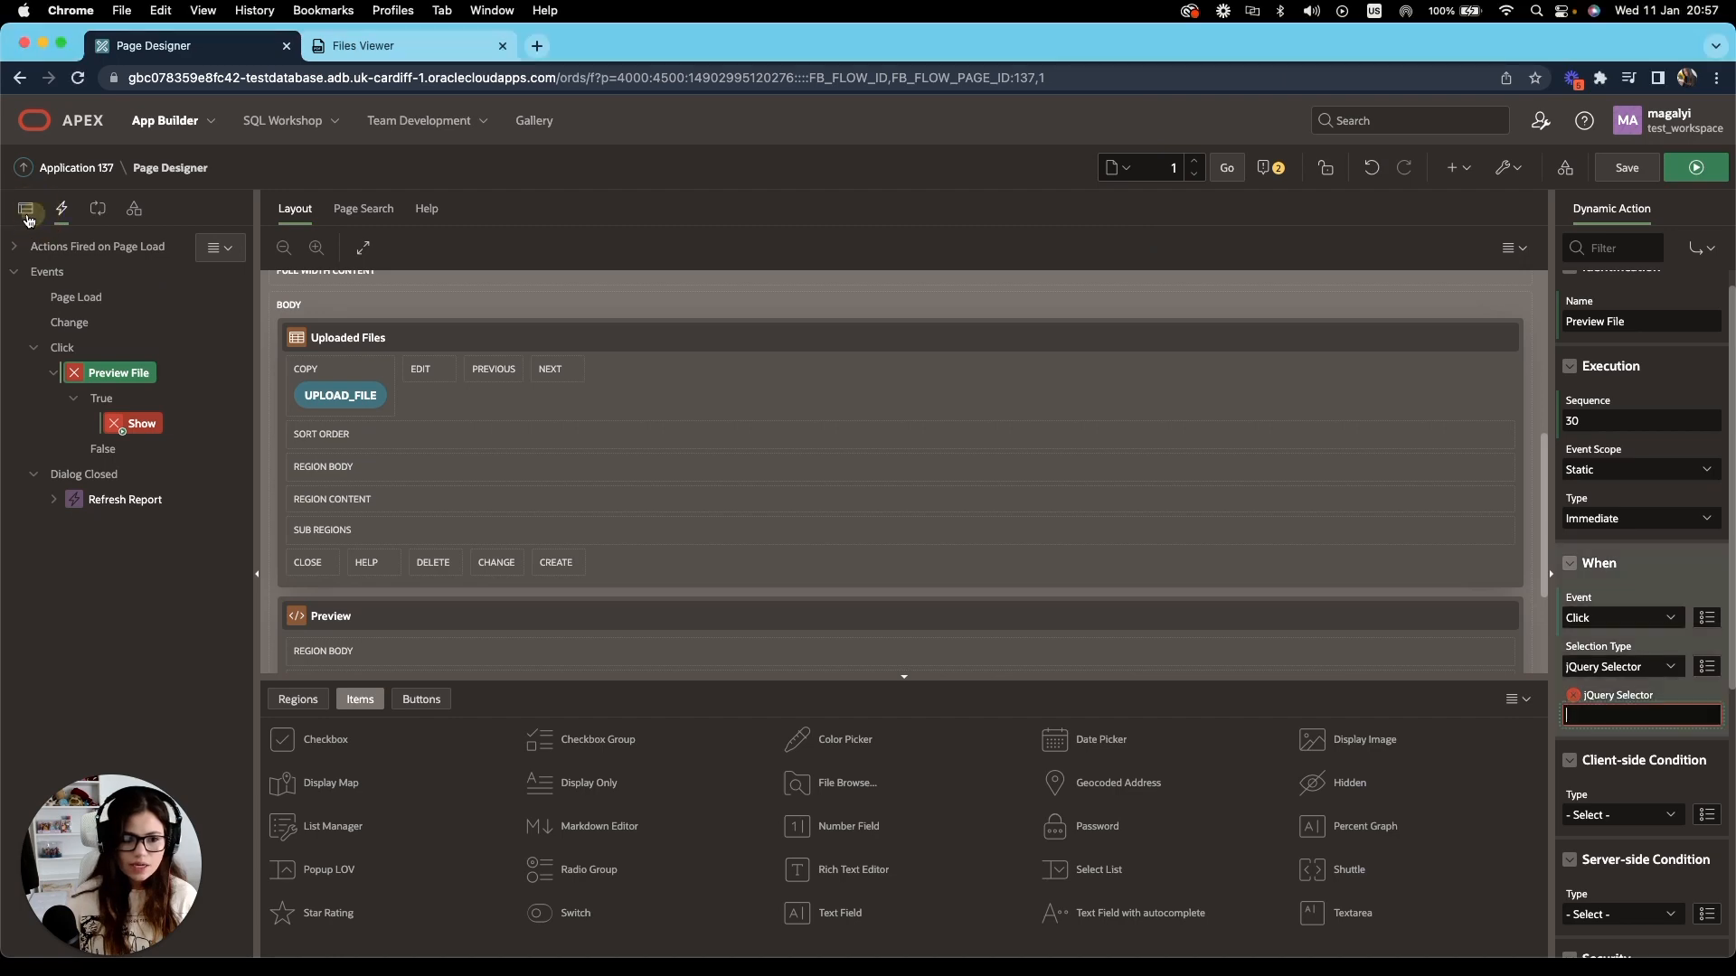
Copy the cc-preview-pdf class from the column's HTML expression for the selector.
click(27, 210)
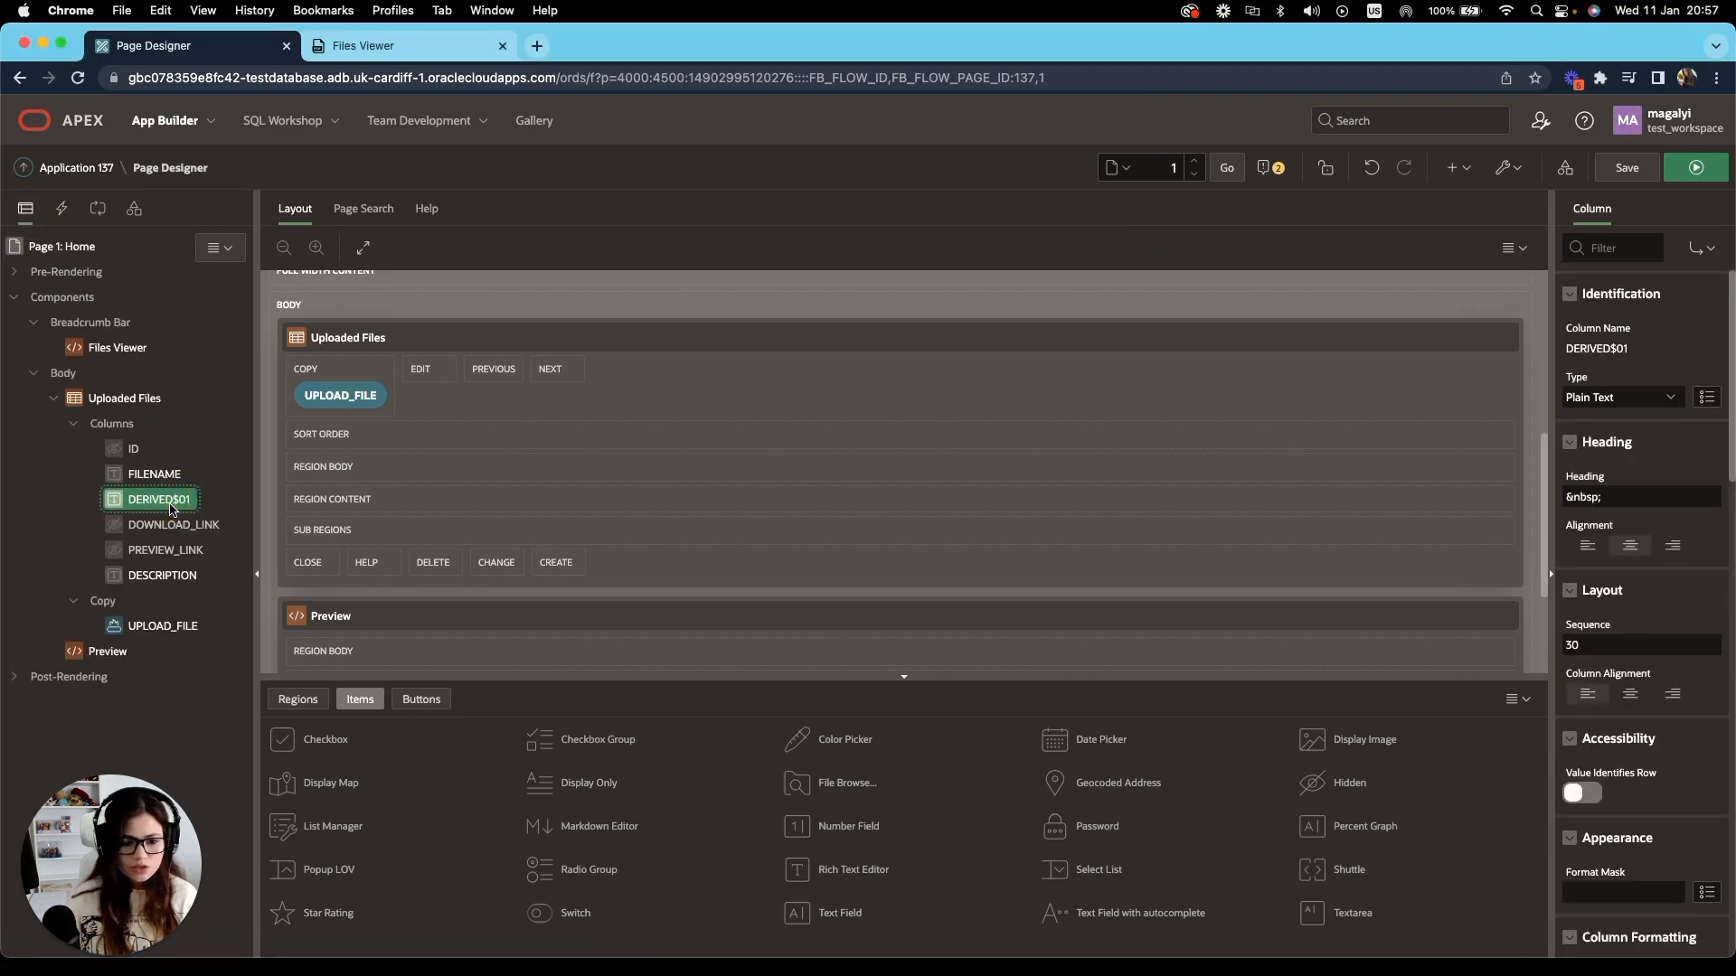
scroll(down, 3)
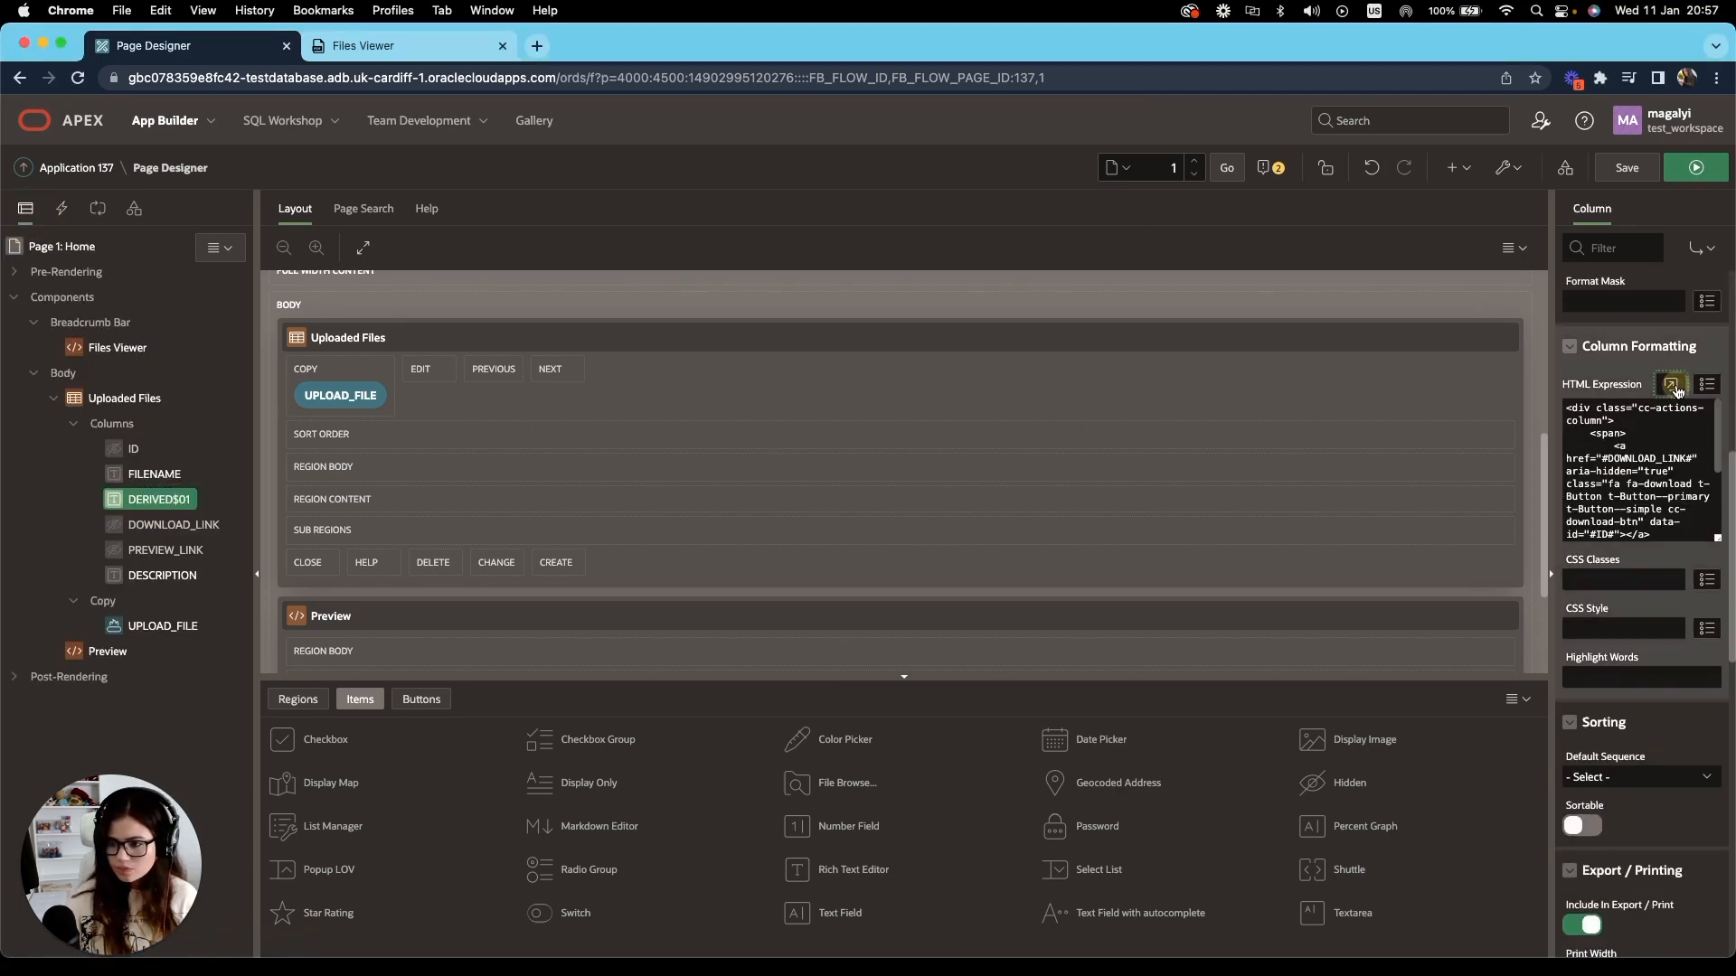
click(1671, 383)
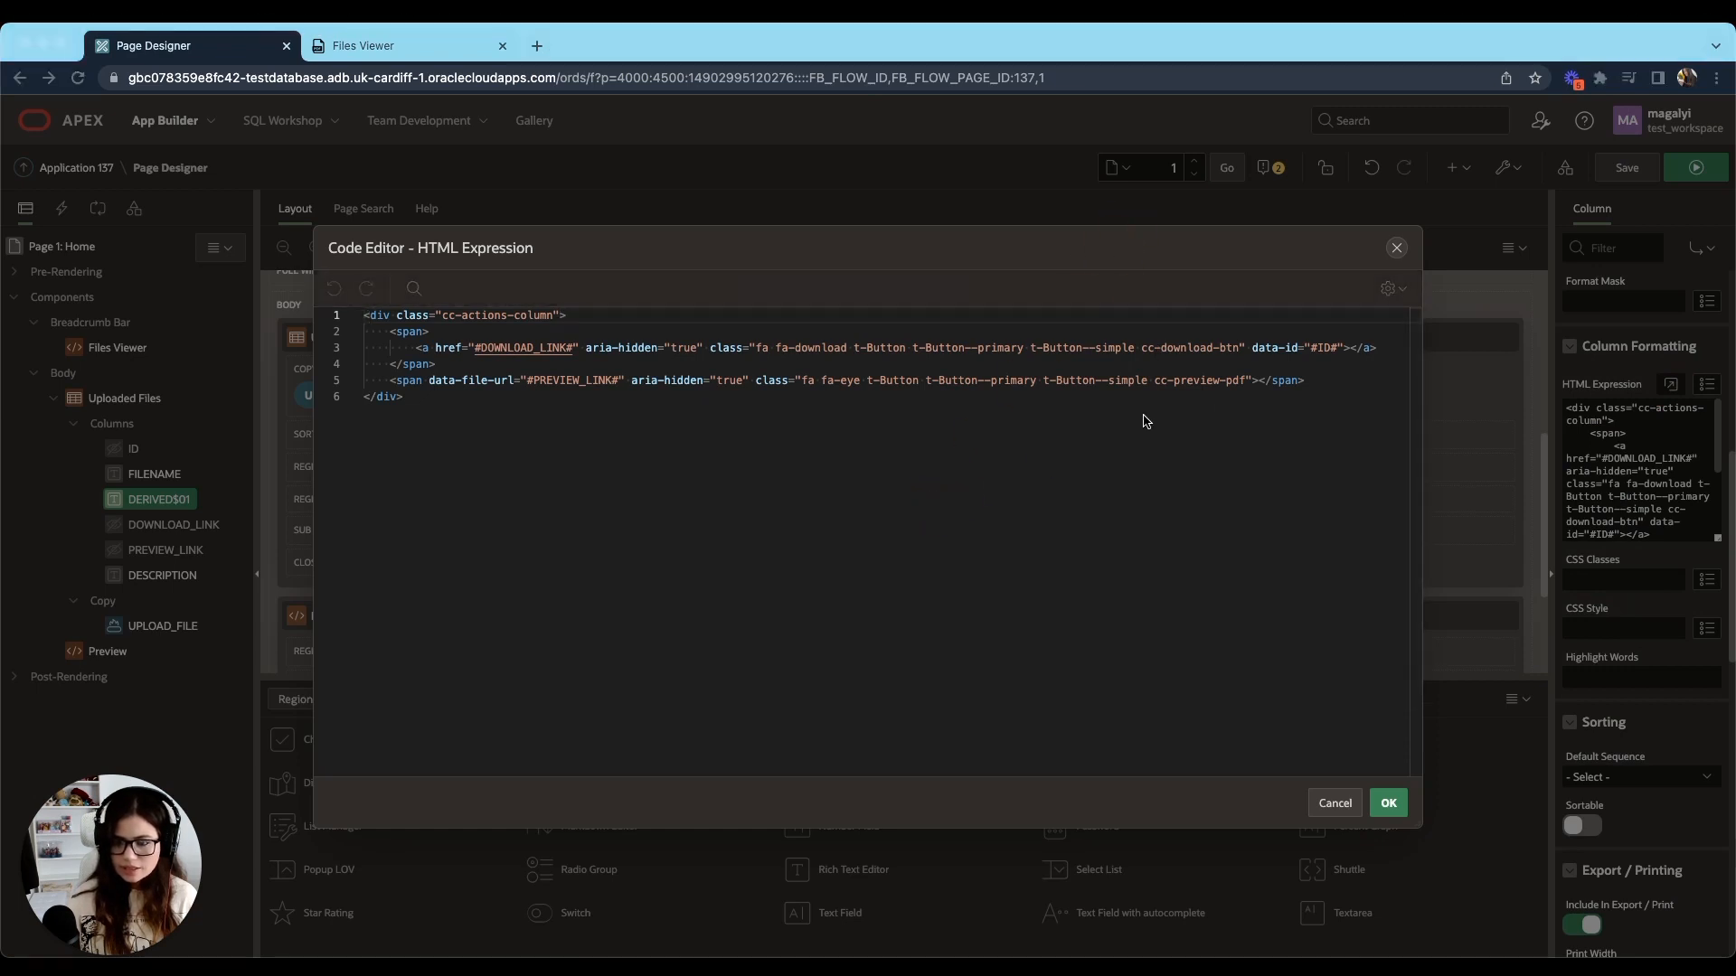
double_click(1200, 380)
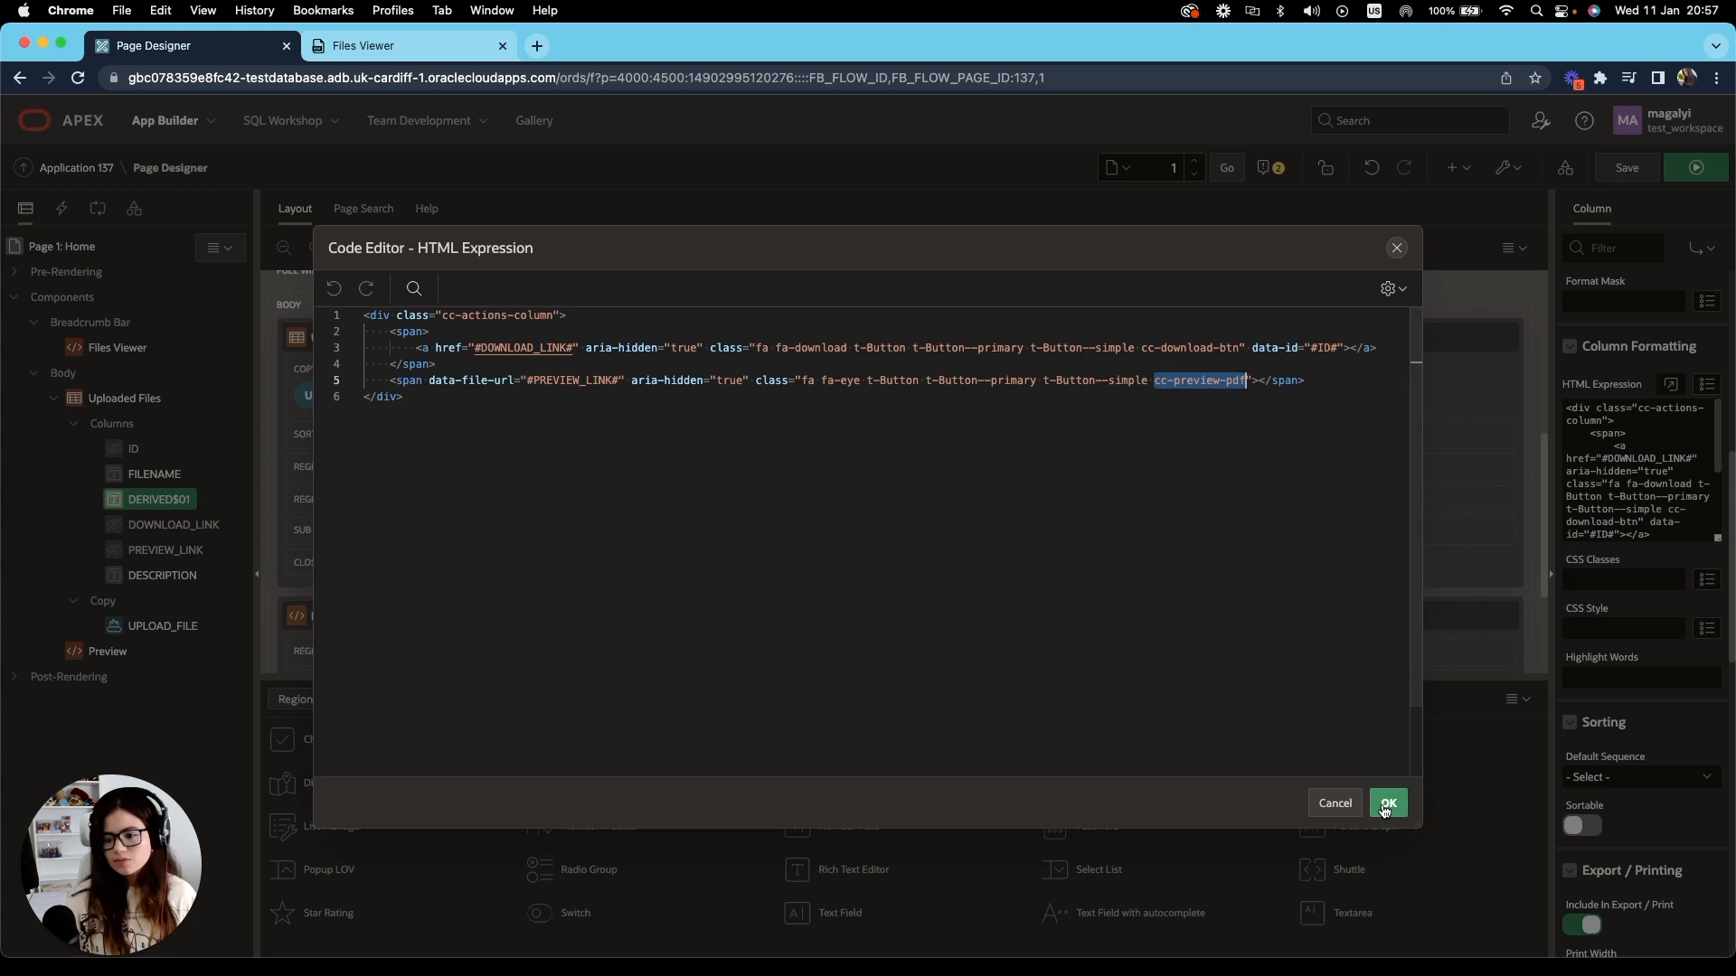
click(1386, 802)
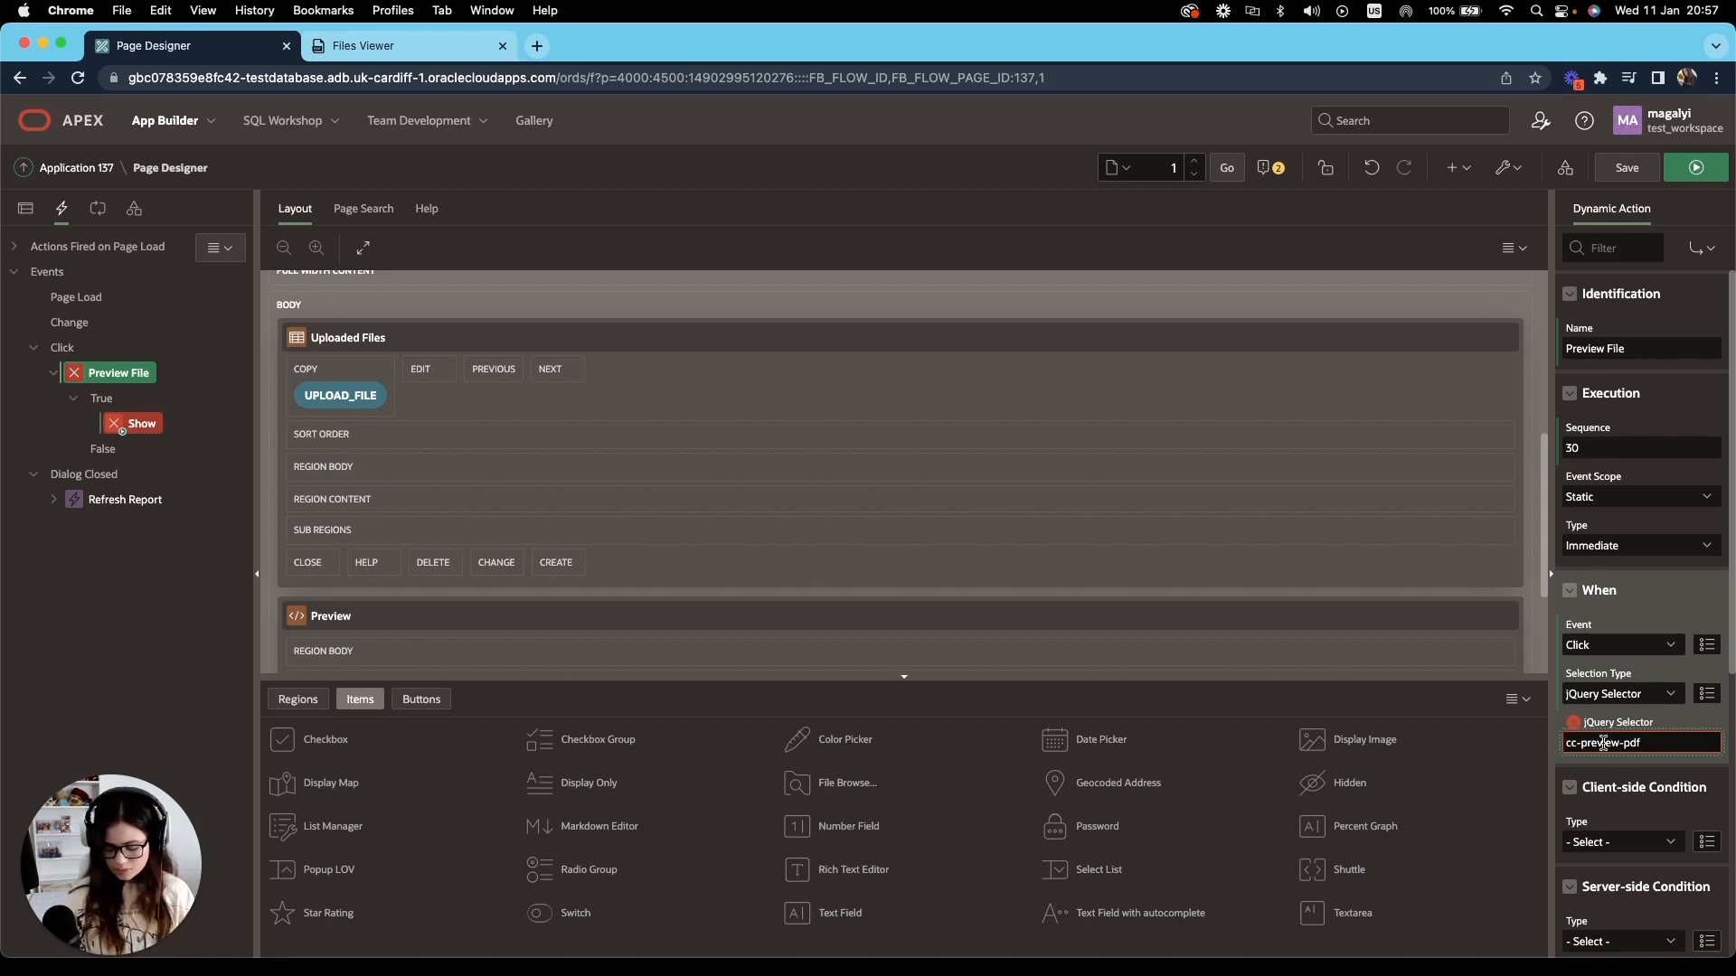
scroll(down, 3)
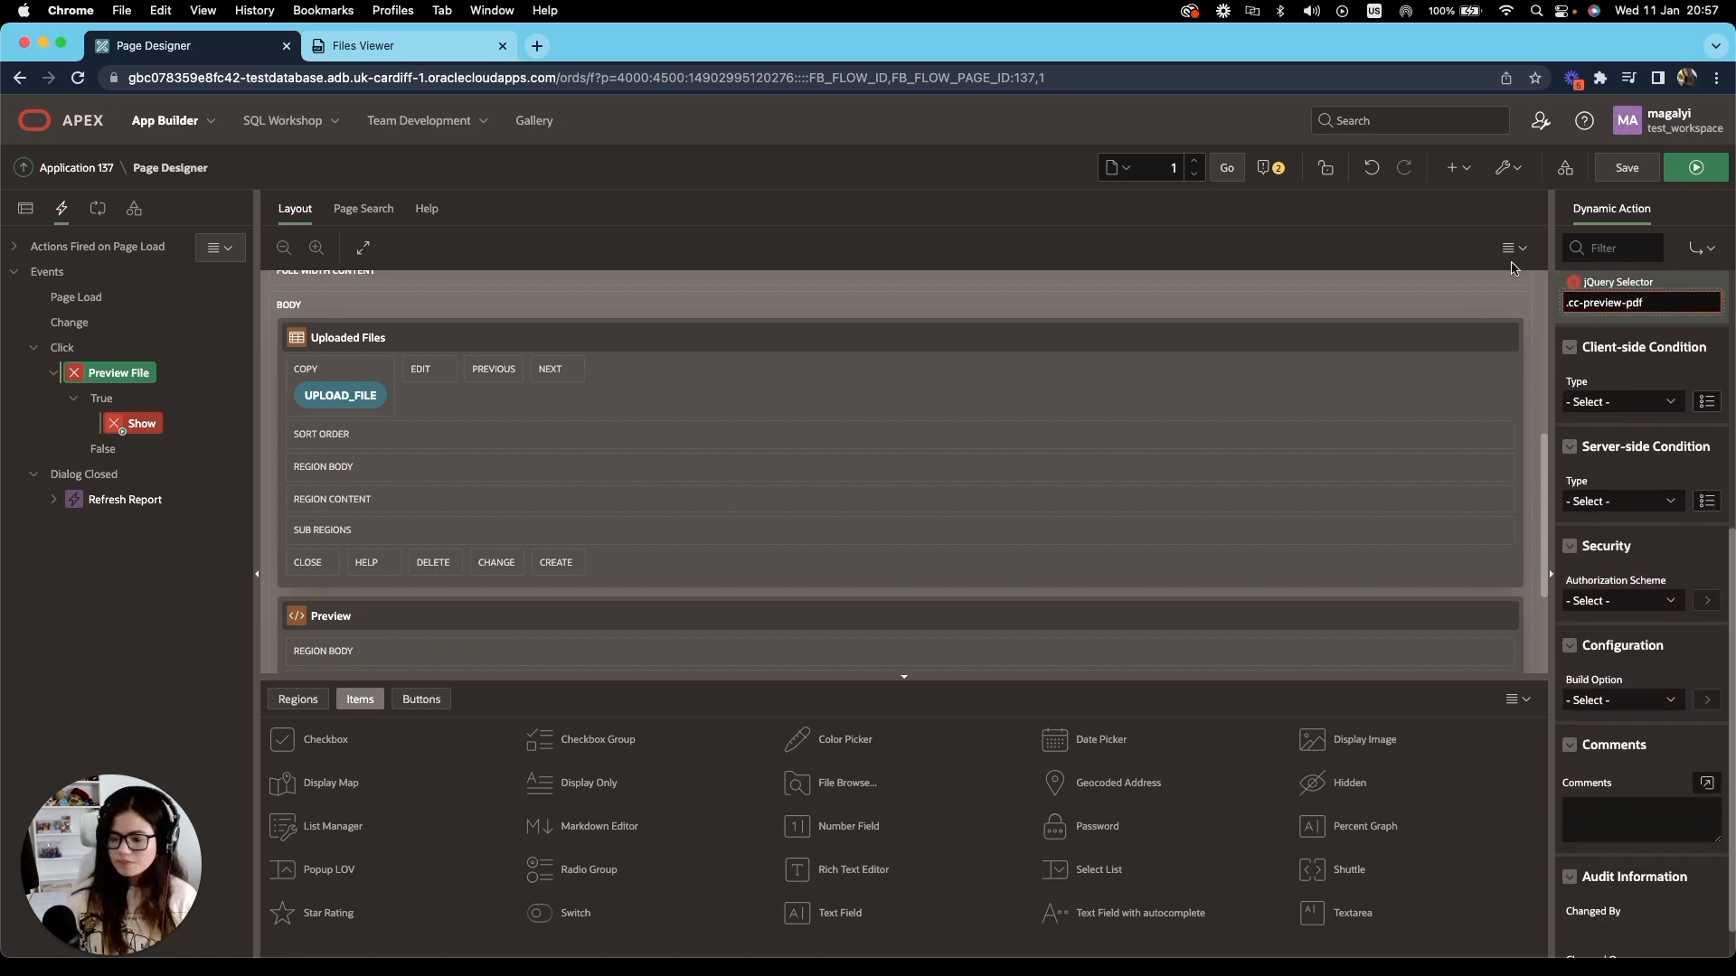
Change the Show true action to Execute JavaScript Code named JS Code for Preview.
click(141, 423)
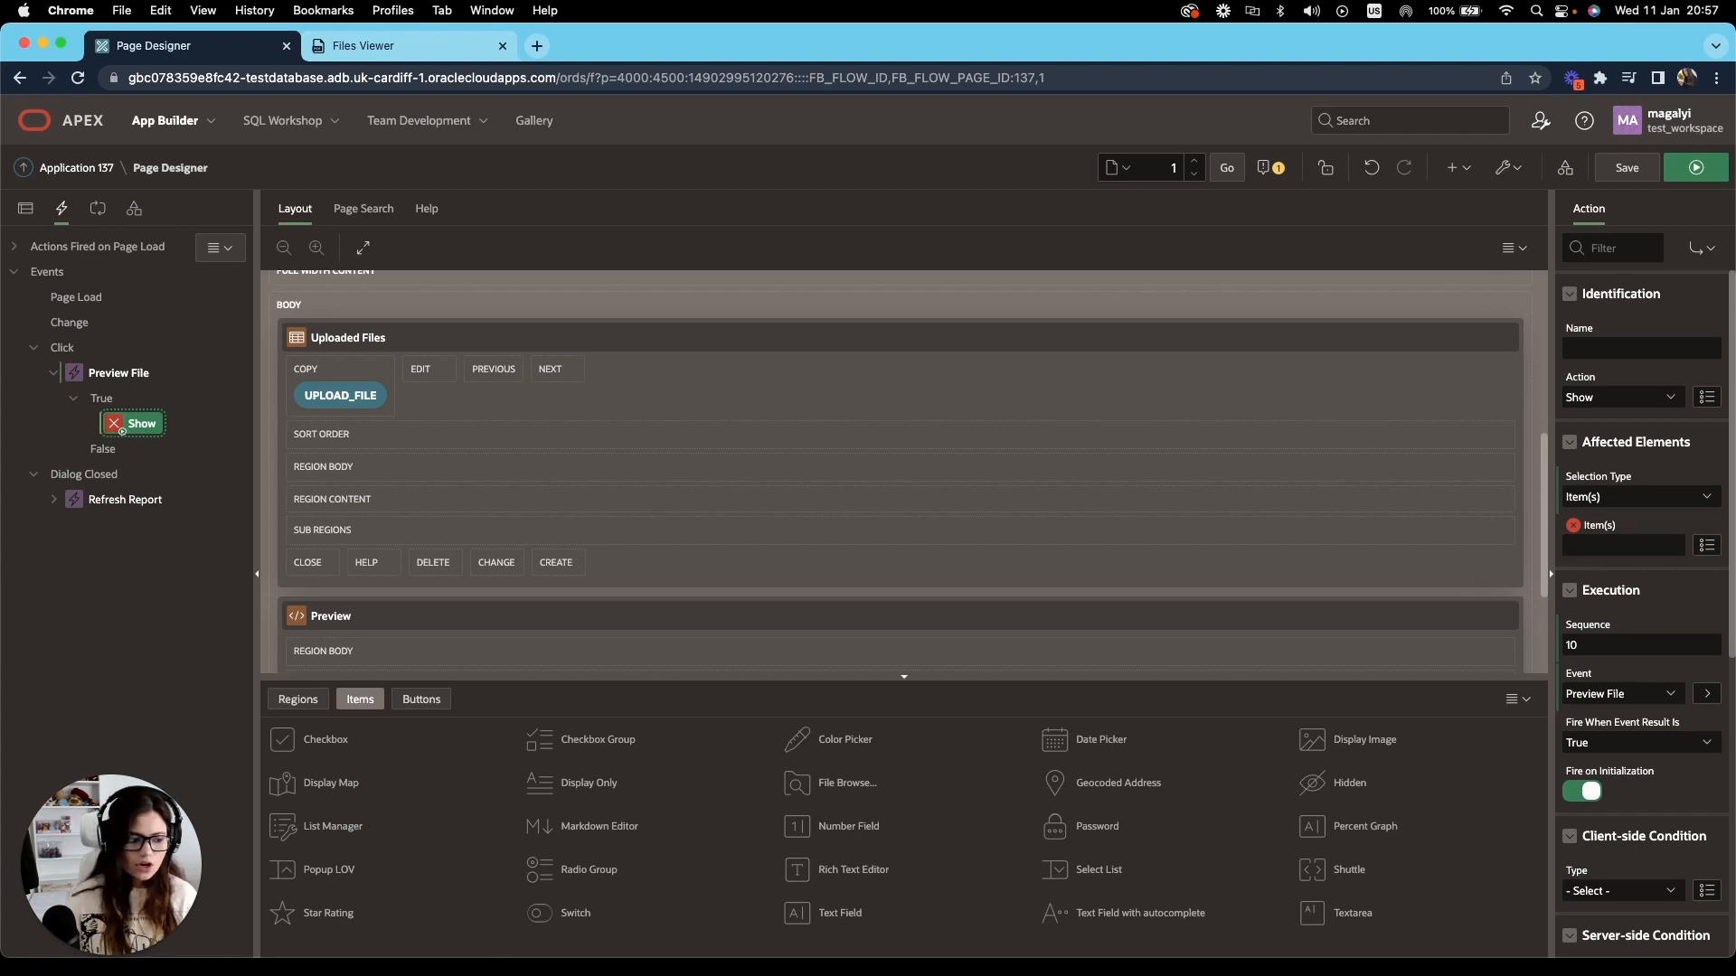
click(1642, 347)
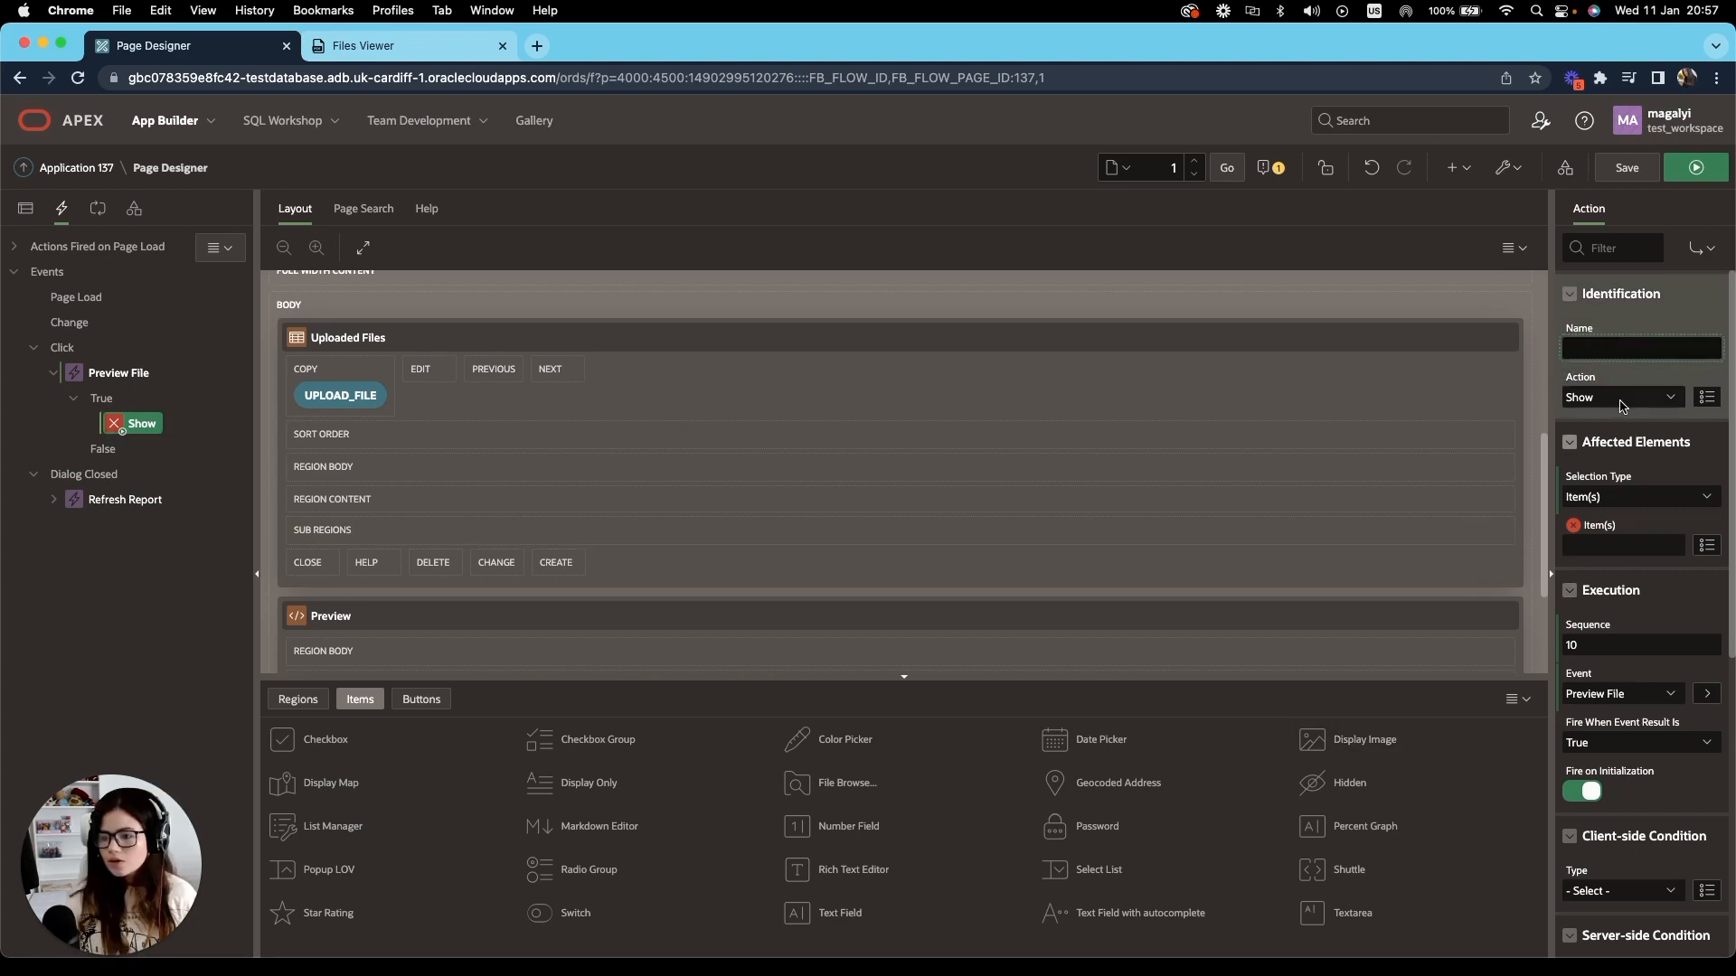
click(1620, 396)
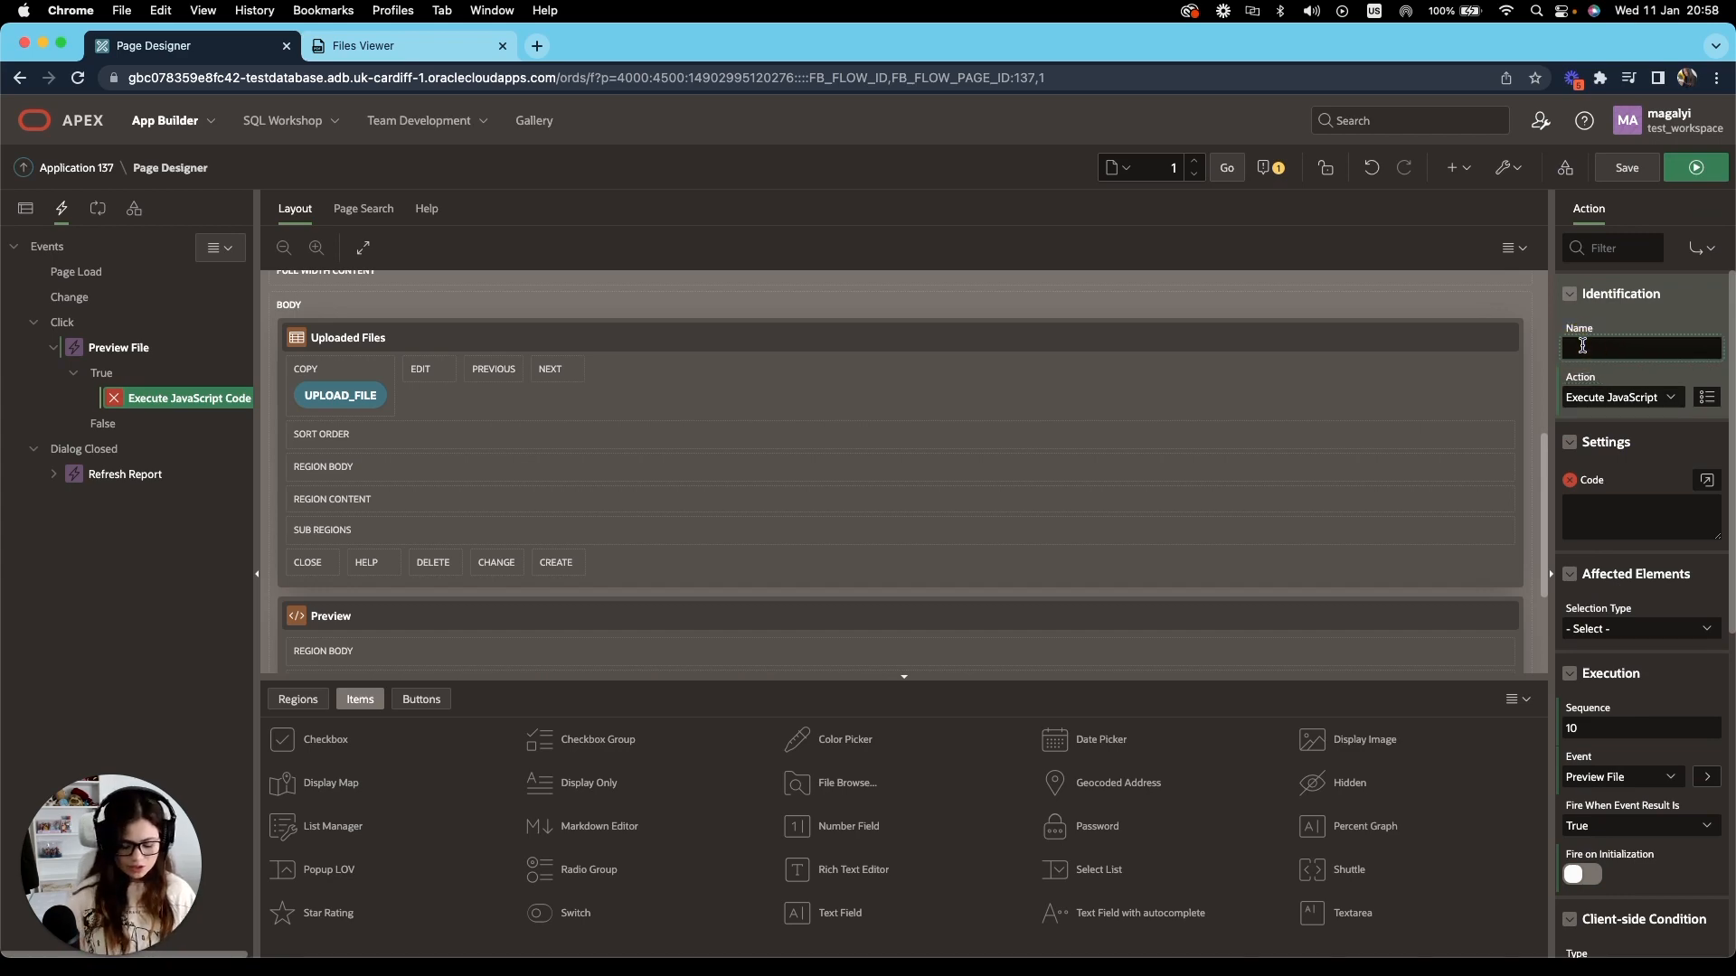
text(JS Code for Preview)
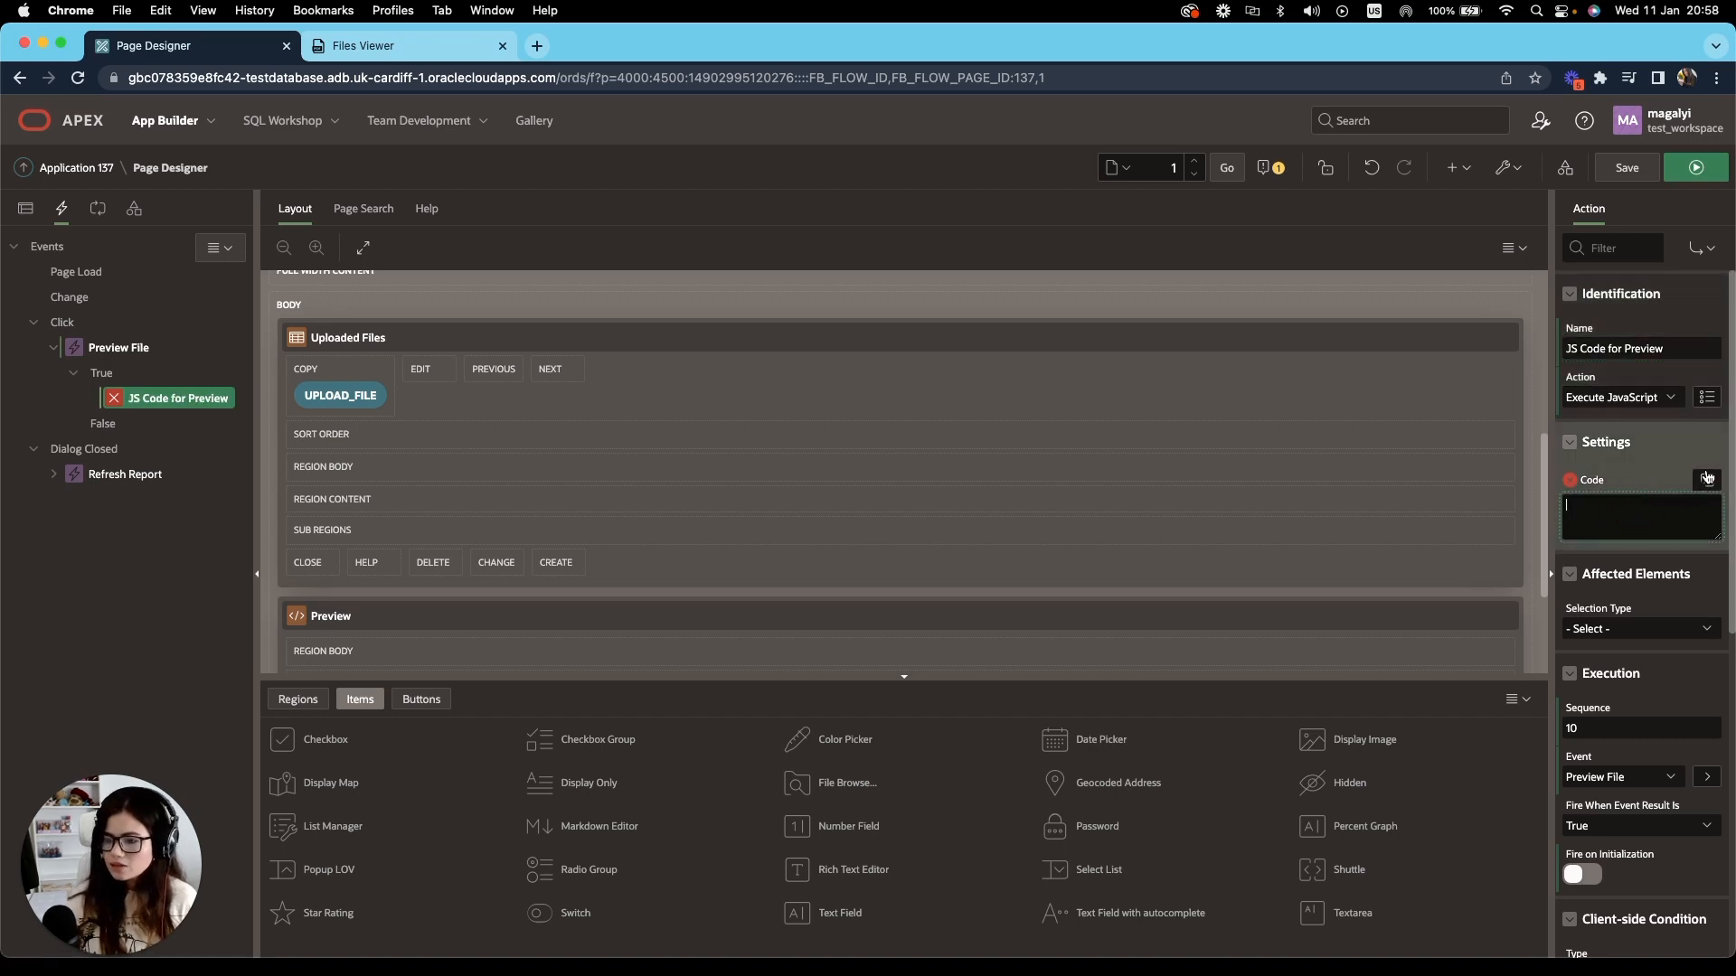
Add the line let filesUrl = $(this.triggeringElement).data('fileUrl'); as the action's JavaScript code.
click(1705, 477)
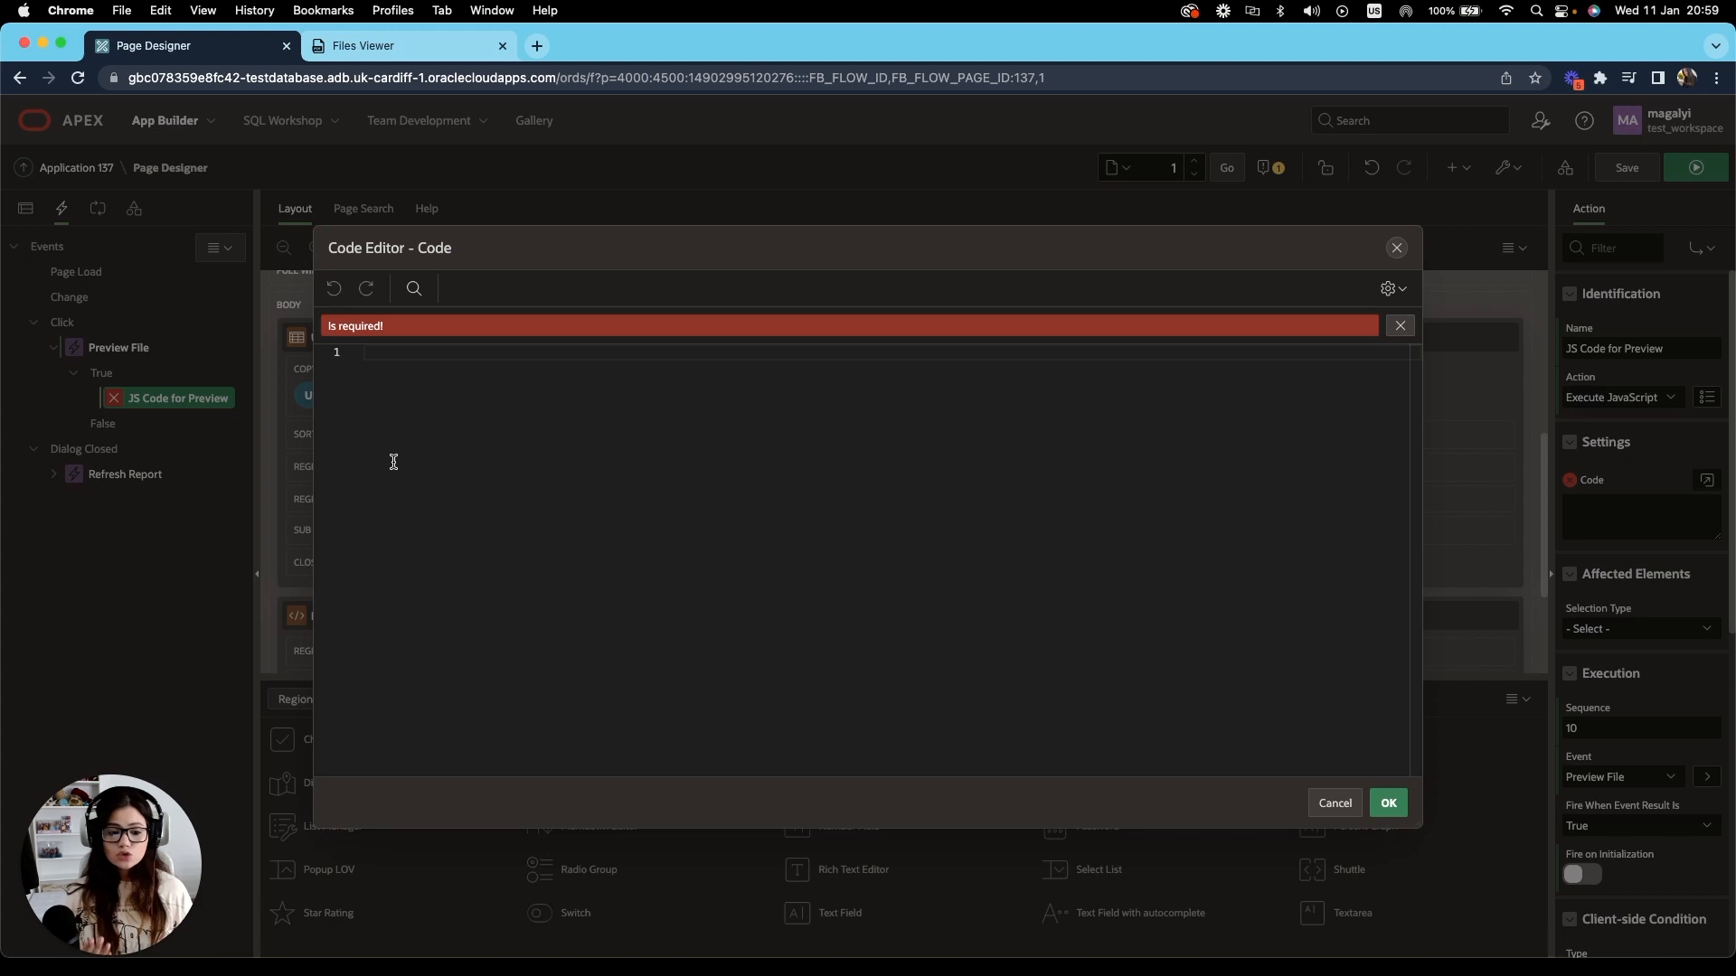
click(366, 352)
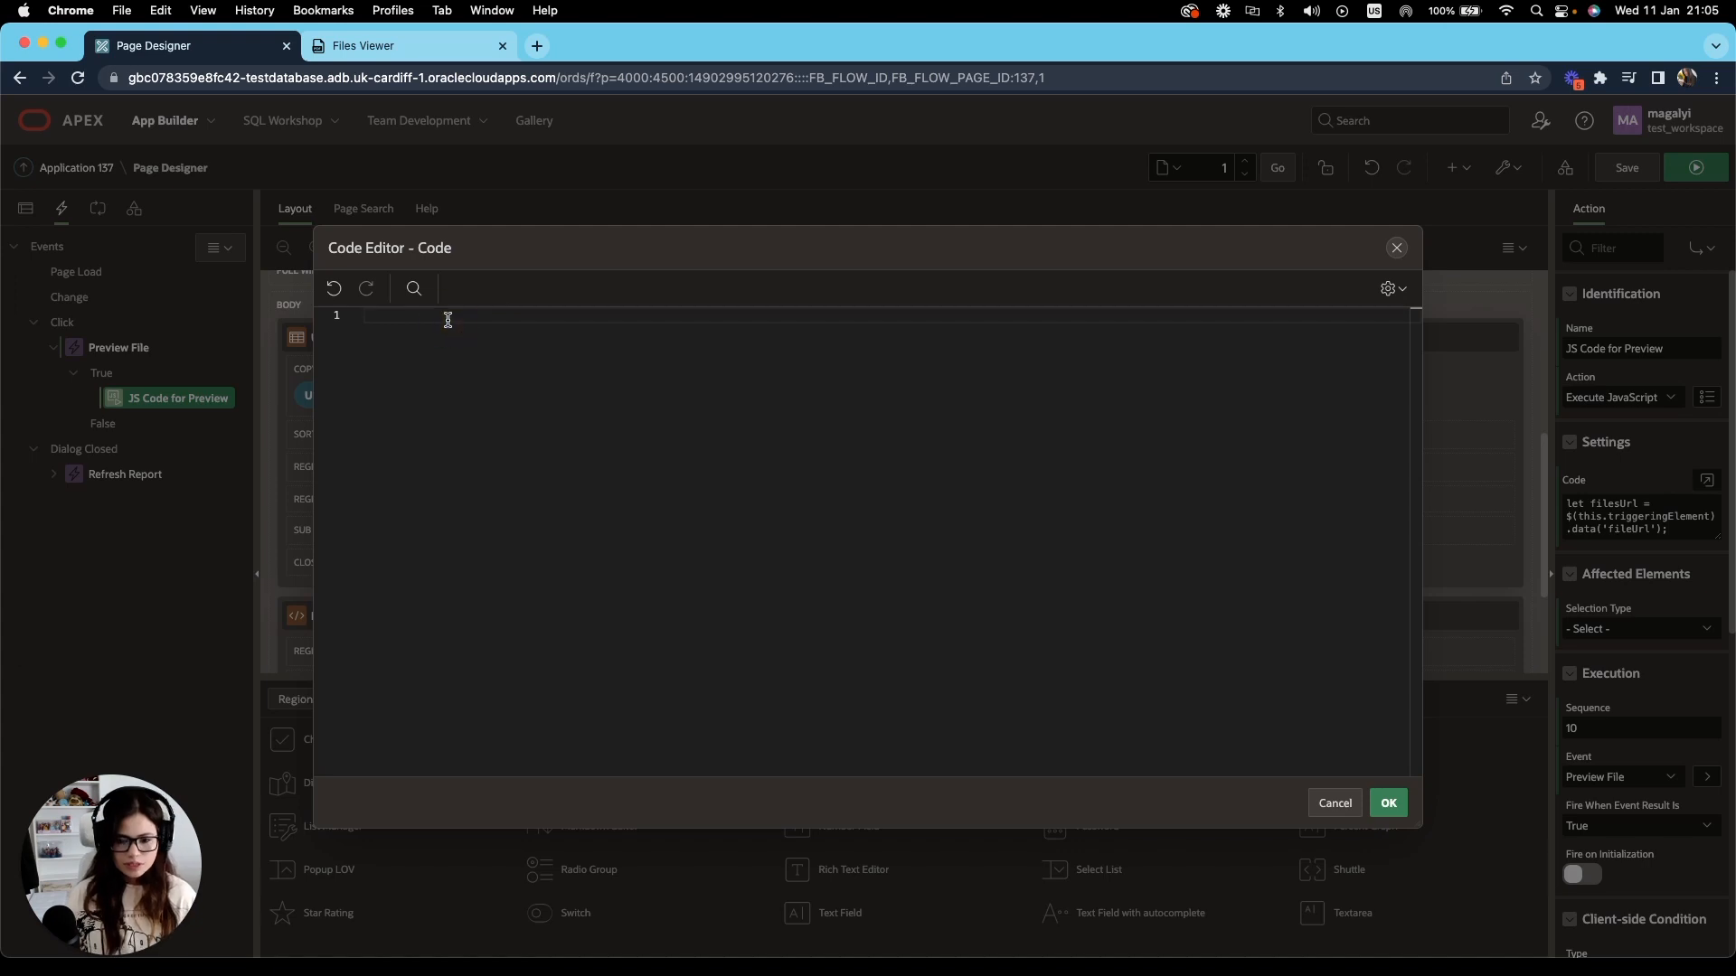
text(let filesUrl = $(this.triggeringElement).data('fileUrl');)
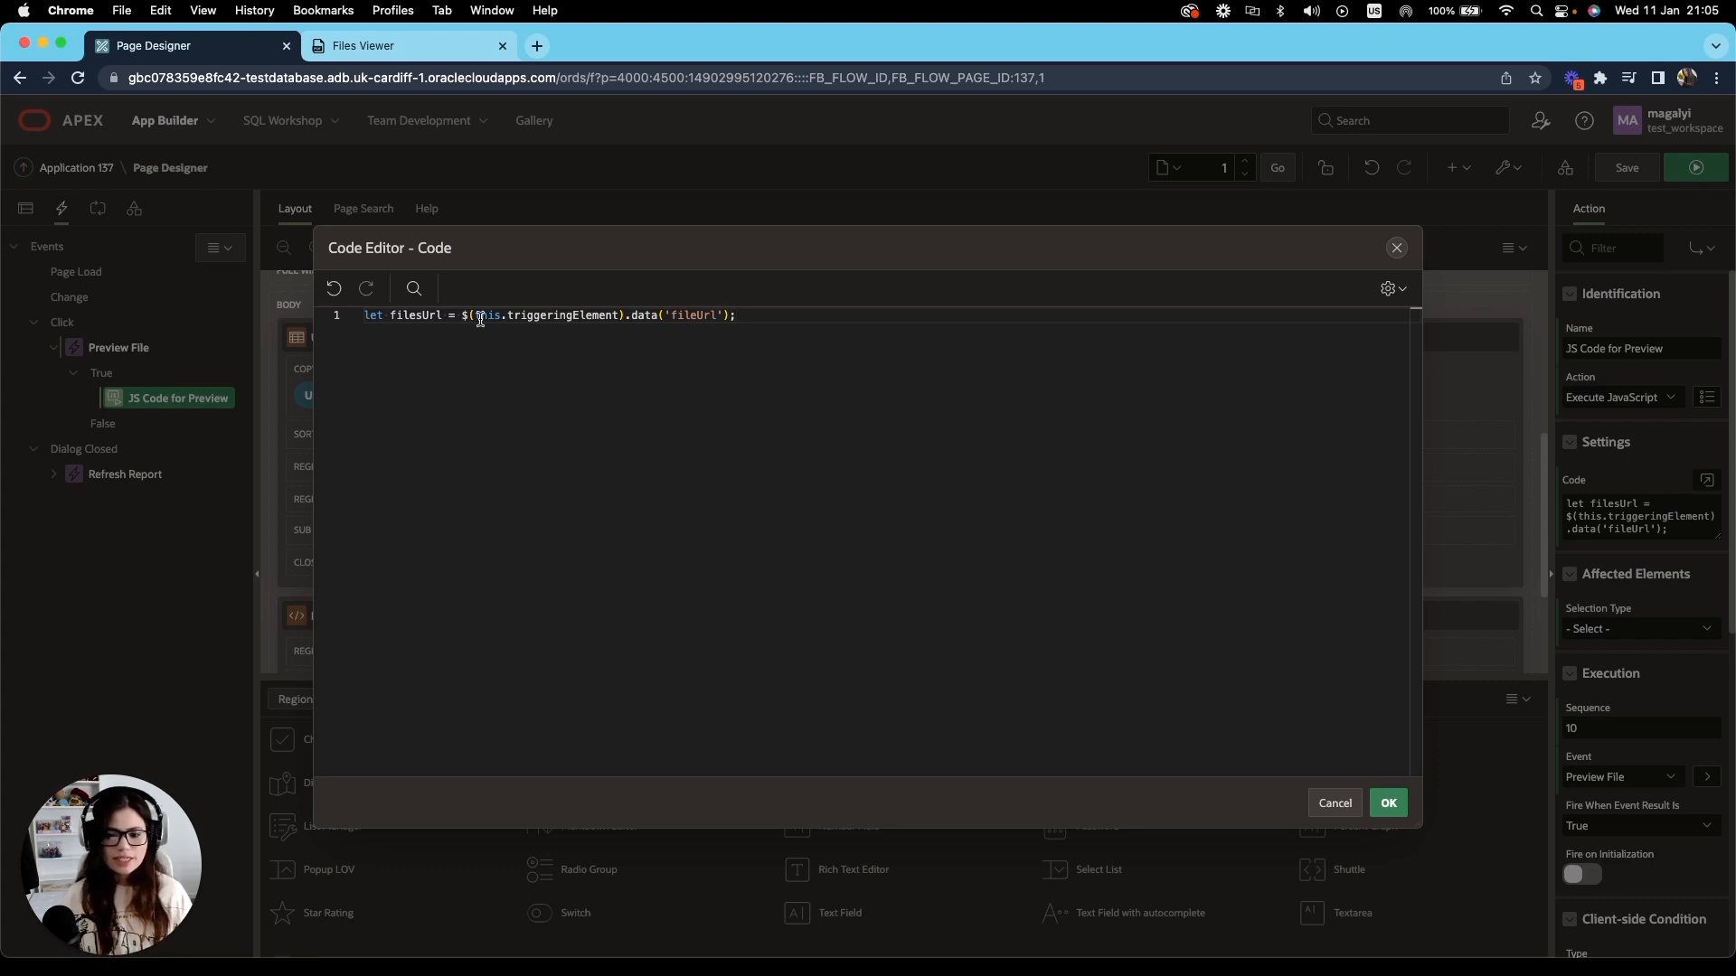
click(1387, 803)
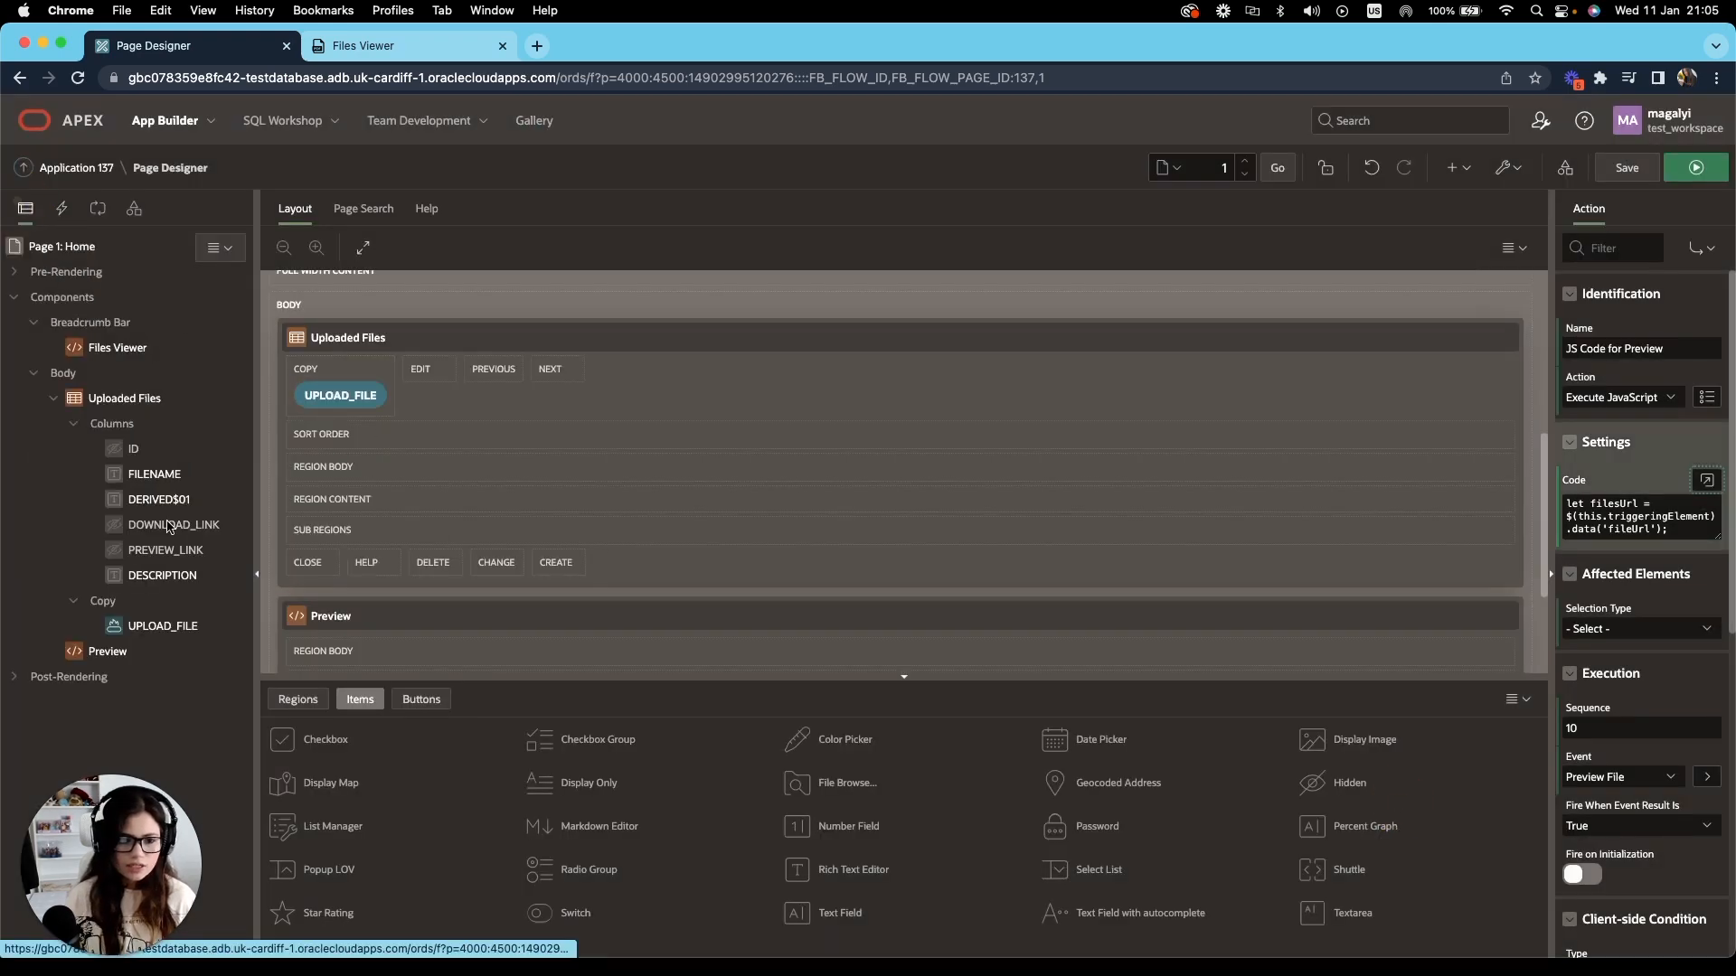
click(159, 499)
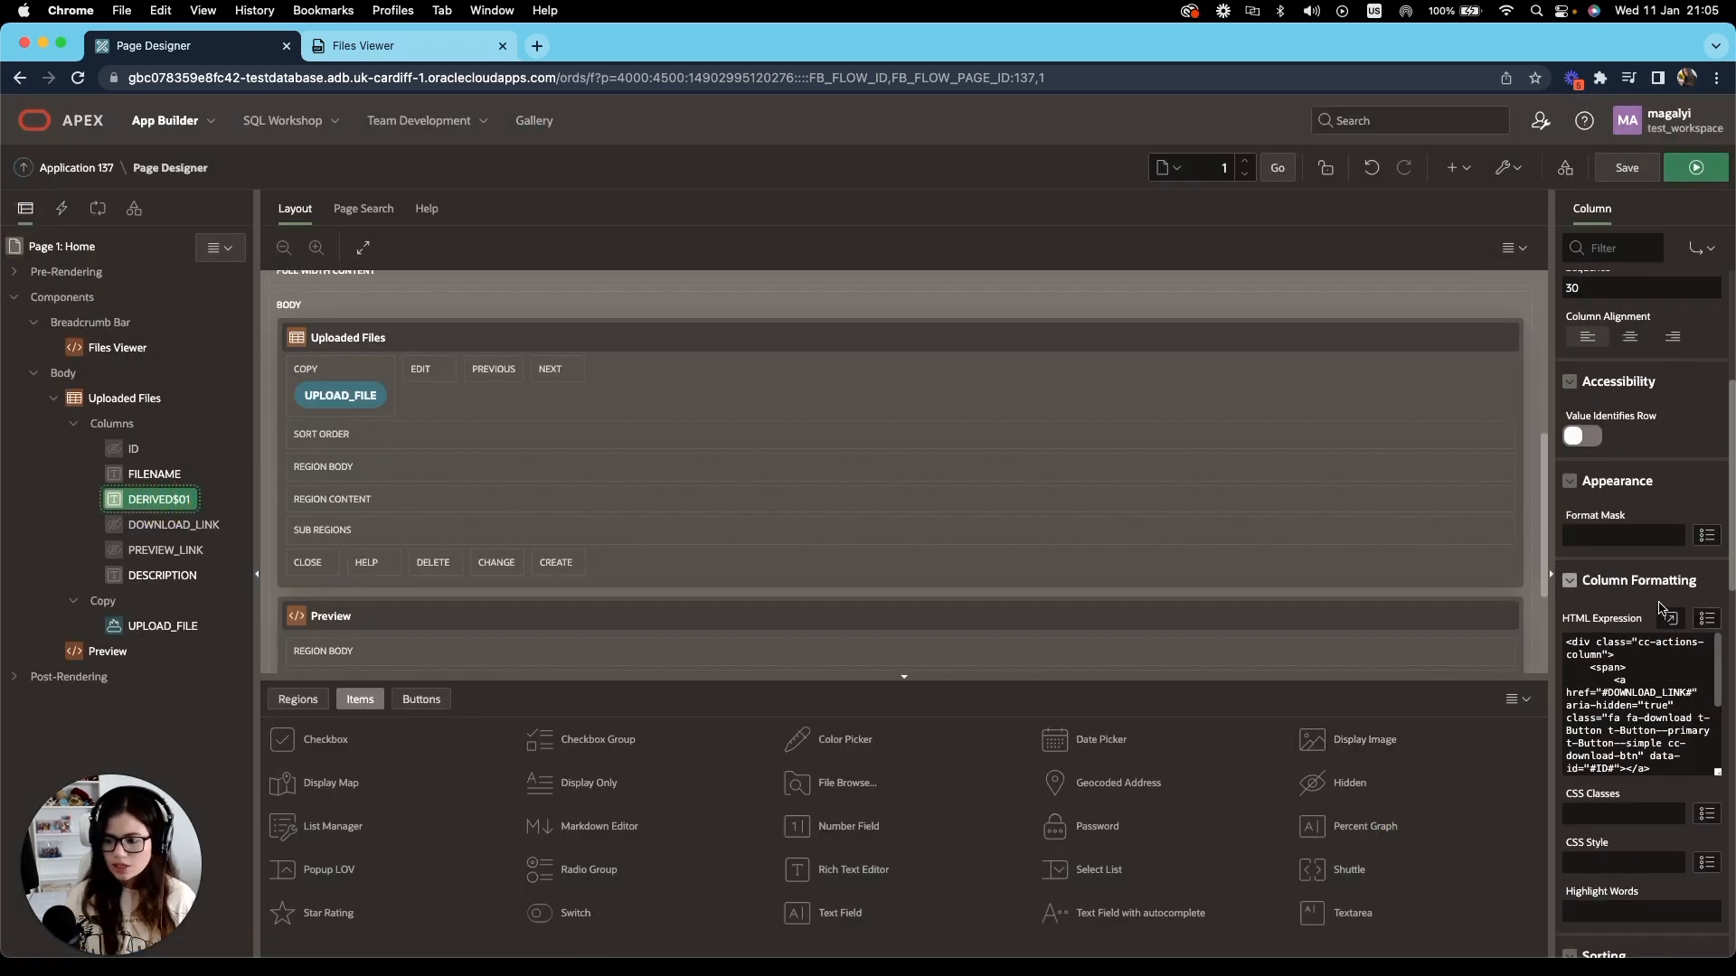
click(1669, 618)
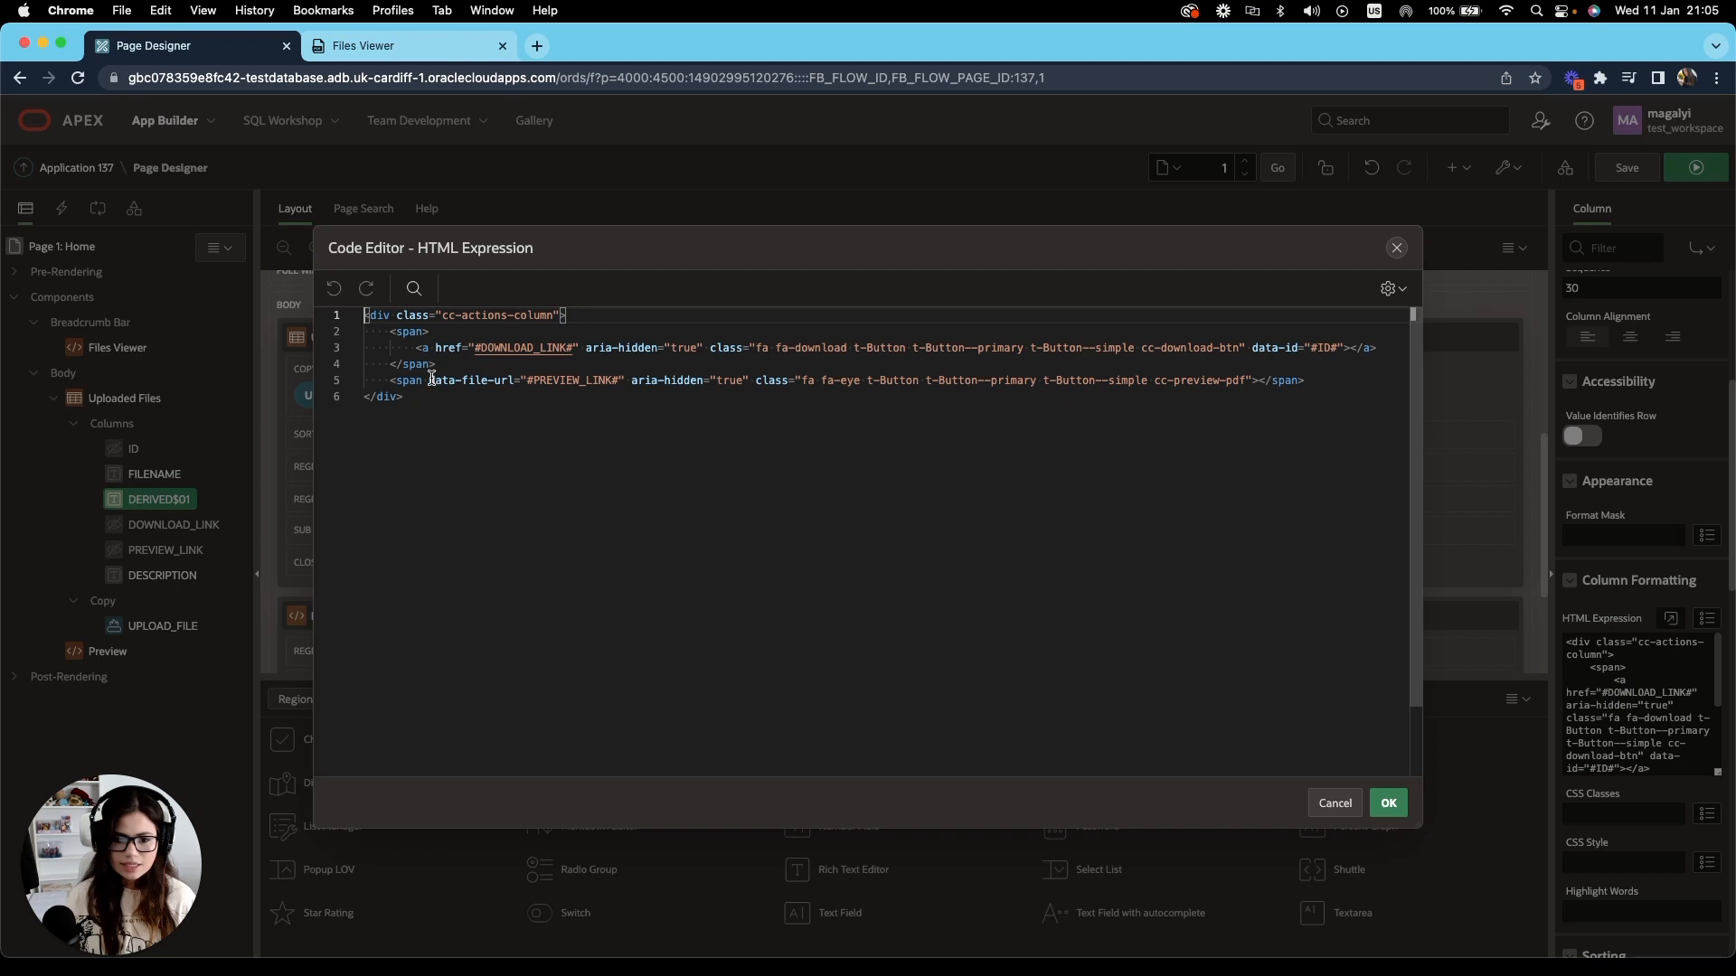
double_click(466, 379)
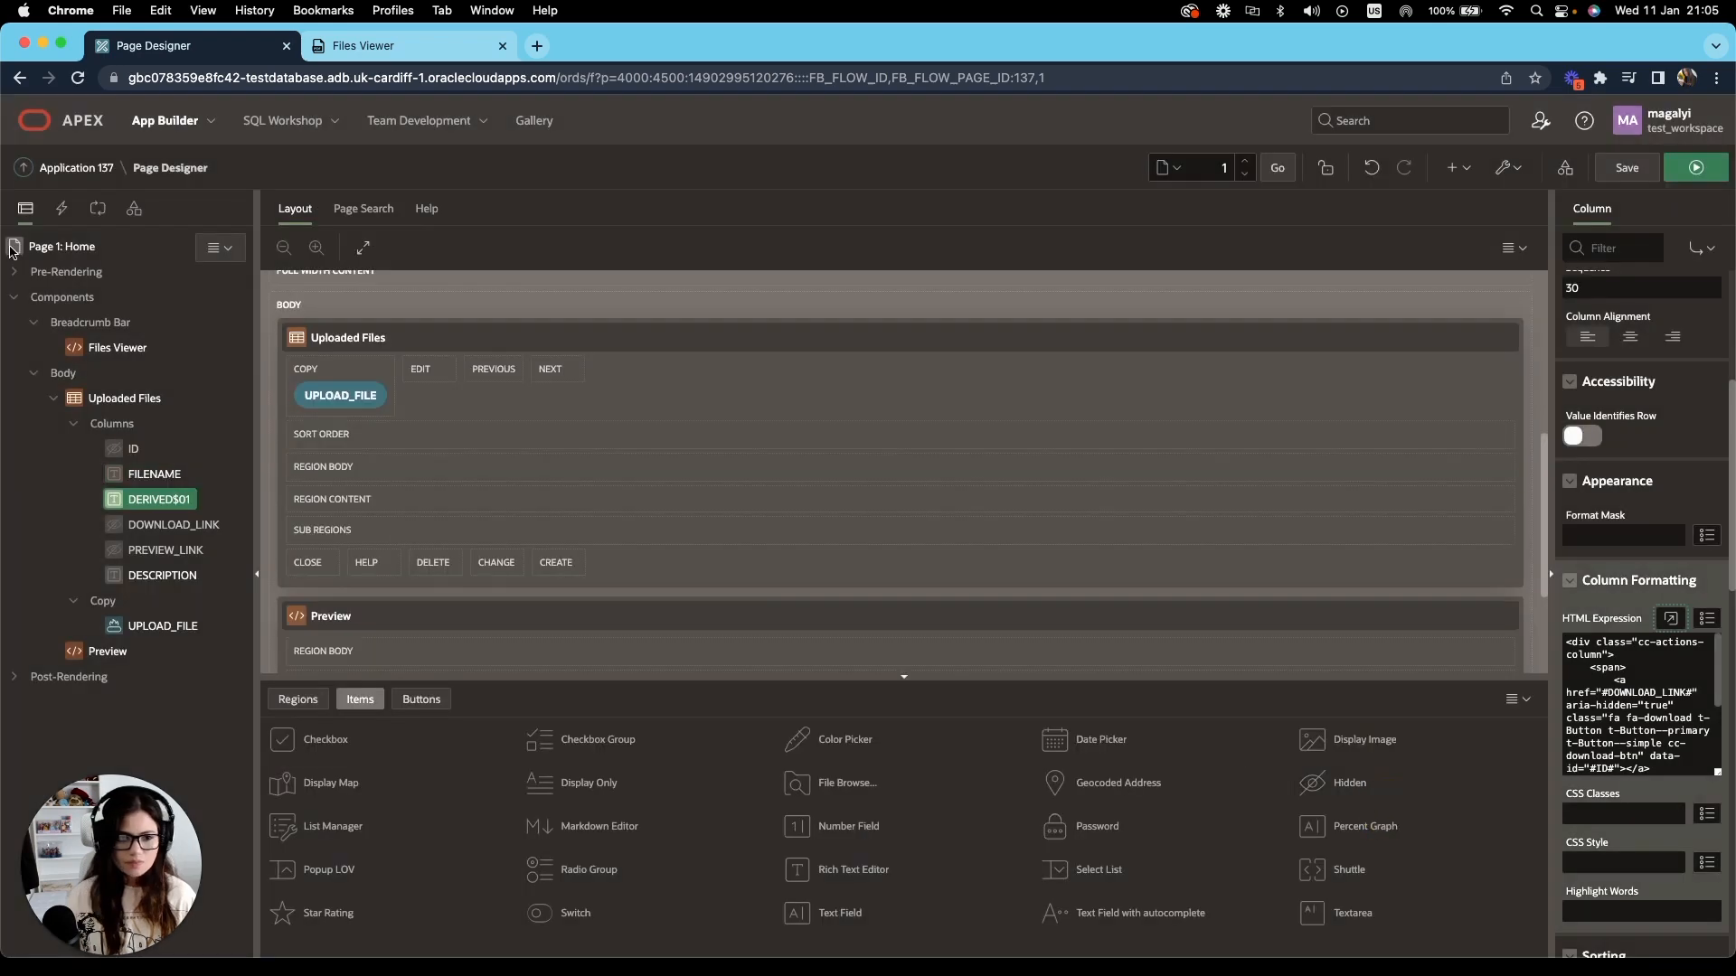
click(62, 209)
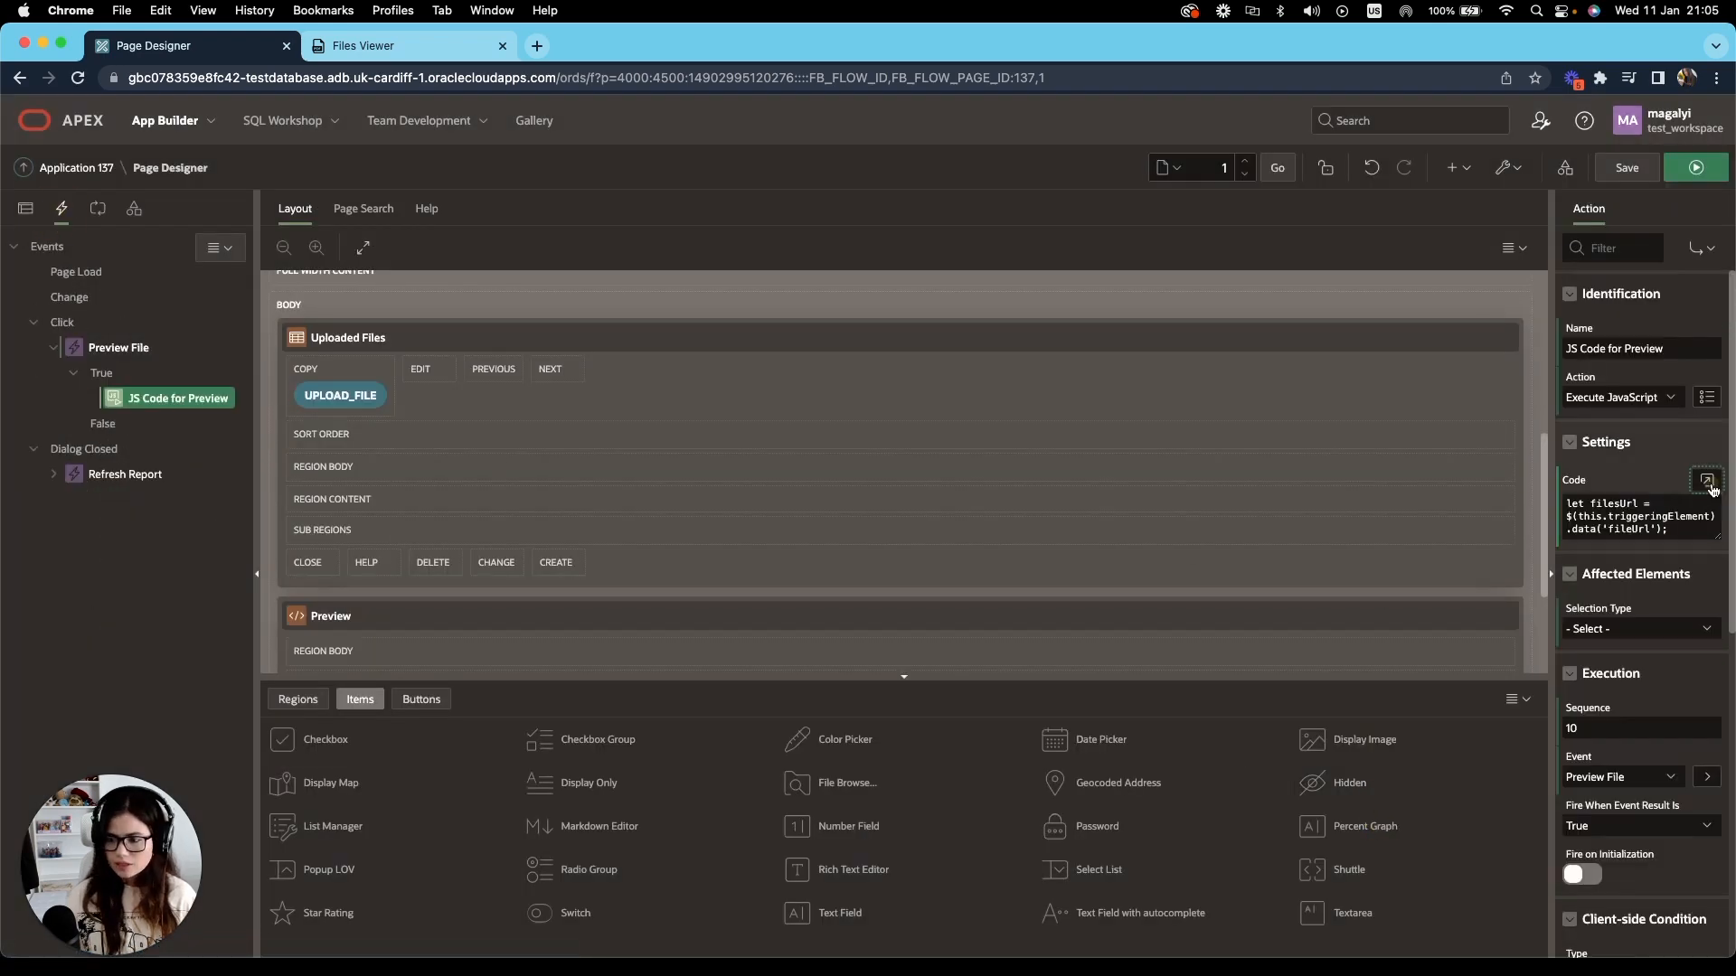
Add a fetch(filesUrl) call on a new line below the filesUrl declaration.
click(1709, 481)
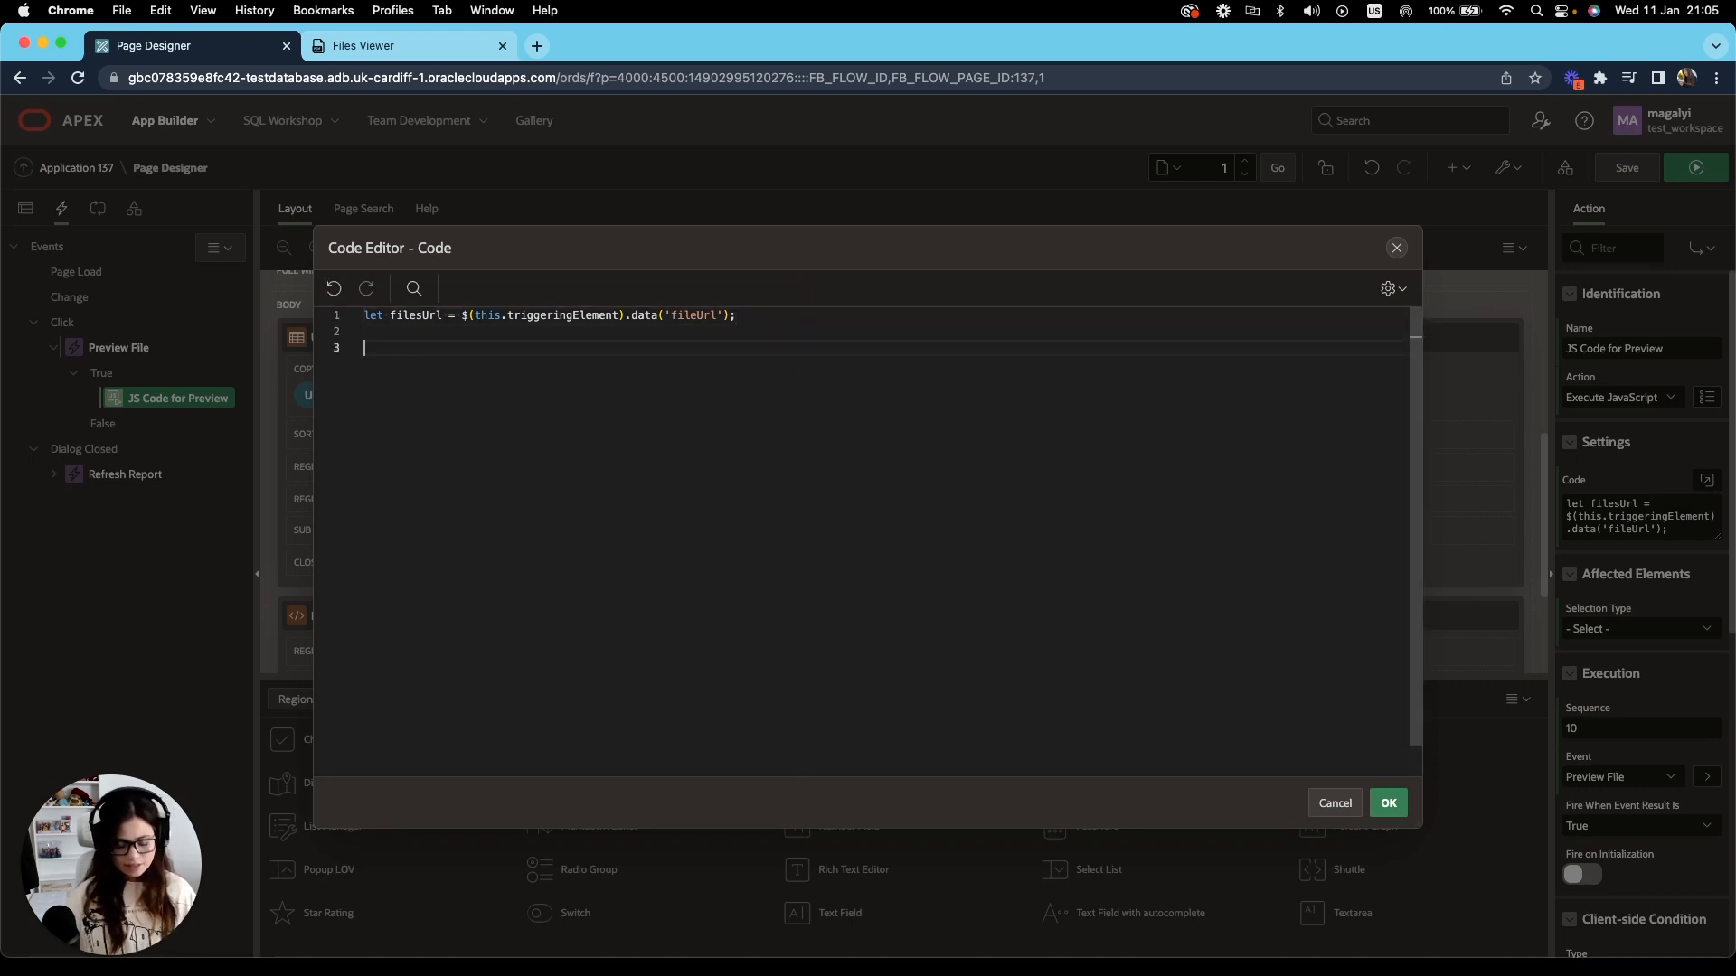
text(fetch())
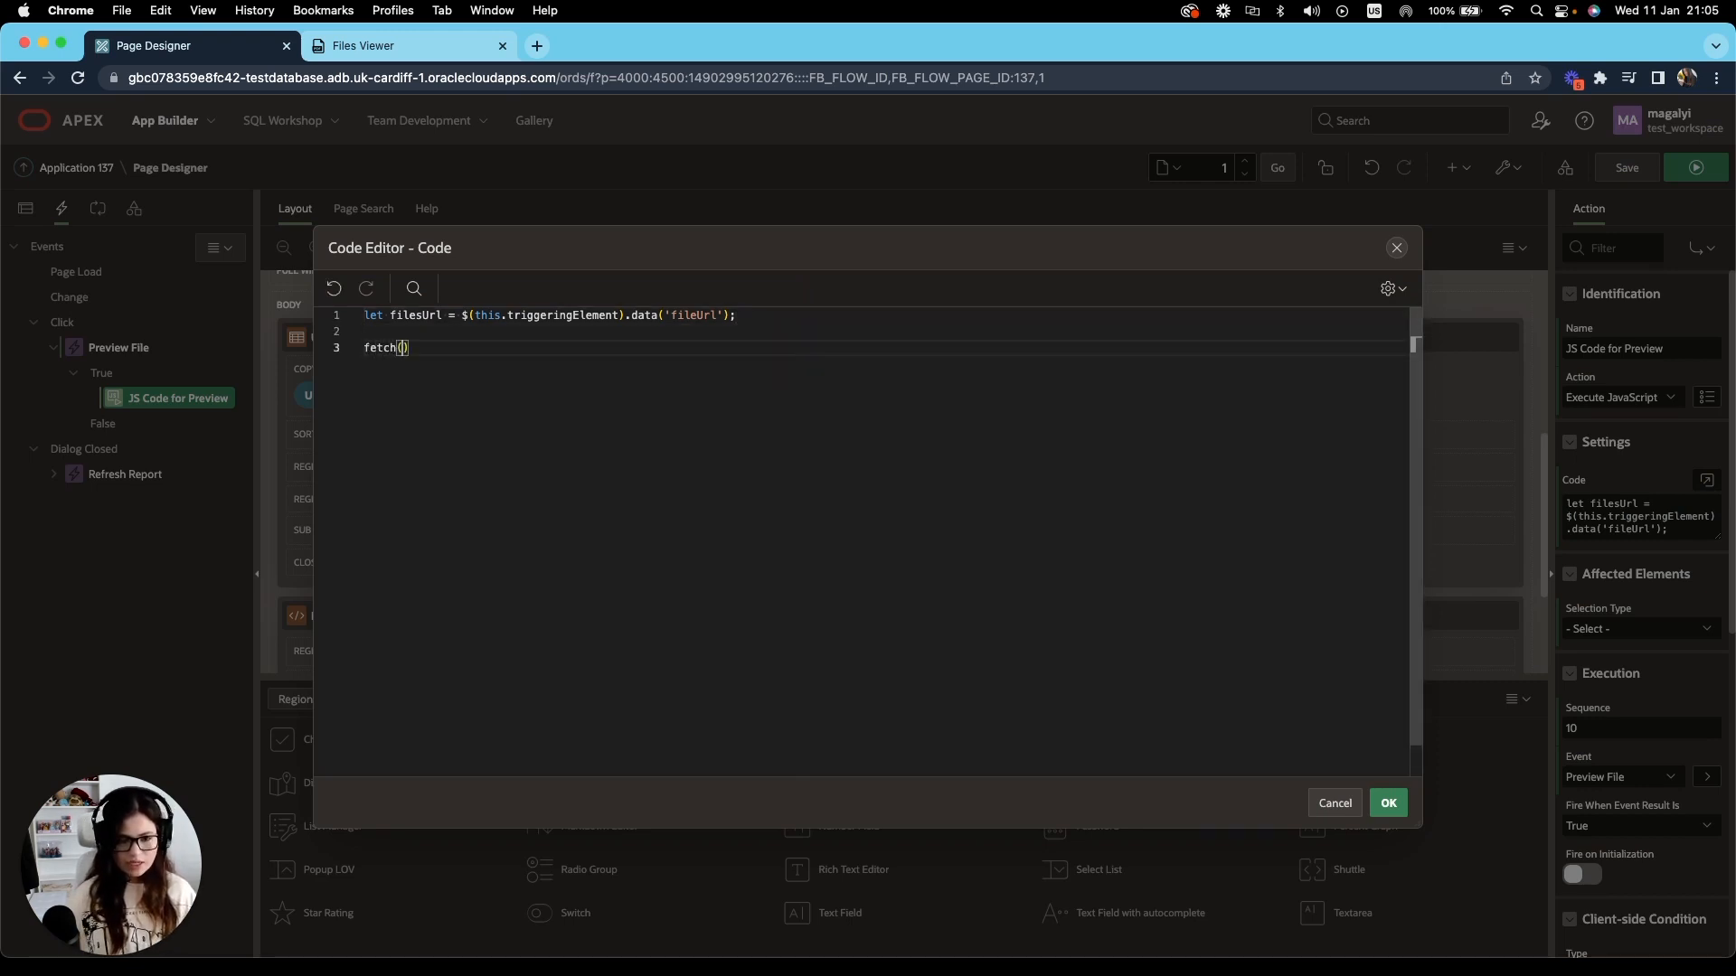
text(filesUrl)
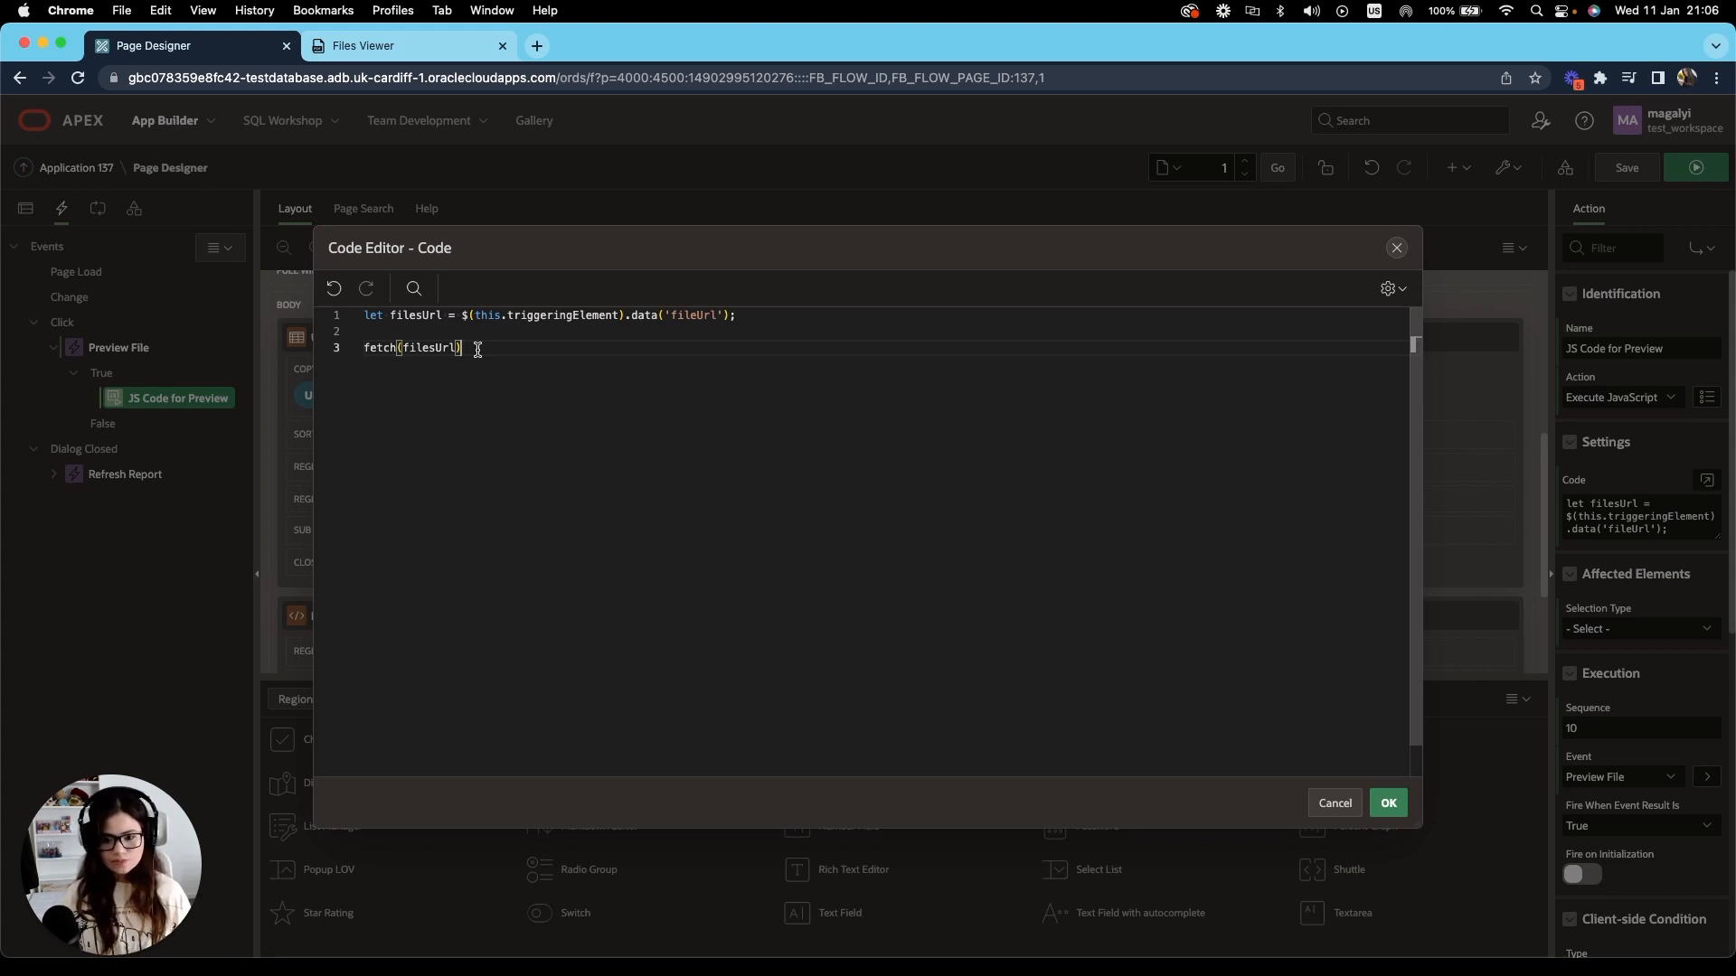
double_click(424, 347)
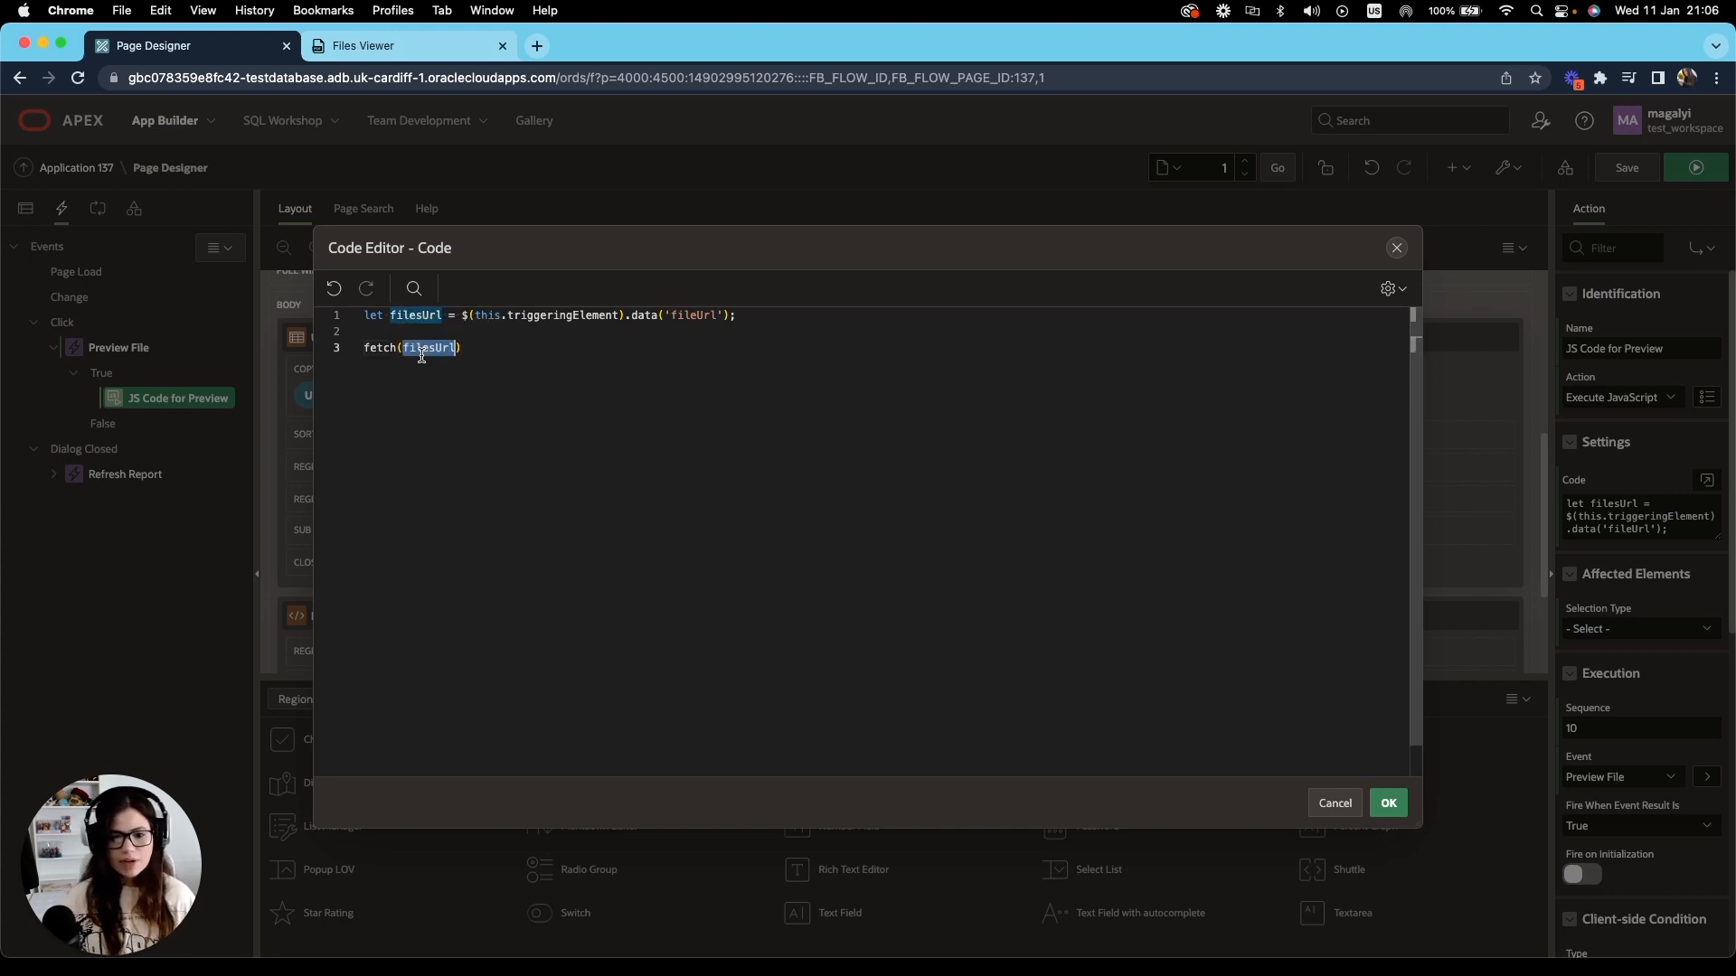
click(427, 347)
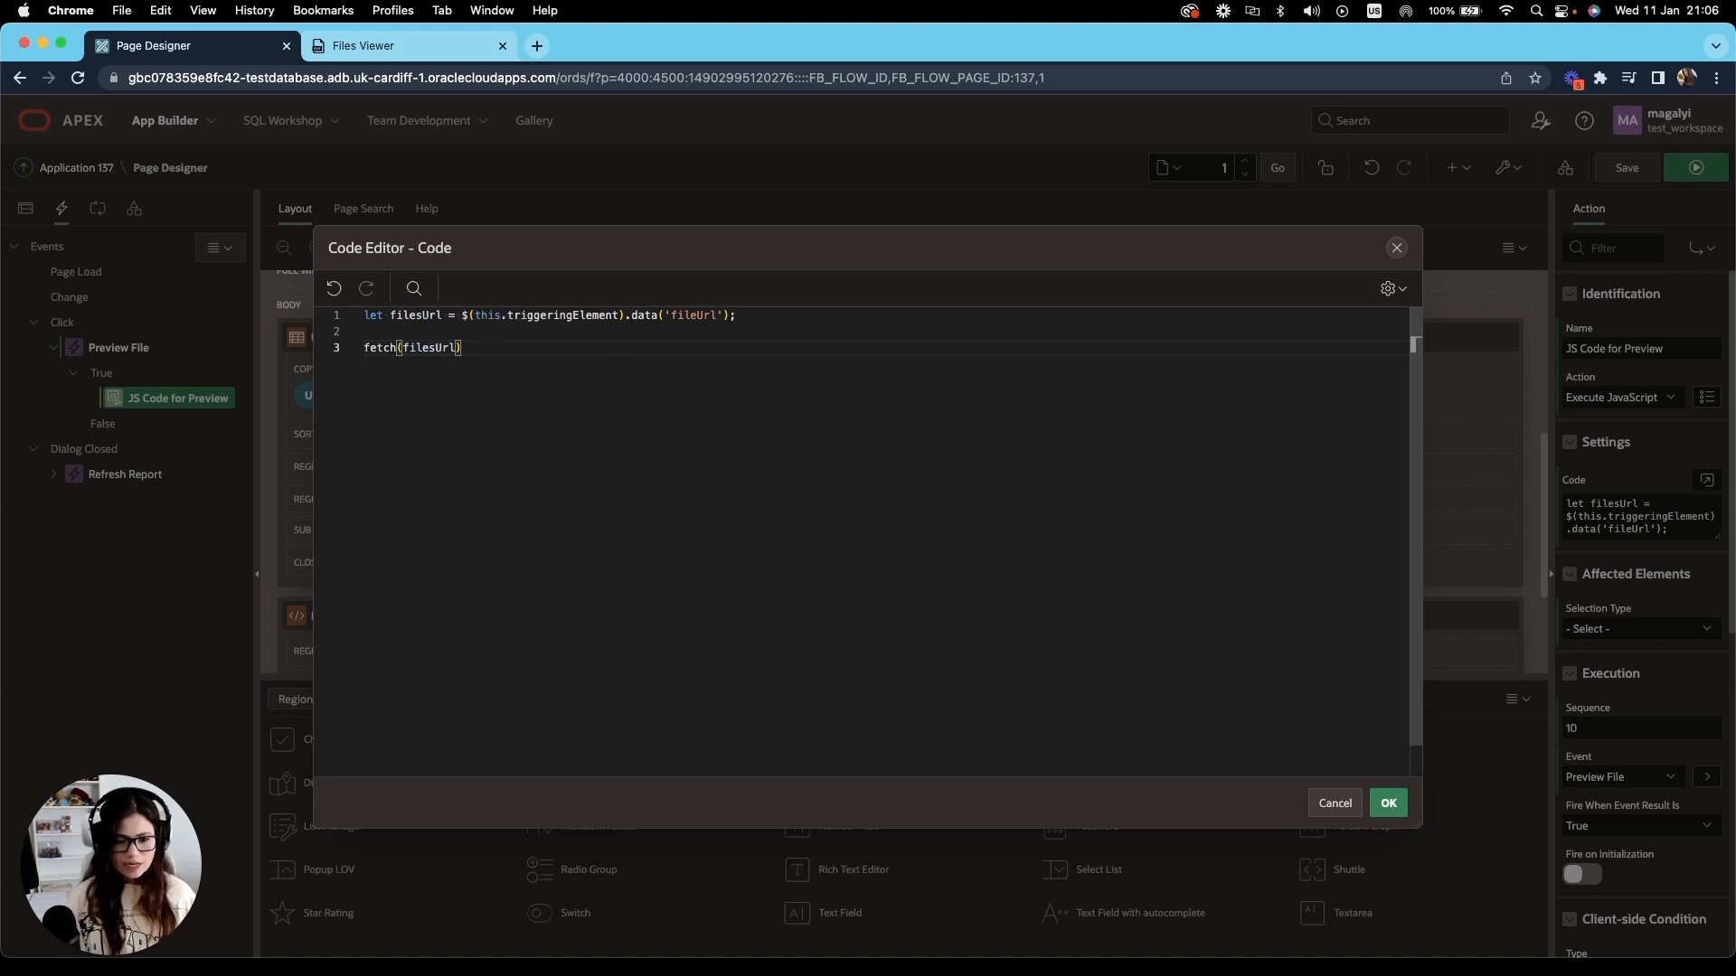
key(Return)
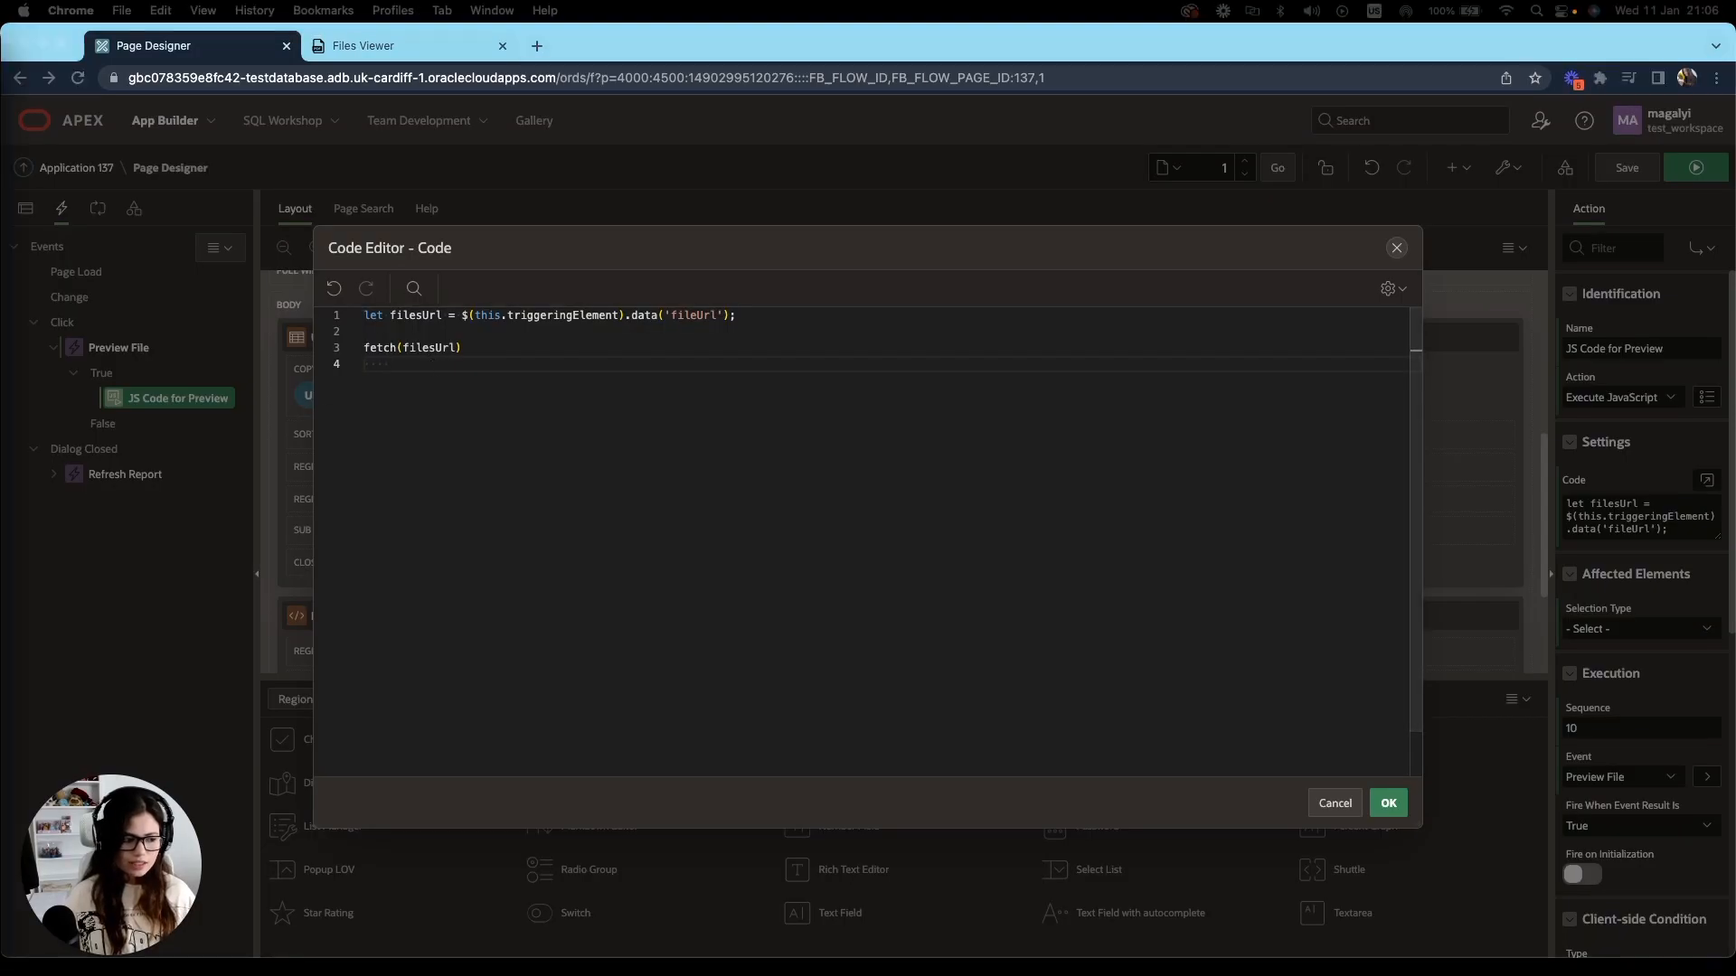
Chain .then(response => { if (response.ok) return response.blob(); }) onto fetch(filesUrl).
text(.then(response => {)
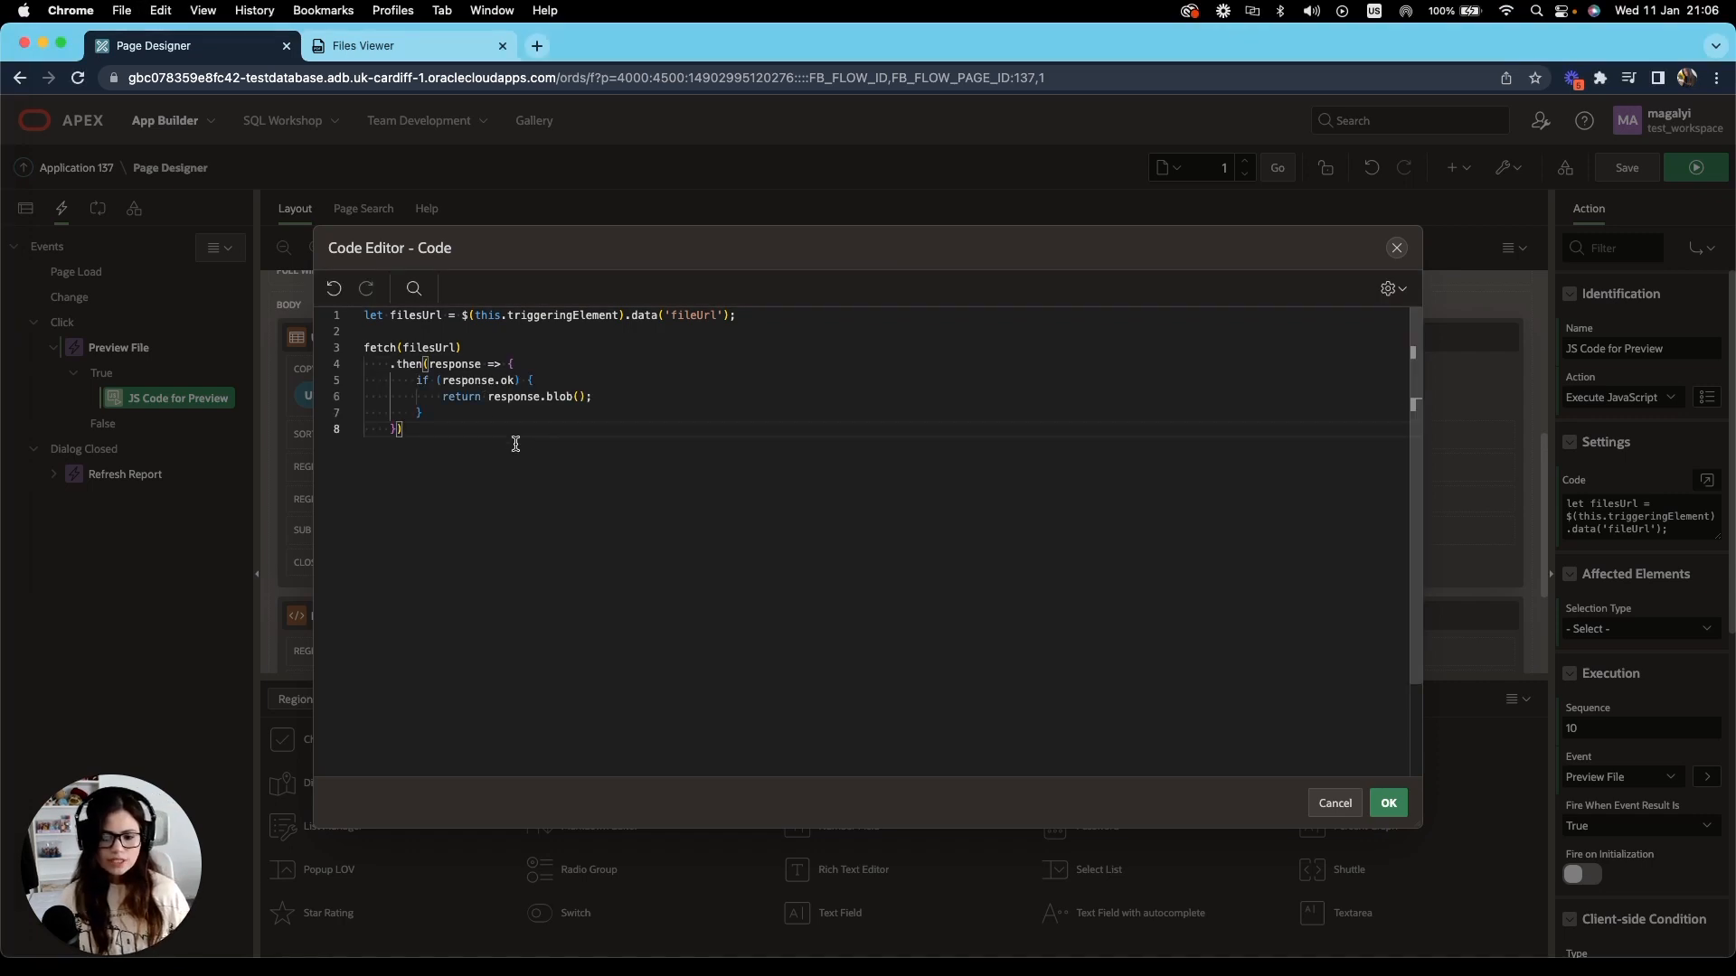
mouse_move(505, 434)
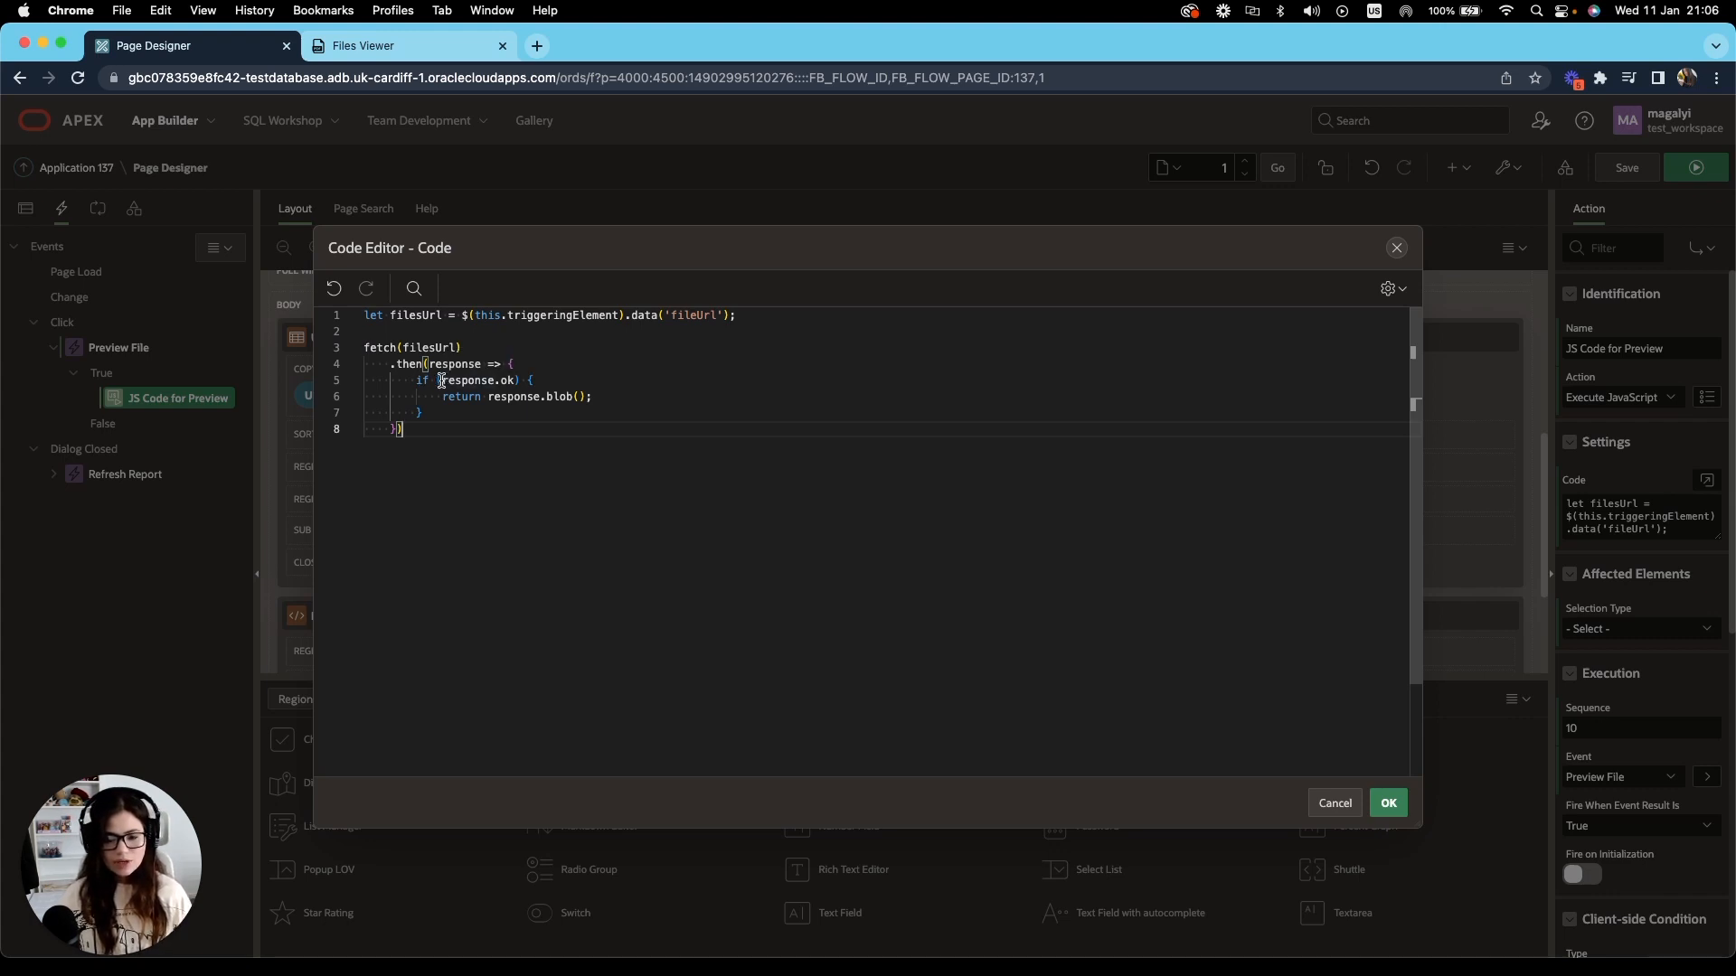
double_click(475, 380)
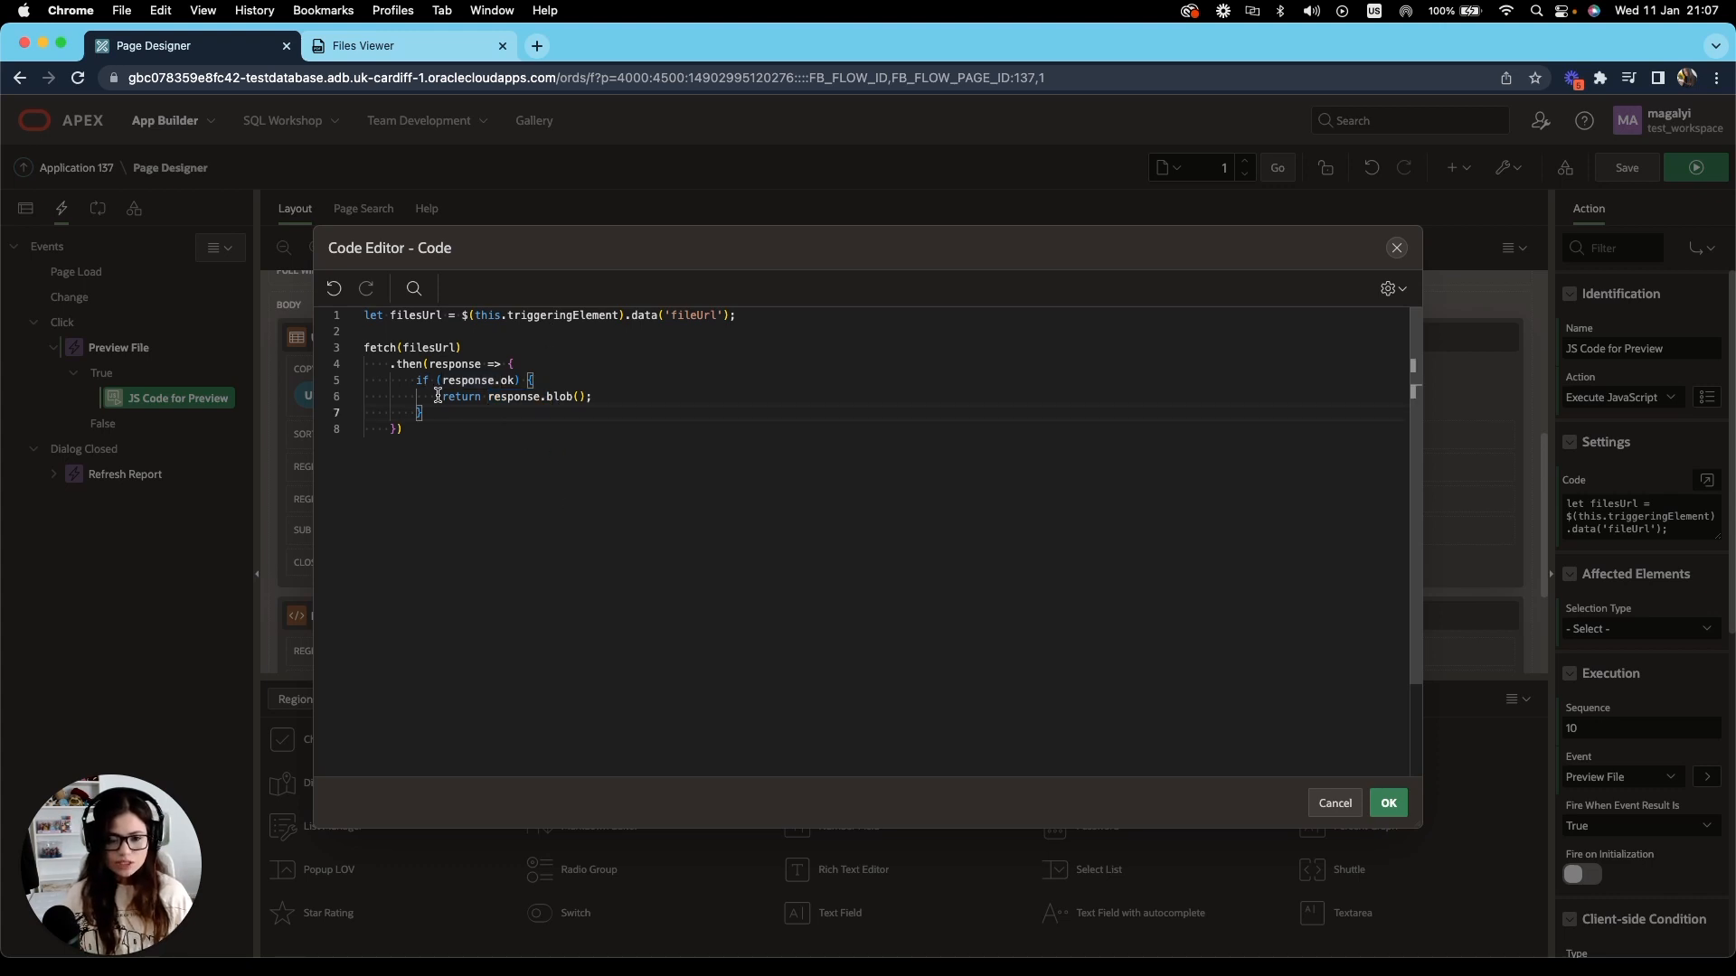
mouse_move(522, 396)
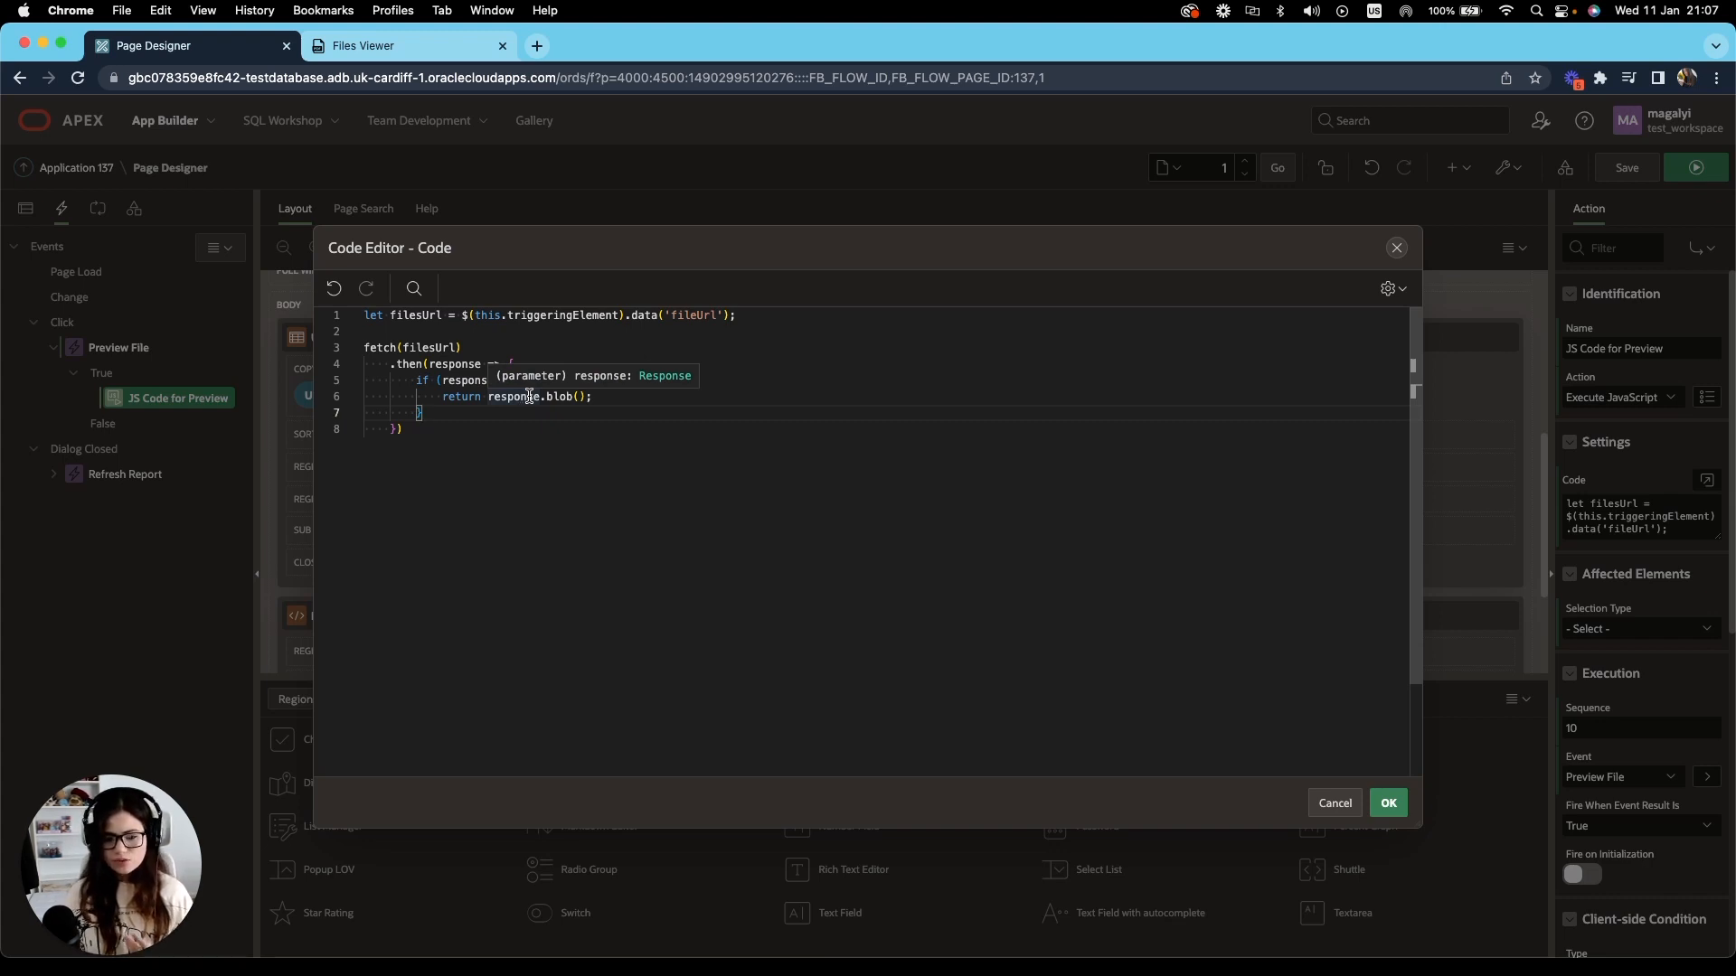
mouse_move(559, 396)
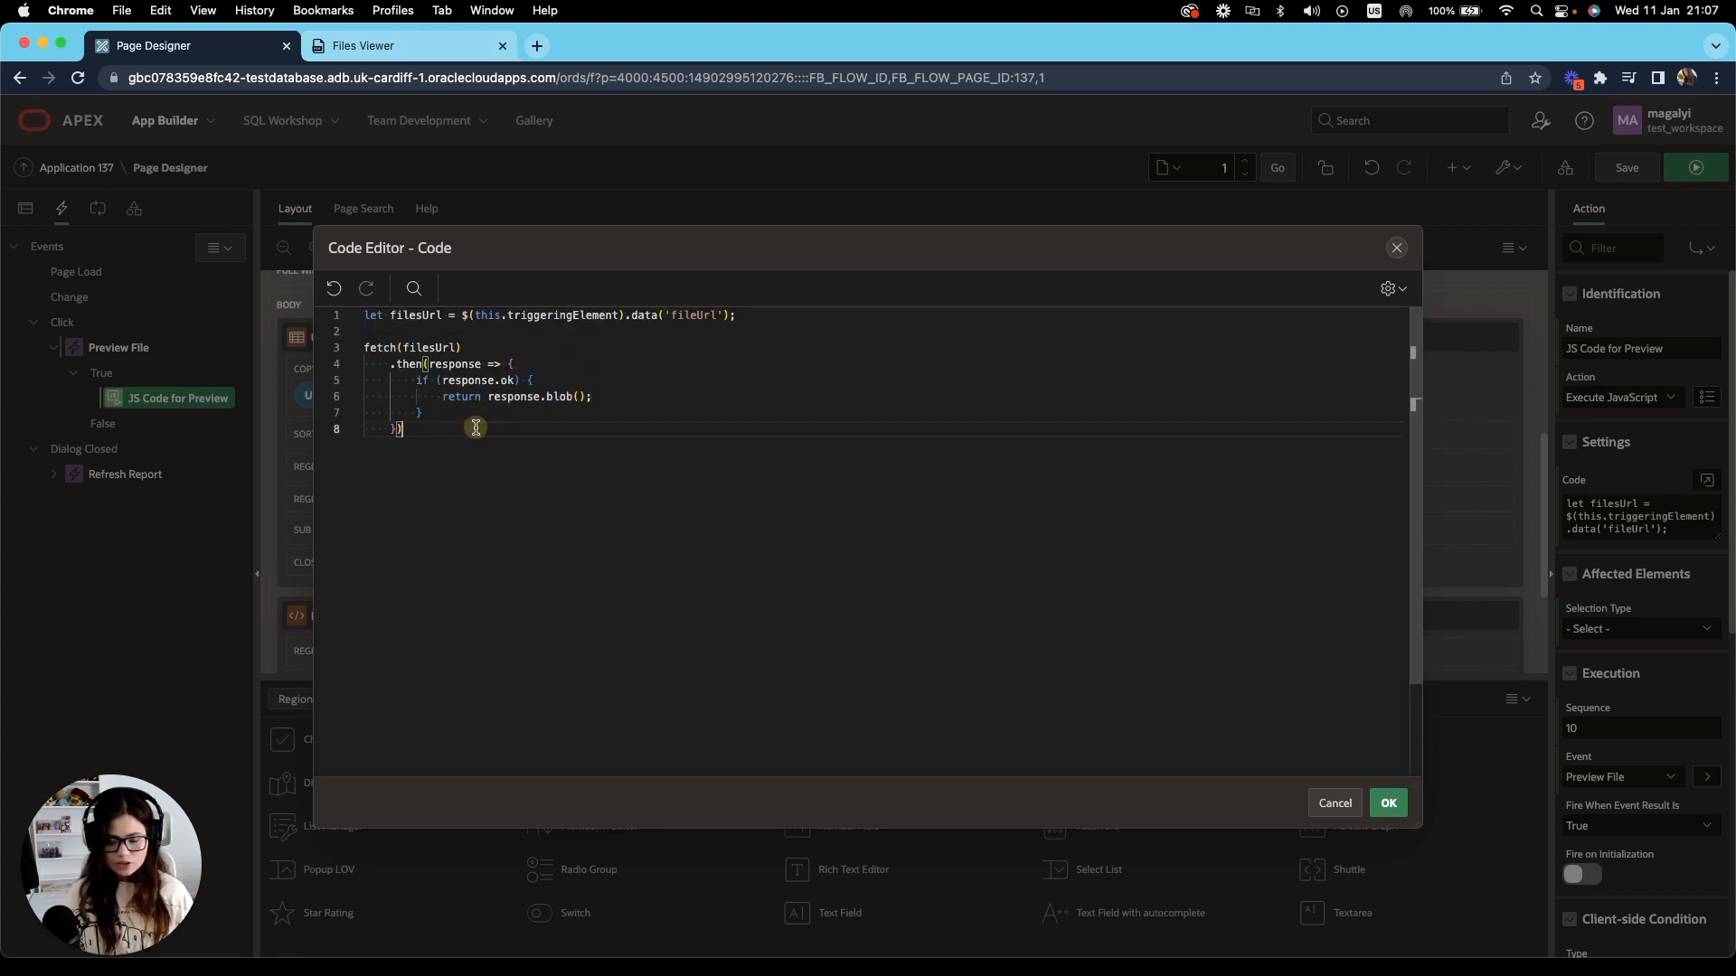
mouse_move(1081, 772)
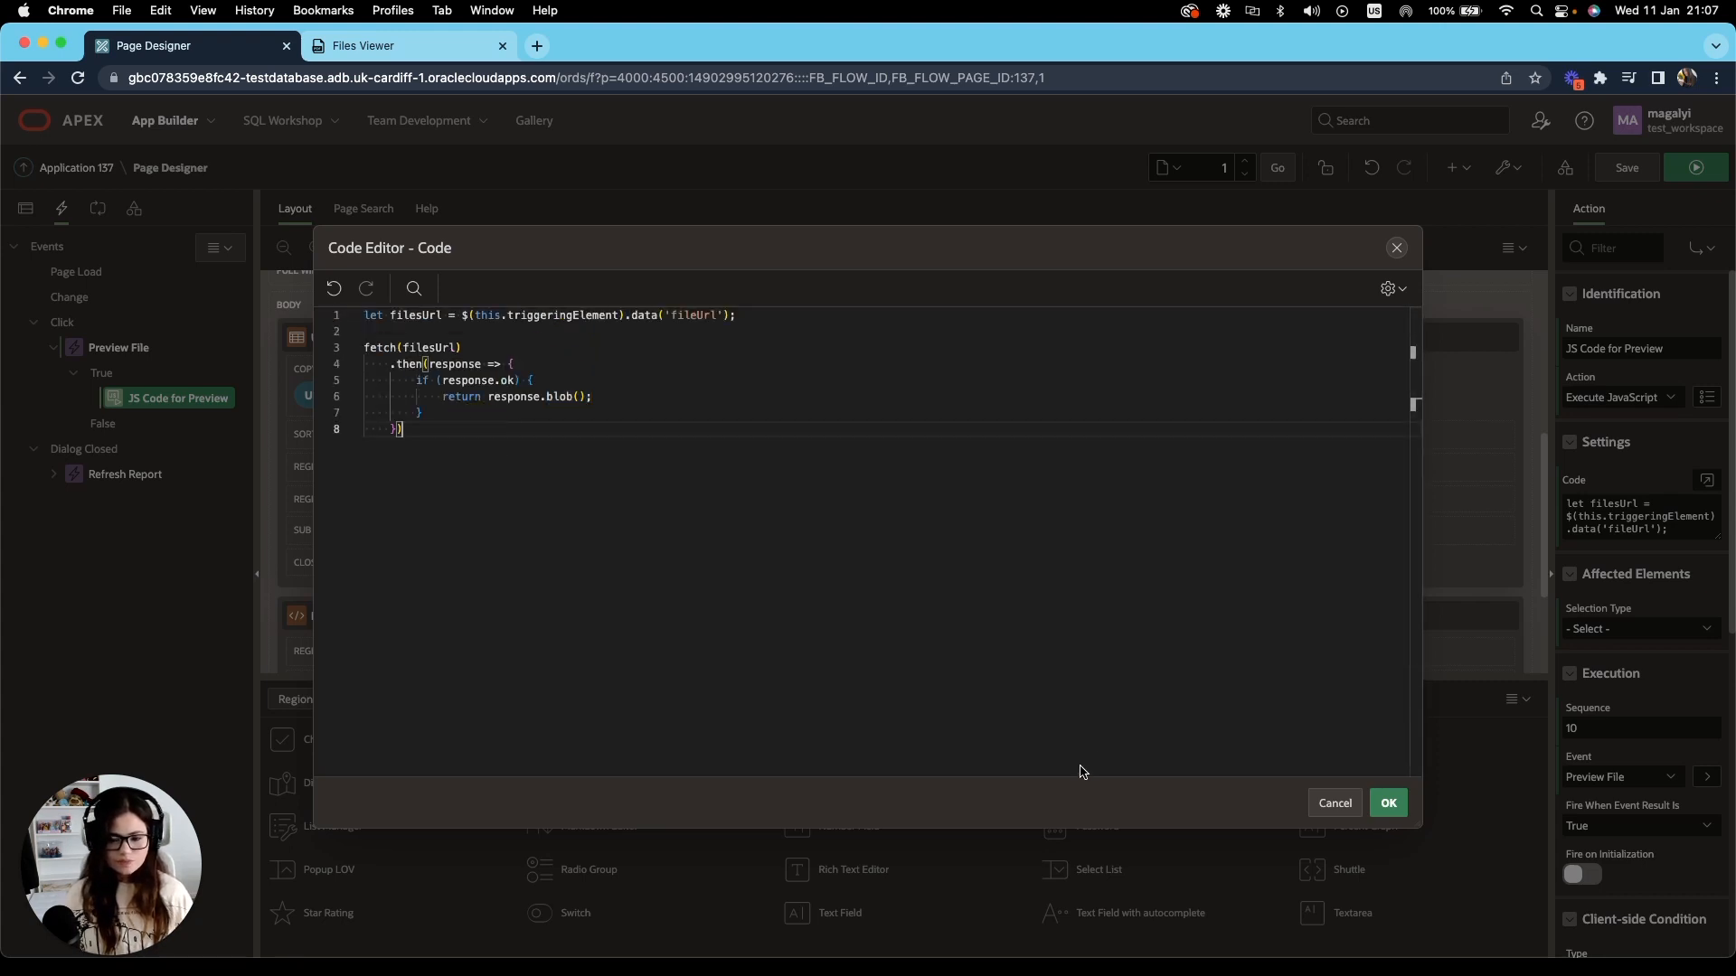
mouse_move(958, 765)
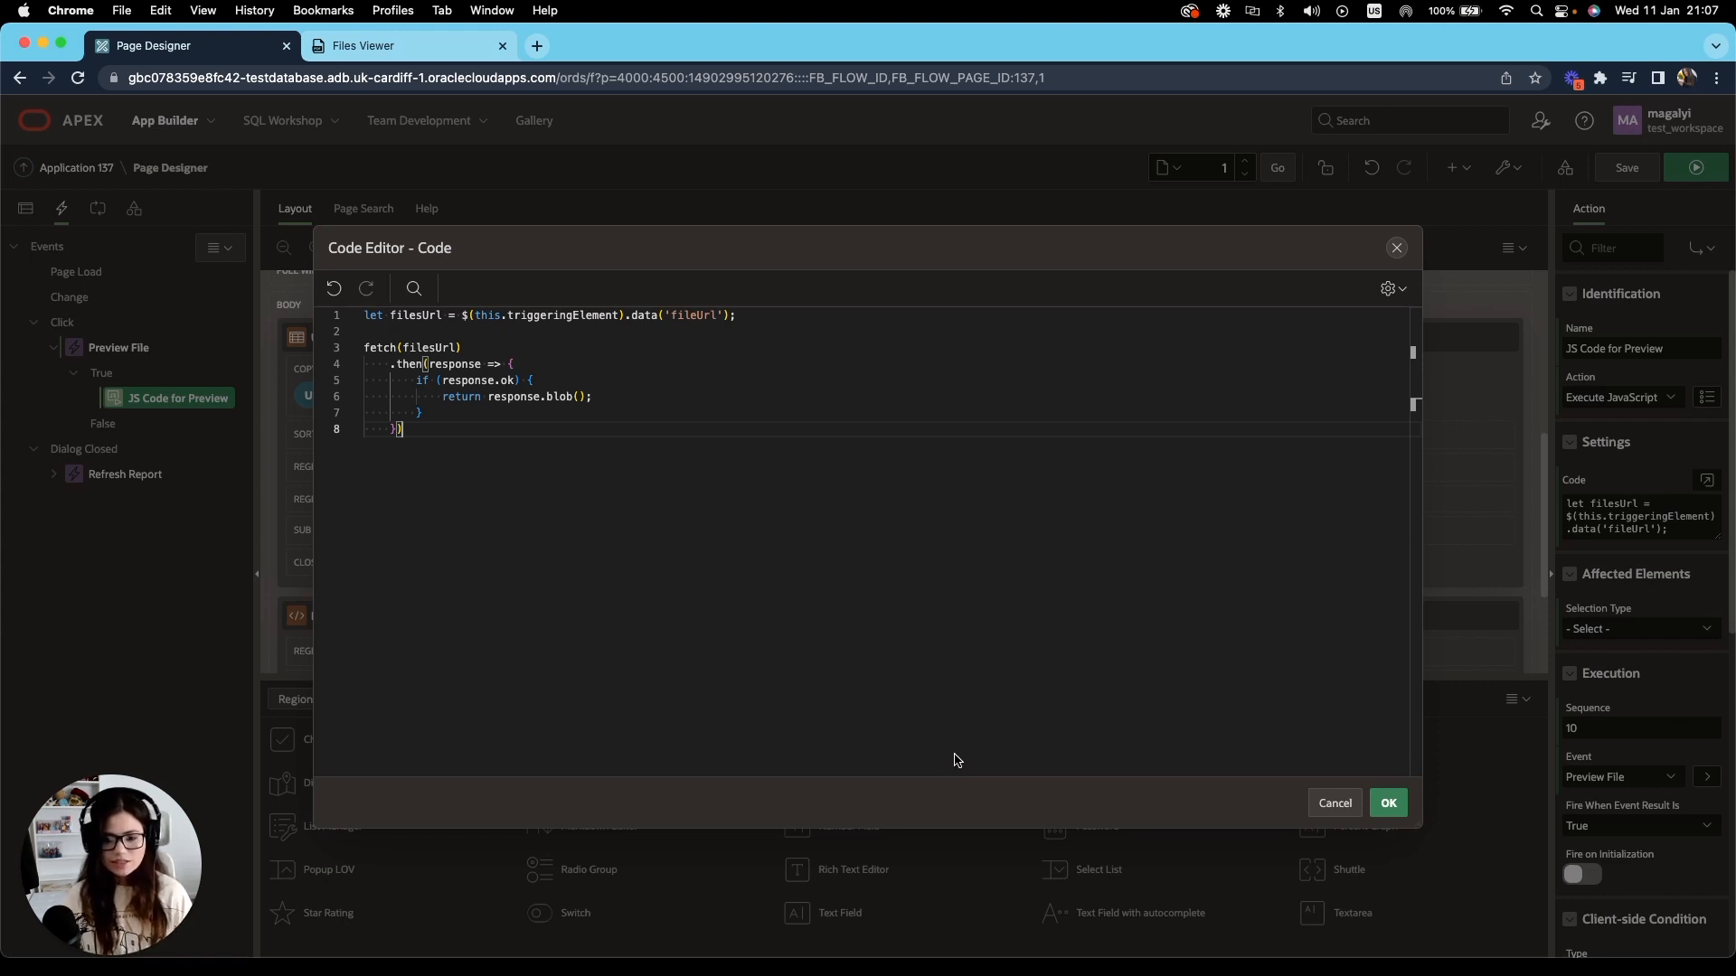
Append a second .then(file => { let src = URL.createObjectURL(file); }) handler.
text(.createObjectURL(file);)
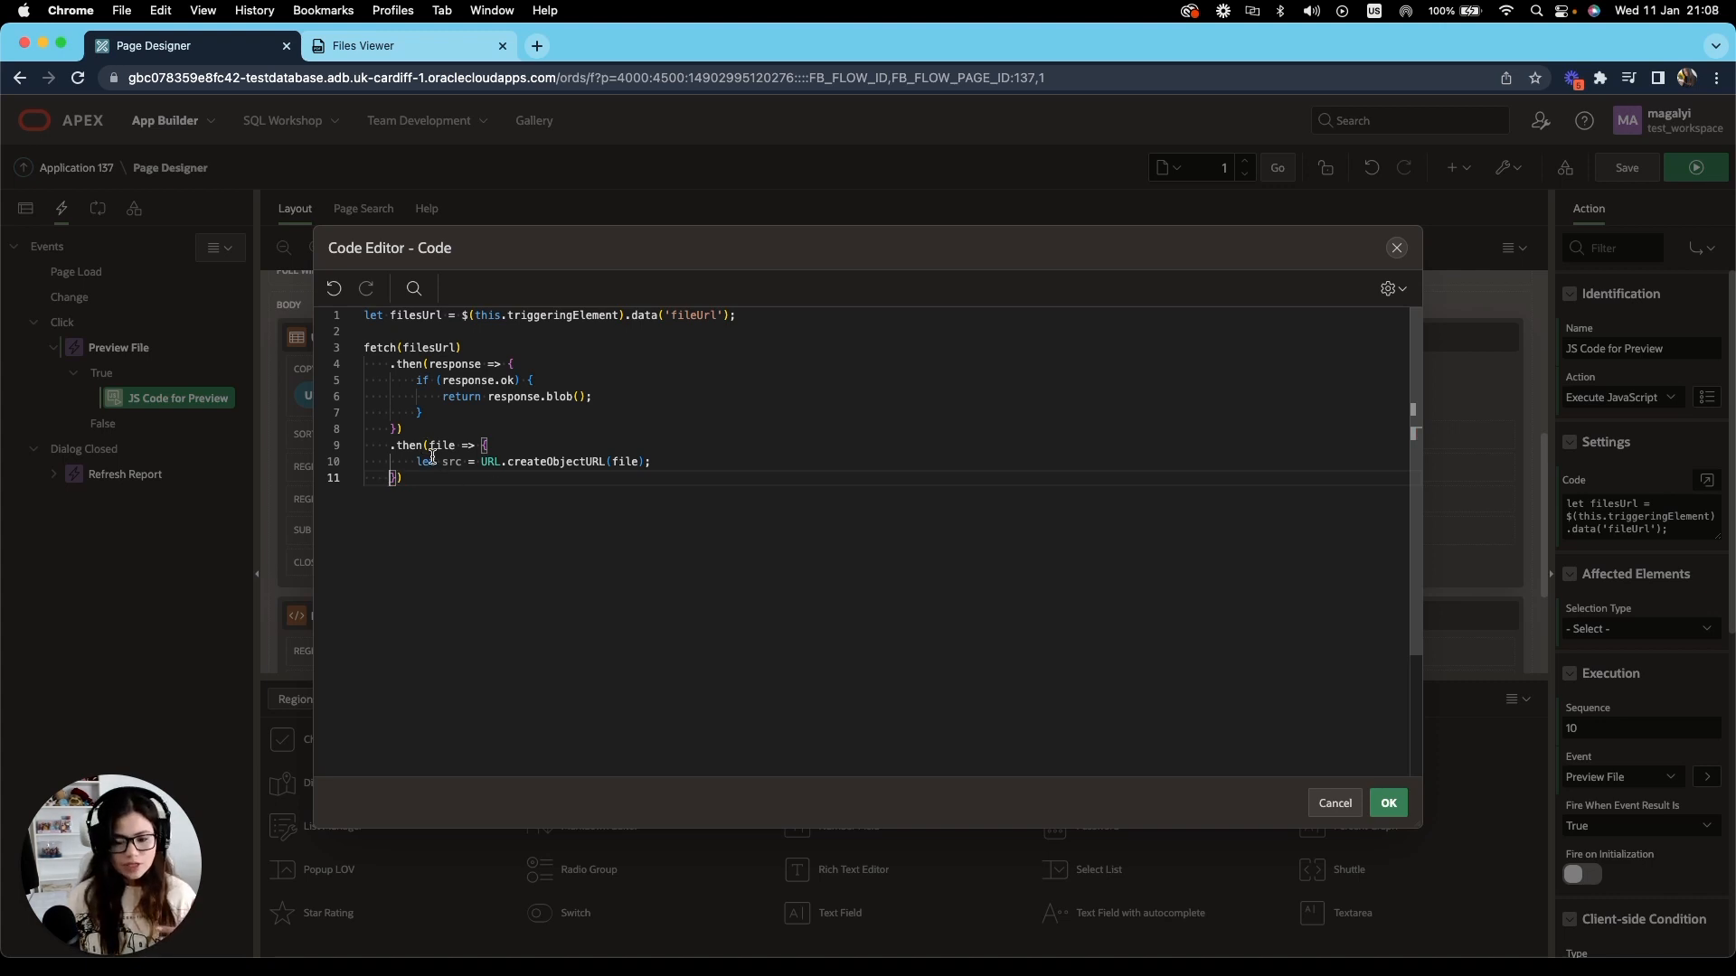
mouse_move(443, 445)
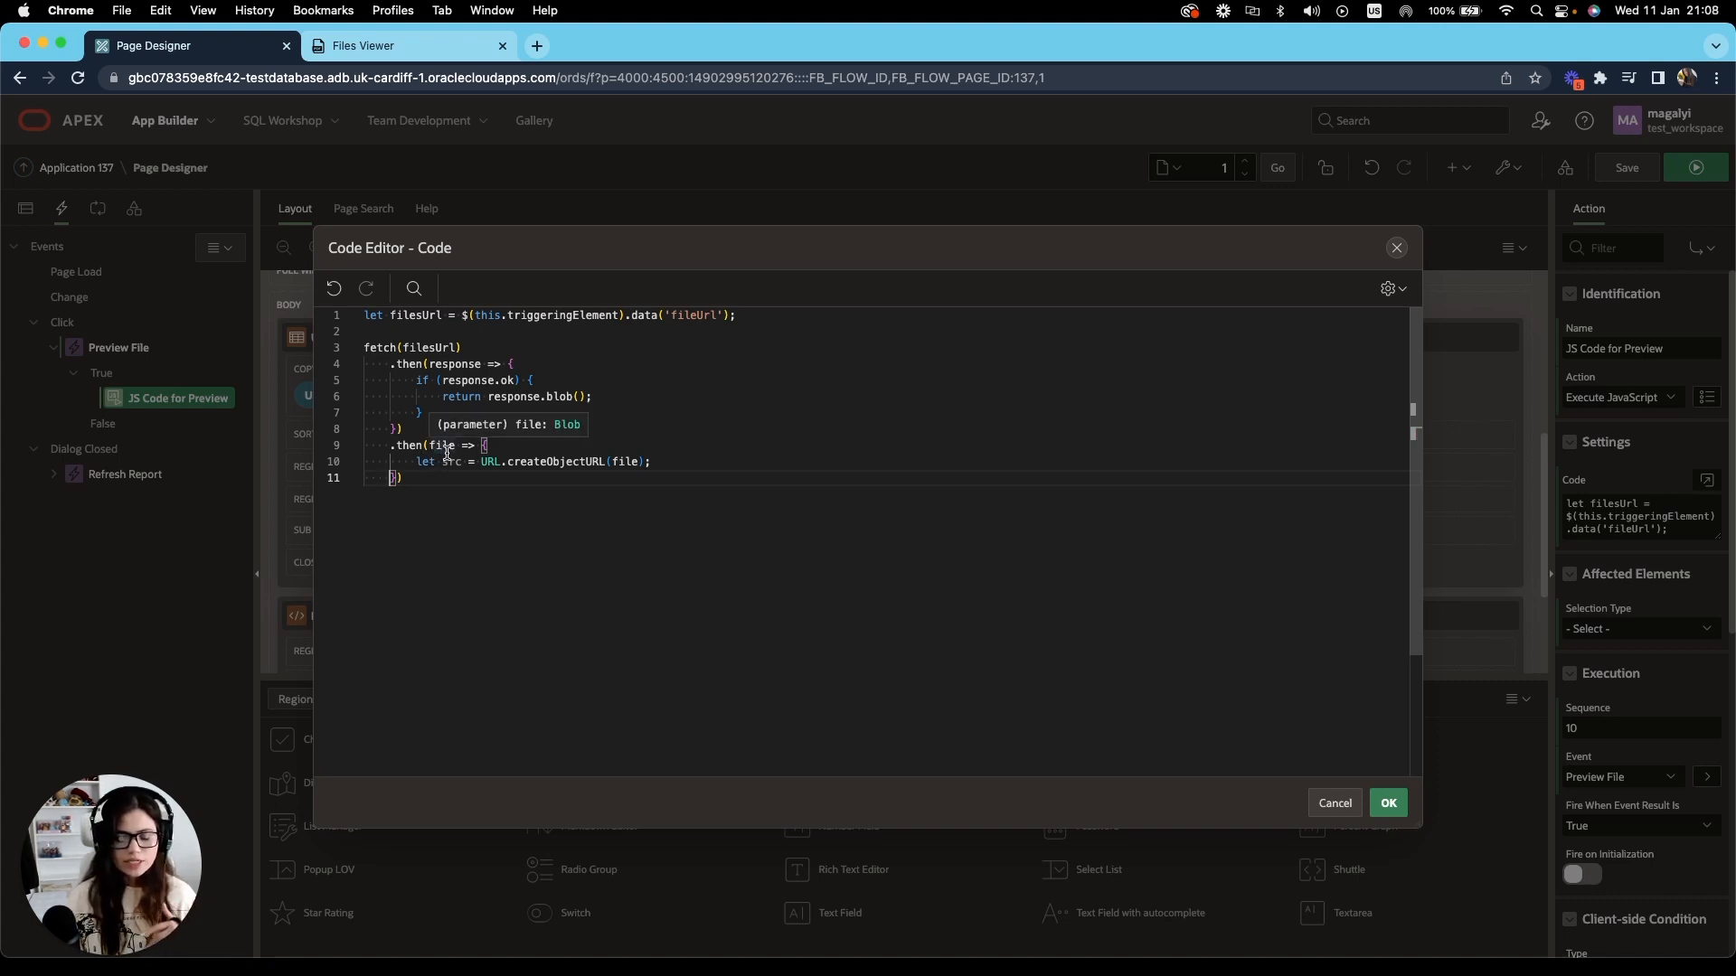
mouse_move(418, 462)
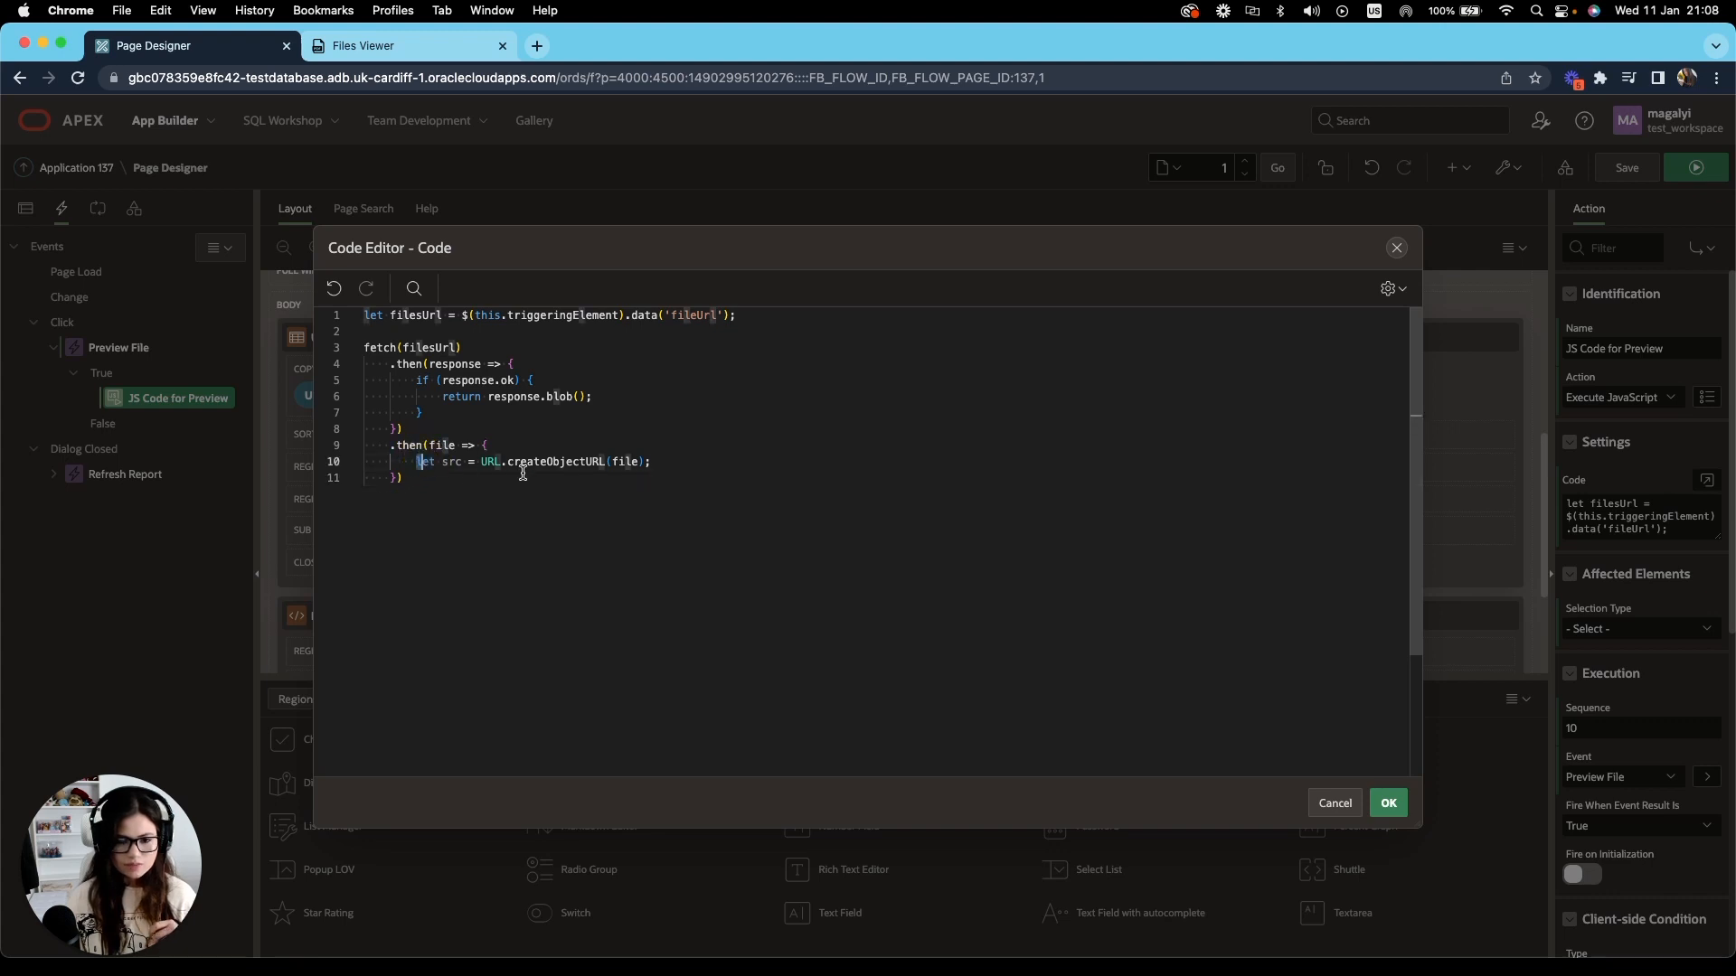
mouse_move(448, 462)
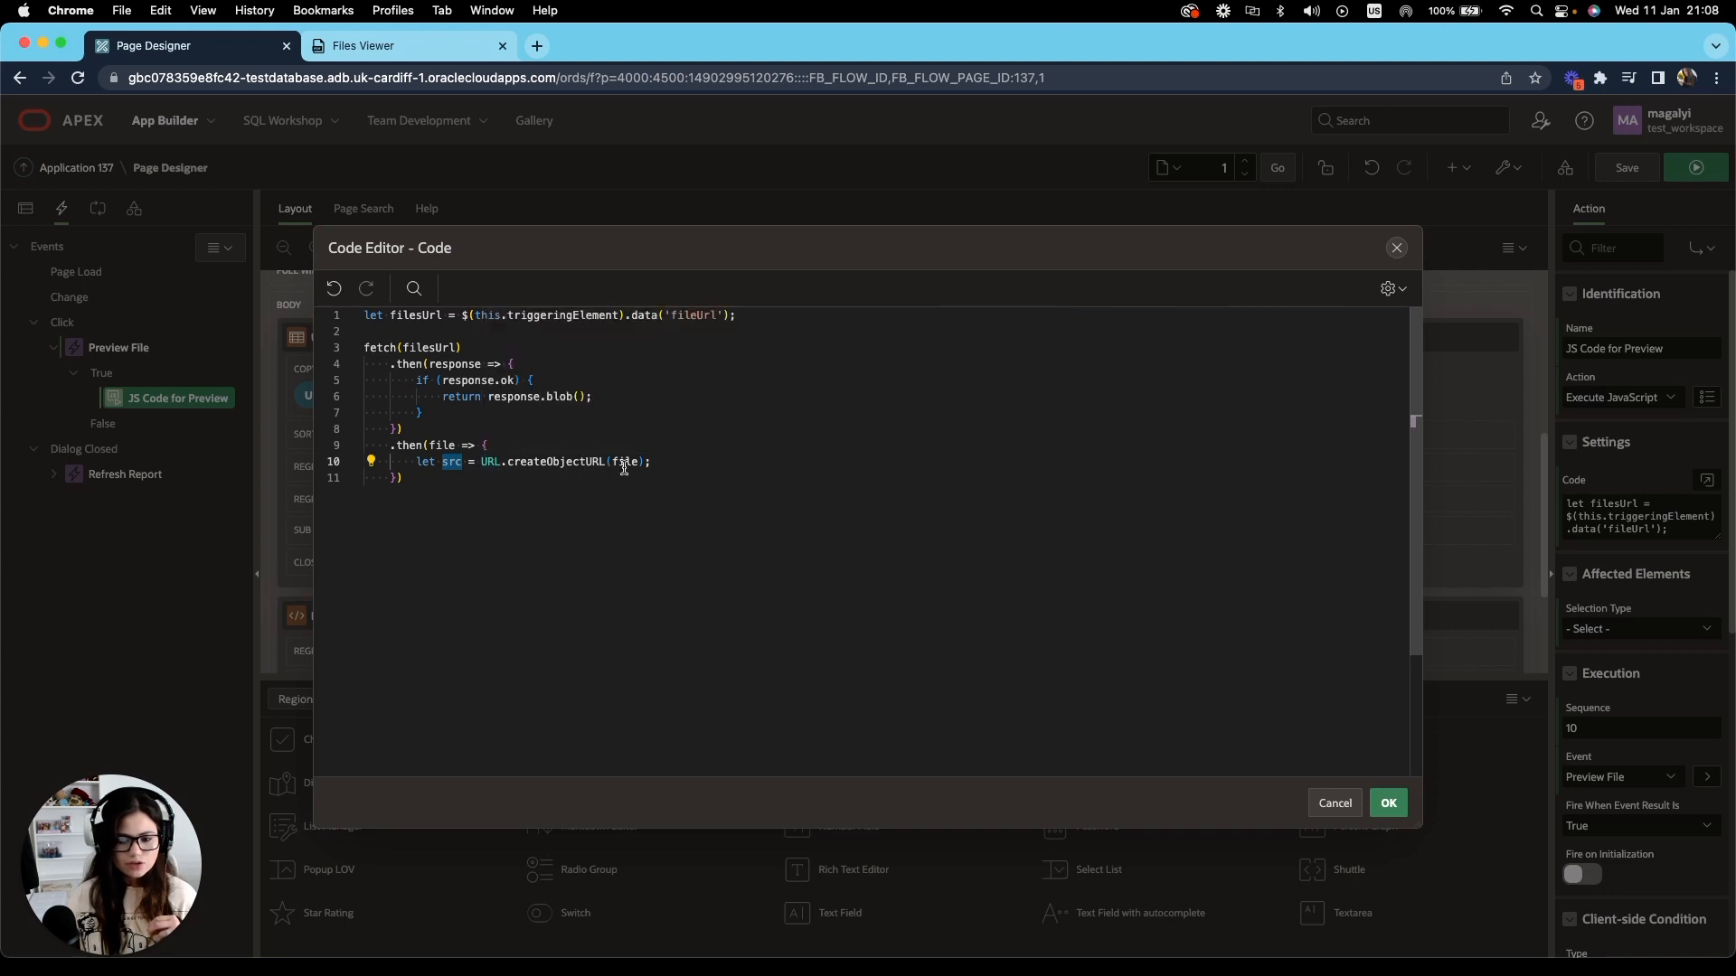
double_click(624, 461)
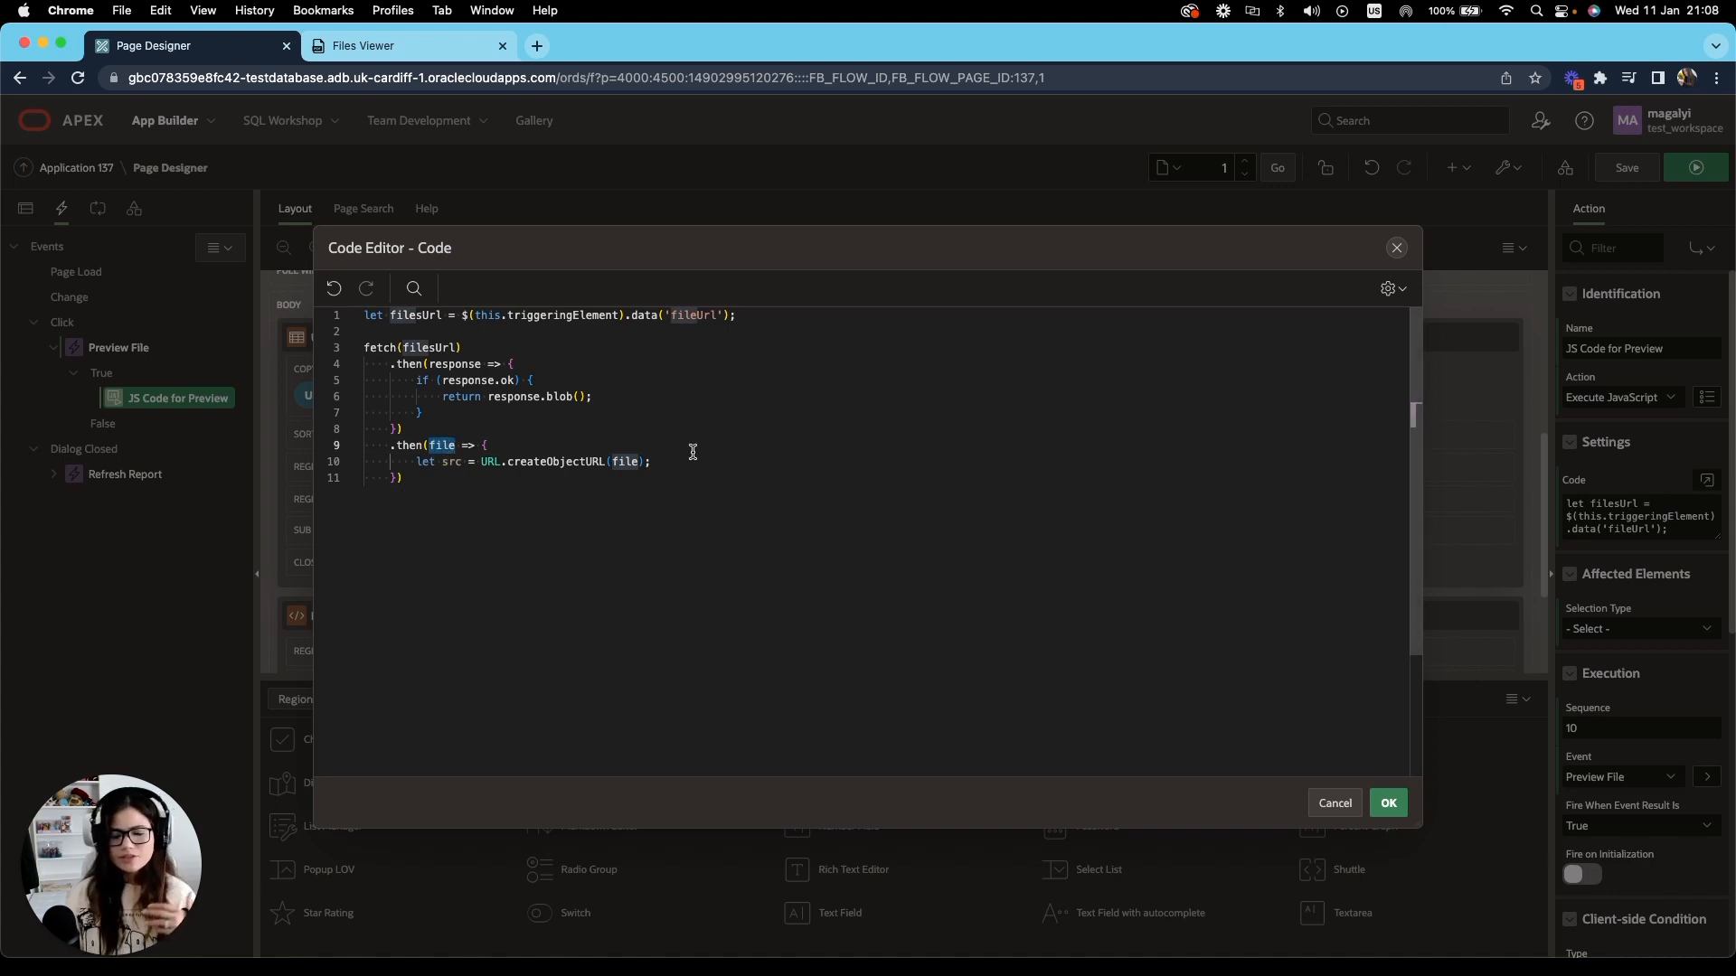
mouse_move(564, 461)
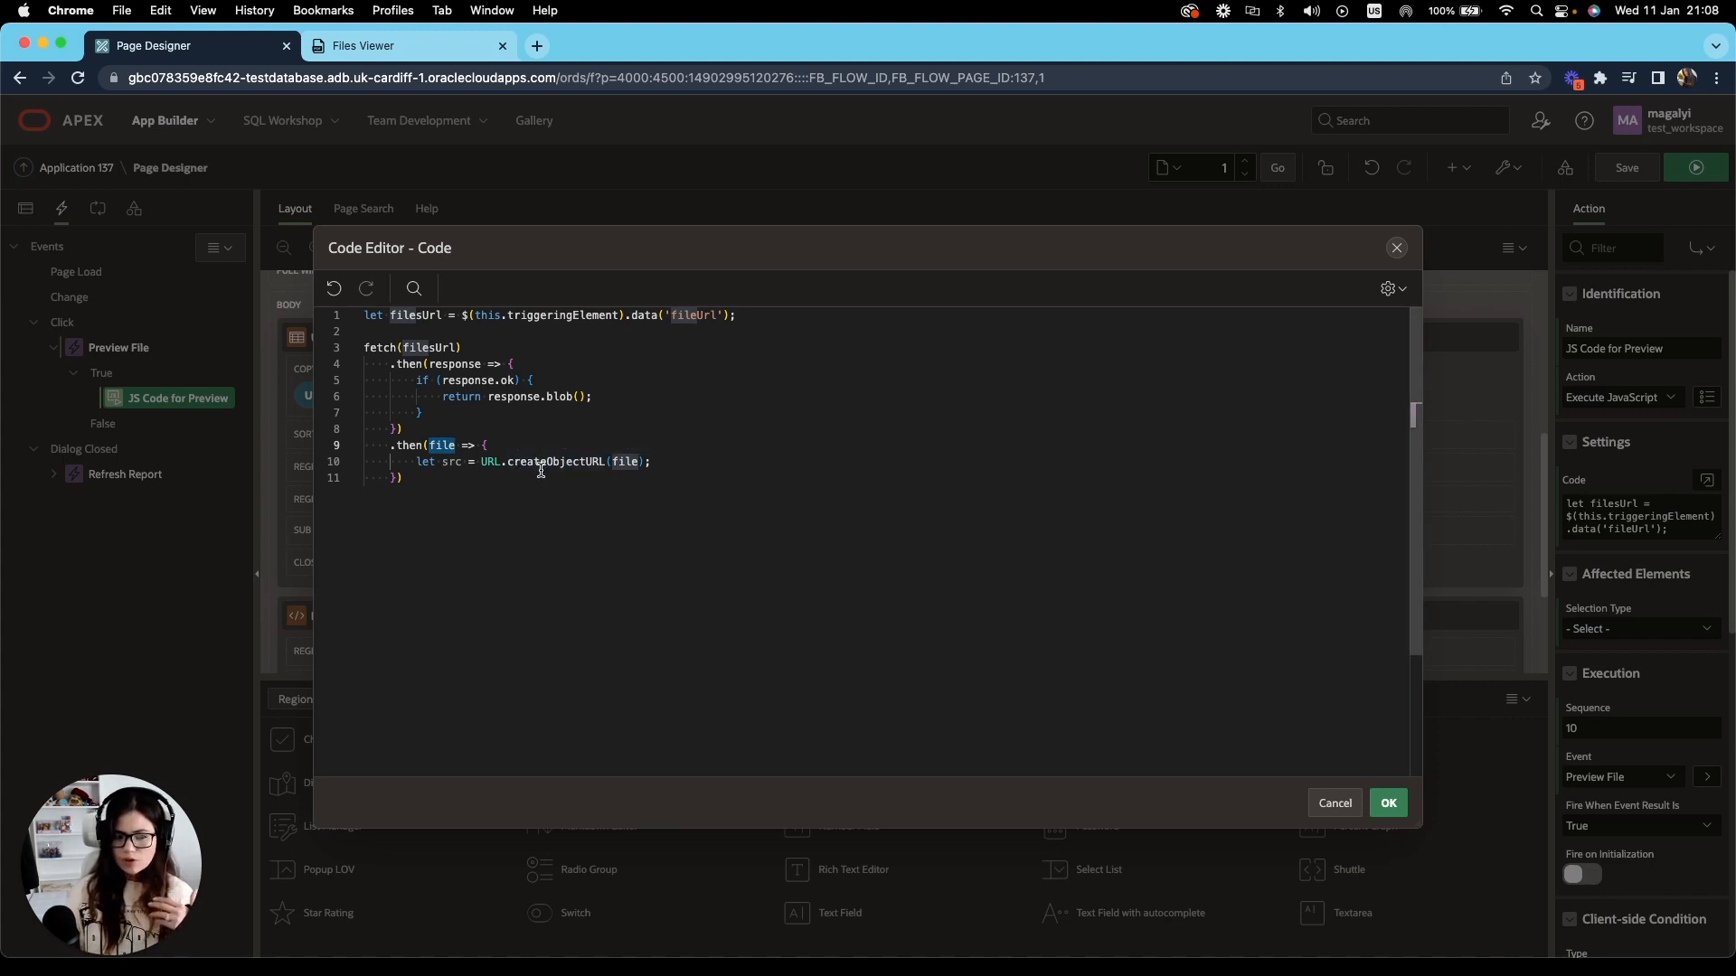
double_click(555, 461)
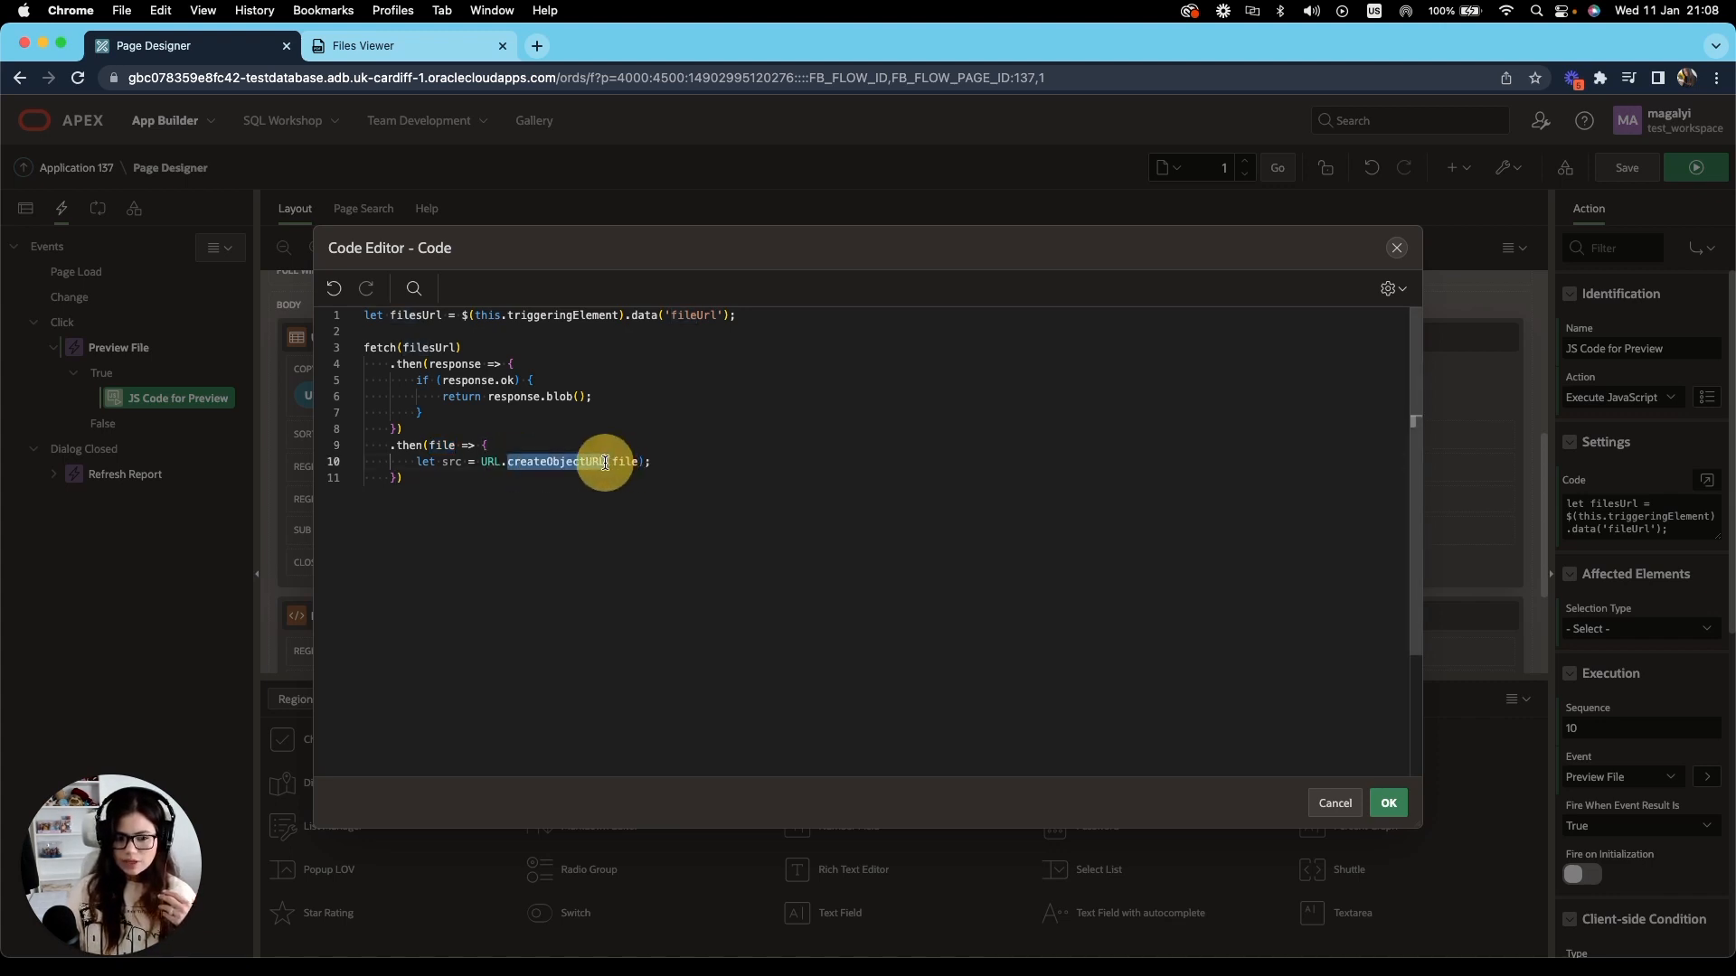
mouse_move(604, 462)
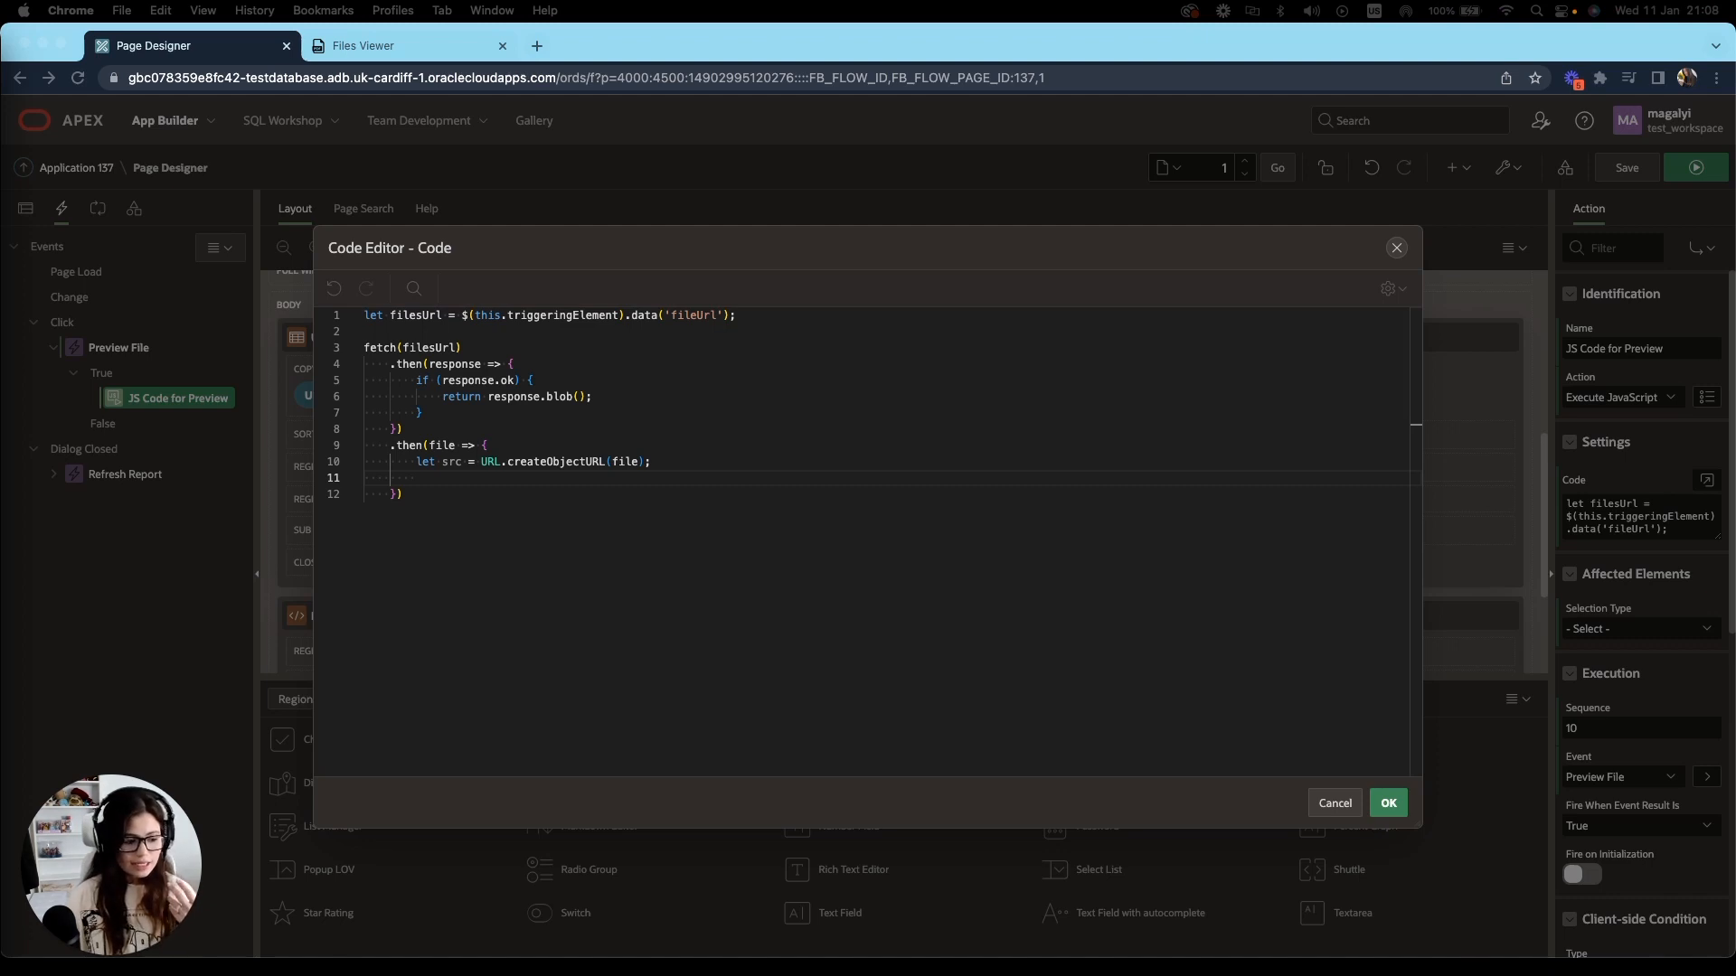
mouse_move(196, 671)
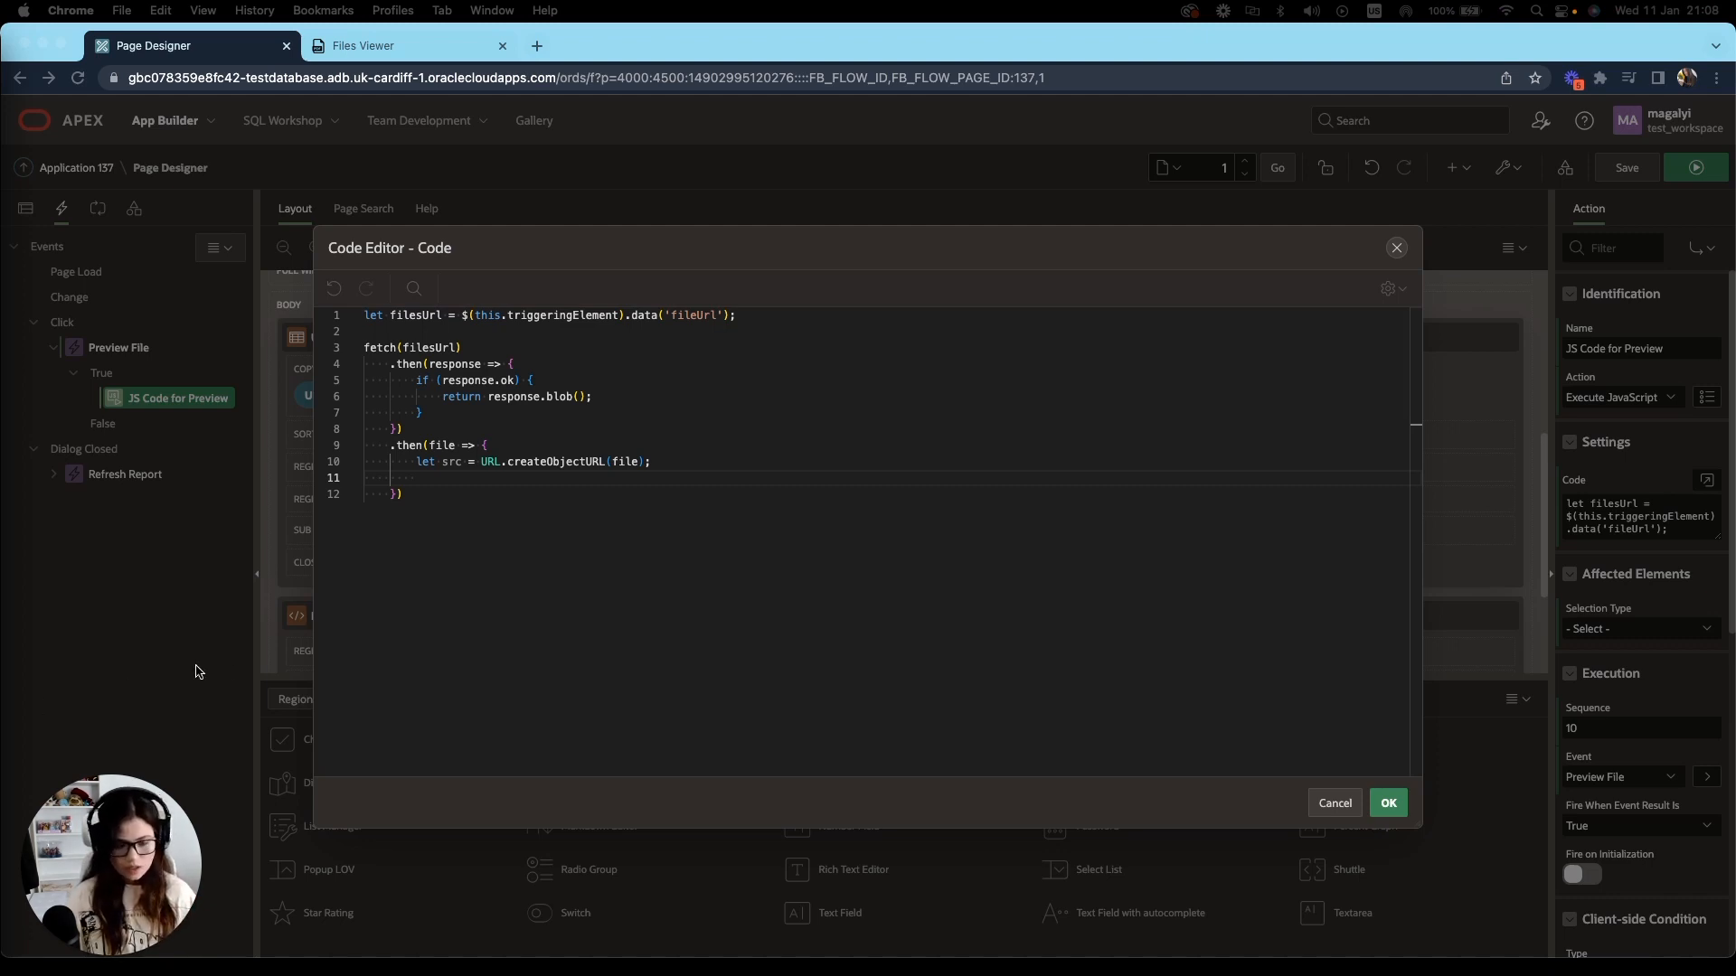
Add $('#embeddedFile').attr('data', src); to the second handler and keep the code.
text($('#embeddedFile').attr('data', src);)
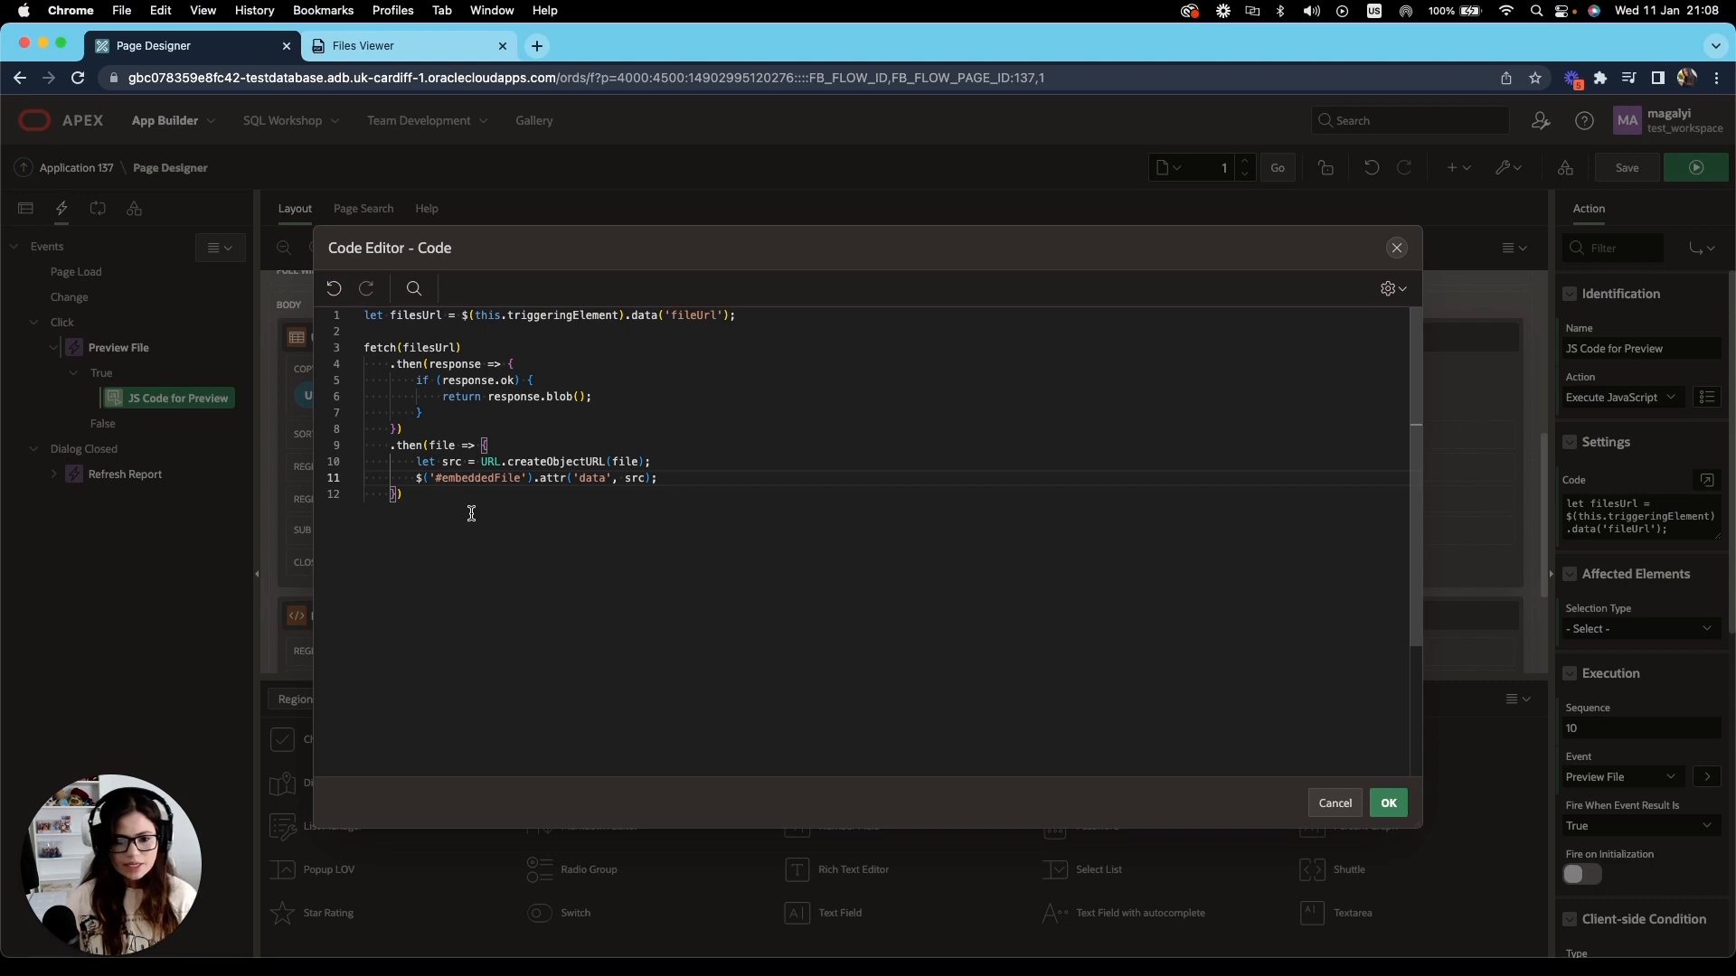
double_click(474, 477)
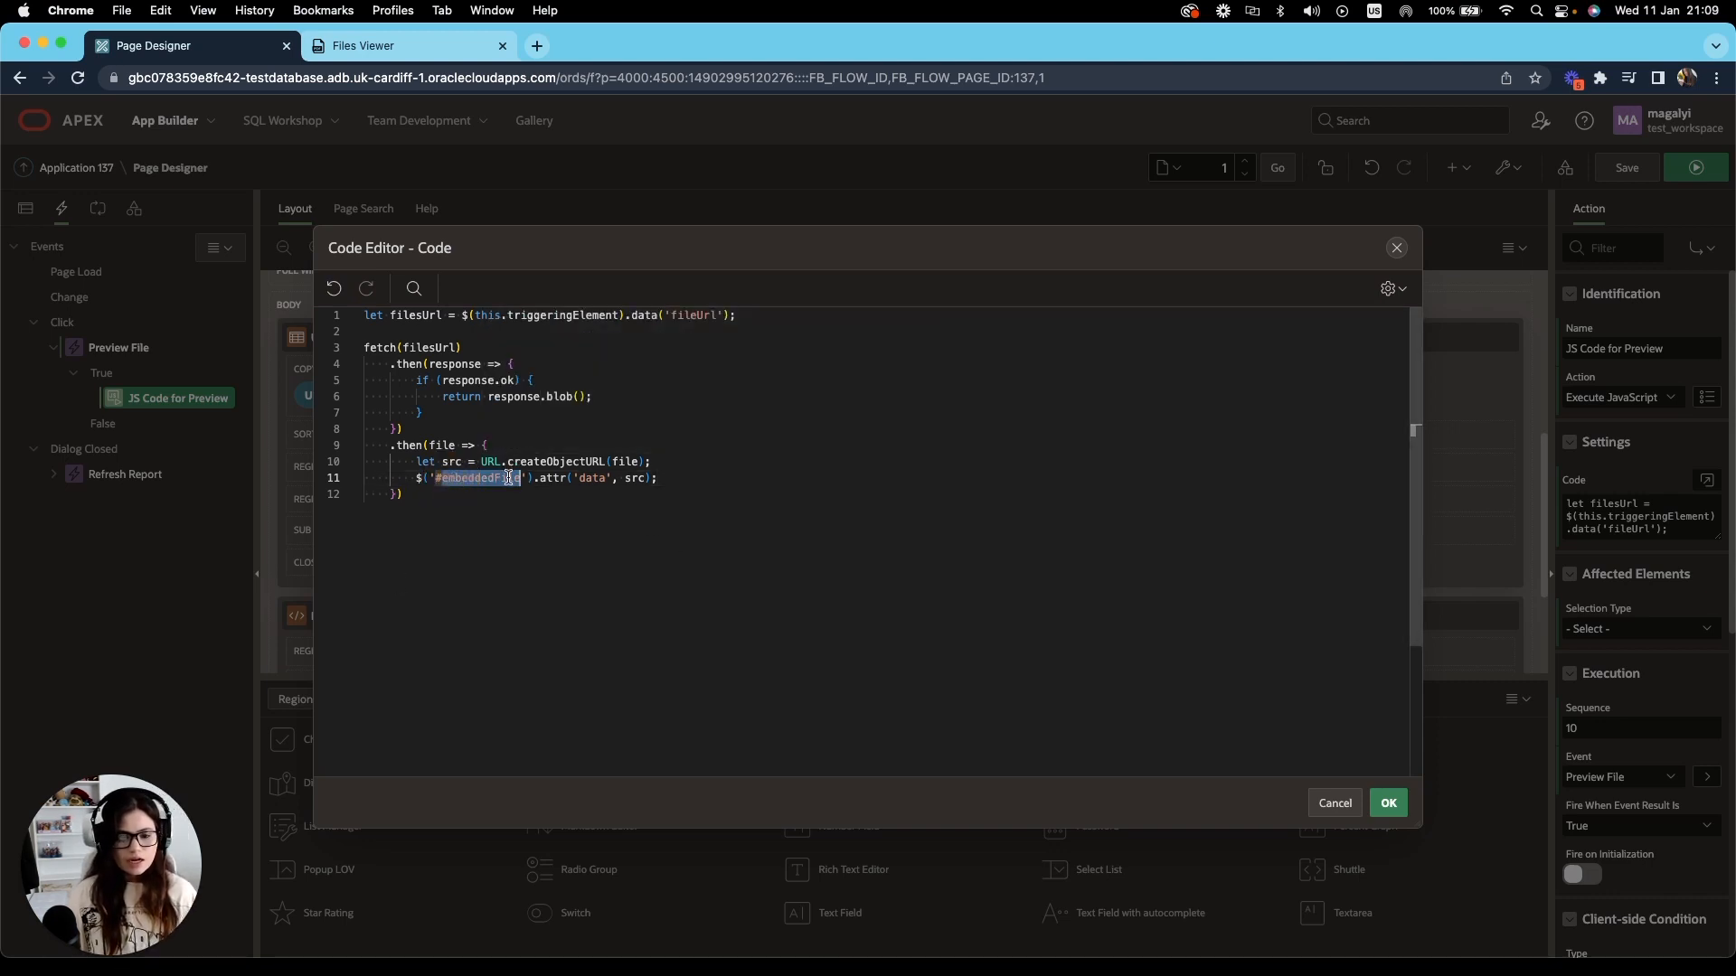
click(1389, 803)
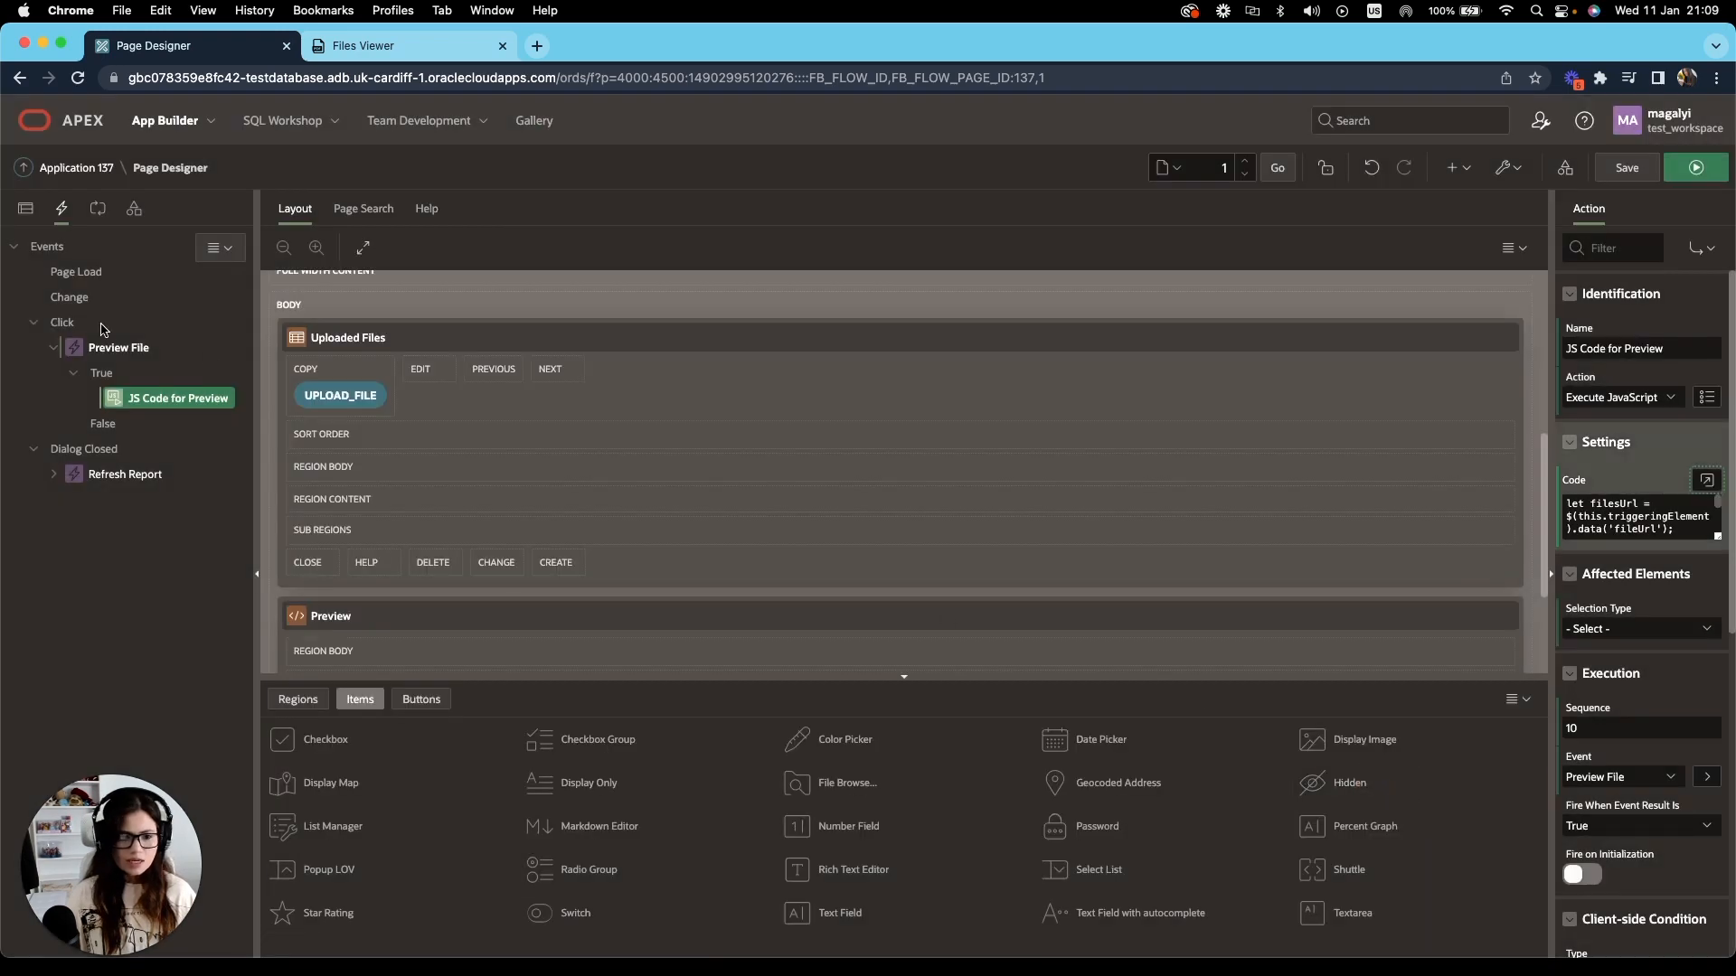
Check the Preview region's HTML for the embeddedFile object id, then review the data/src line in the action code.
click(331, 615)
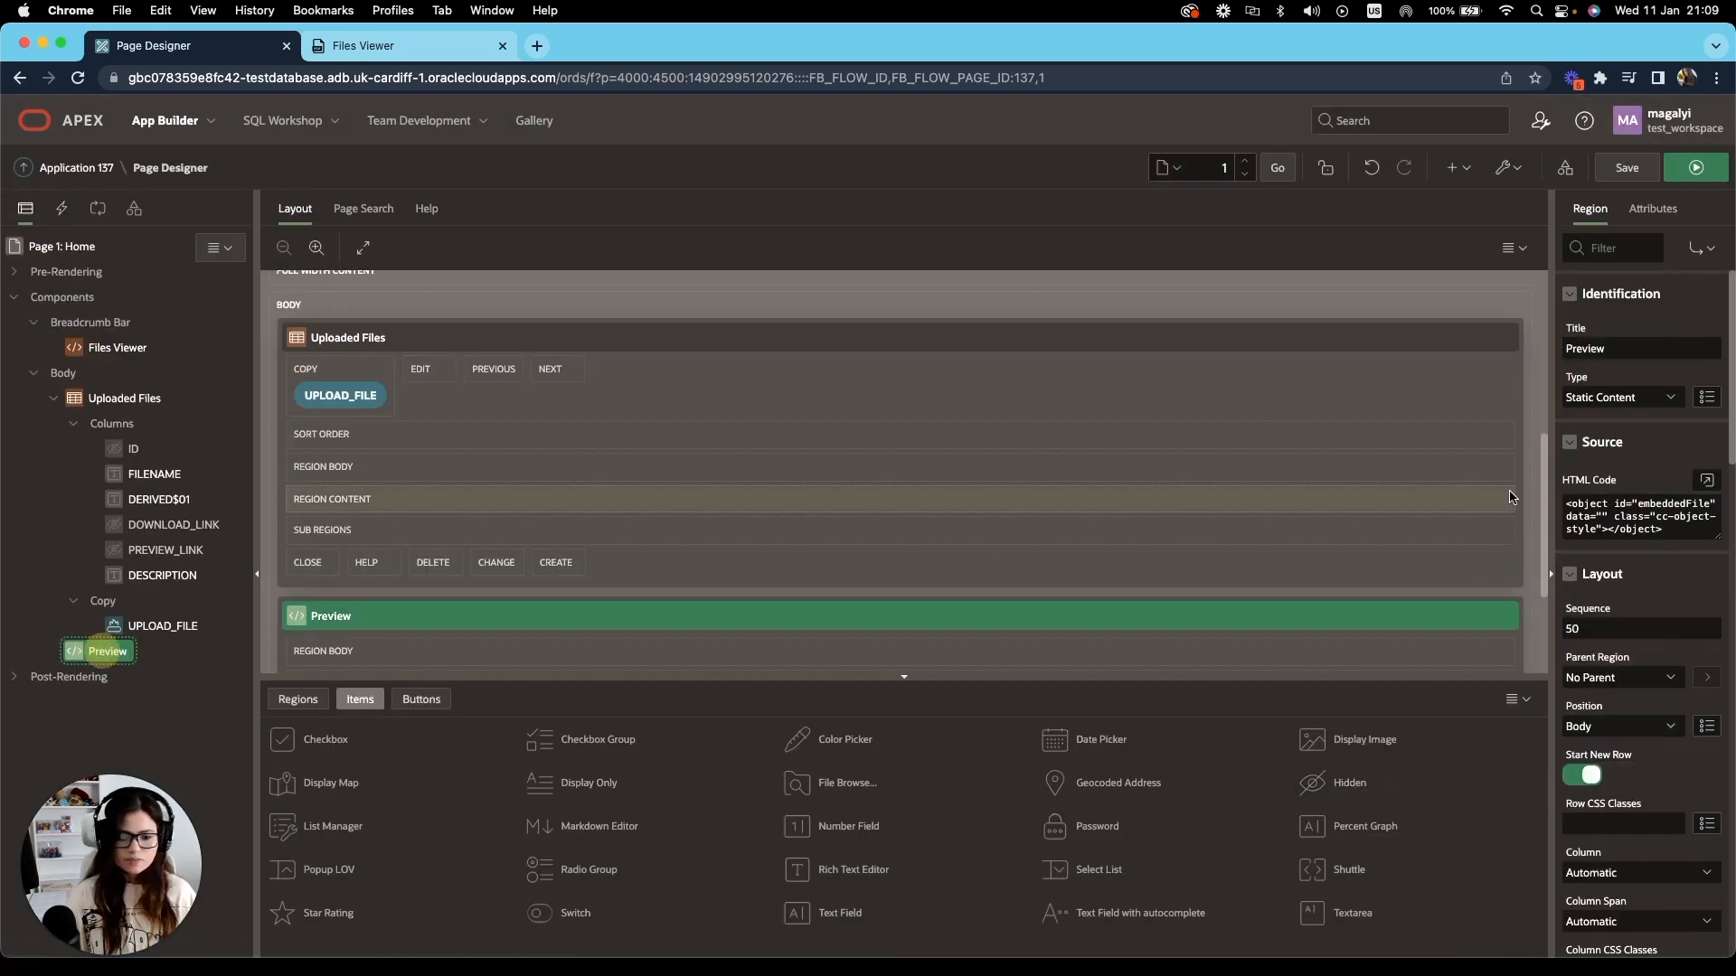
click(1709, 479)
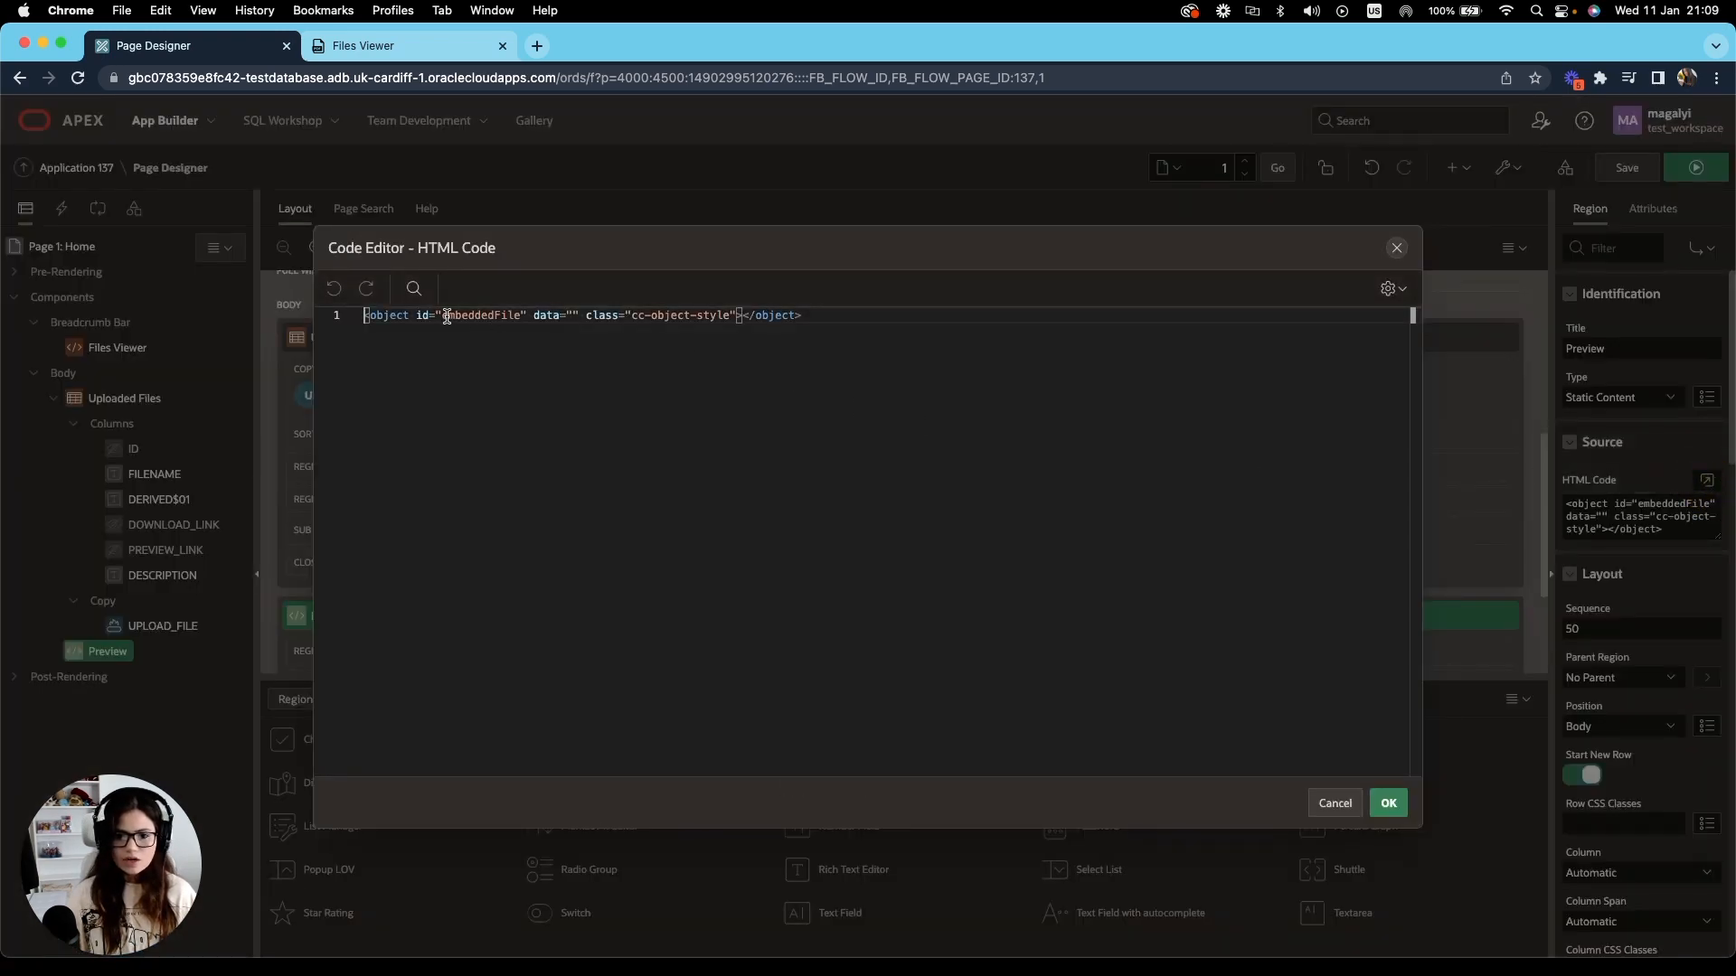
double_click(481, 314)
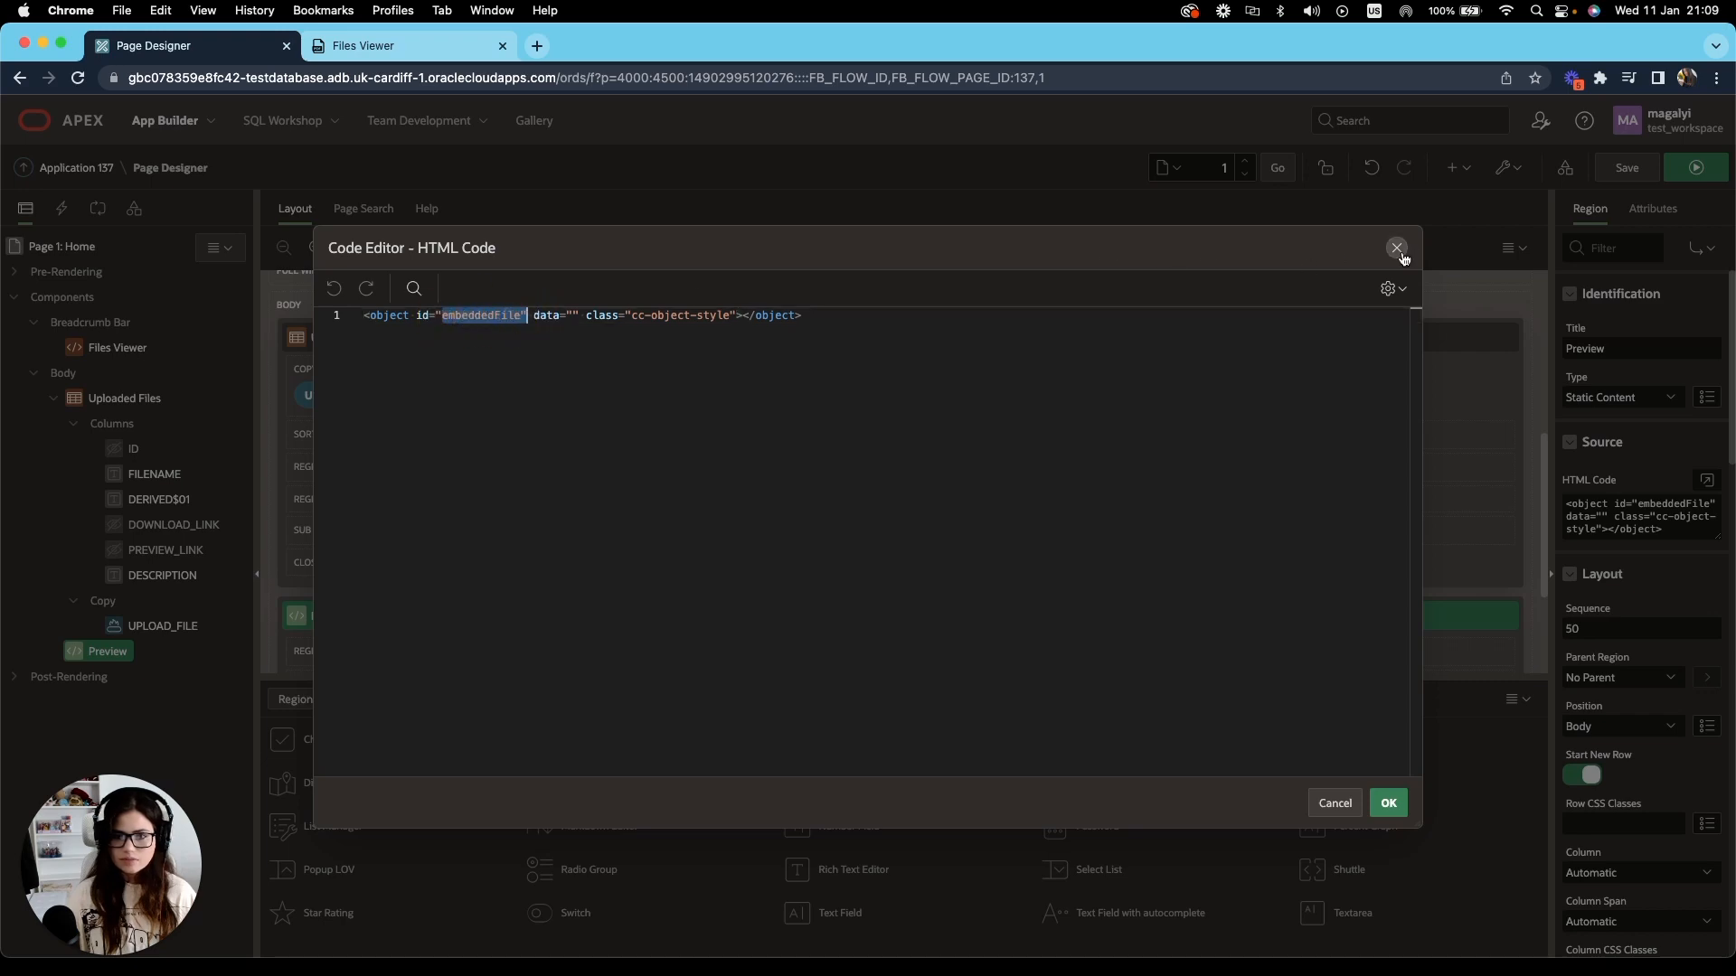
click(1396, 248)
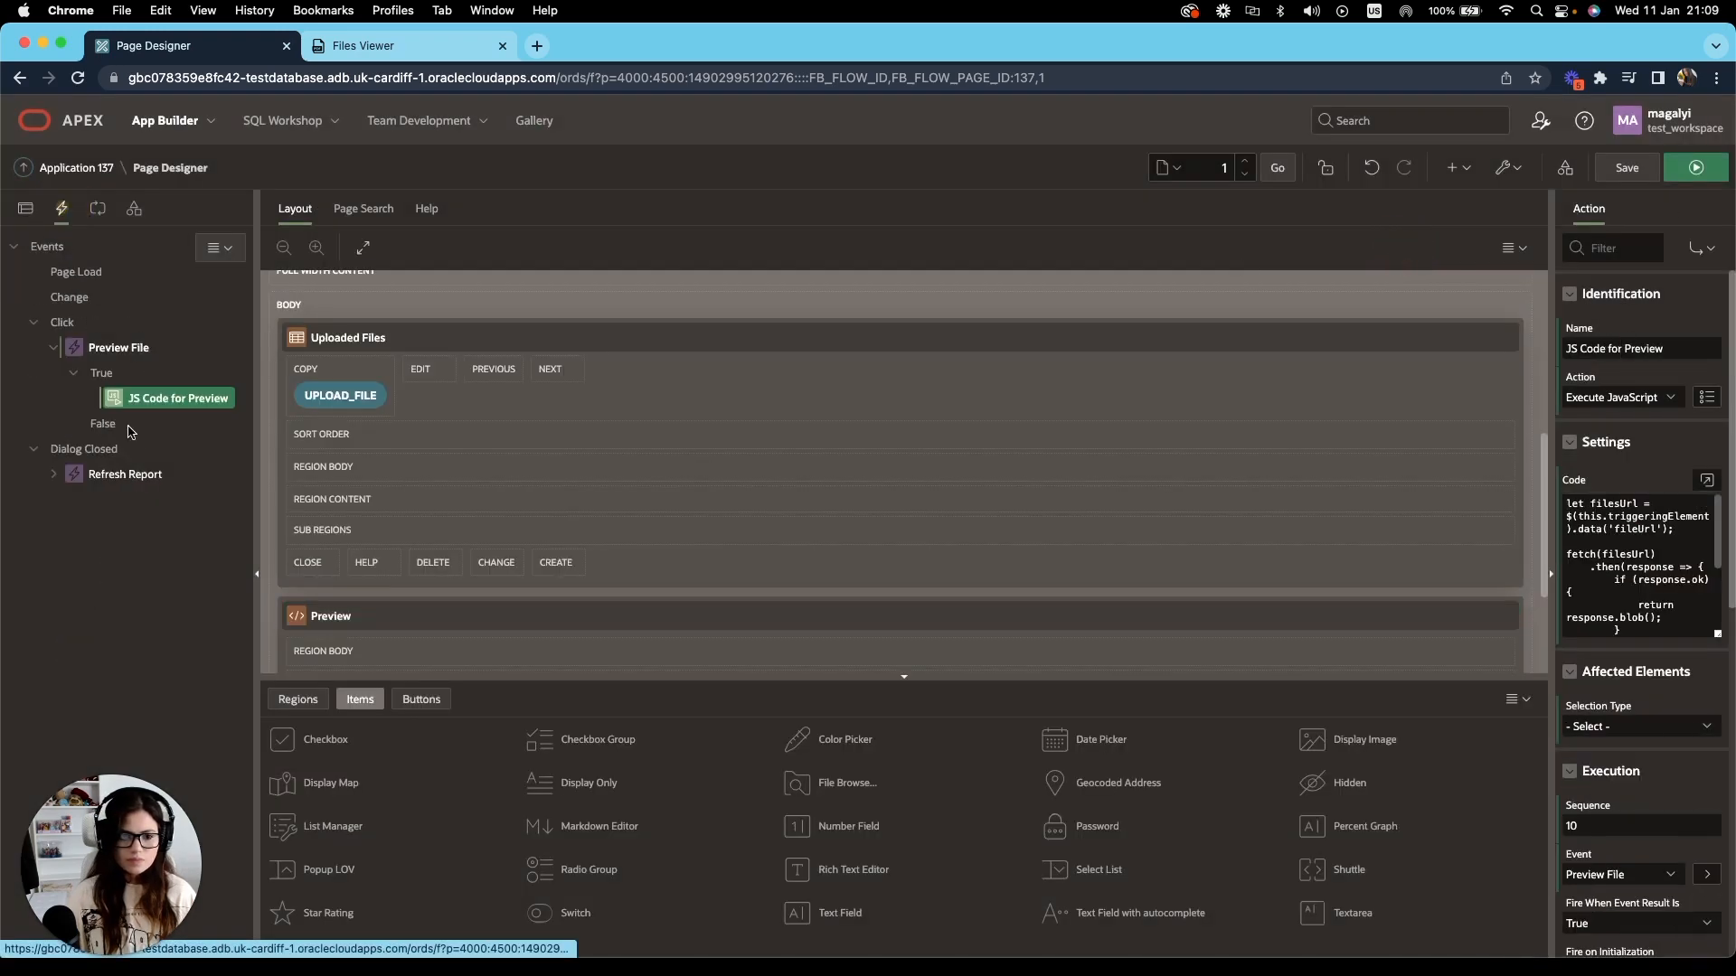
click(1706, 480)
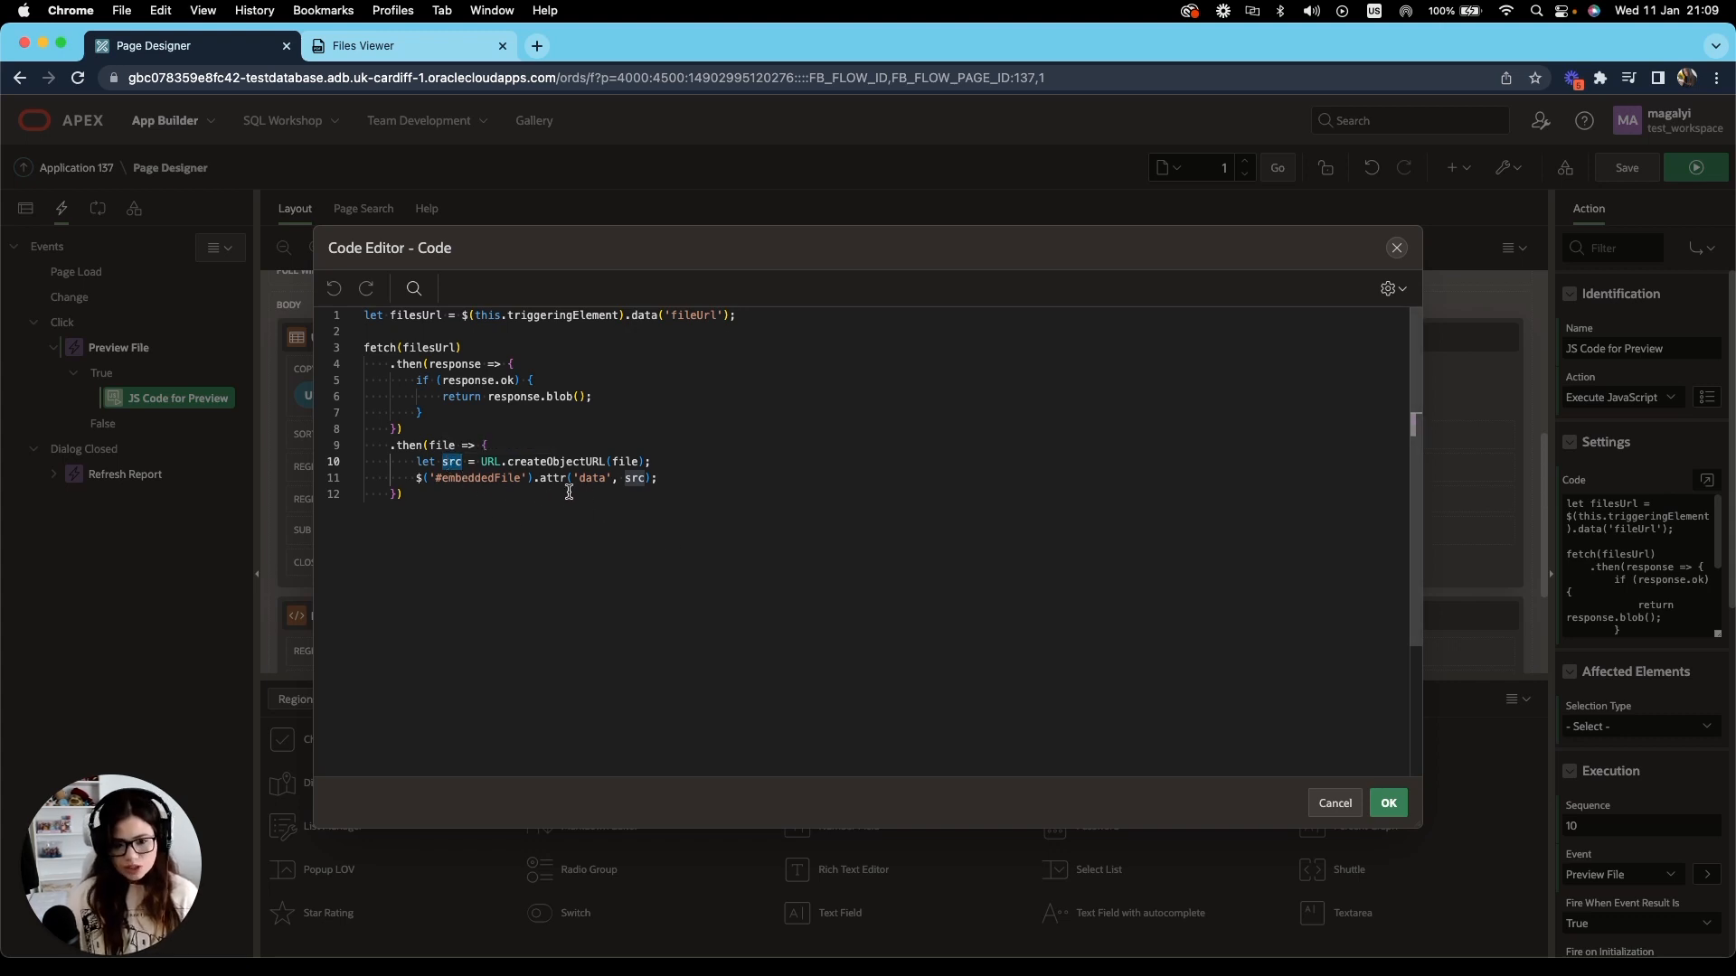
double_click(589, 477)
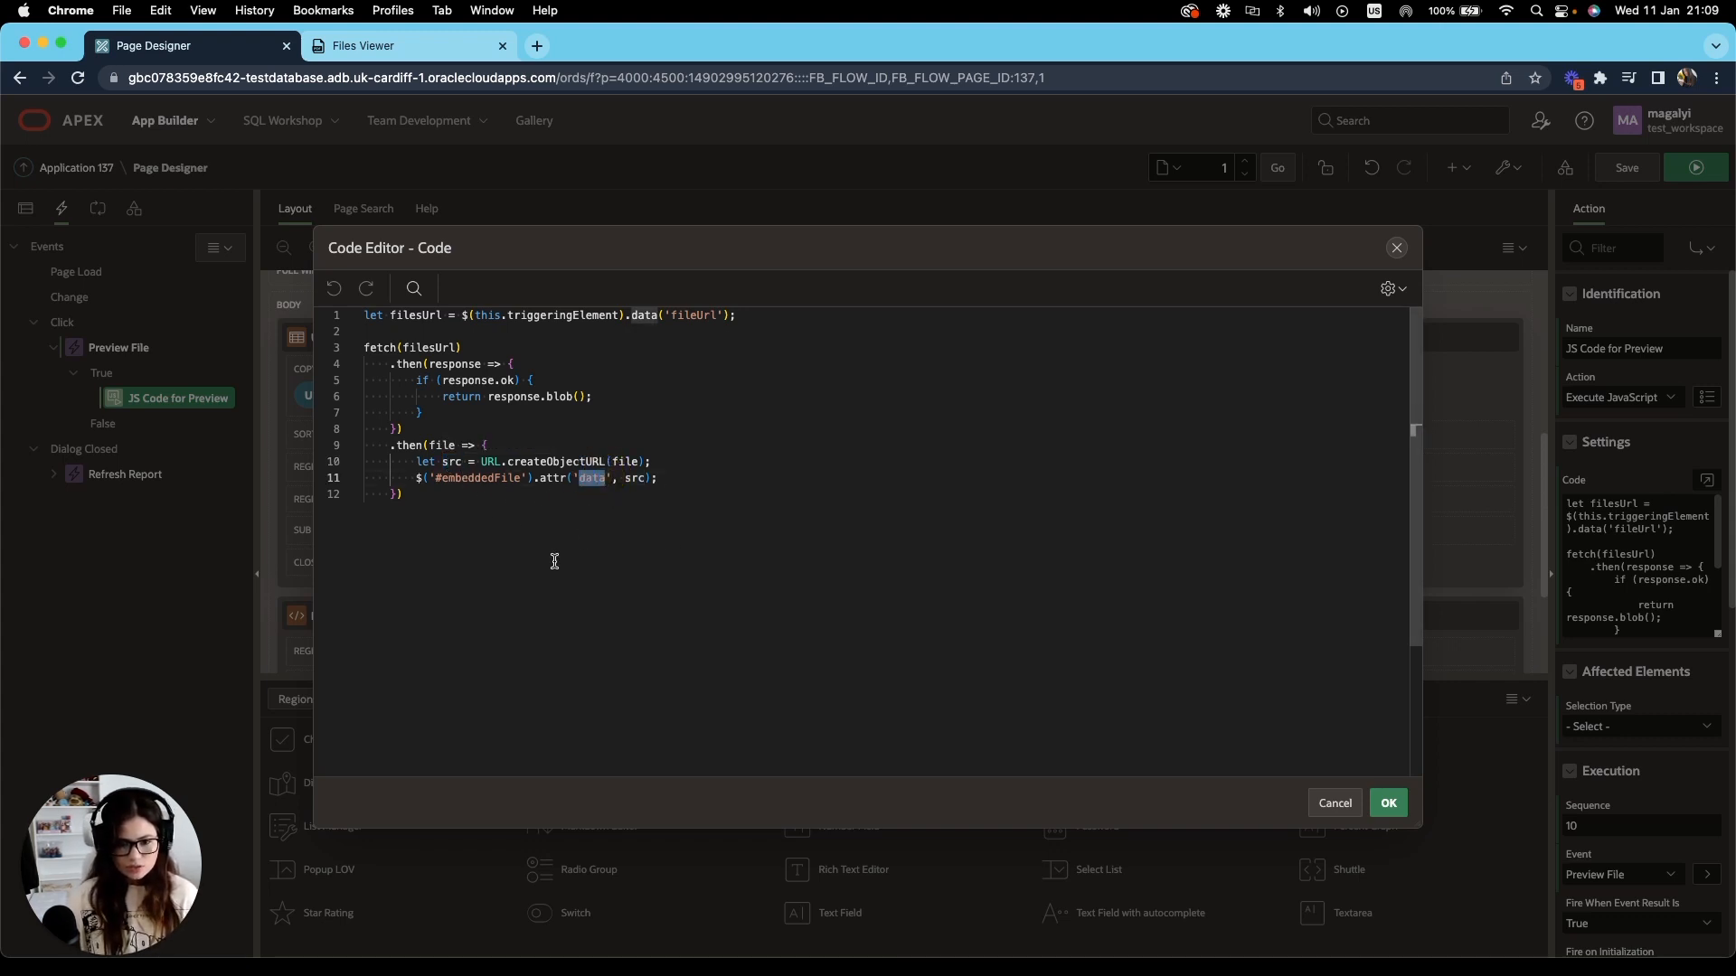
double_click(475, 477)
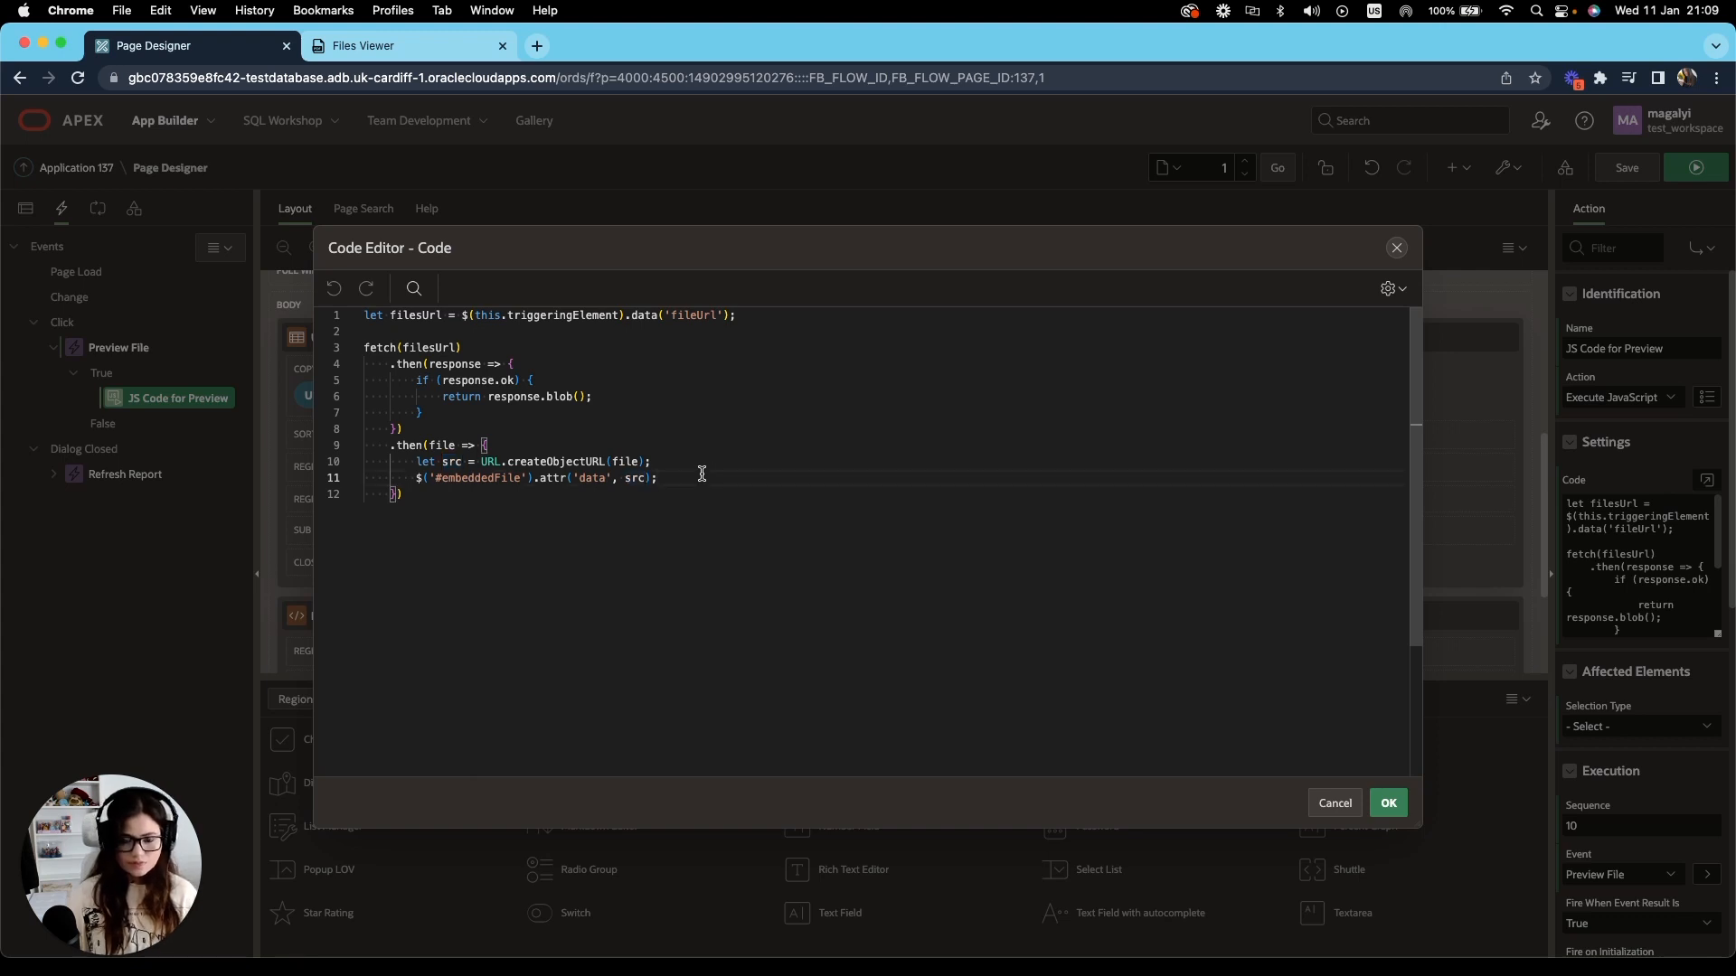
Add a $('#filePreviewContainer').dialog('open'); line to the preview code and confirm it.
key(Return)
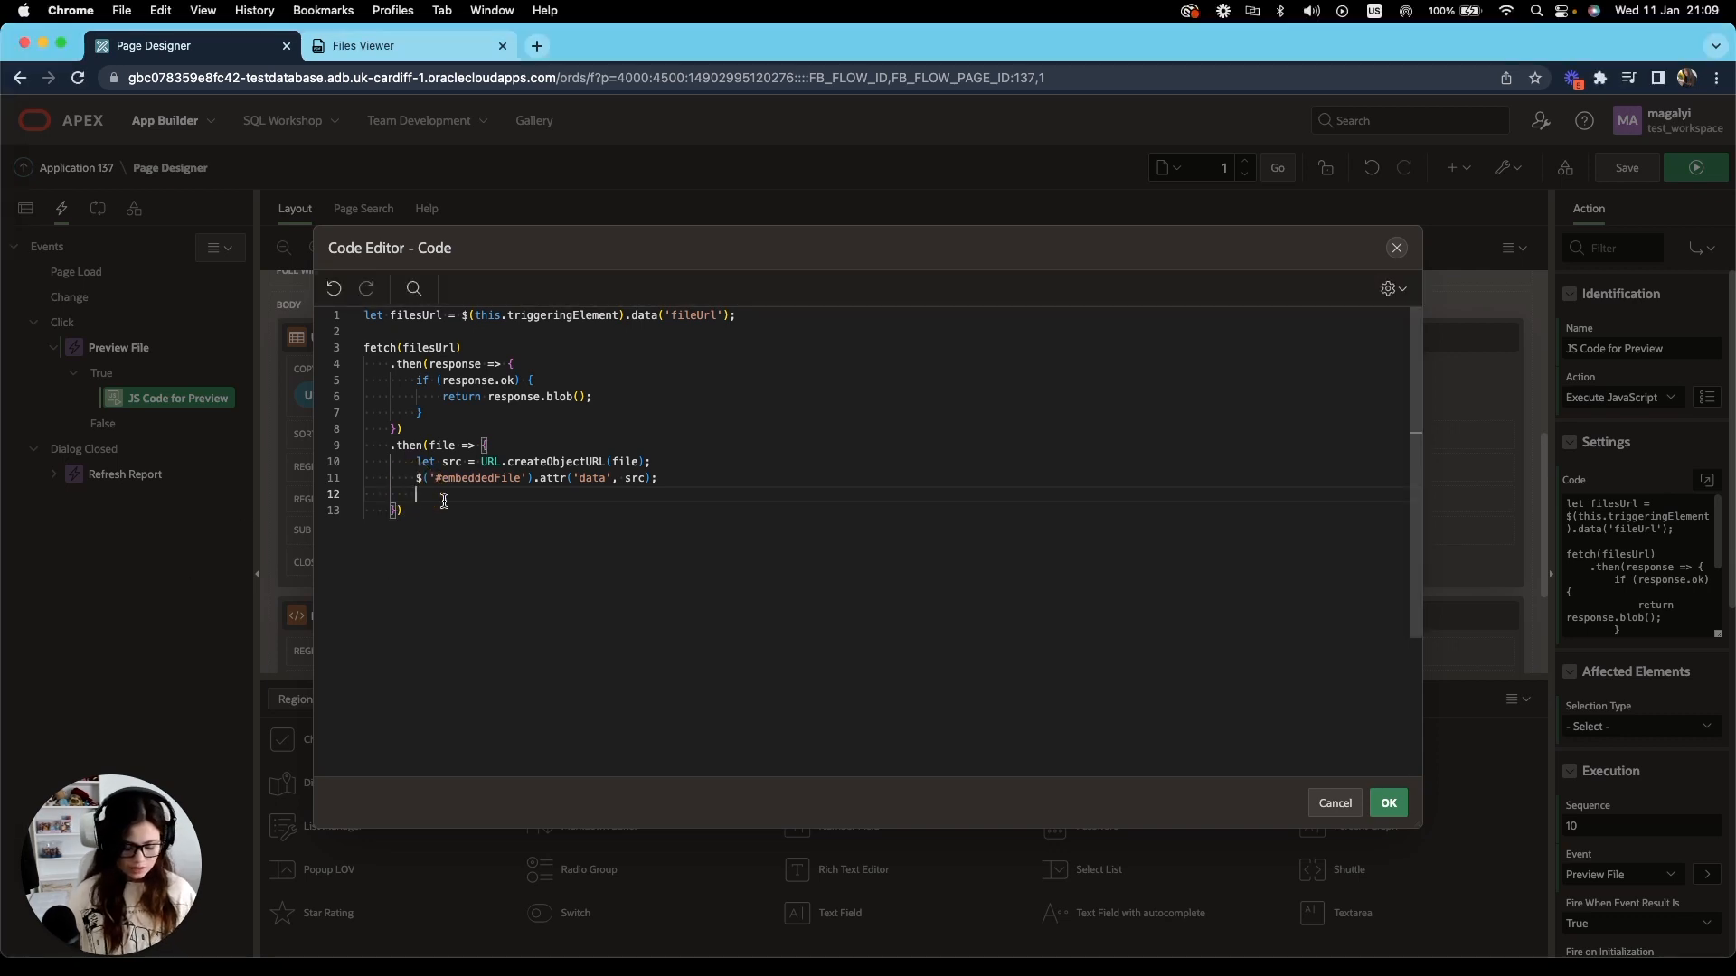
text($()
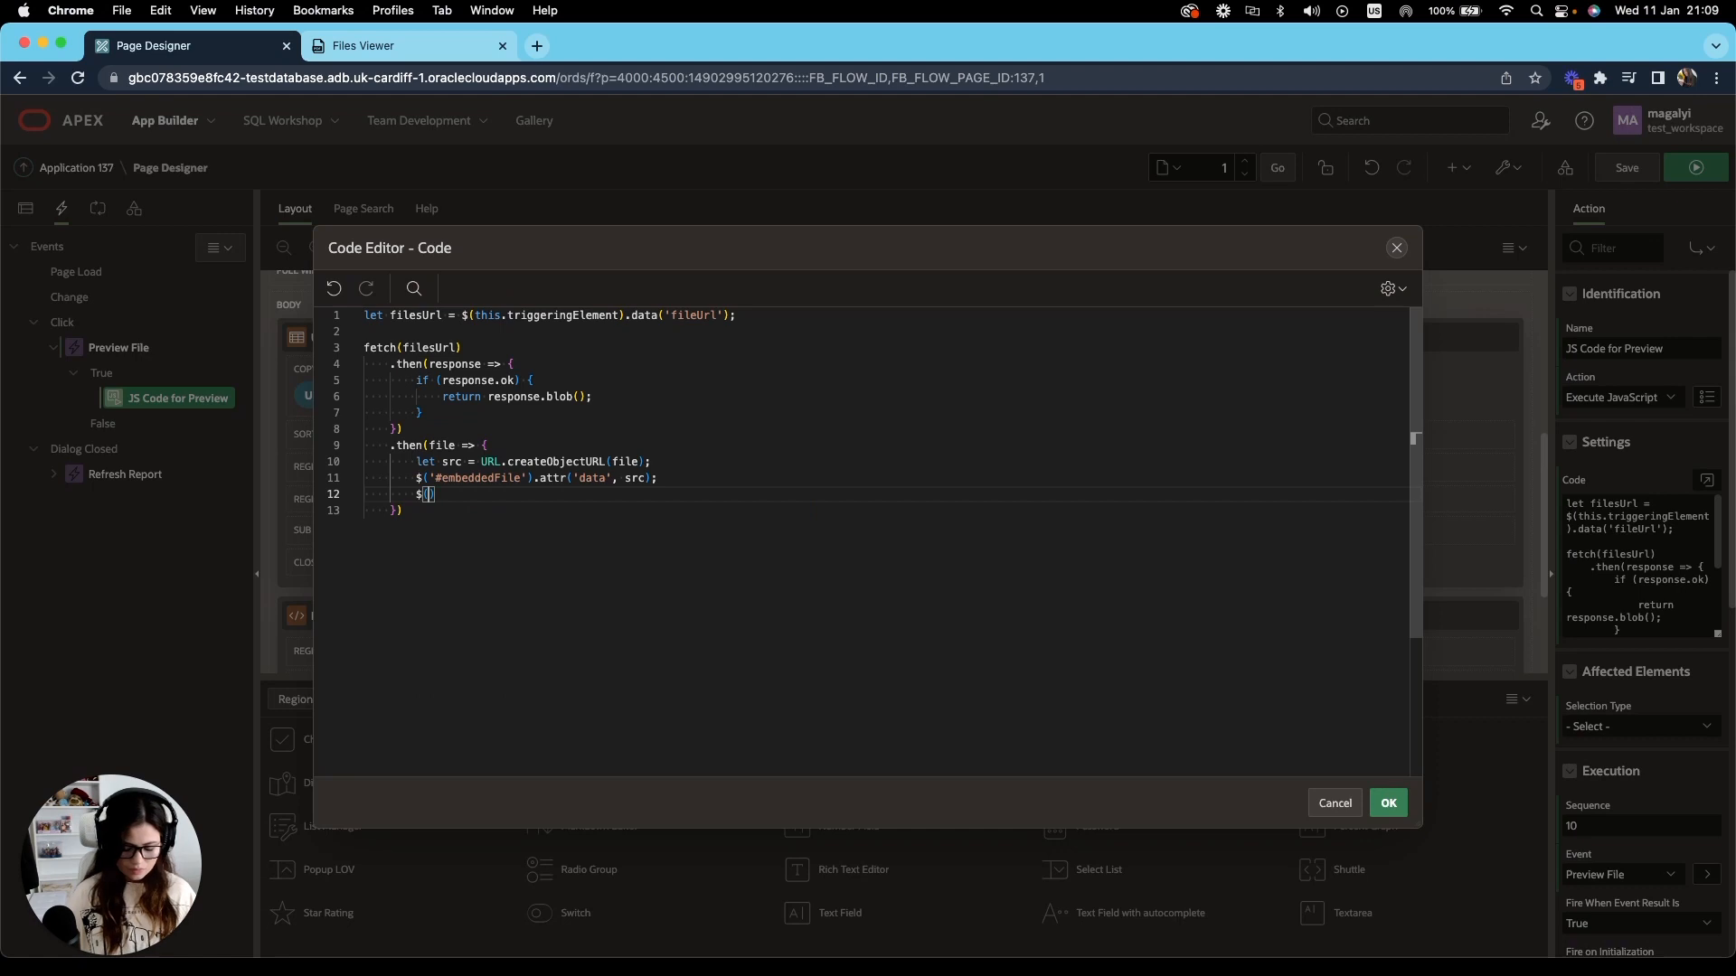
text('#filePreviewConta)
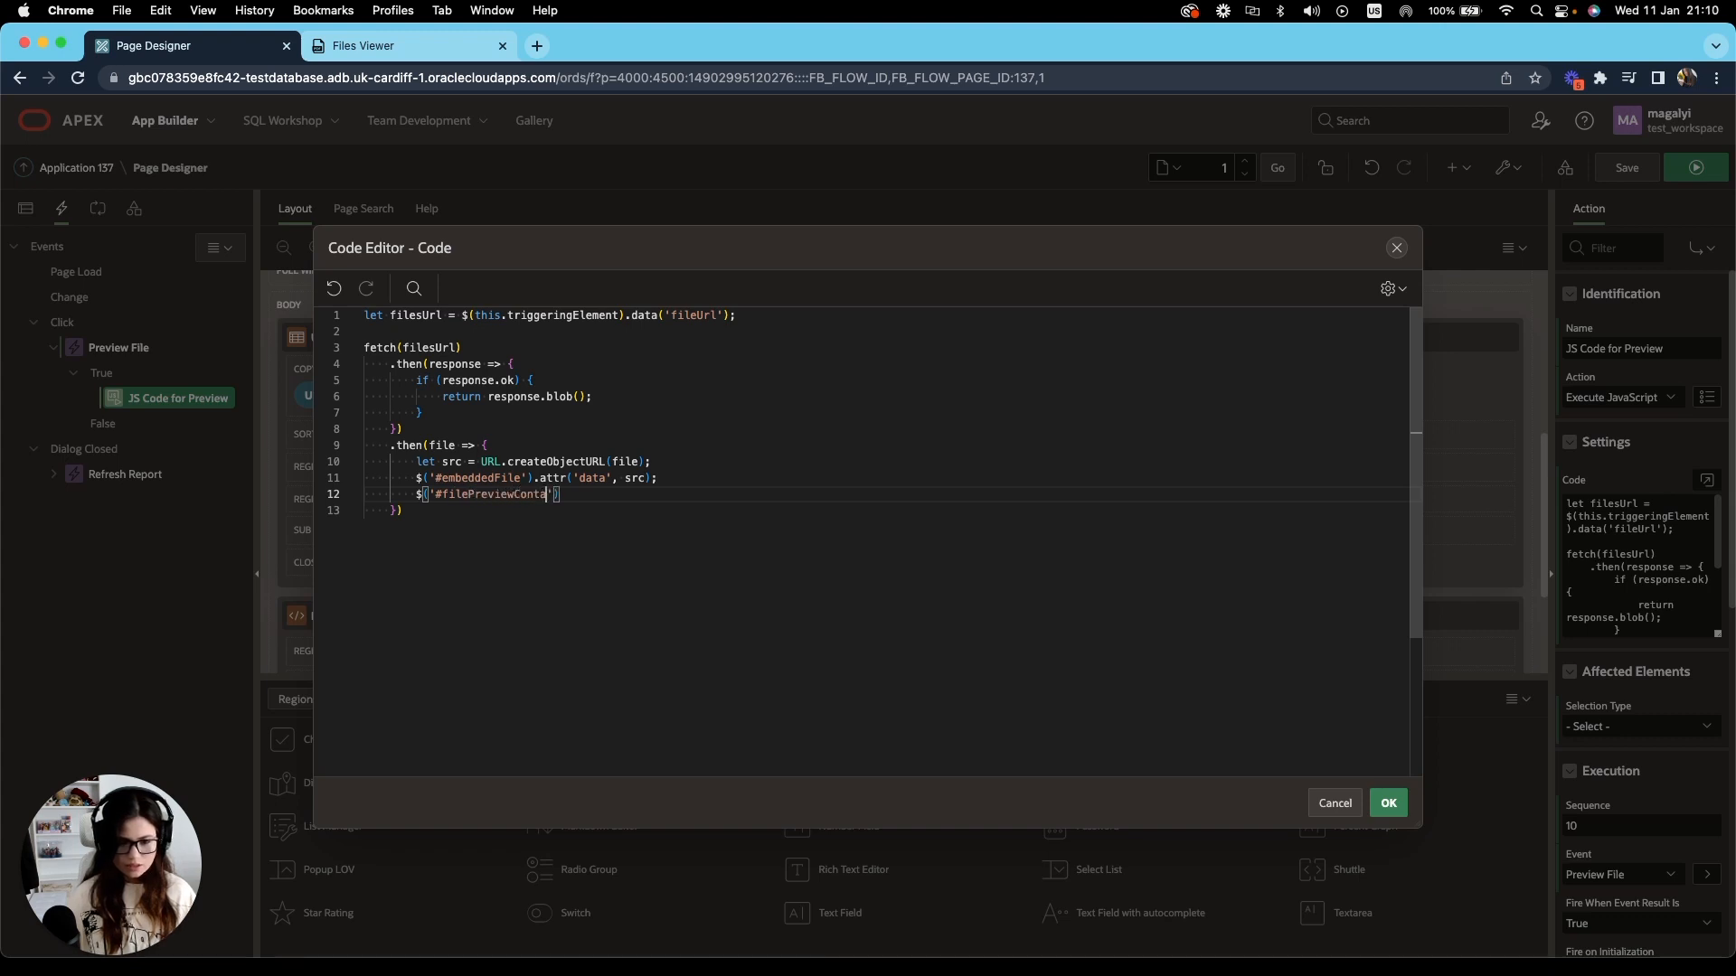
text(iner').)
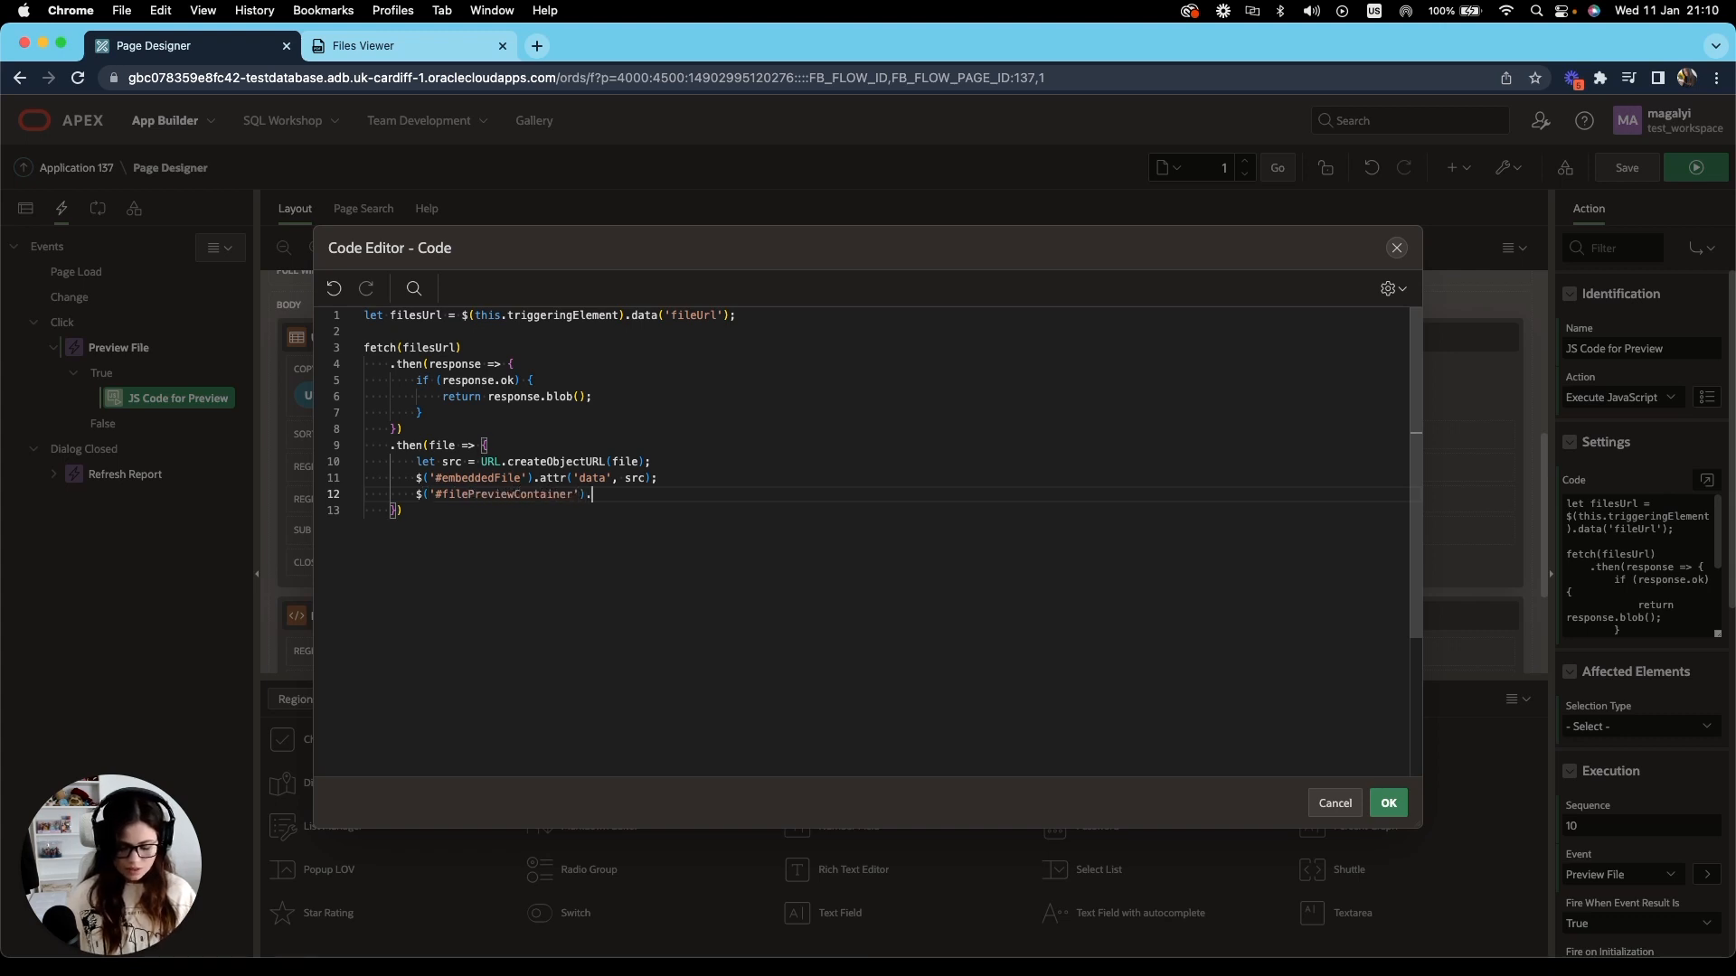
text(dialo)
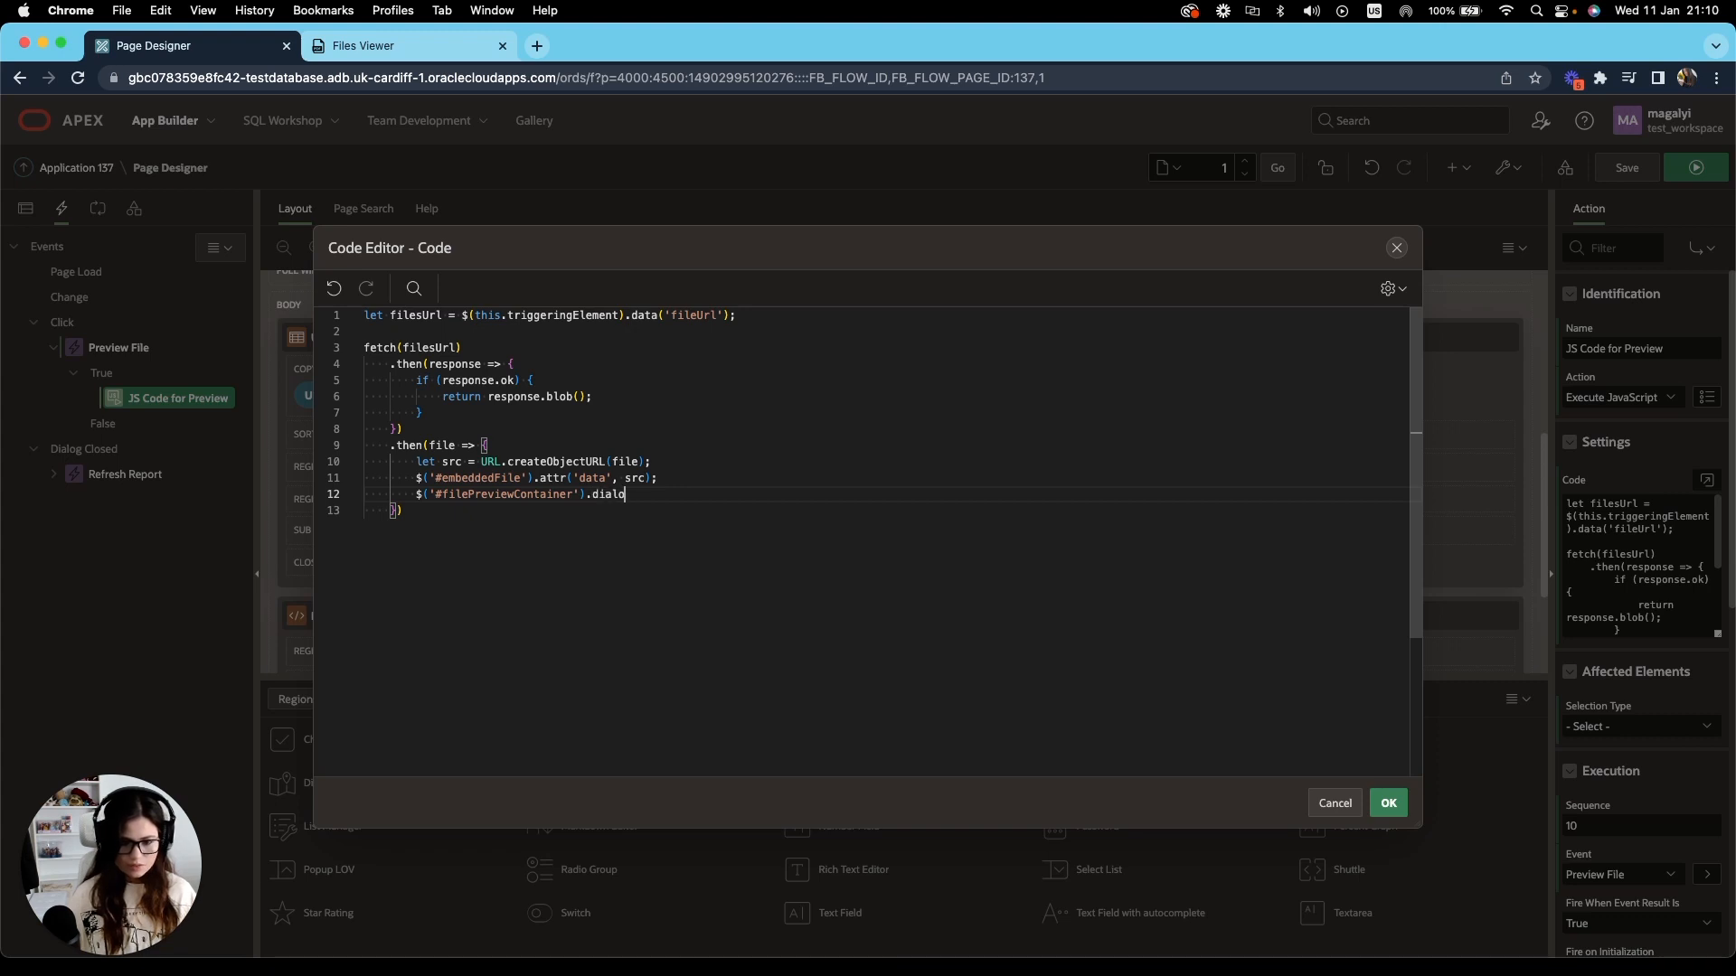
text(('open')
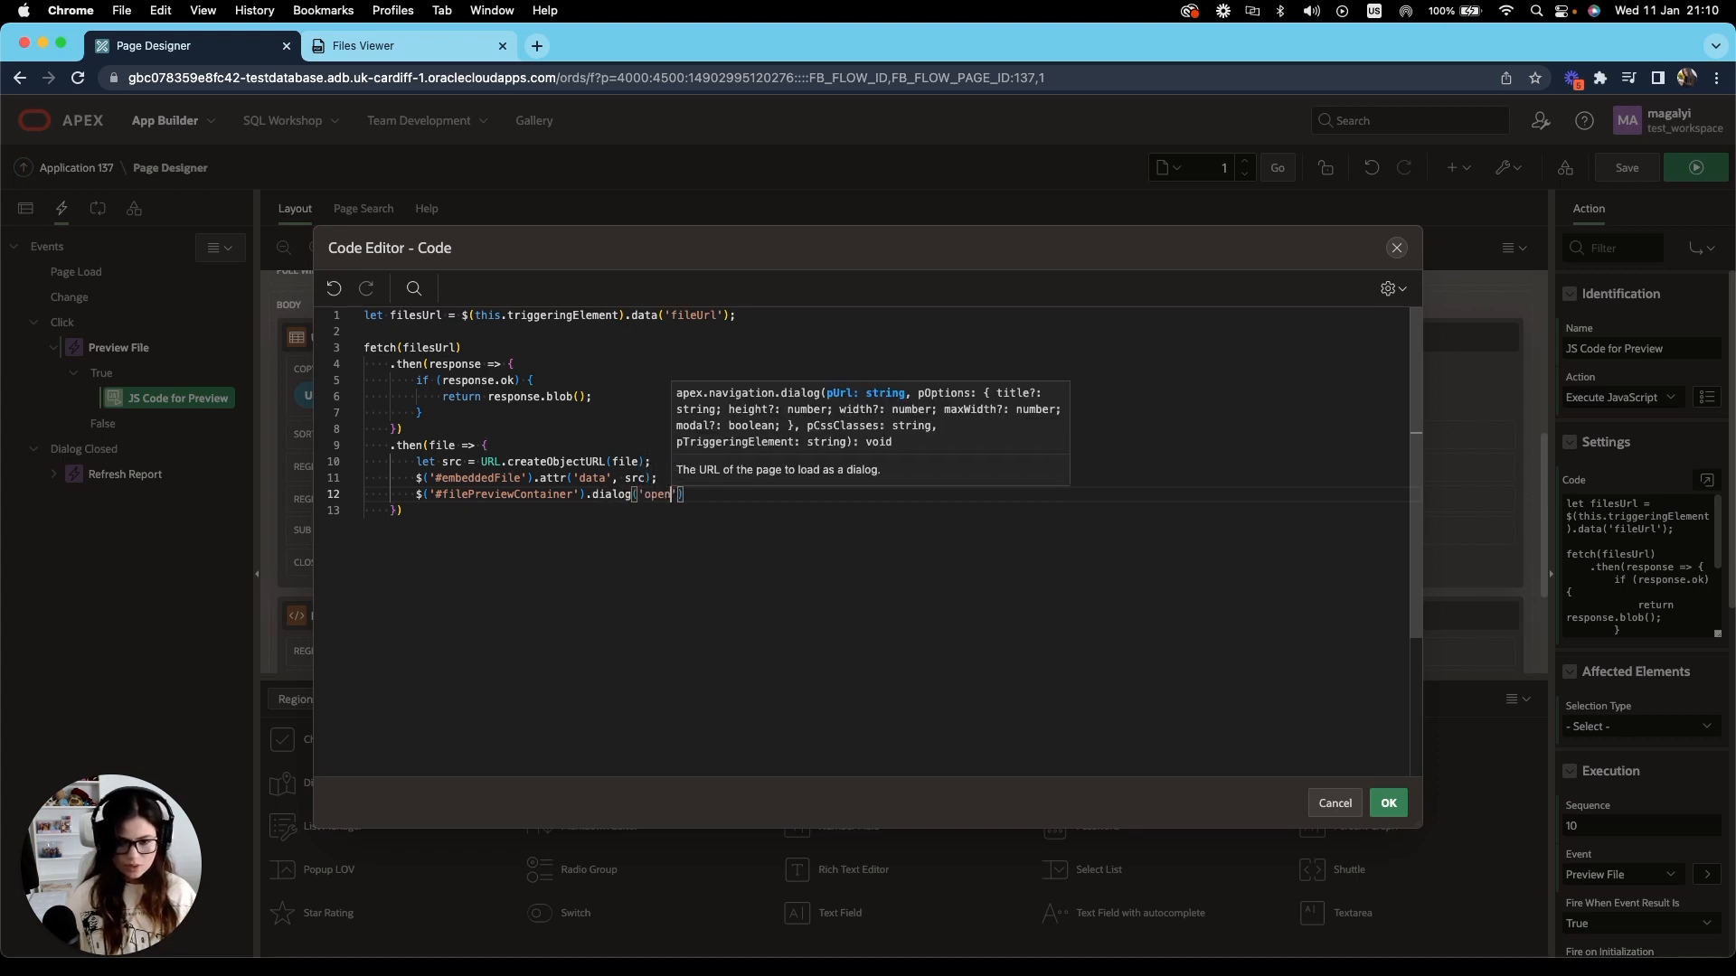
click(773, 501)
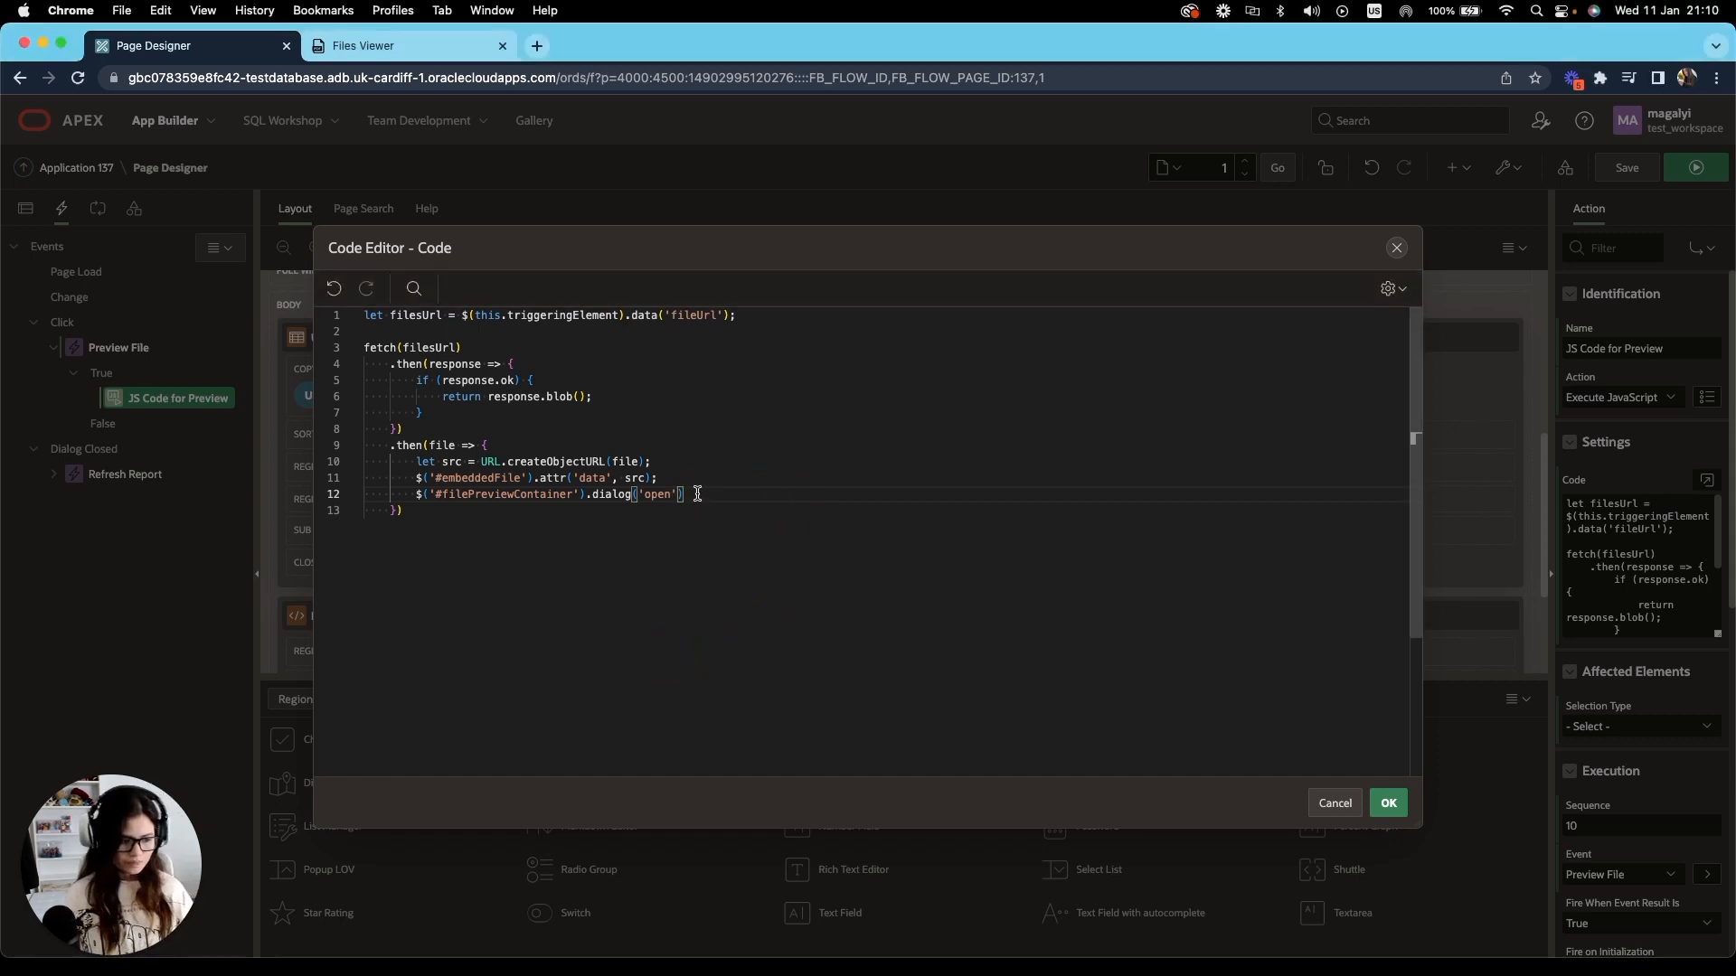
text();)
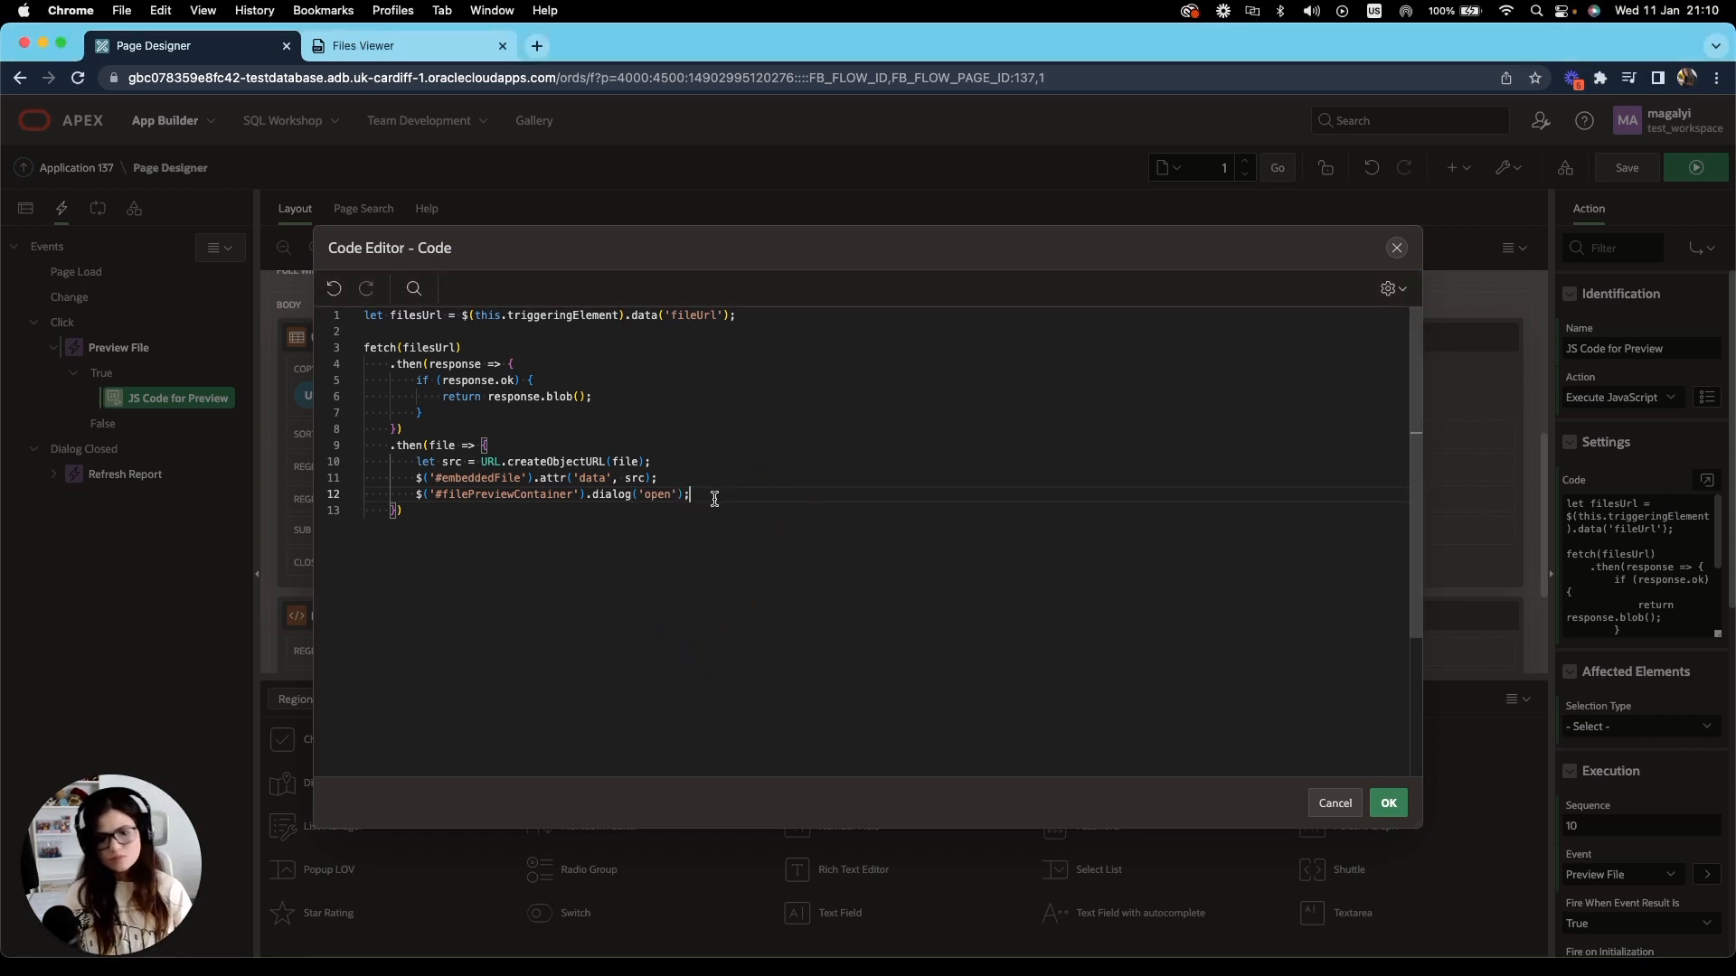
mouse_move(866, 414)
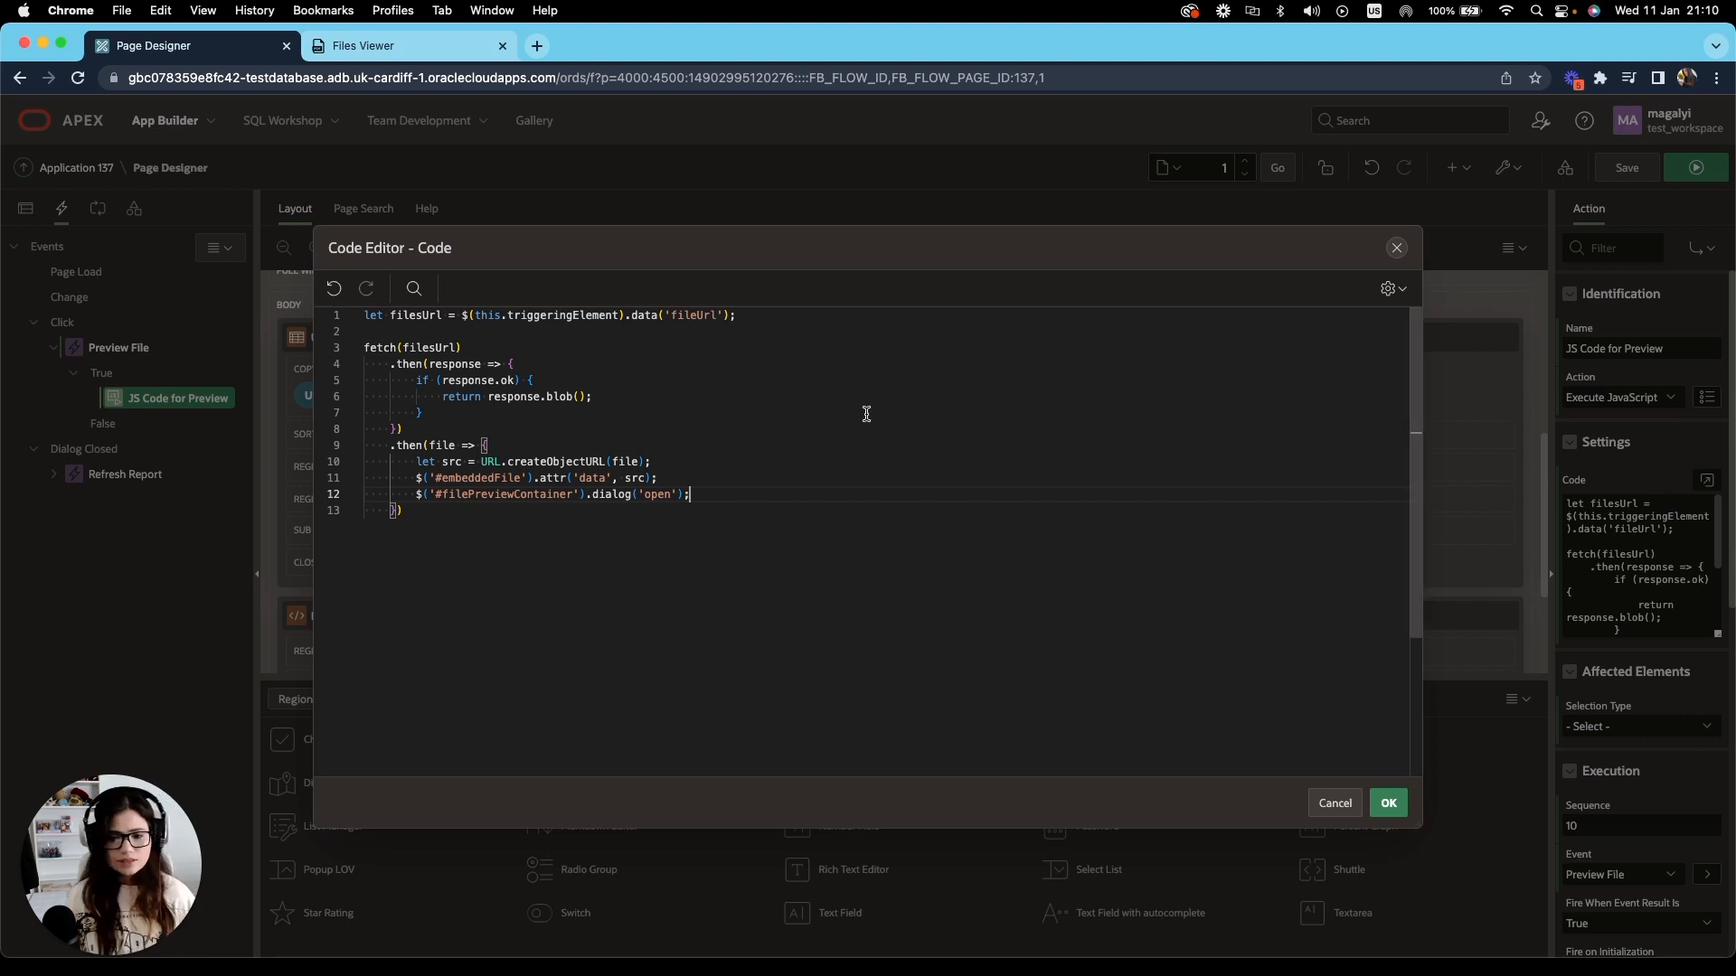
mouse_move(661, 541)
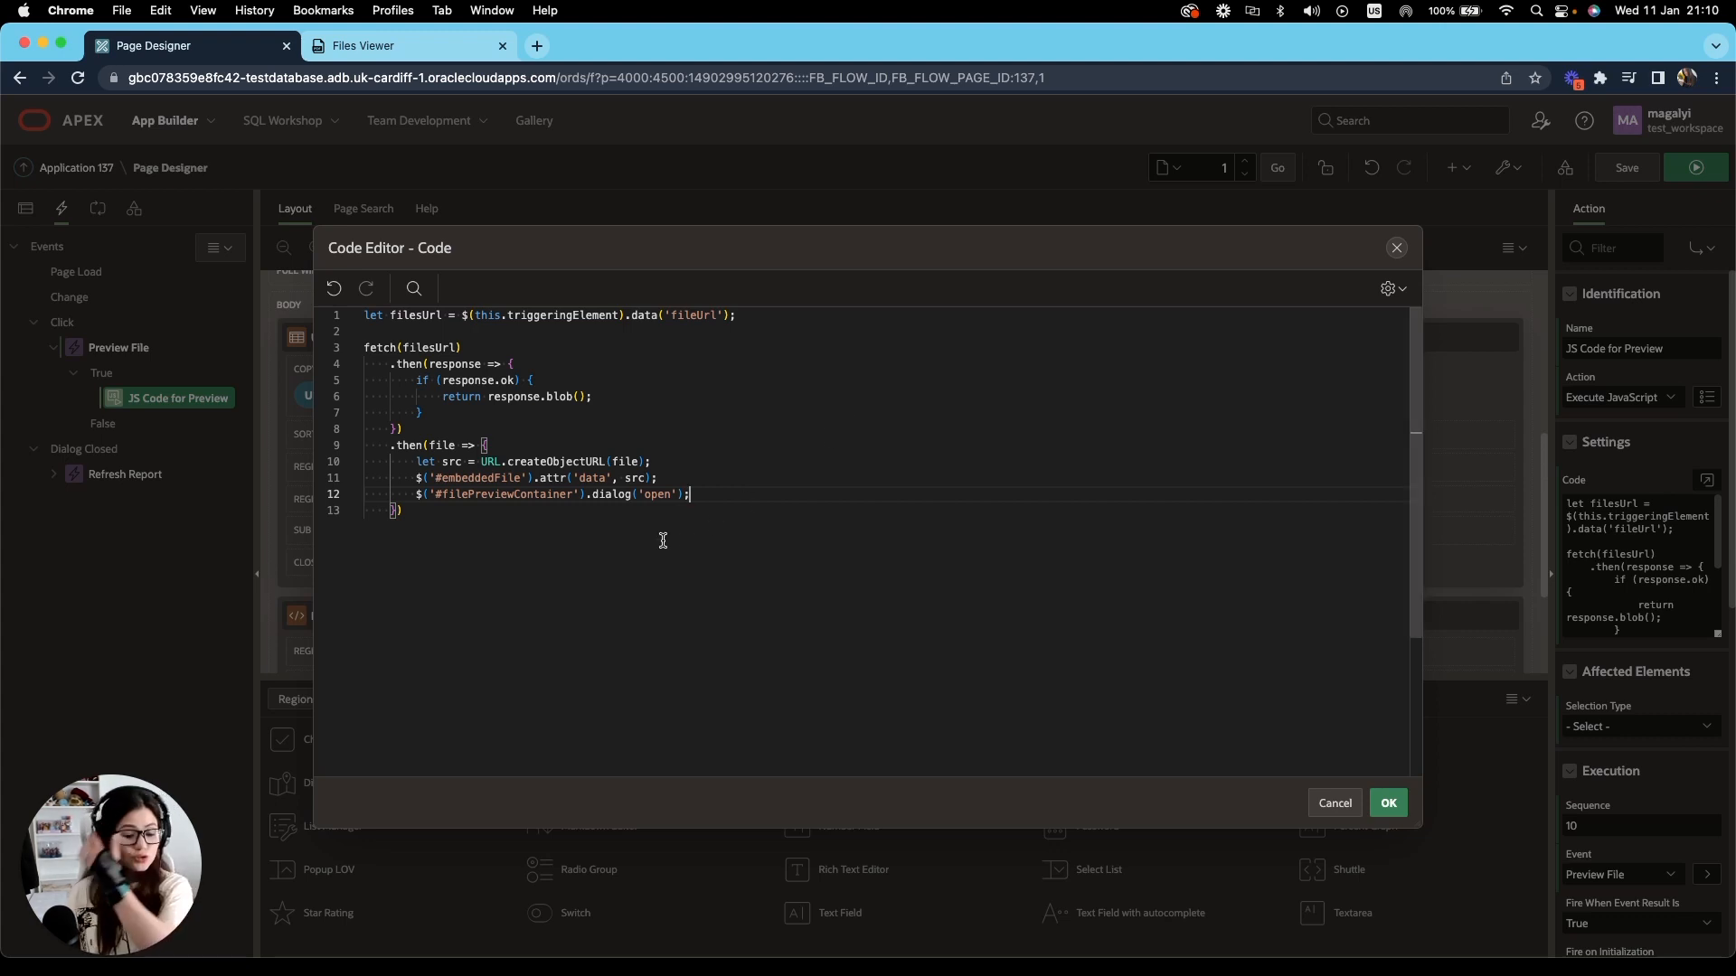
mouse_move(615, 538)
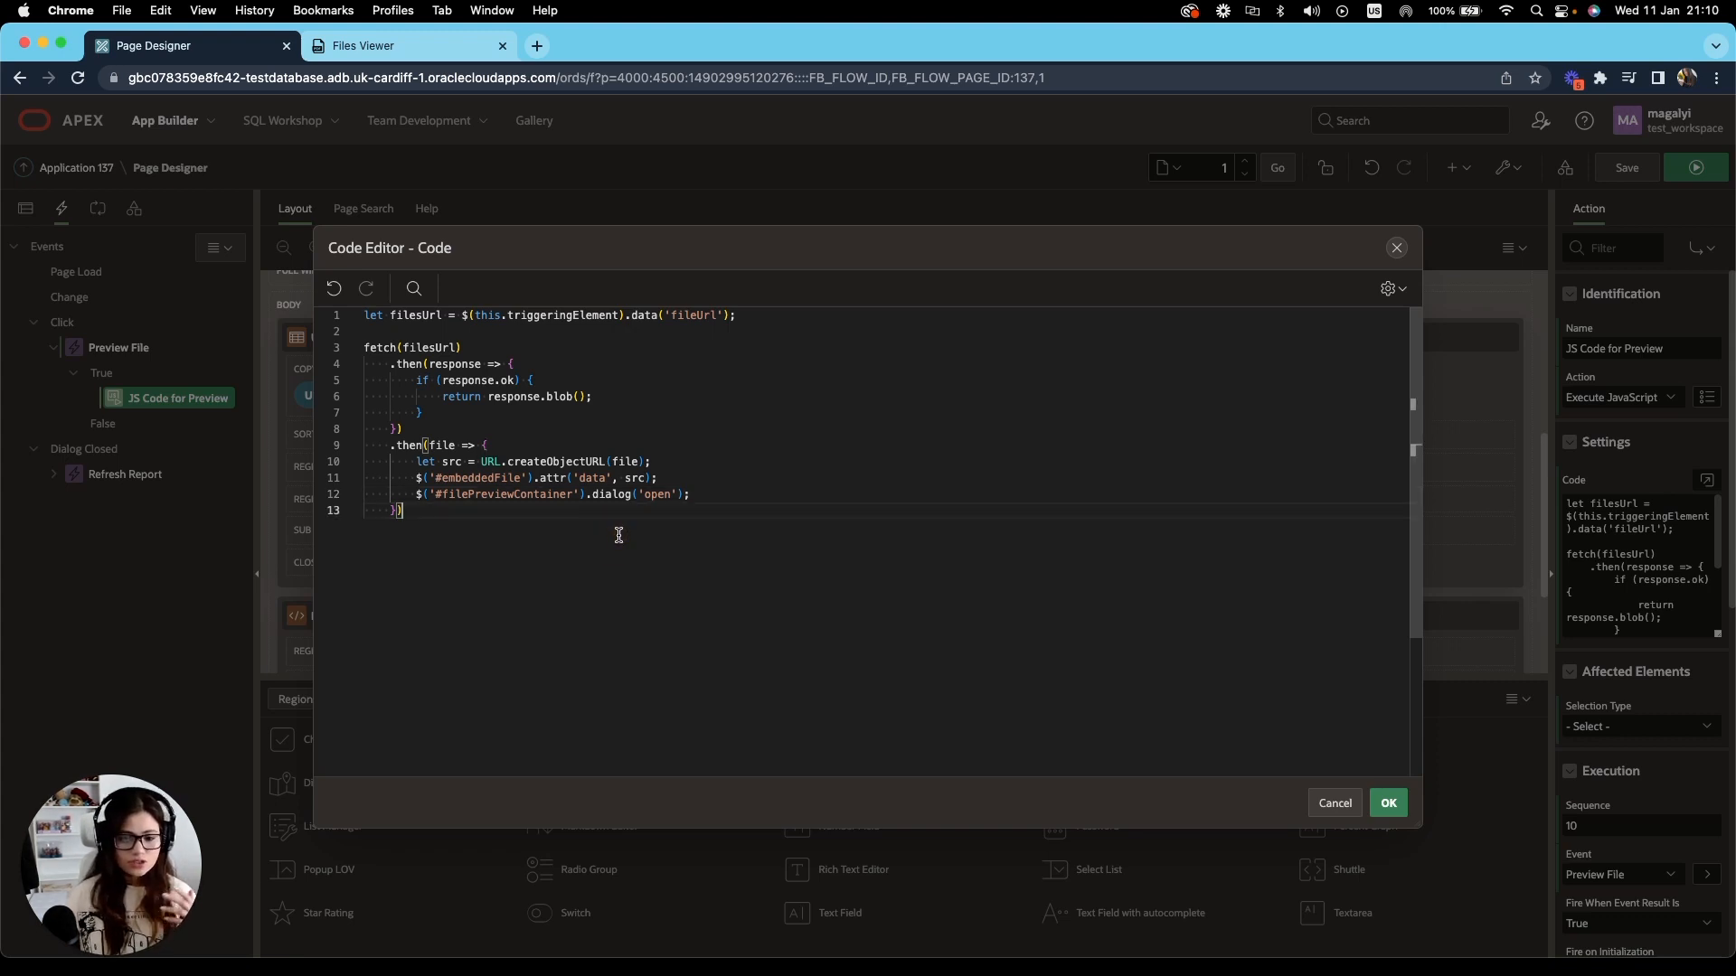
mouse_move(1386, 803)
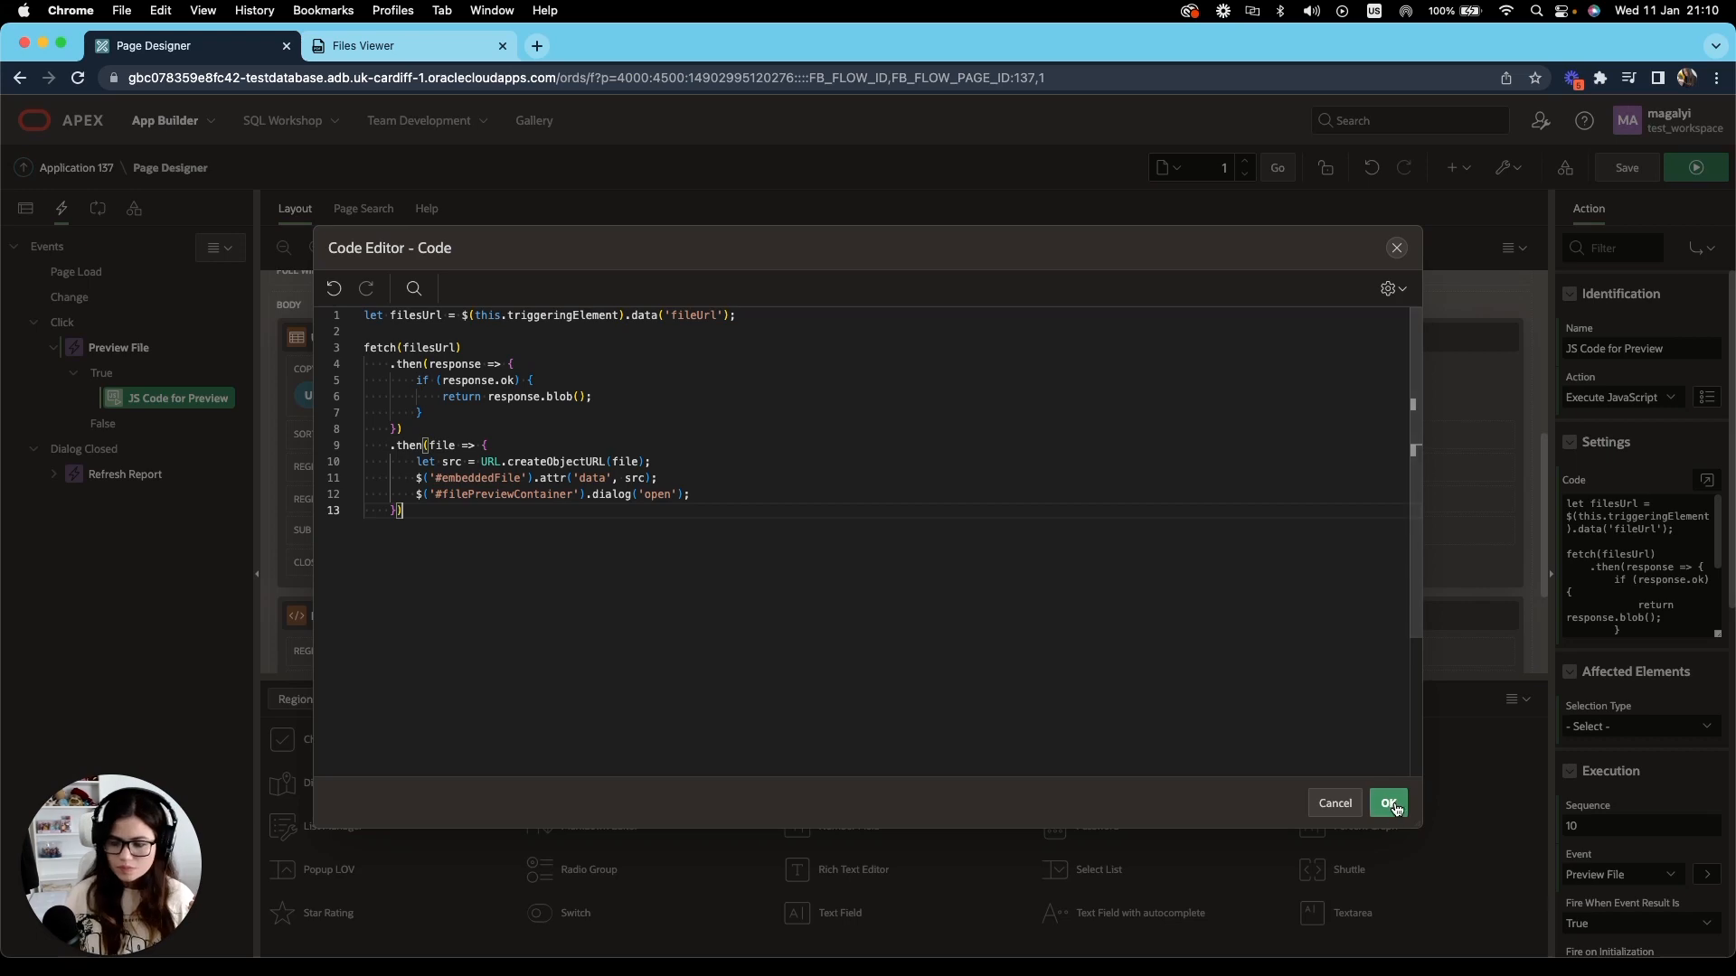
click(1387, 802)
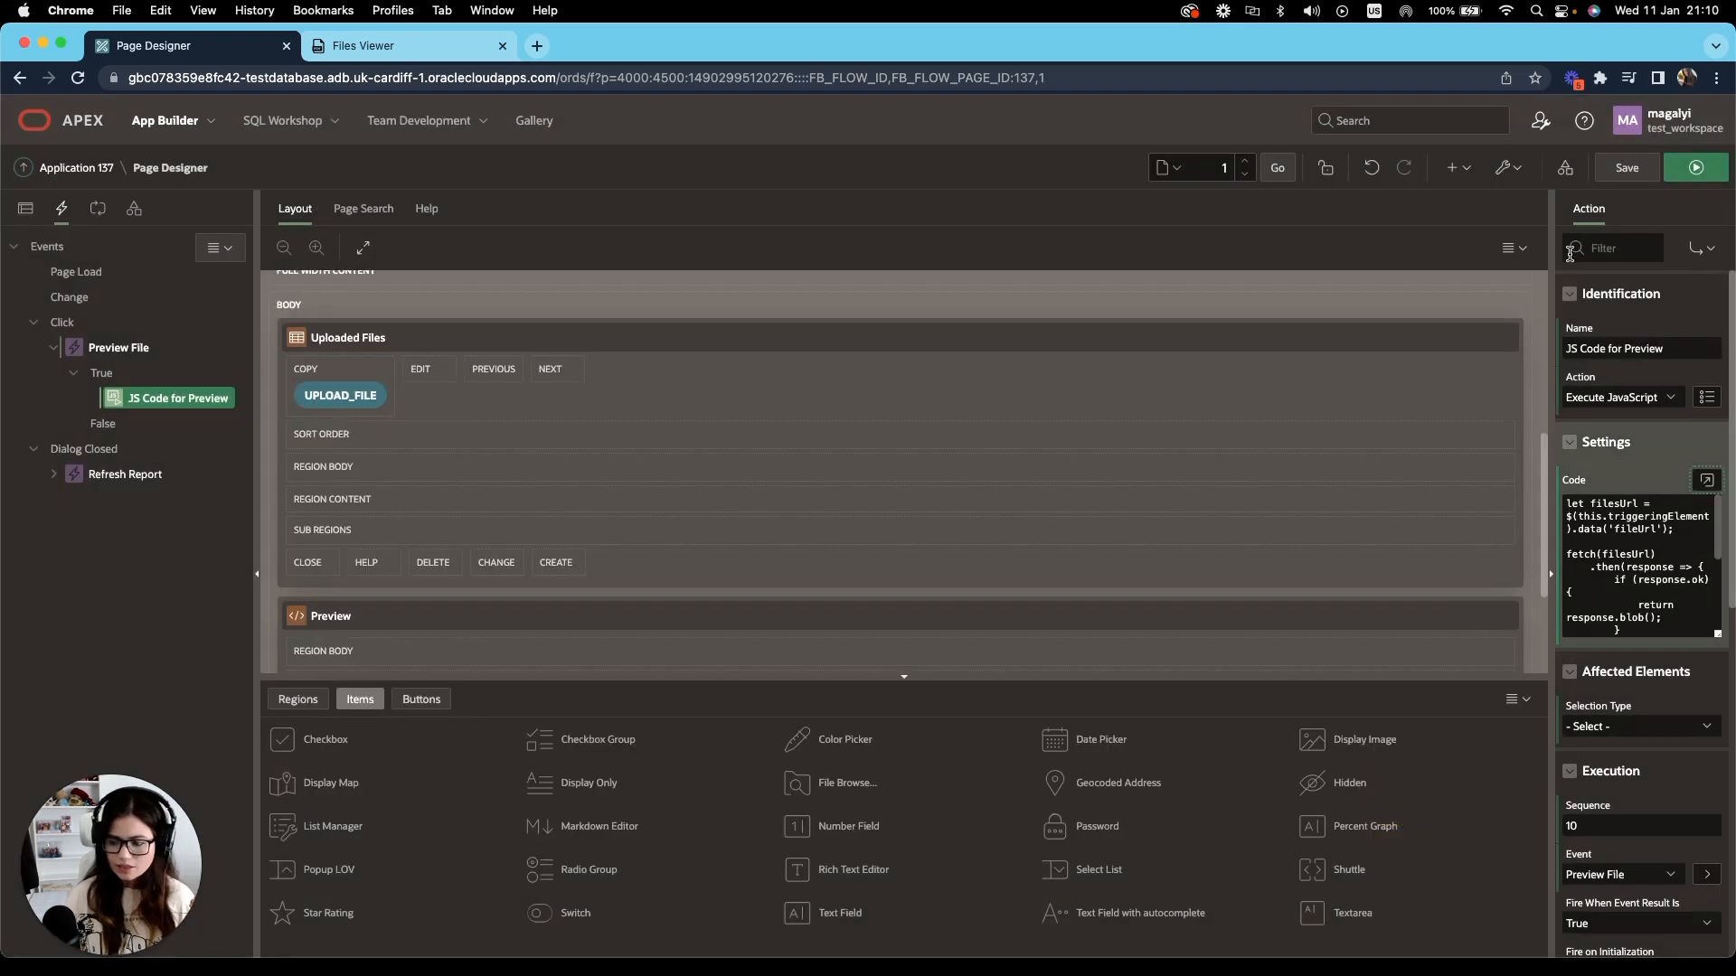
Save the page and run the Files Viewer app.
click(1625, 166)
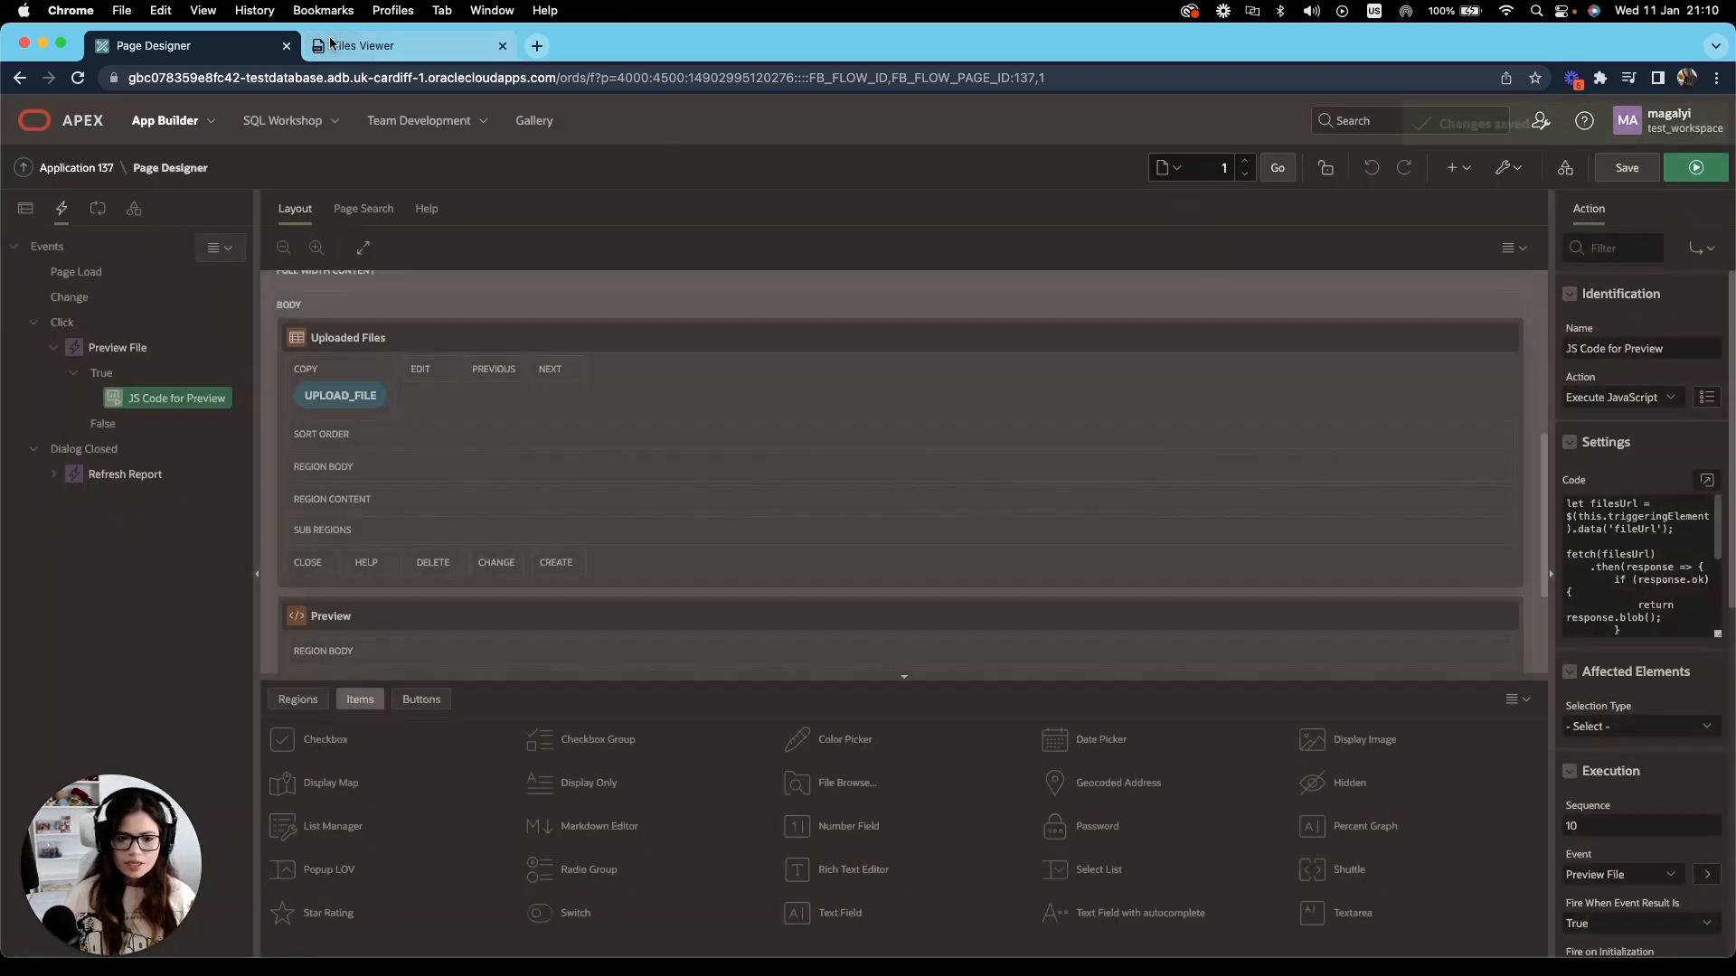
click(1694, 167)
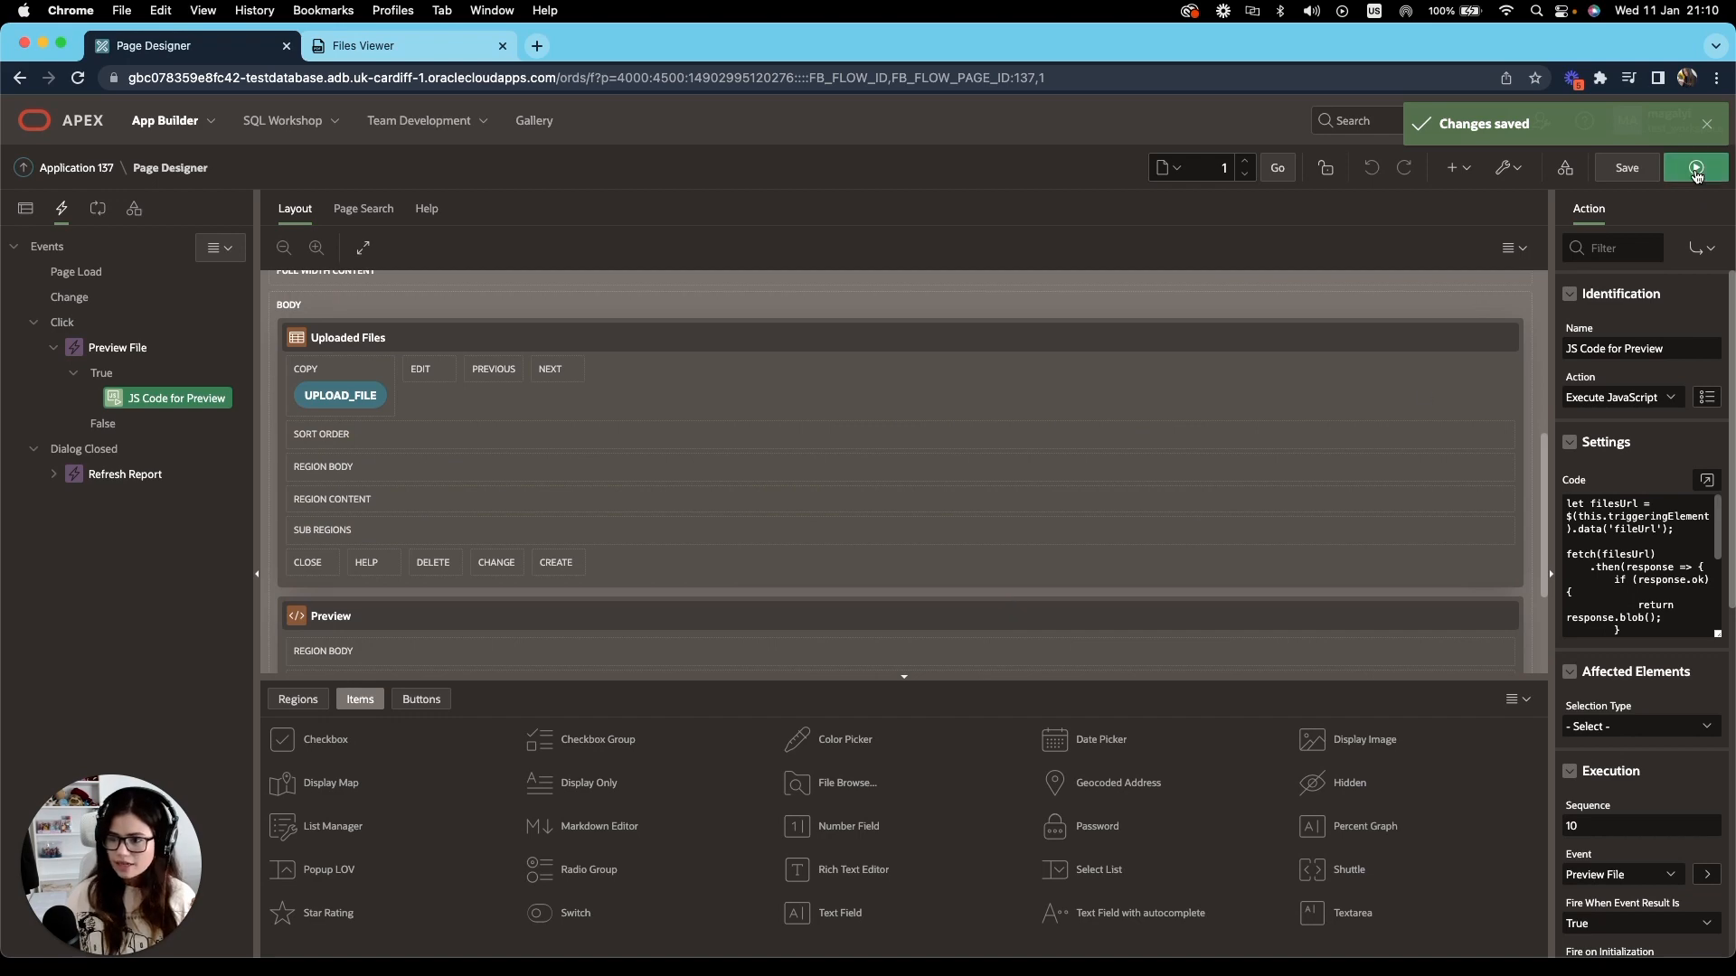
click(407, 45)
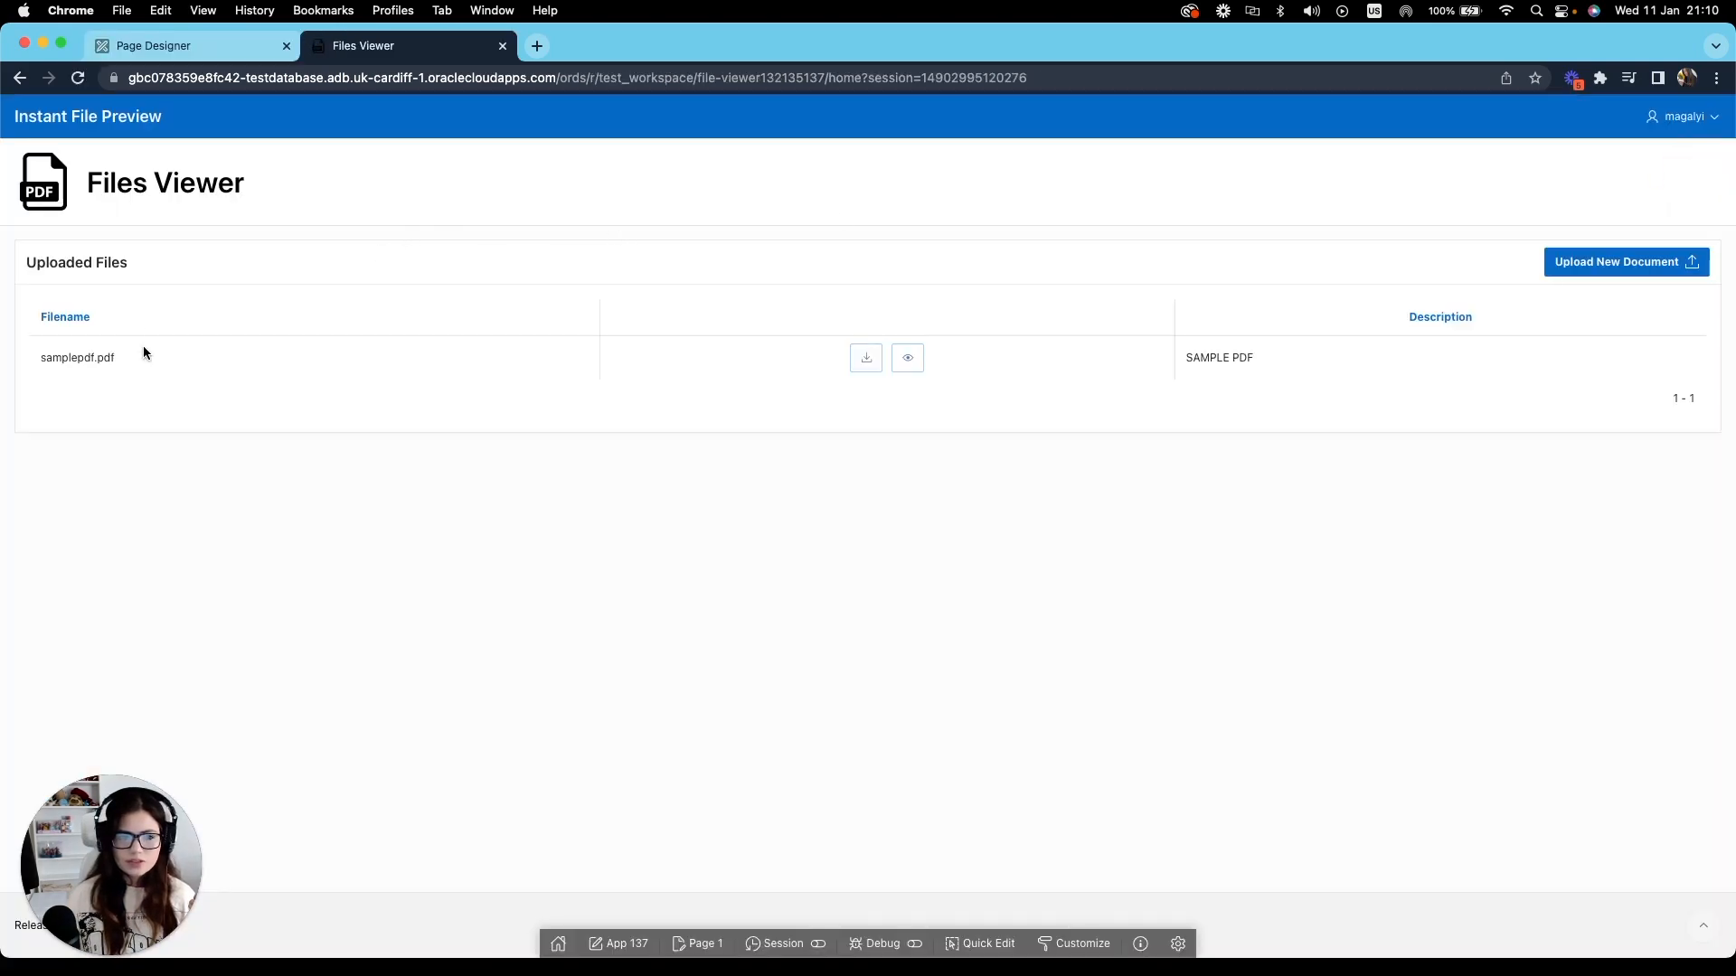
click(866, 358)
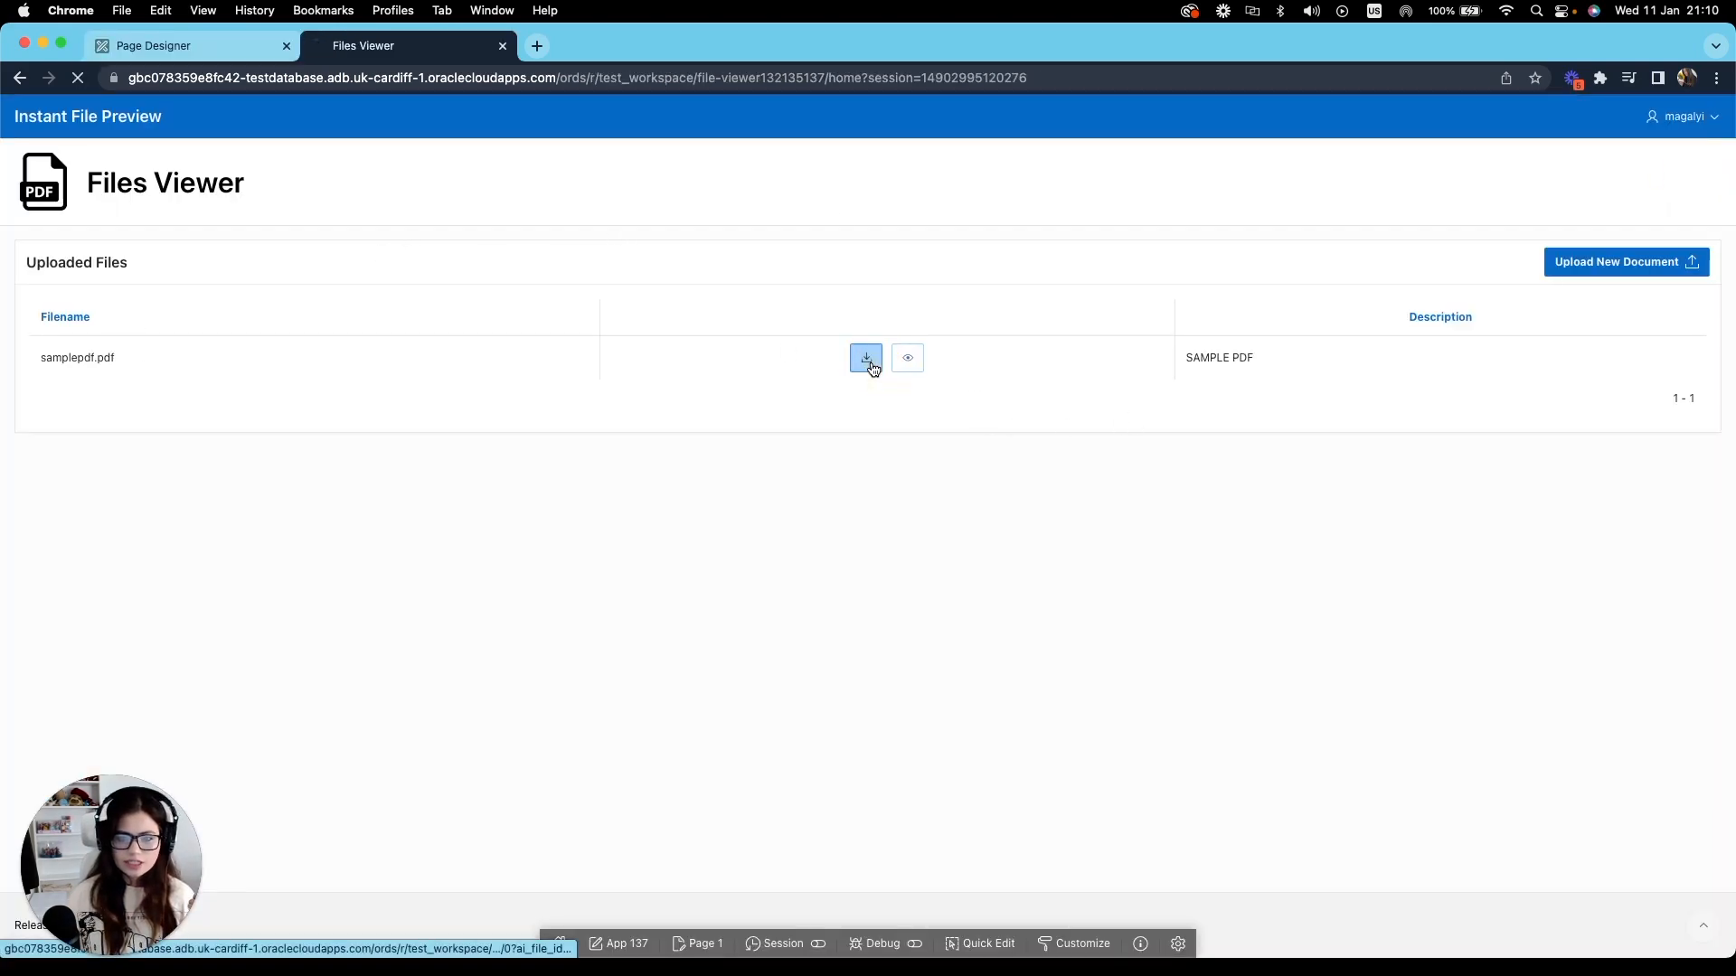
click(865, 357)
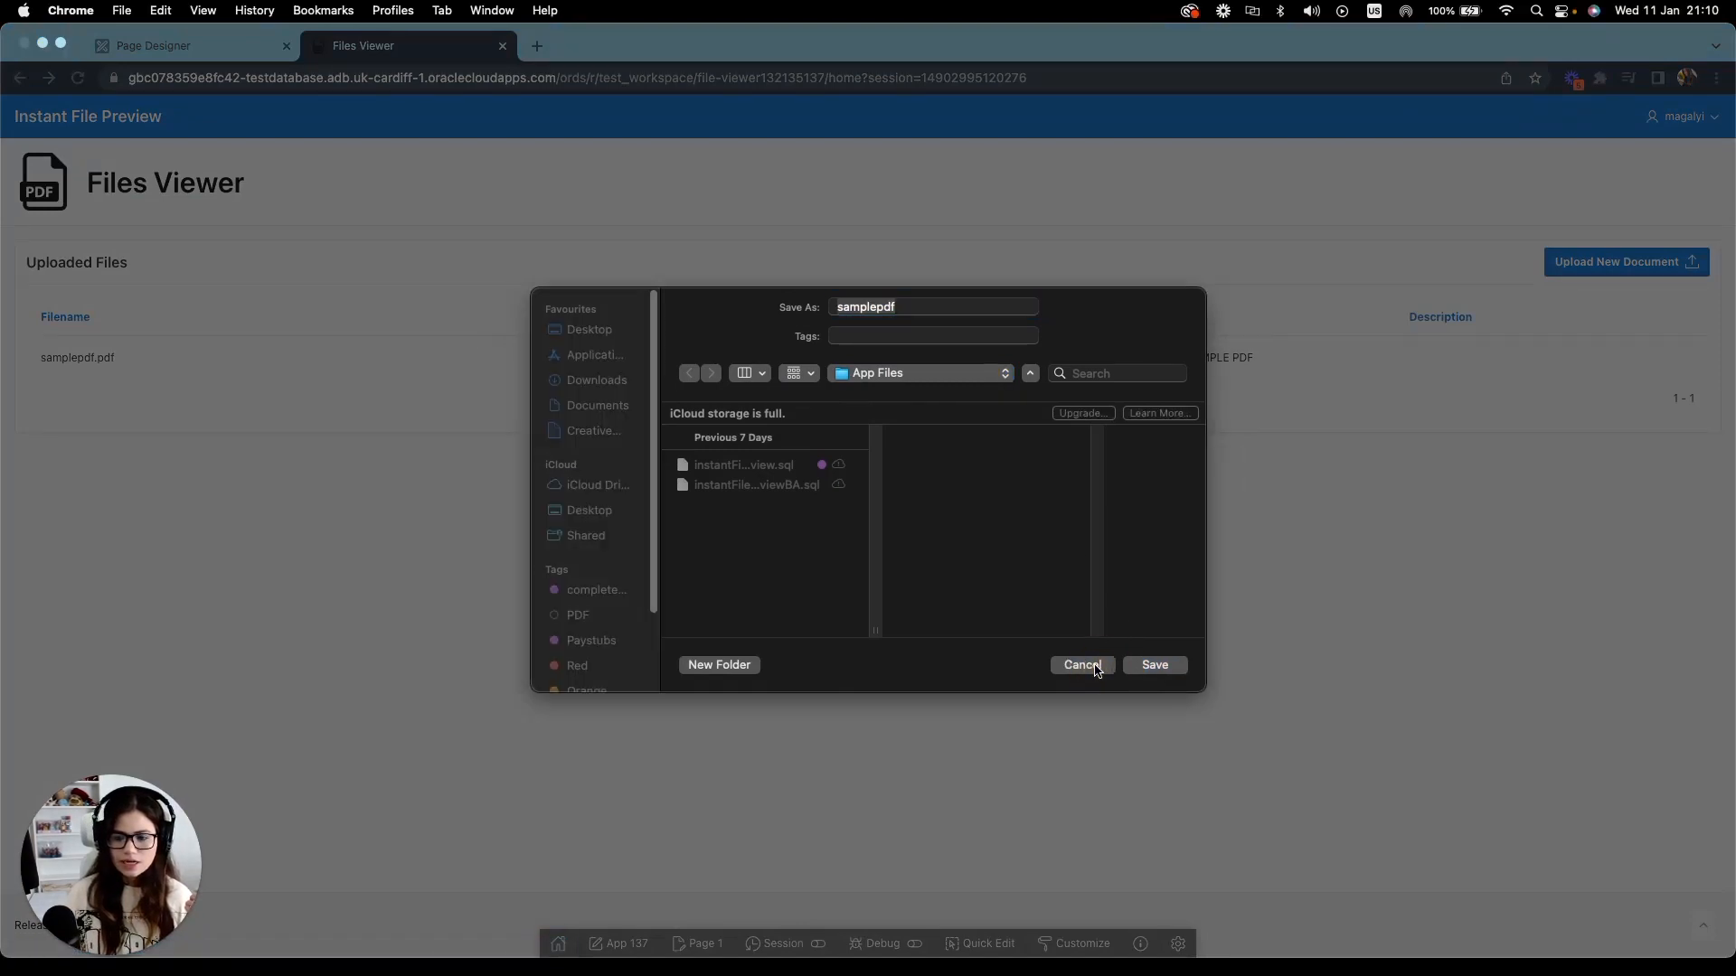
click(1082, 664)
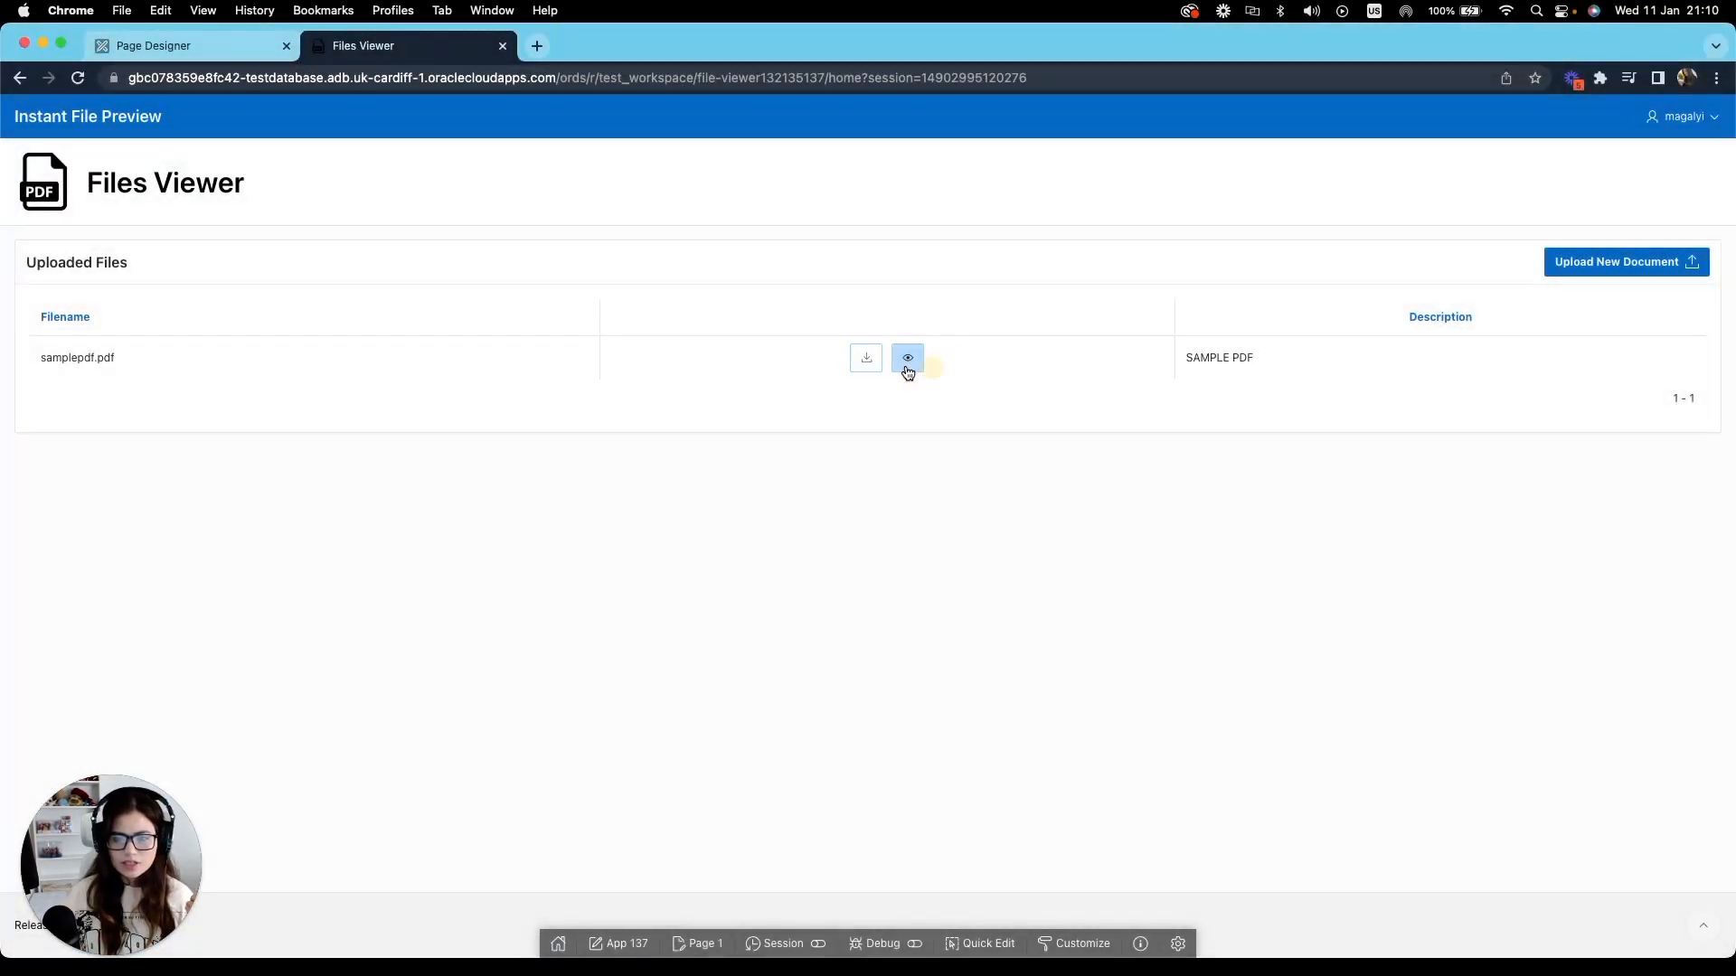
click(906, 356)
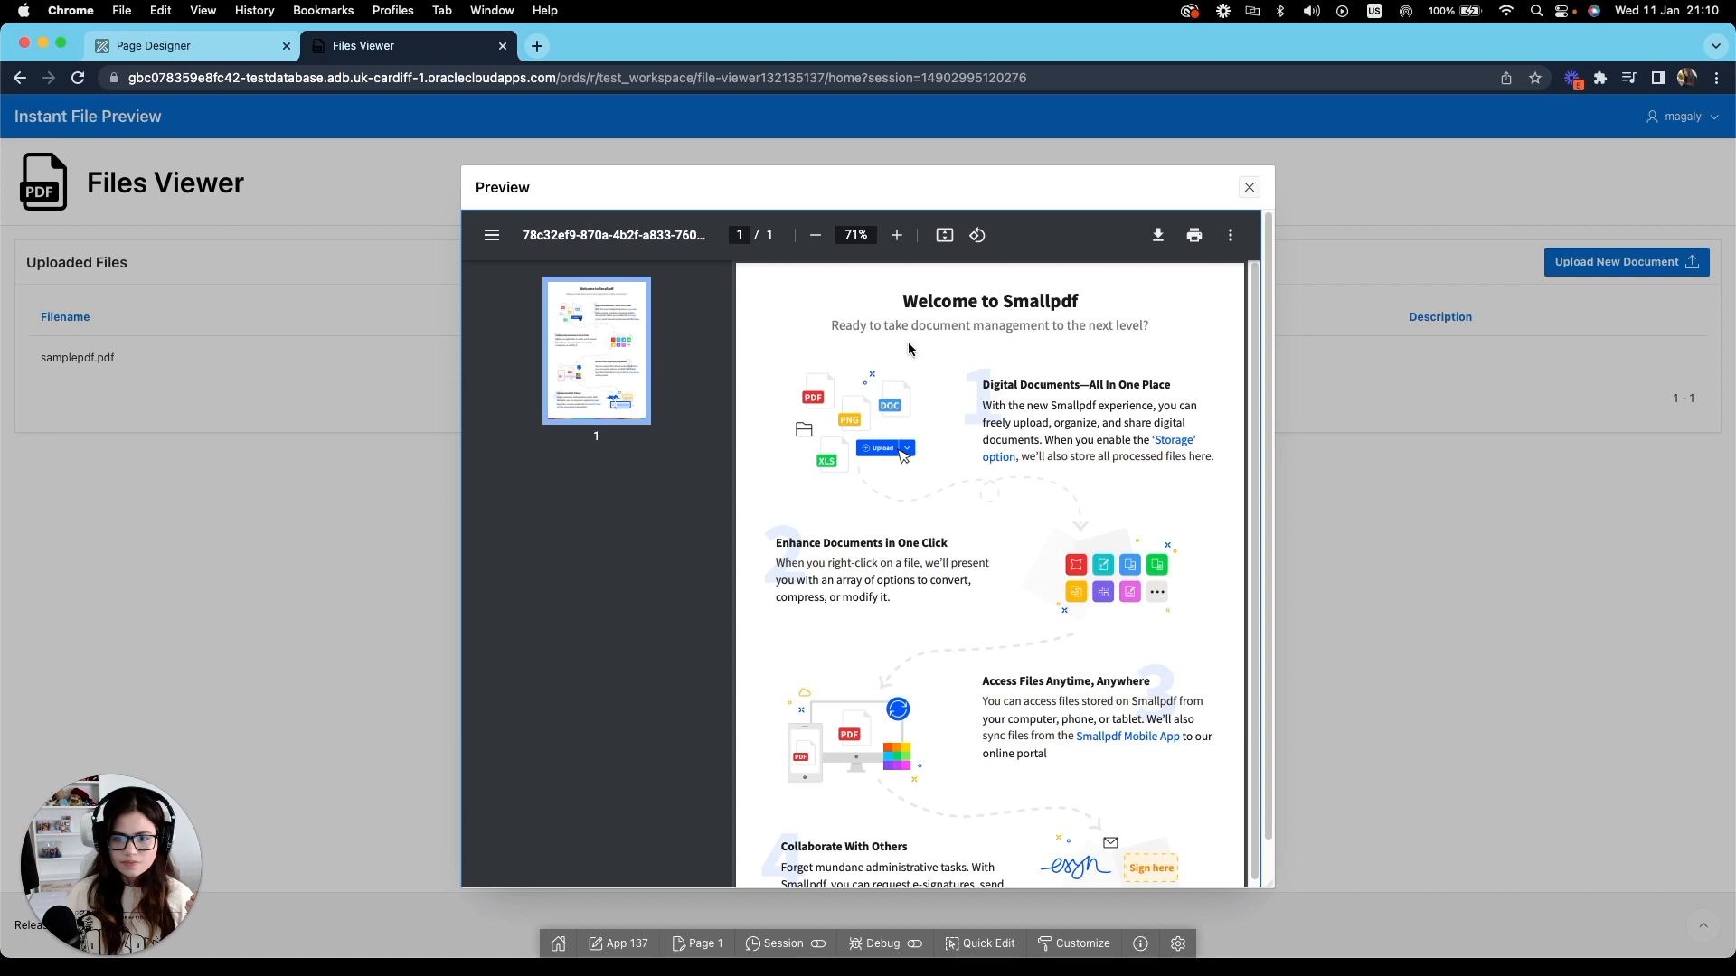
mouse_move(573, 718)
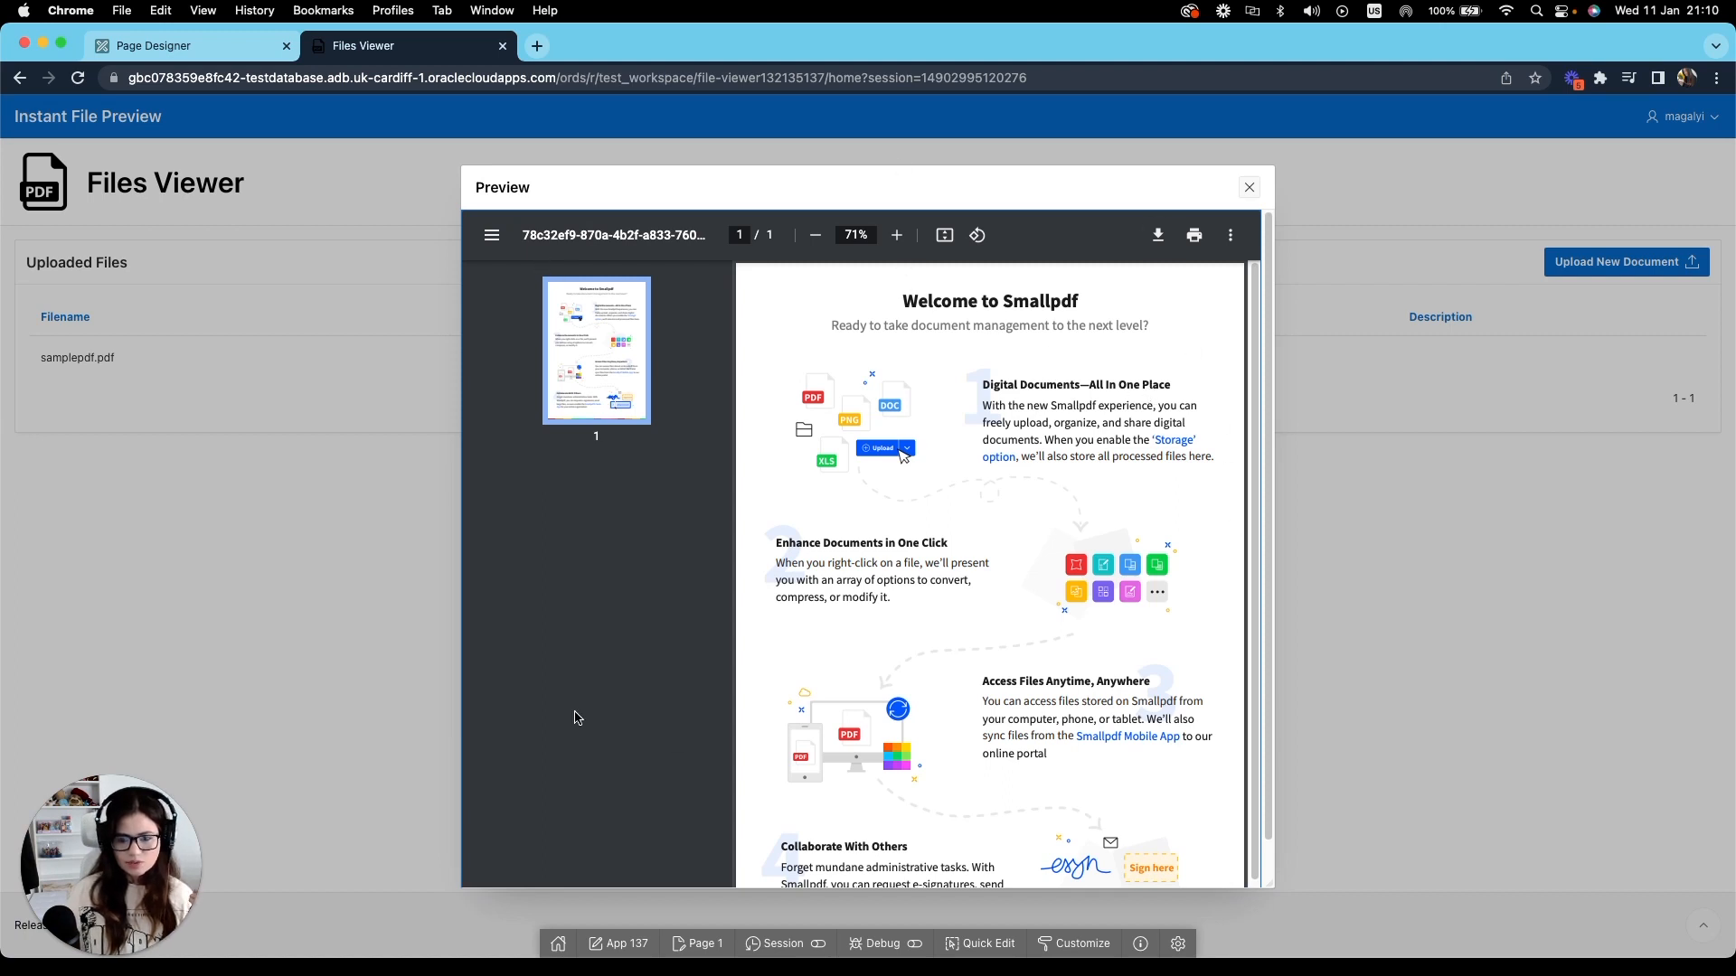
mouse_move(1204, 202)
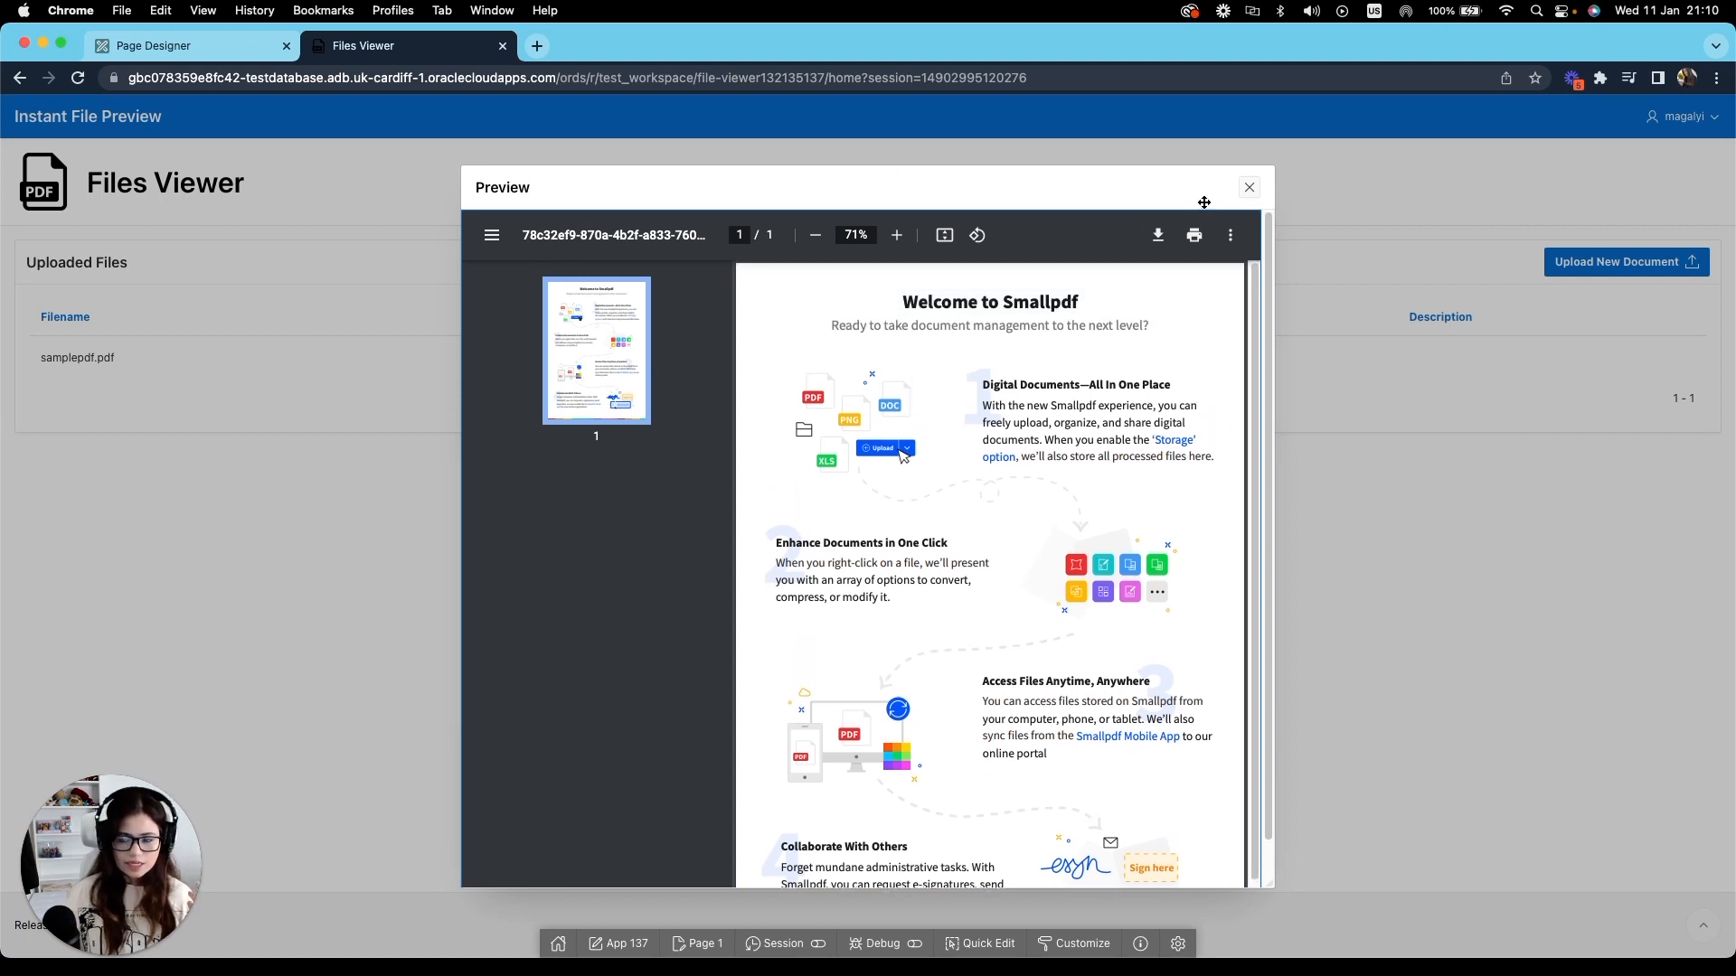
click(1250, 186)
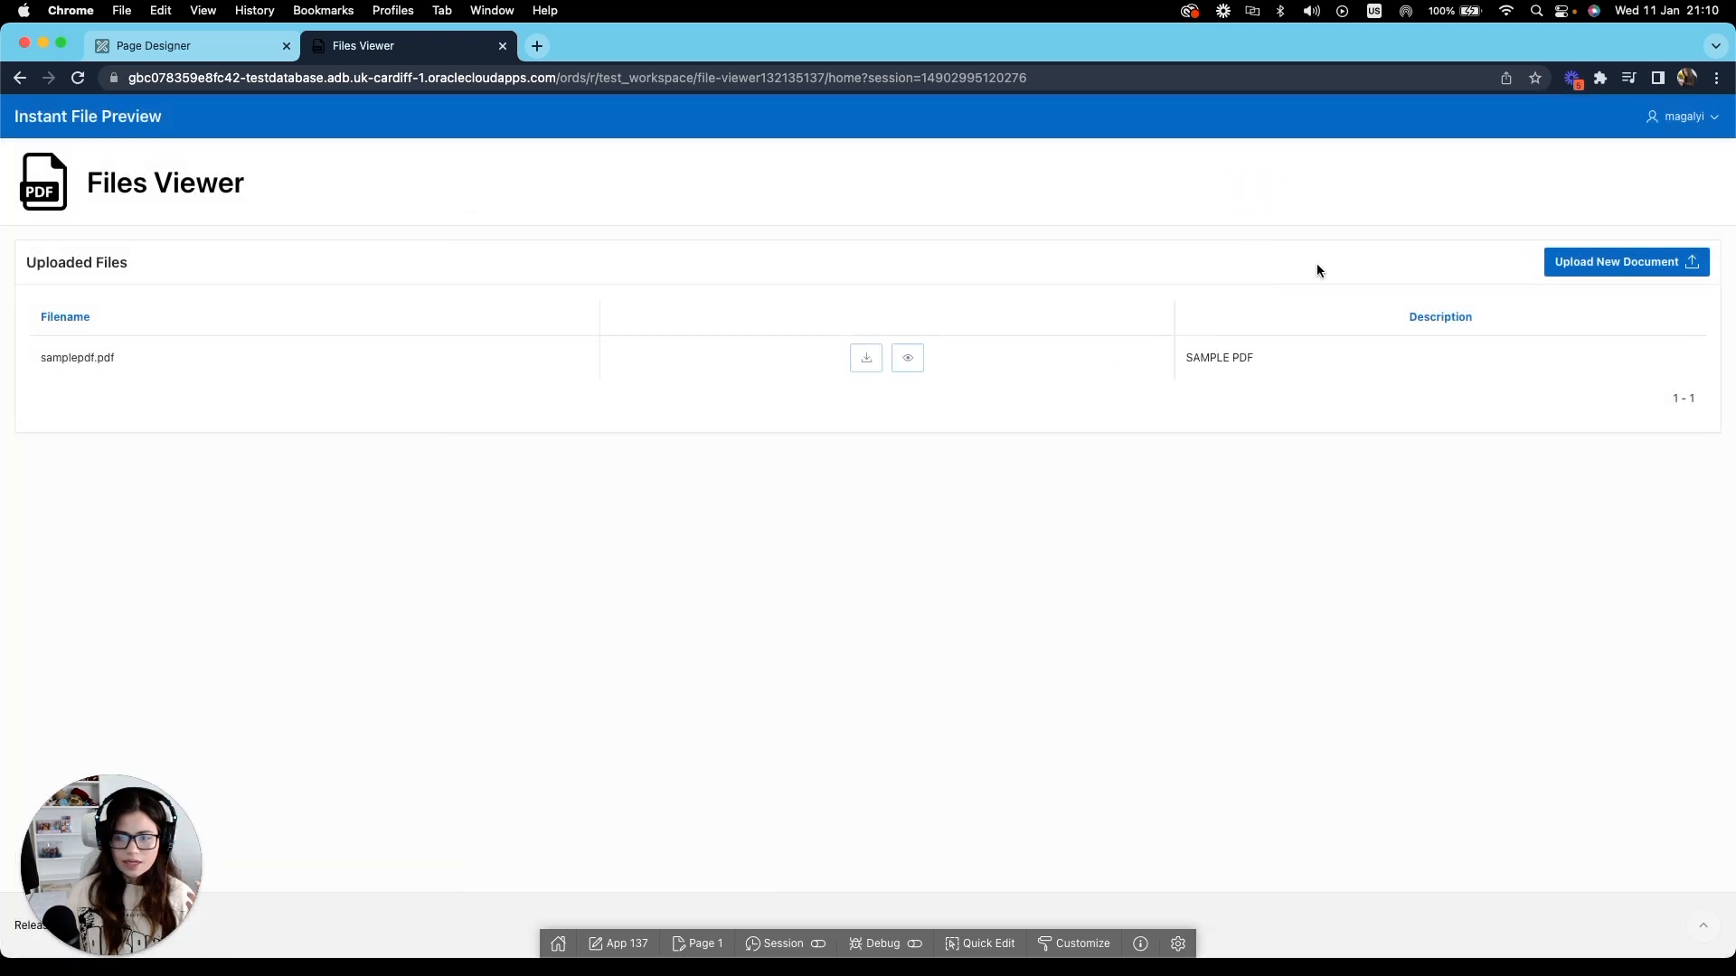
mouse_move(1217, 430)
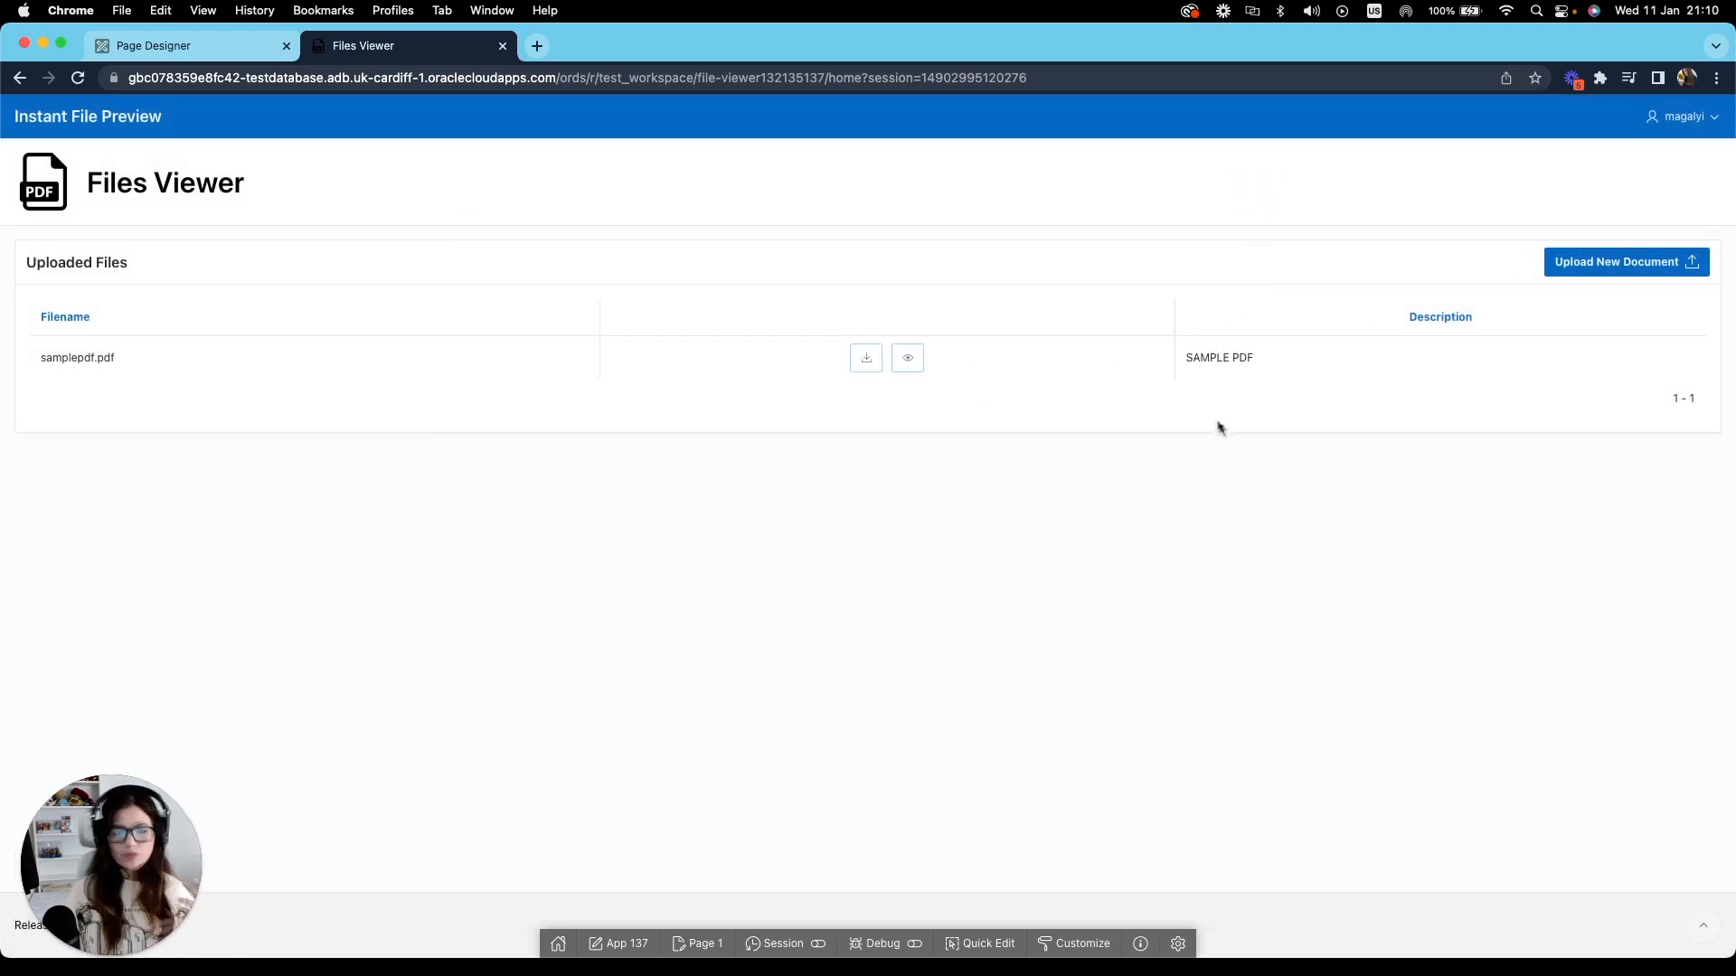
mouse_move(996, 500)
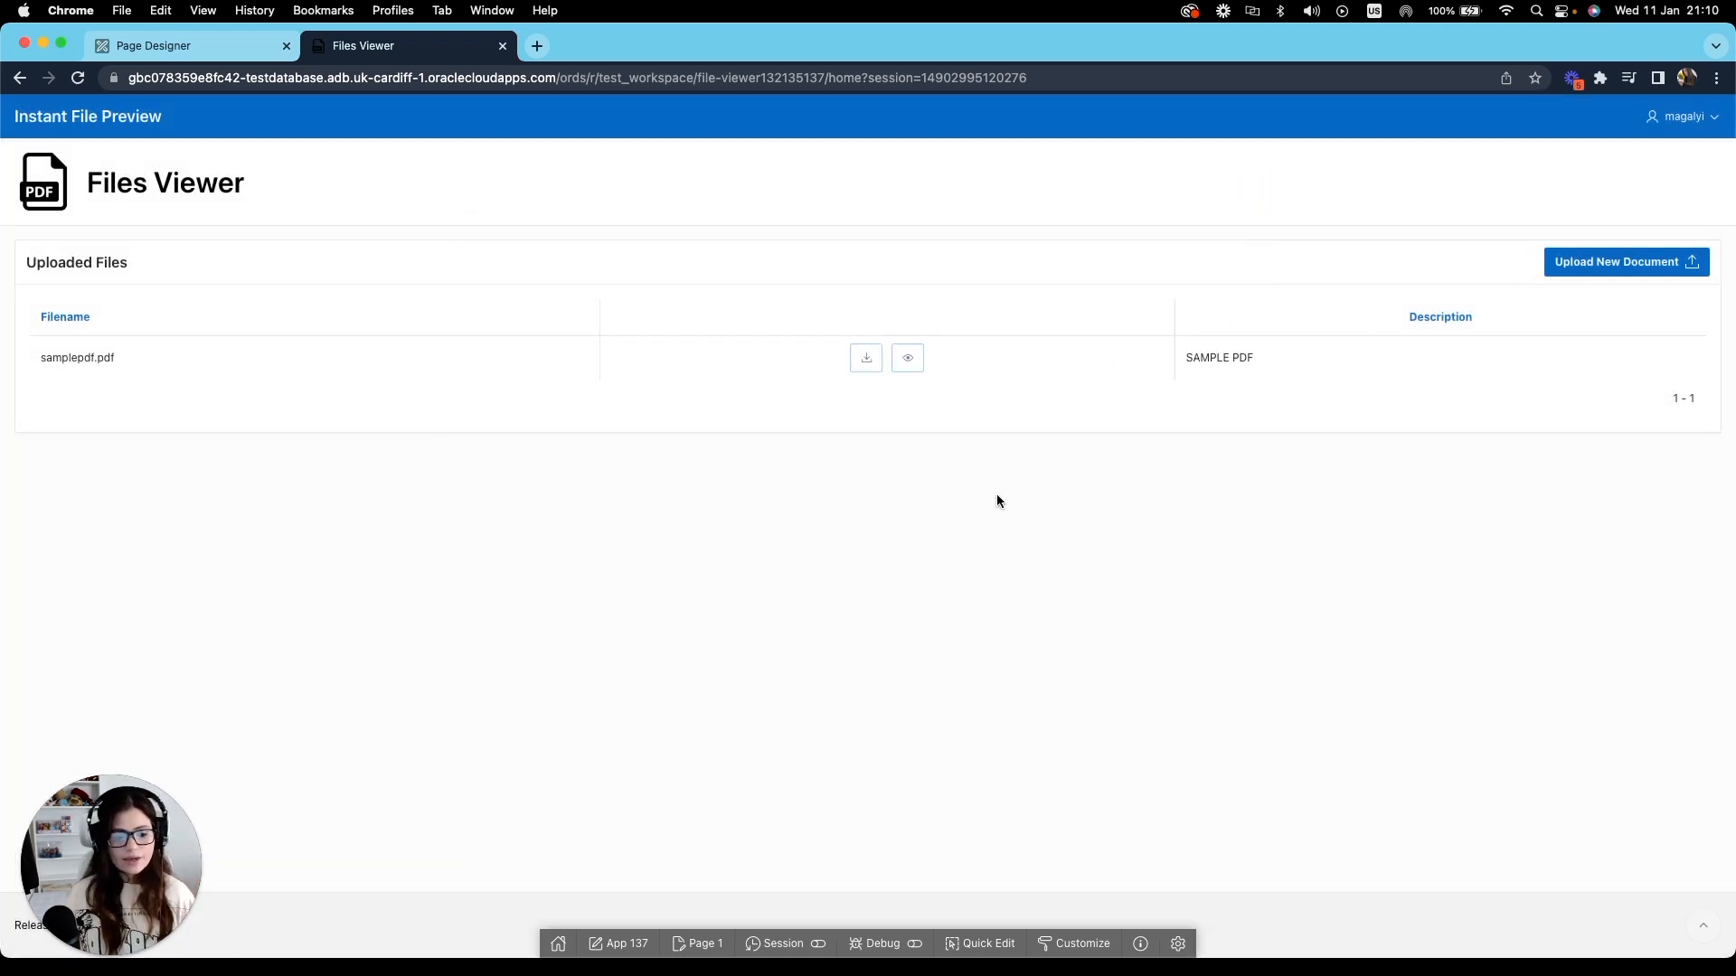
mouse_move(906, 374)
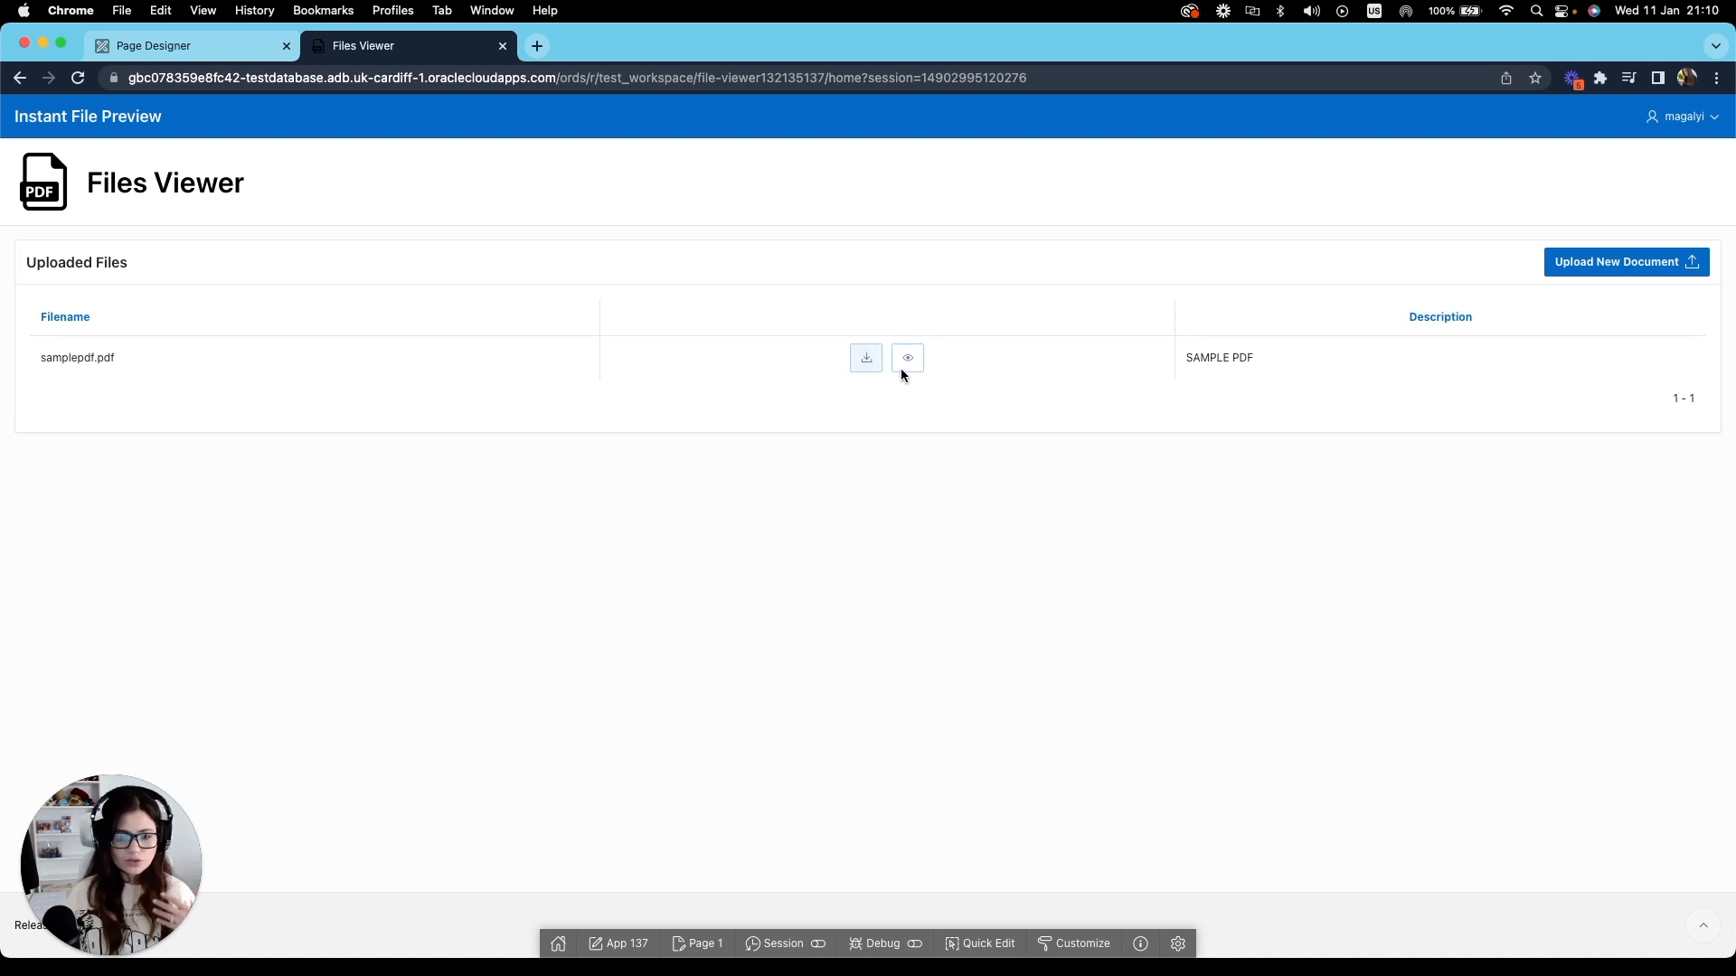
mouse_move(1611, 277)
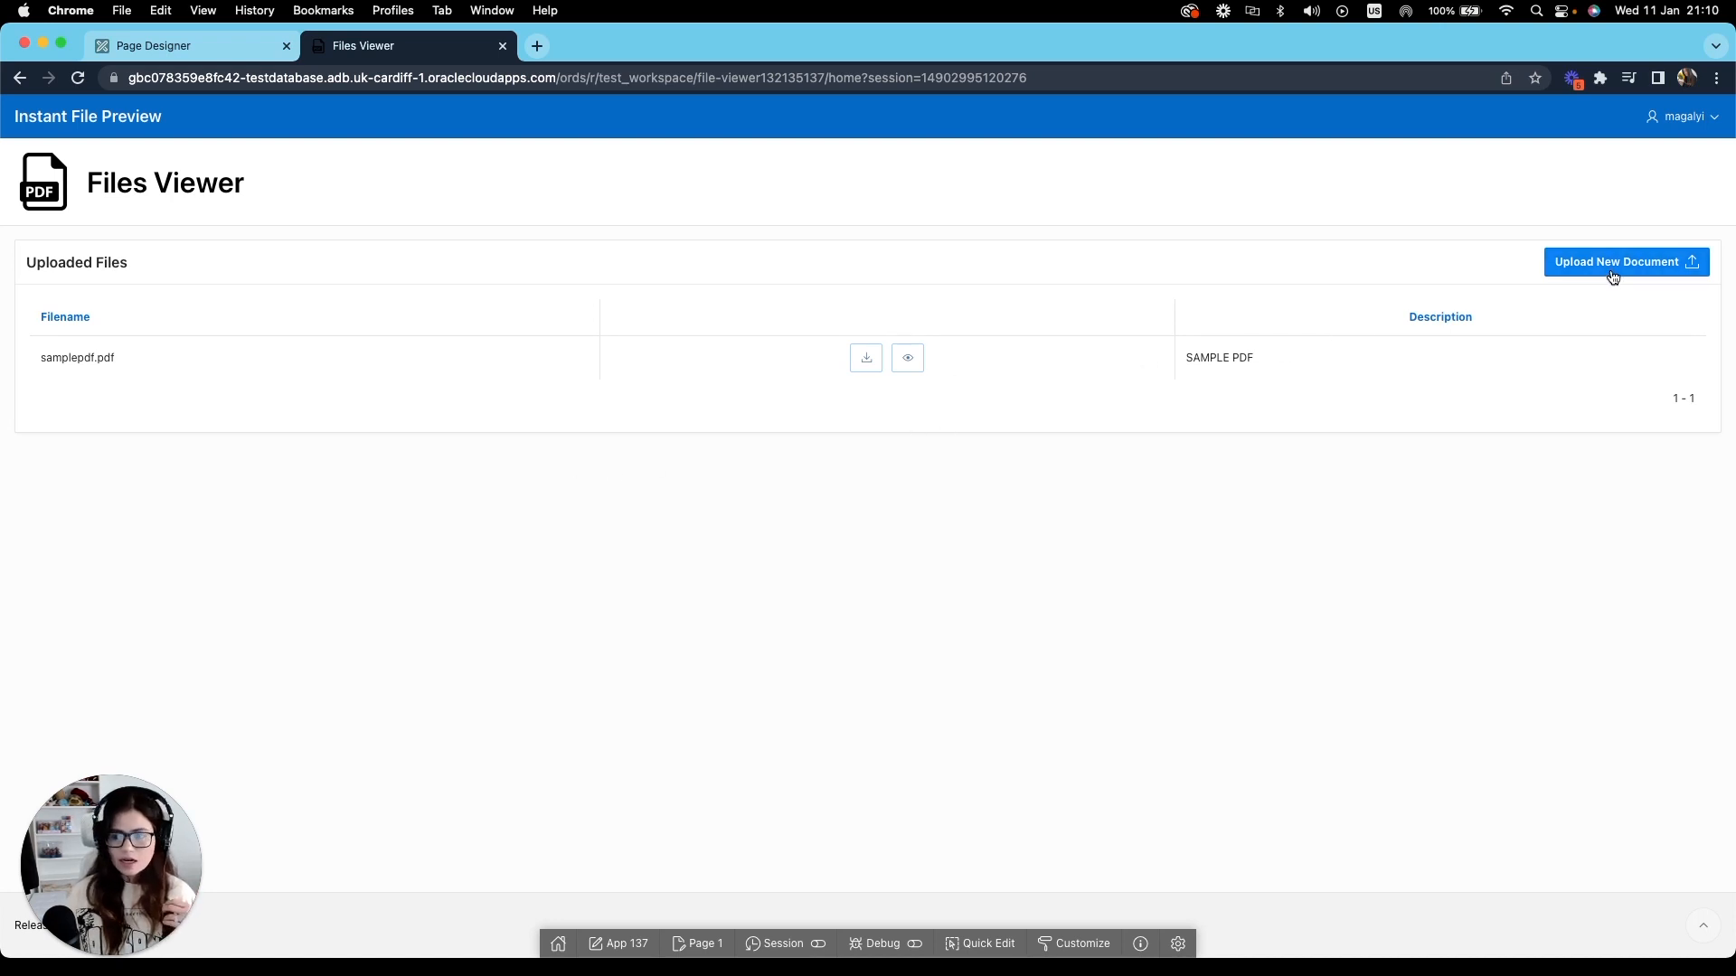
Upload image-example.png with description 'sample image' and preview it in the dialog.
click(1624, 260)
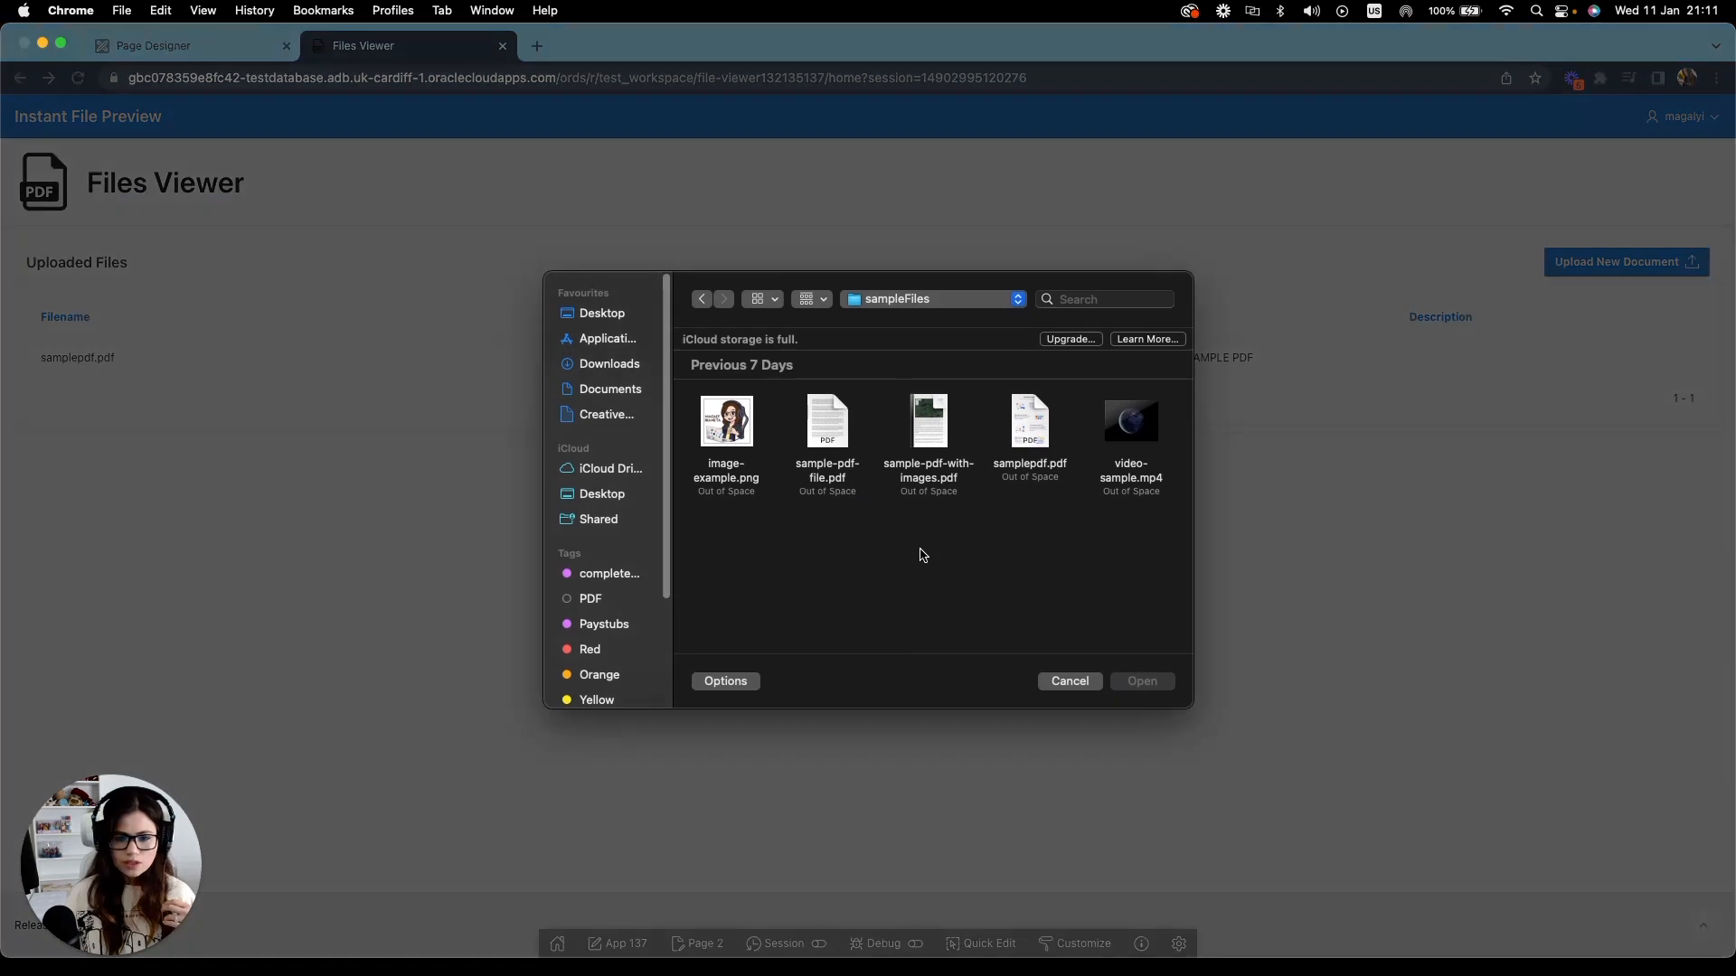
click(725, 421)
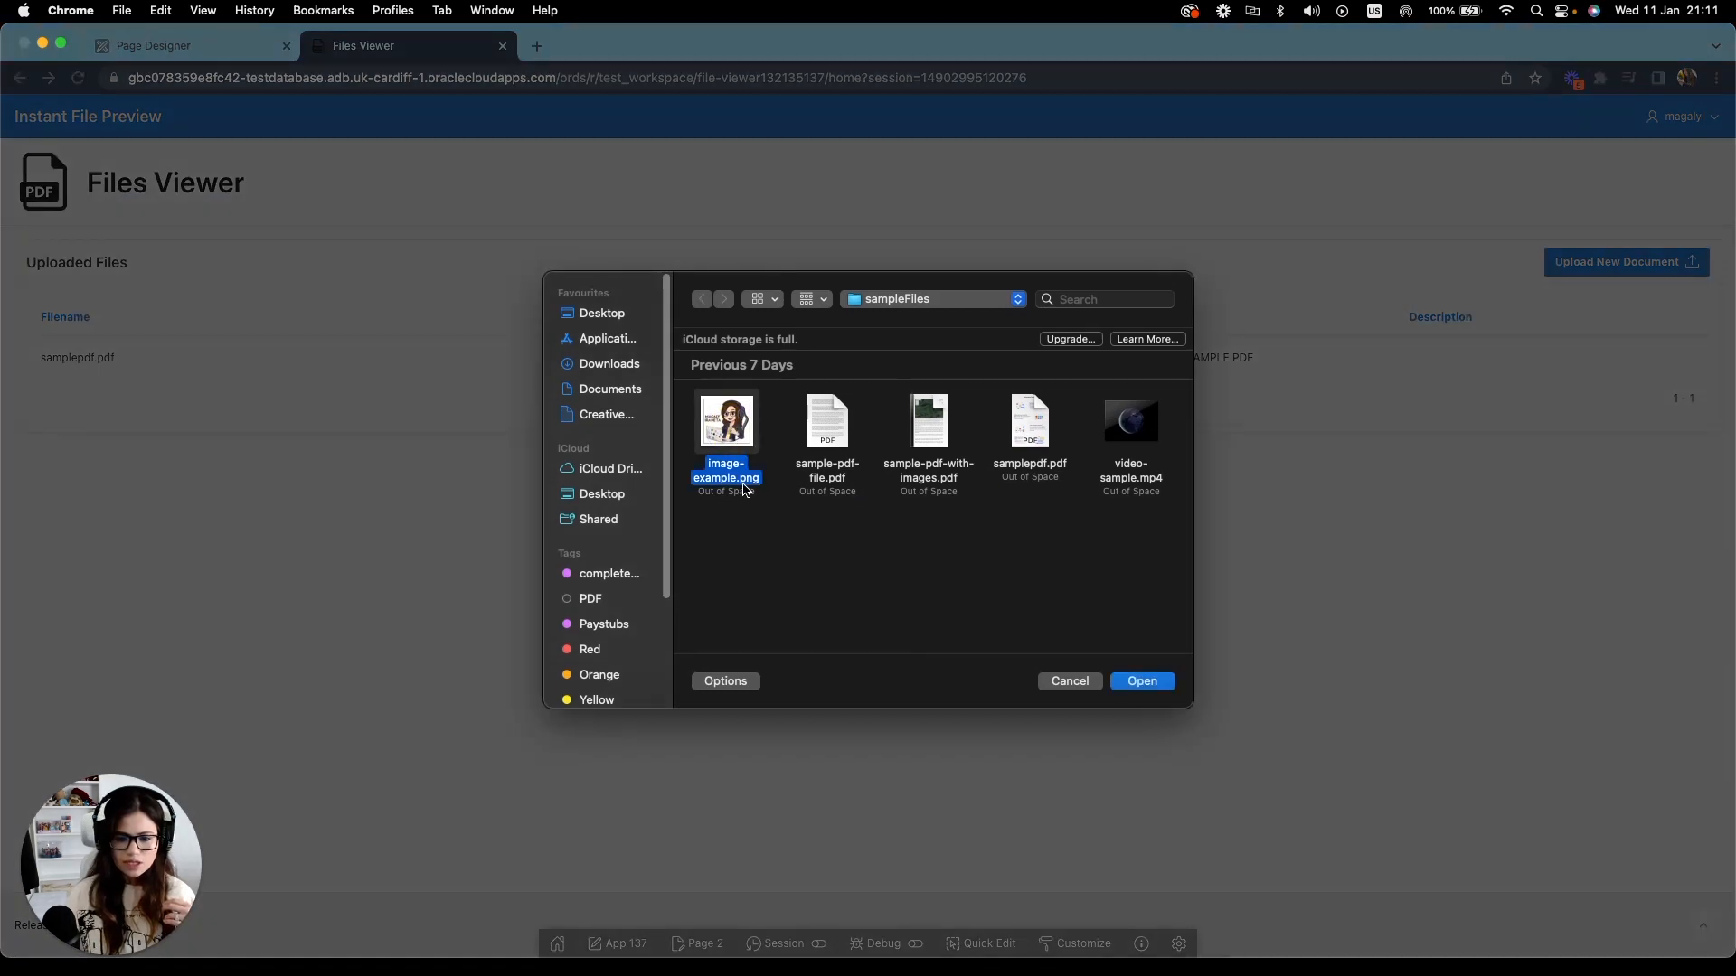
click(1141, 682)
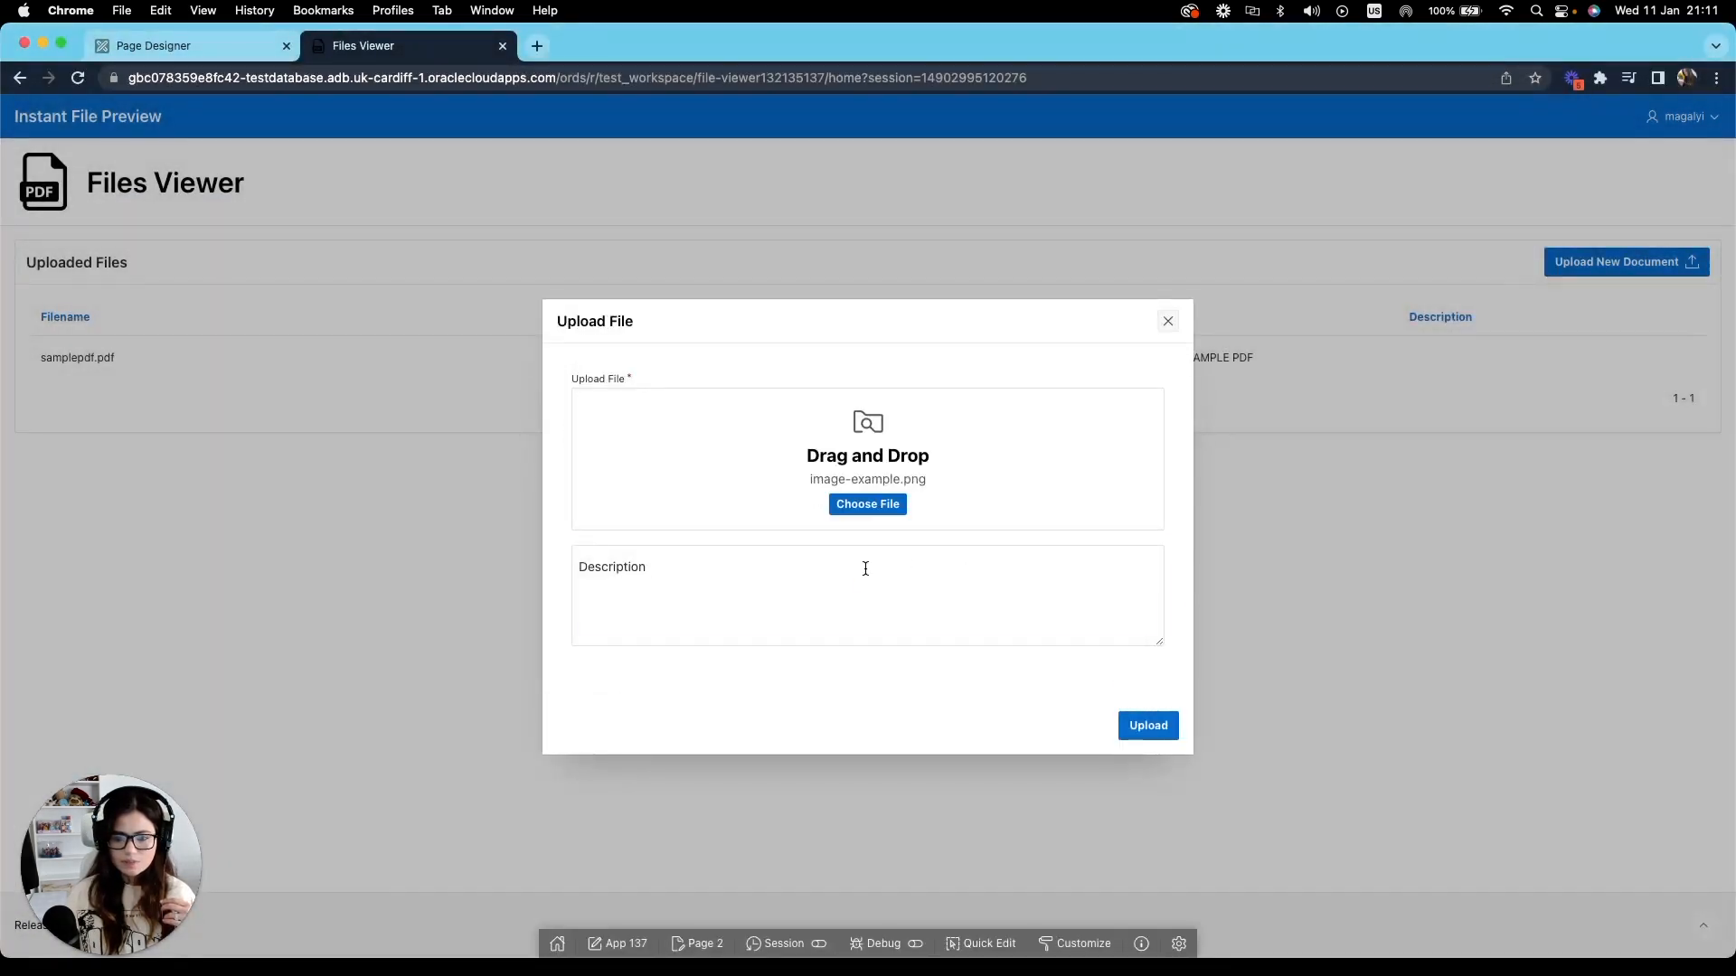
text(sample)
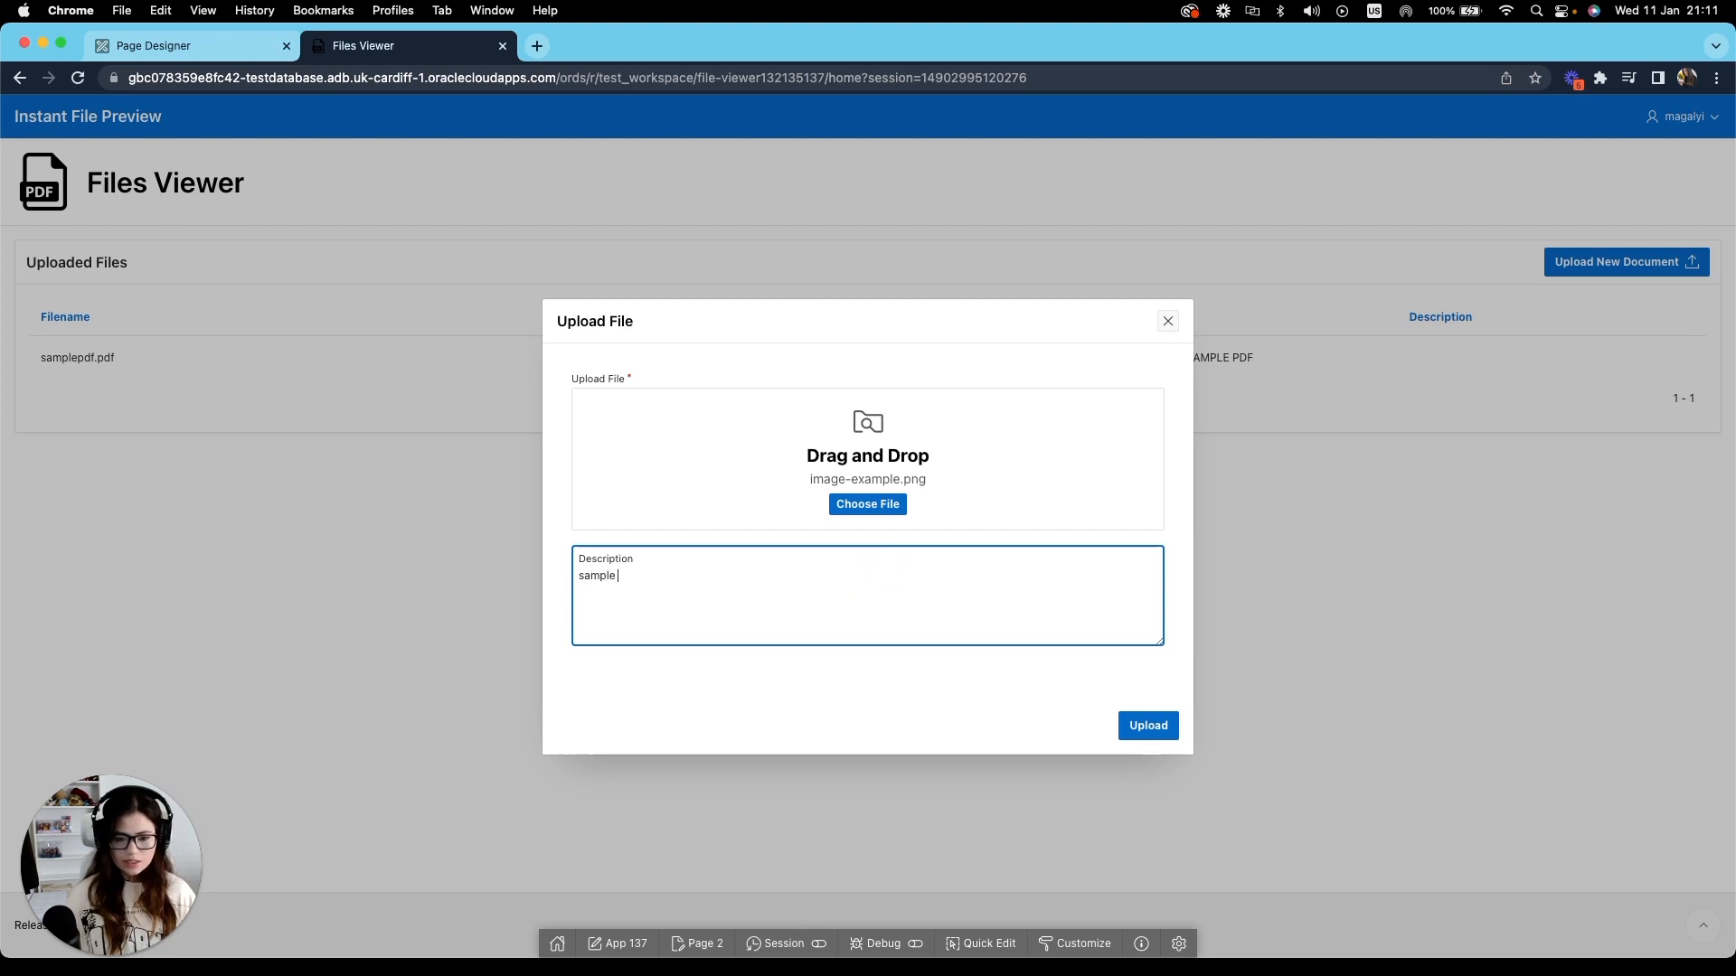
text(image)
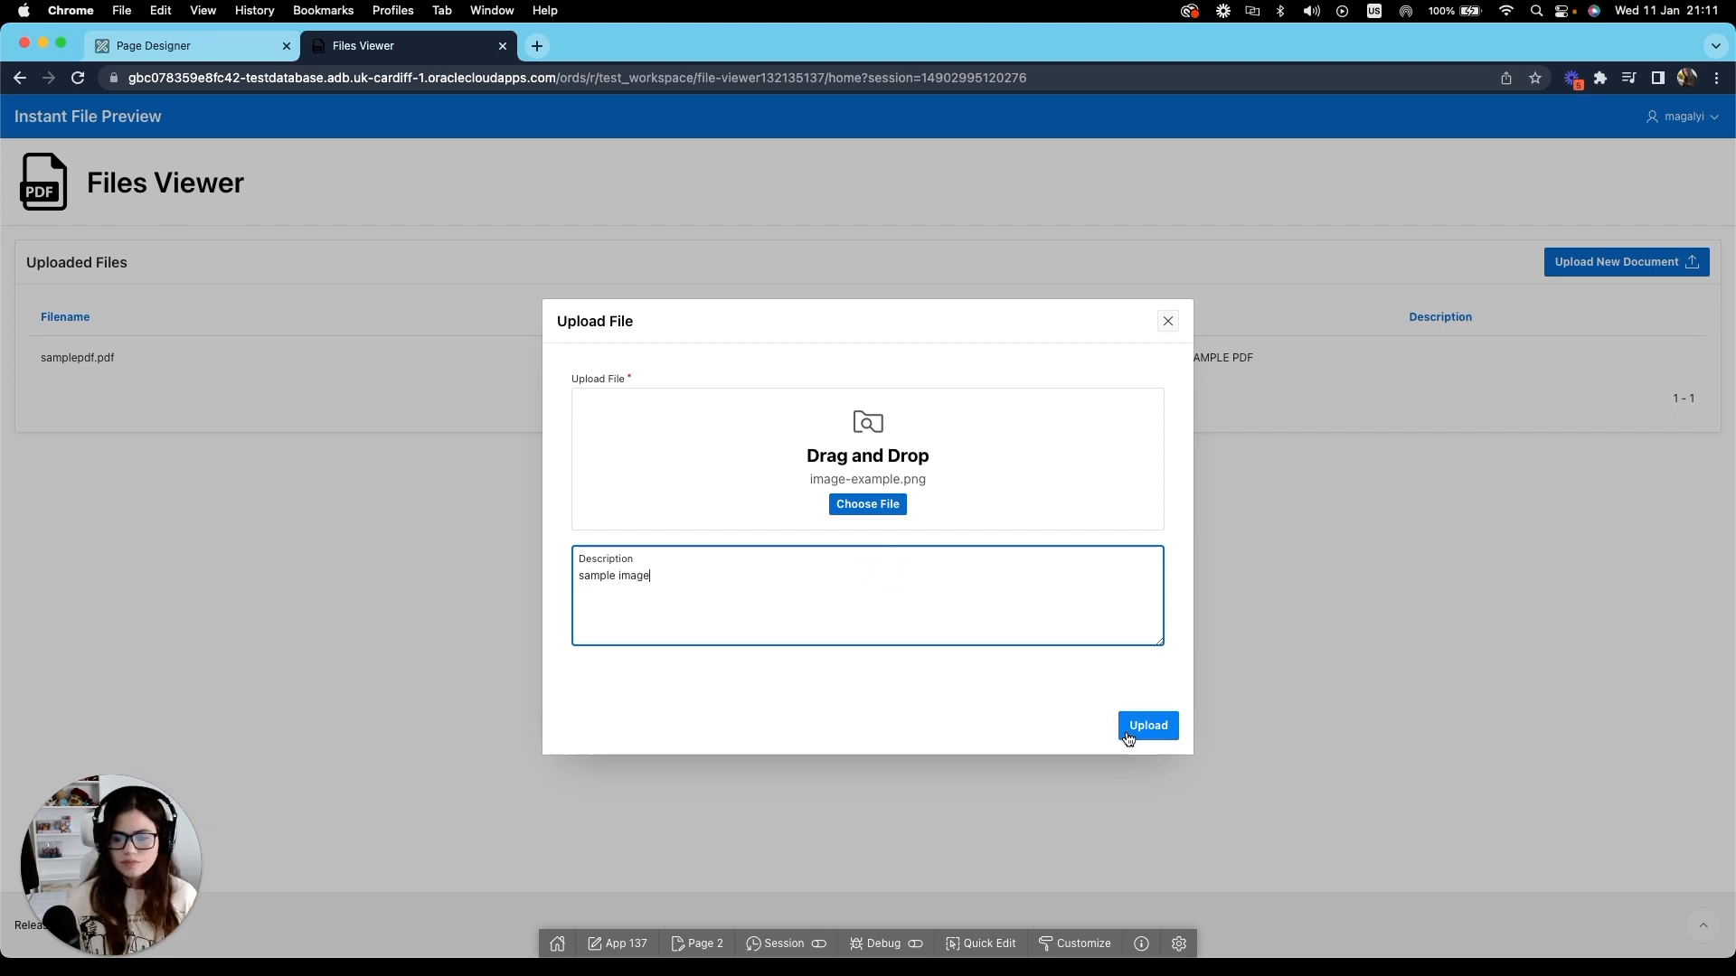
click(1148, 725)
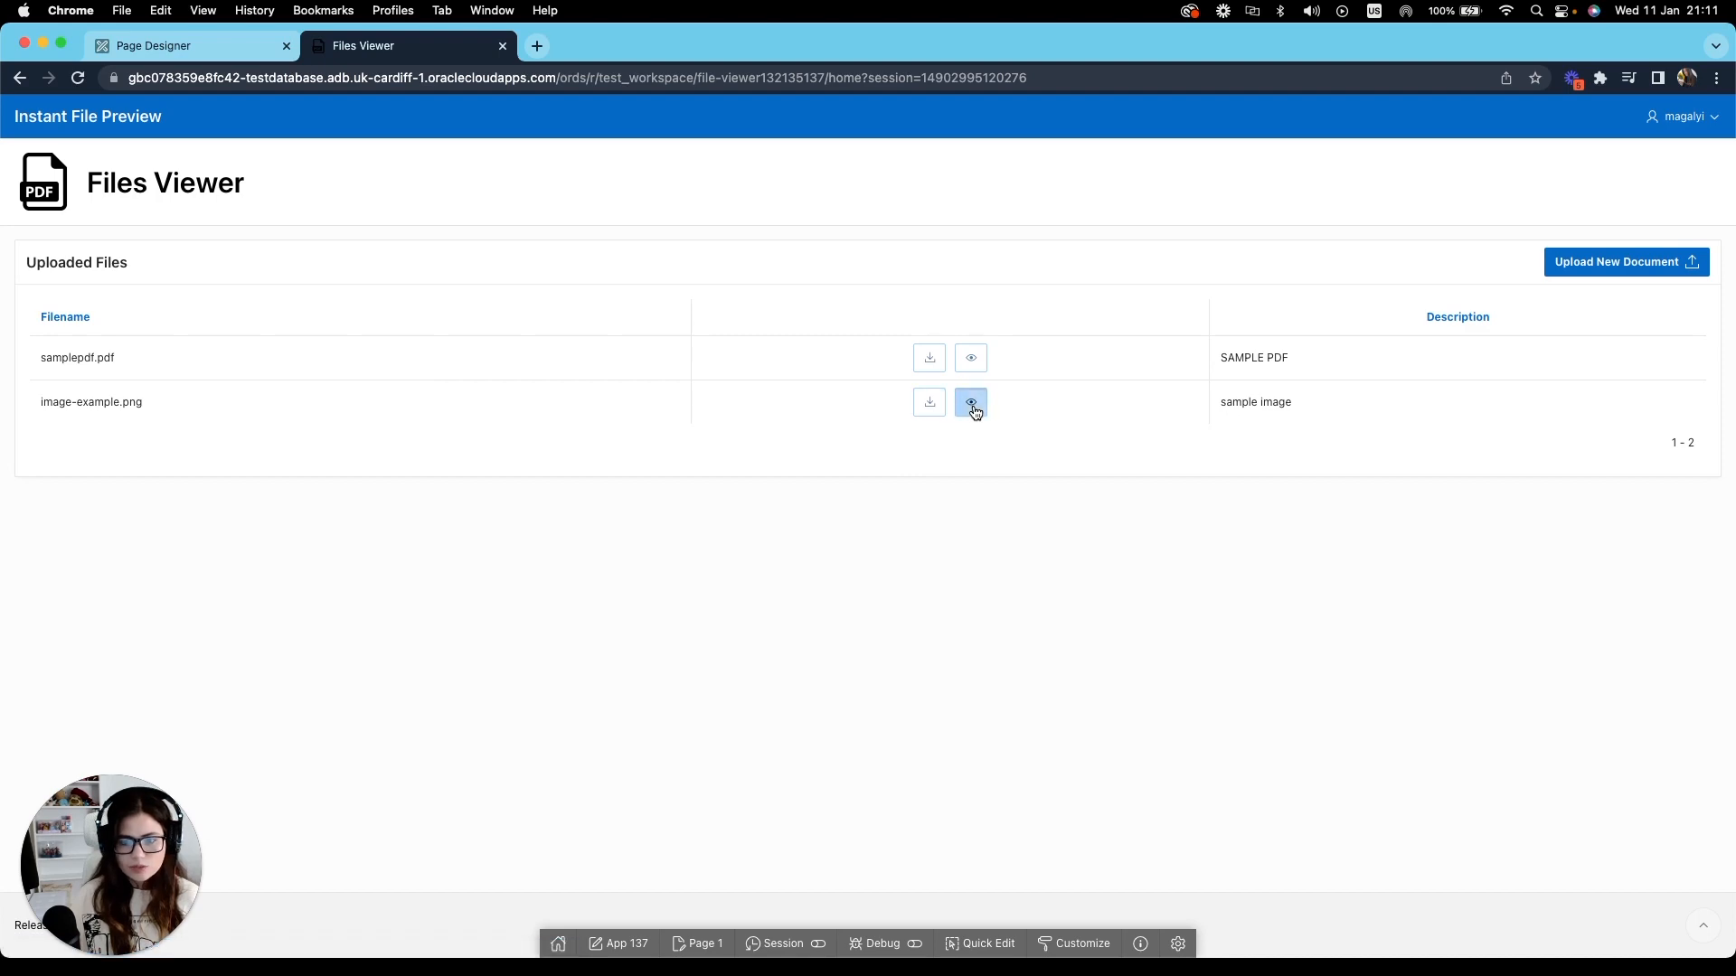
click(969, 401)
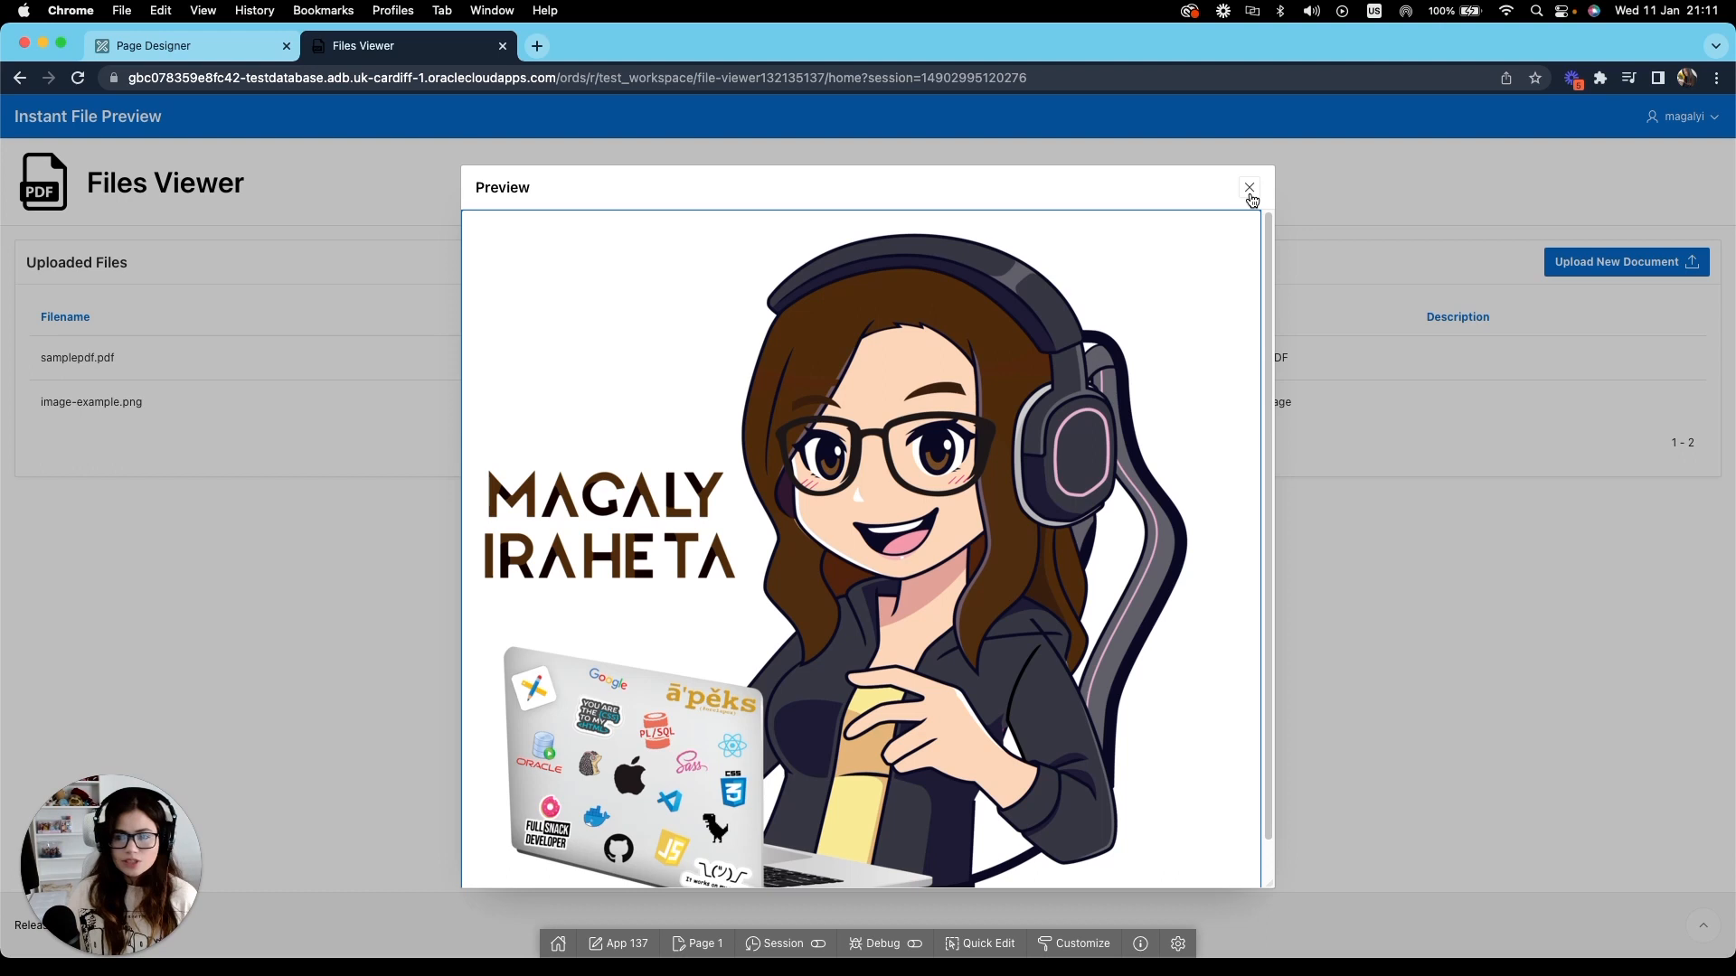
mouse_move(1250, 187)
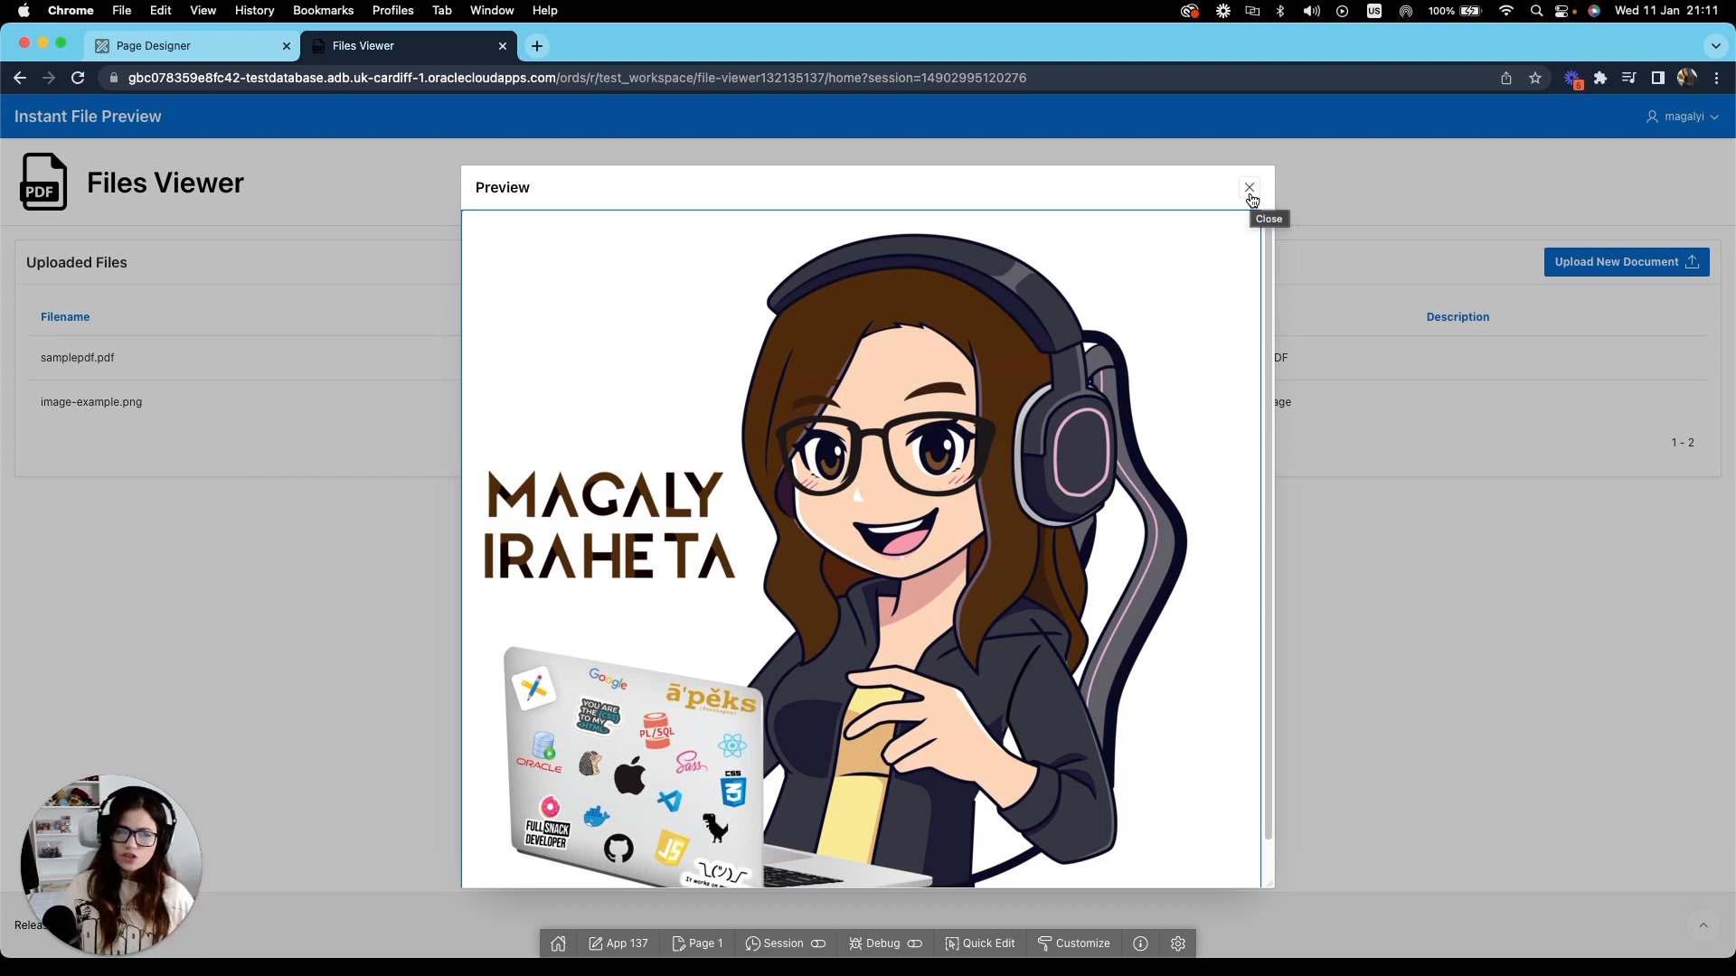
mouse_move(1113, 402)
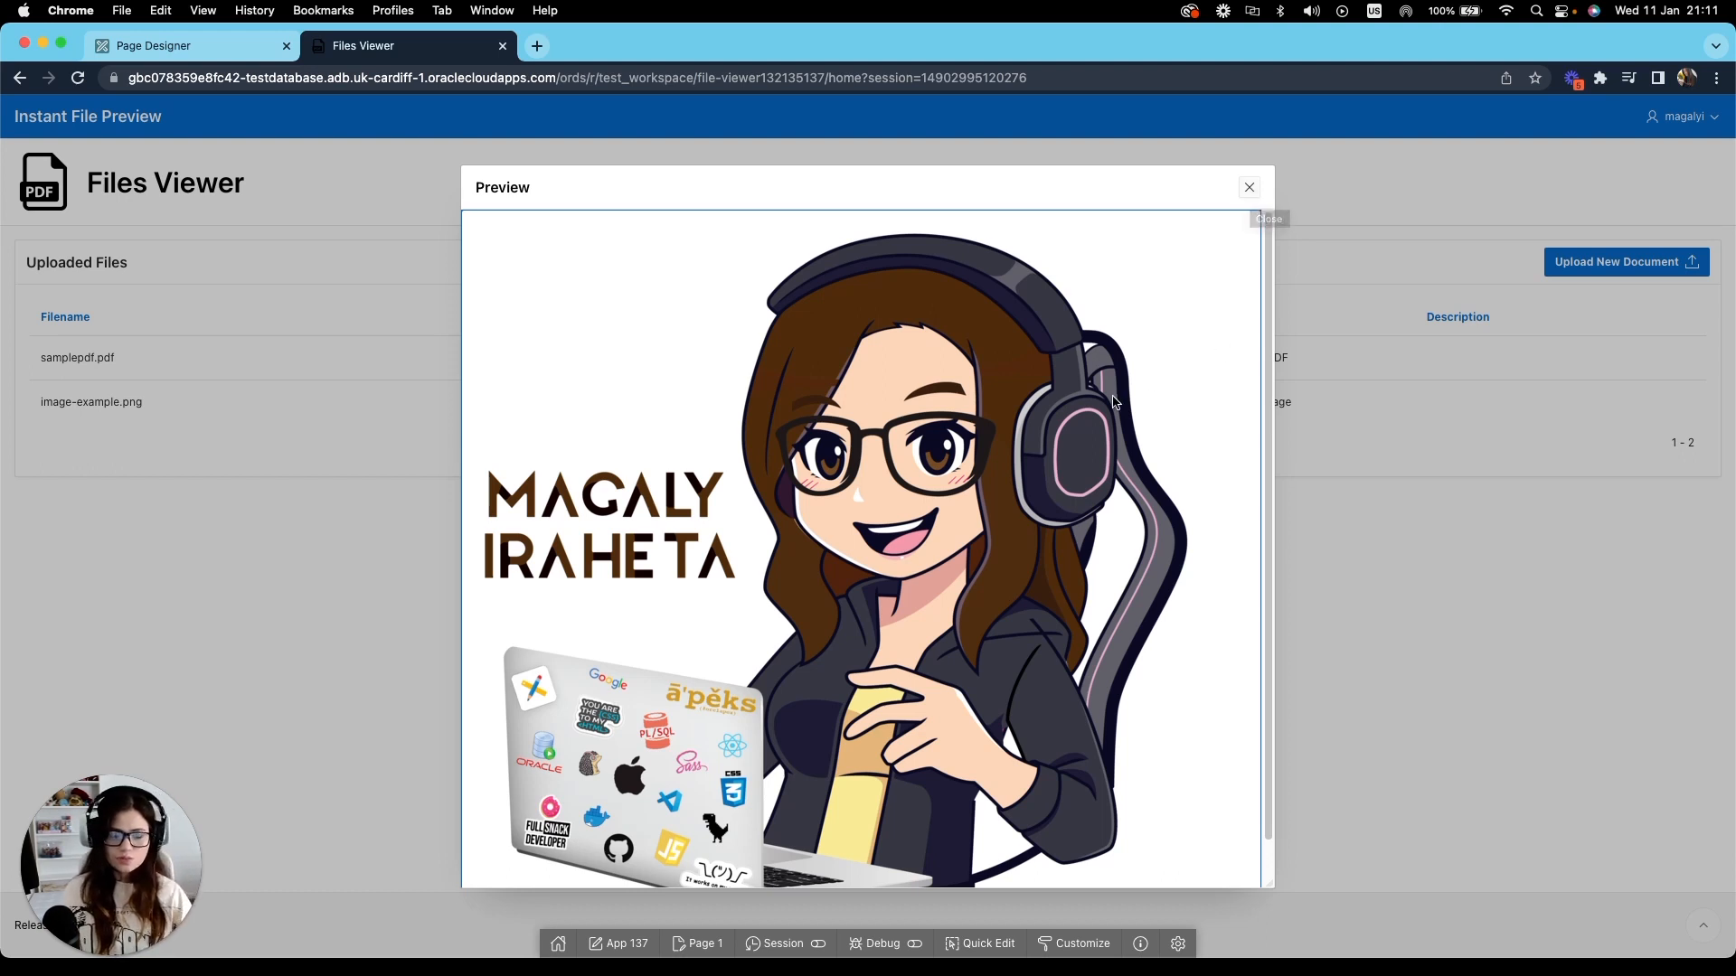
mouse_move(1250, 188)
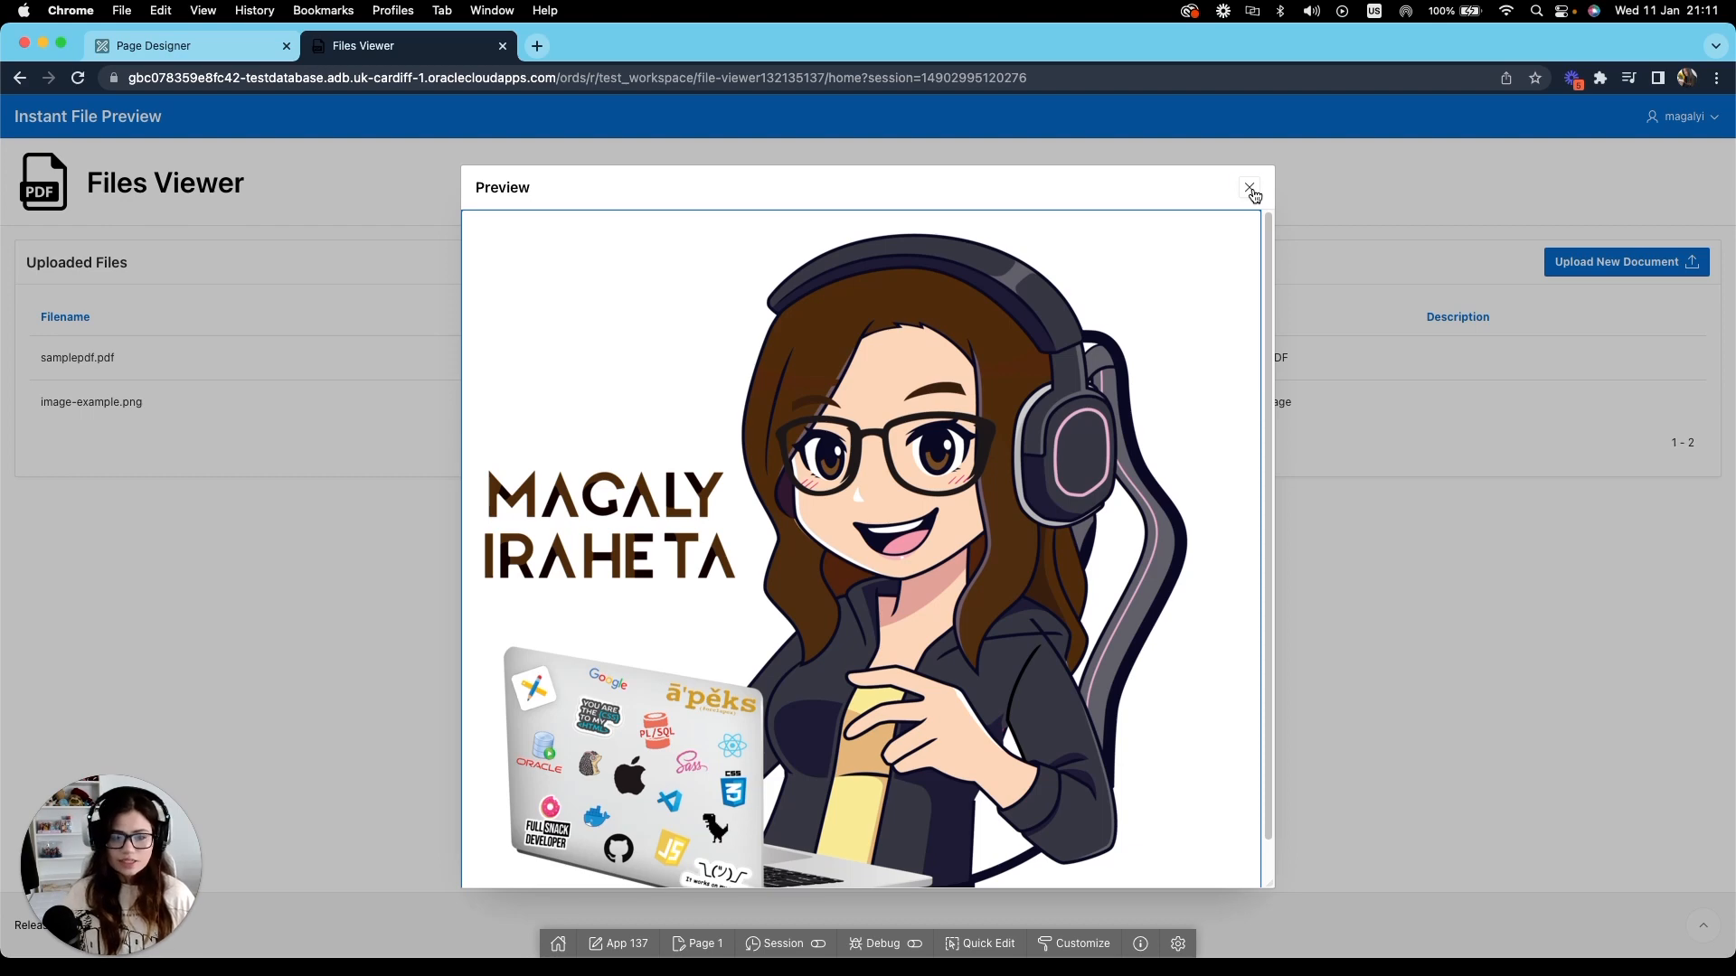
Upload sample-pdf-with-images.pdf with description 'pdf with images'.
click(1249, 186)
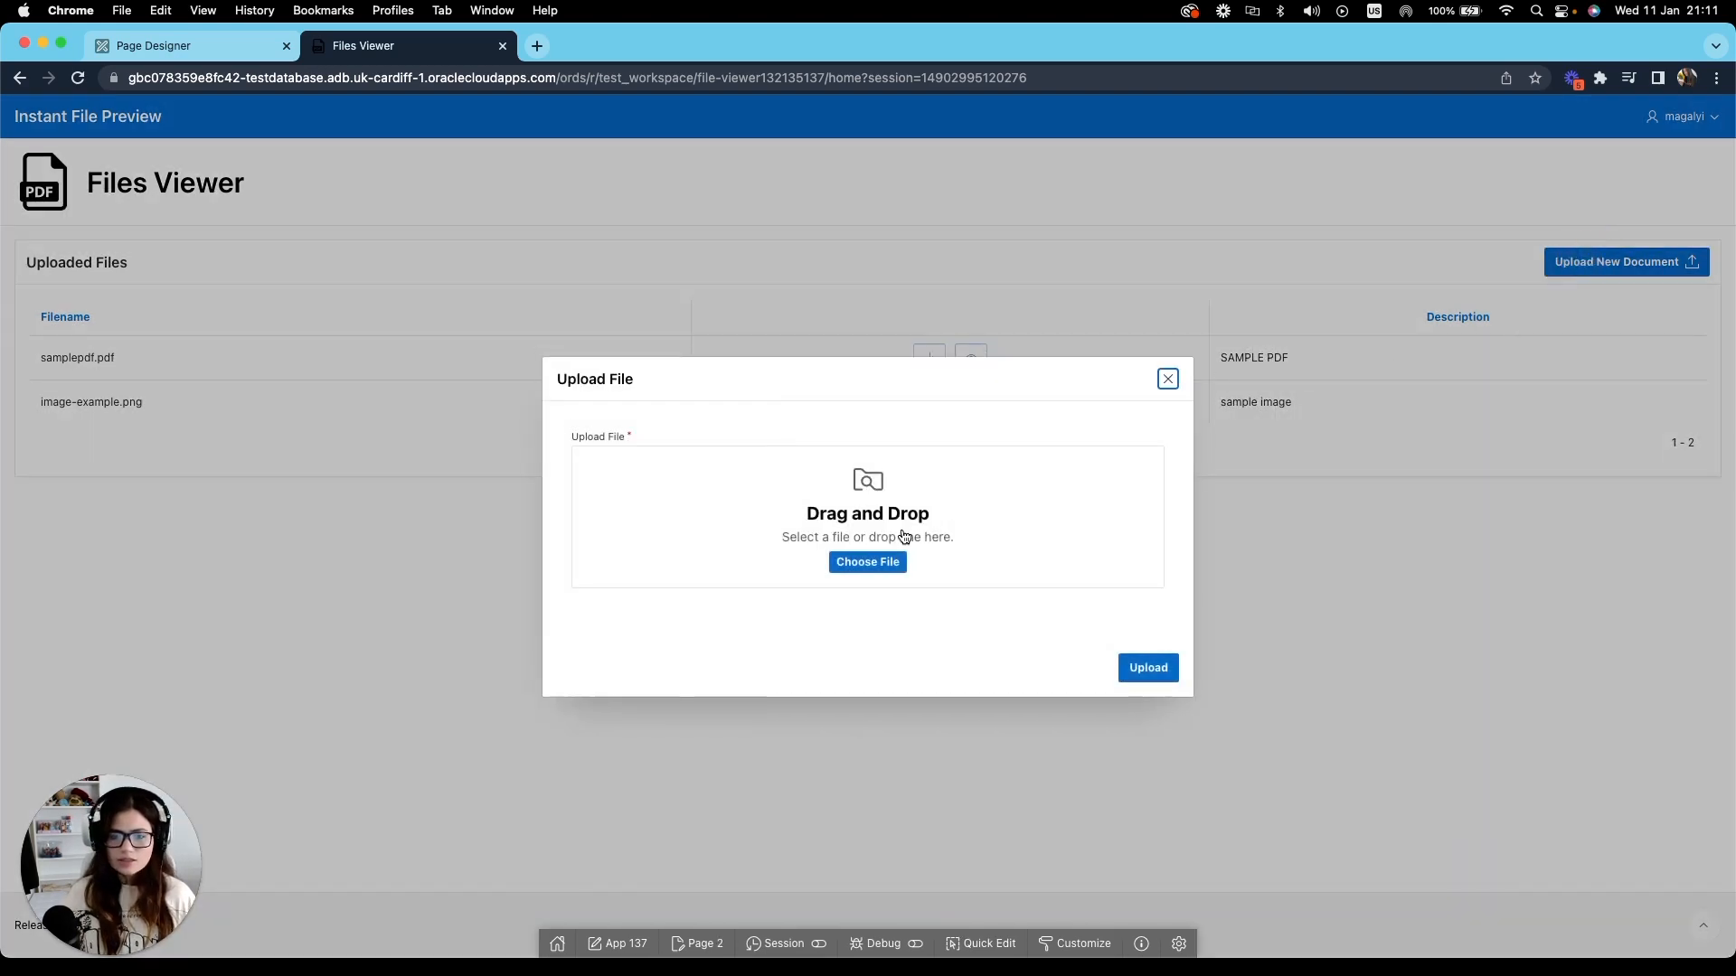
click(866, 560)
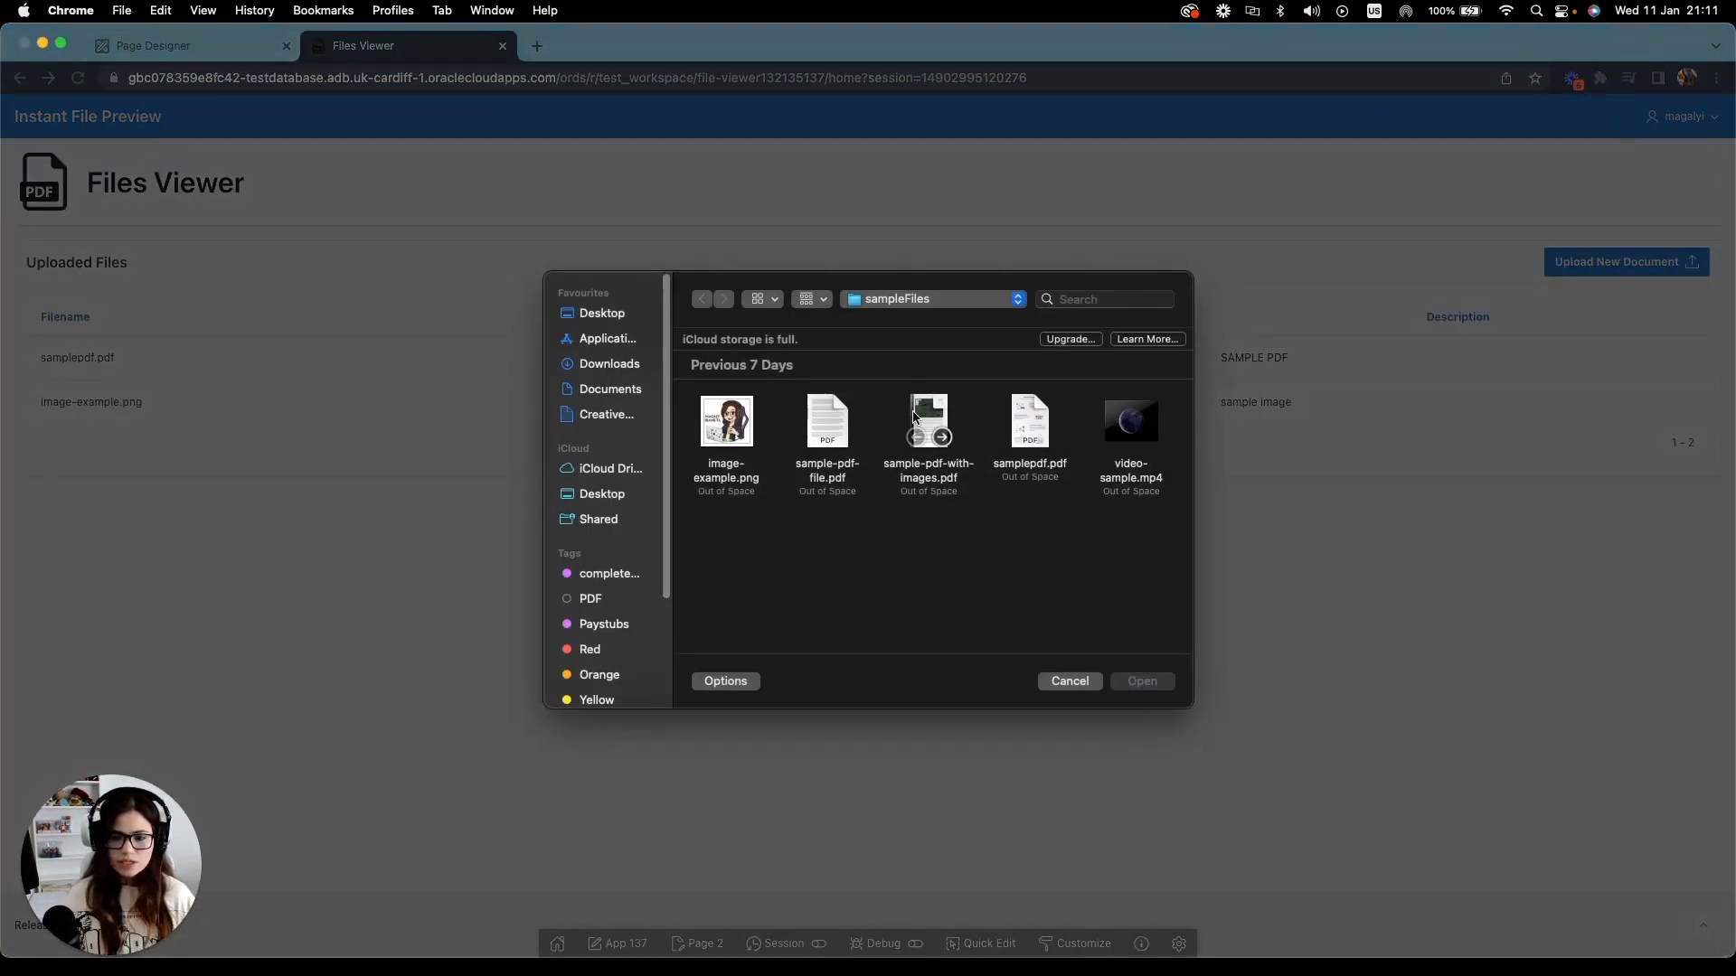
click(928, 421)
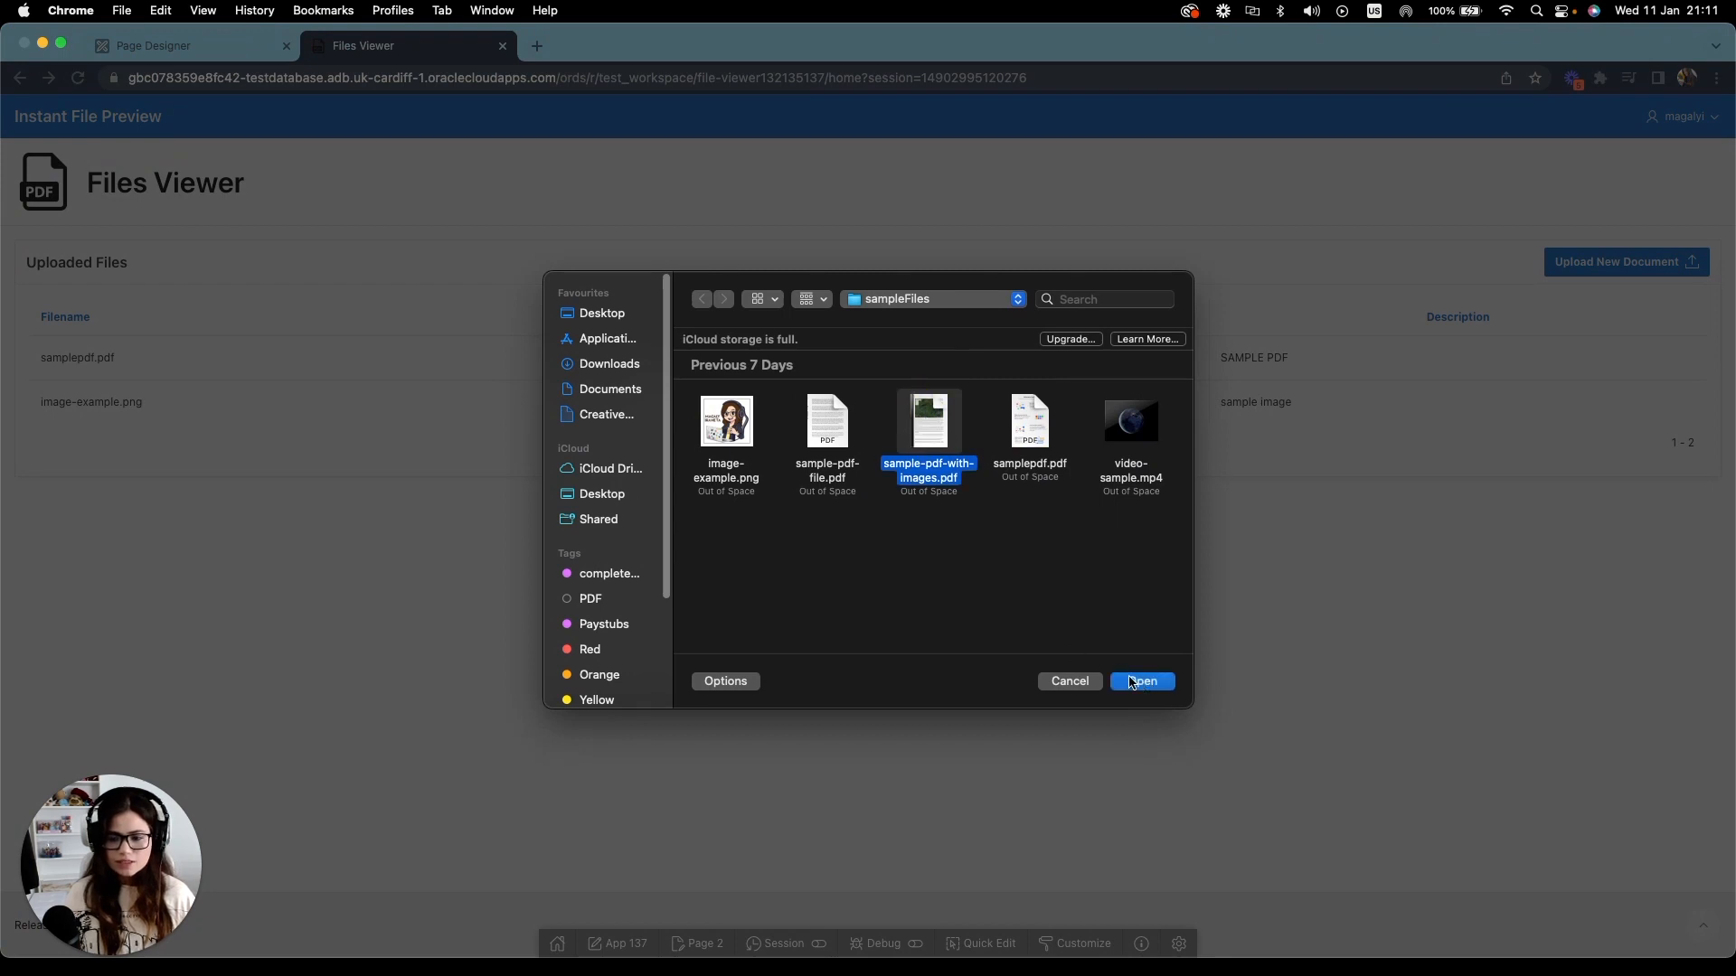
click(1141, 681)
text(p)
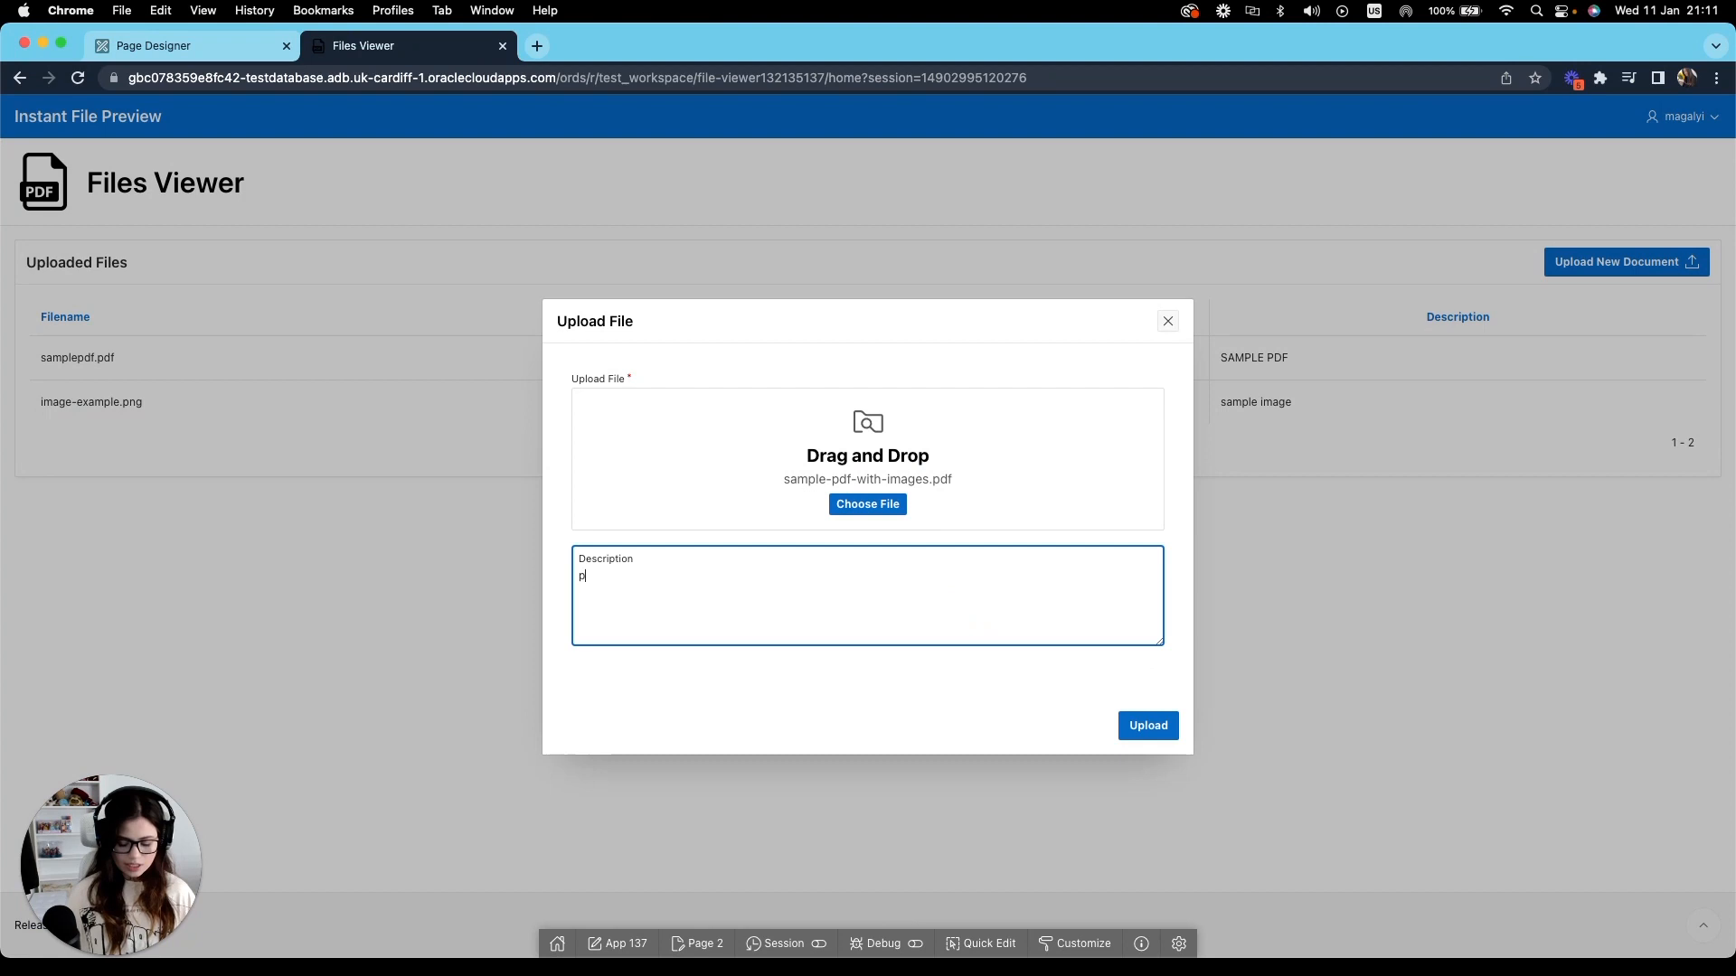
text(df with image)
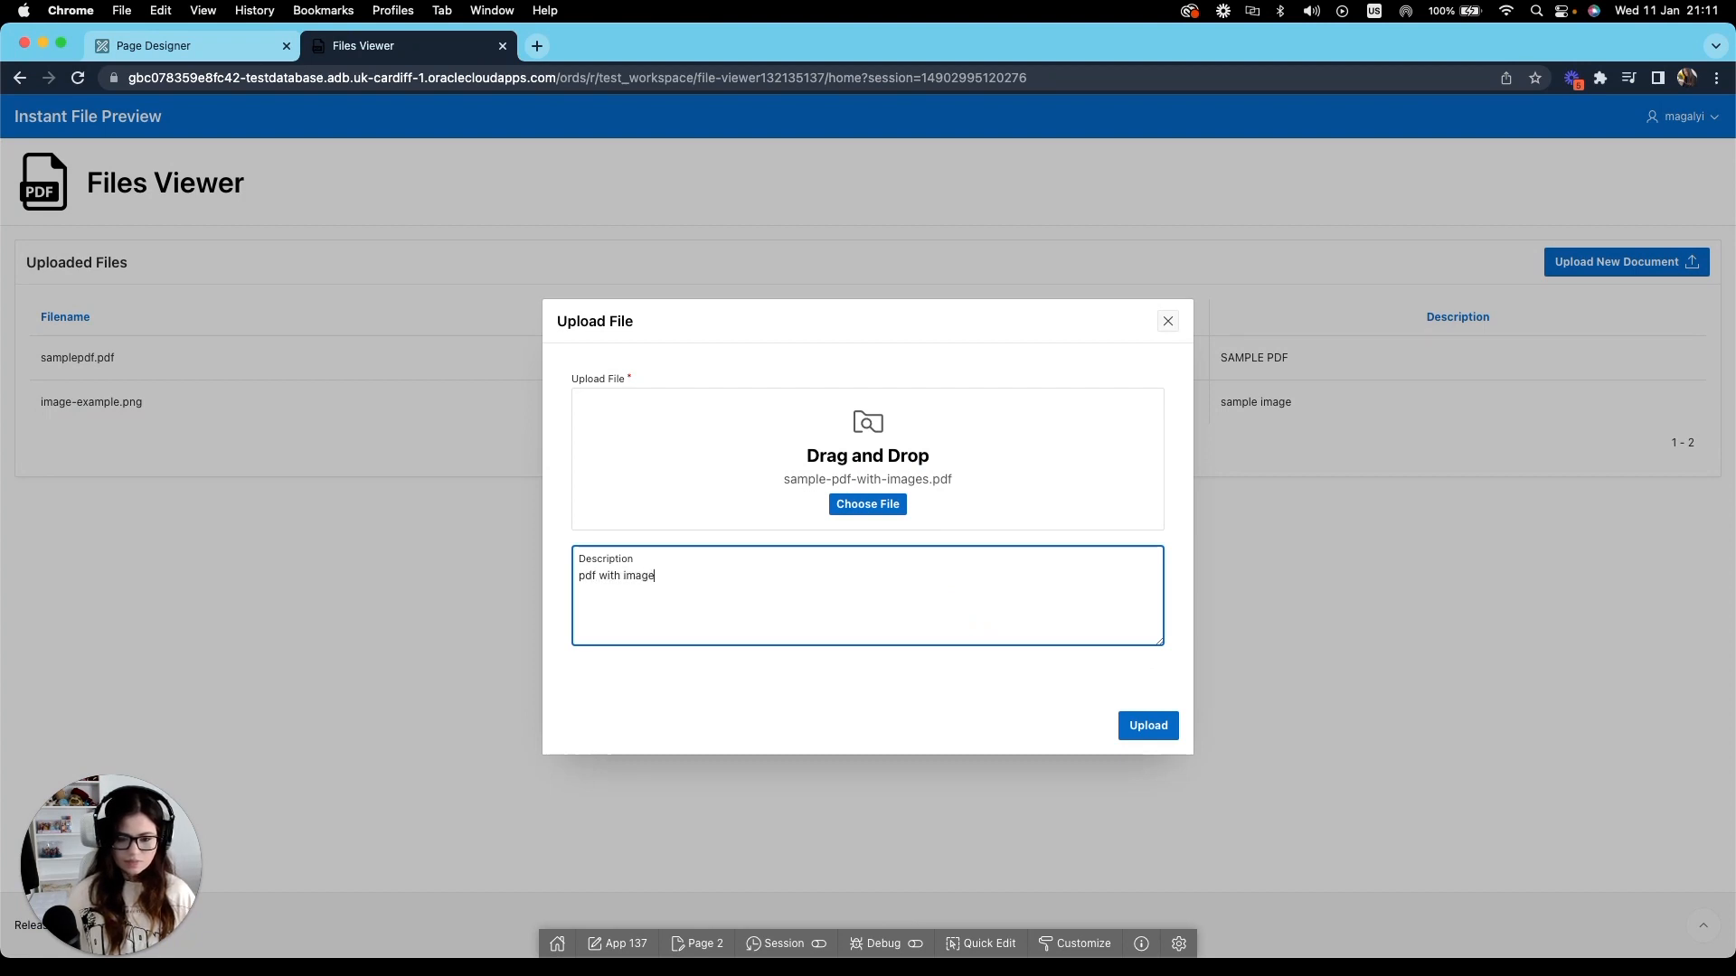
click(1148, 725)
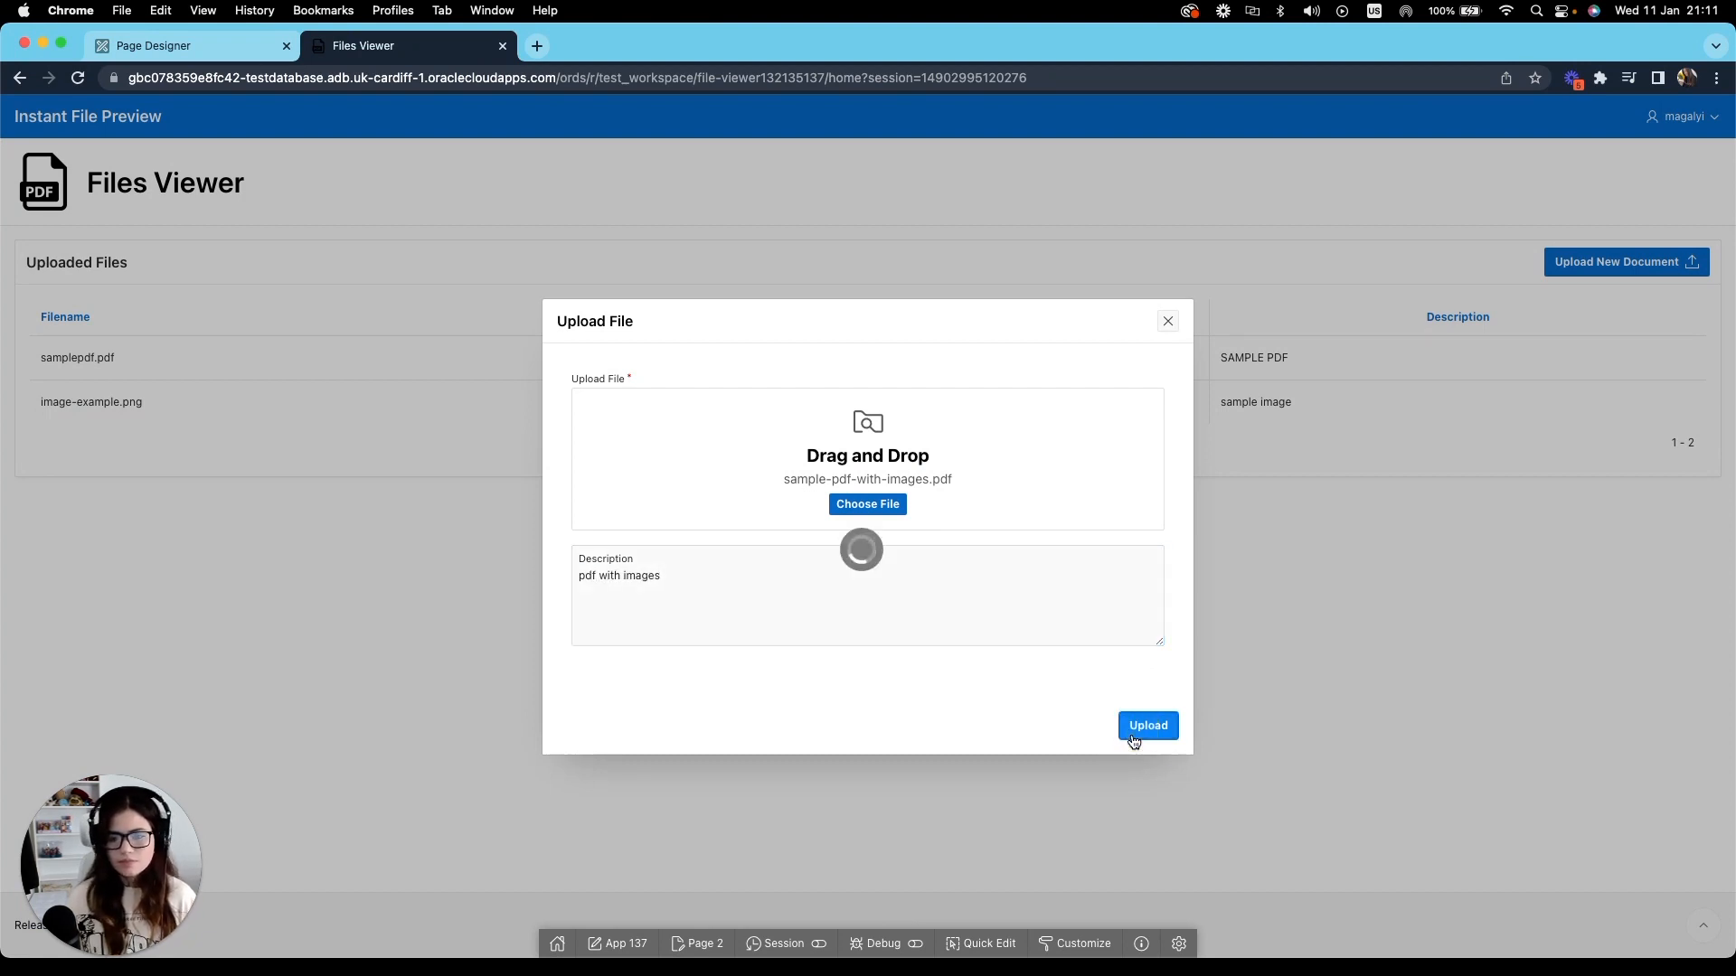
click(1147, 725)
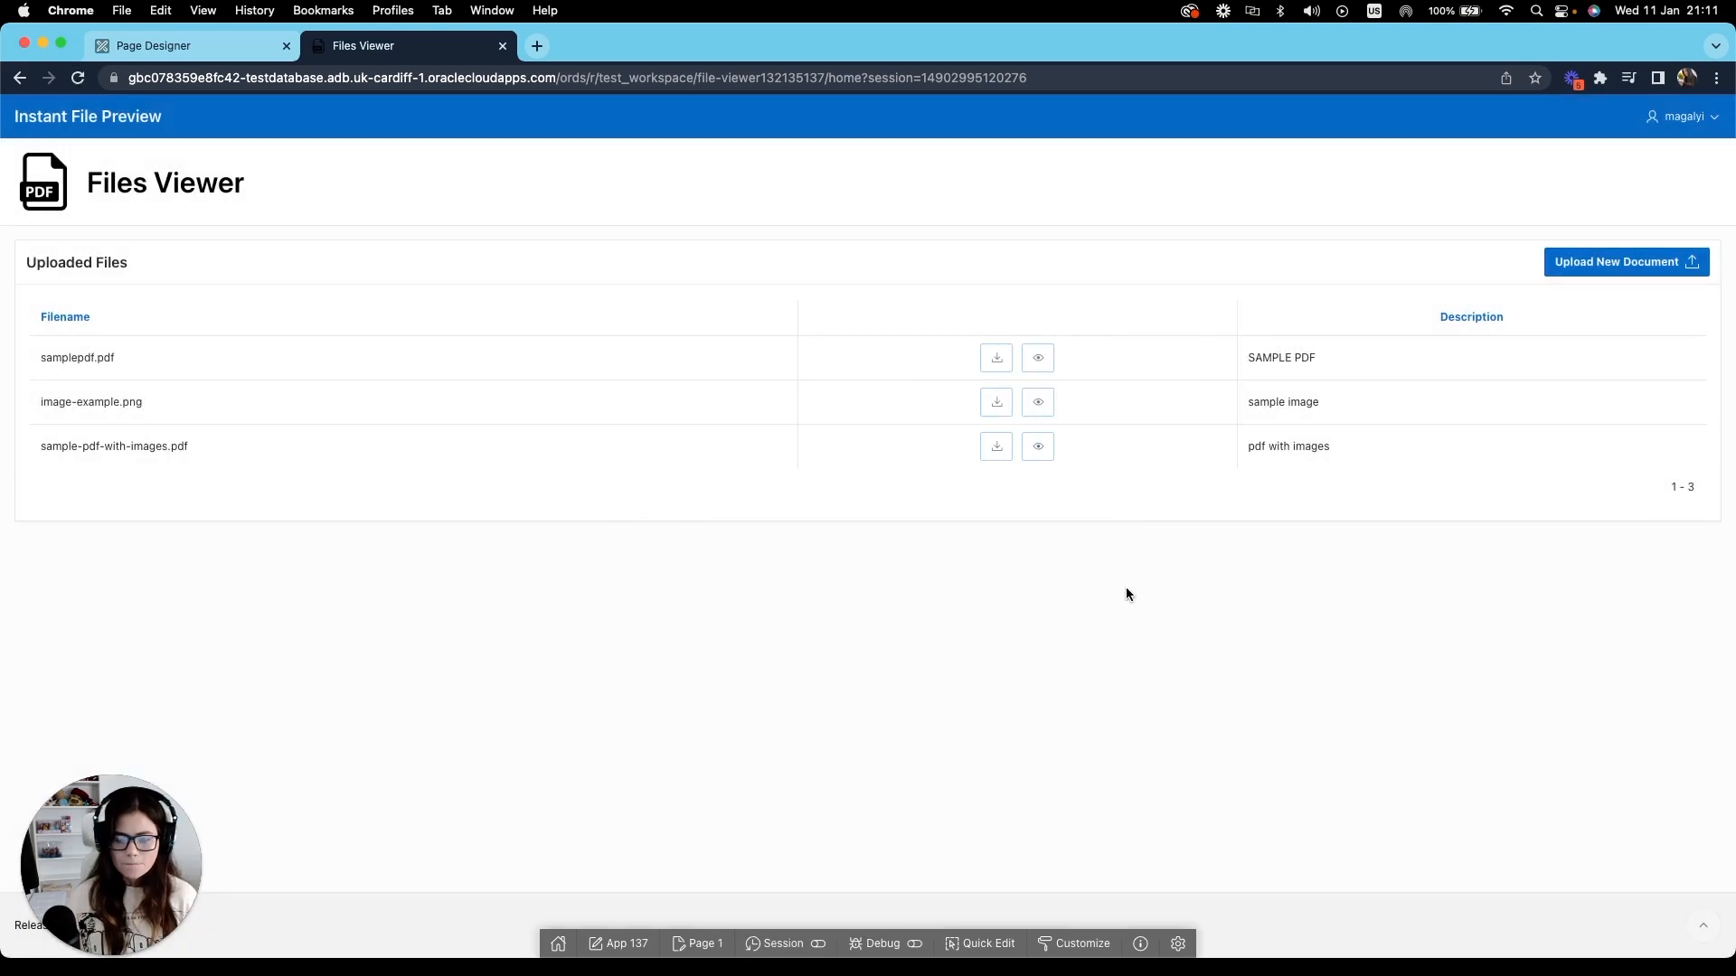
Preview the multi-page PDF, scrolling and zooming through its pages, then close the dialog.
click(1038, 446)
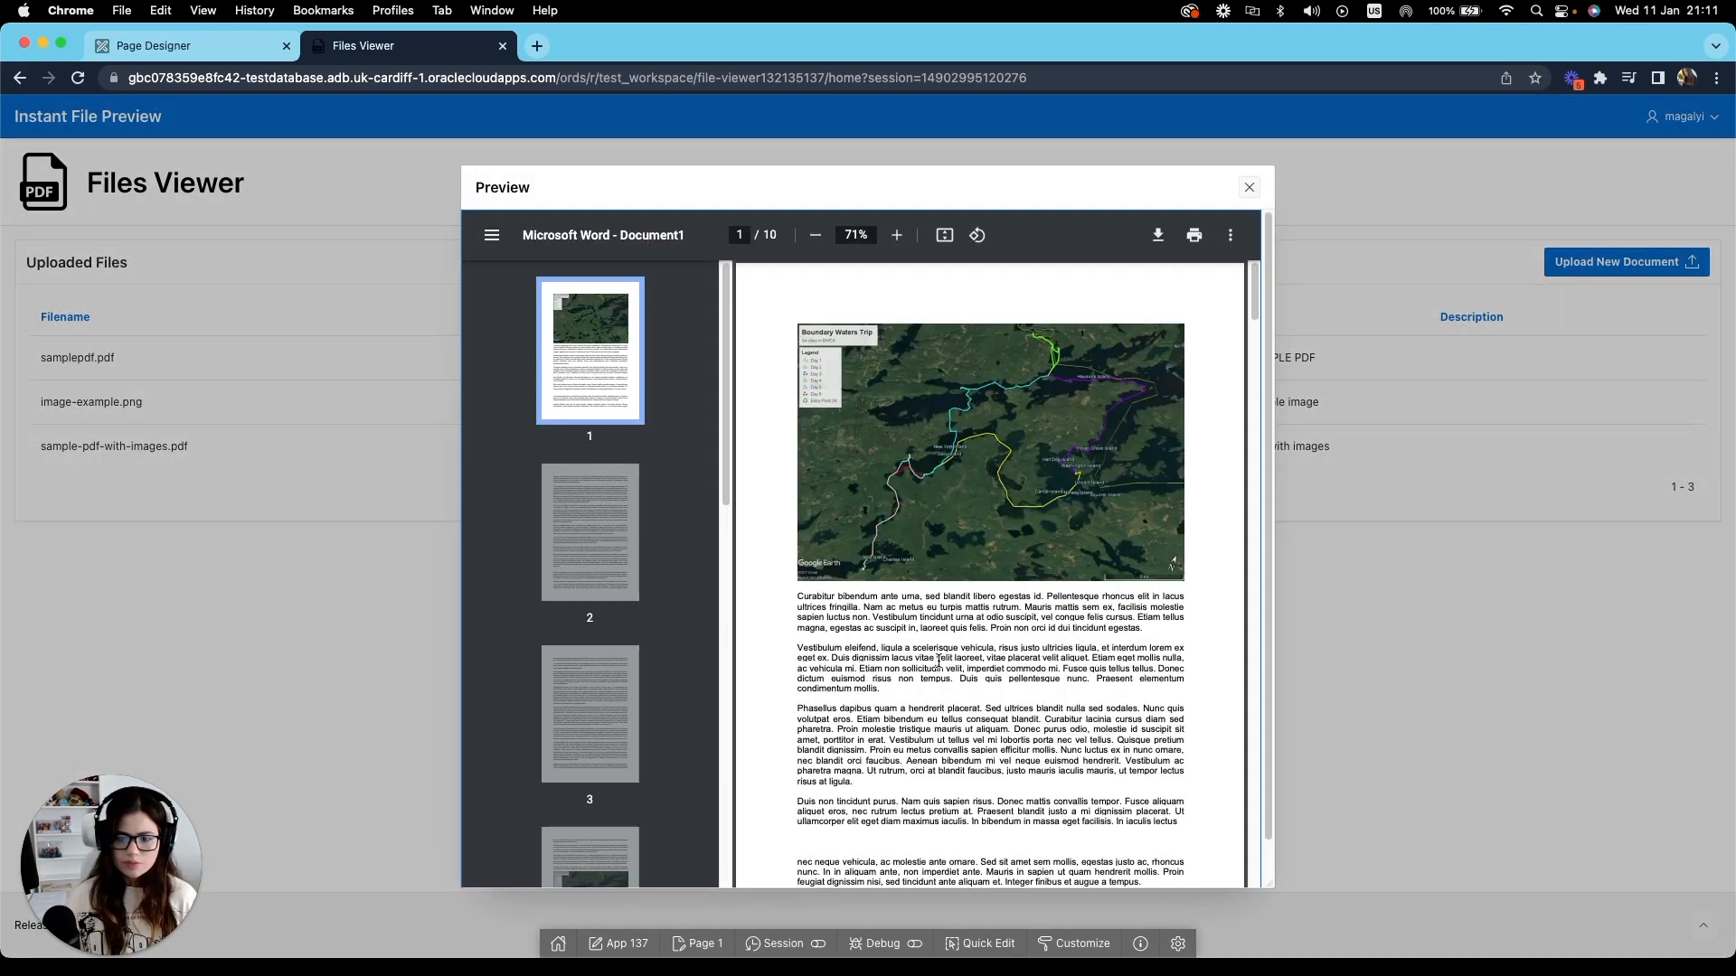
scroll(down, 3)
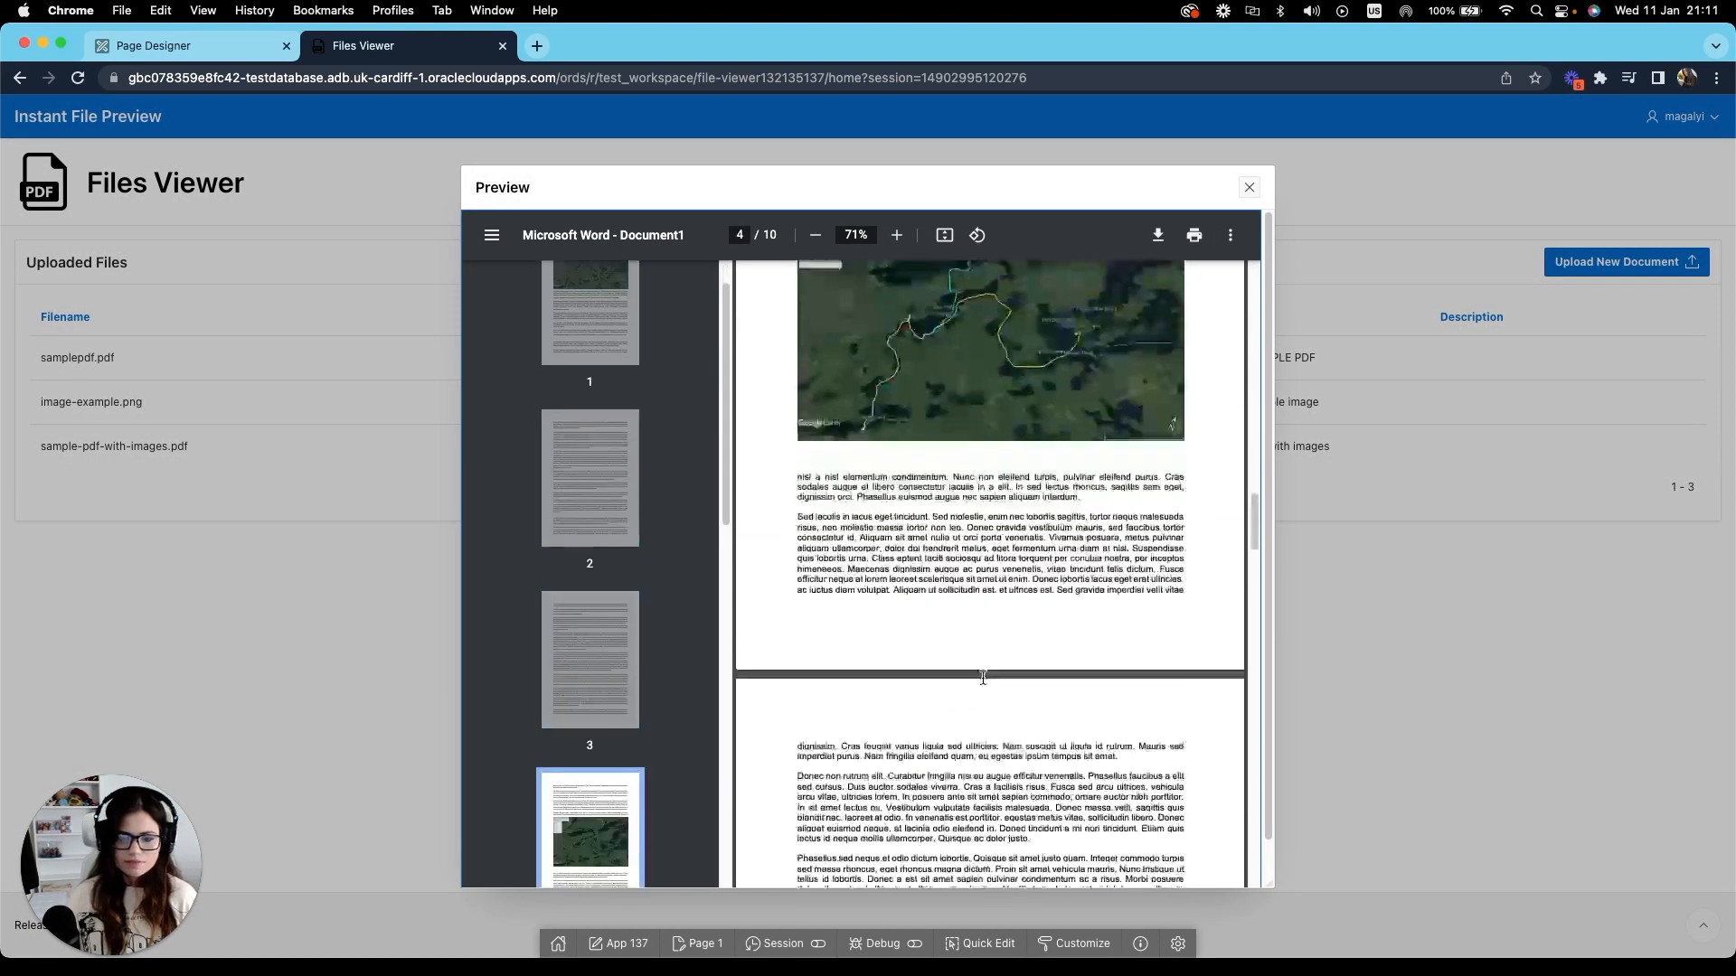
scroll(down, 3)
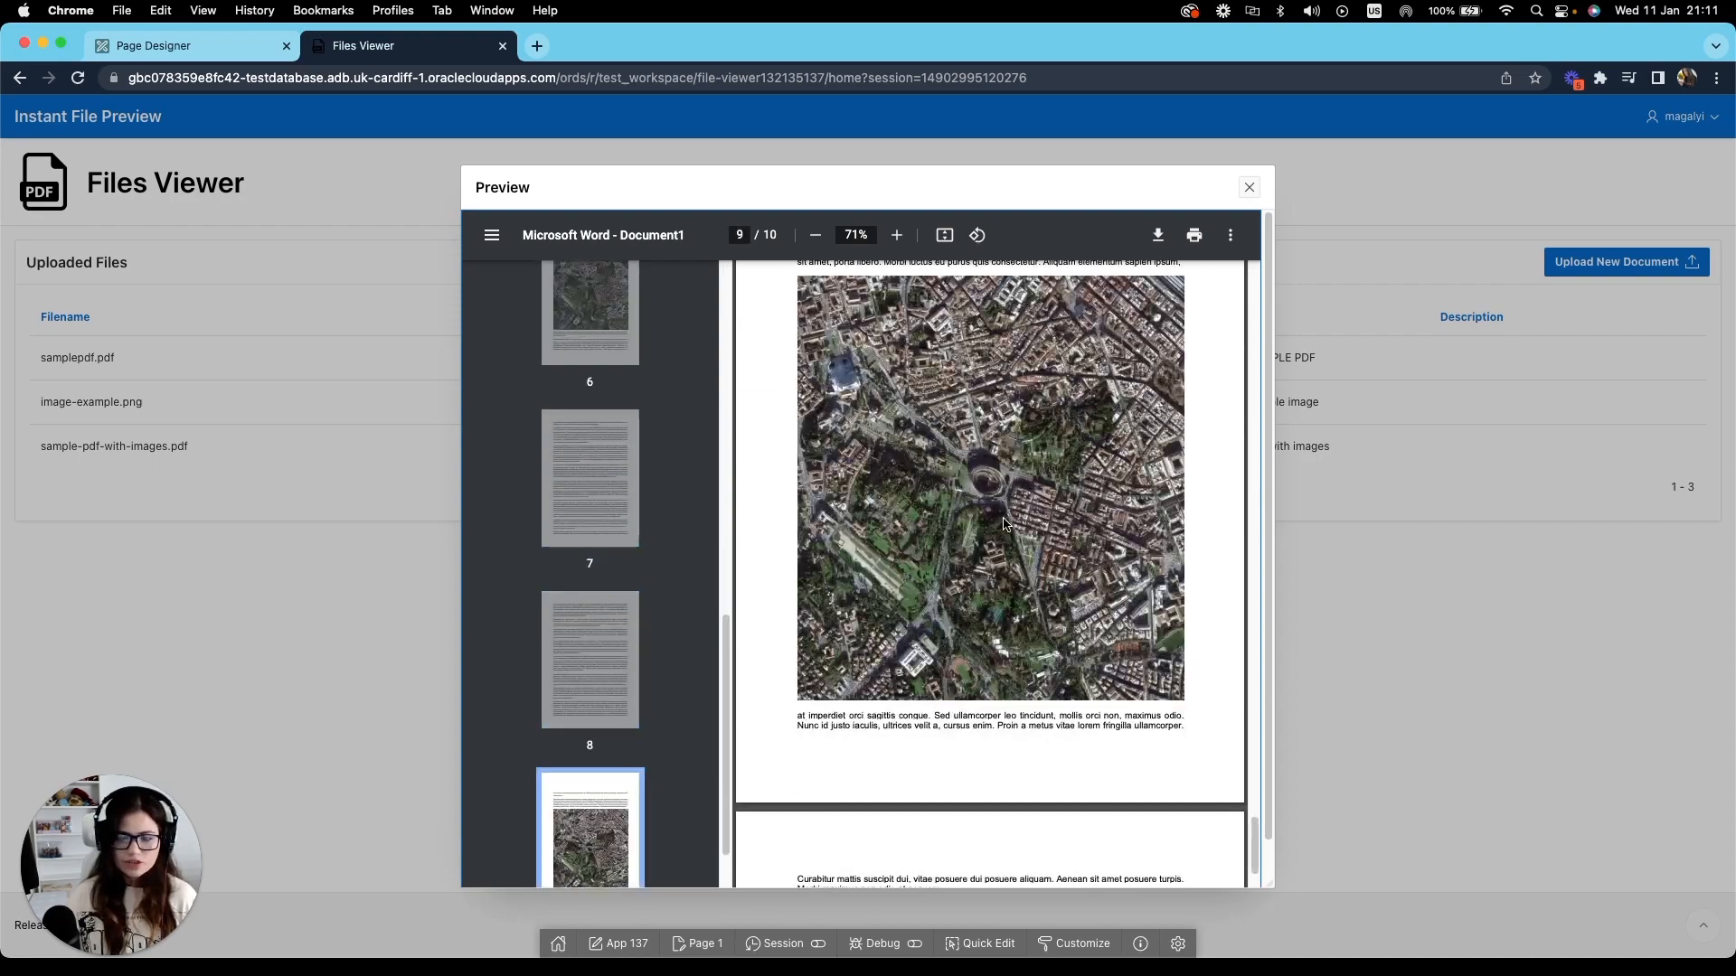
click(895, 235)
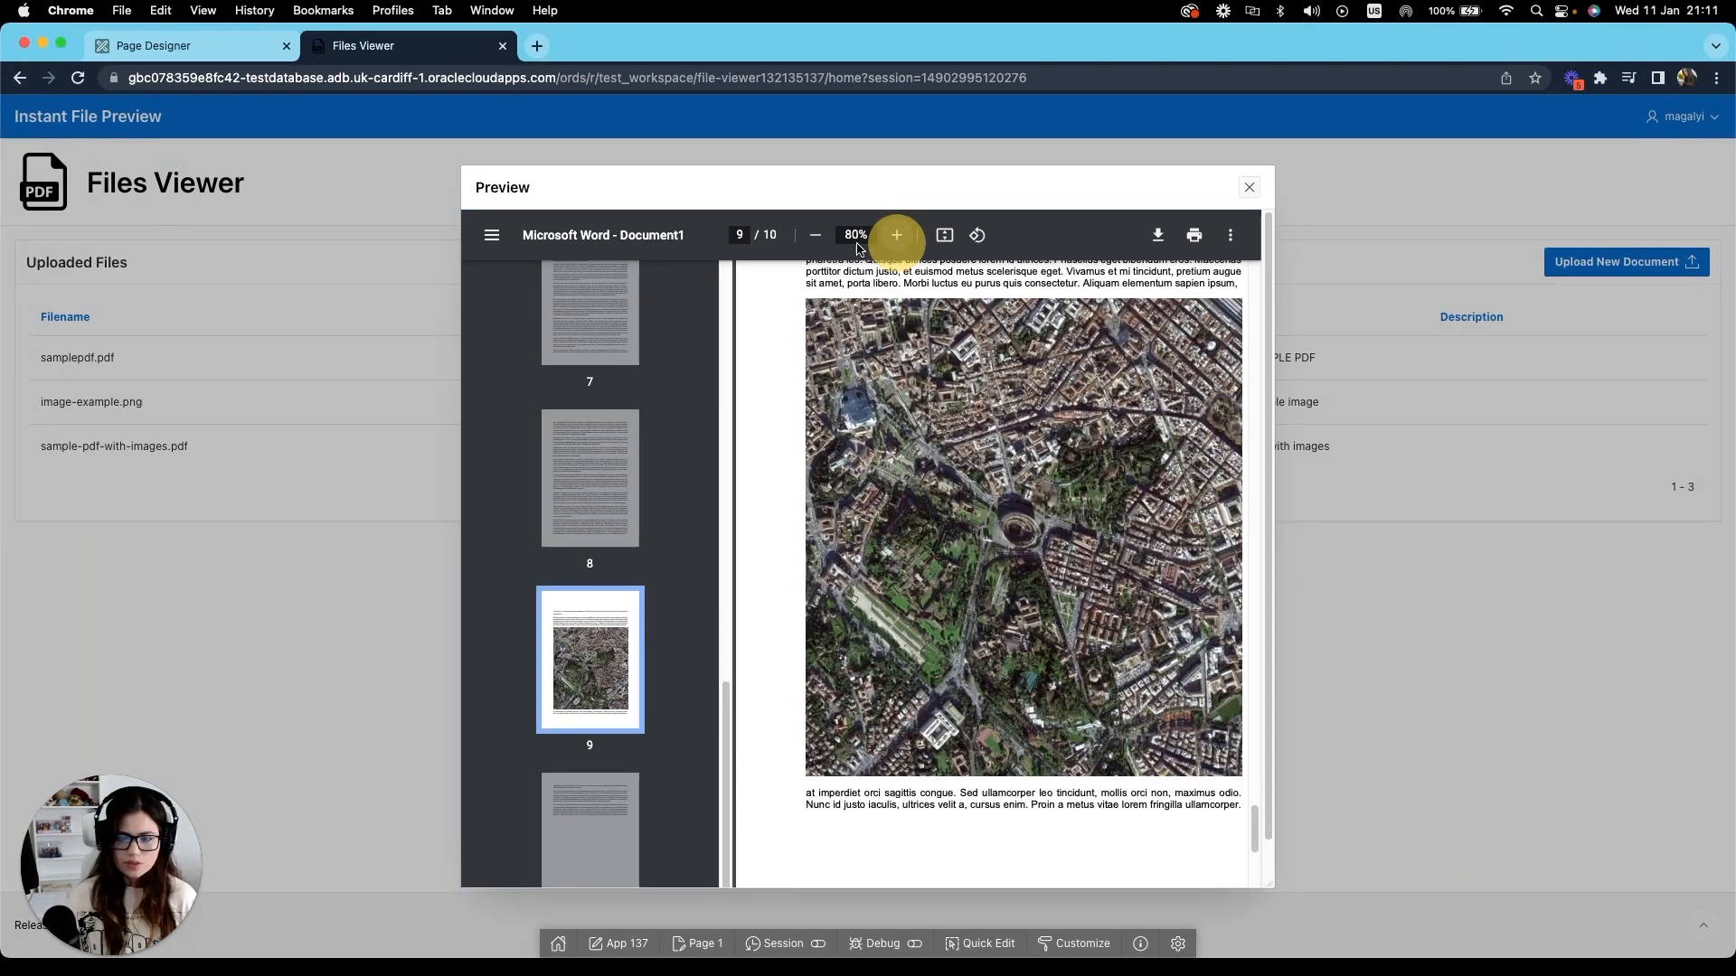
click(816, 235)
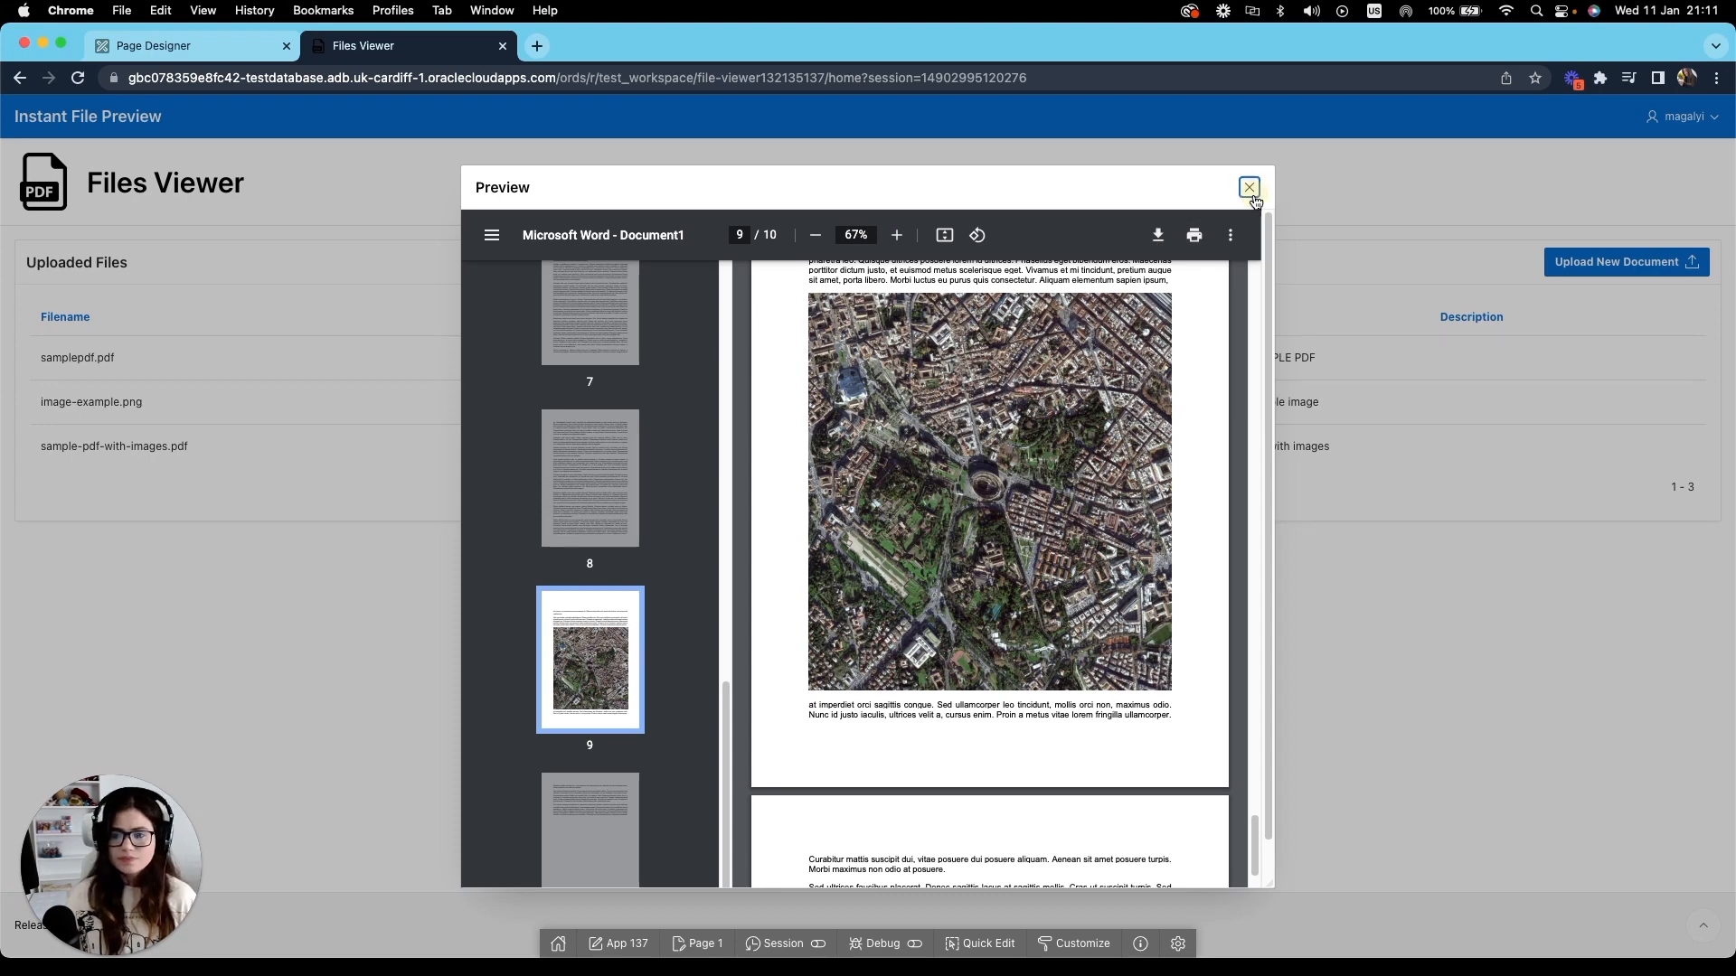
click(1250, 187)
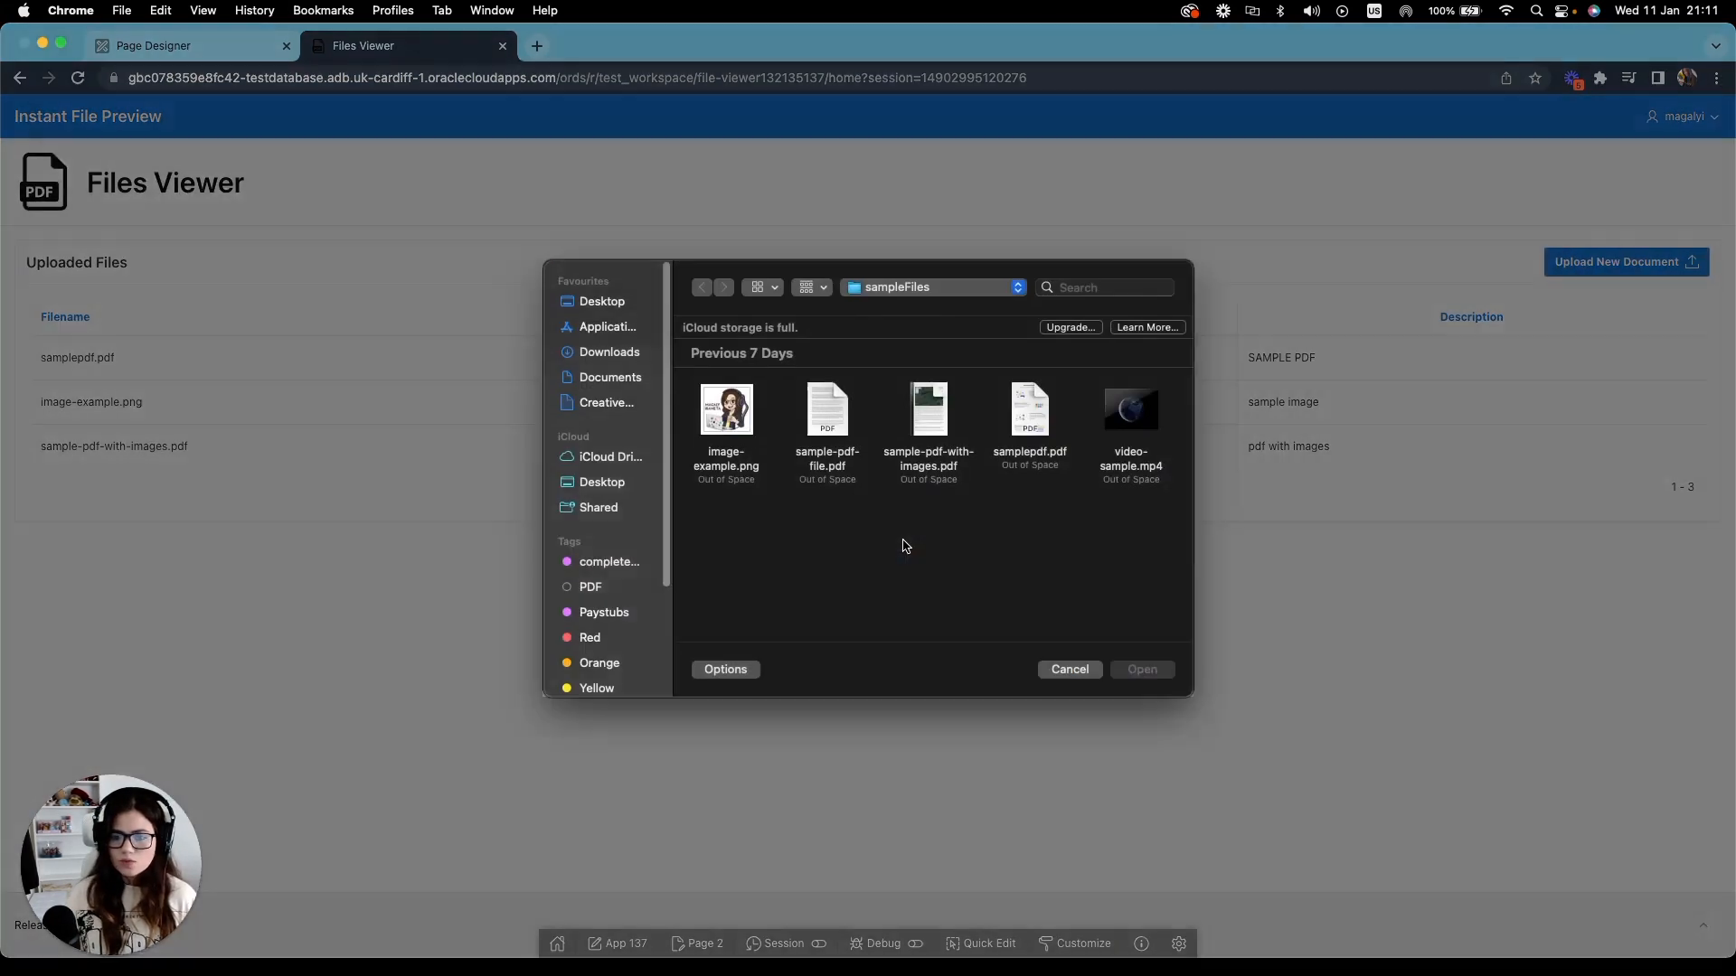
Upload video-sample.mp4 with description 'mp4', preview the video, then close the dialog.
click(1129, 418)
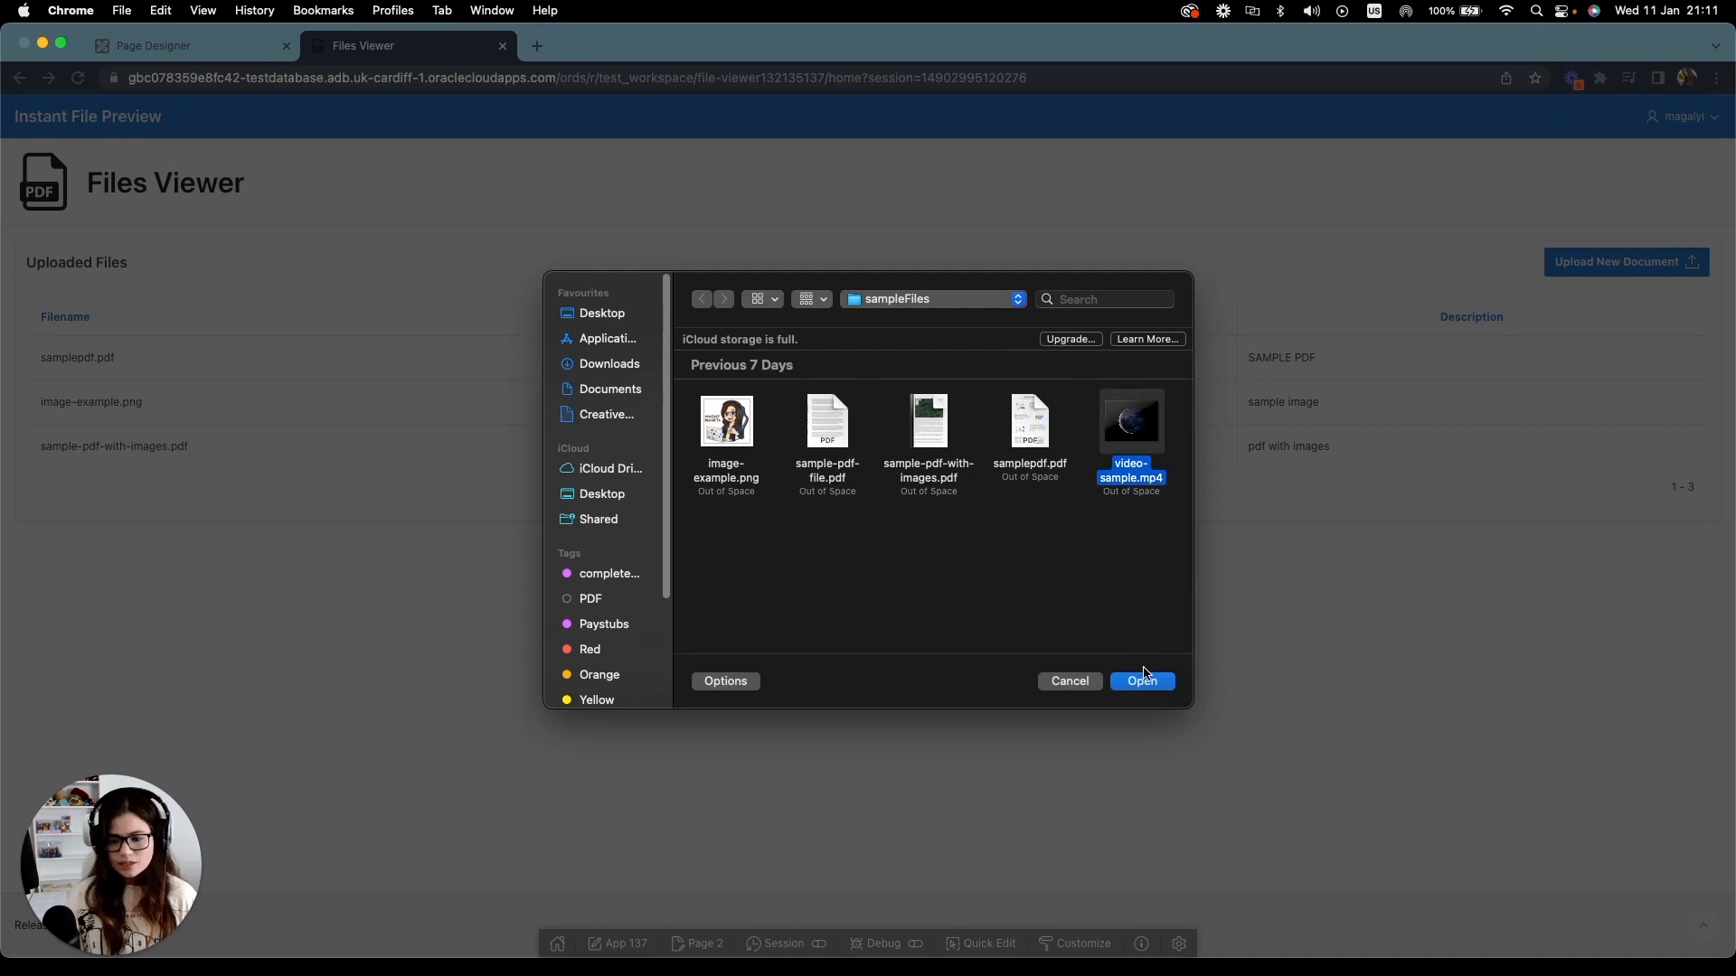
click(1140, 682)
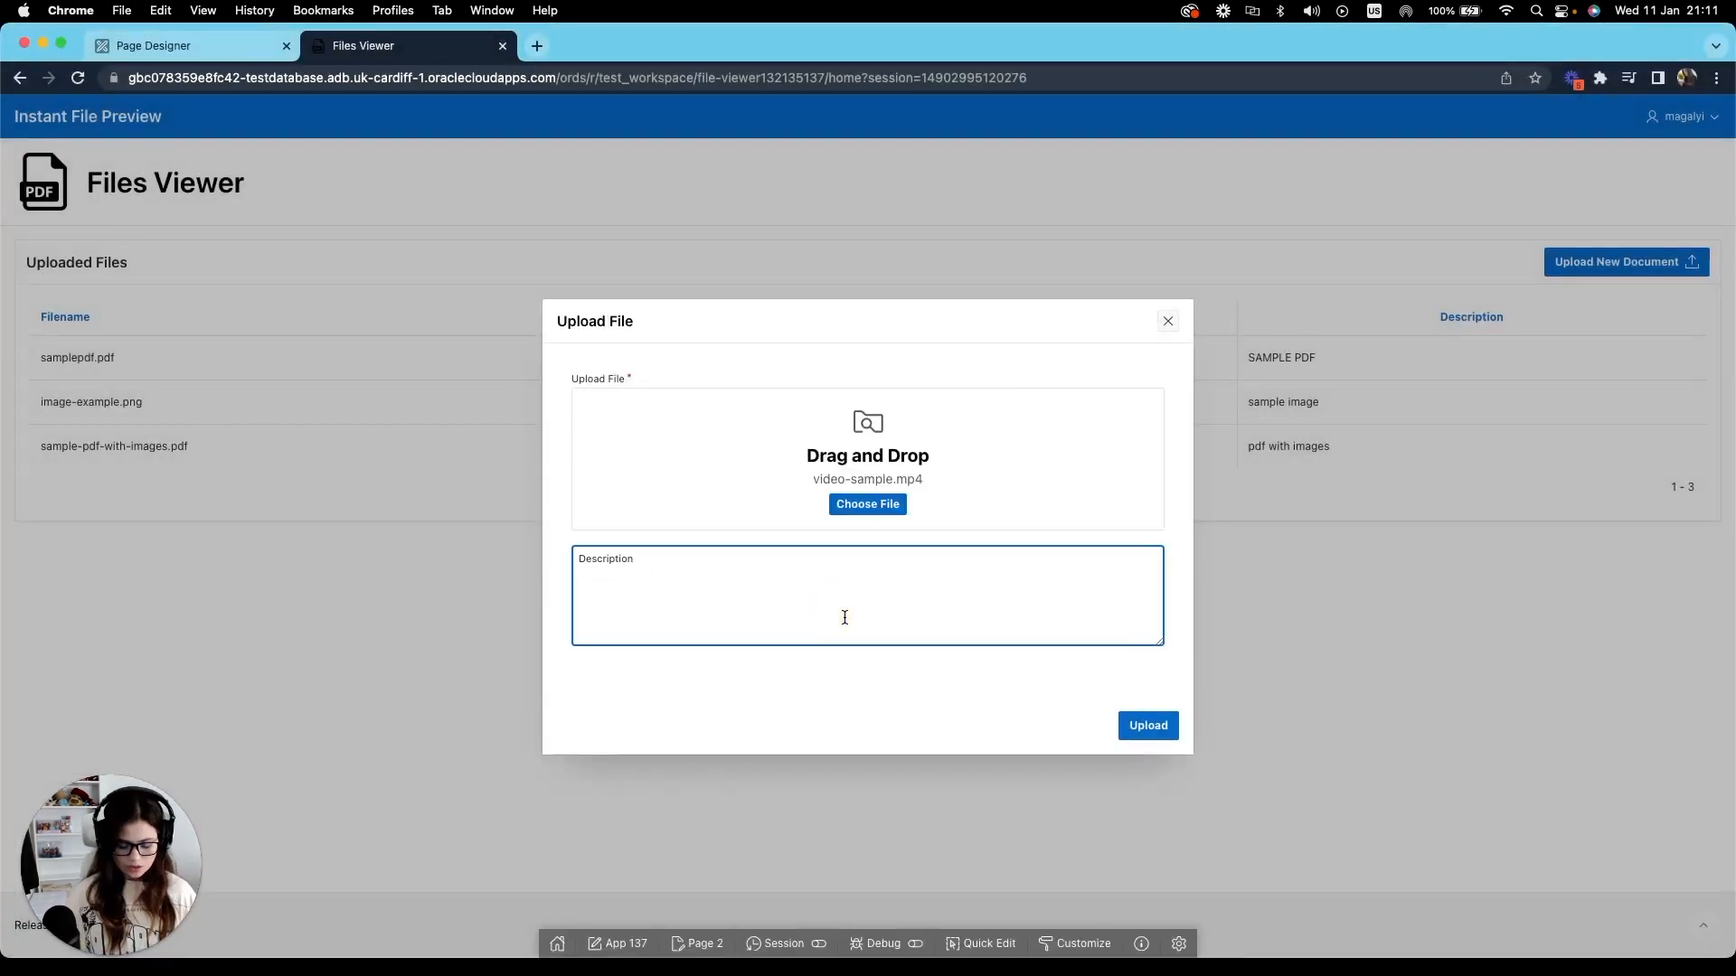
text(mp)
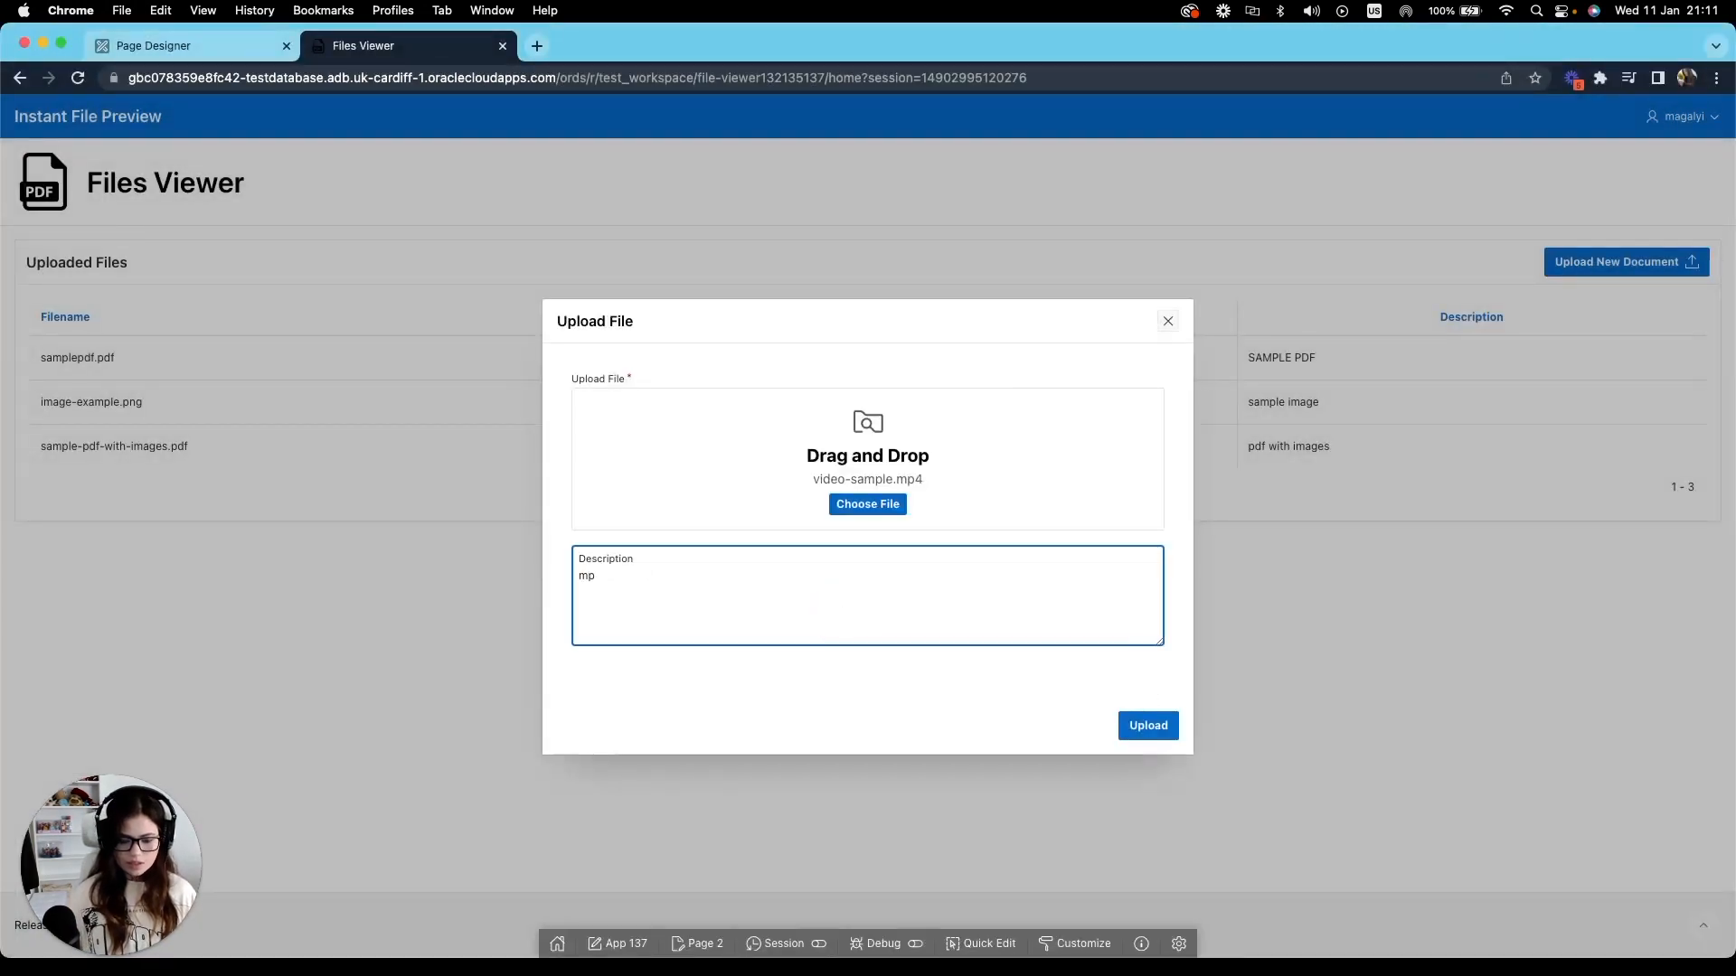
text(4)
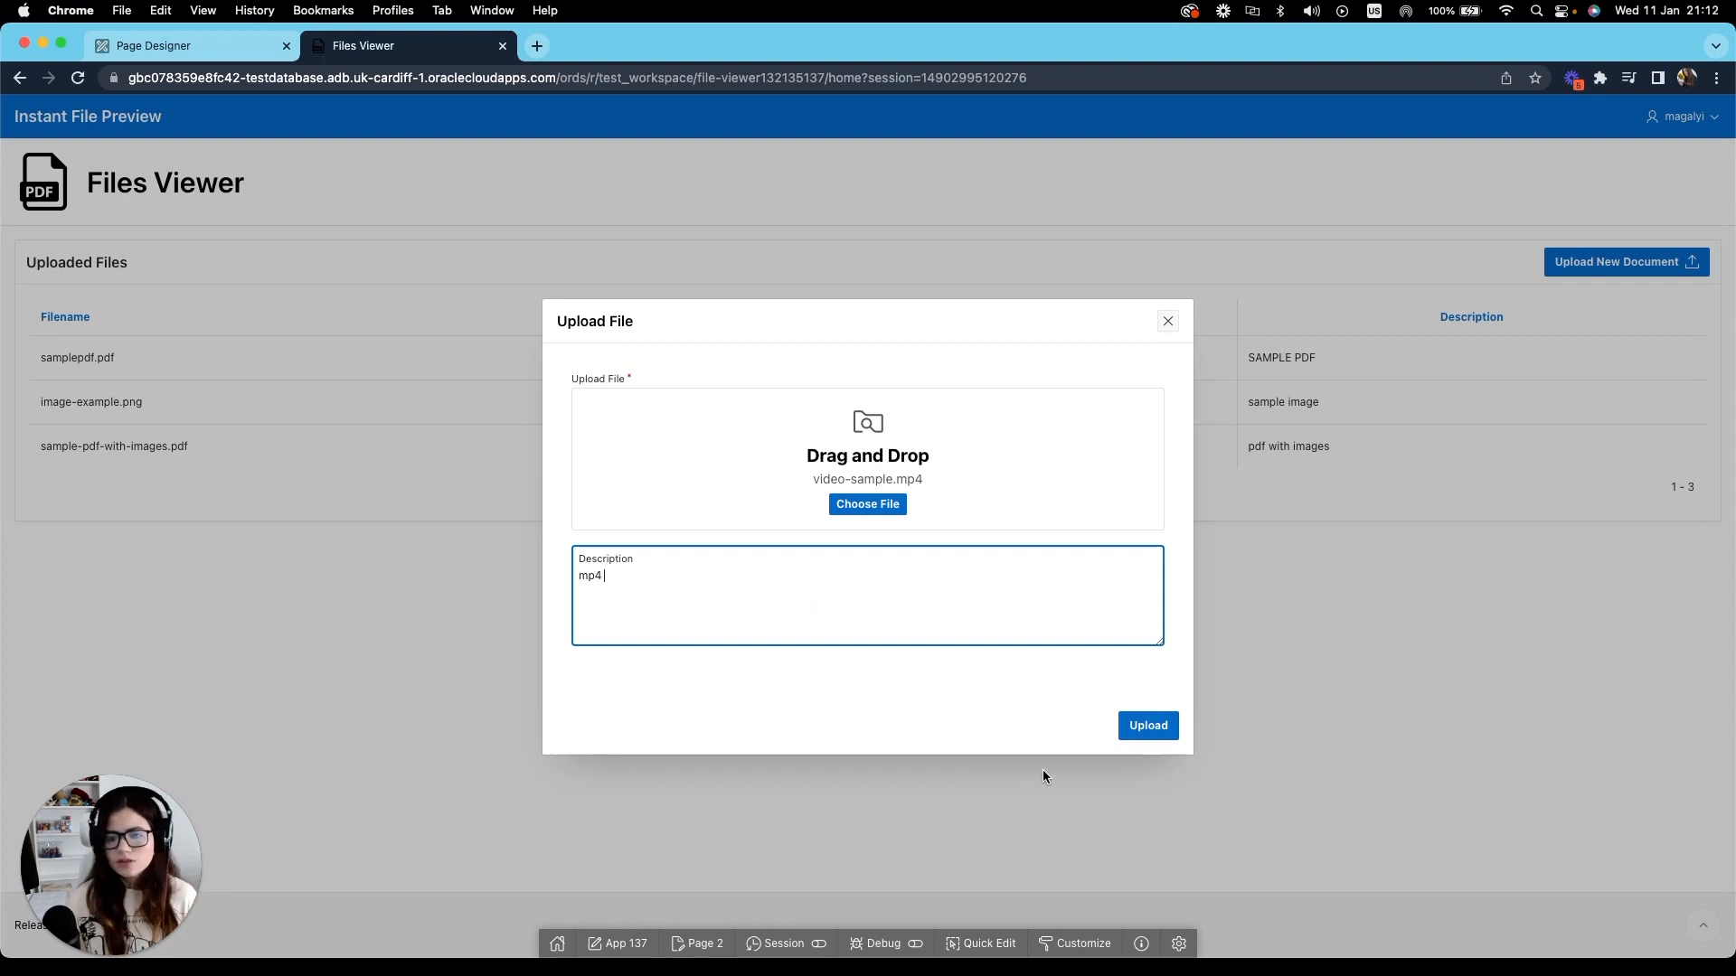
click(1147, 725)
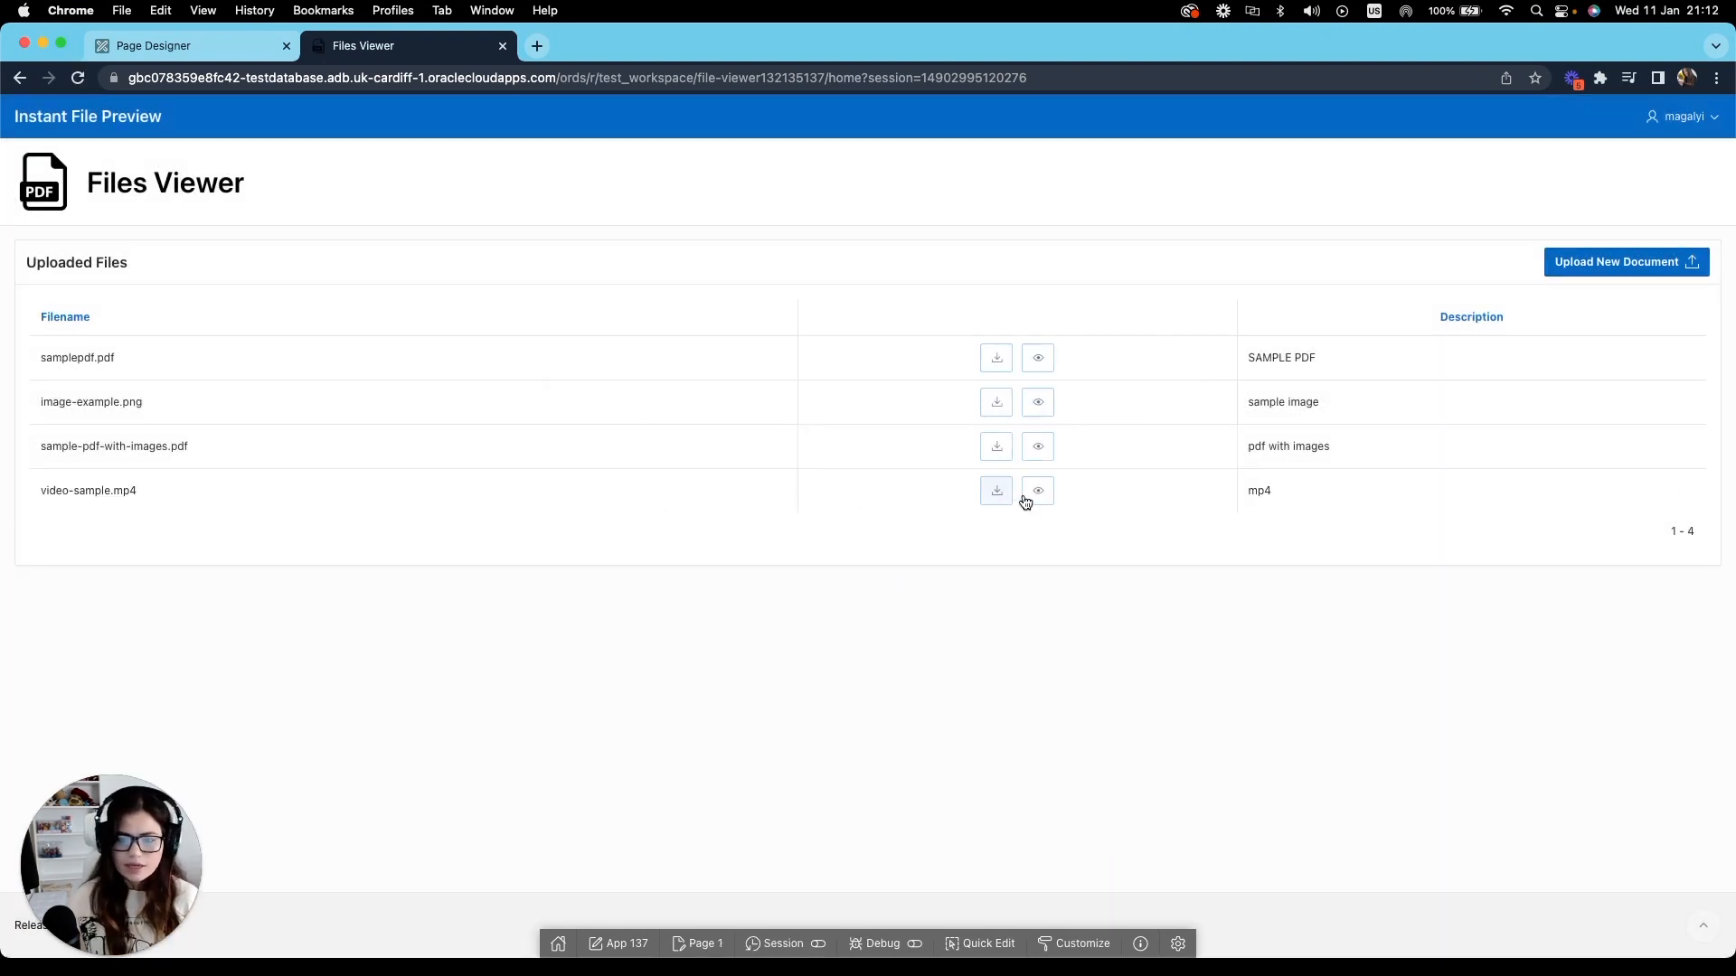
click(1036, 490)
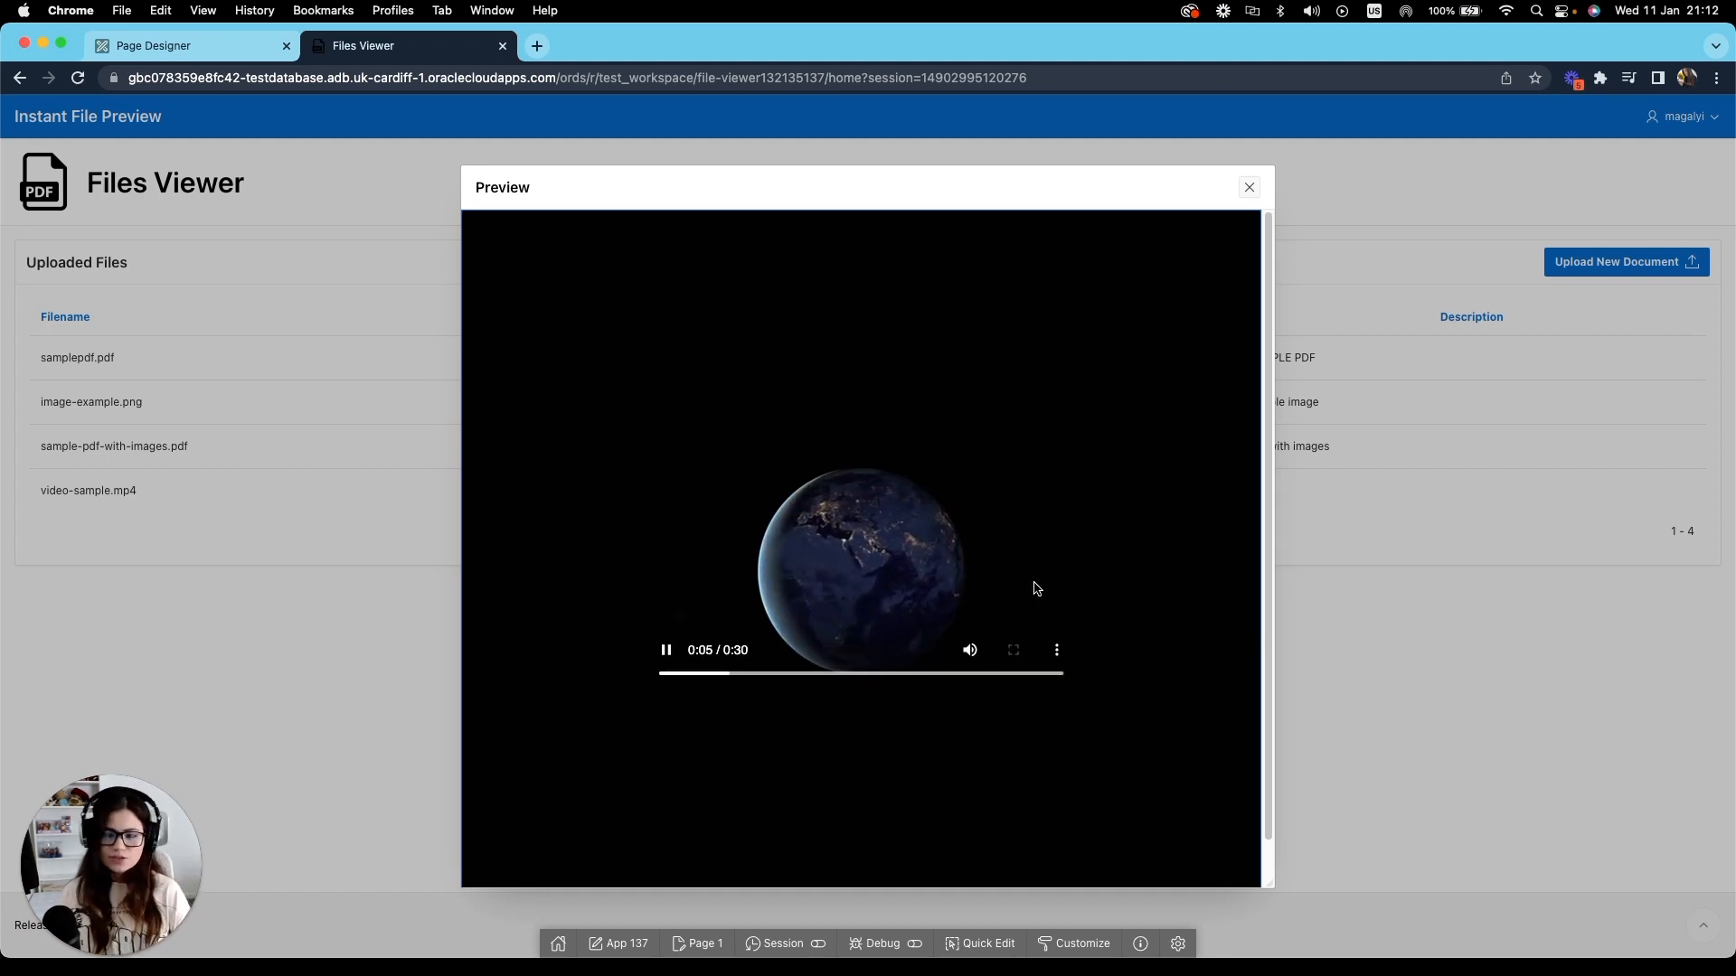
mouse_move(1042, 451)
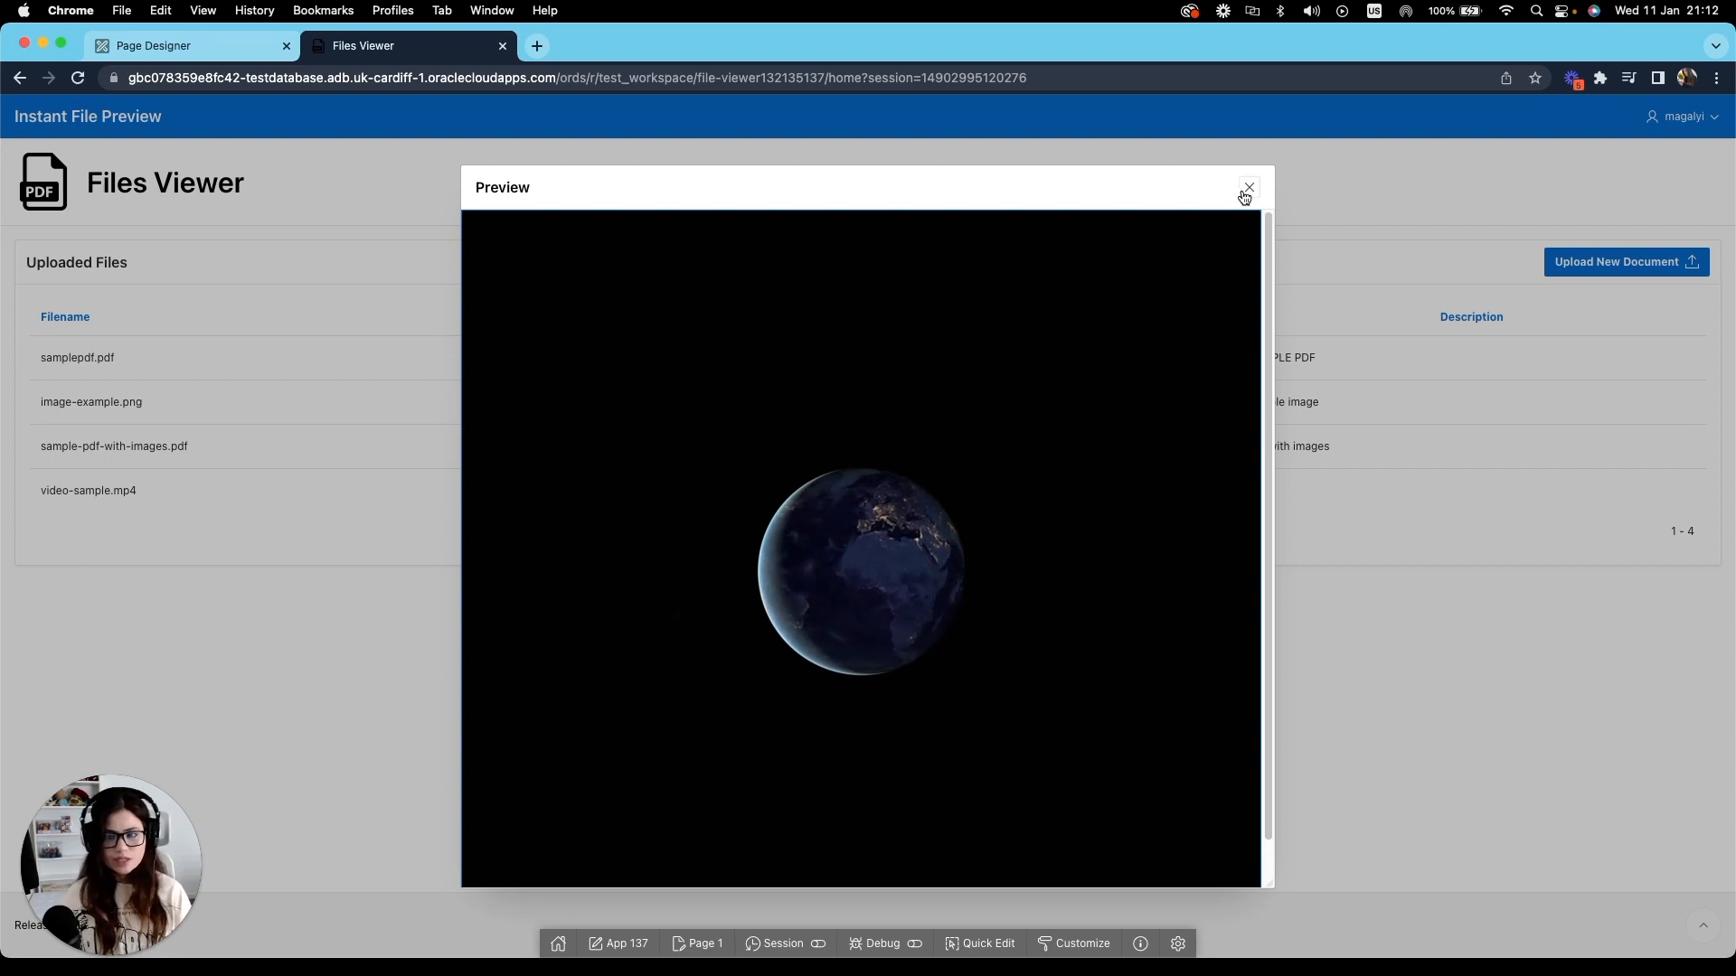
click(1248, 188)
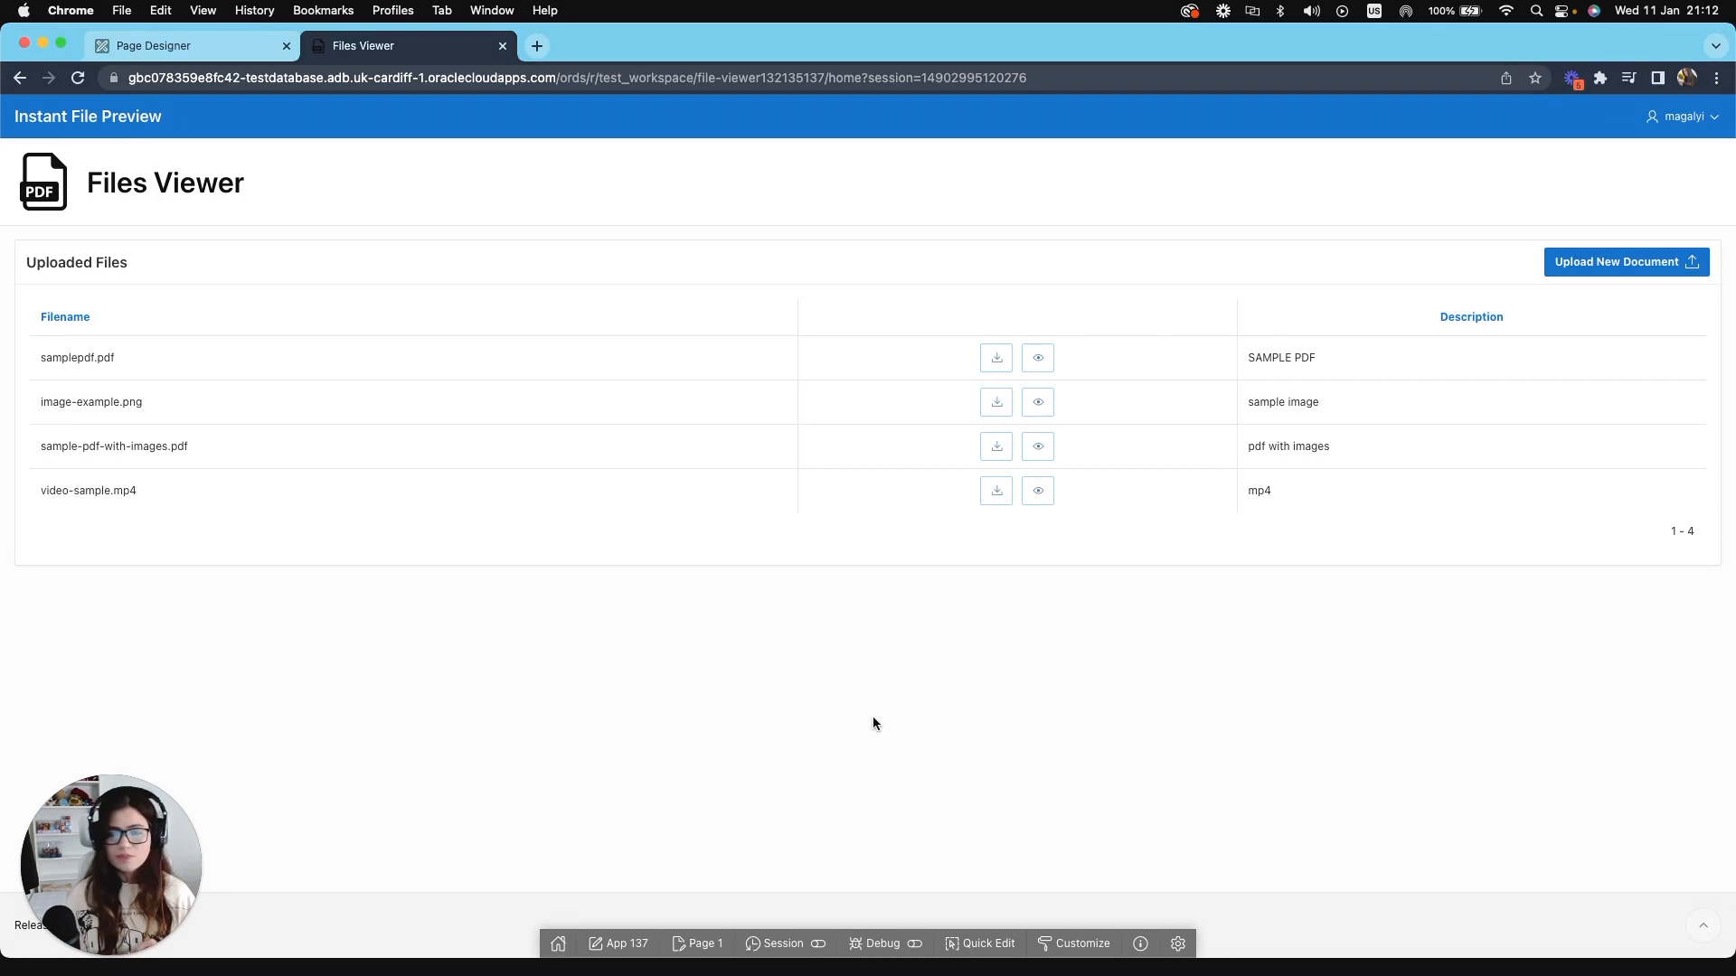
mouse_move(813, 619)
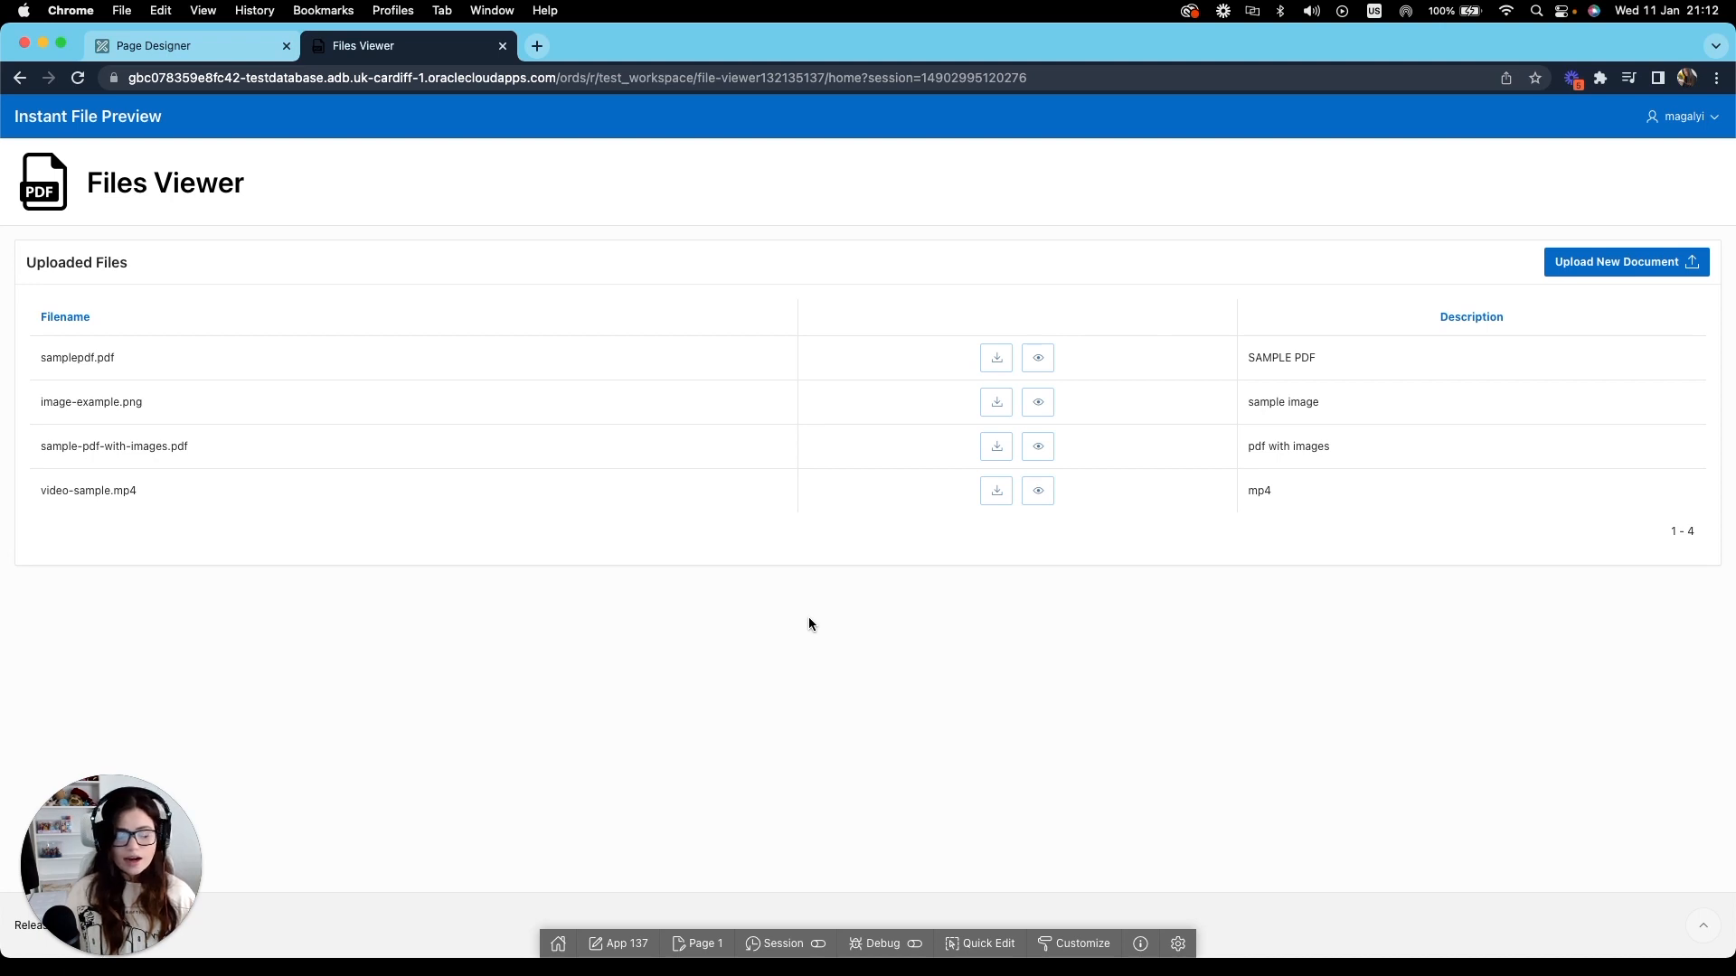
mouse_move(758, 321)
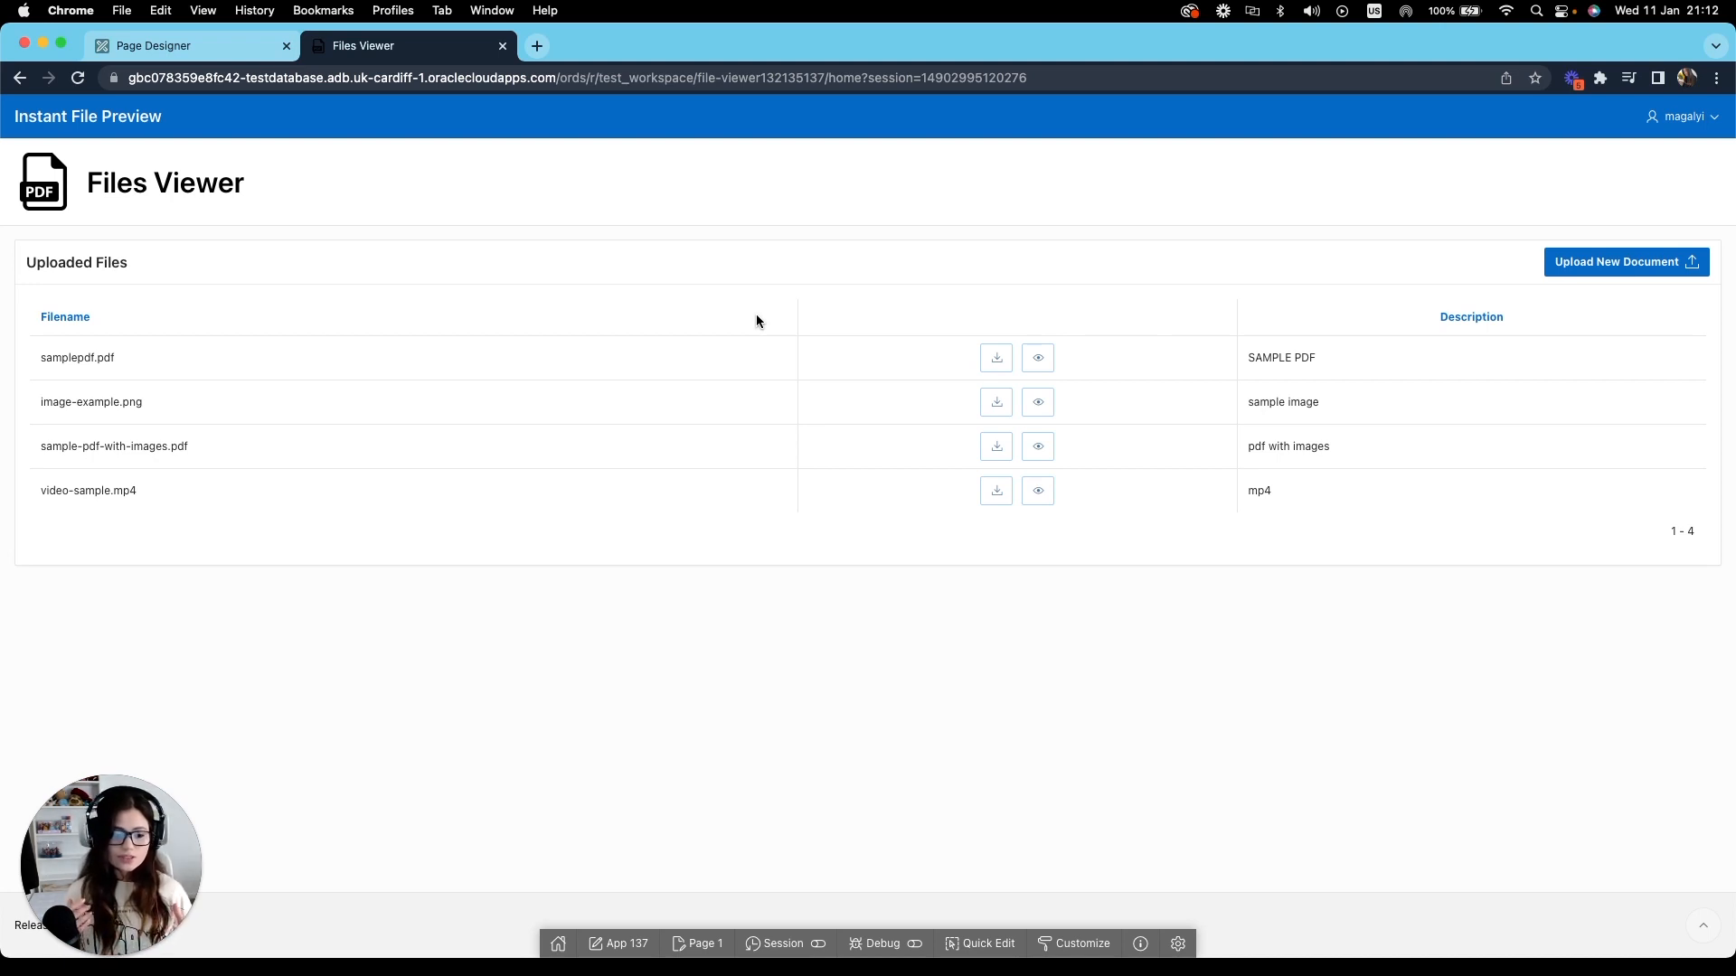
mouse_move(866, 539)
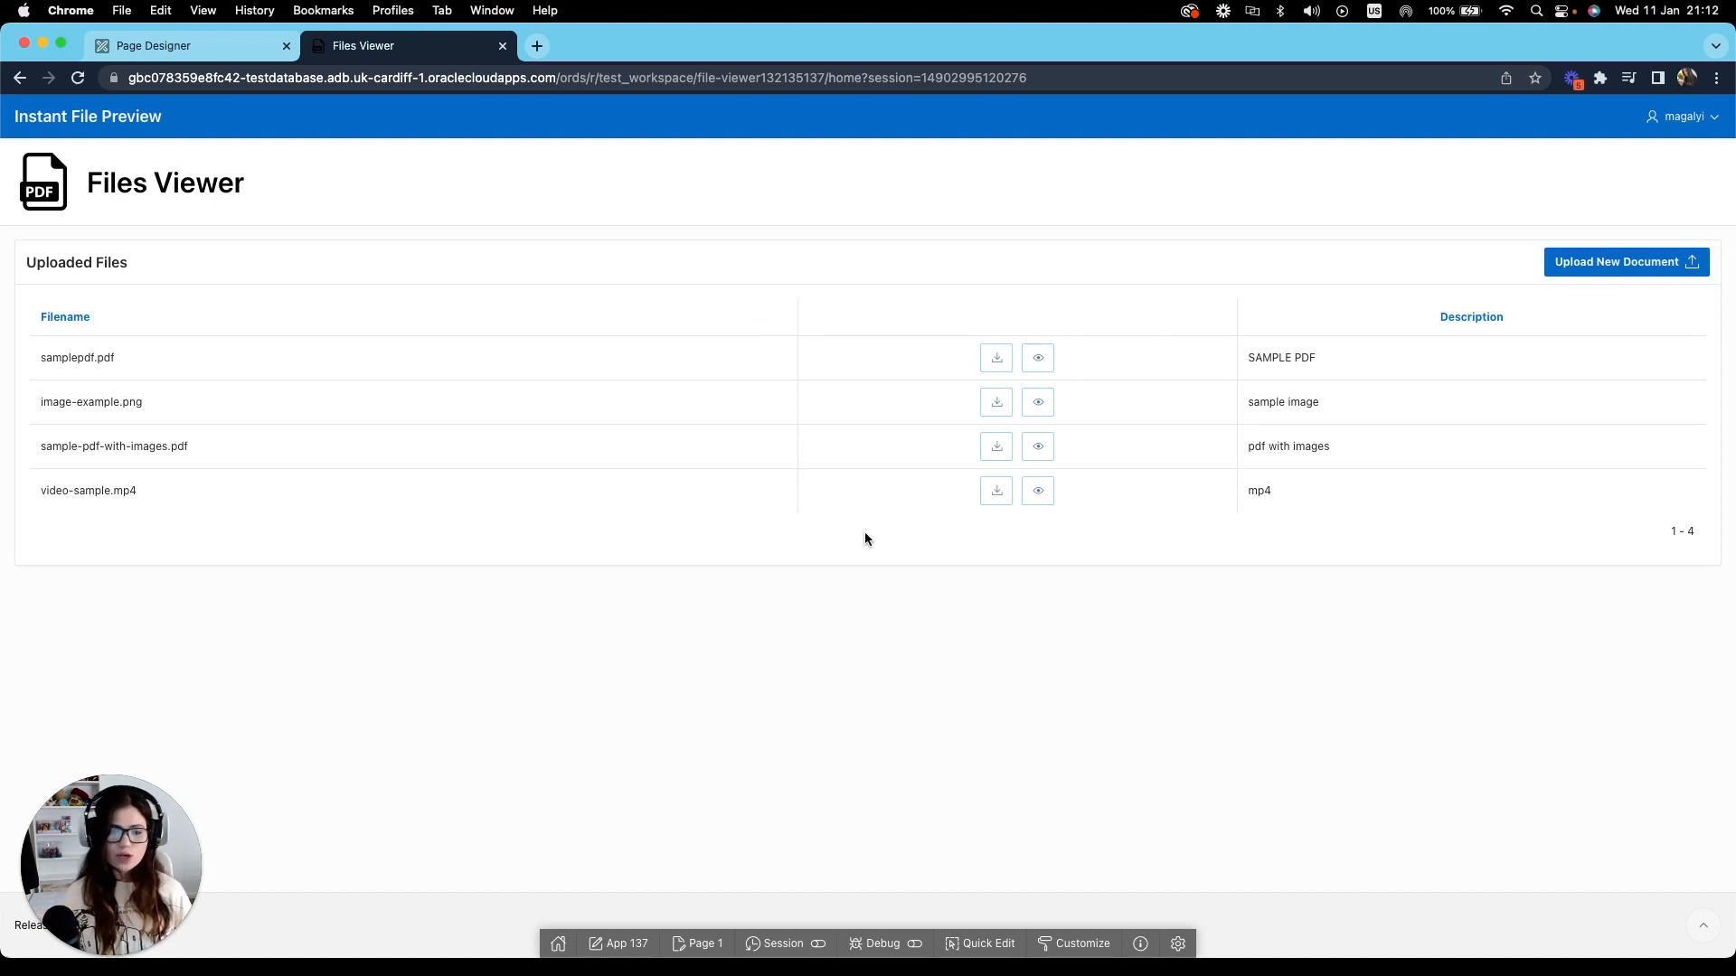